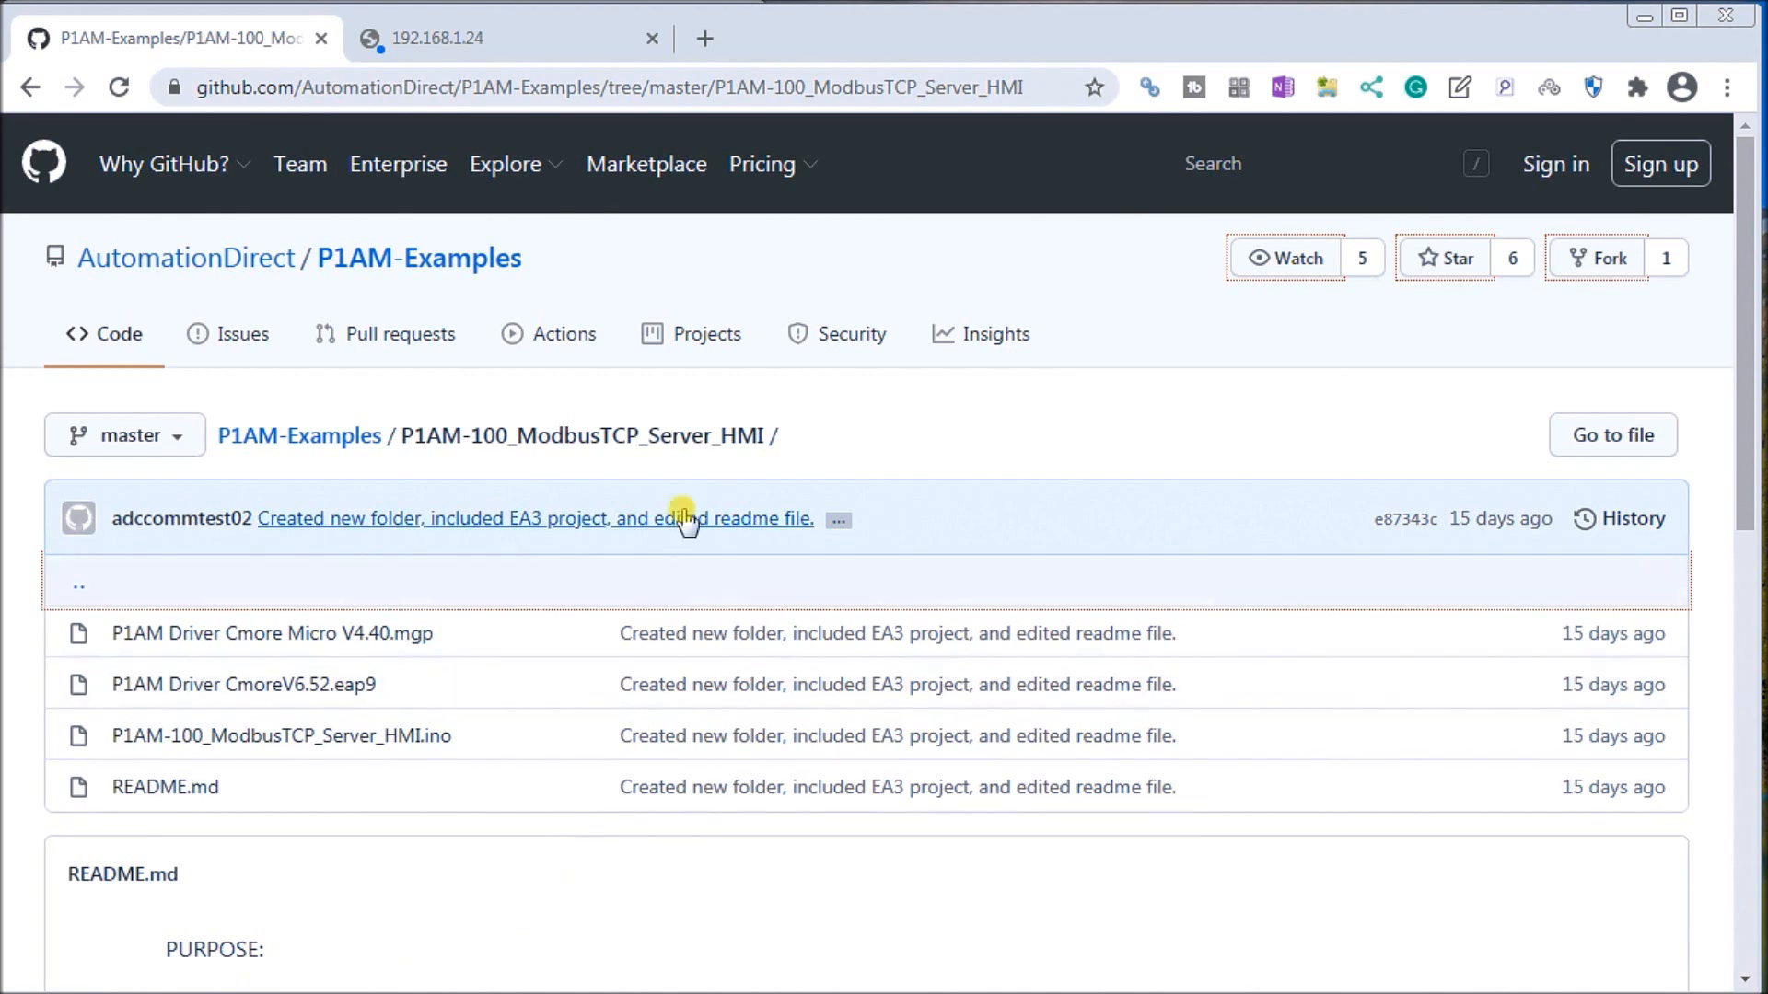
mouse_move(435, 290)
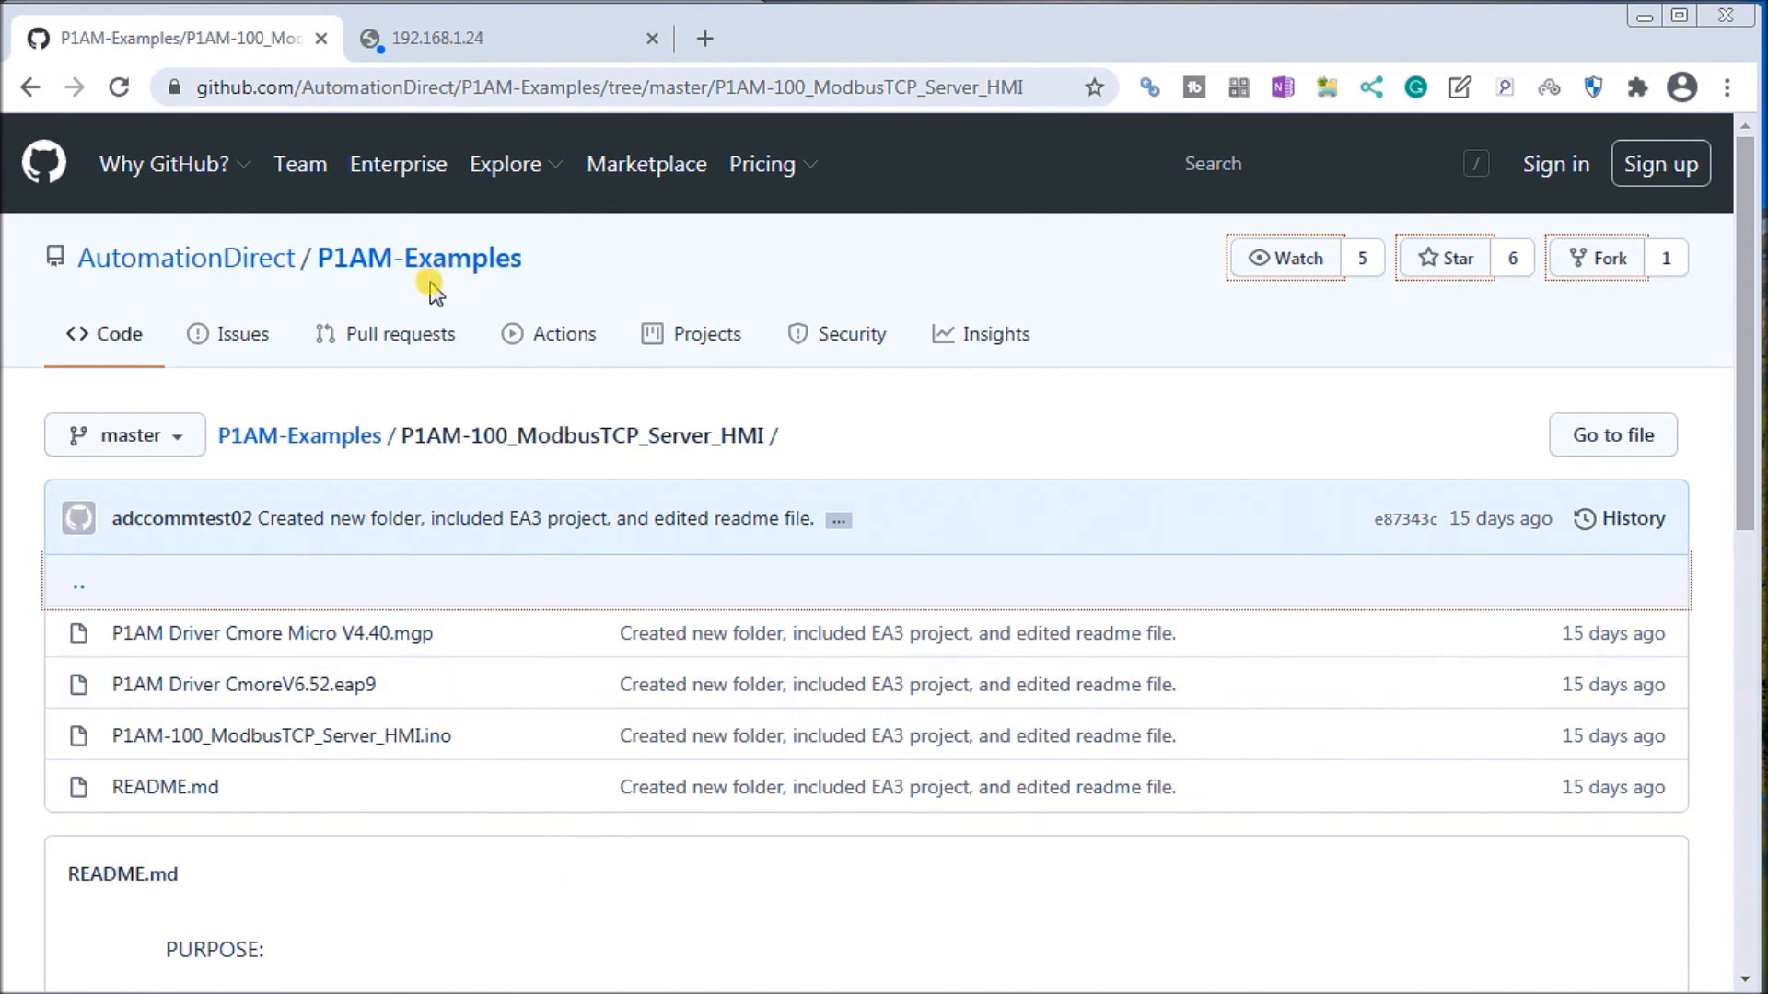
mouse_move(455, 501)
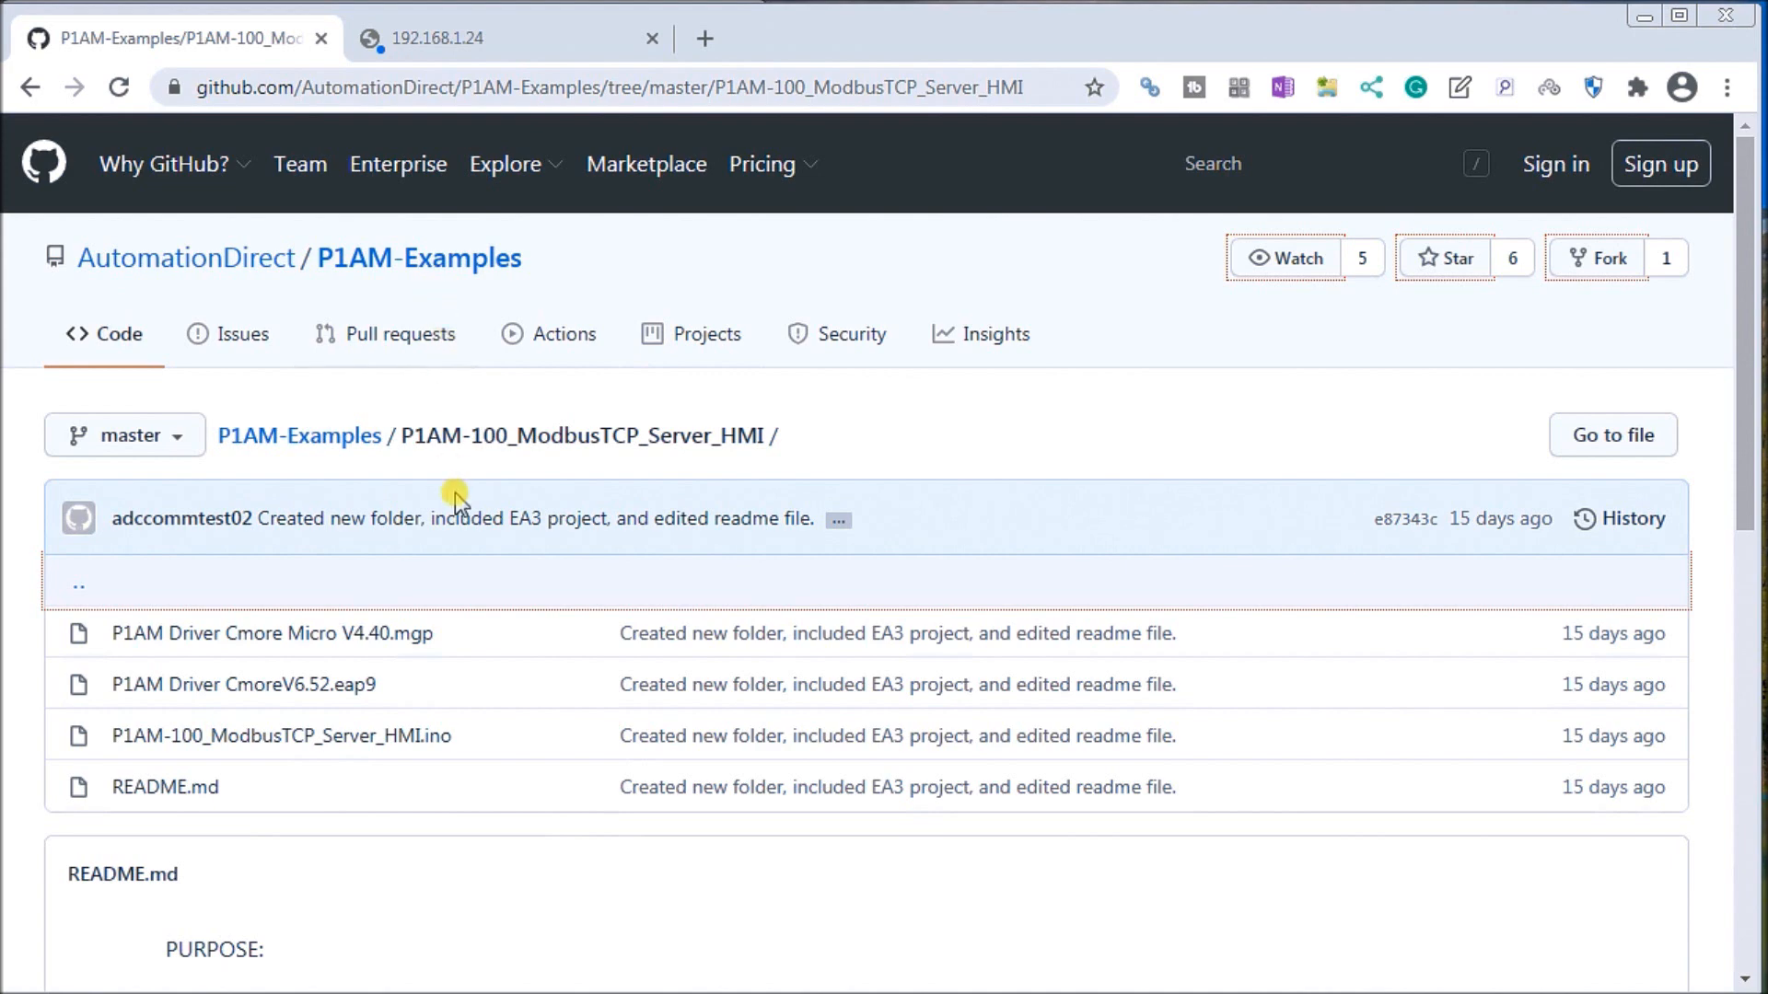
mouse_move(470, 471)
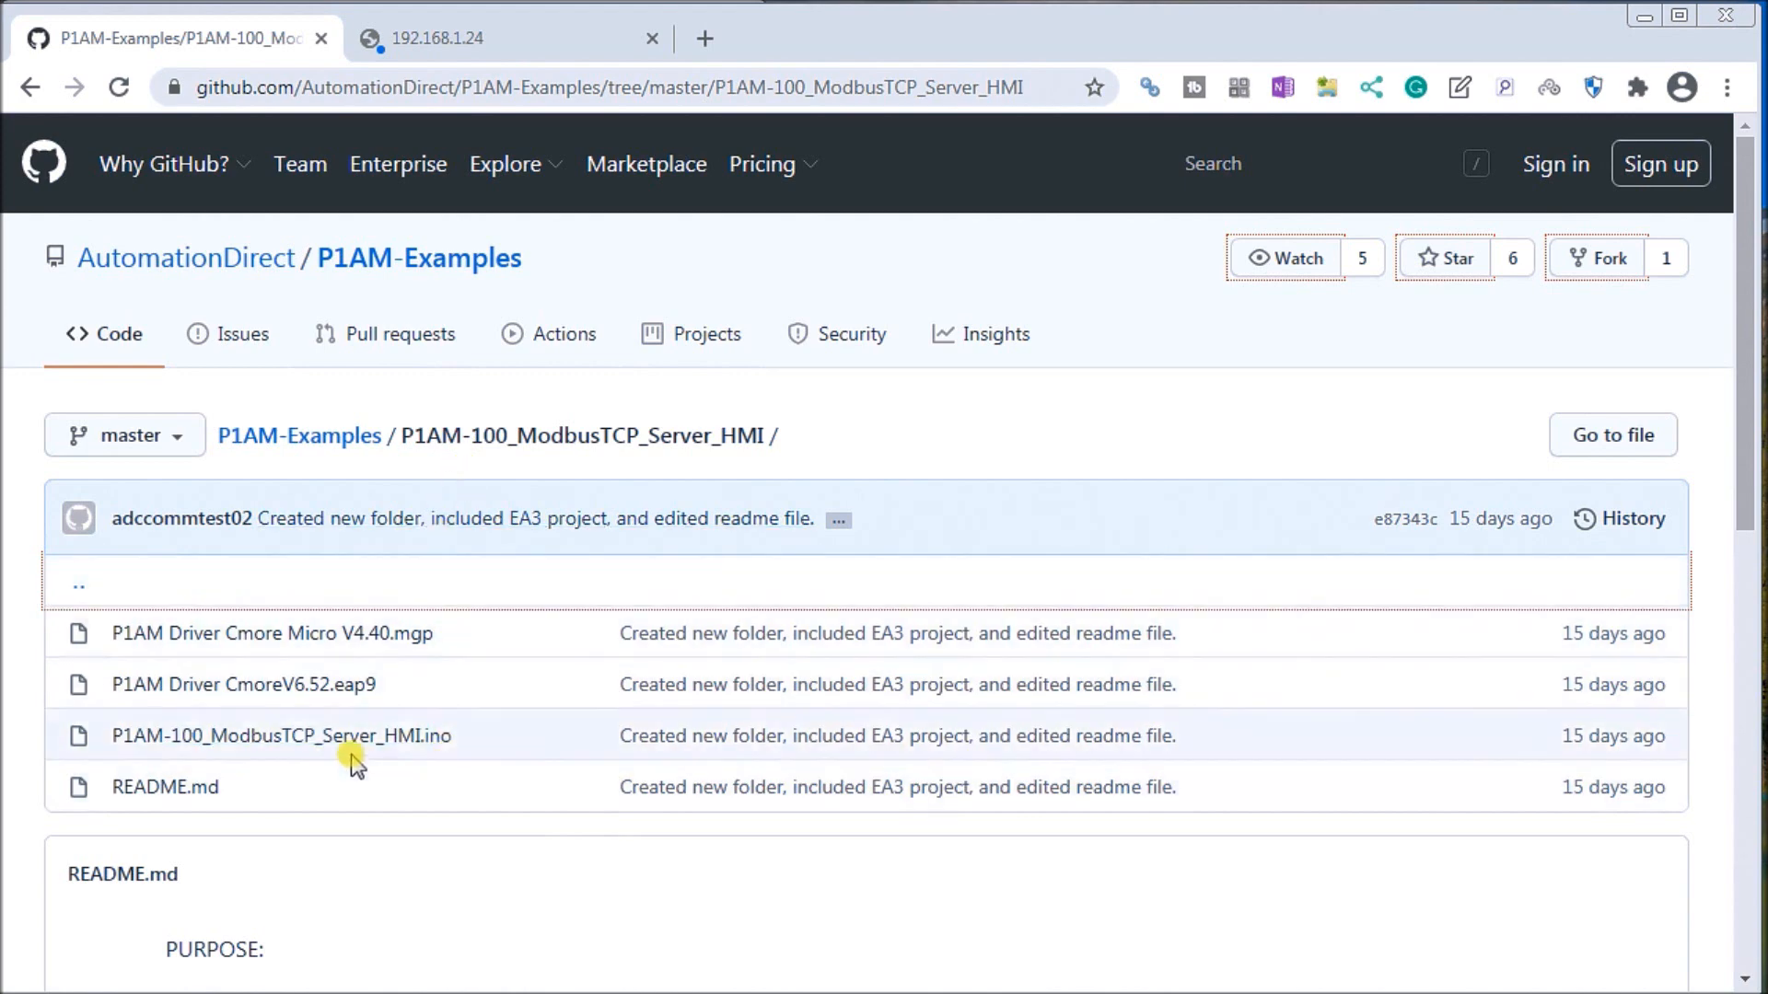
mouse_move(280, 735)
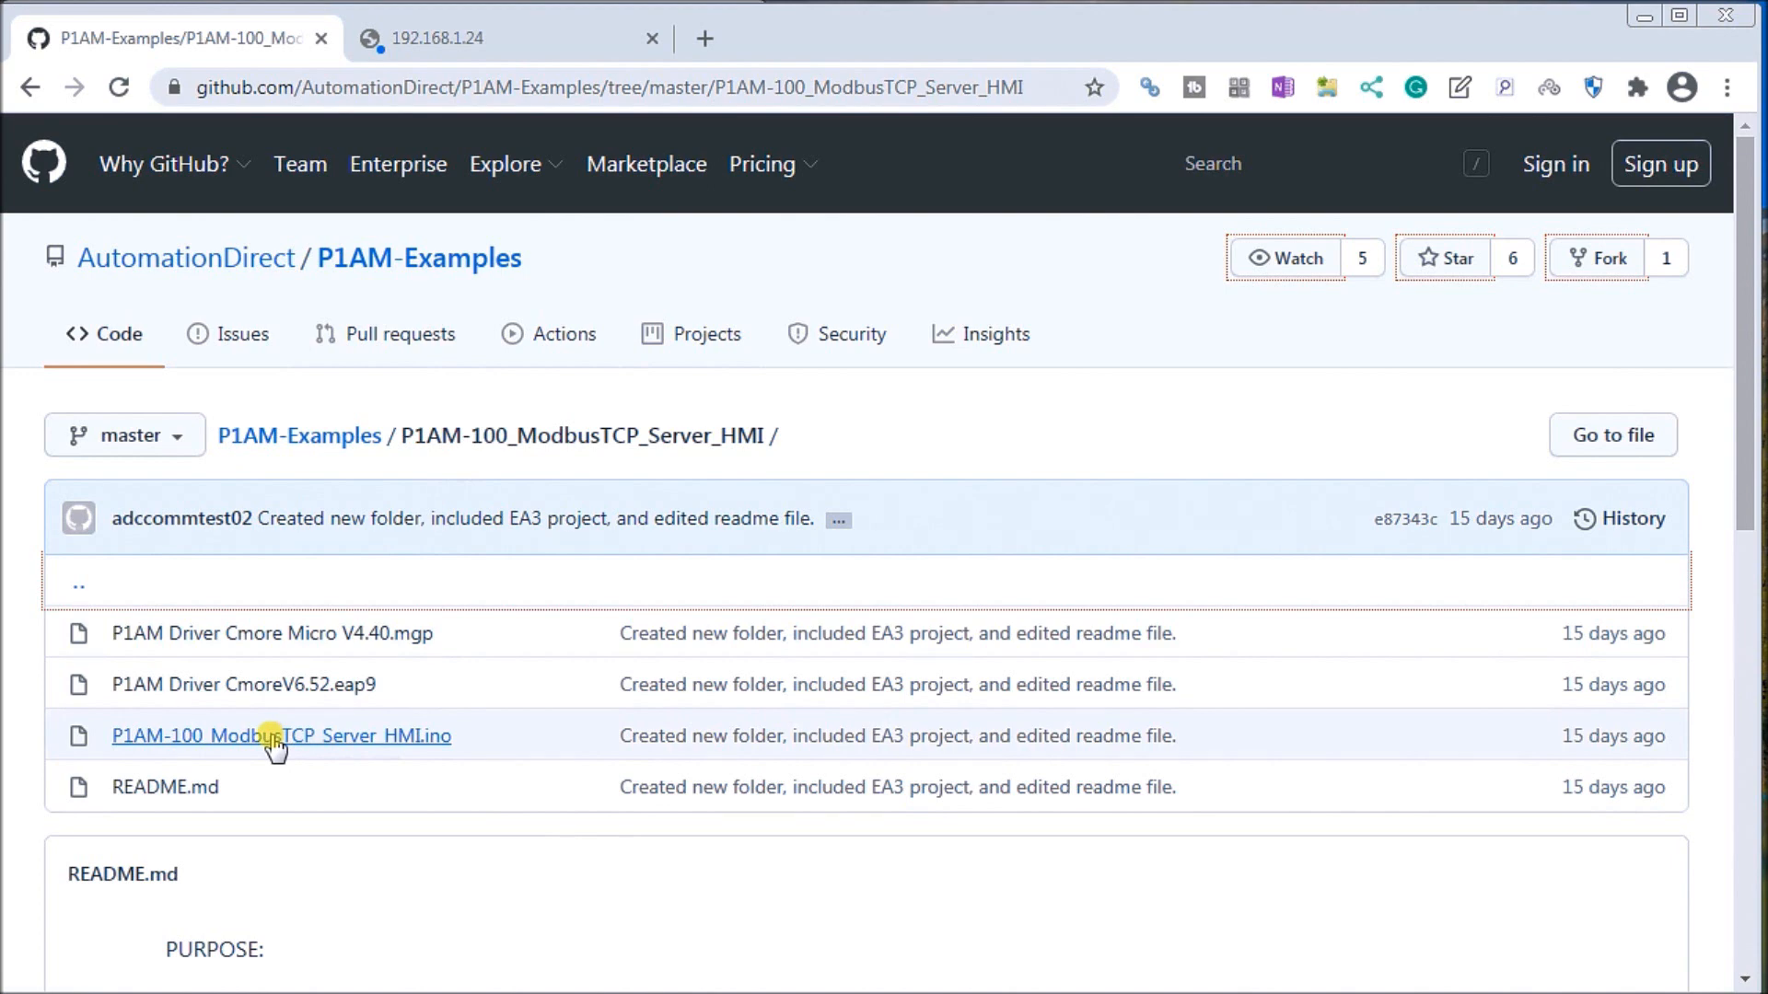
mouse_move(263, 700)
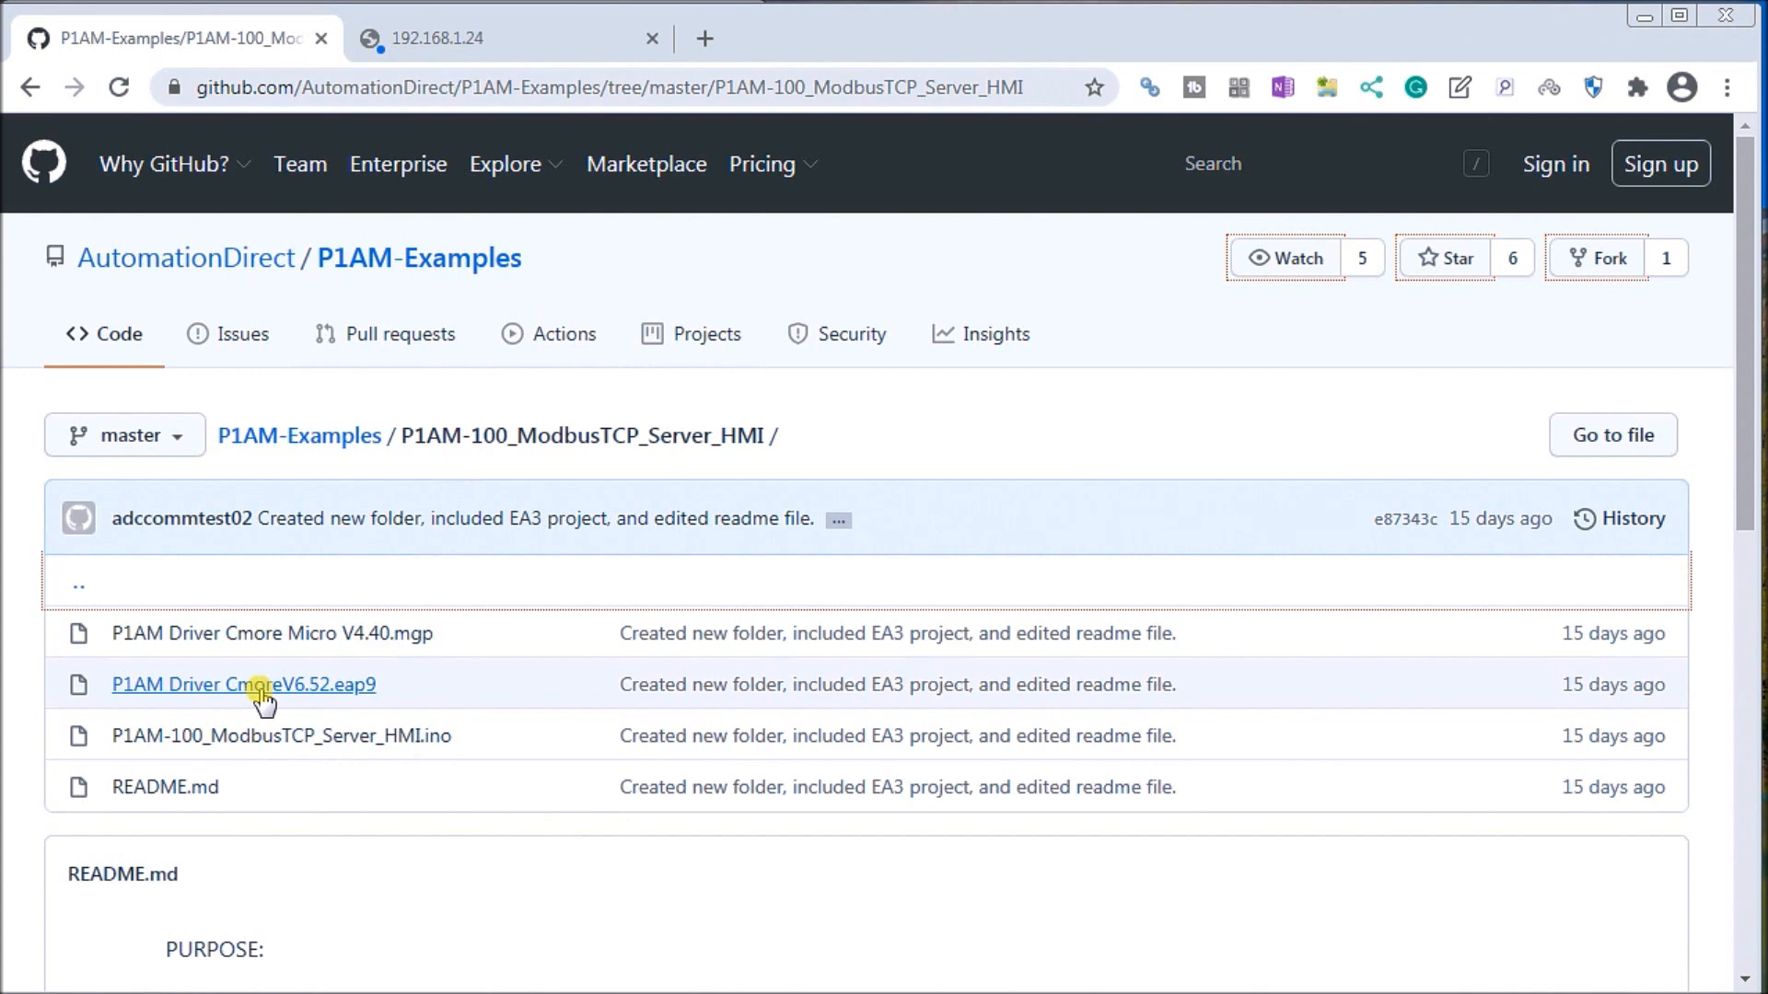
mouse_move(339, 659)
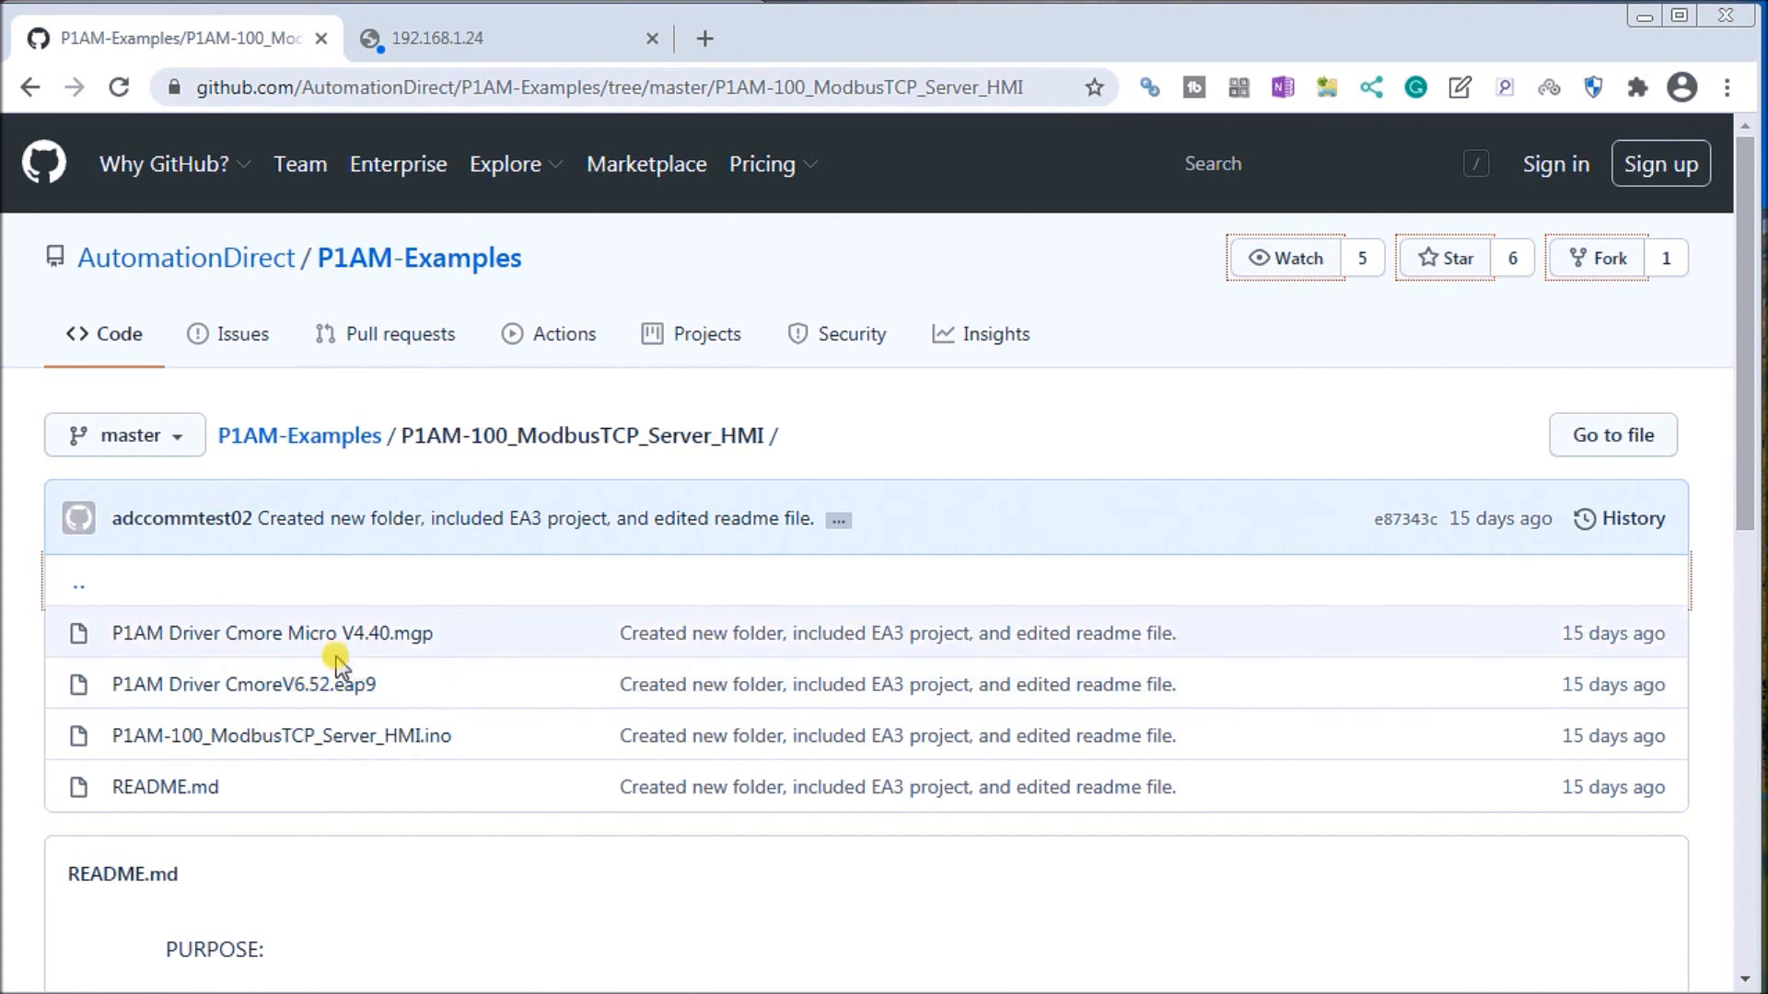
mouse_move(326, 883)
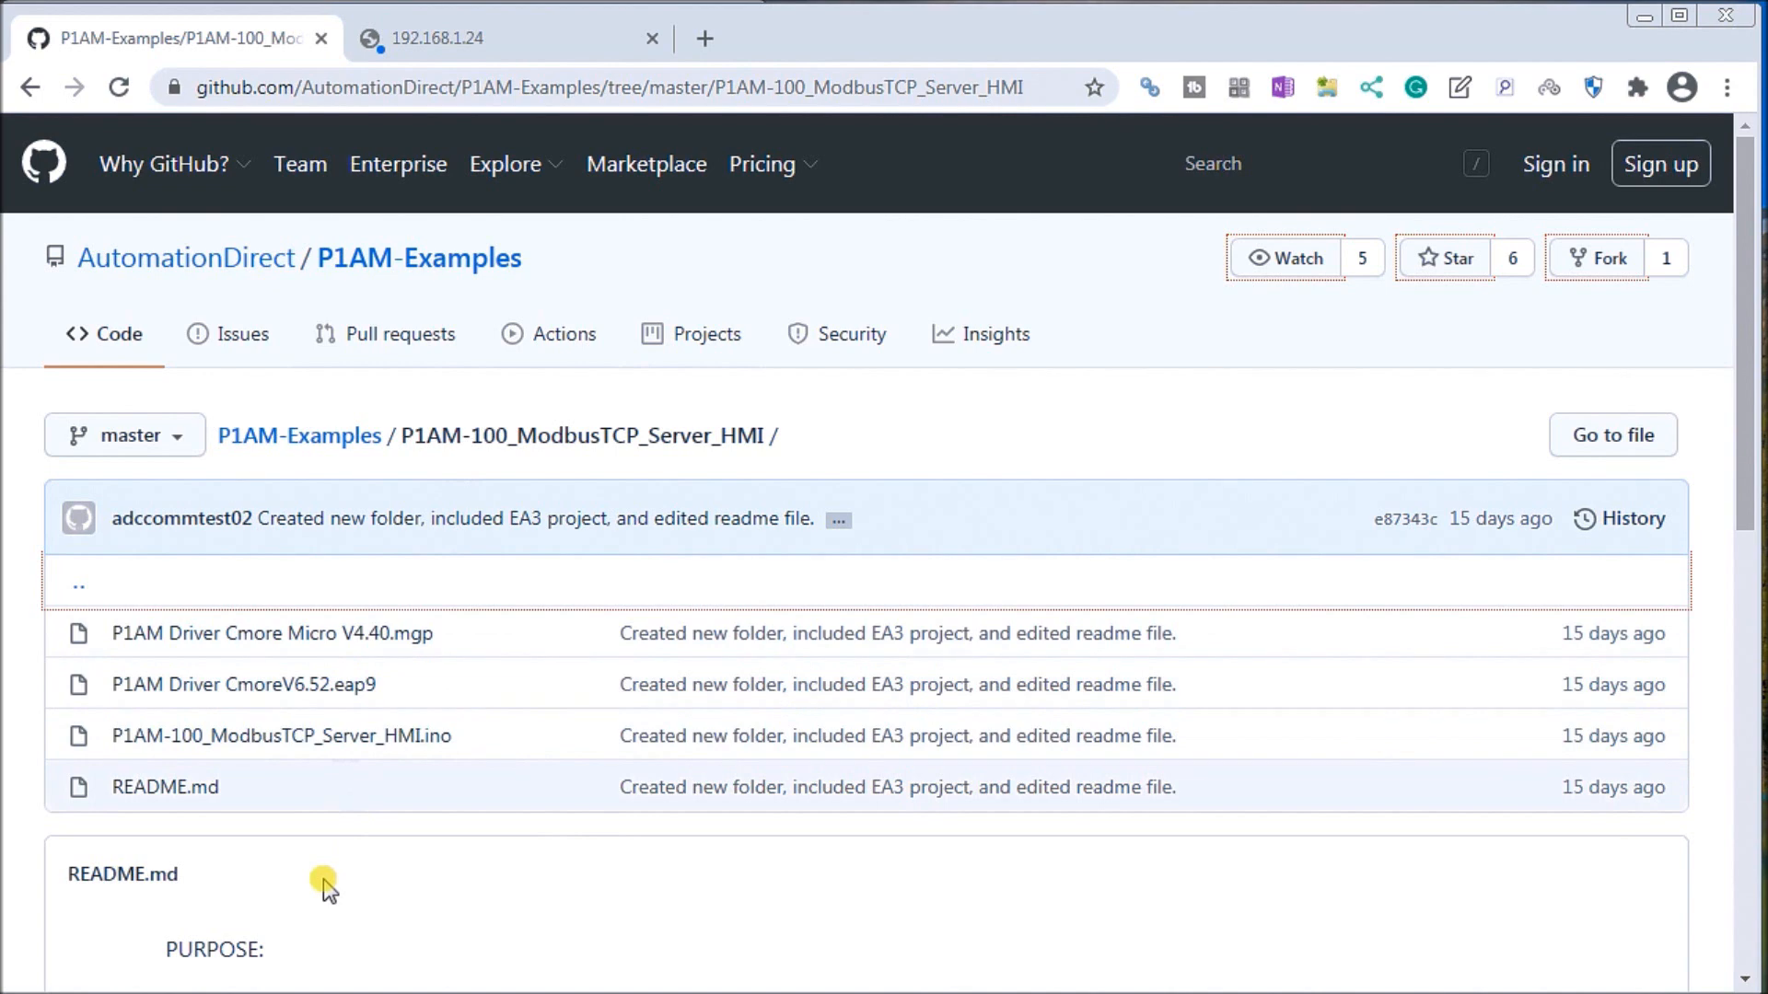
mouse_move(319, 885)
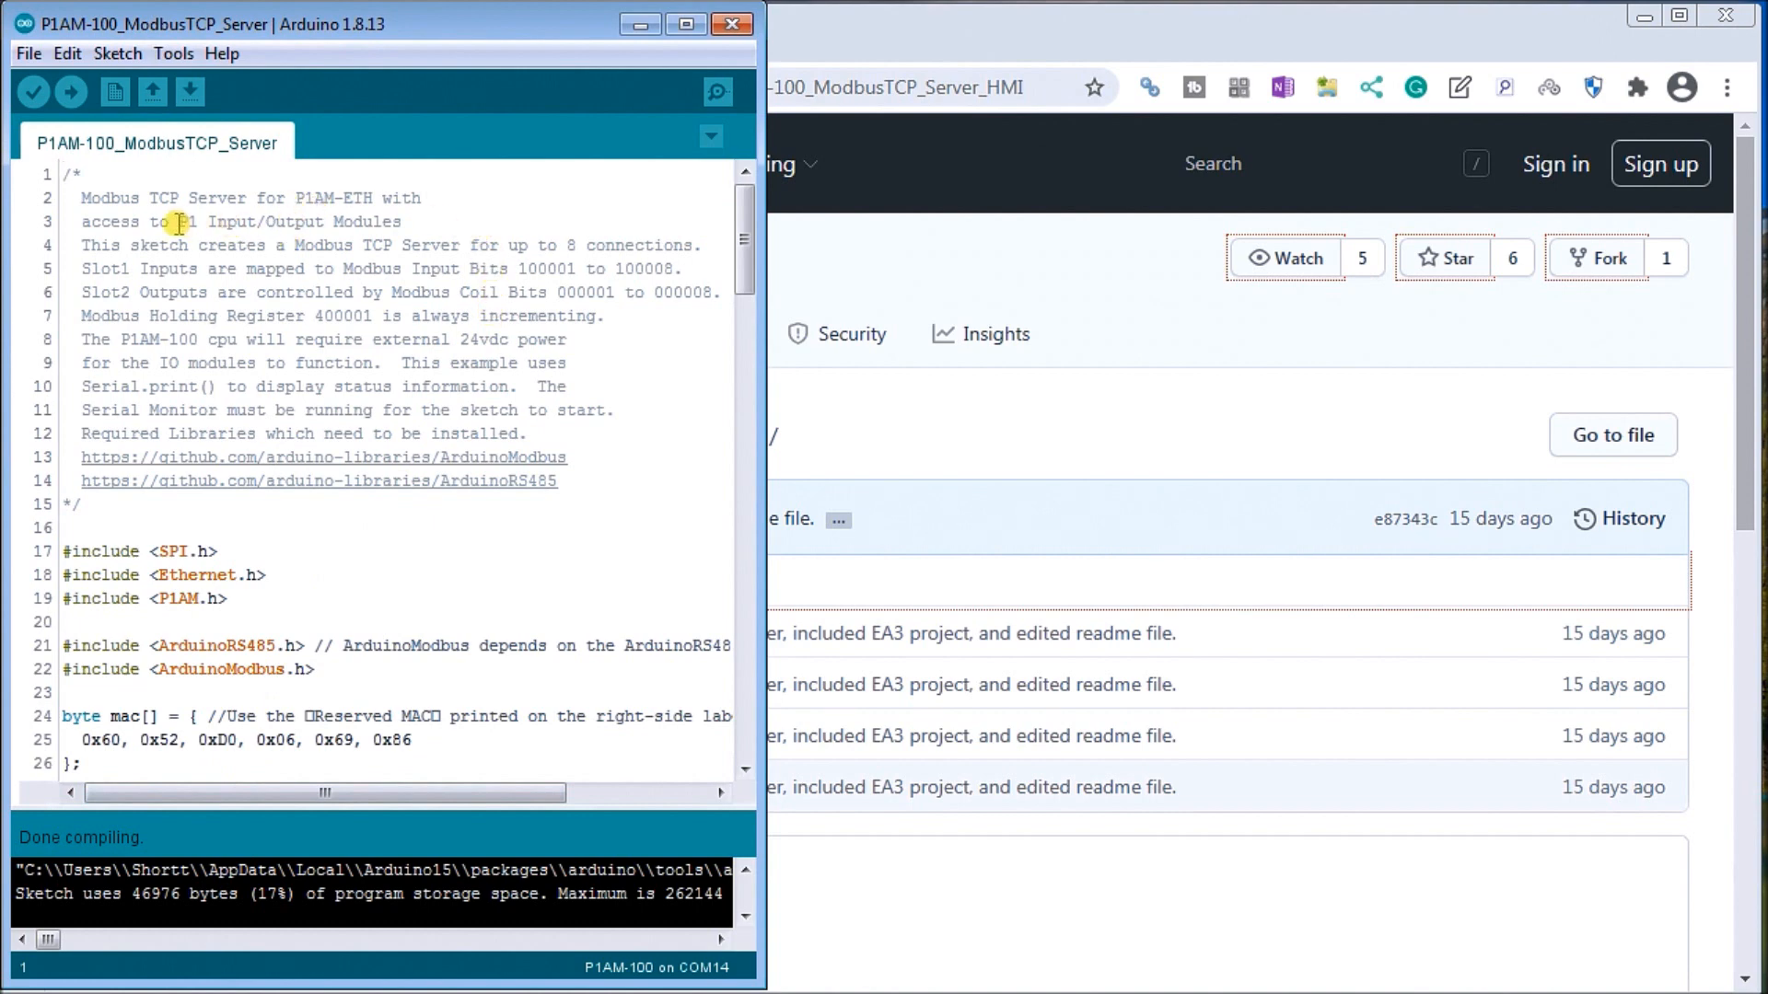
mouse_move(309, 551)
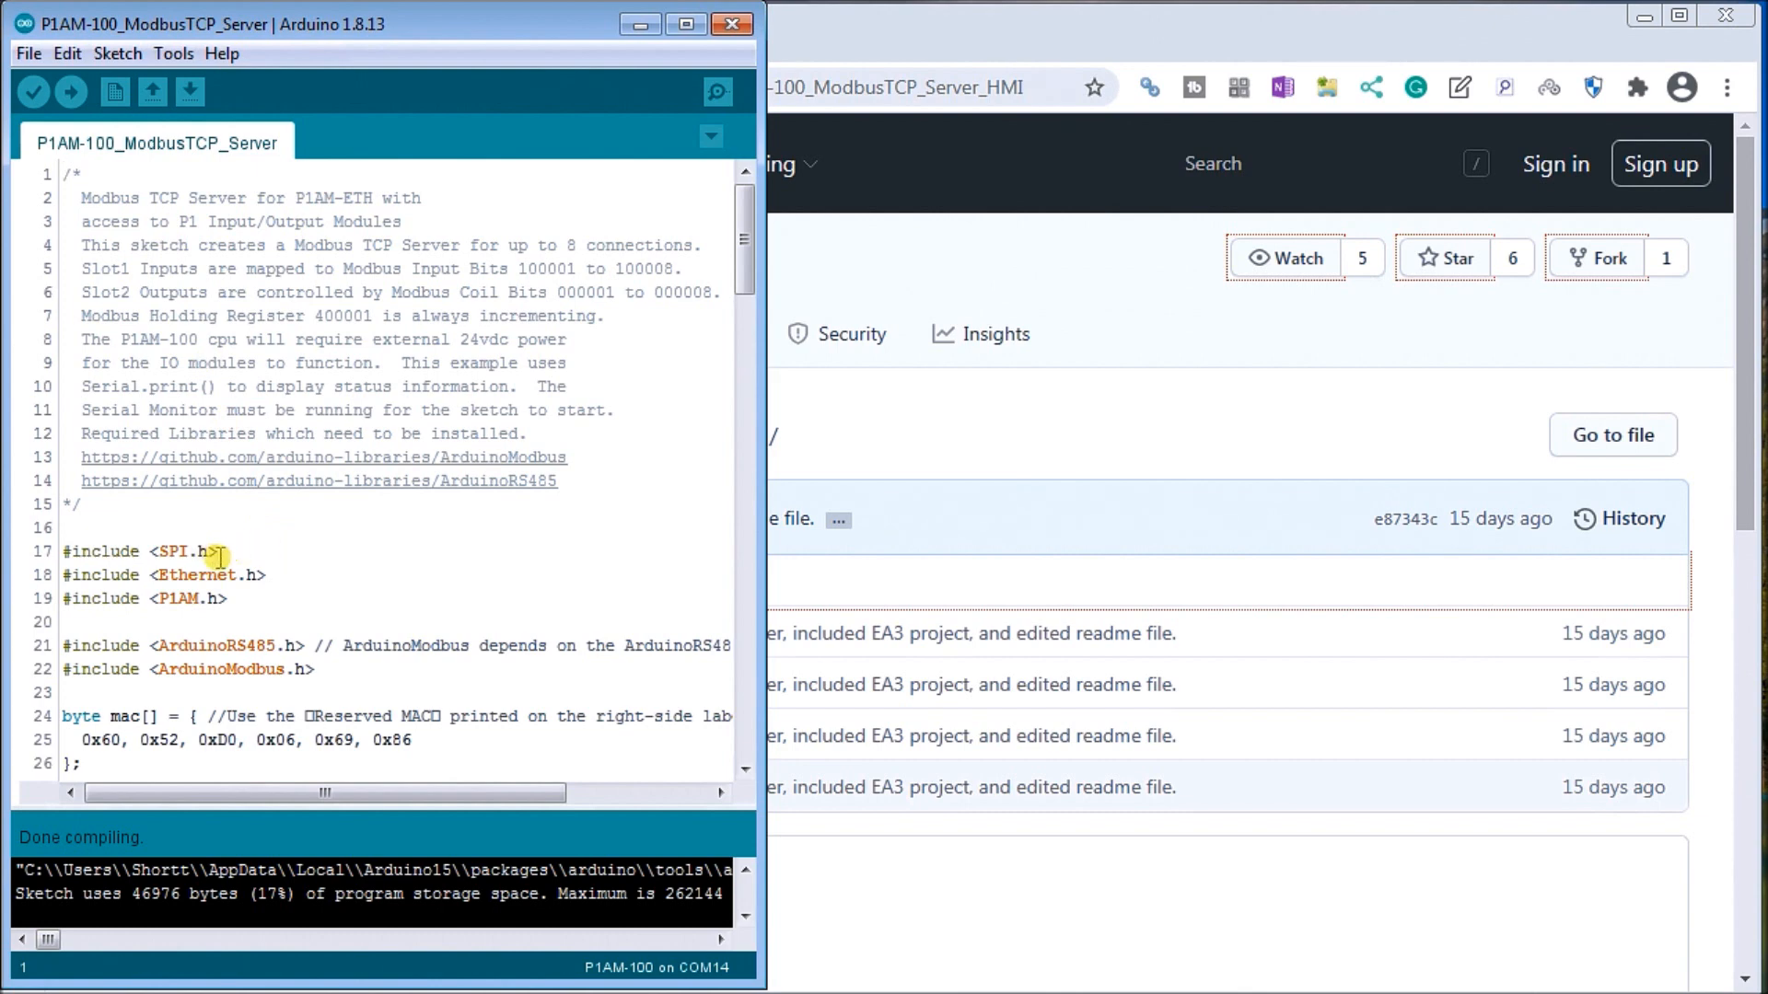
mouse_move(190, 611)
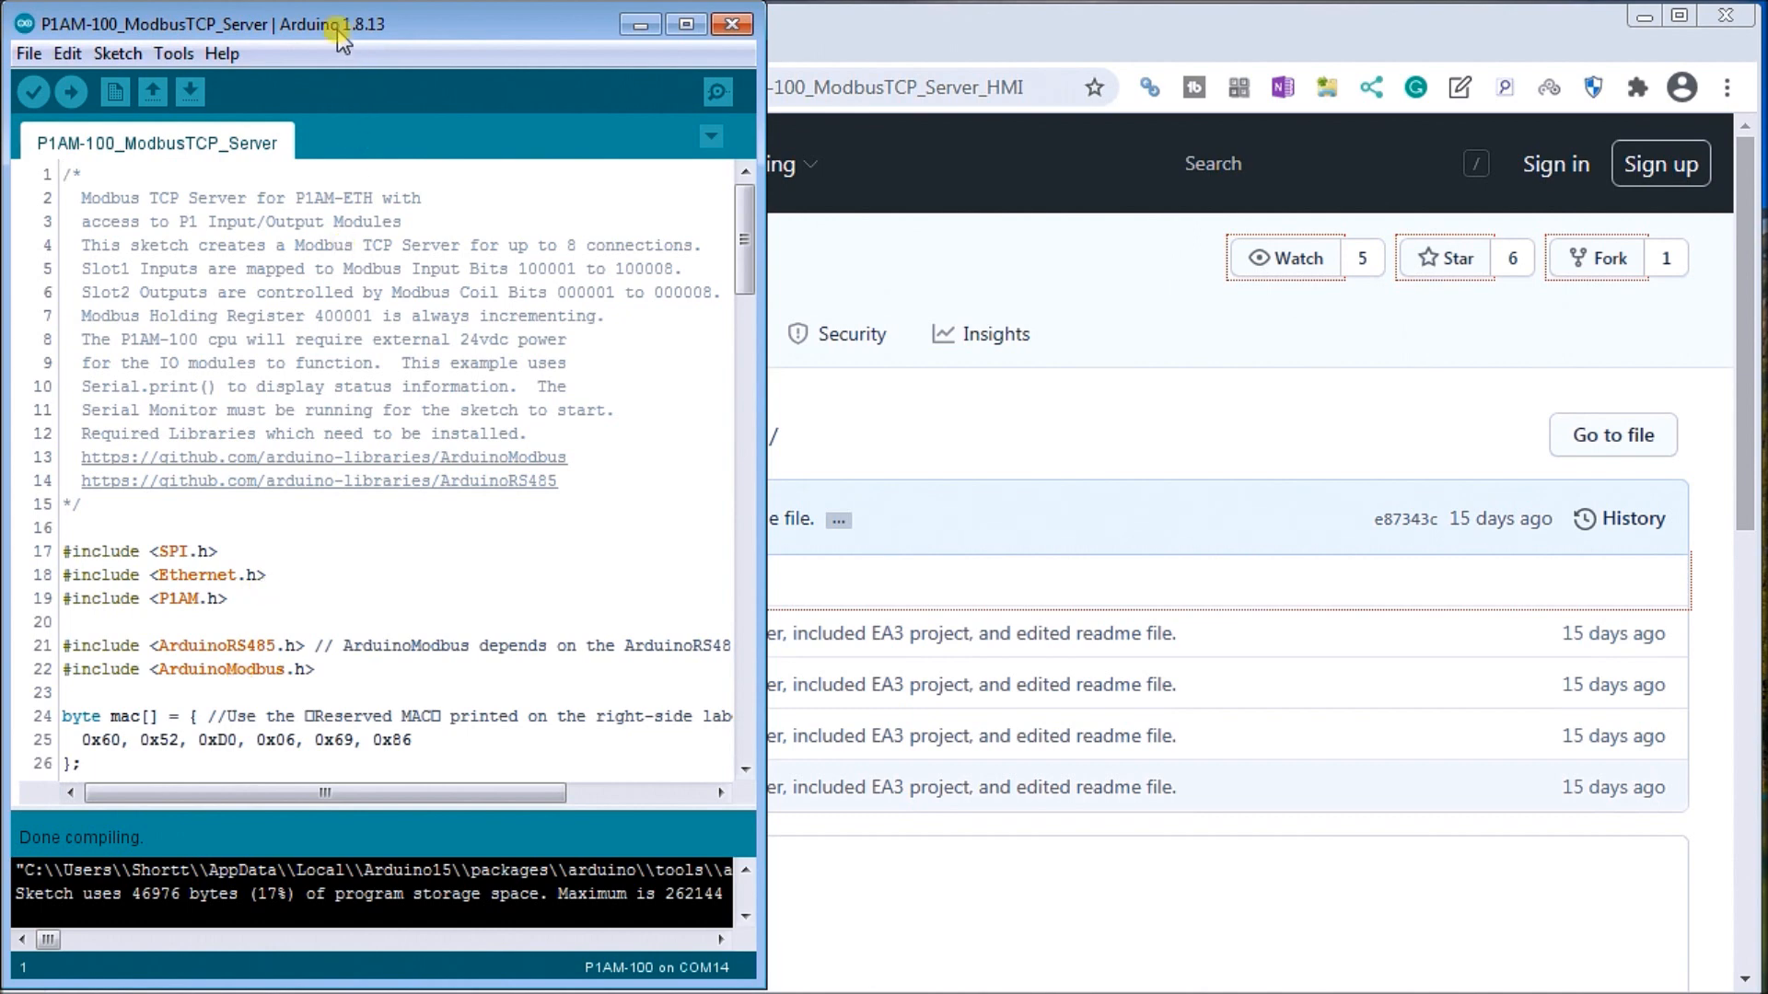
mouse_move(116, 54)
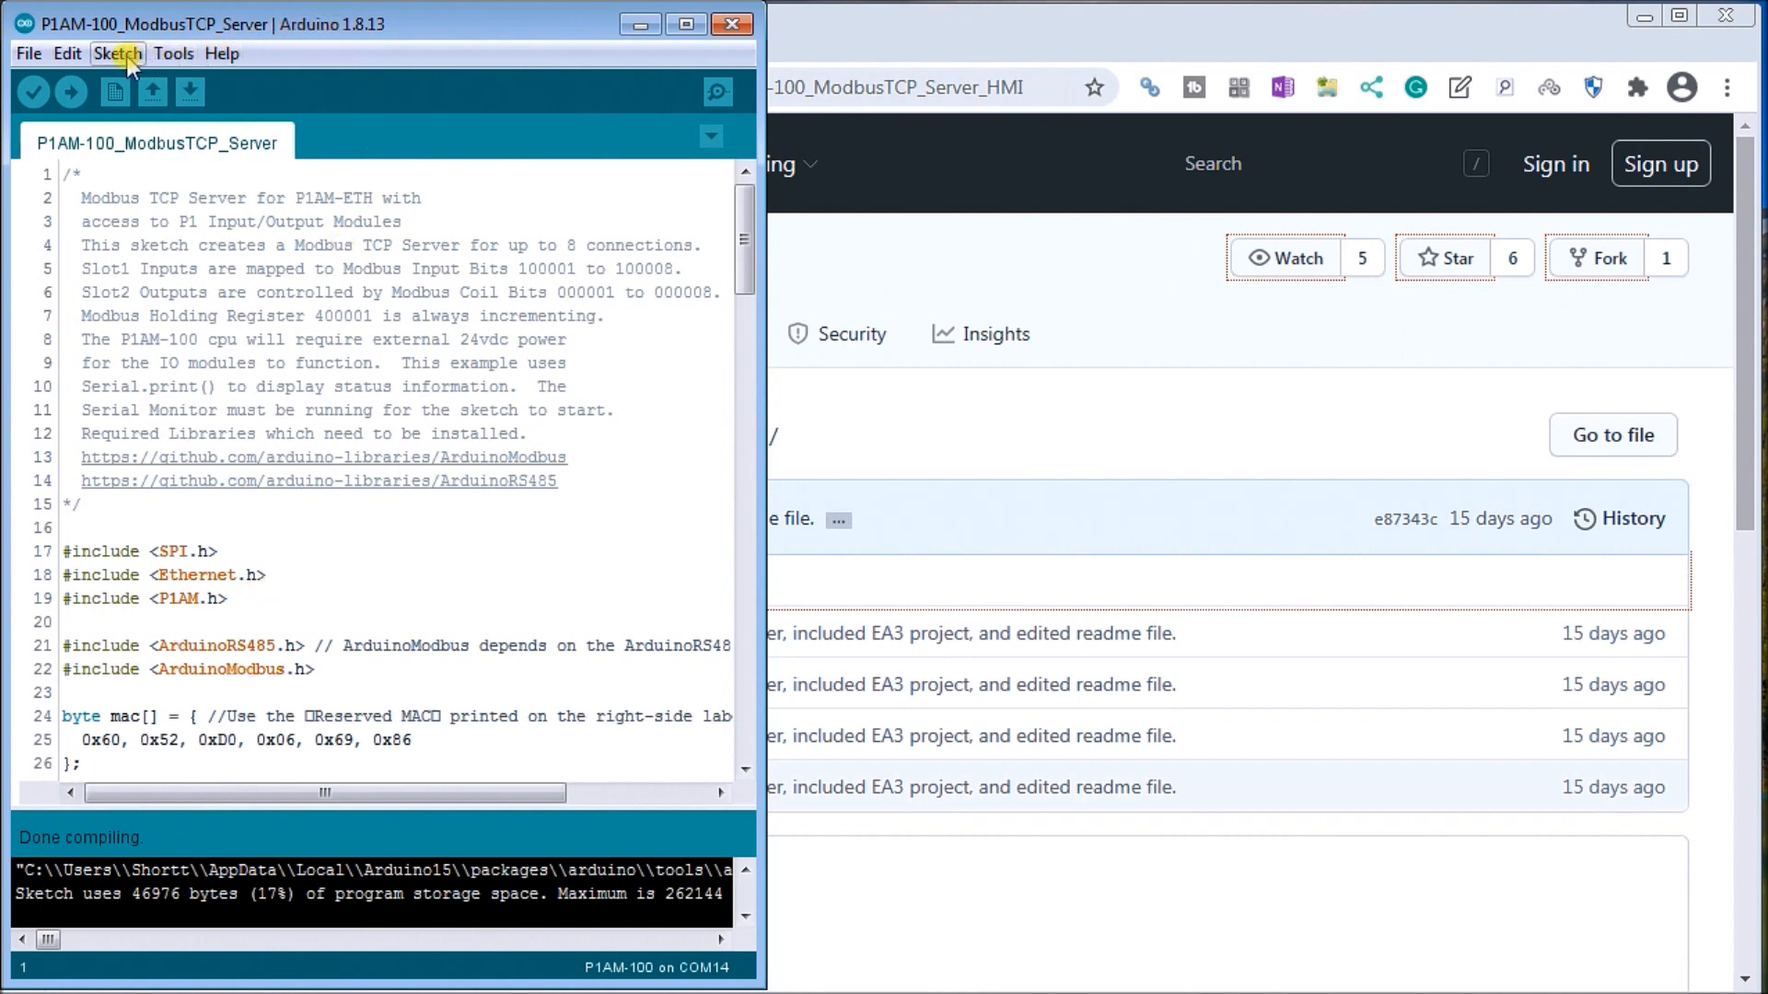
- Search Library Manager for 'arduinomod' and confirm ArduinoModbus 1.0.1 shows INSTALLED
left_click(116, 53)
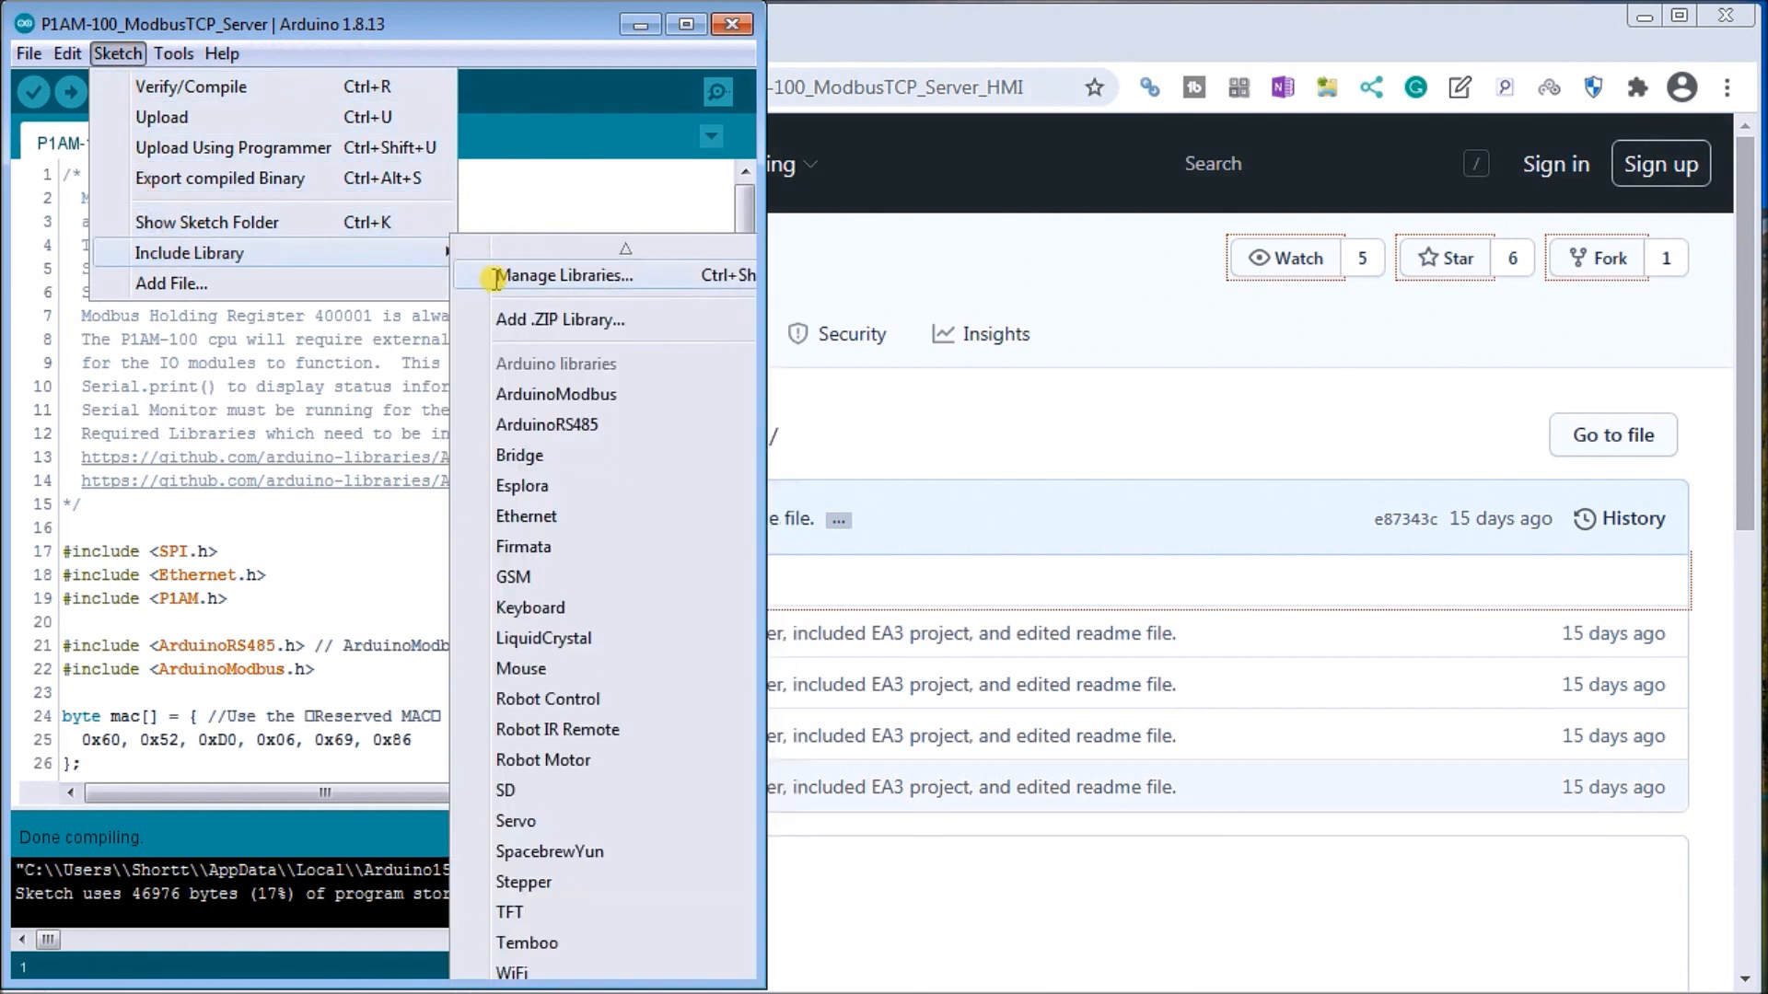
left_click(571, 274)
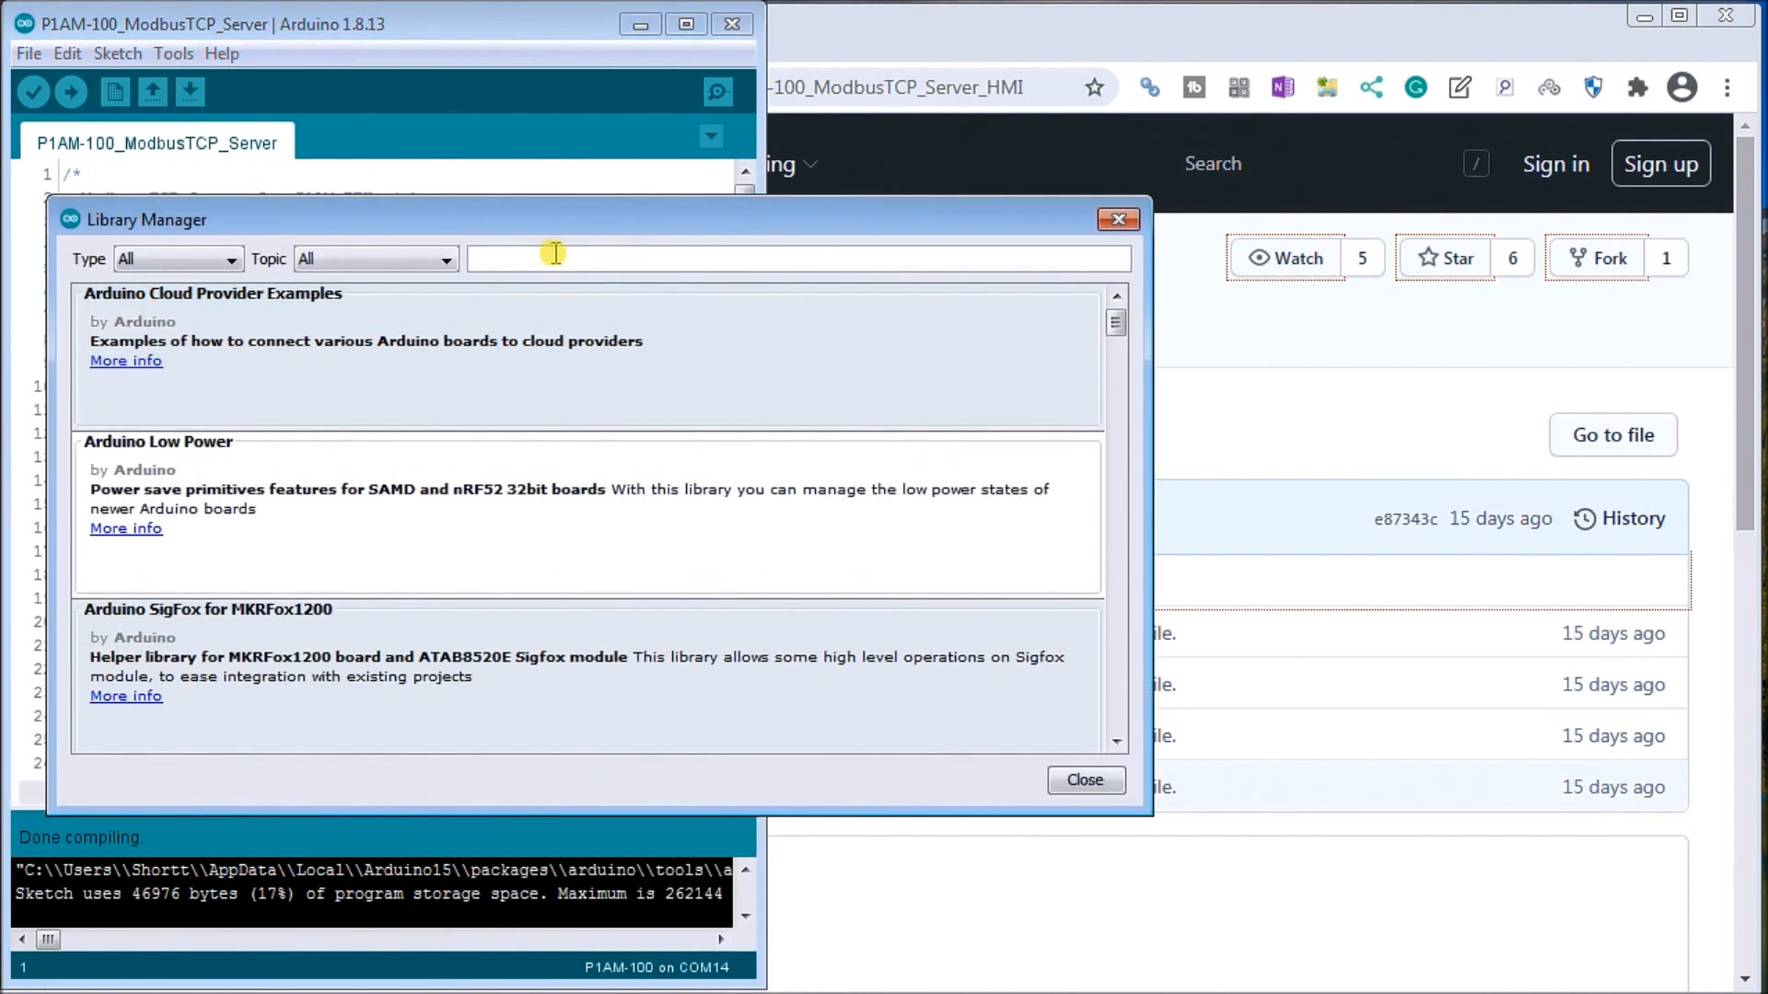
type("a")
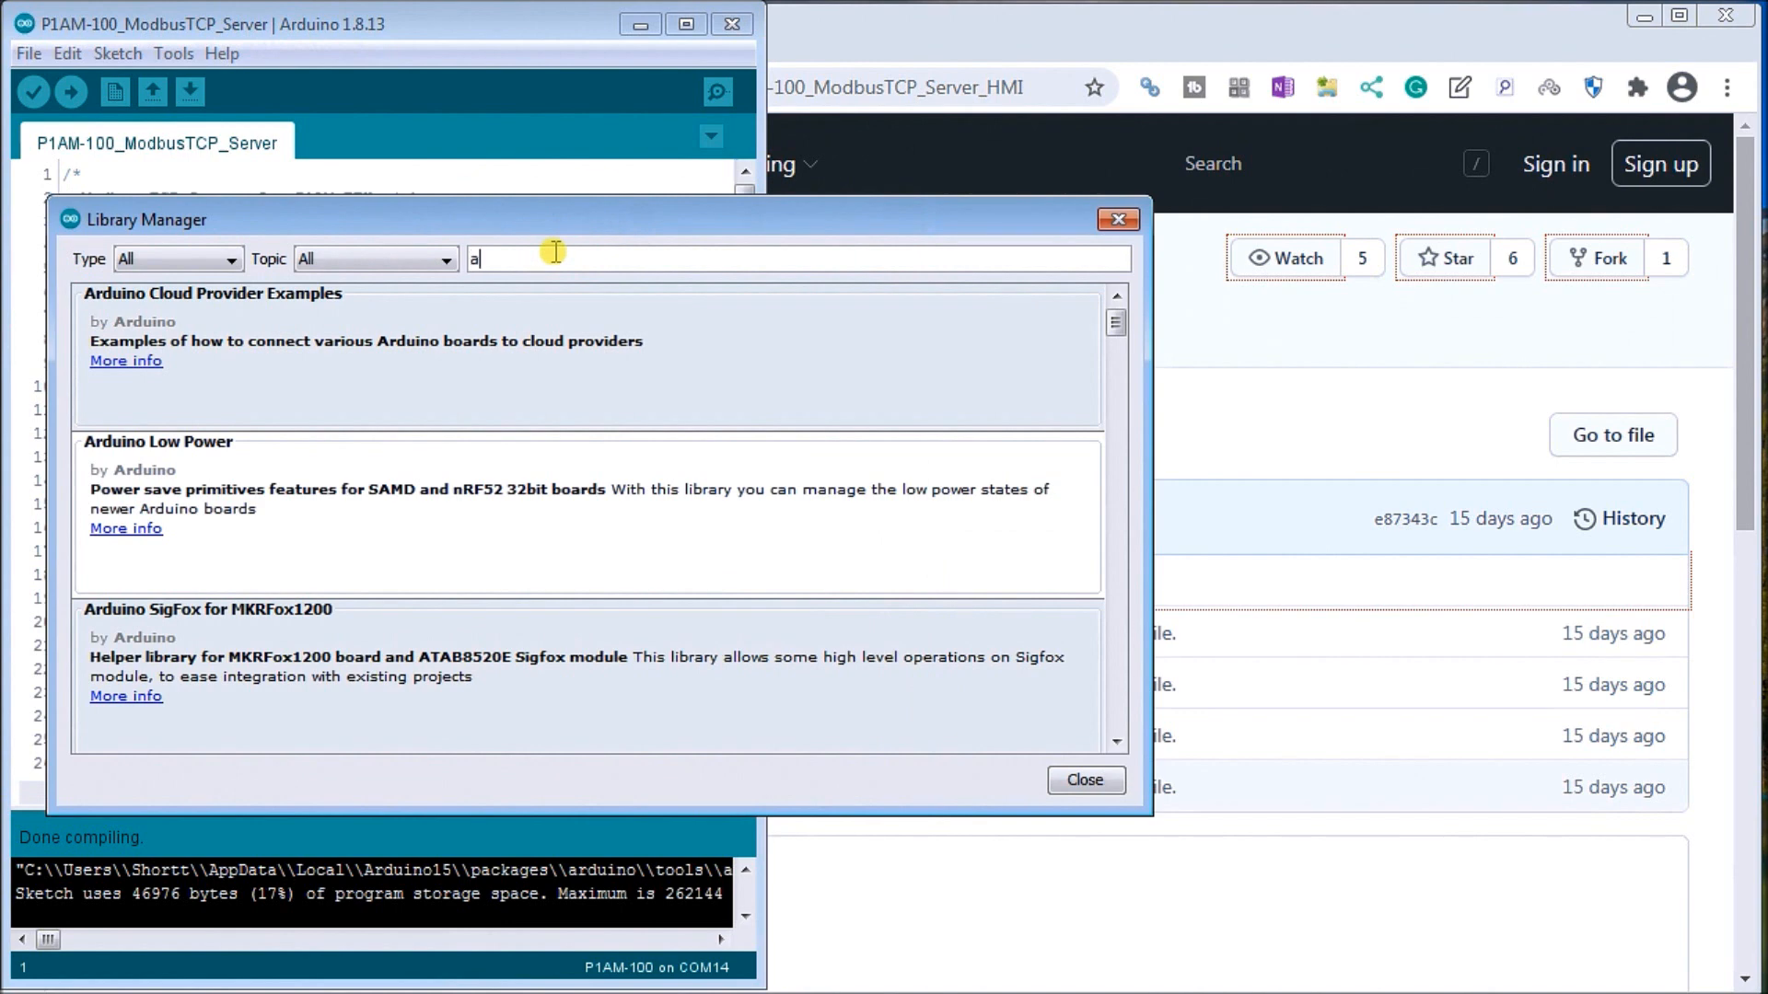
type("rduino")
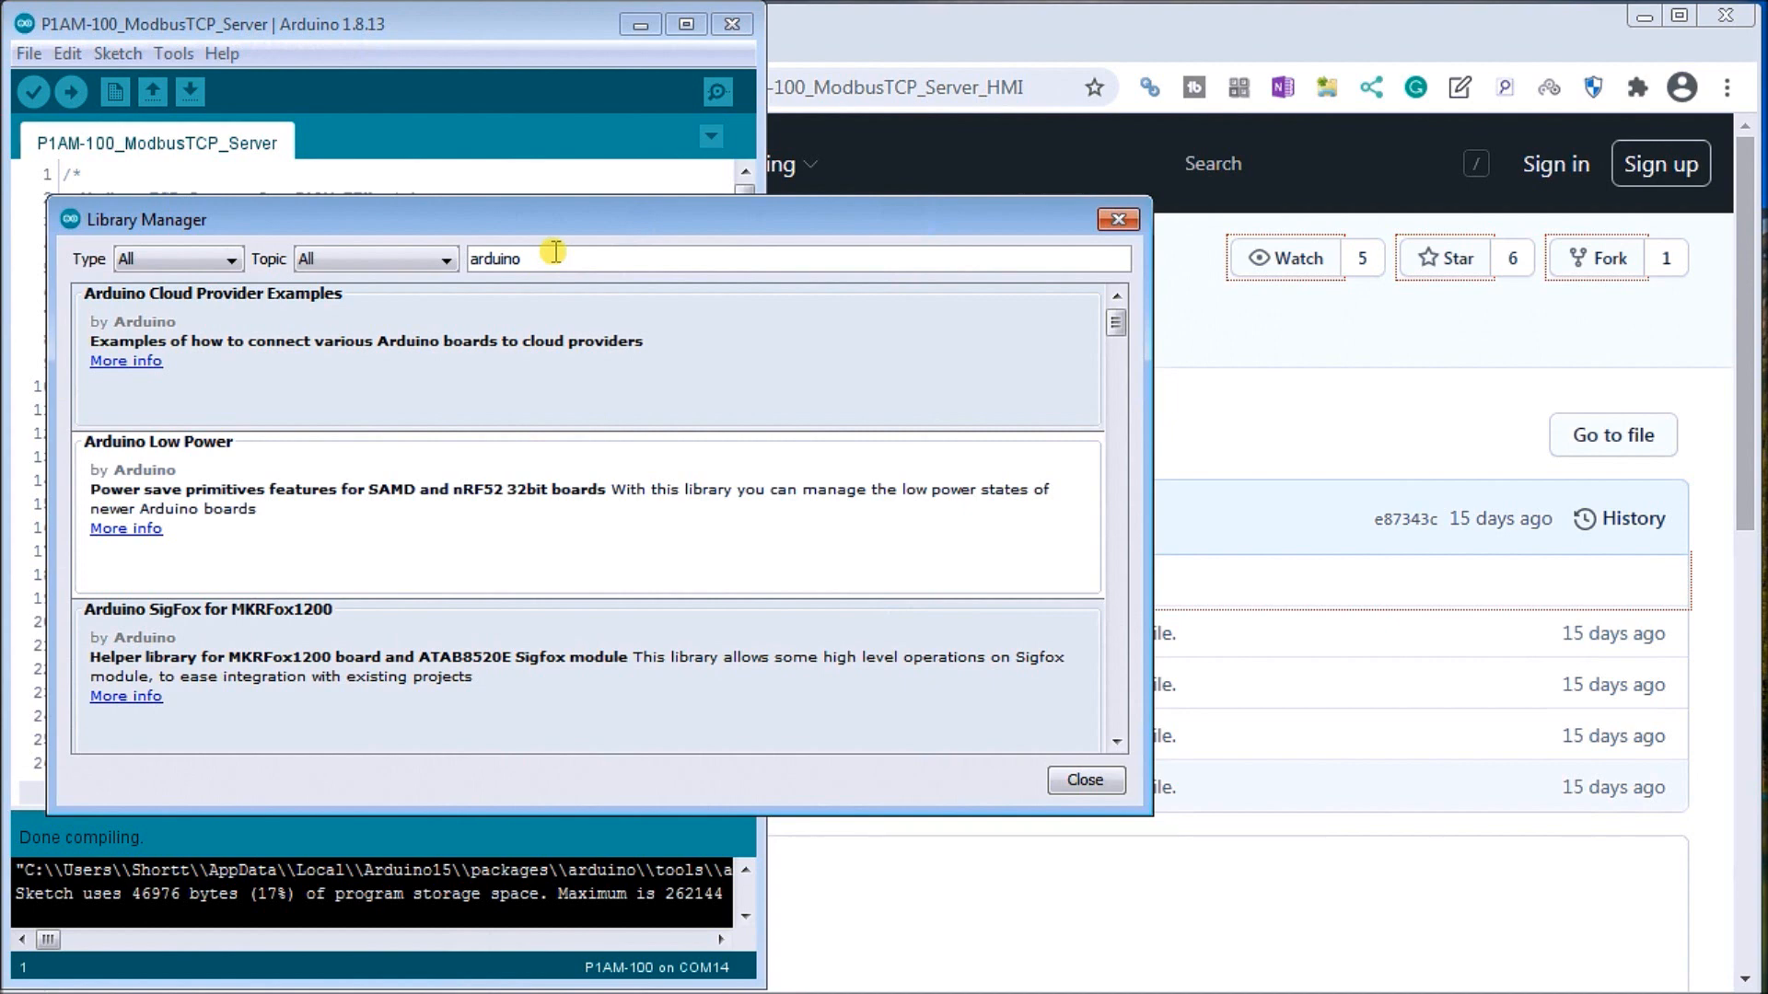
type("mo")
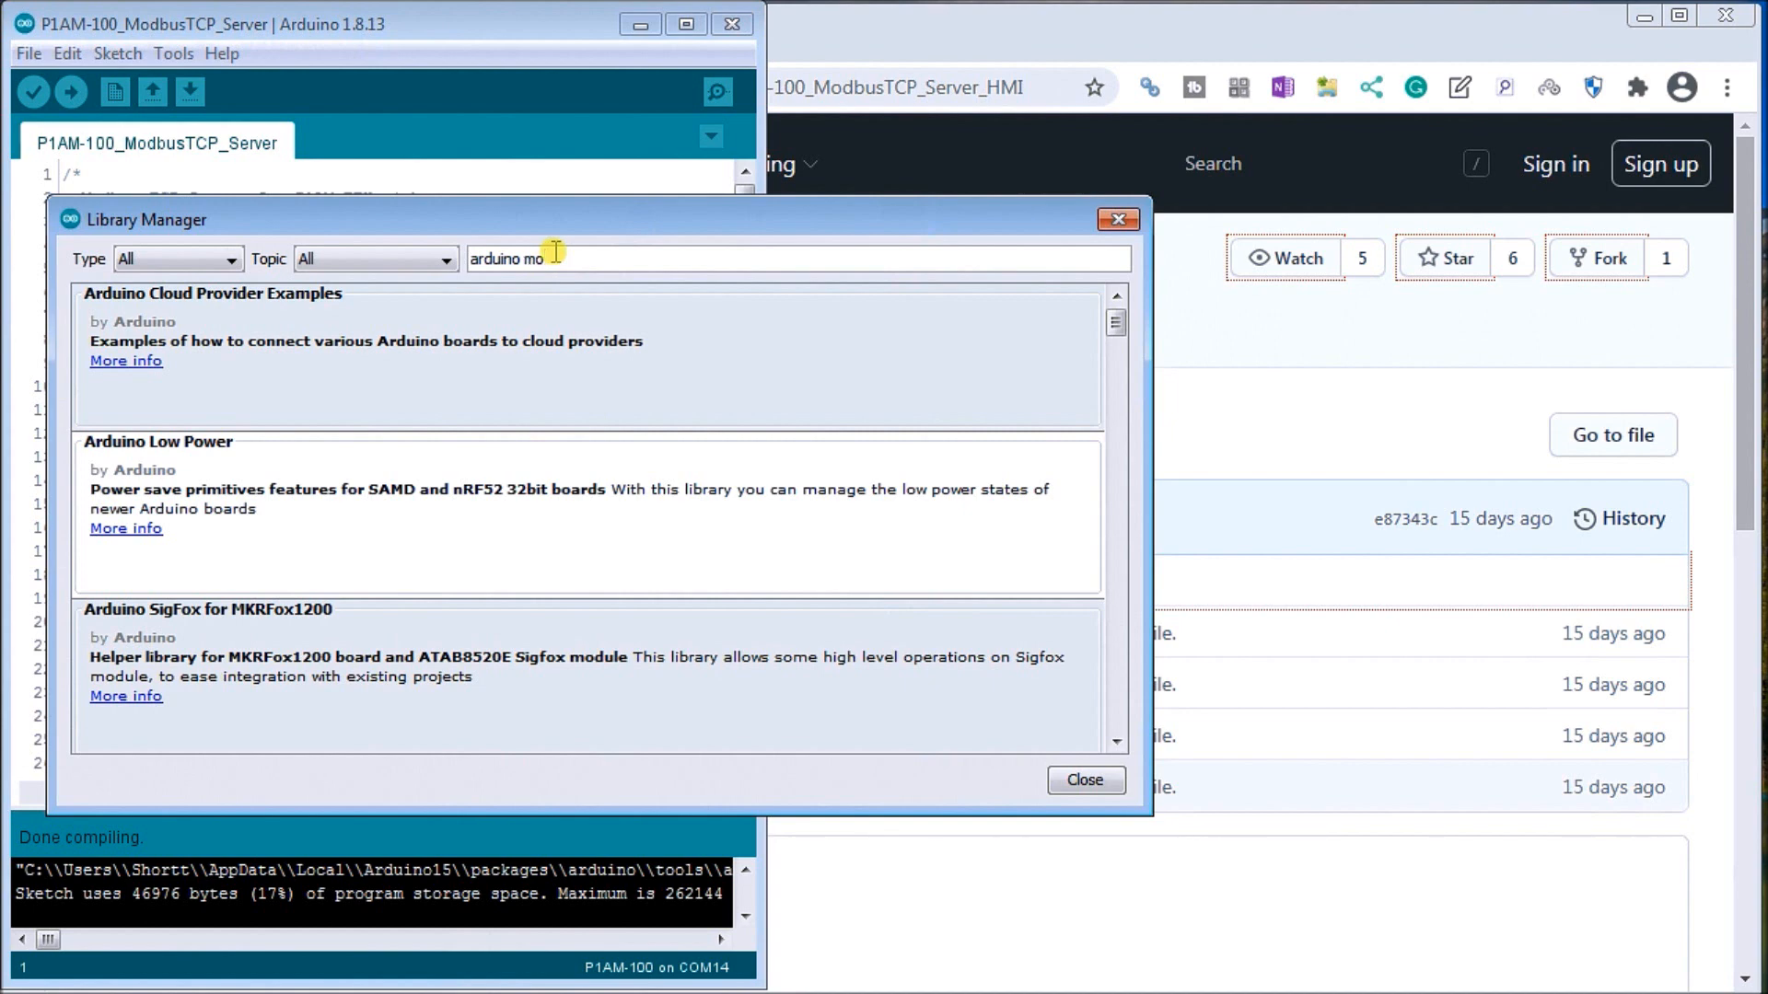
type("dbus")
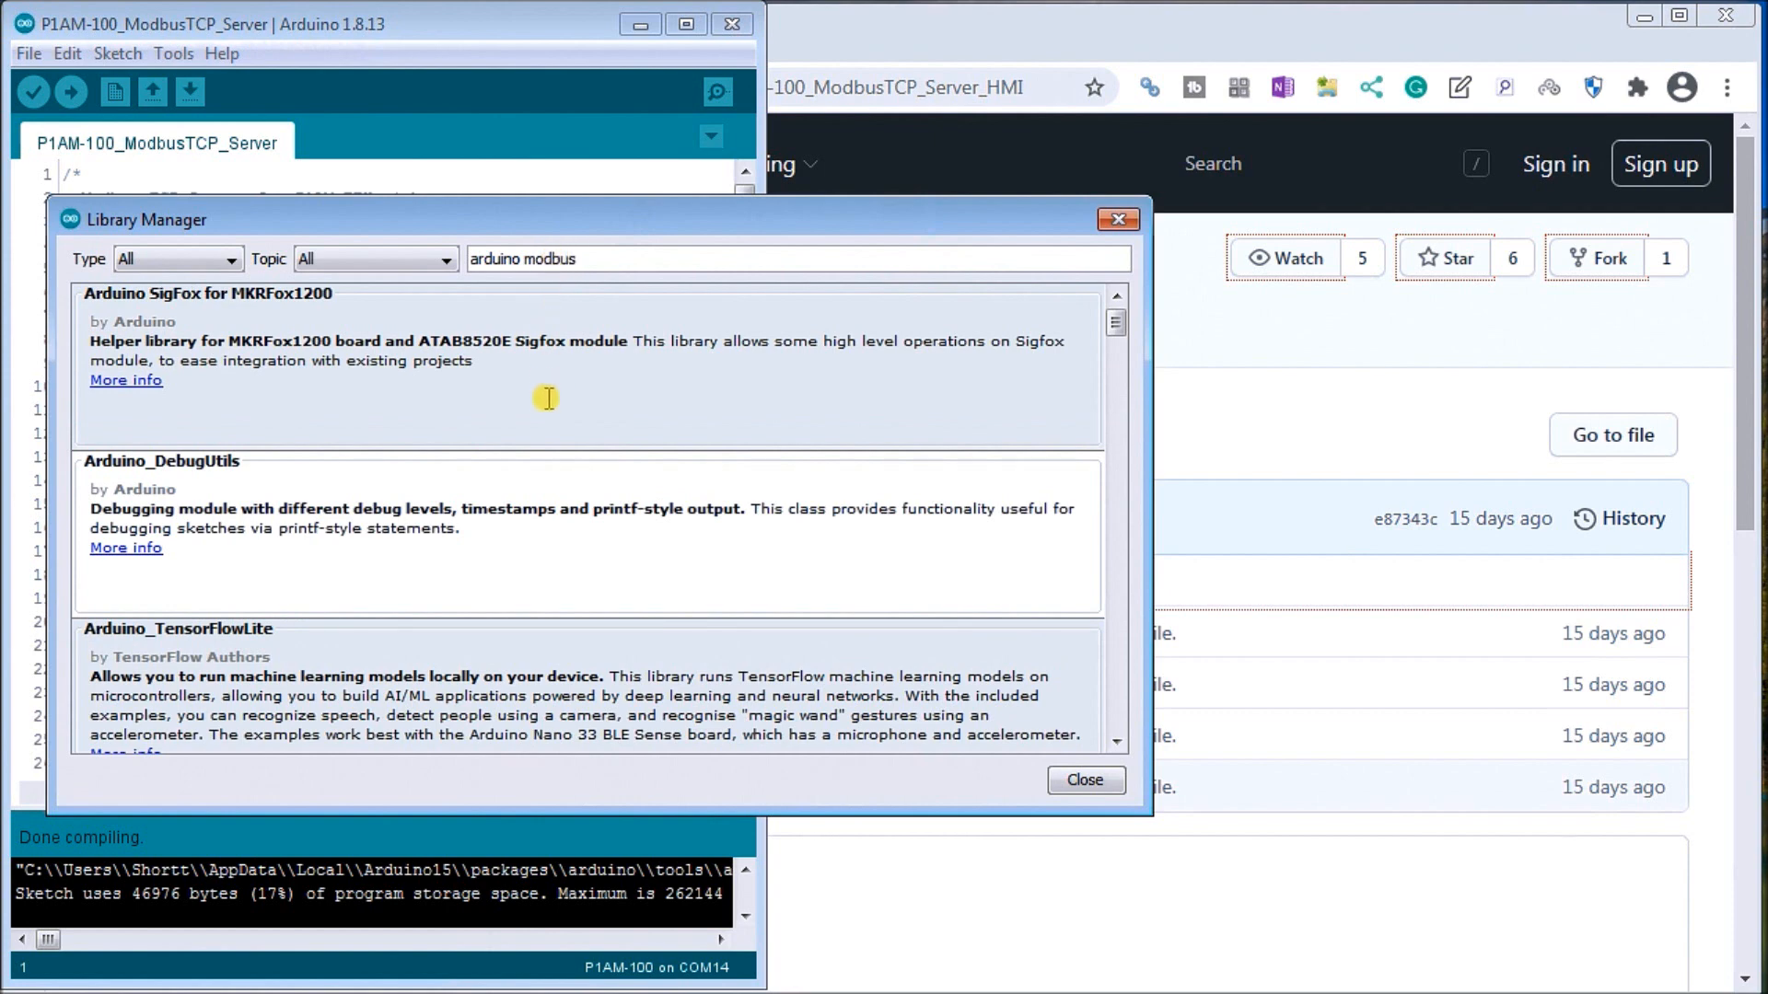
scroll("down", 3)
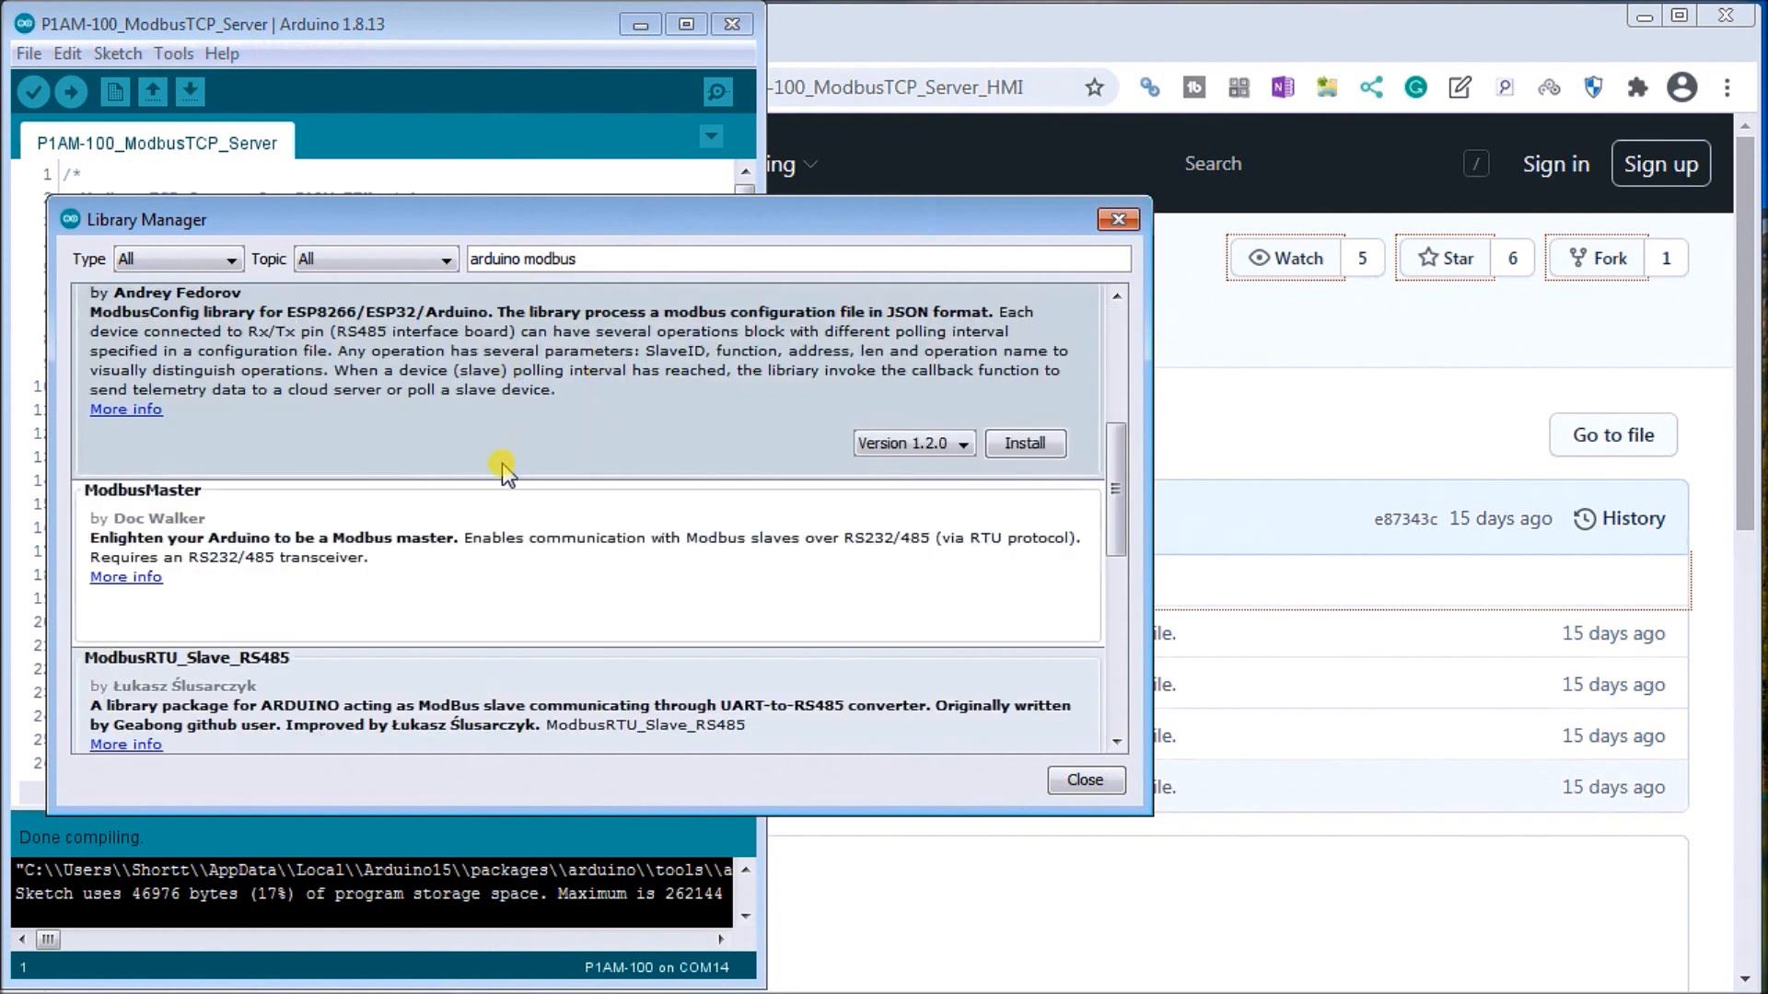
scroll("up", 3)
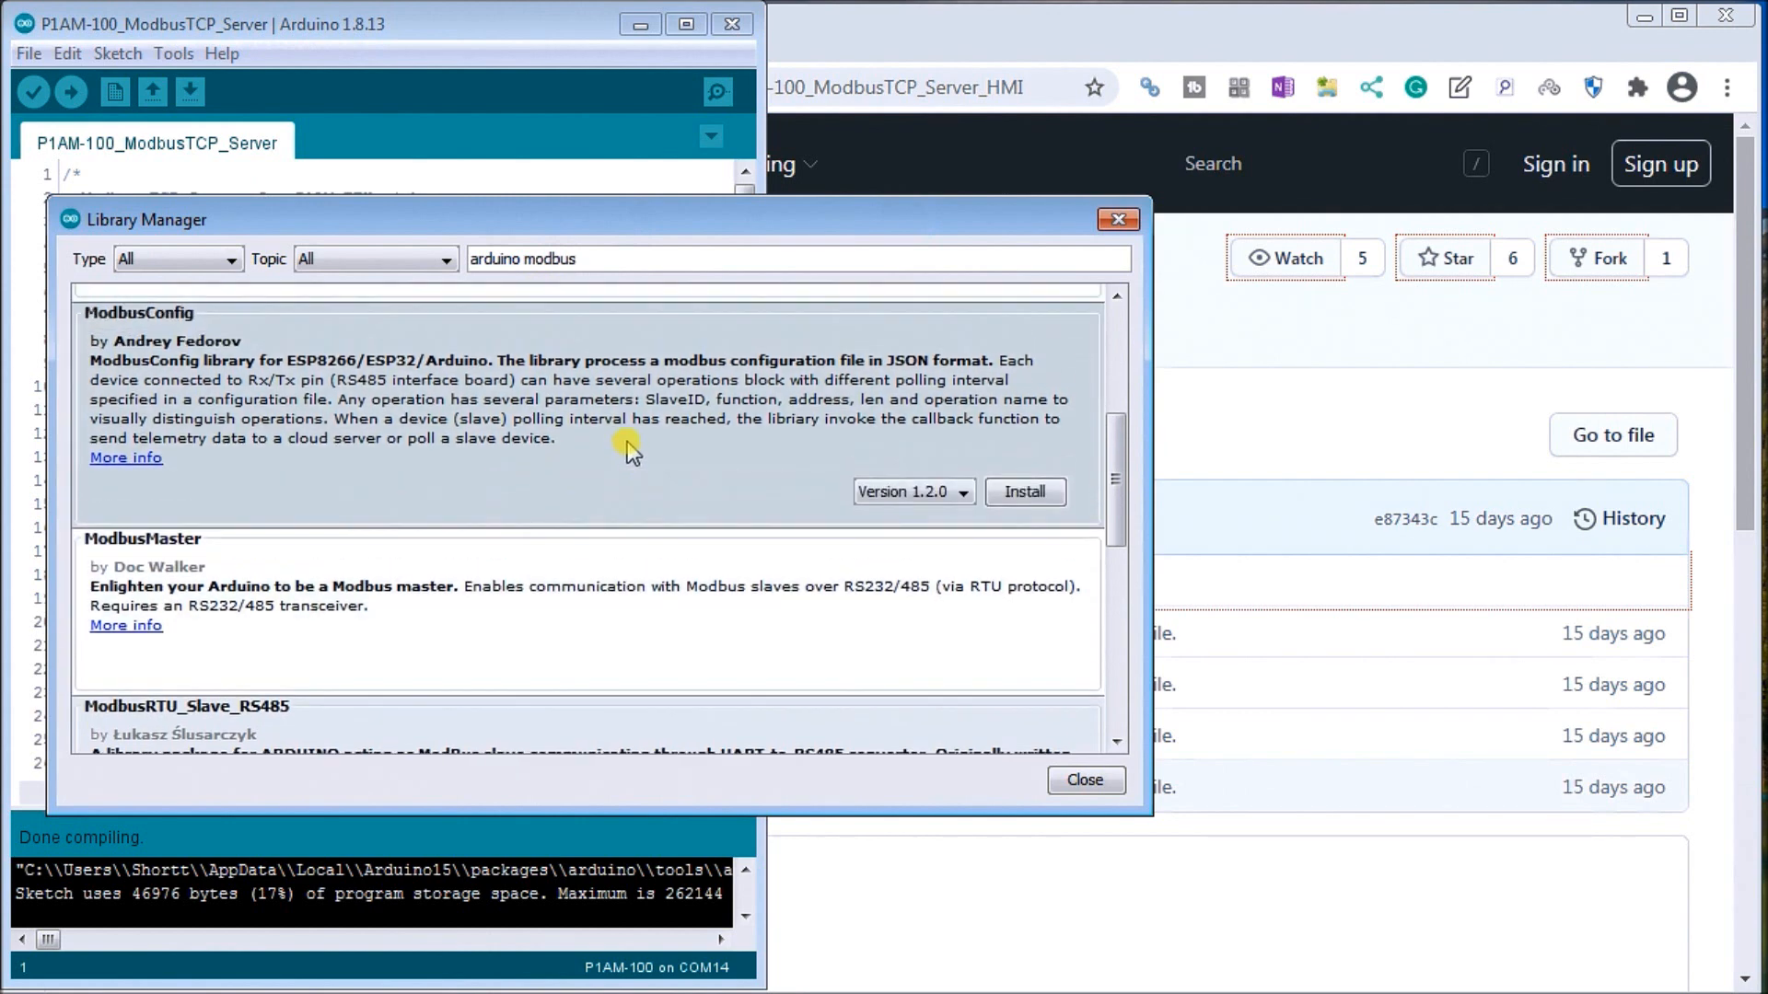
scroll("up", 3)
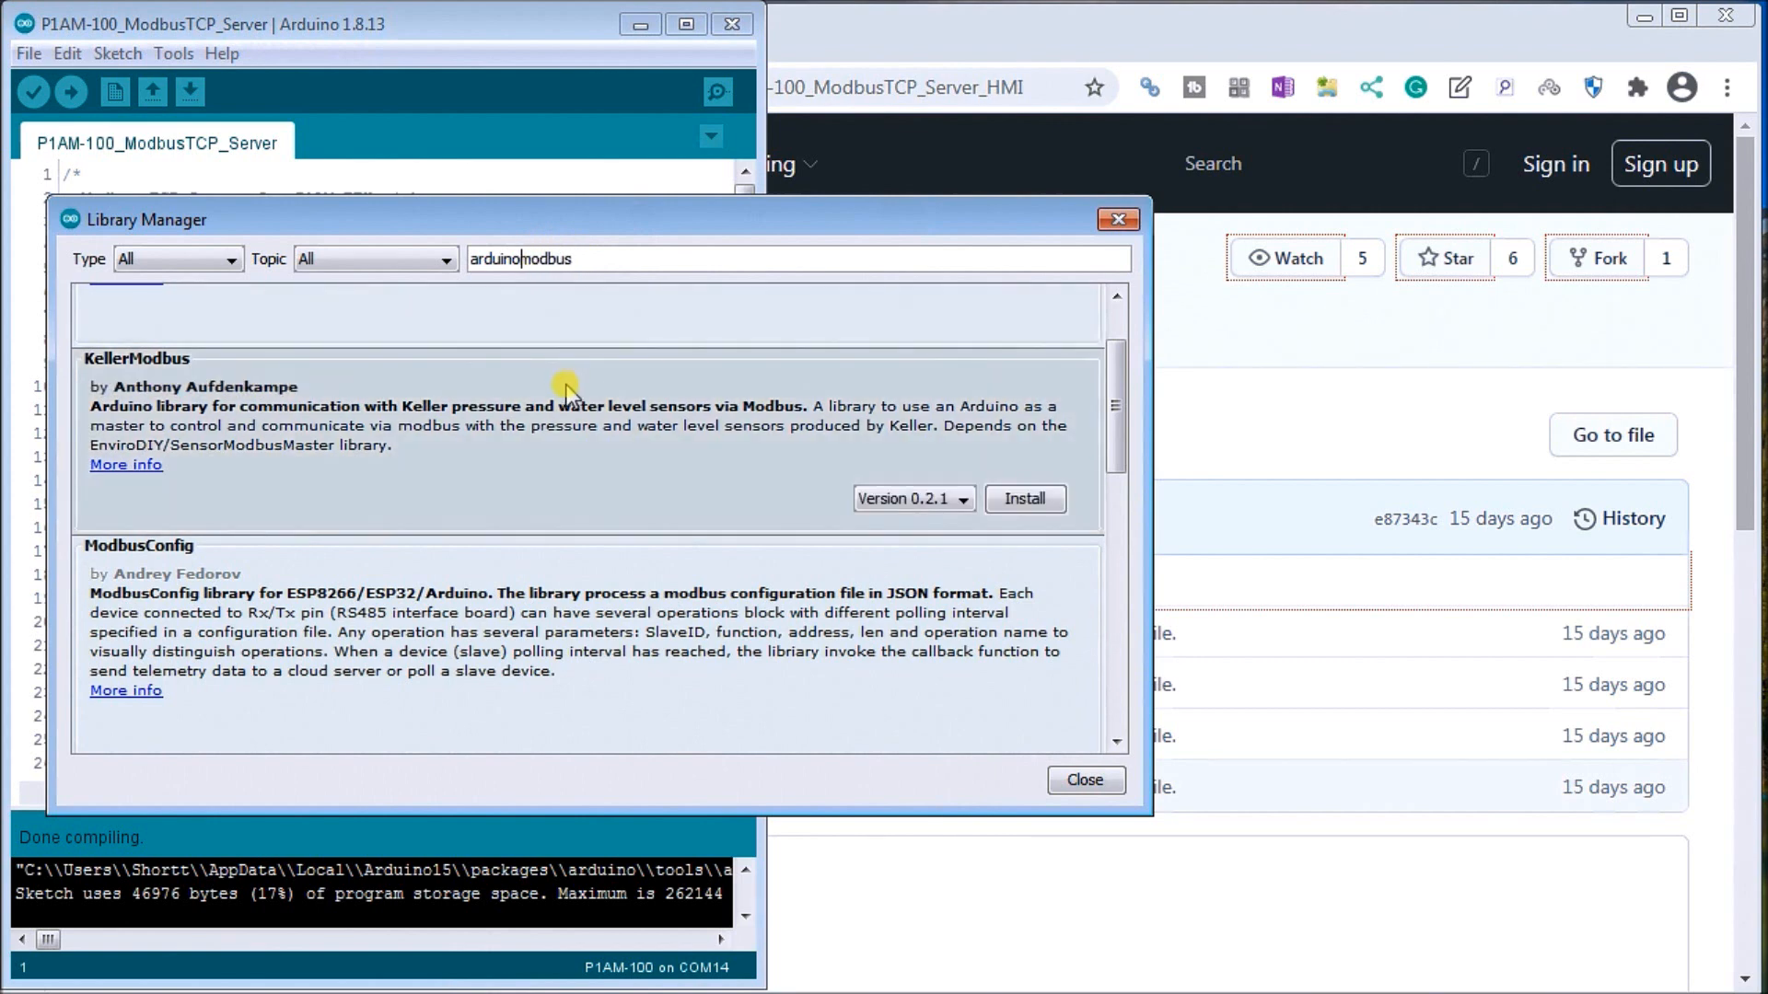
scroll("up", 3)
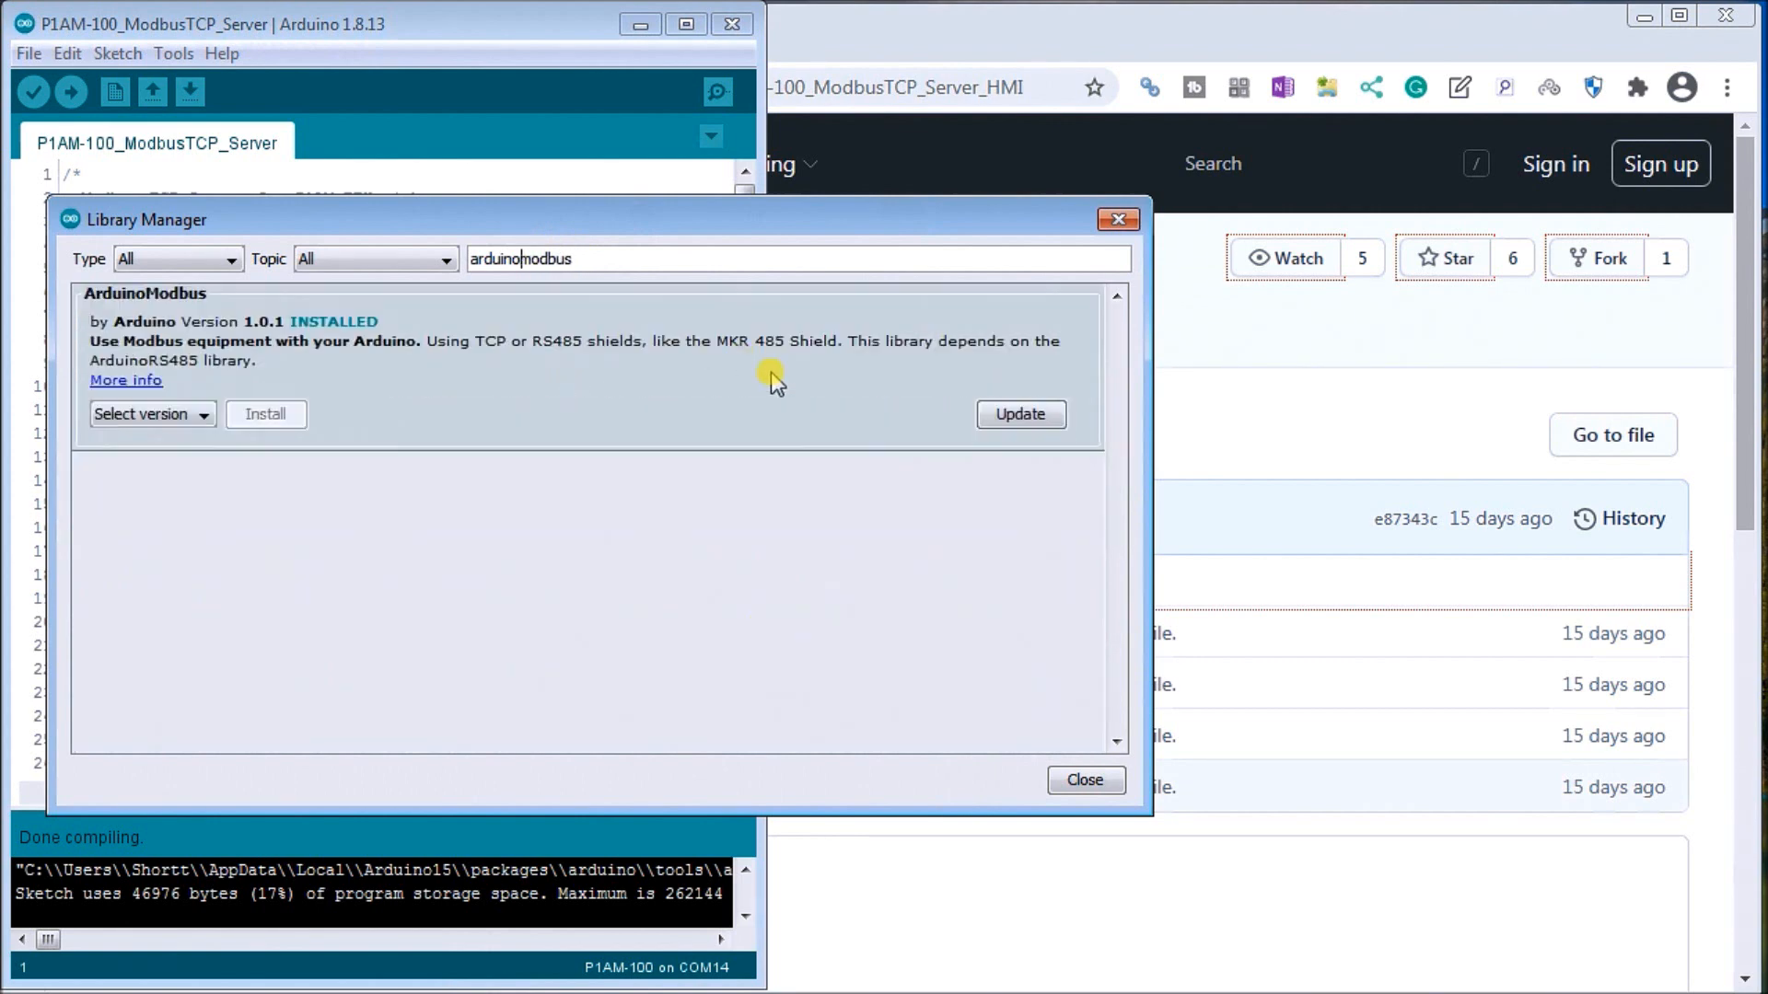
mouse_move(245, 265)
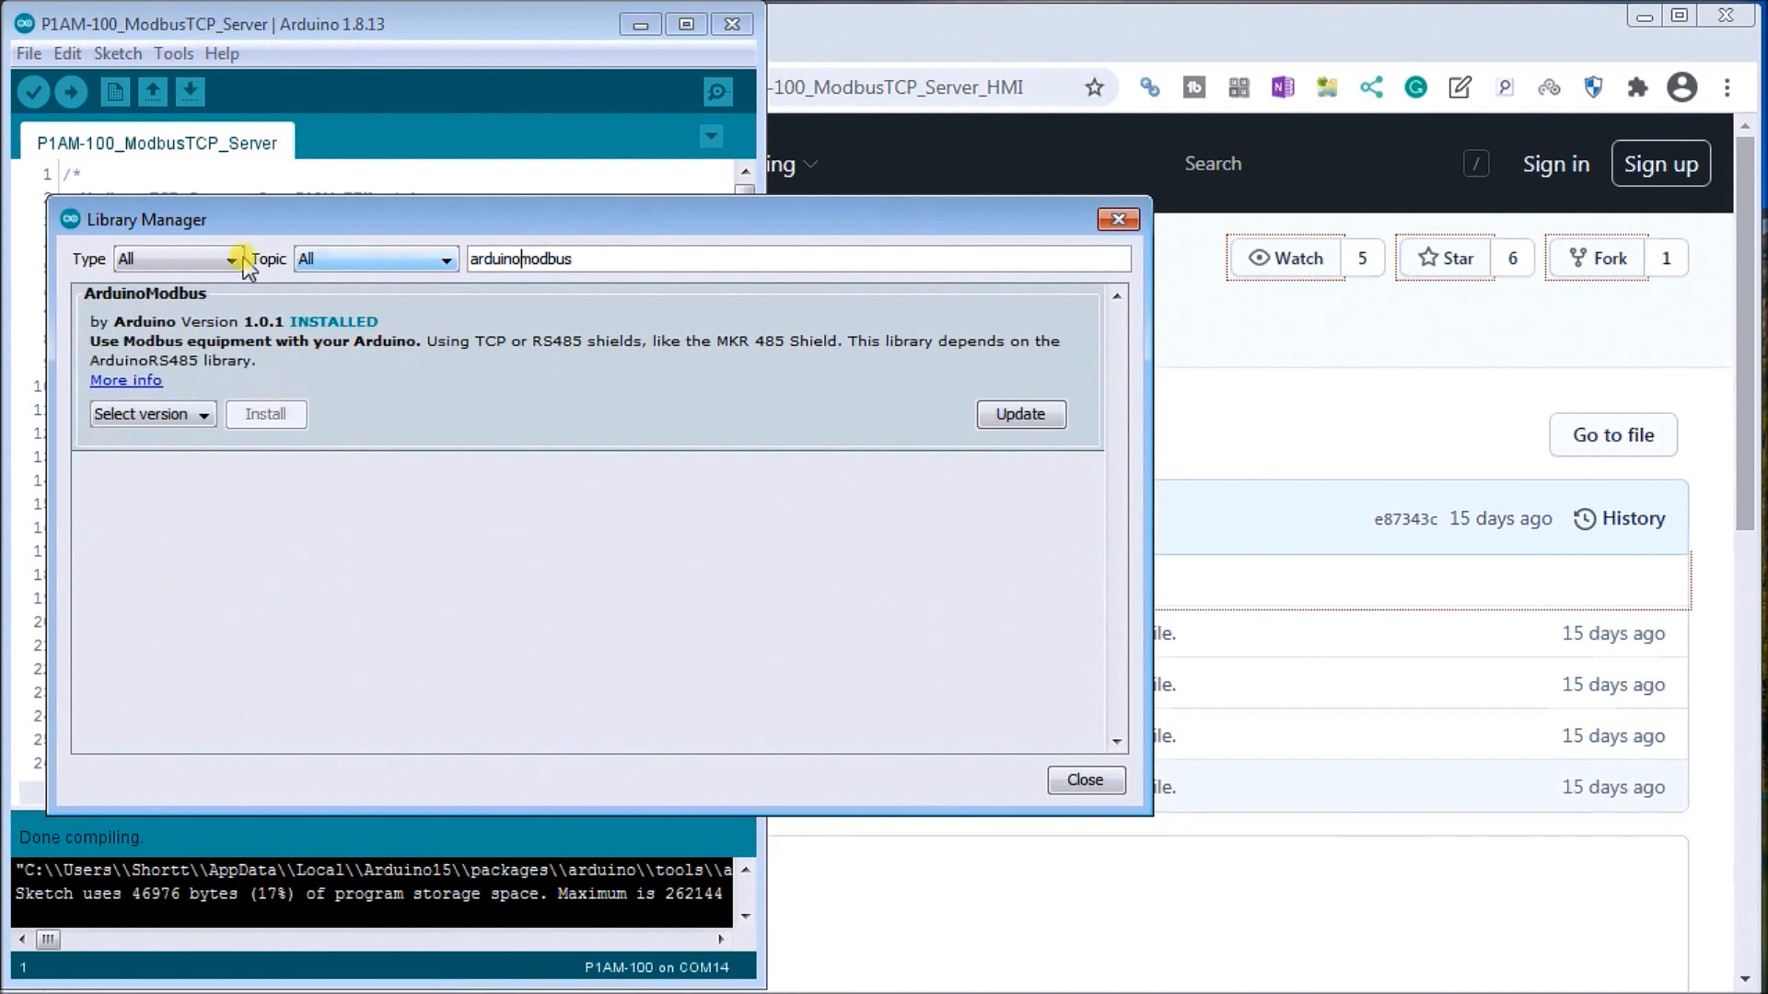
mouse_move(317, 391)
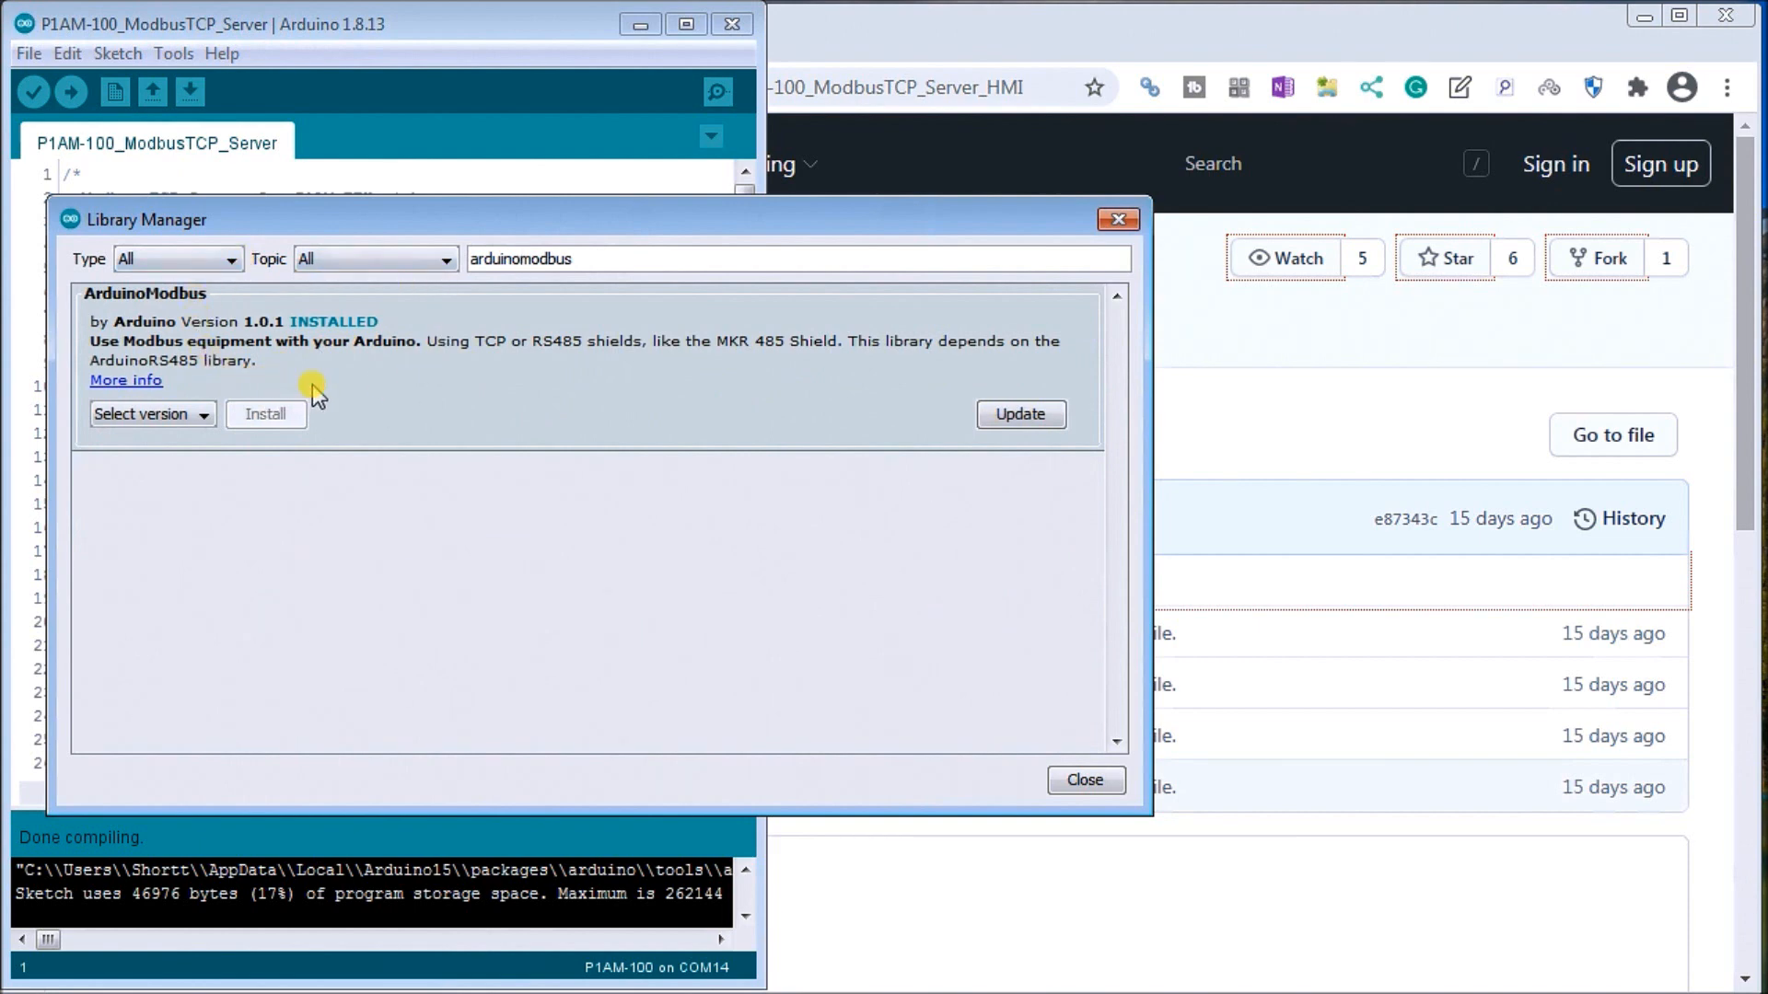
mouse_move(479, 361)
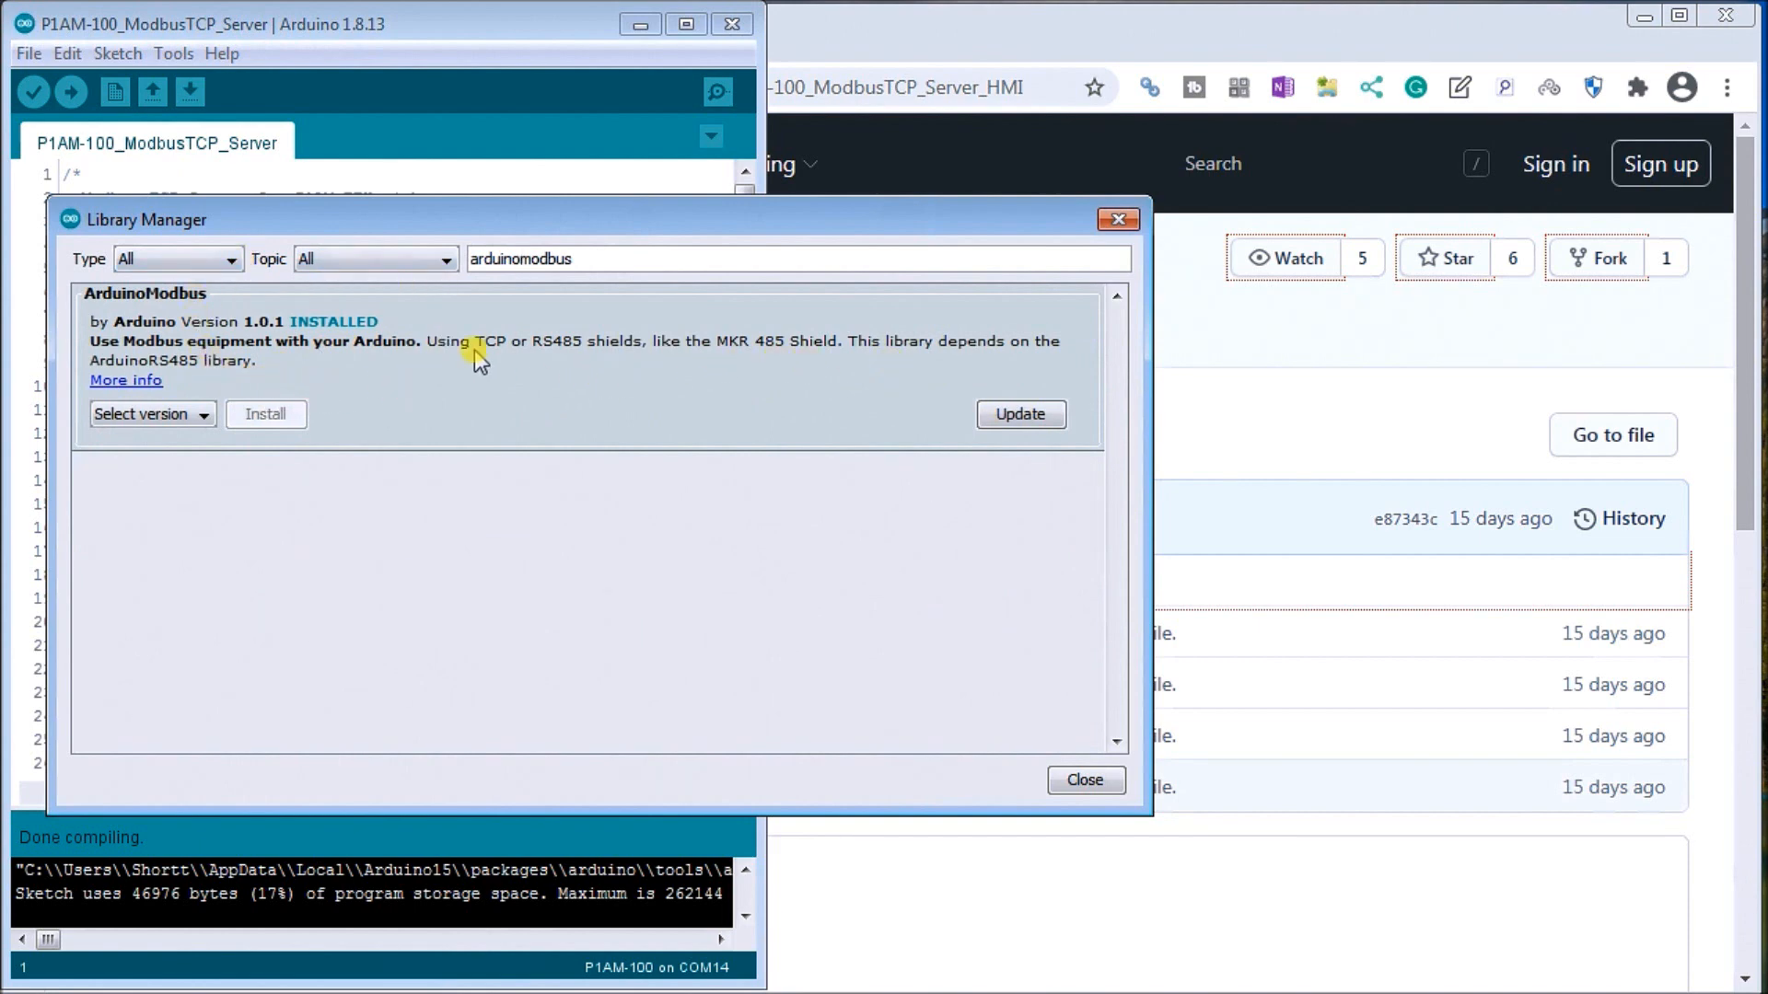
mouse_move(237, 339)
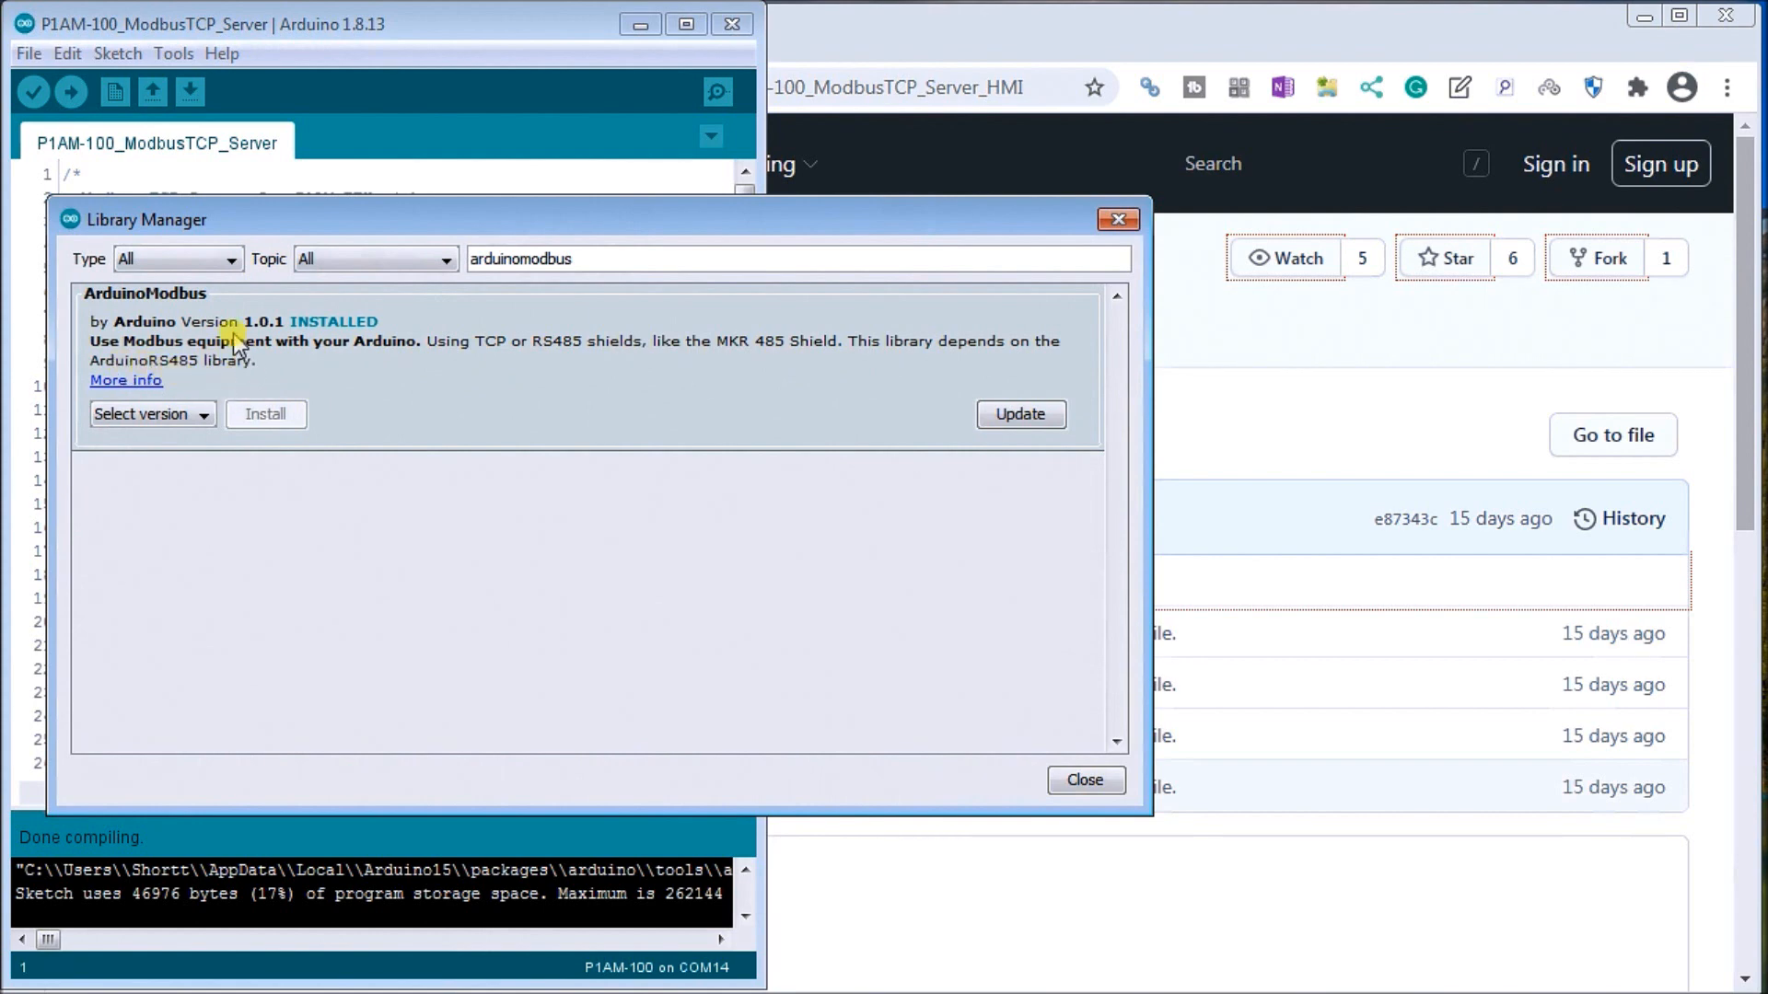
mouse_move(583, 259)
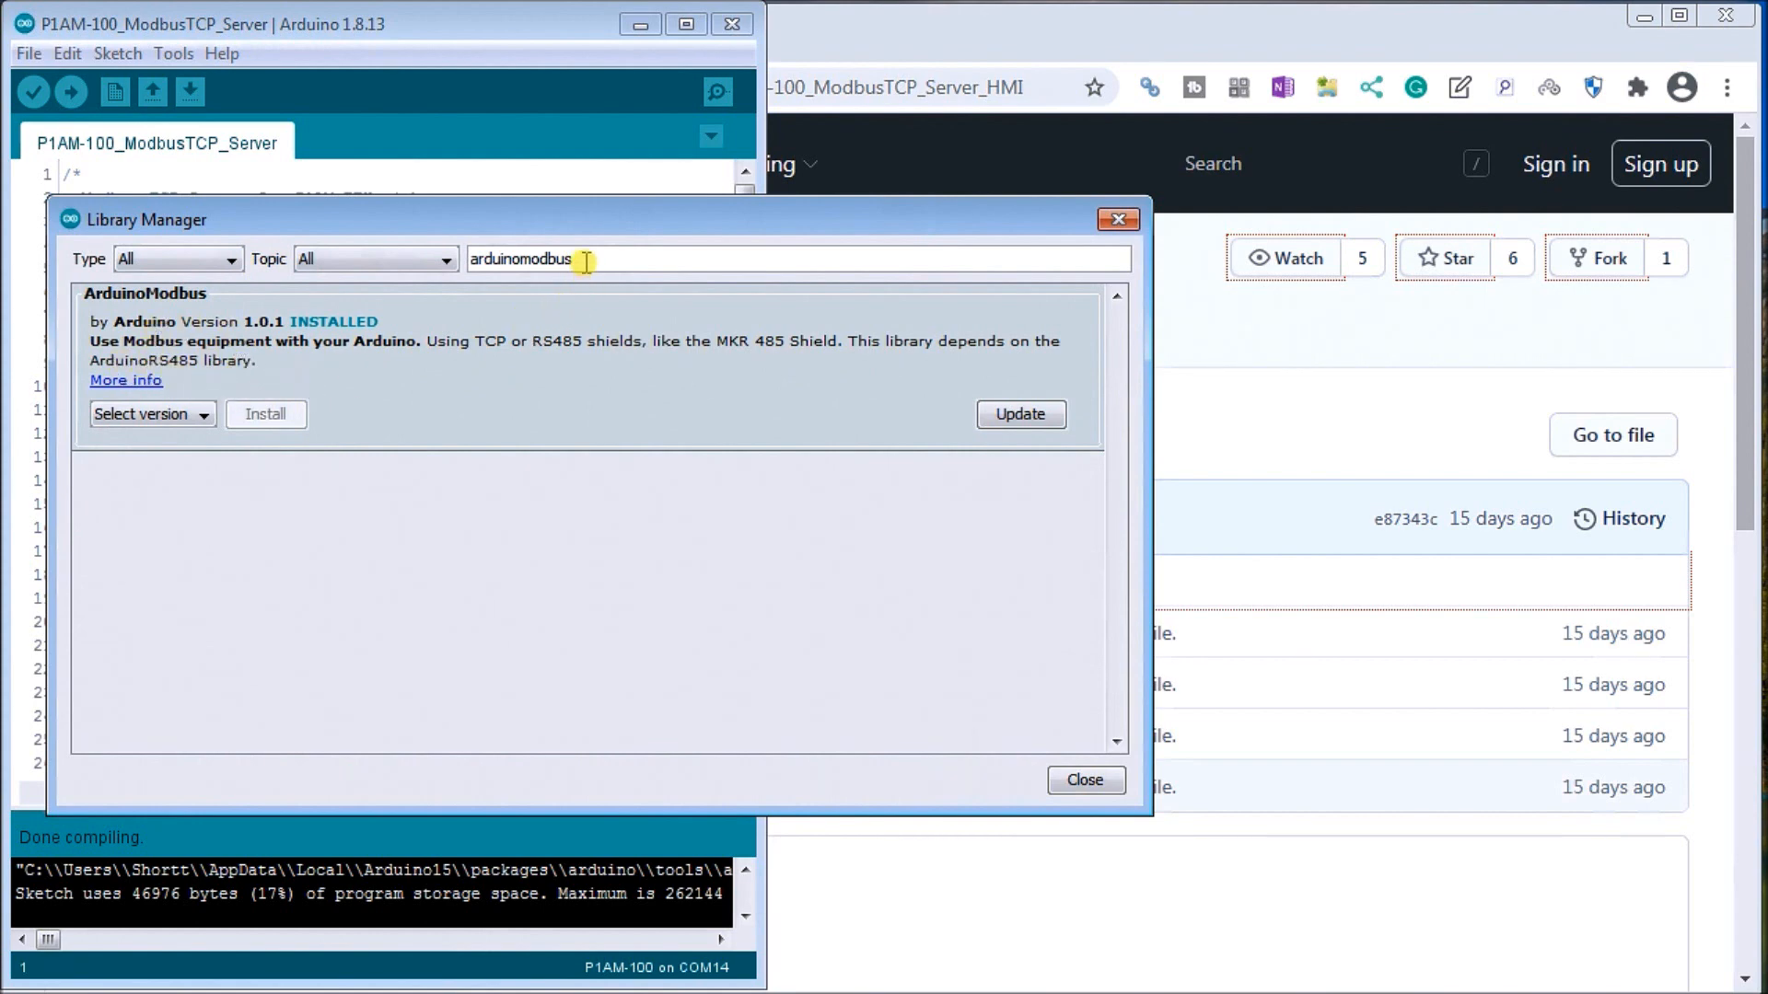
- Search for 'arduinors485' and confirm ArduinoRS485 1.0.0 shows INSTALLED
key("Backspace")
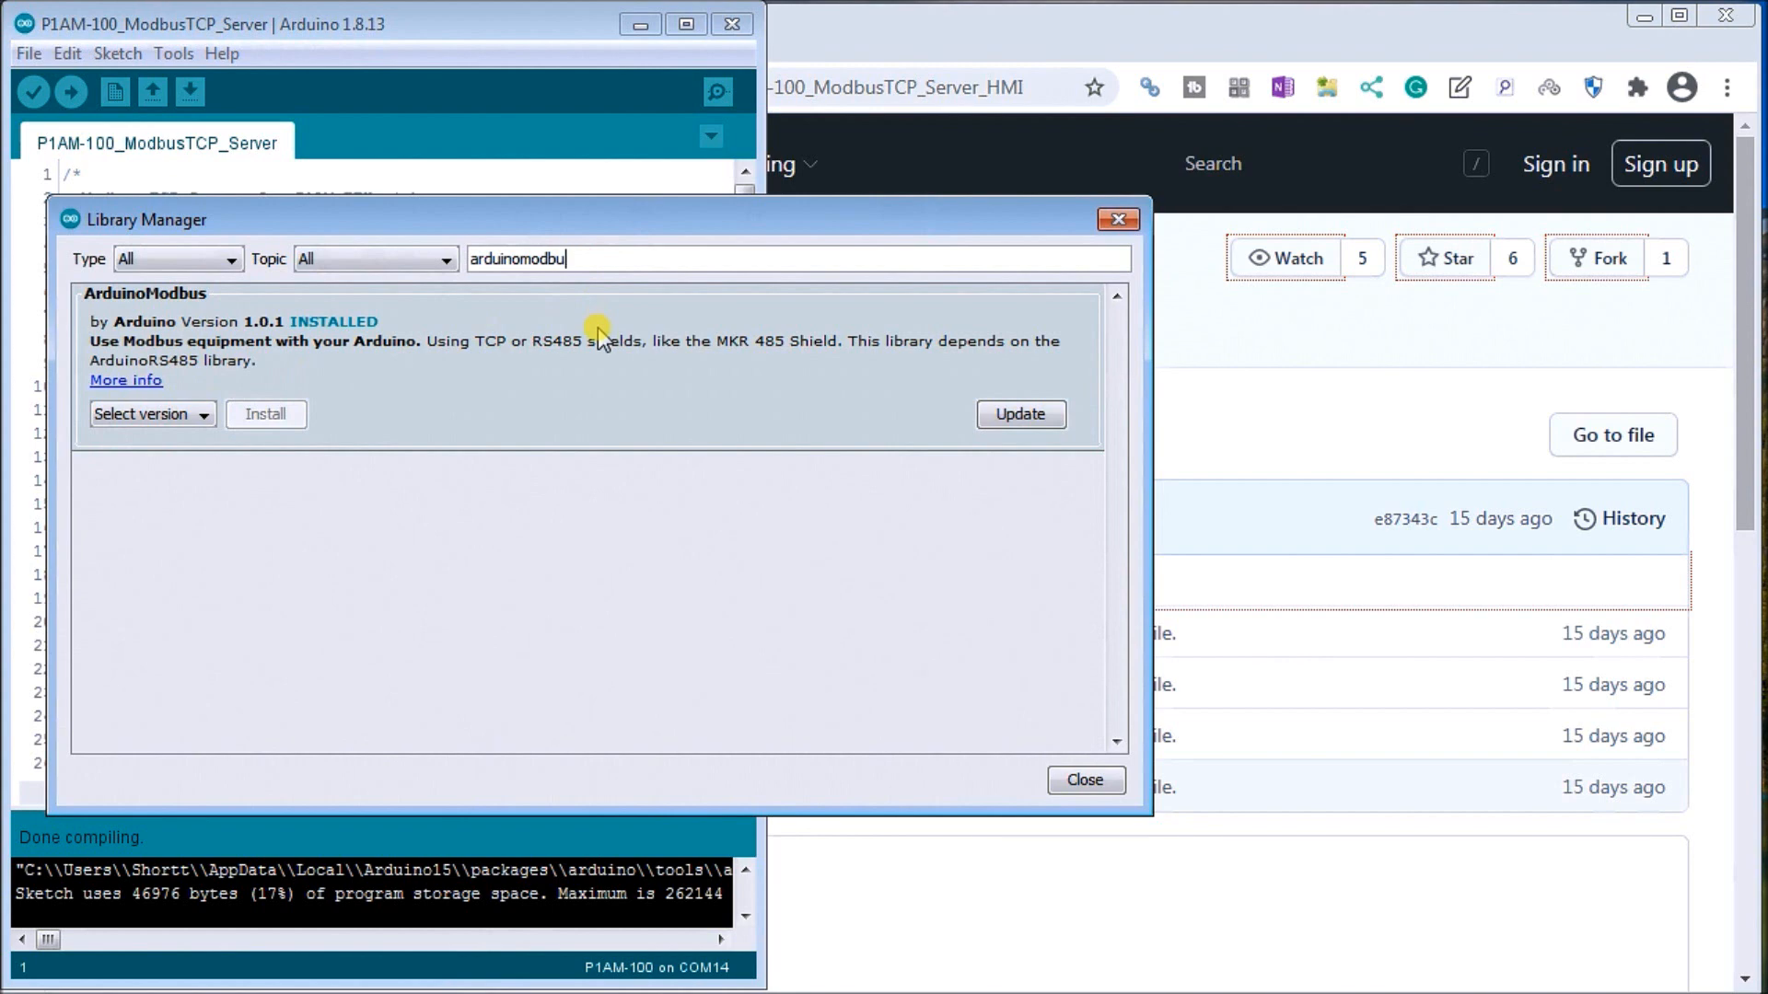
type("arduinors")
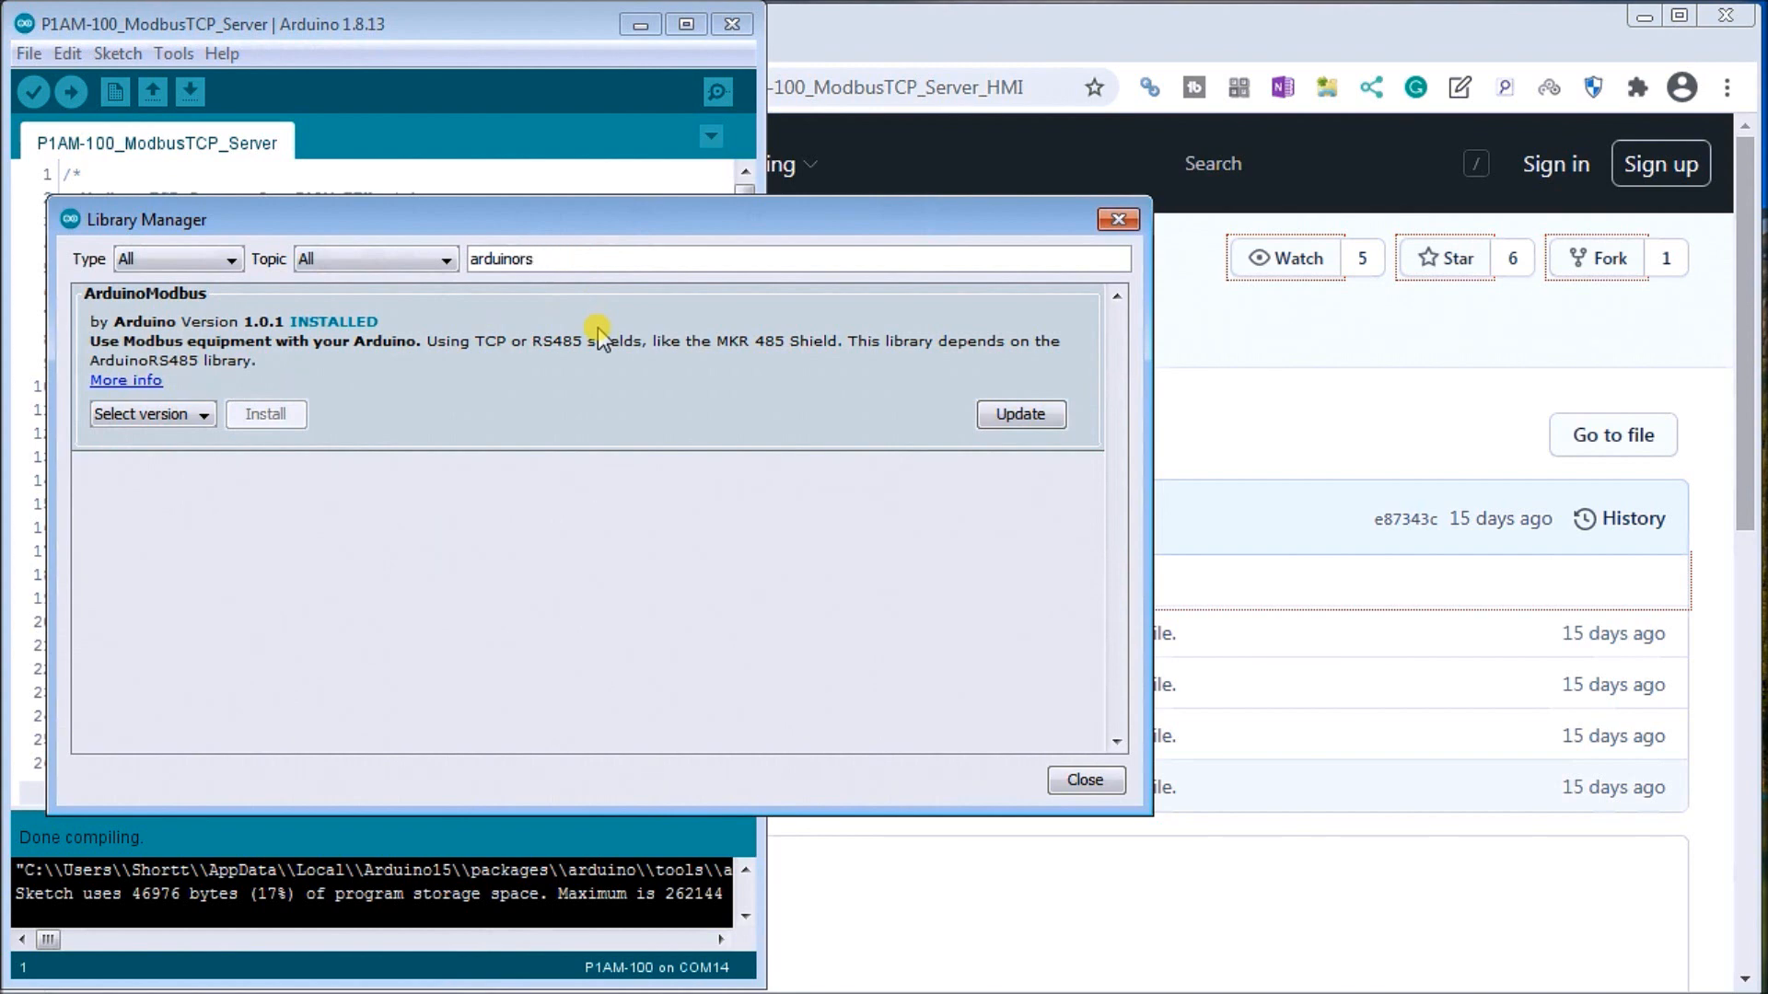
type("485")
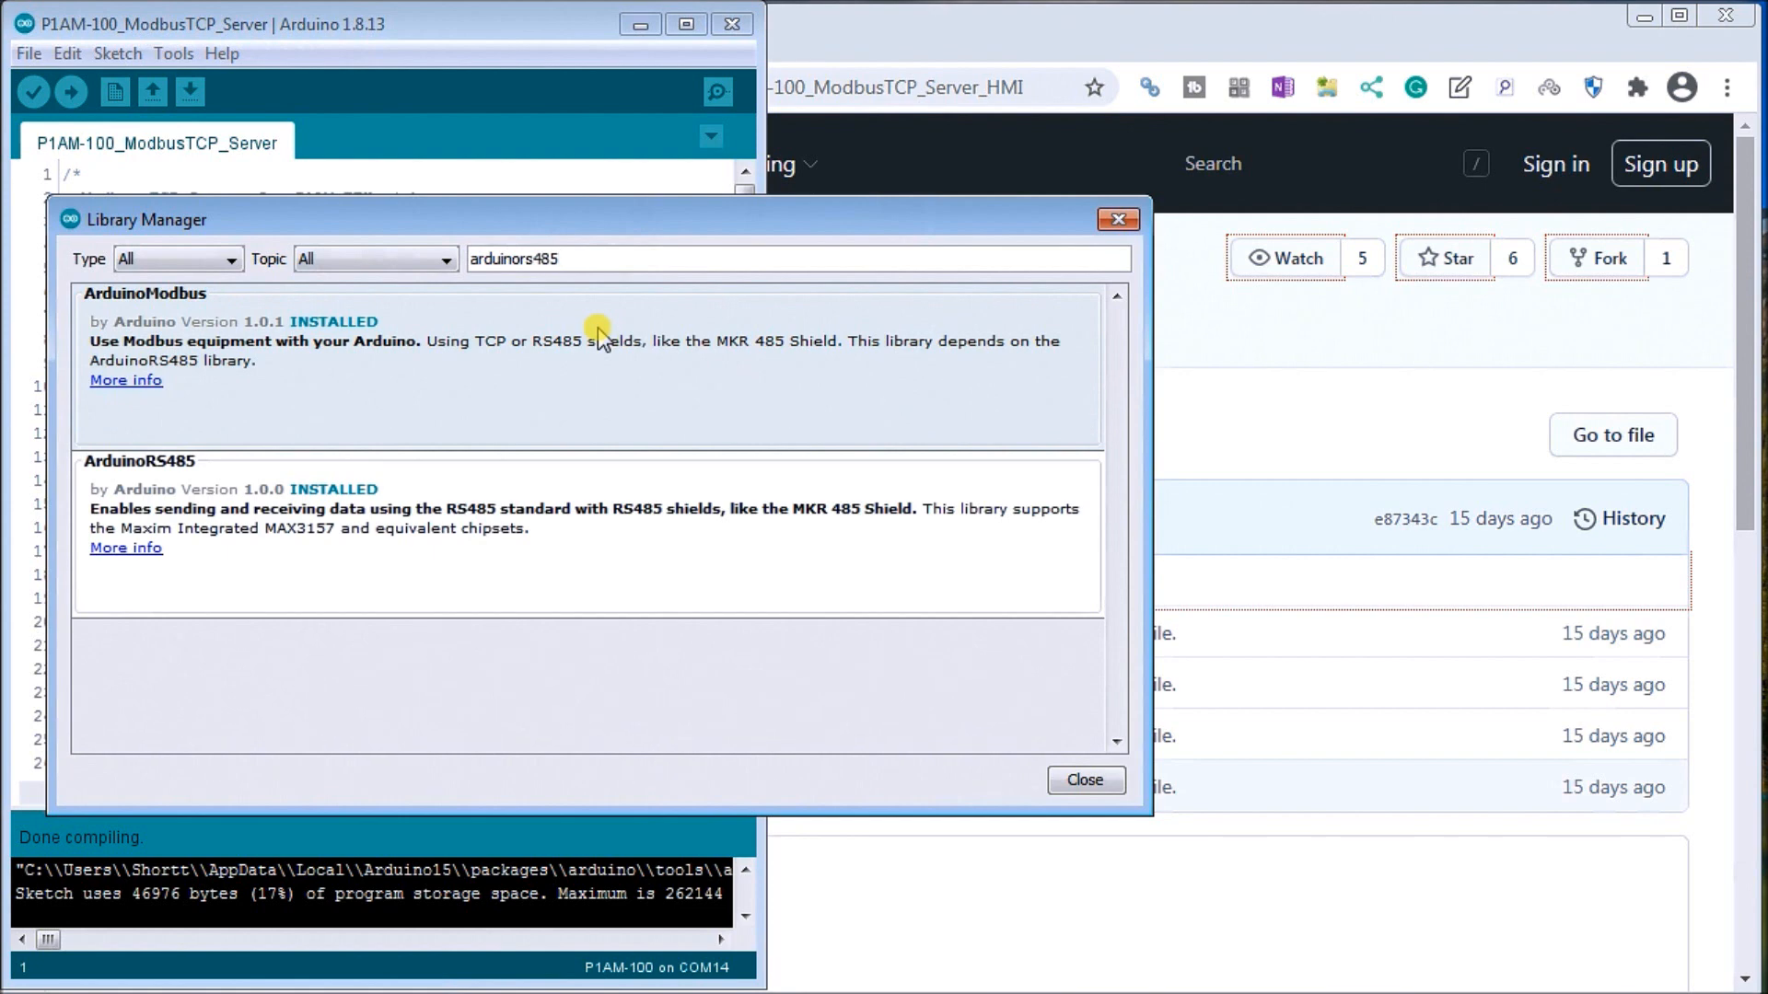
mouse_move(269, 643)
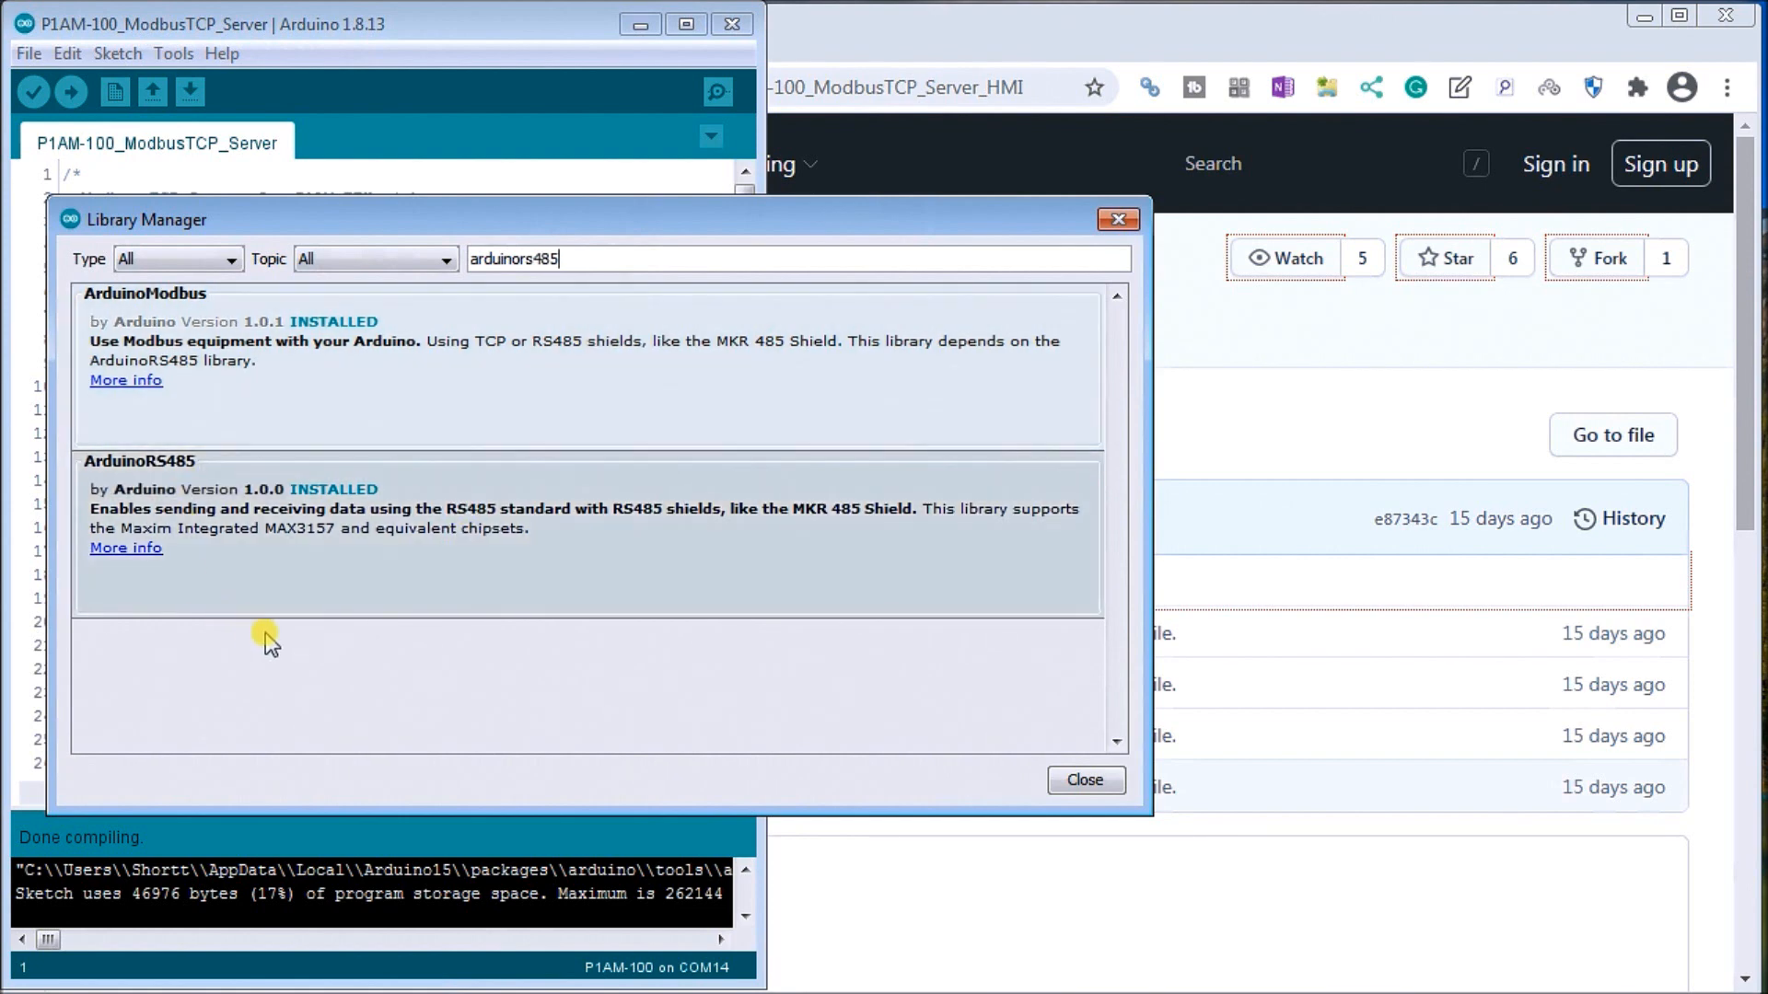
mouse_move(363, 595)
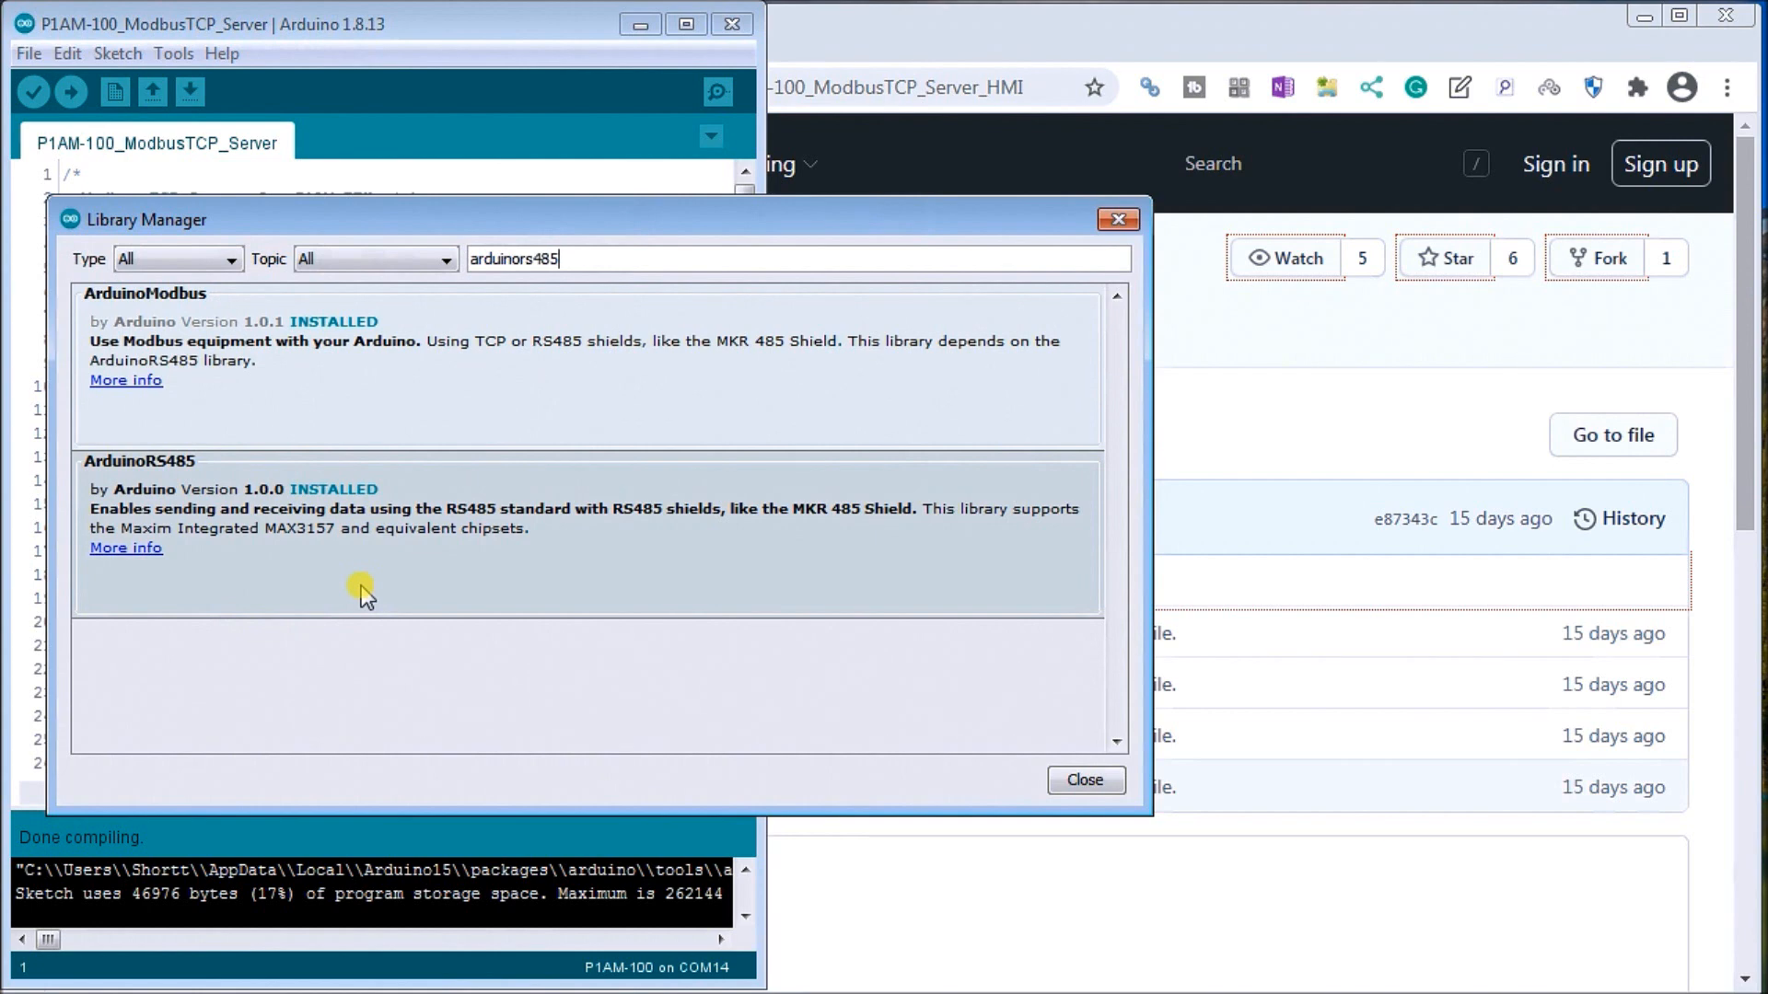
mouse_move(1085, 781)
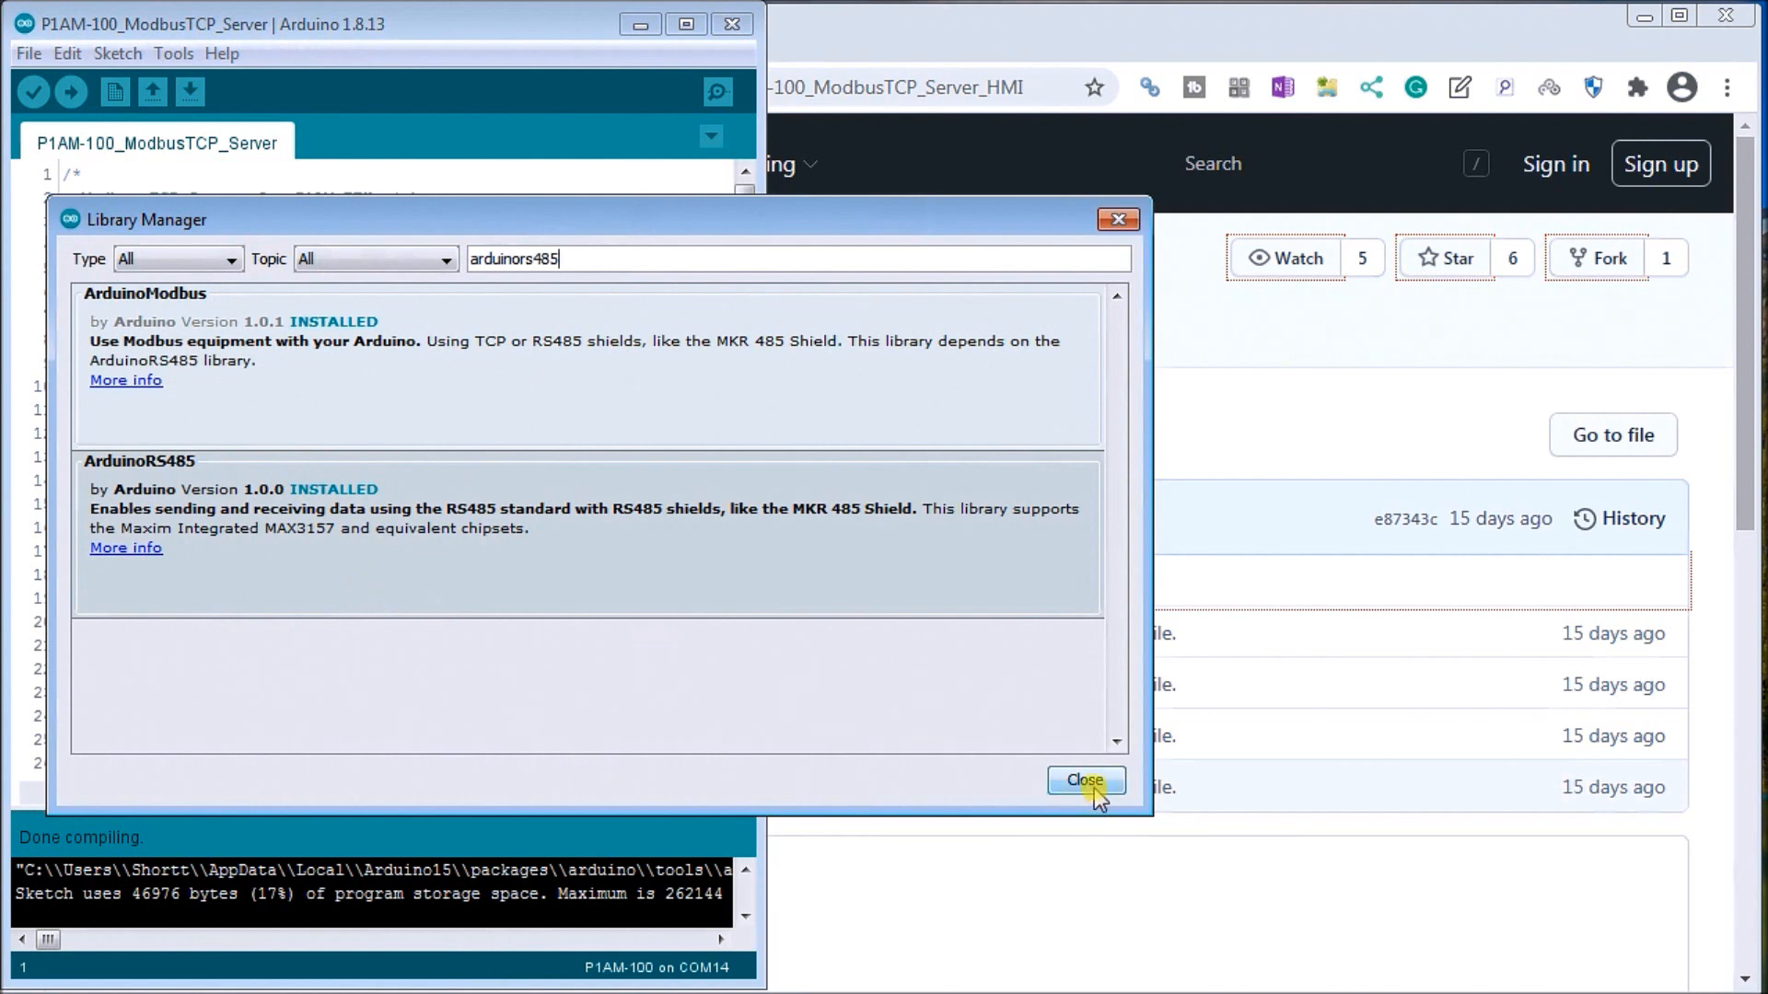
- Close Library Manager and scroll the sketch to its SPI, Ethernet, P1AM, ArduinoRS485 and ArduinoModbus includes
left_click(1082, 781)
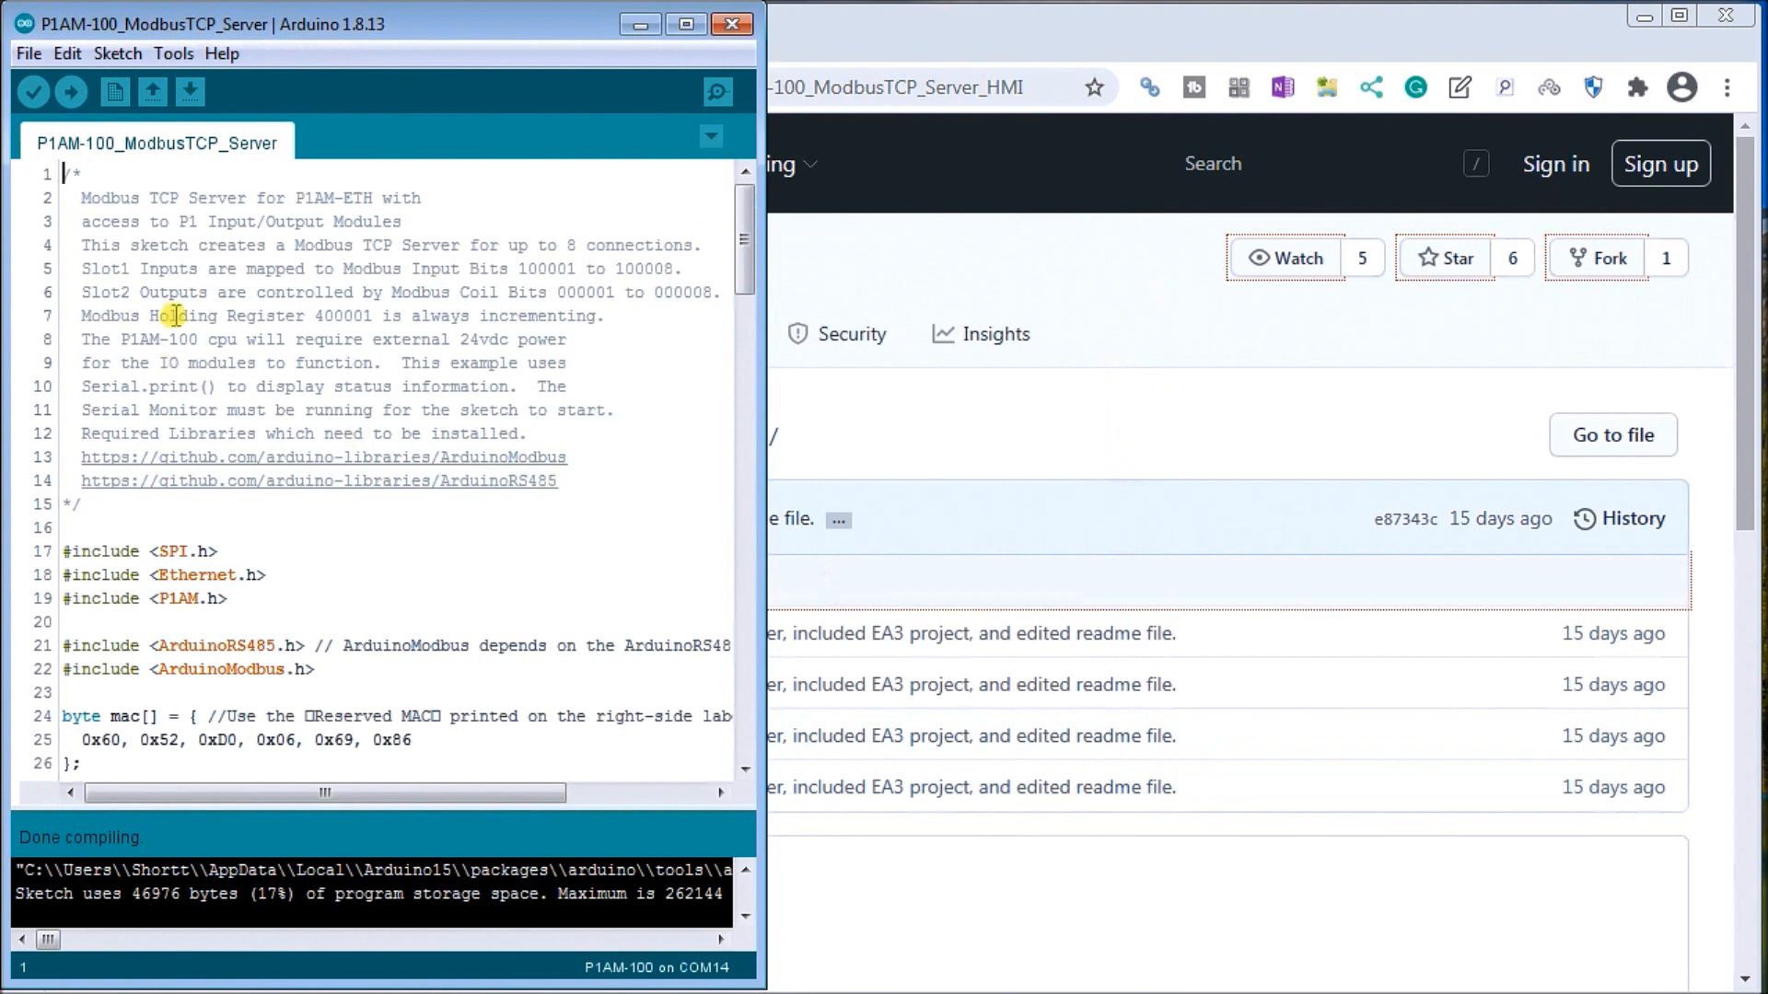
scroll("down", 3)
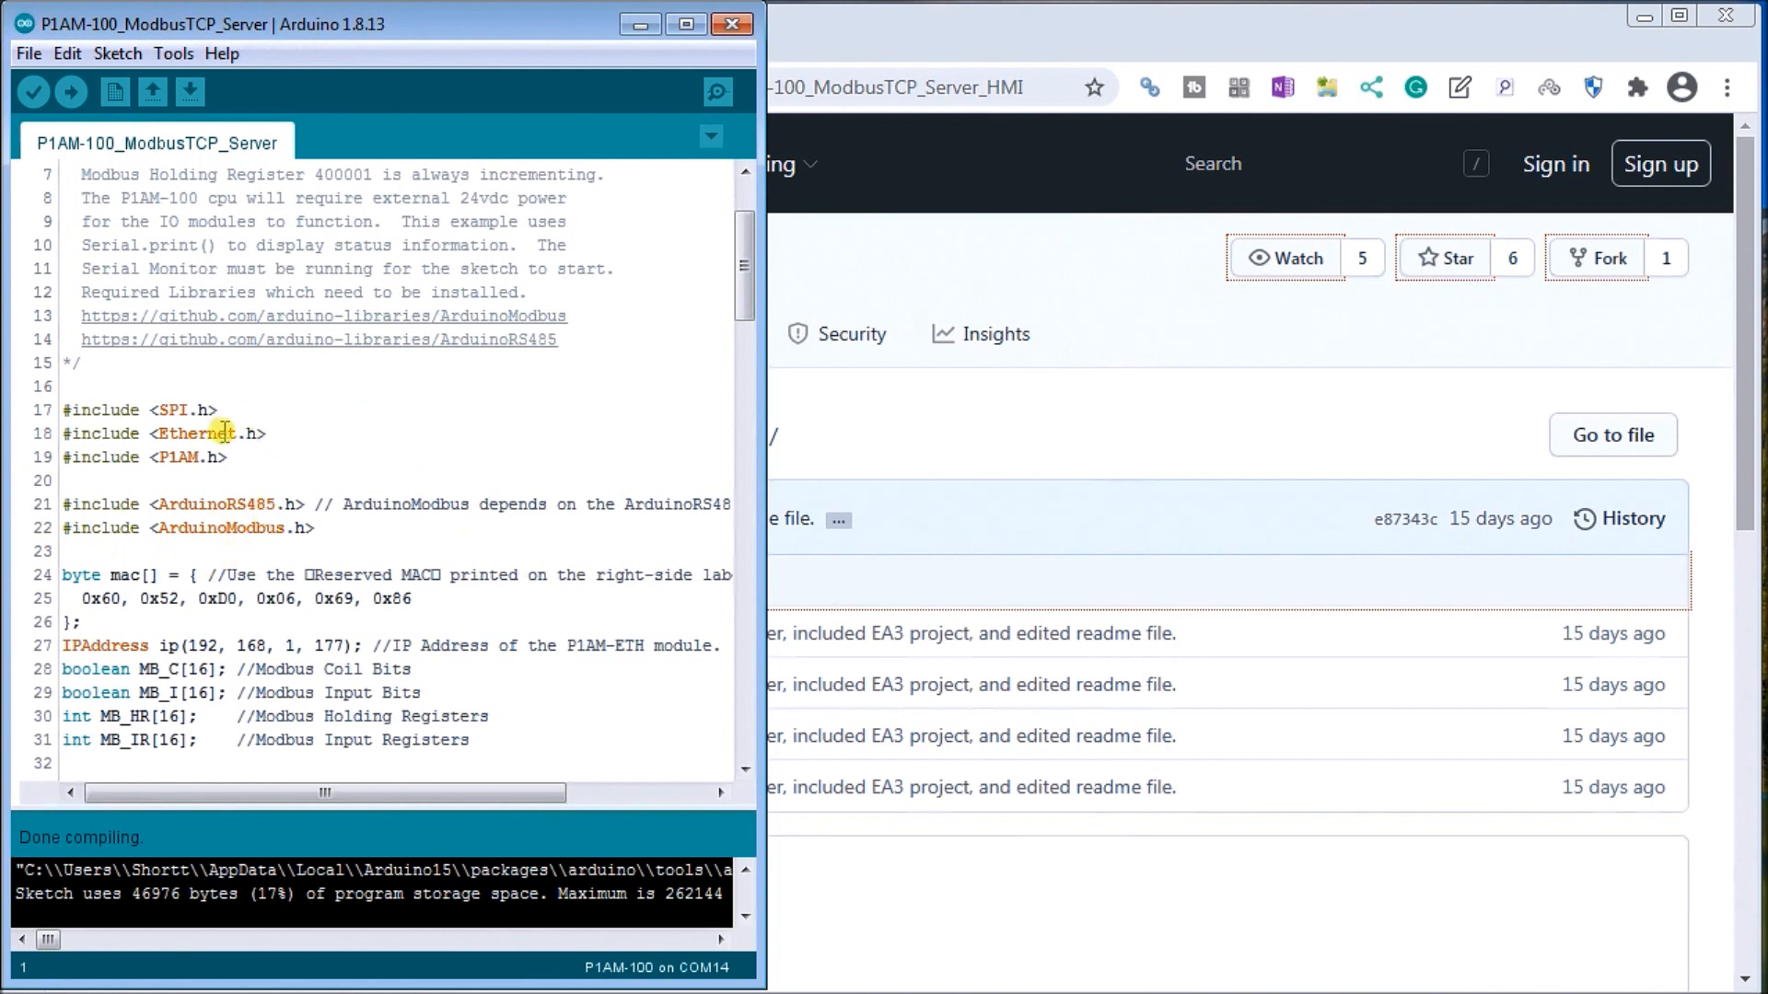
mouse_move(169, 479)
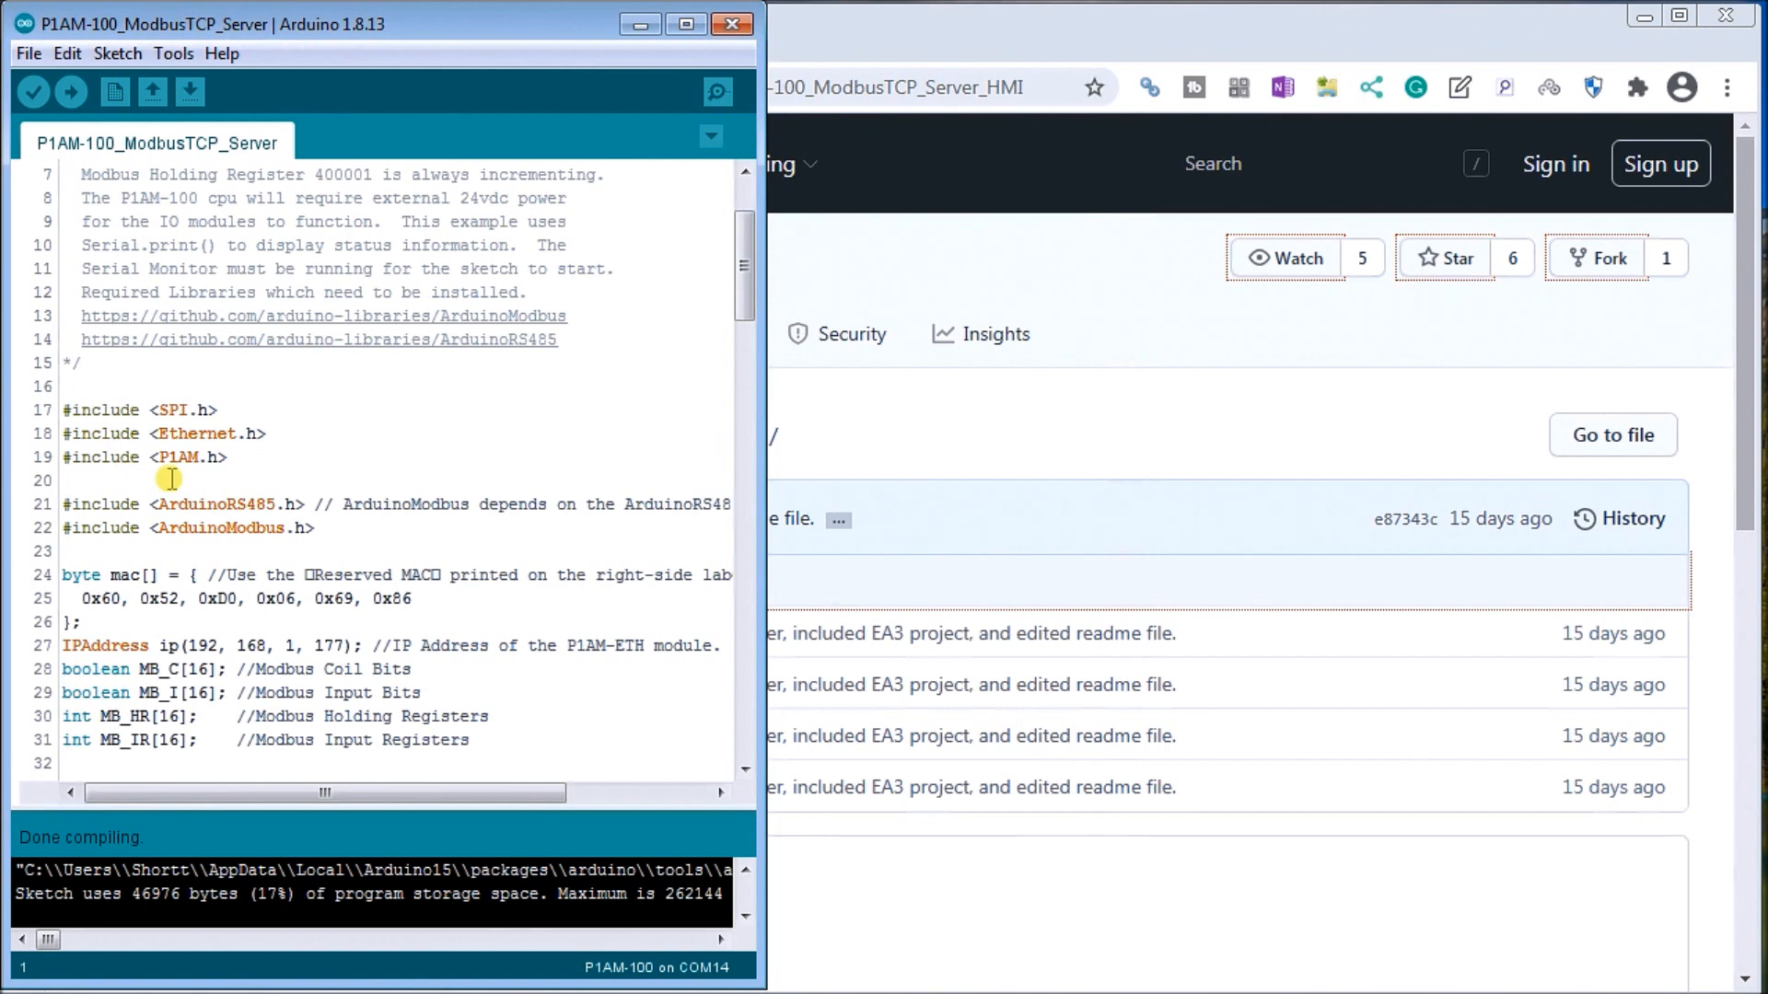
scroll("down", 3)
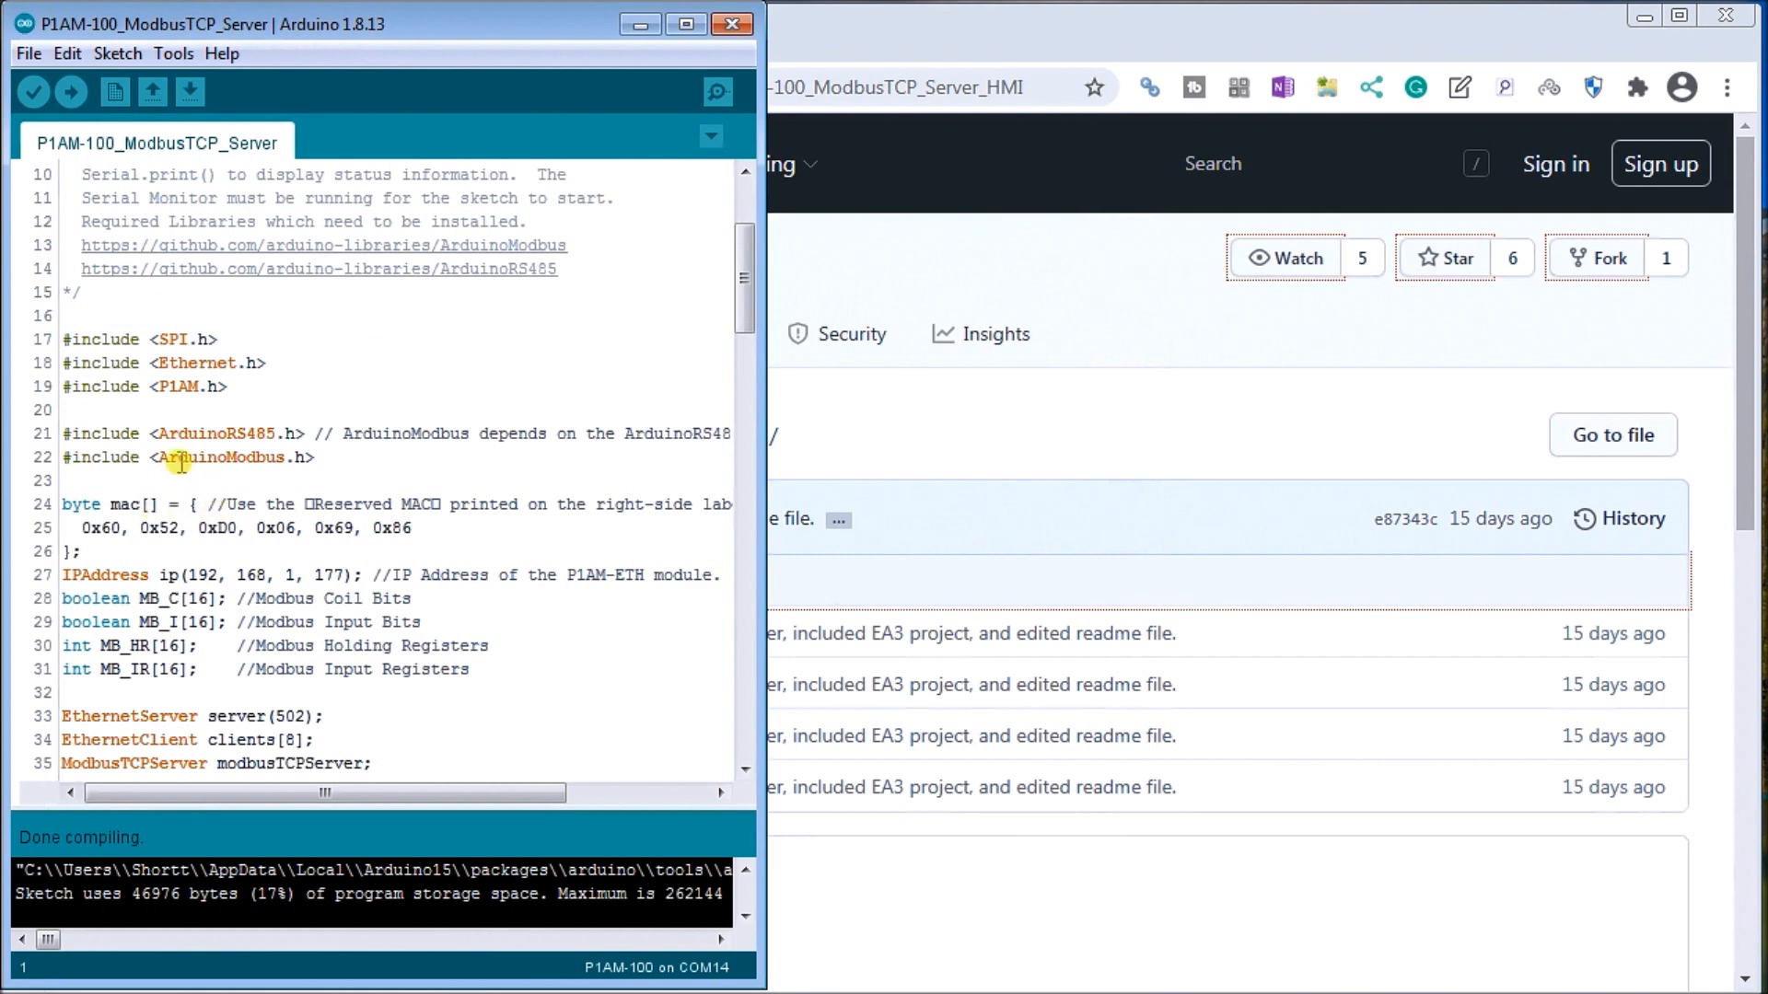
mouse_move(225, 535)
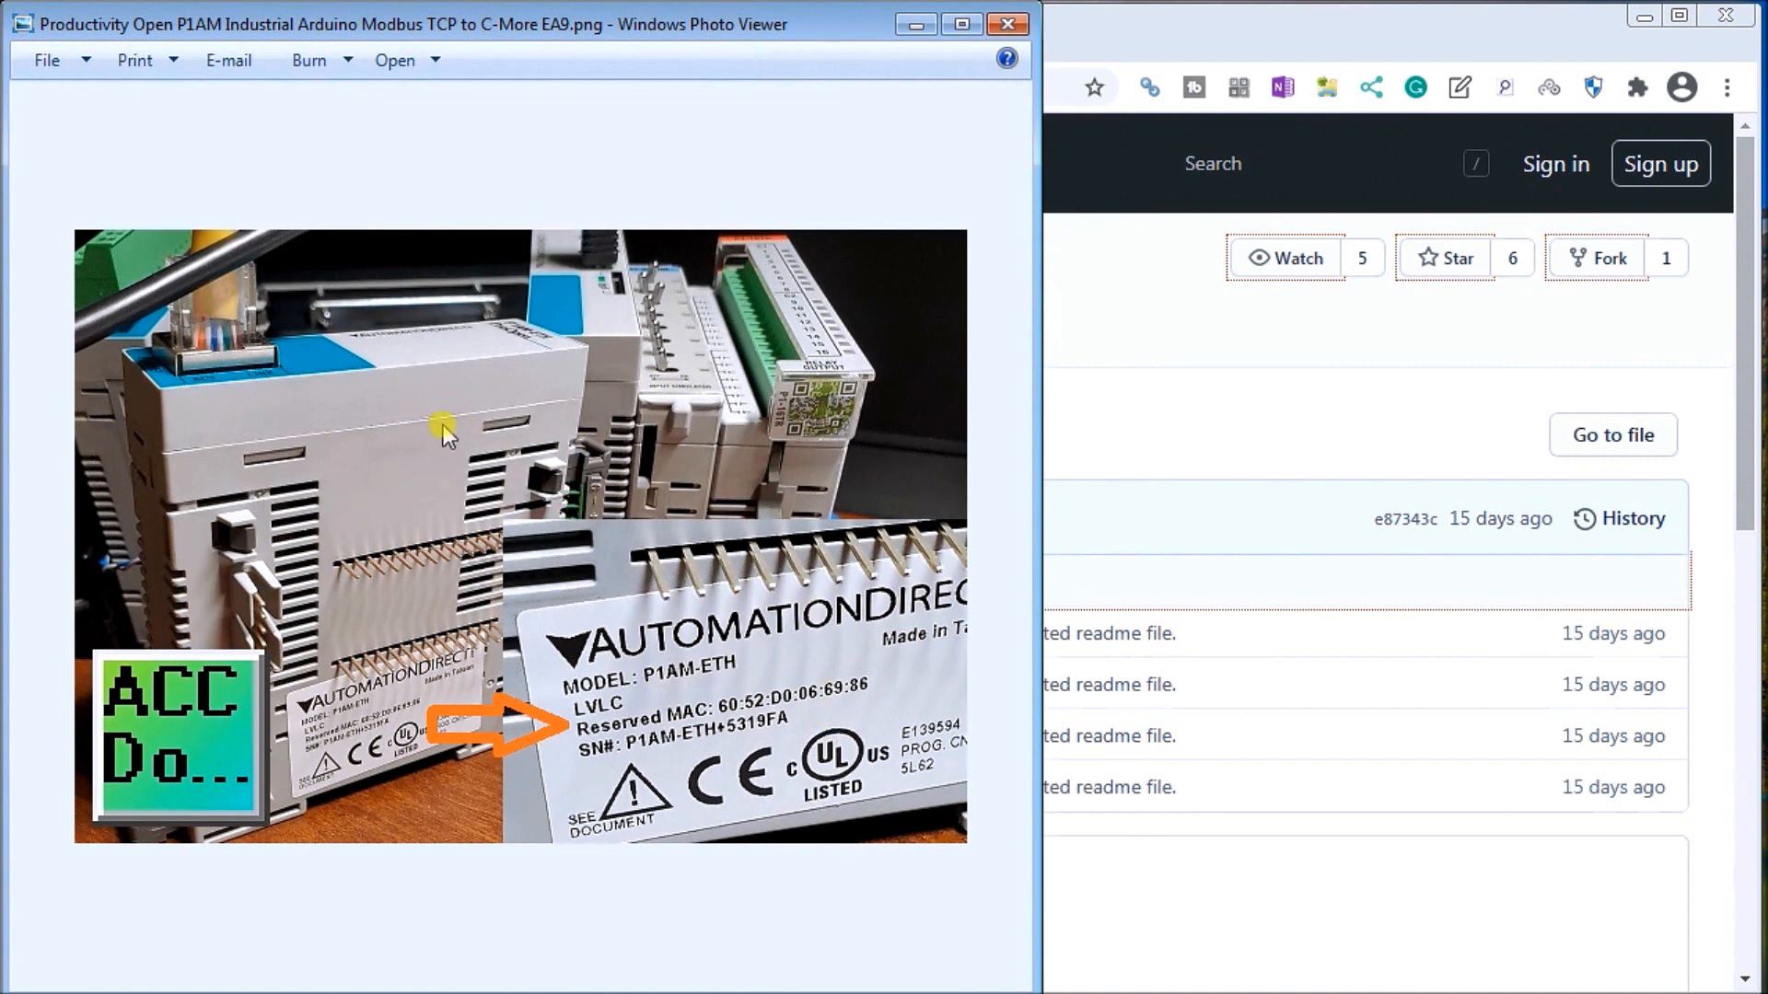
mouse_move(579, 355)
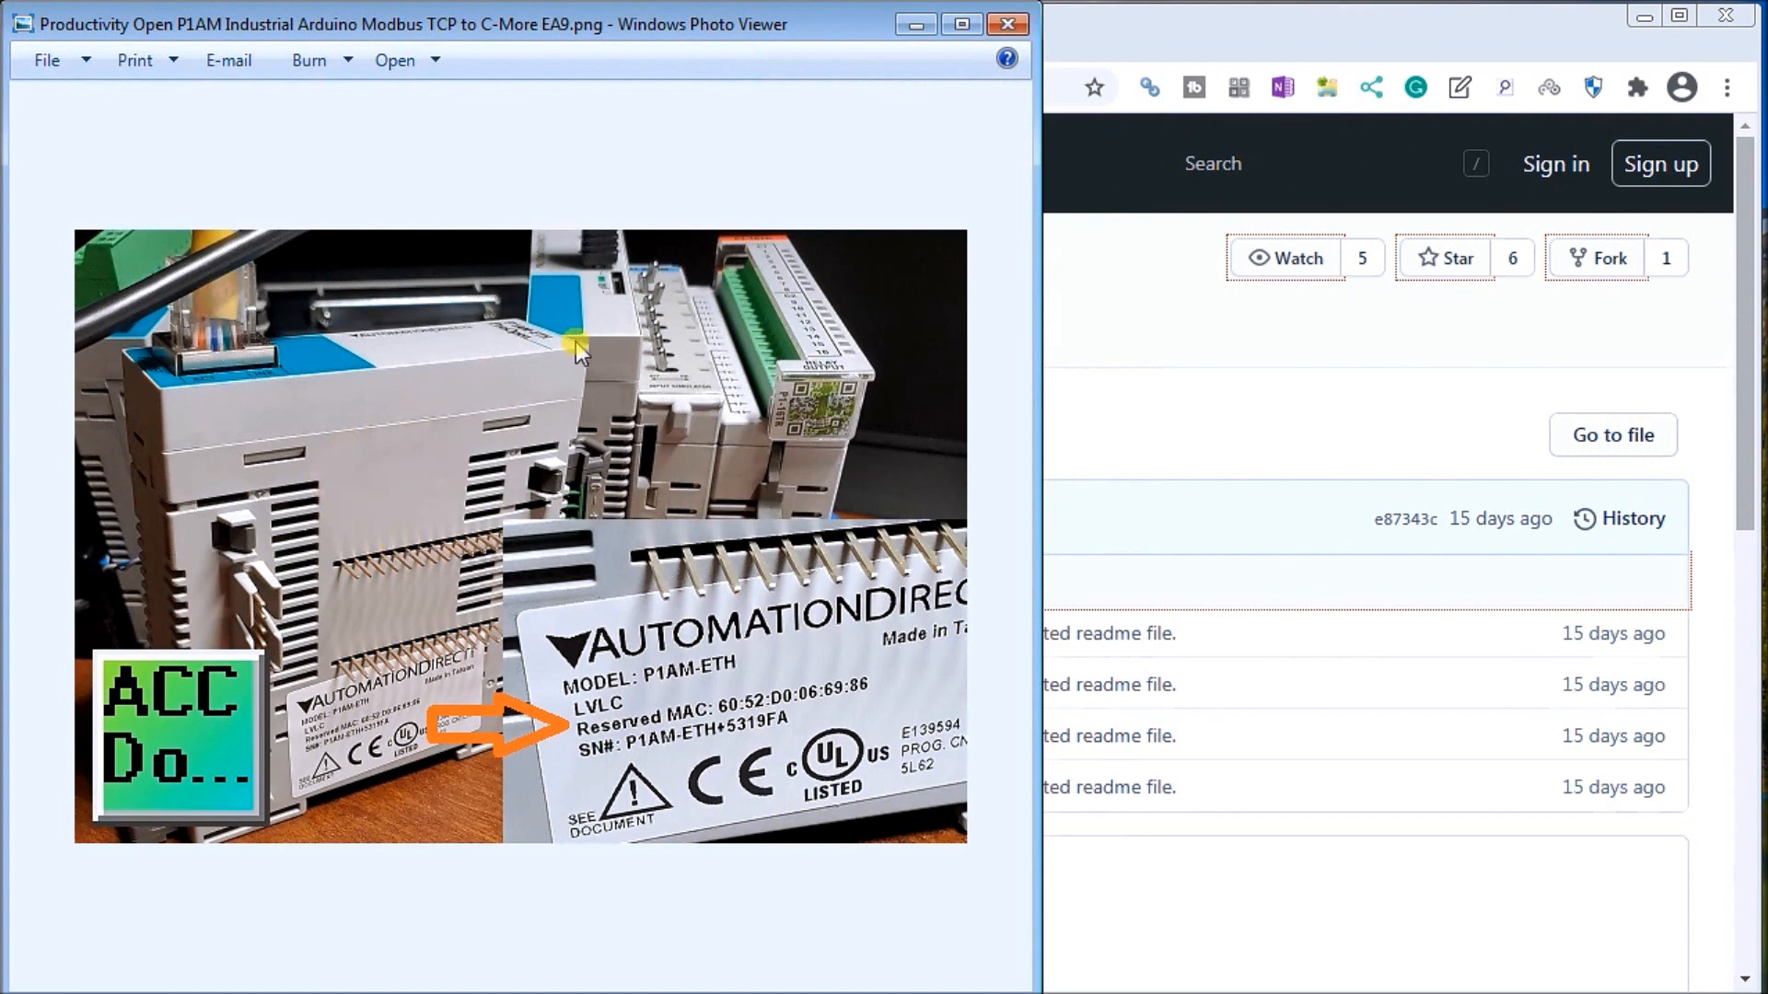
mouse_move(595, 318)
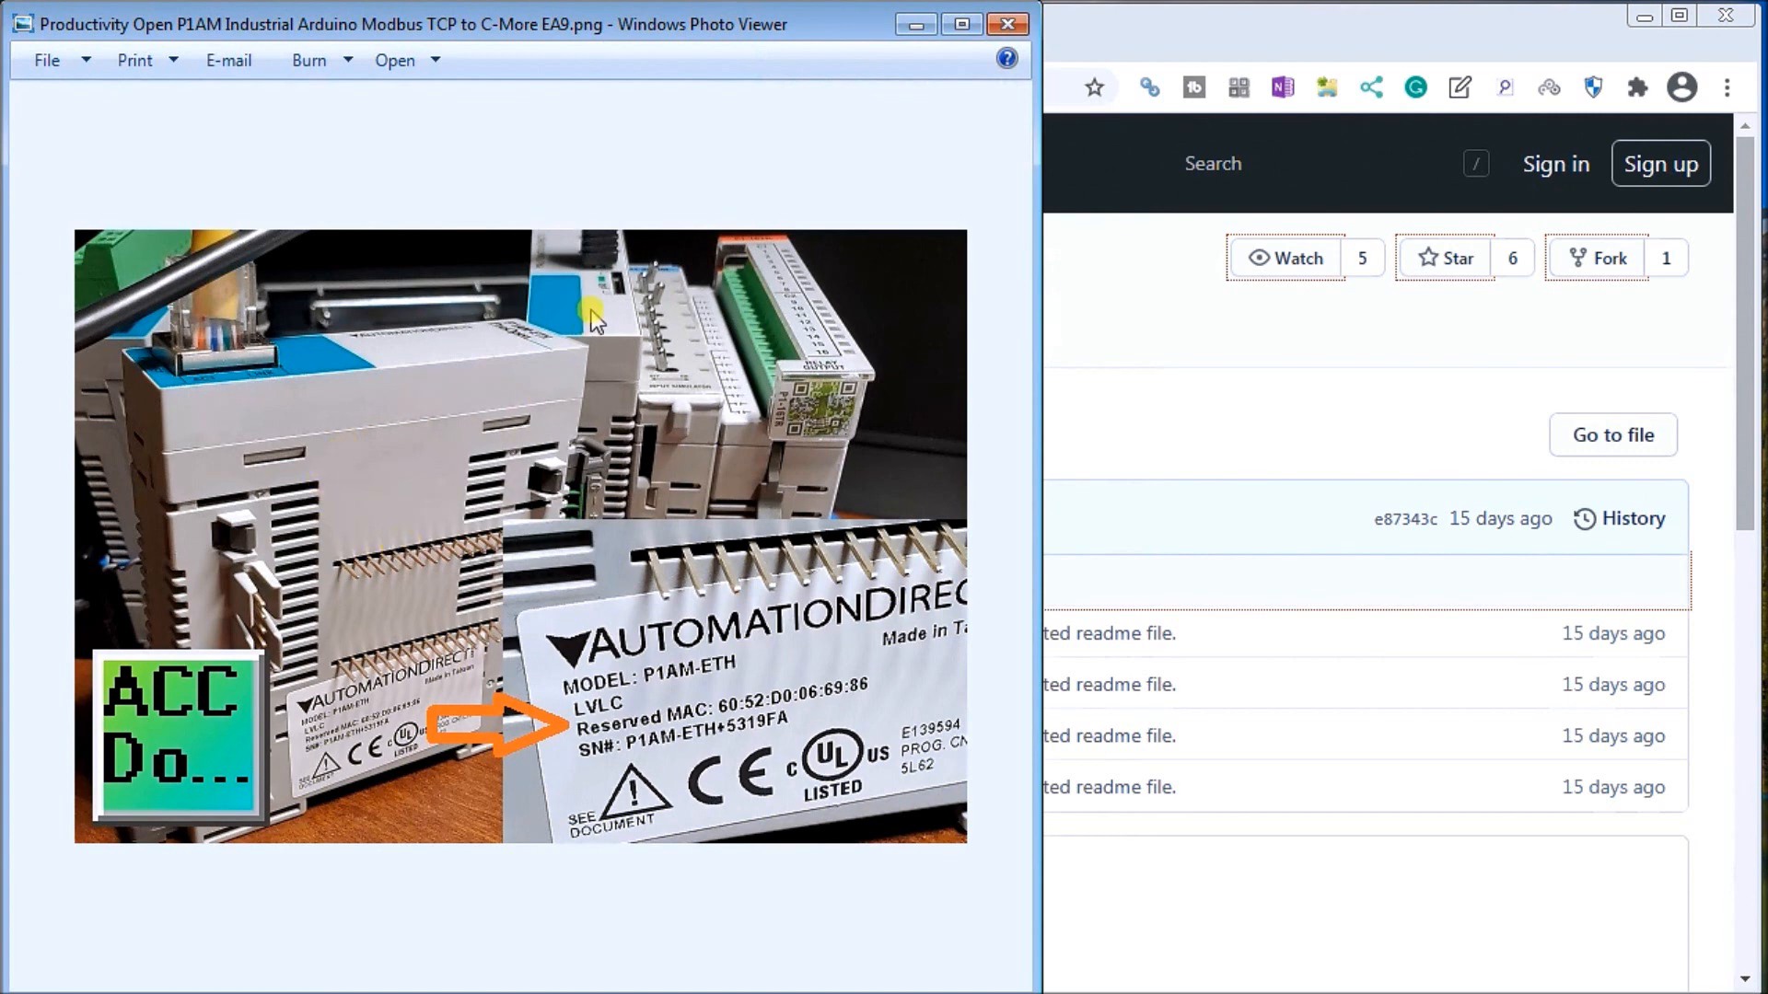
mouse_move(676, 313)
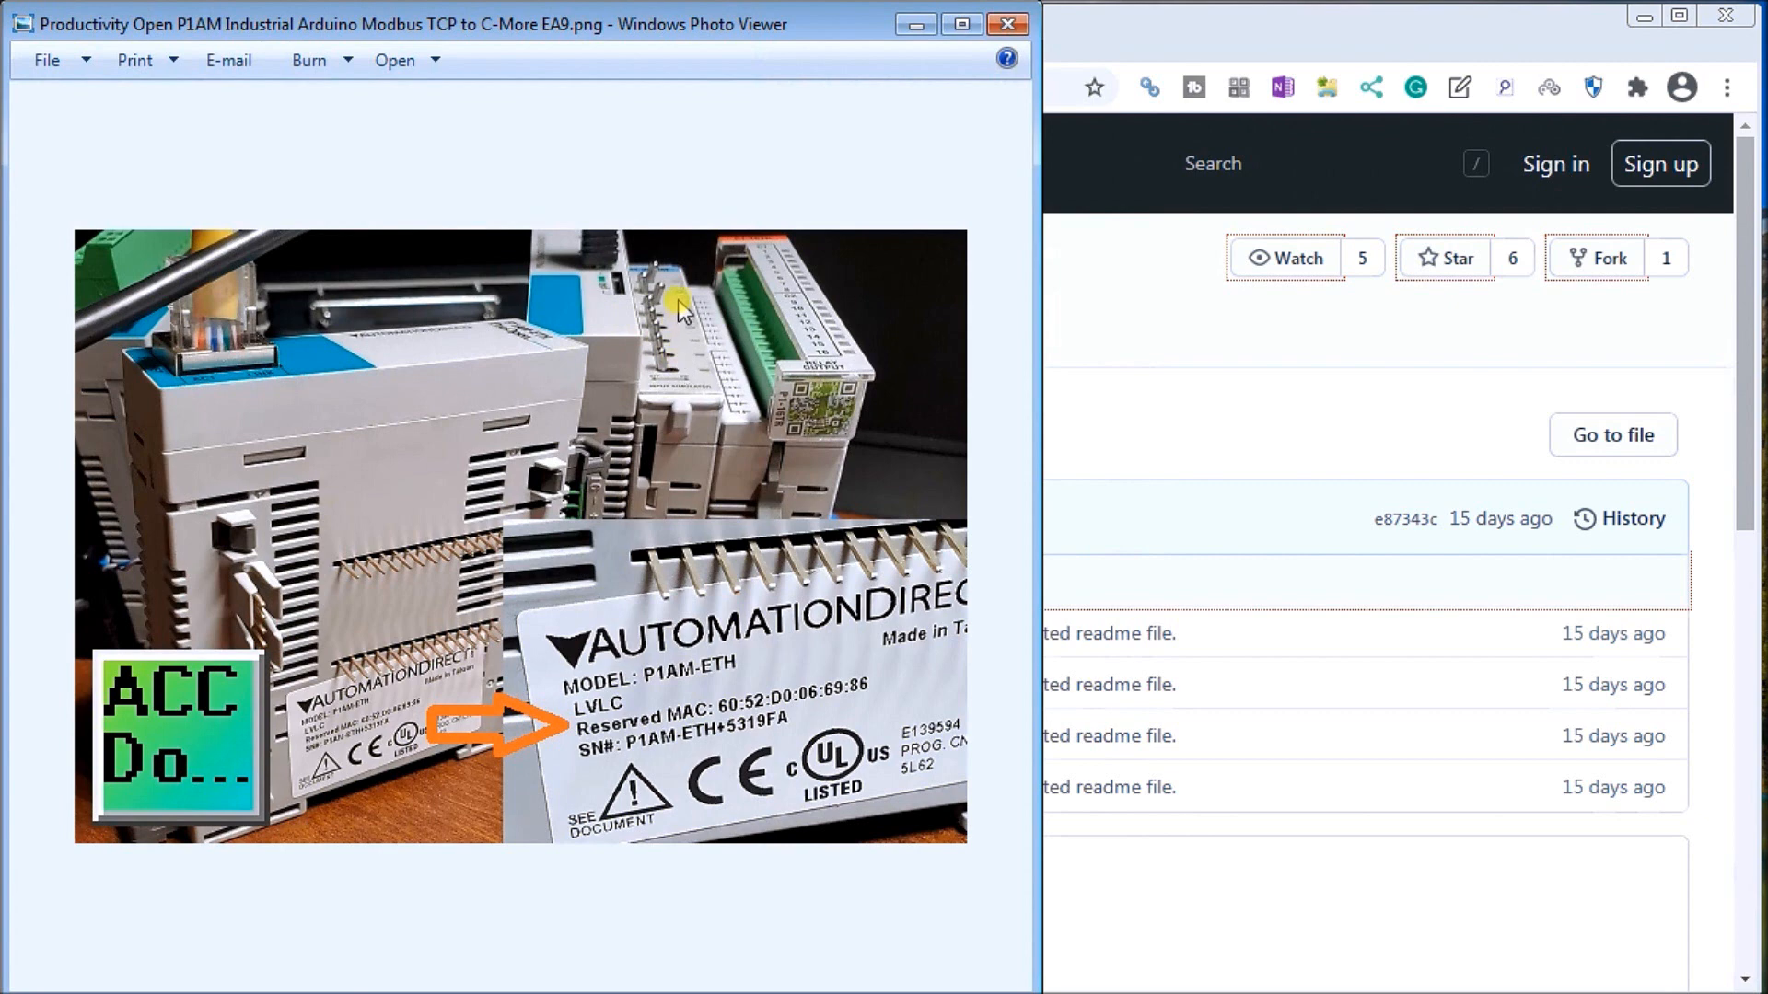
mouse_move(795, 409)
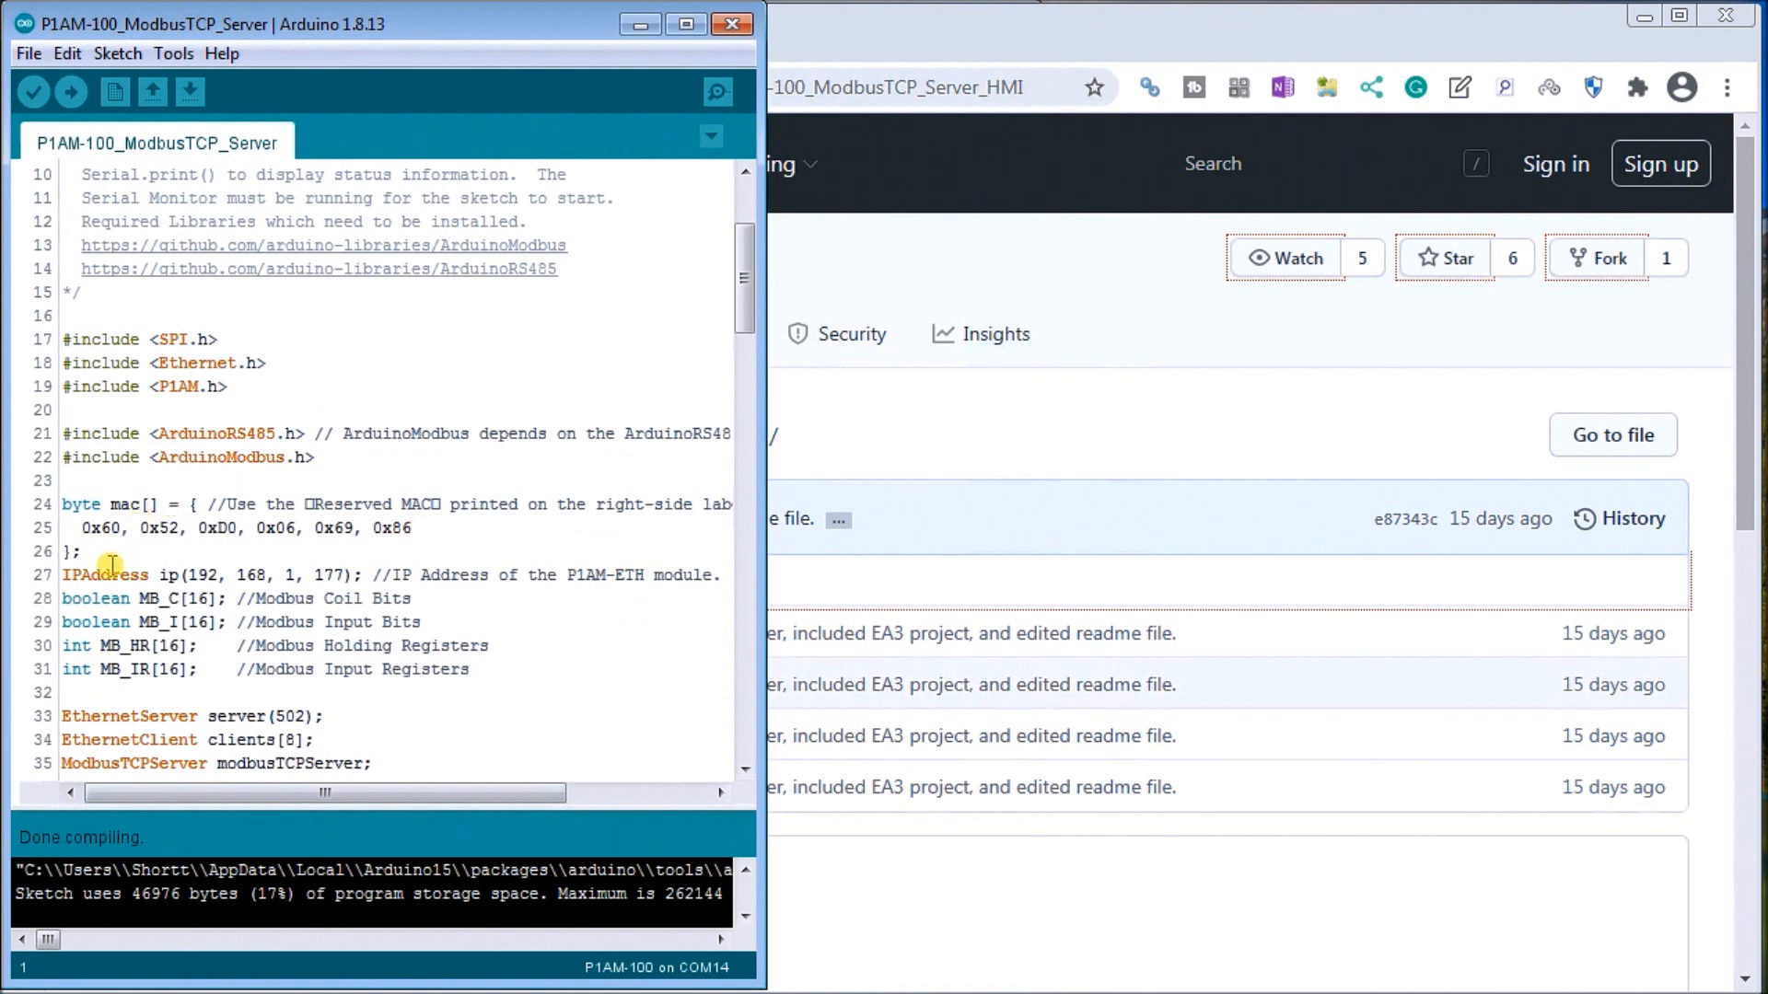
mouse_move(237, 585)
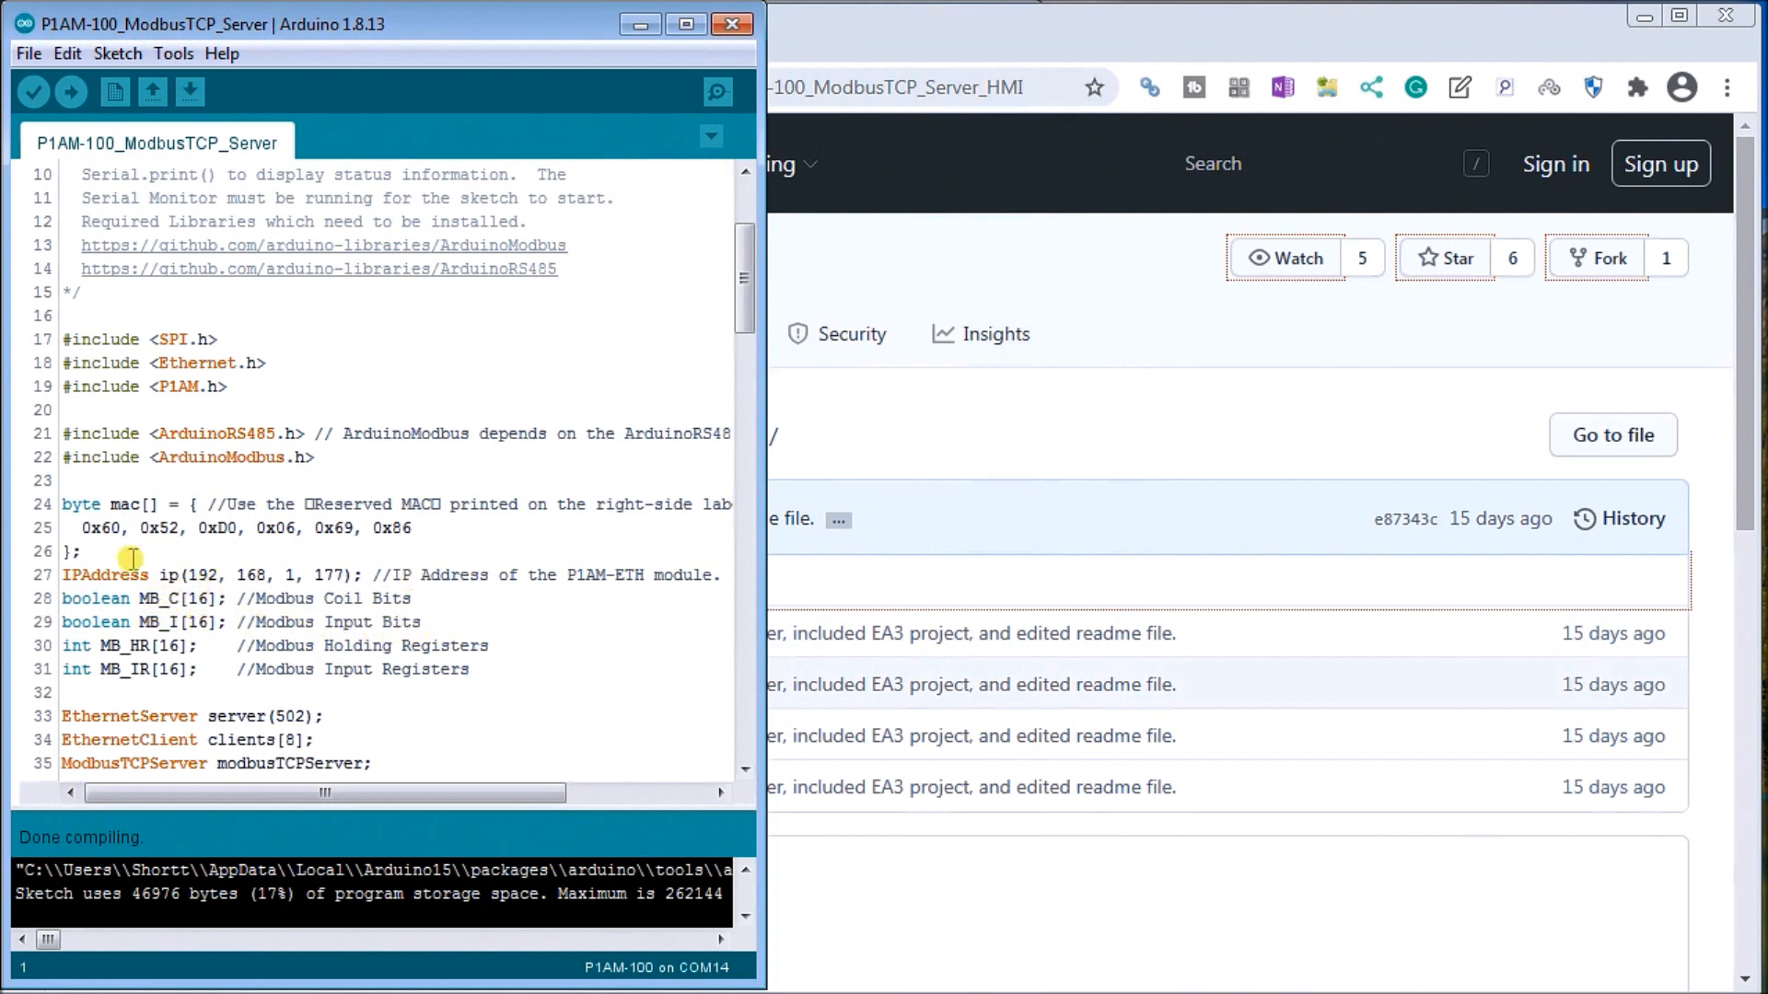
mouse_move(168, 630)
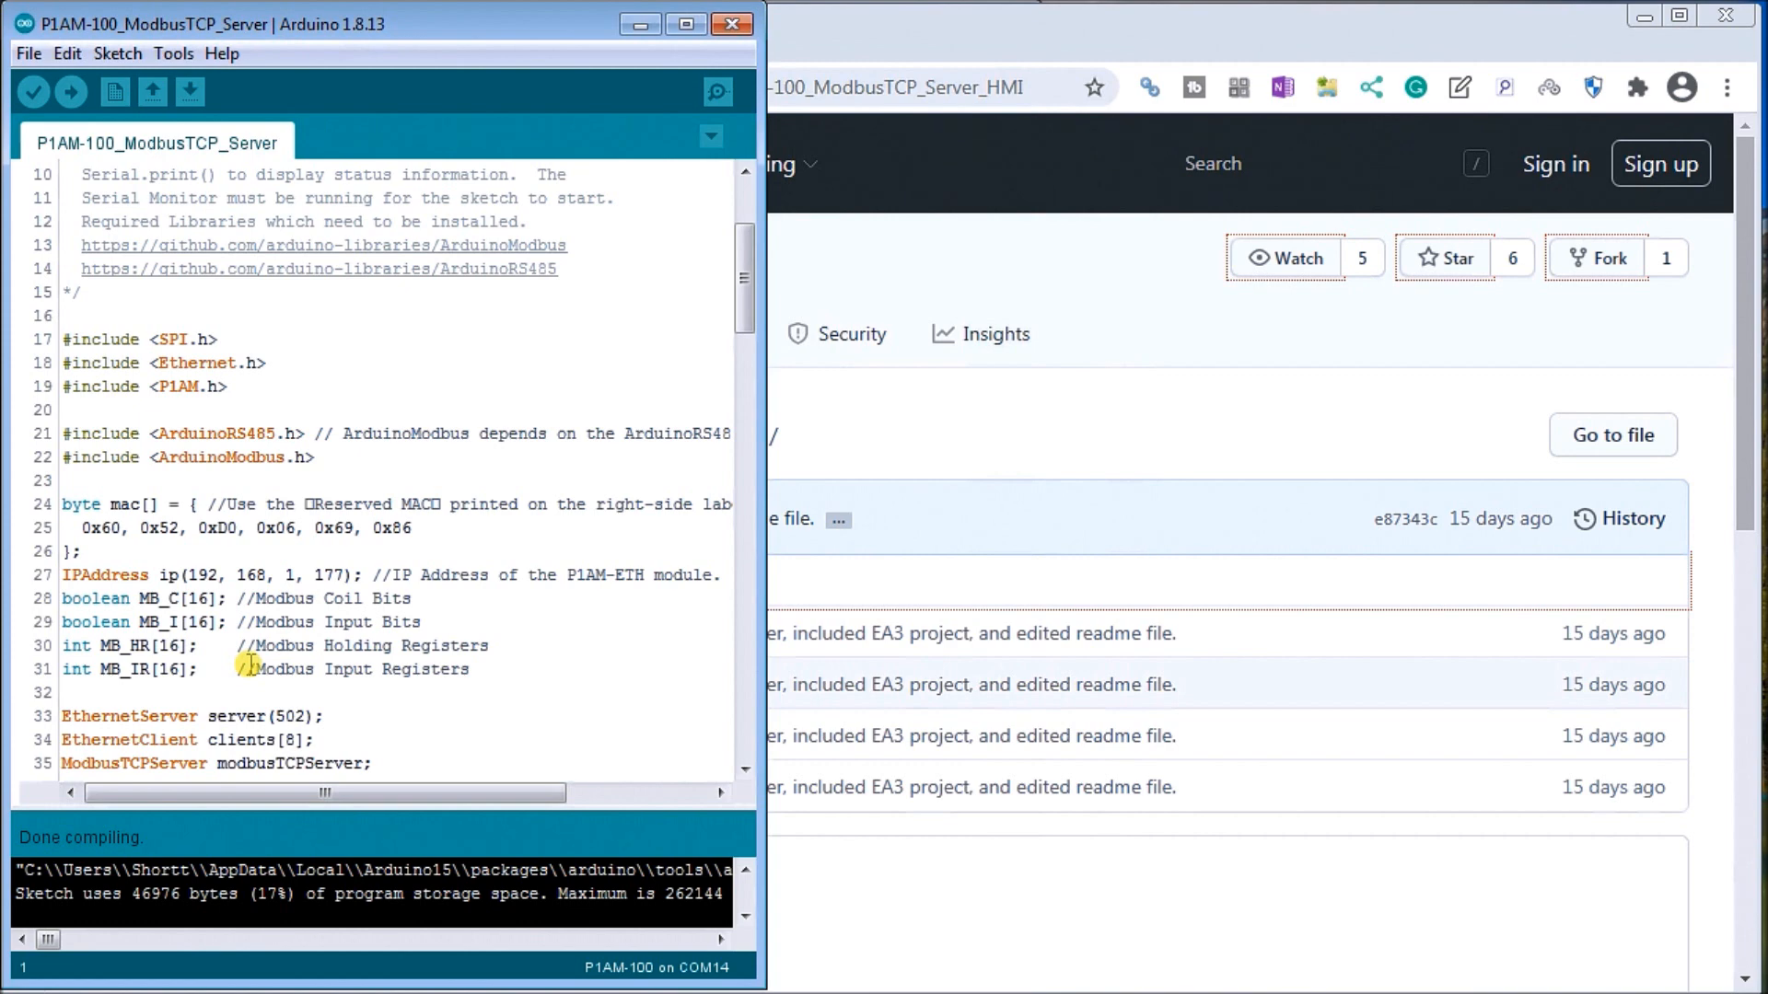
- Scroll through setup, the client-accept loop and the Slot1 input read, then back up the sketch
scroll("down", 3)
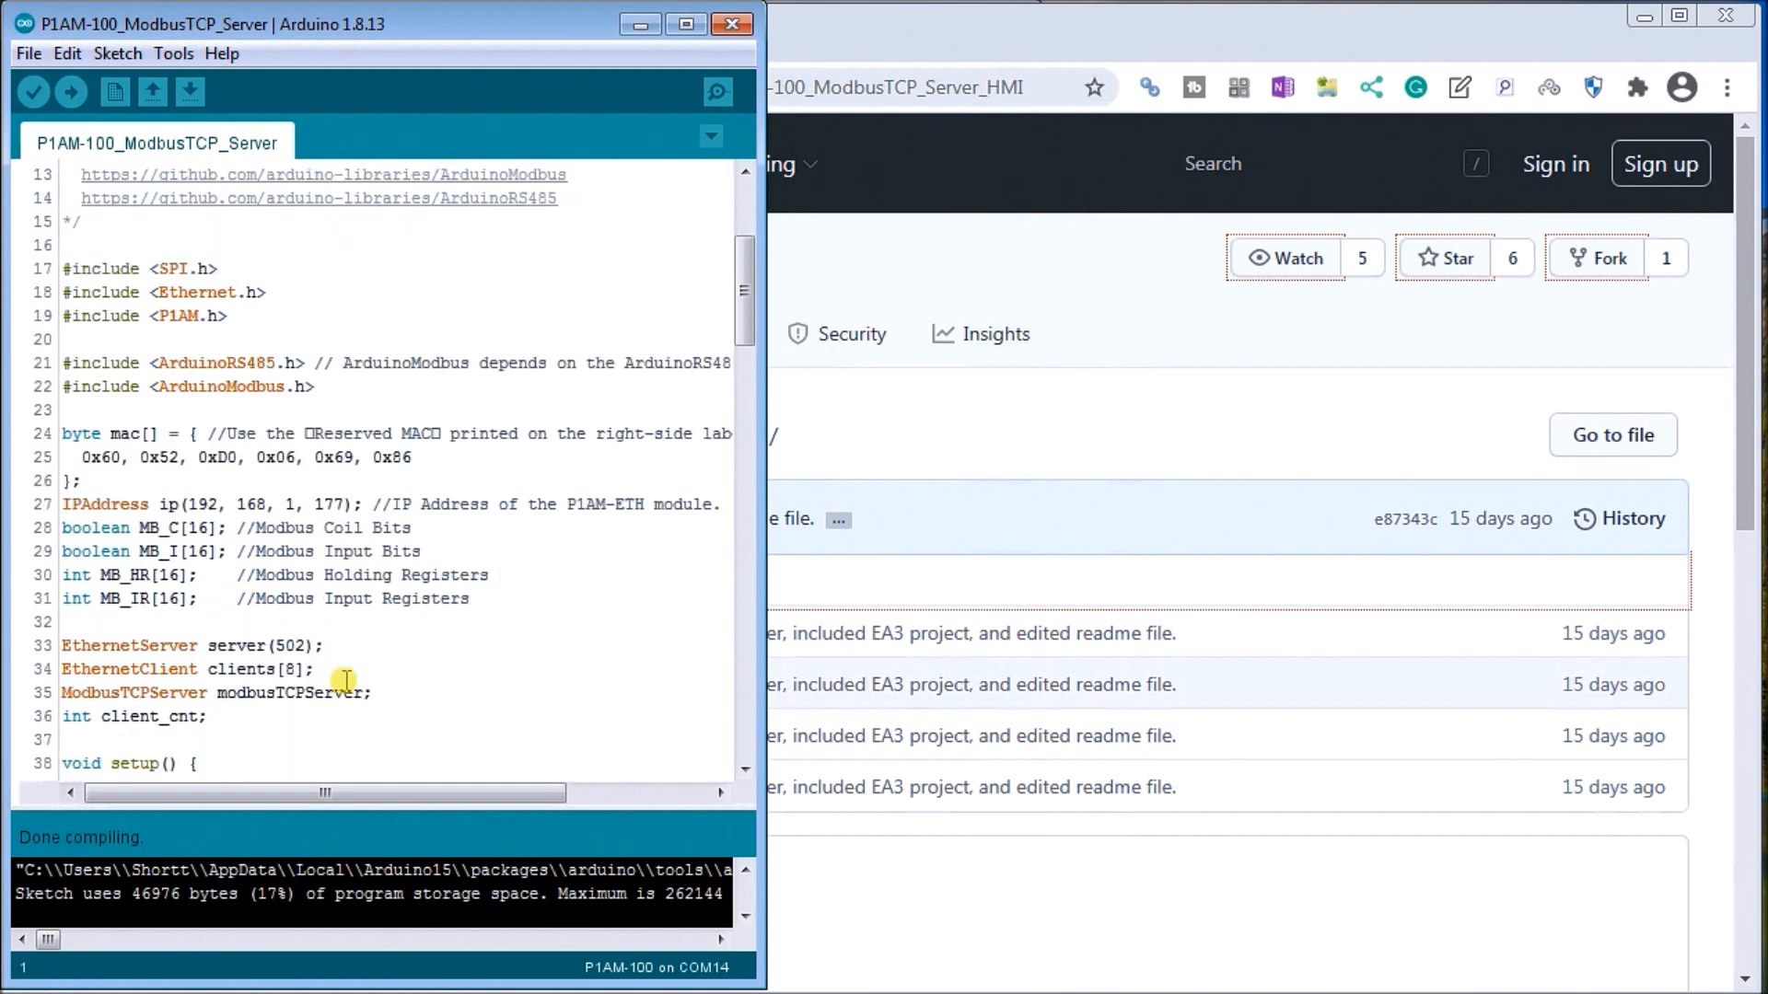
scroll("down", 3)
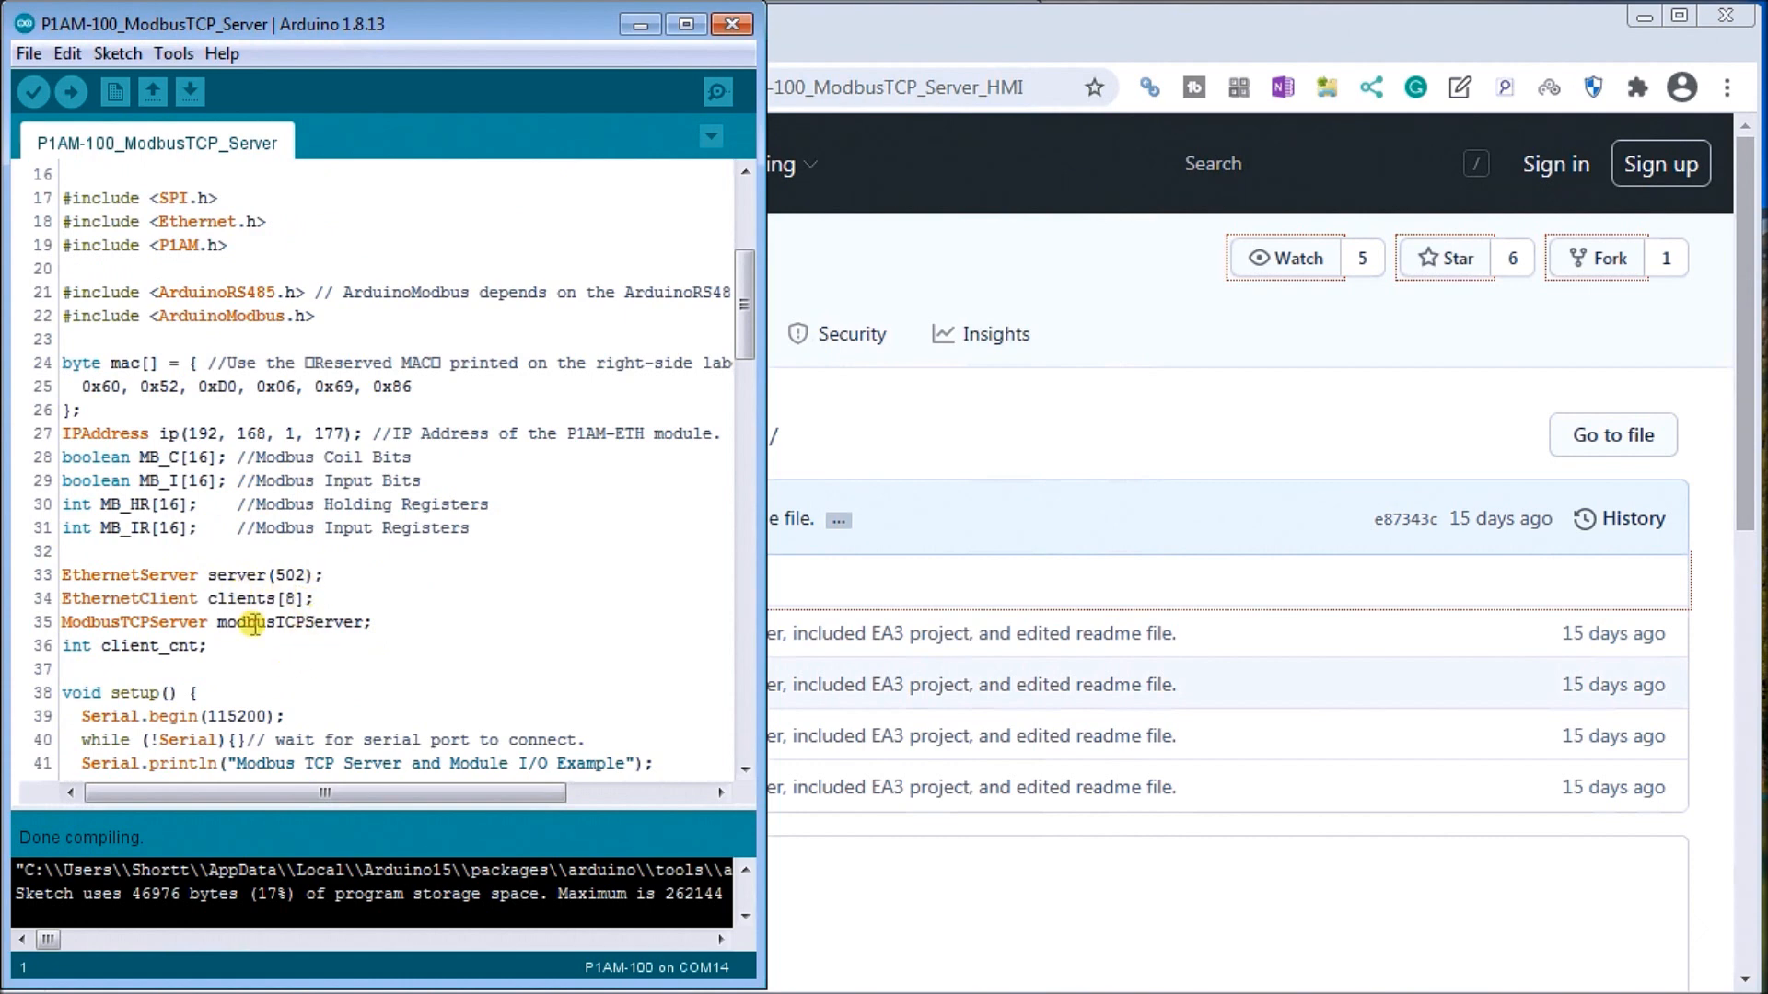
scroll("down", 3)
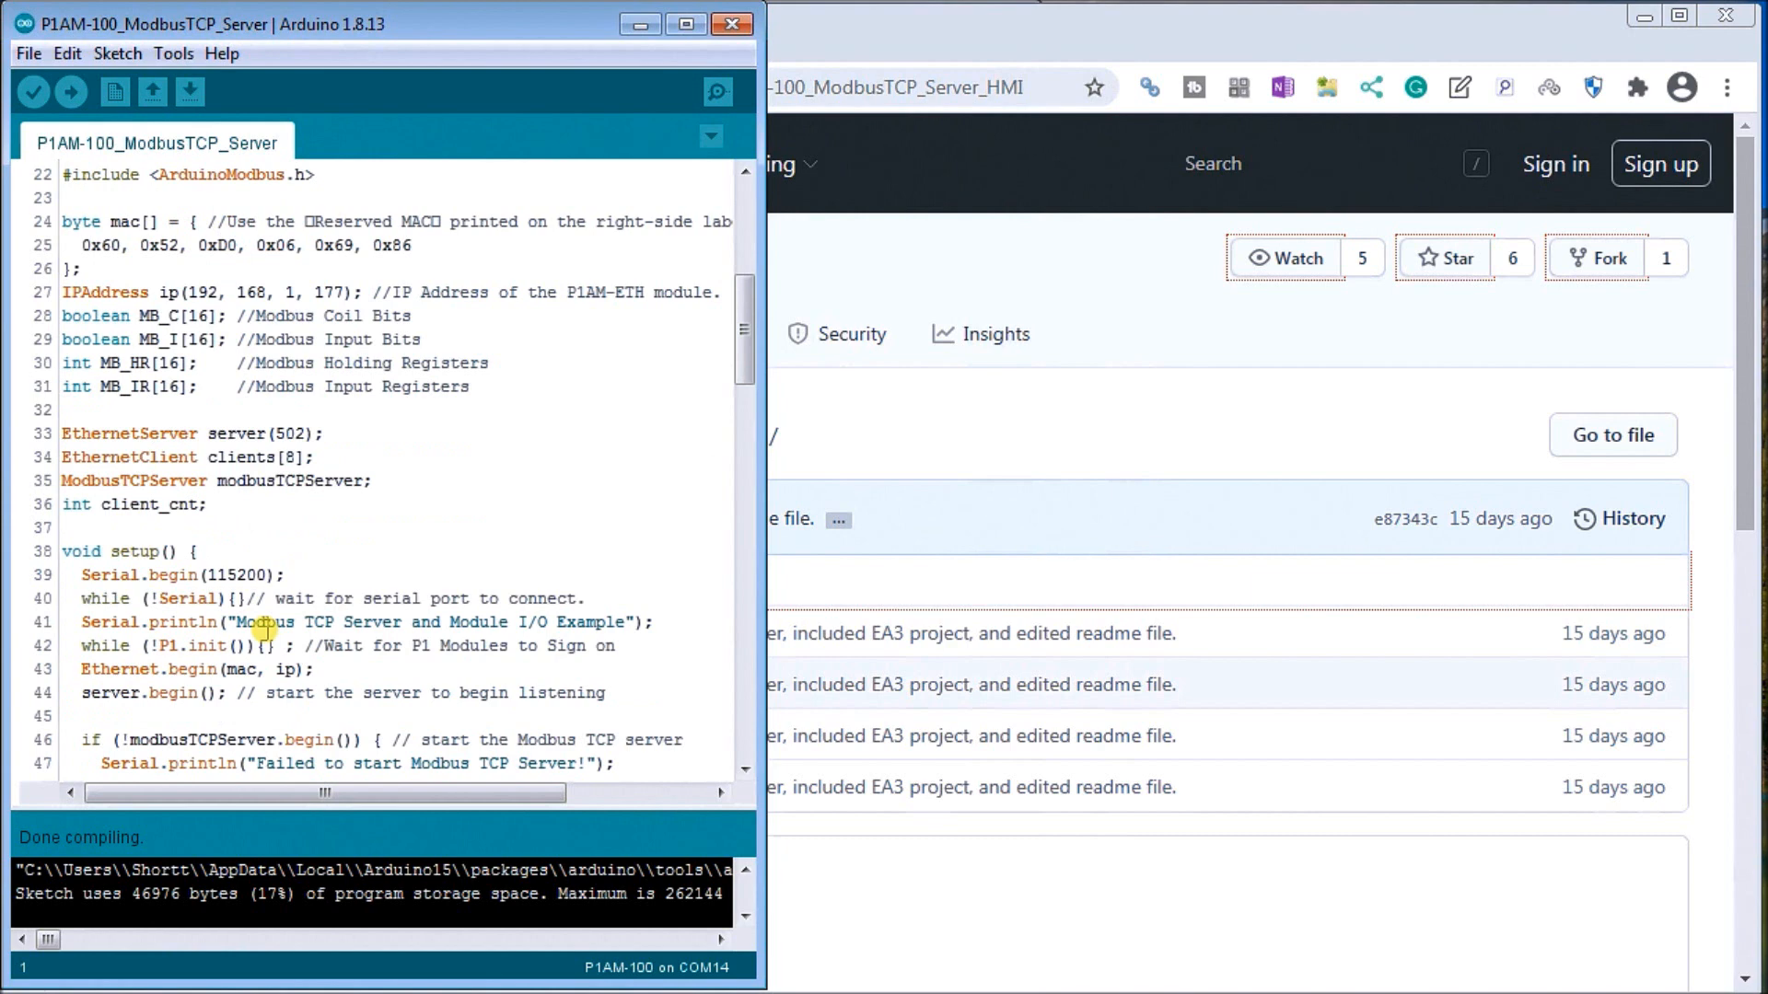
scroll("down", 3)
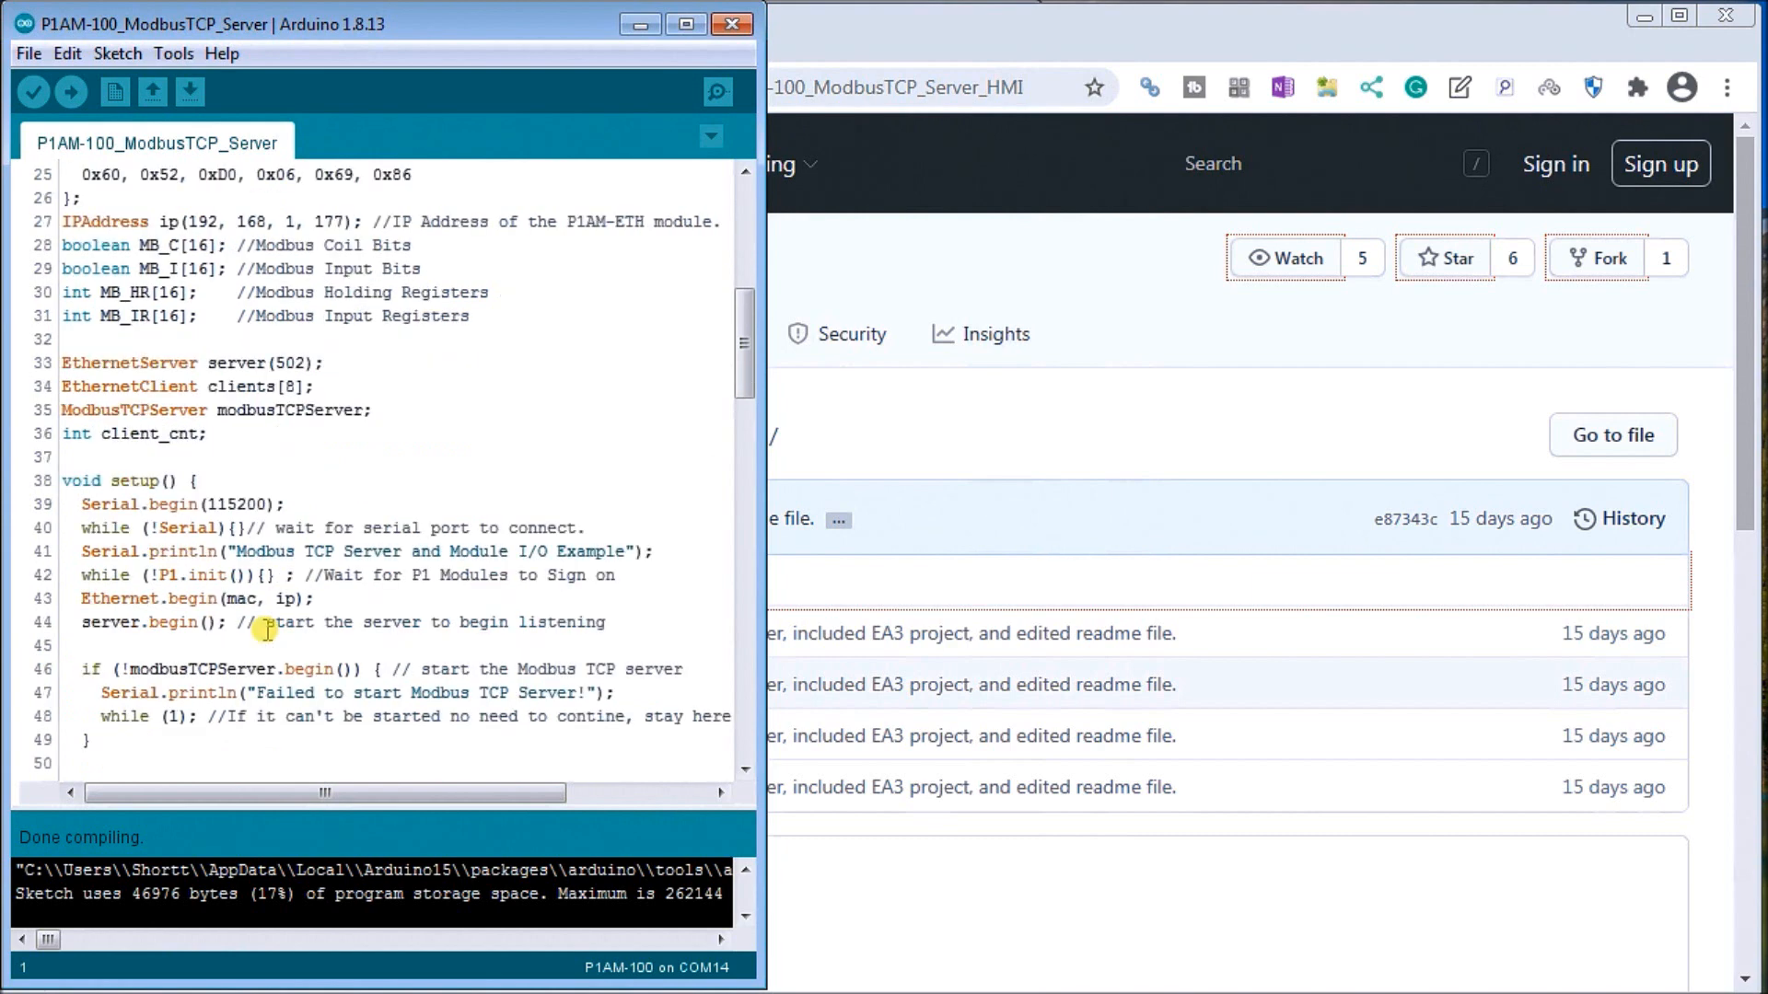
mouse_move(211, 536)
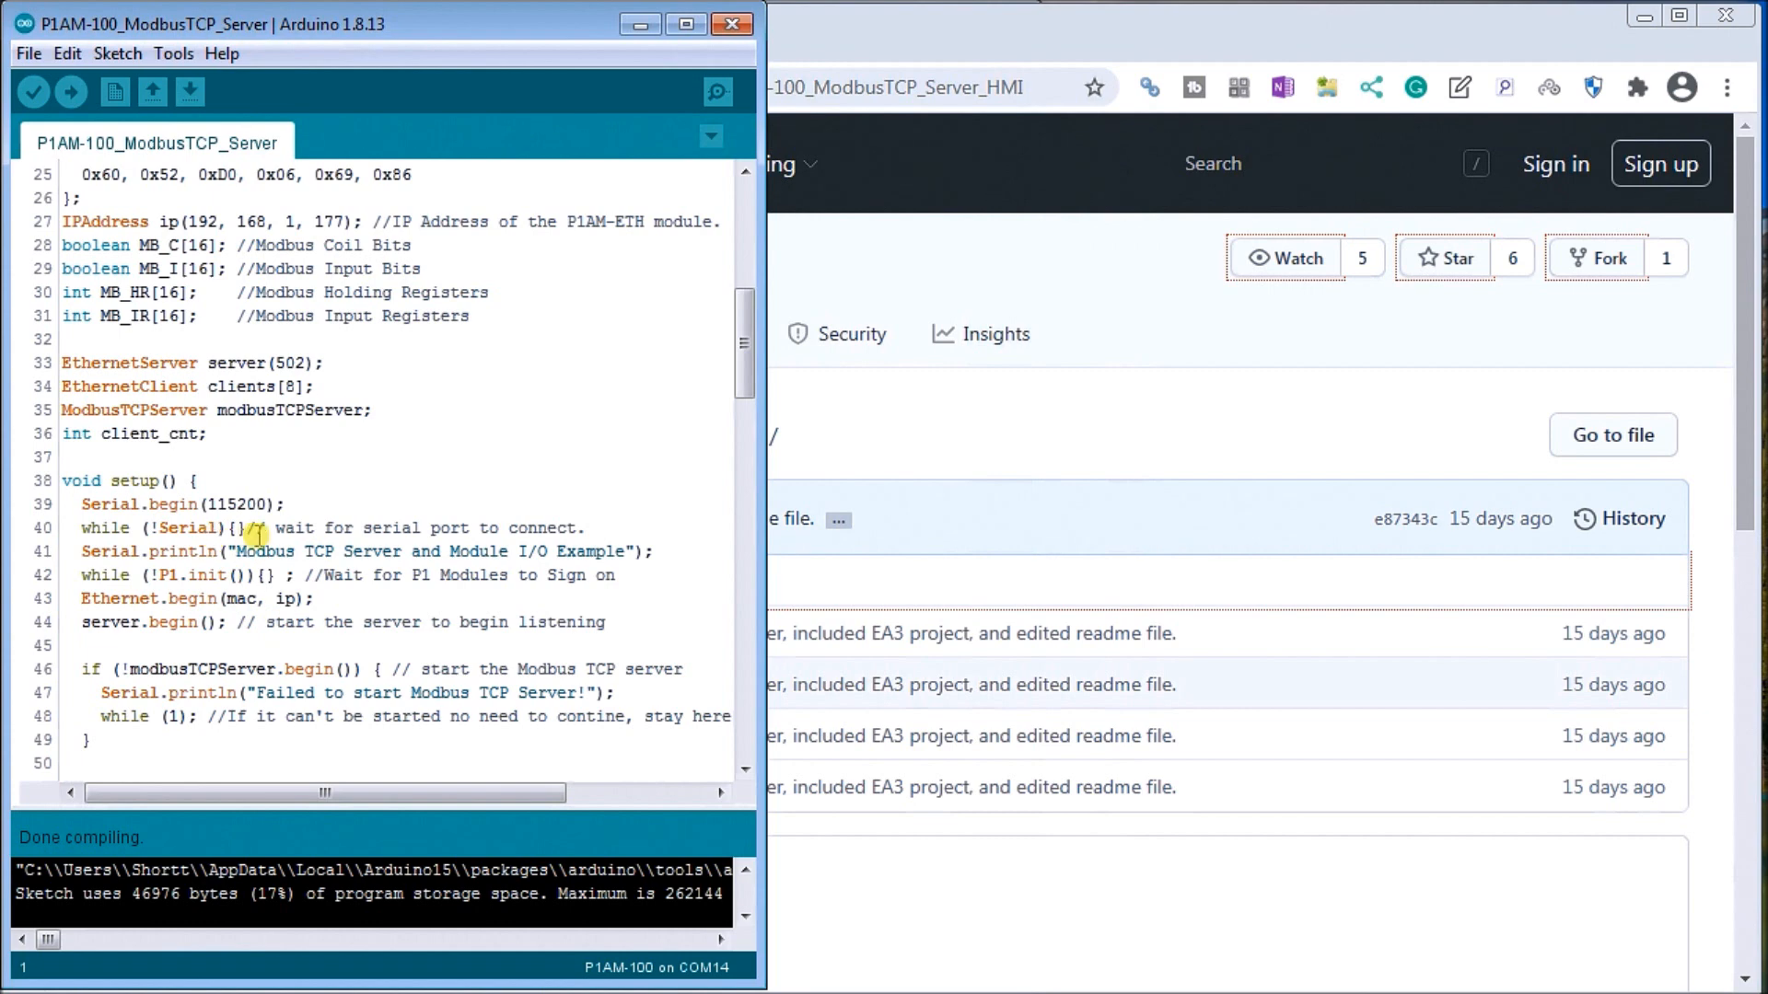
scroll("down", 3)
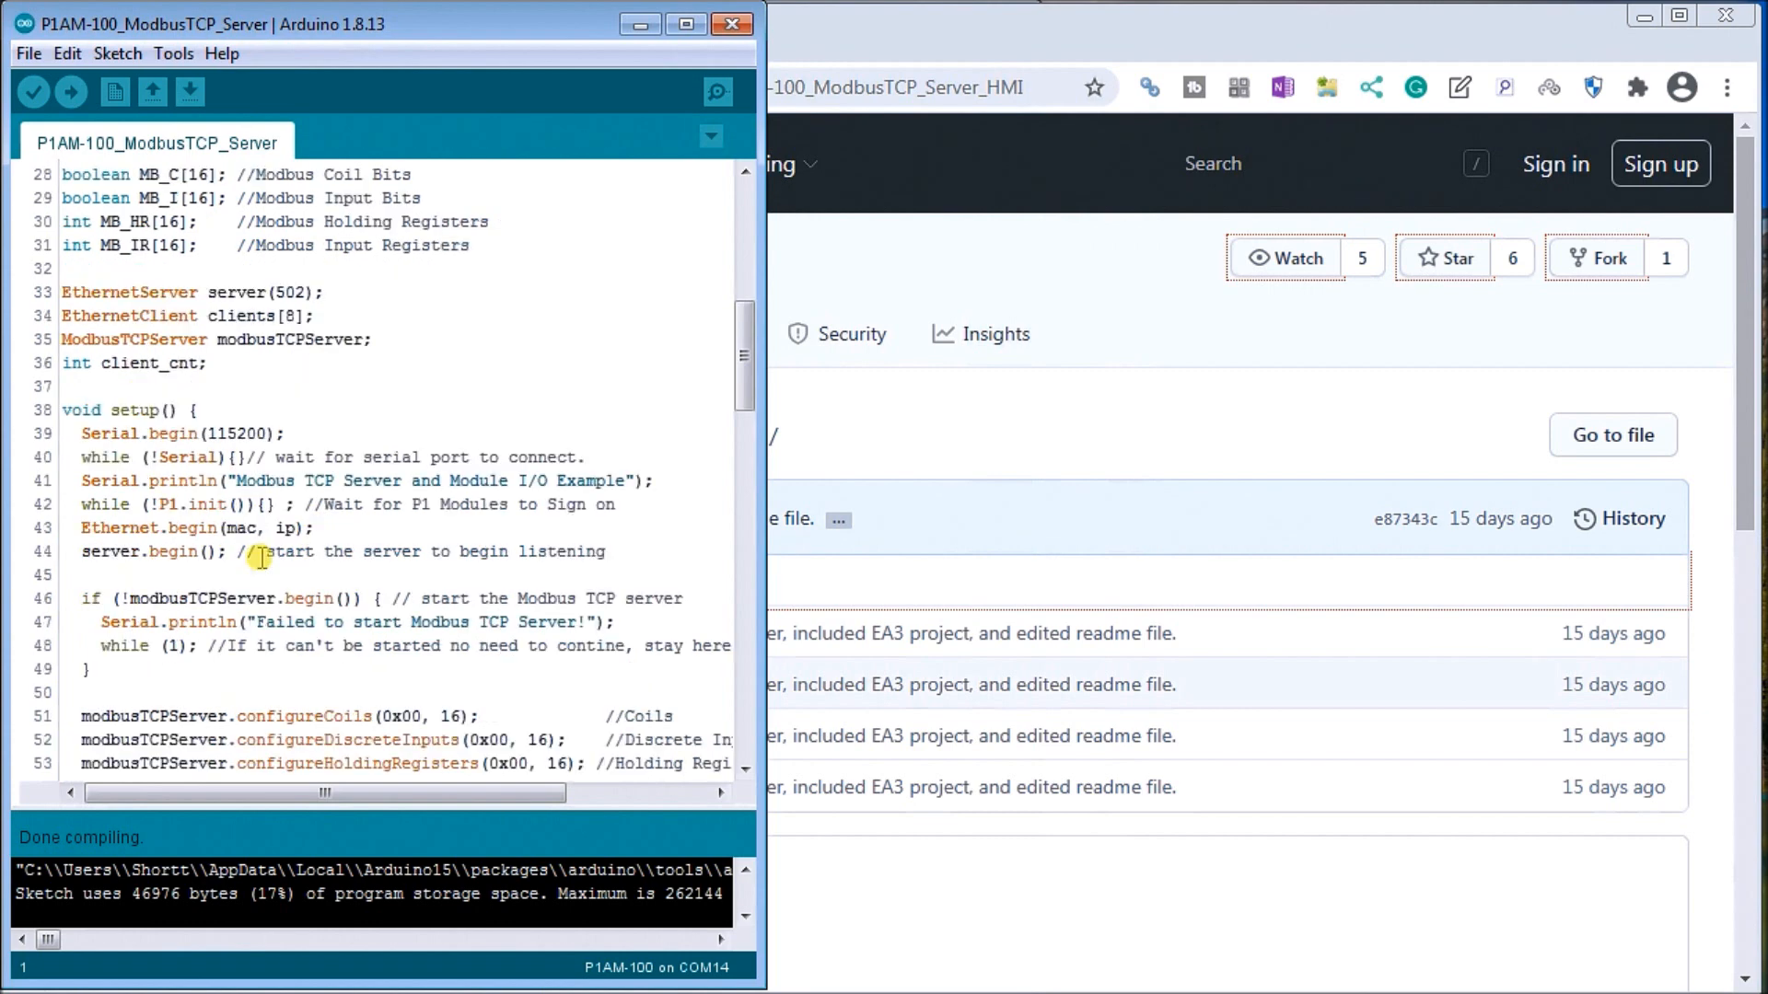
scroll("down", 3)
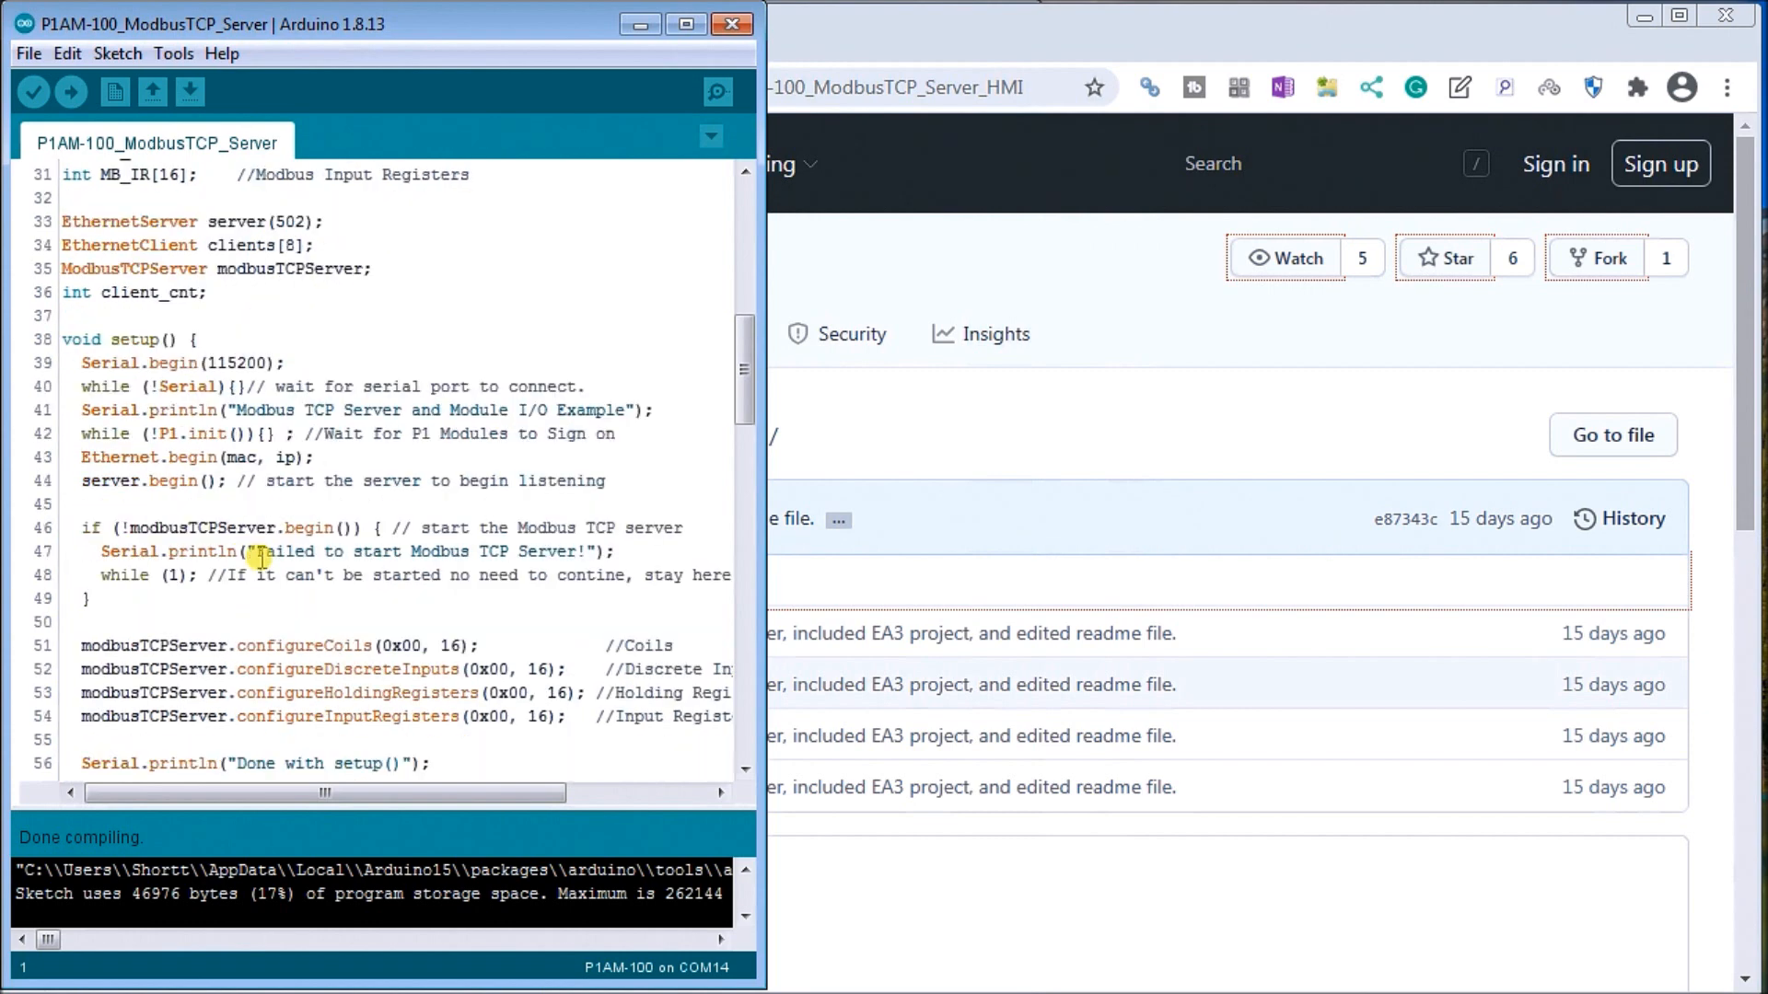
scroll("down", 3)
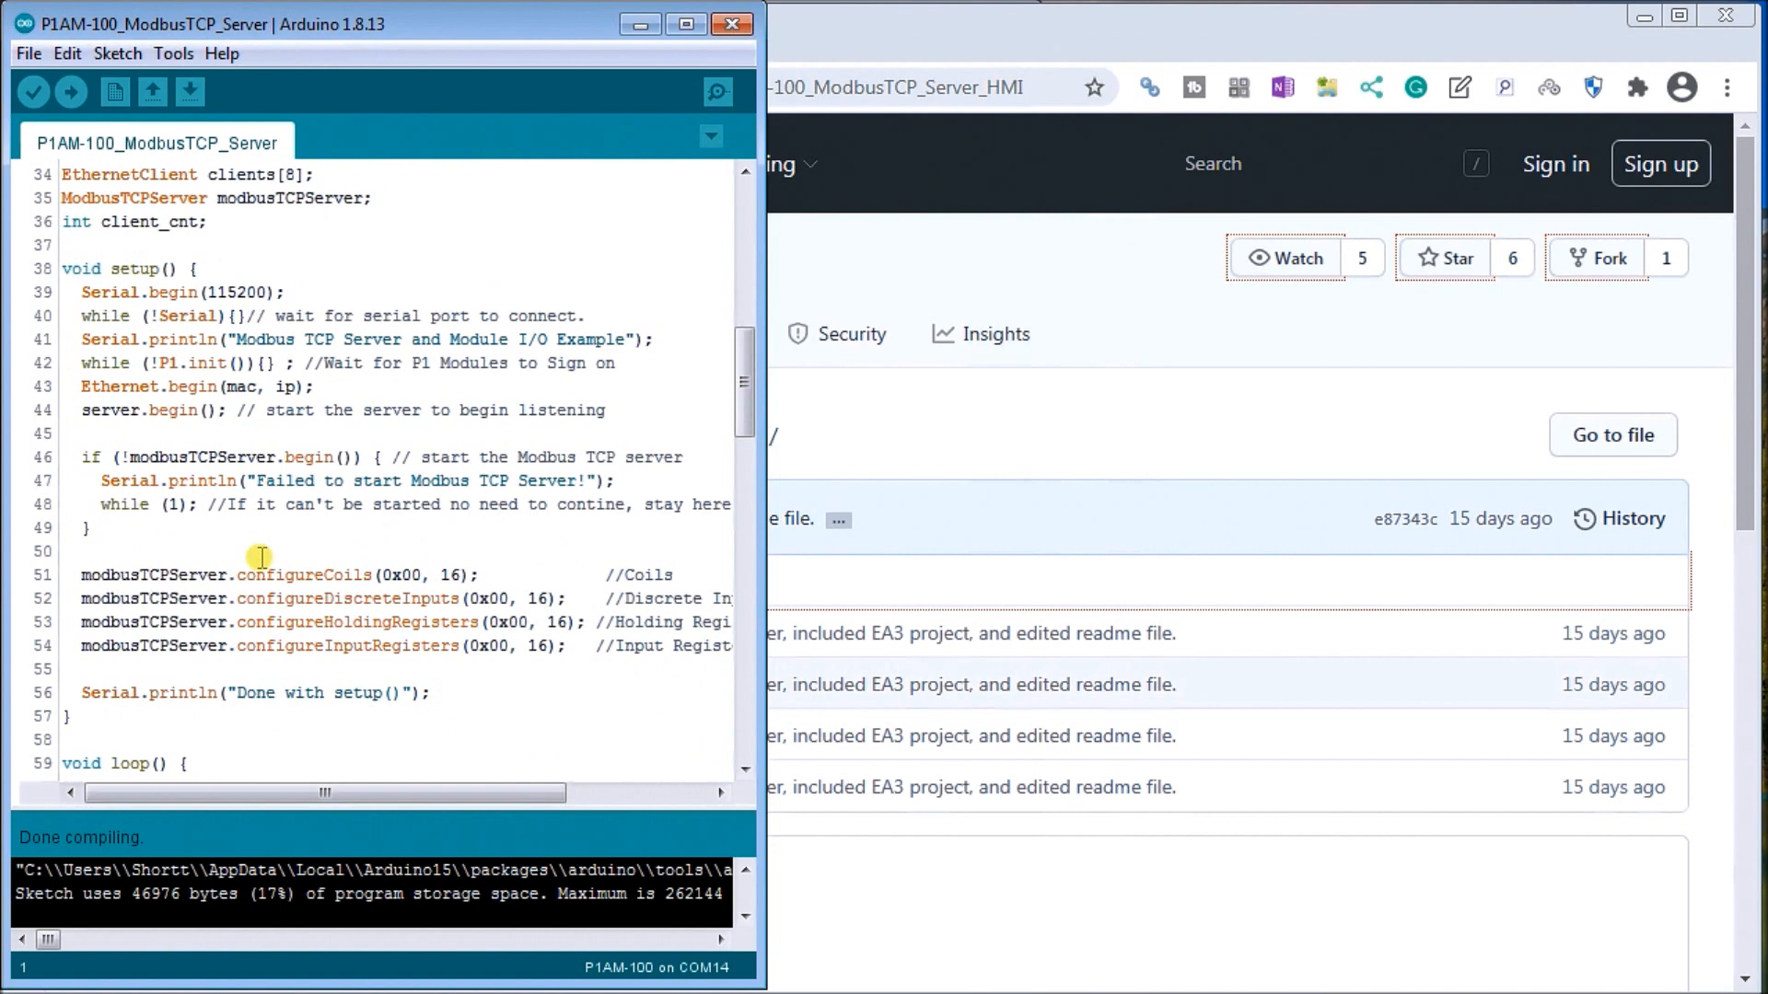
scroll("down", 3)
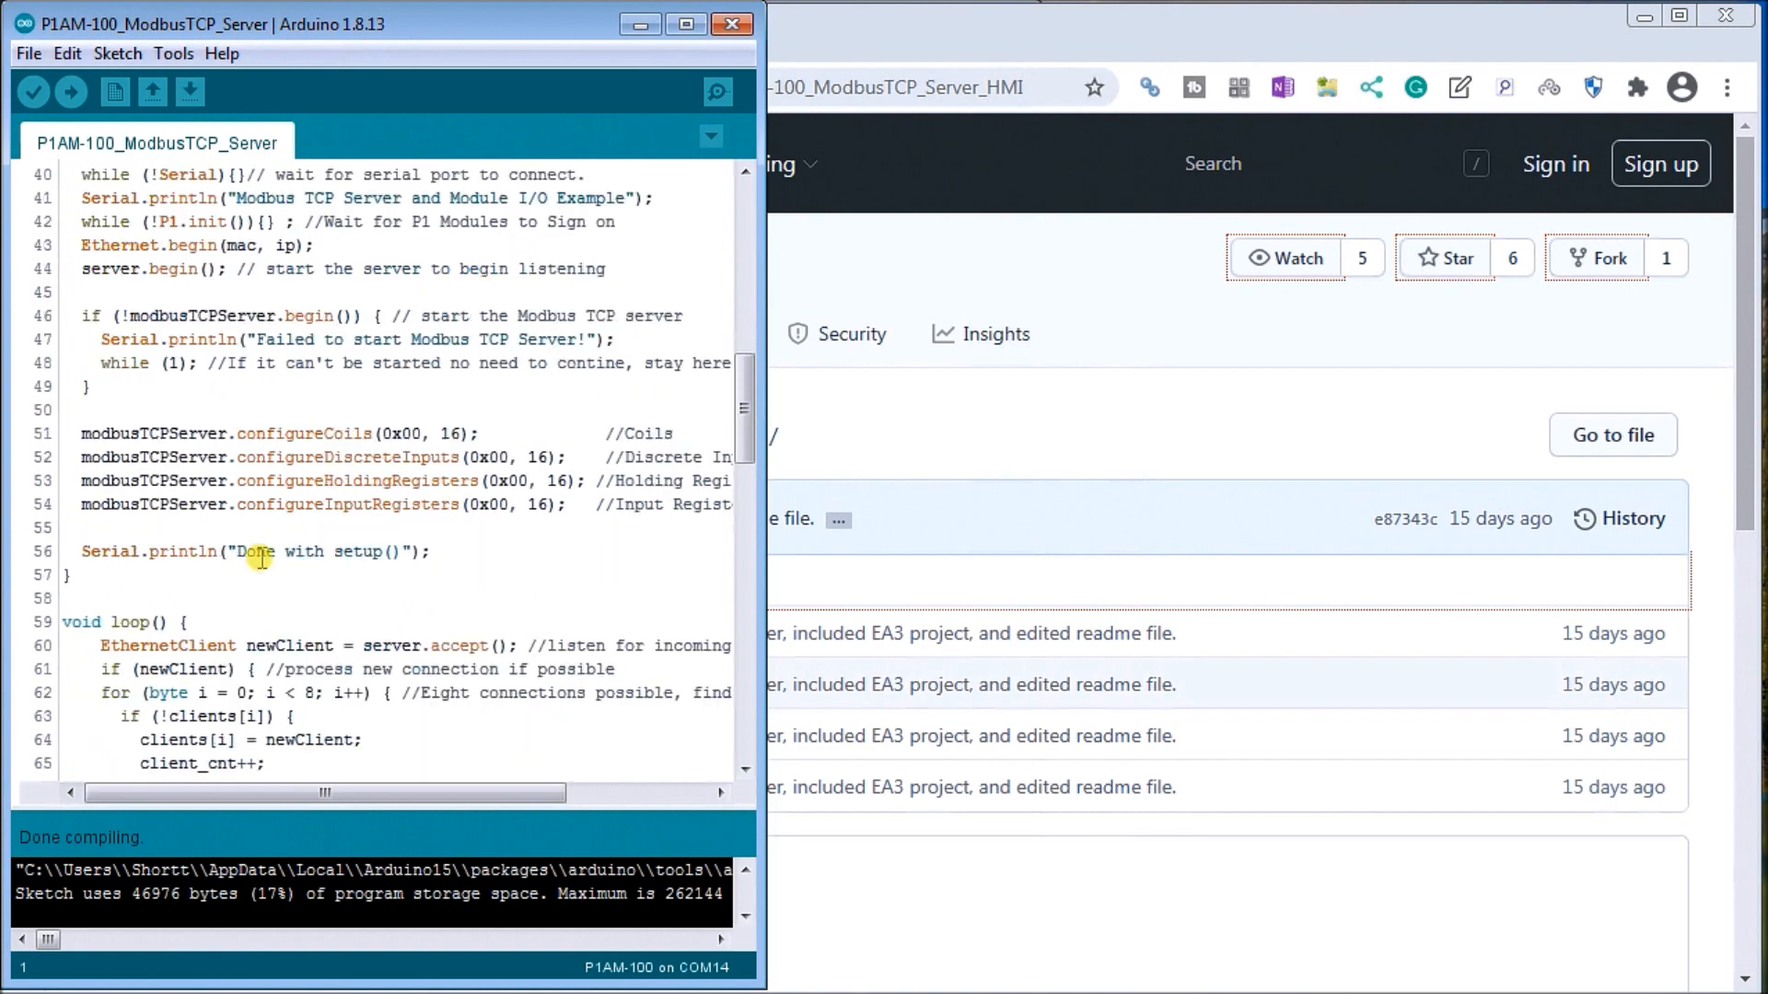
scroll("down", 3)
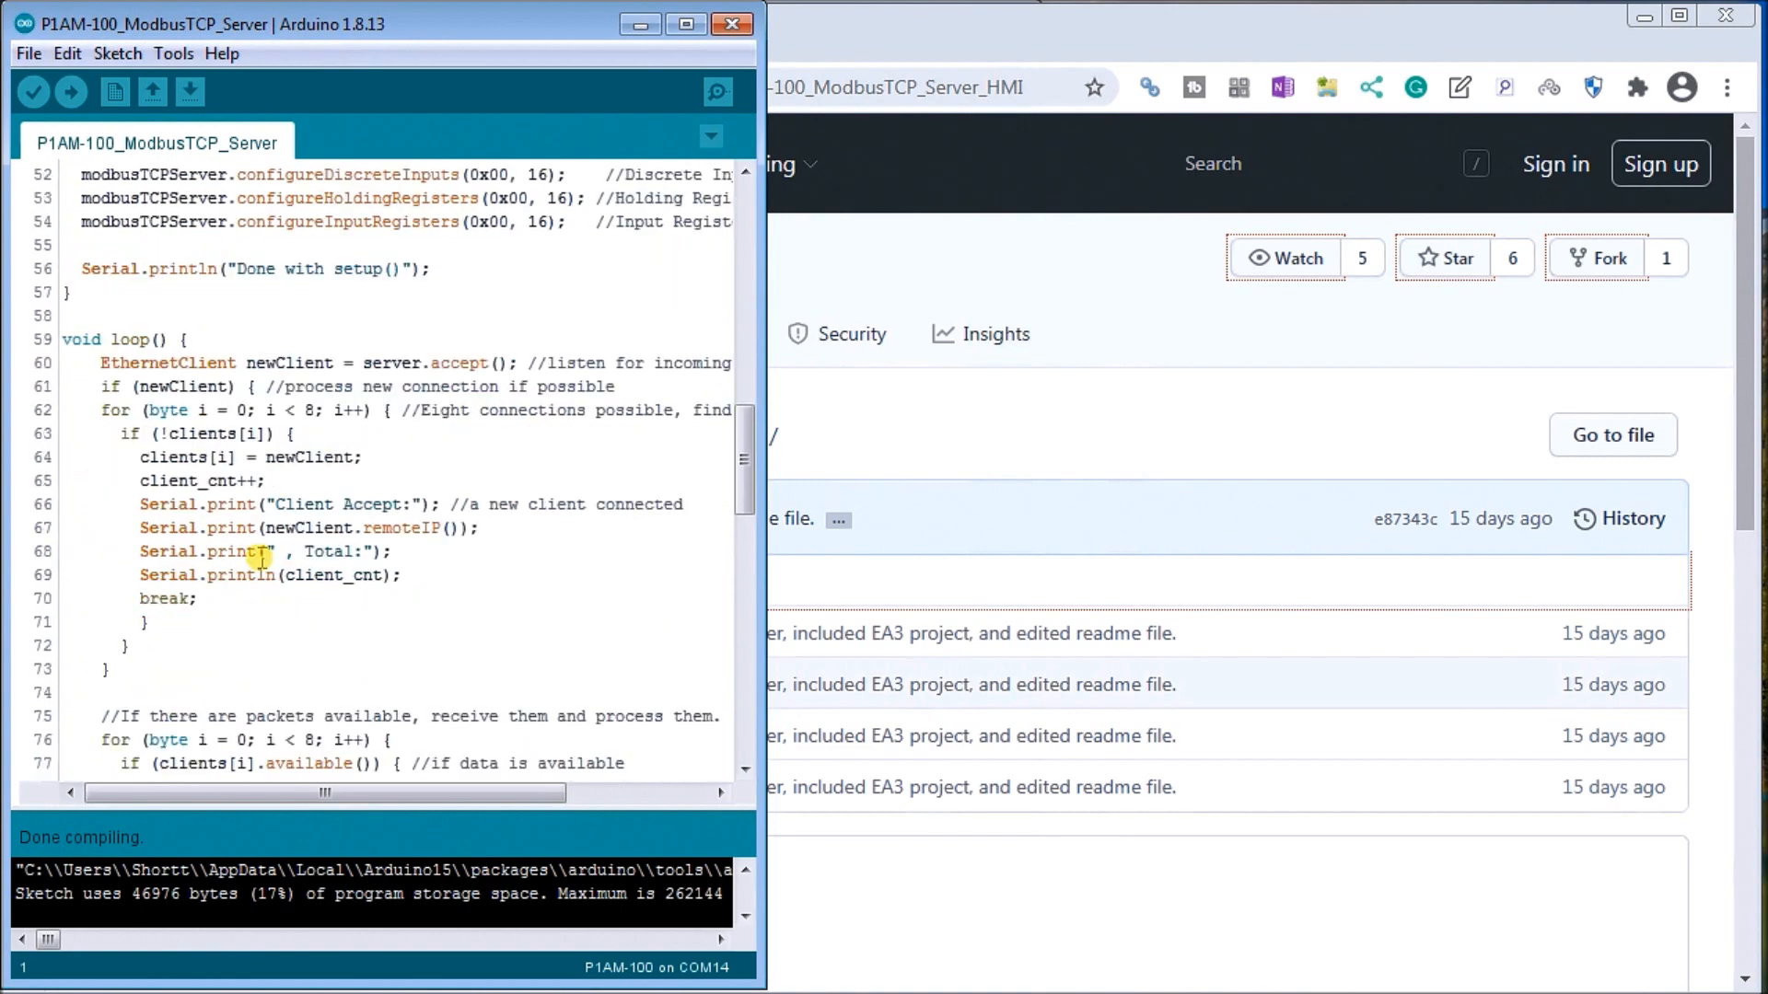
scroll("down", 3)
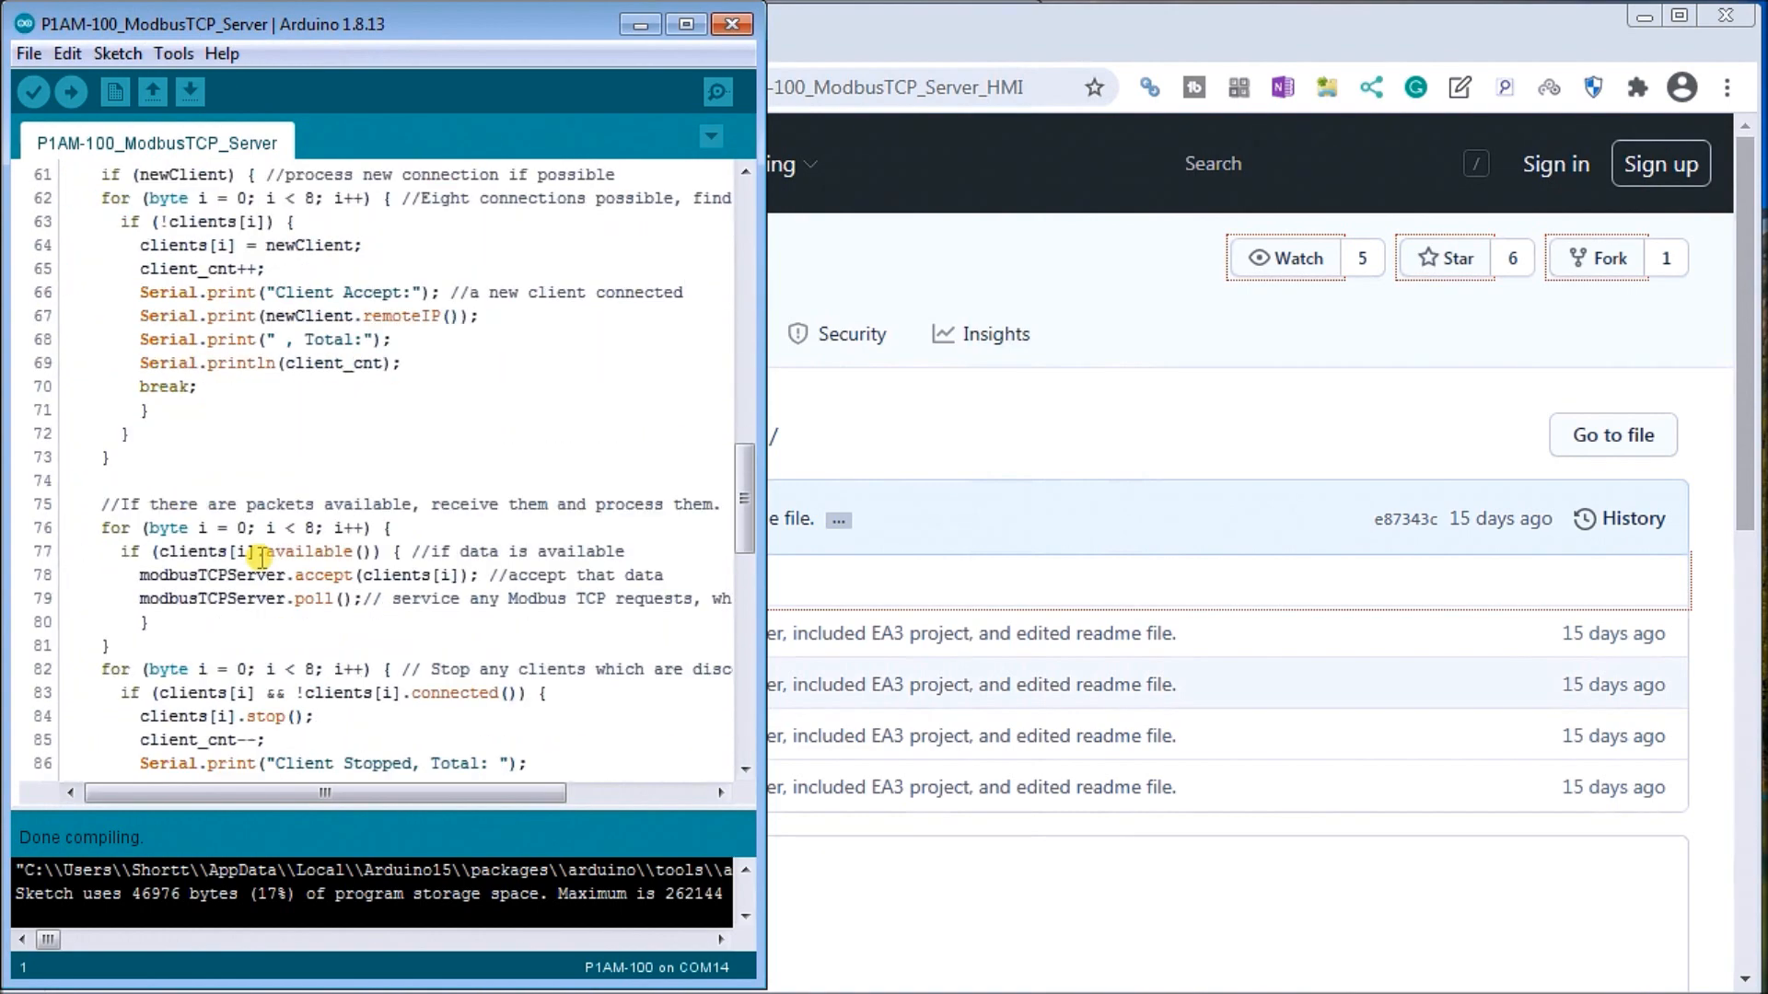
scroll("down", 3)
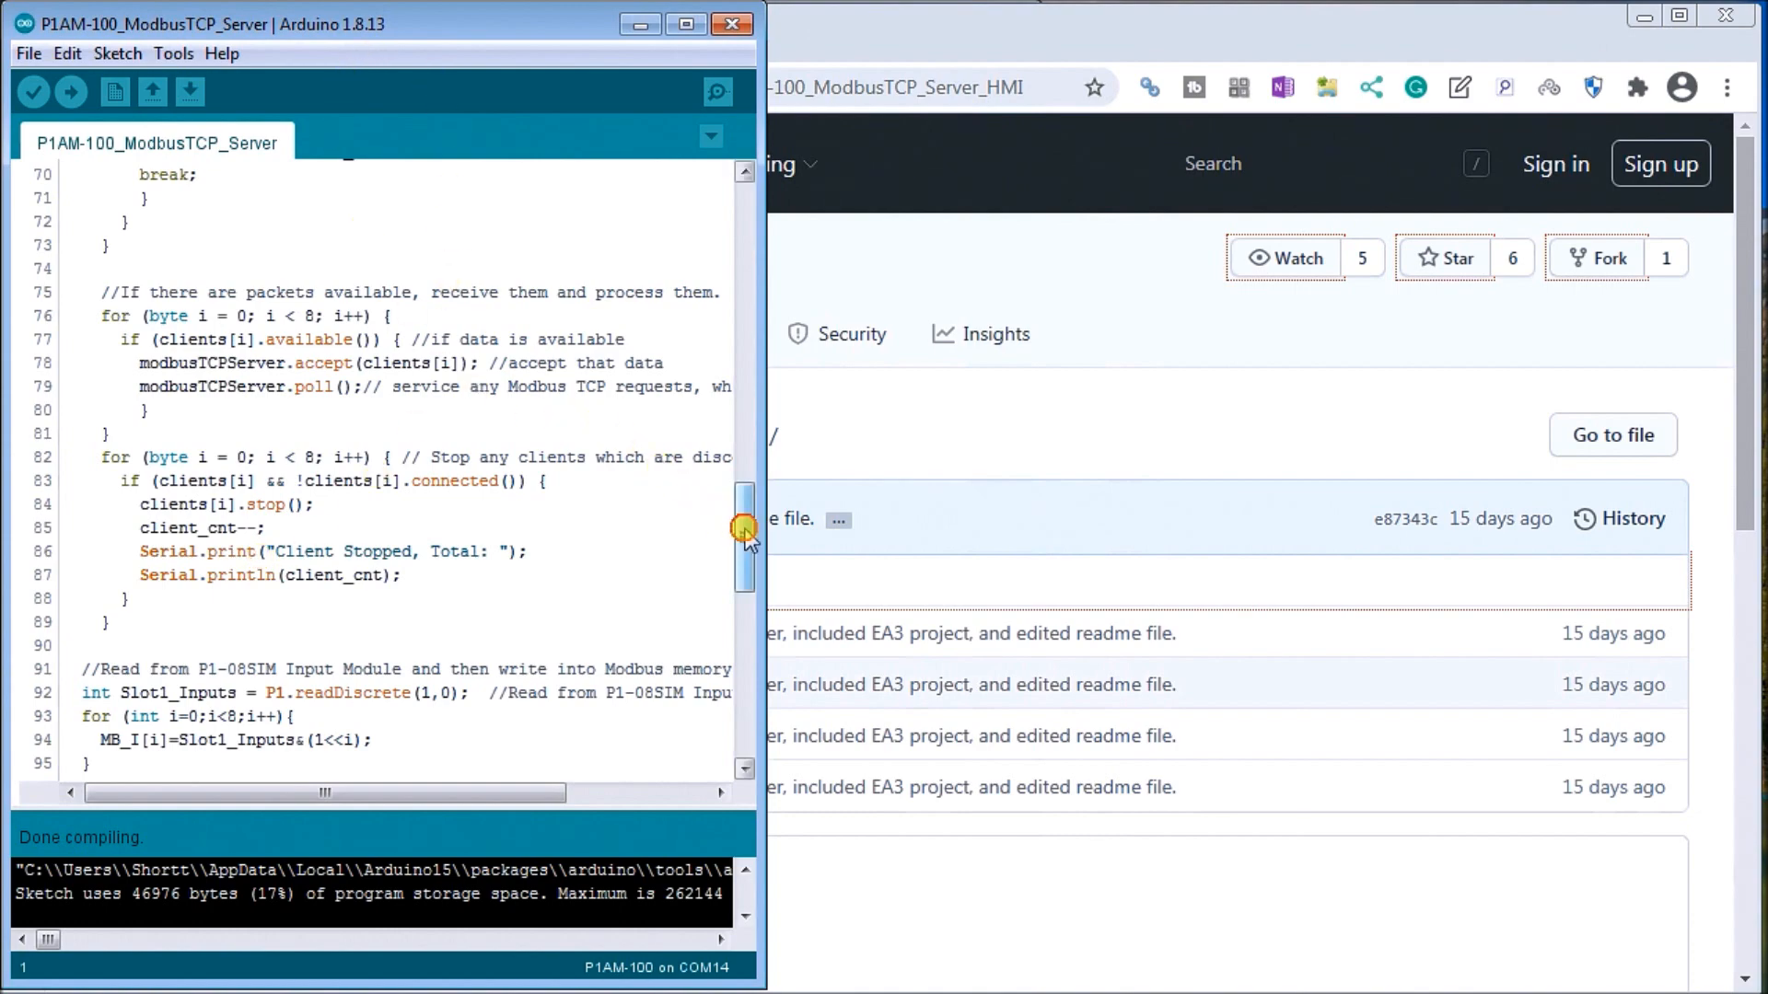
scroll("up", 3)
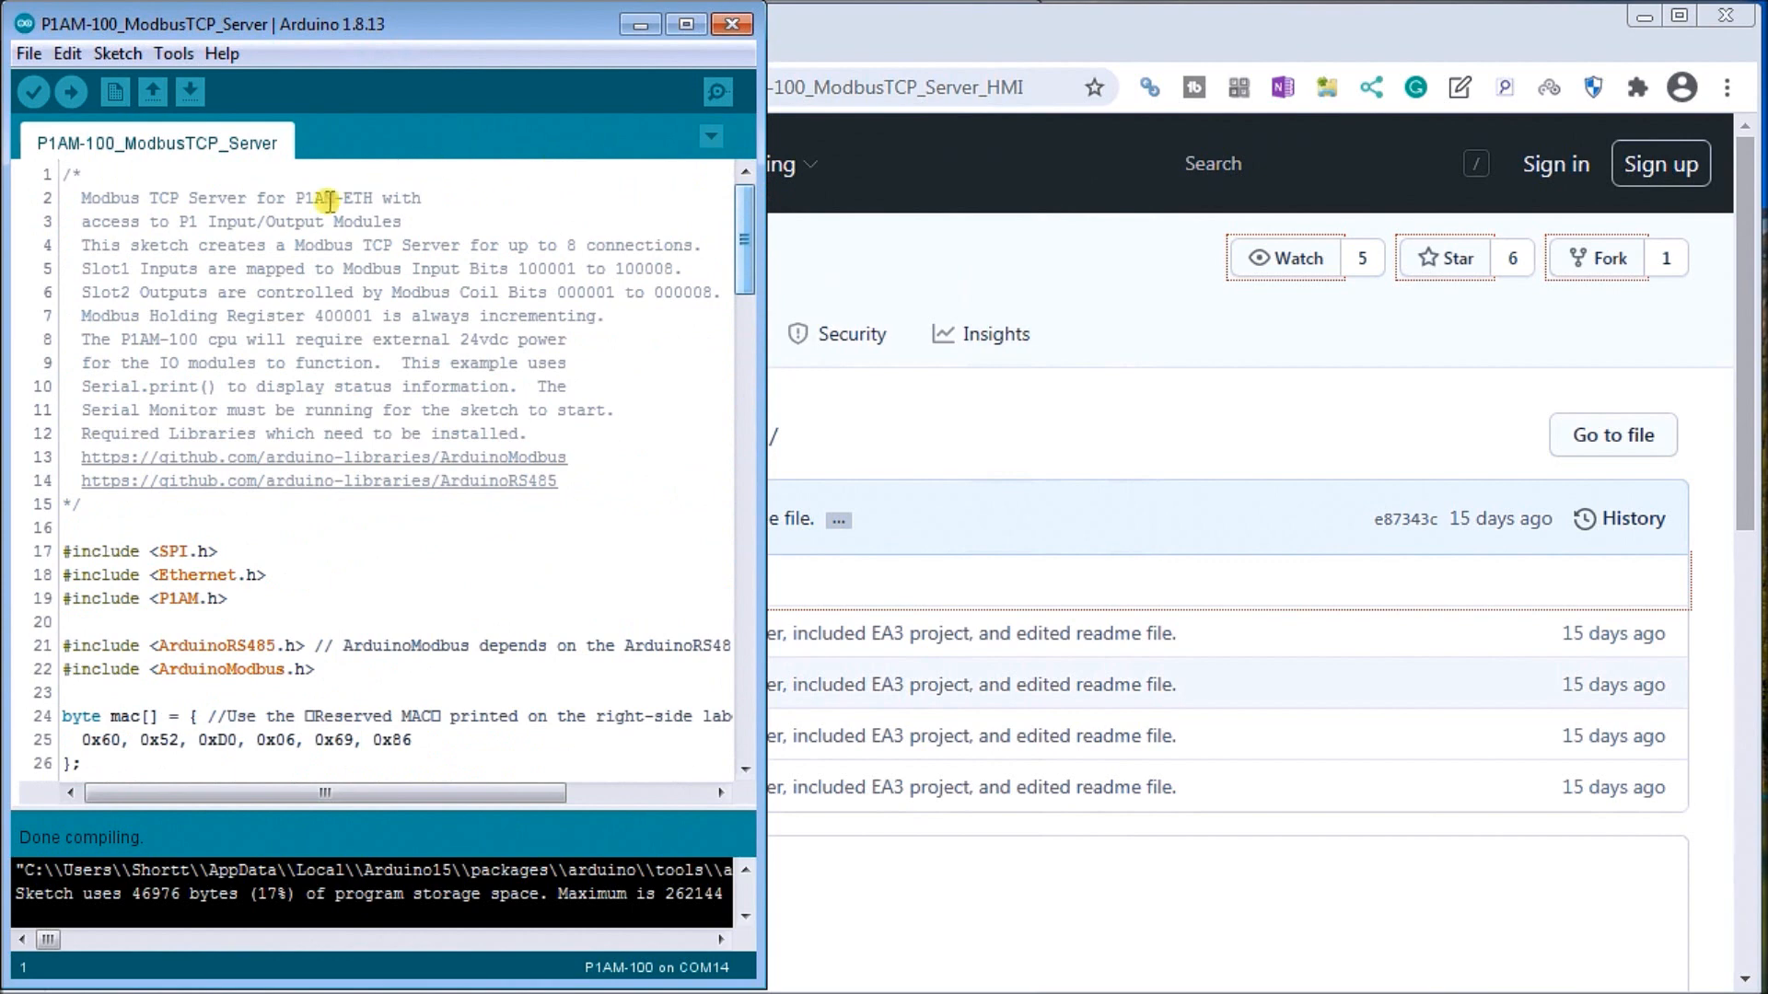
mouse_move(377, 484)
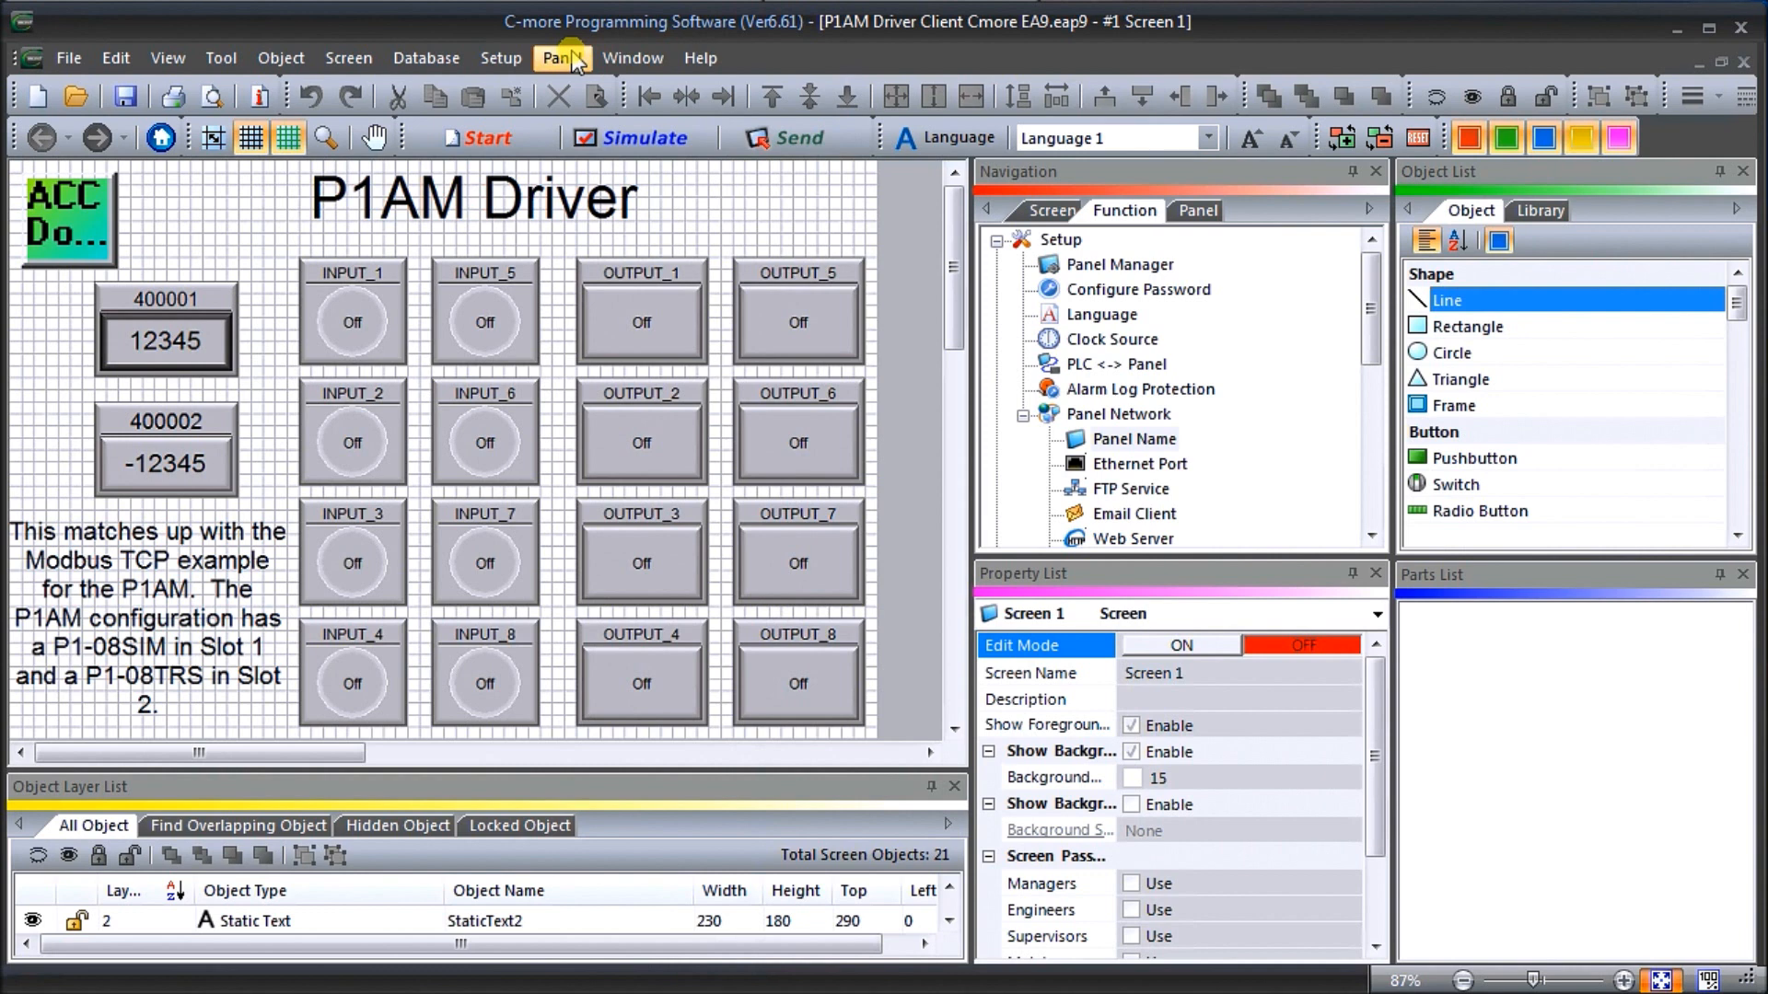
- Expand the Setup menu of the P1AM Driver Client Cmore EA9 project
left_click(499, 57)
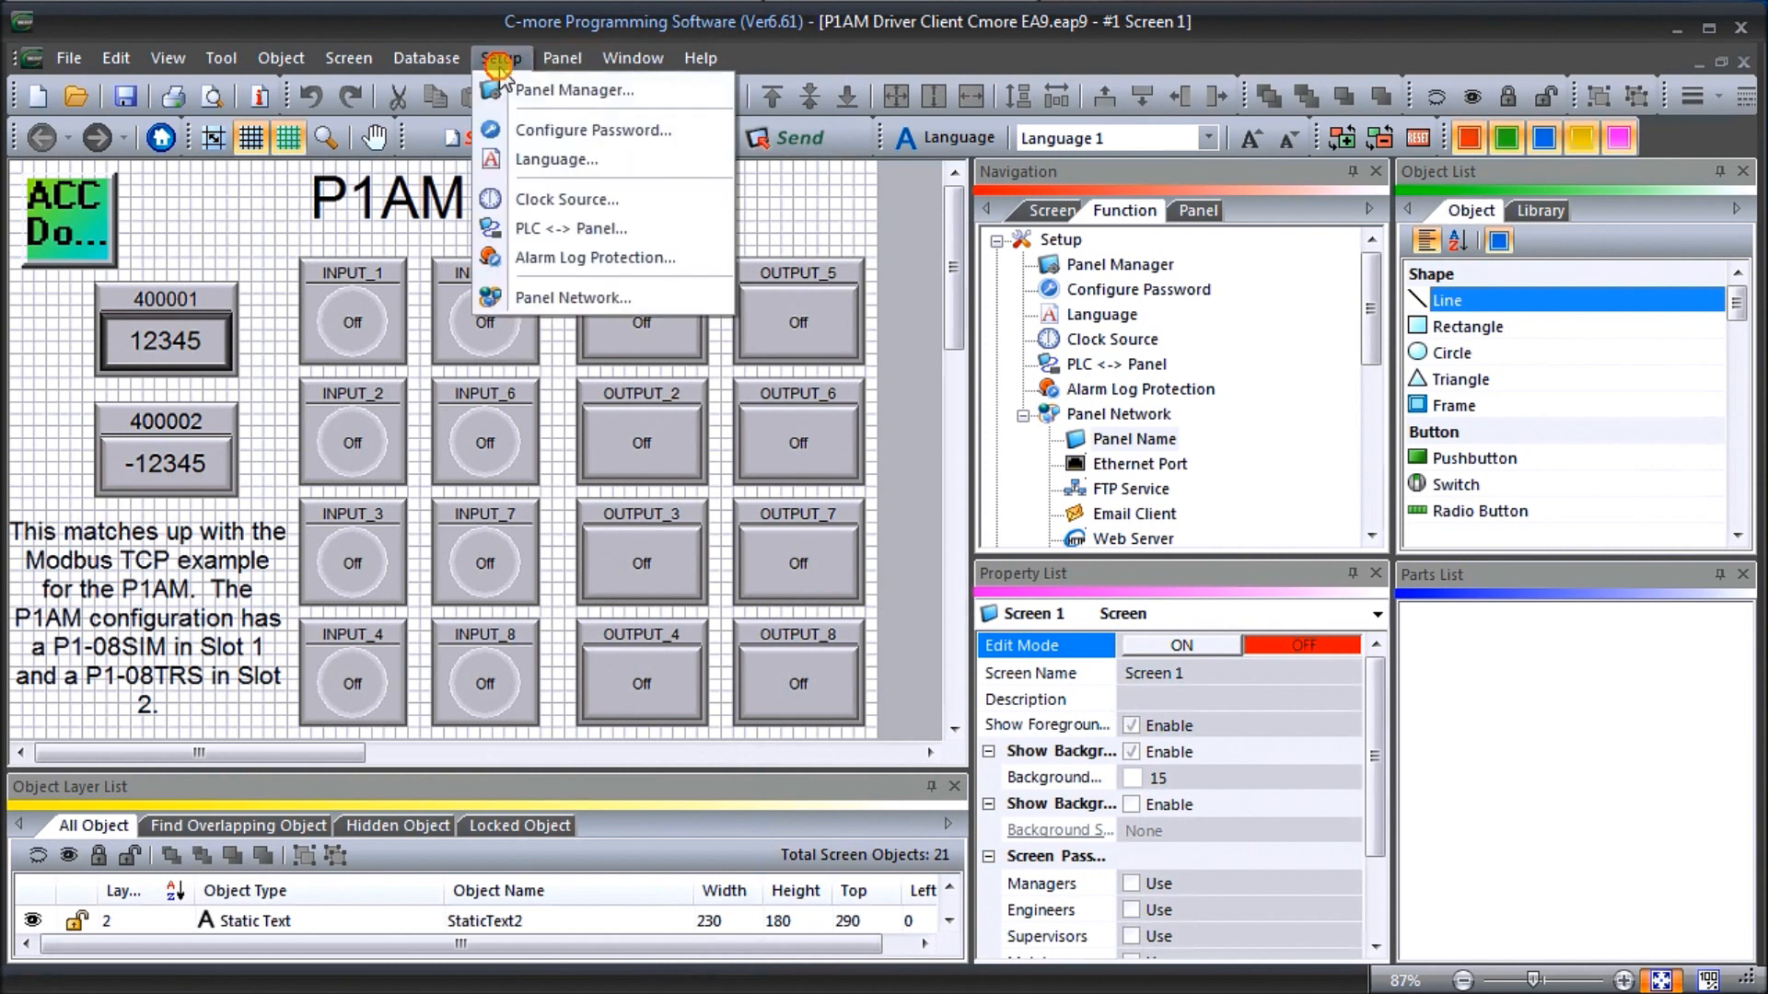
mouse_move(575, 90)
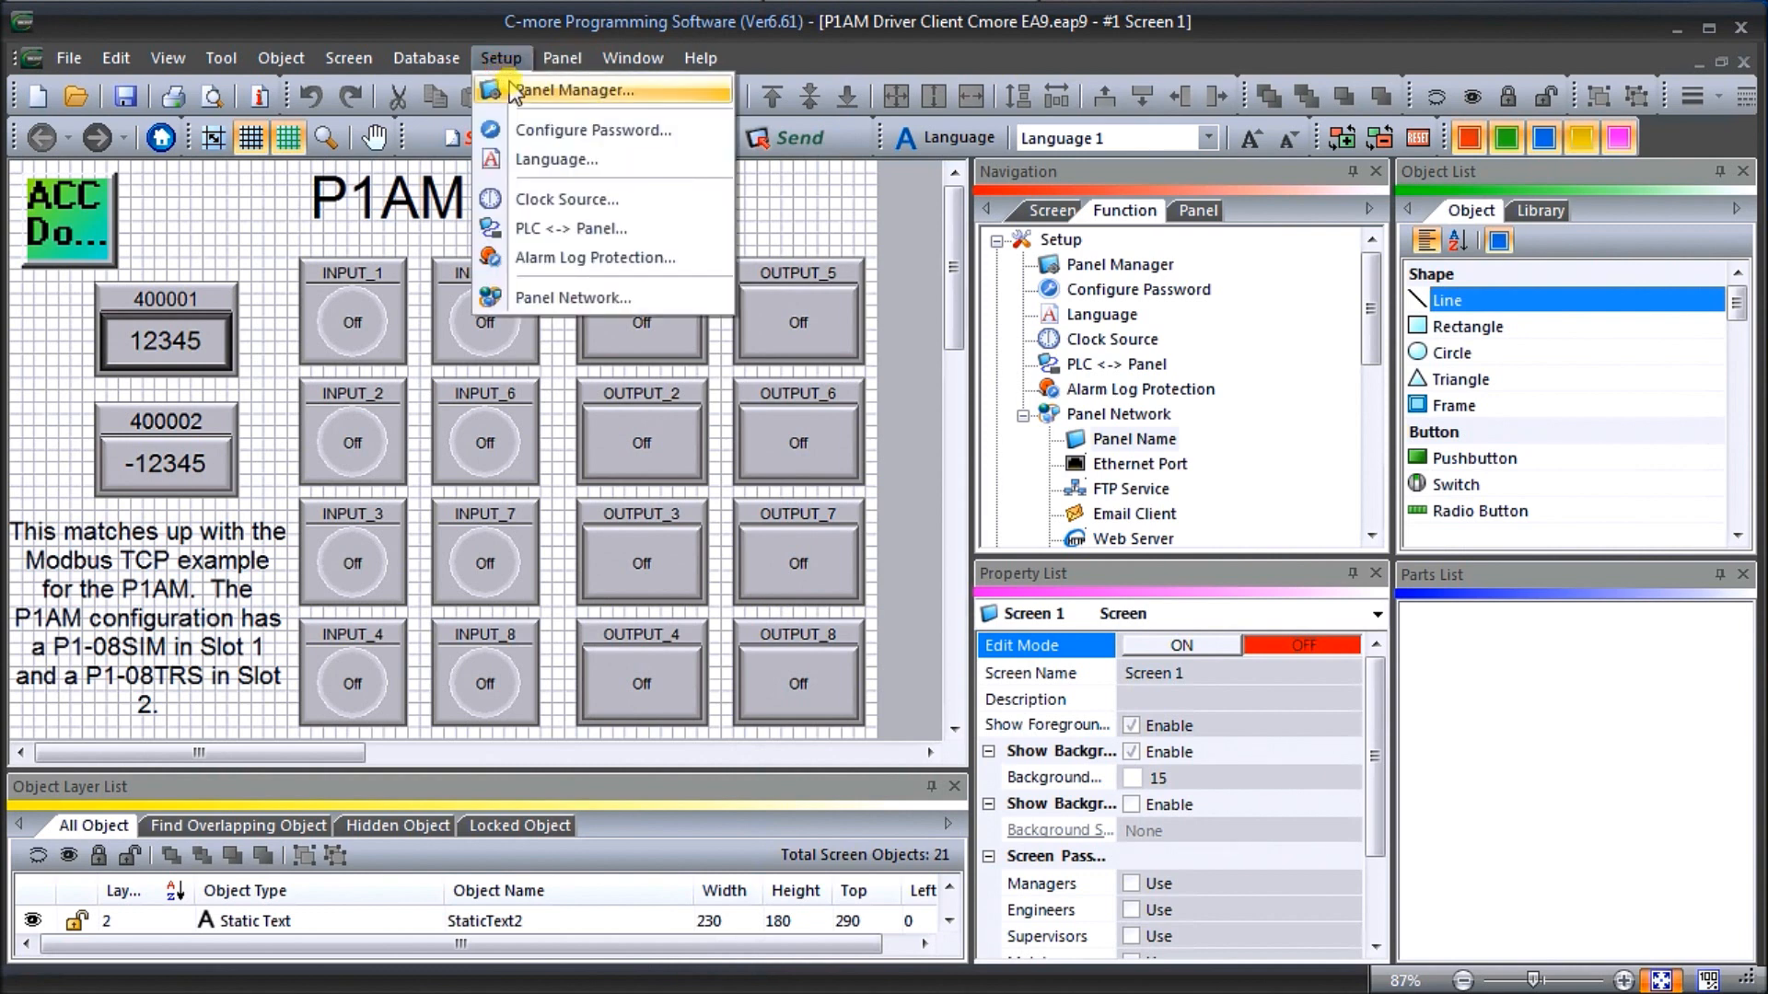
- Review the EA9-RHMI panel's SD 720x480 type and checkbox options in Panel Manager
left_click(578, 90)
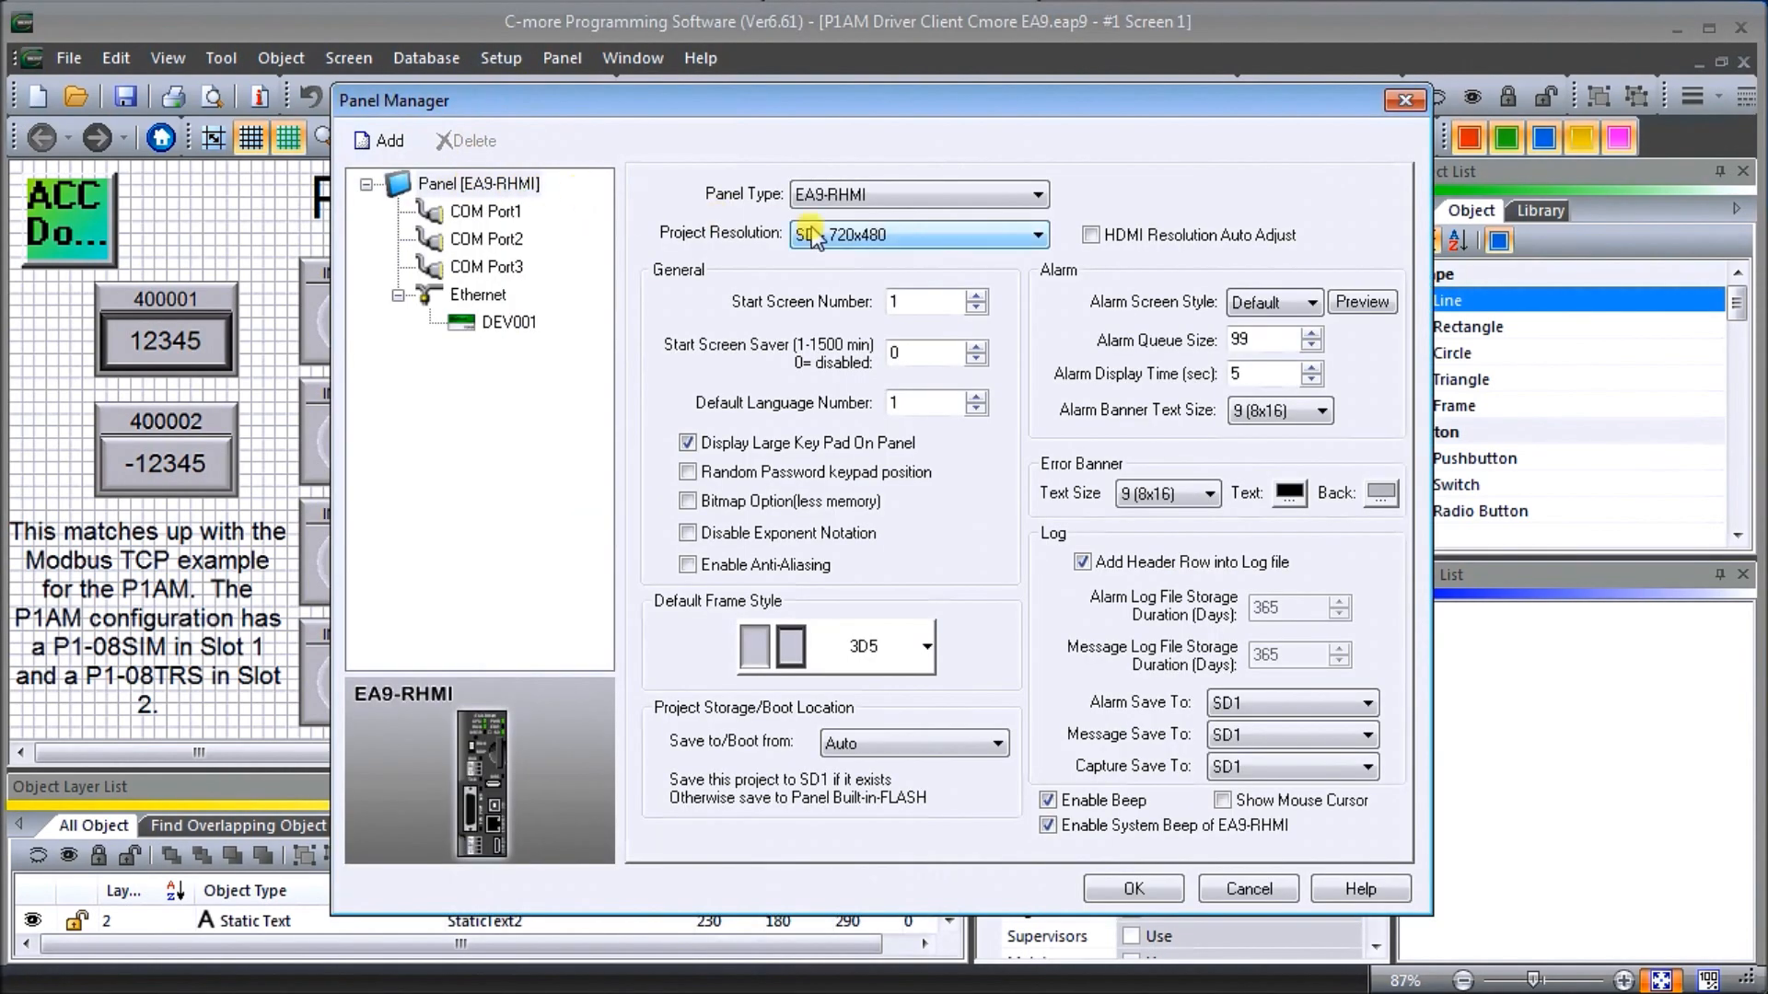
mouse_move(818, 153)
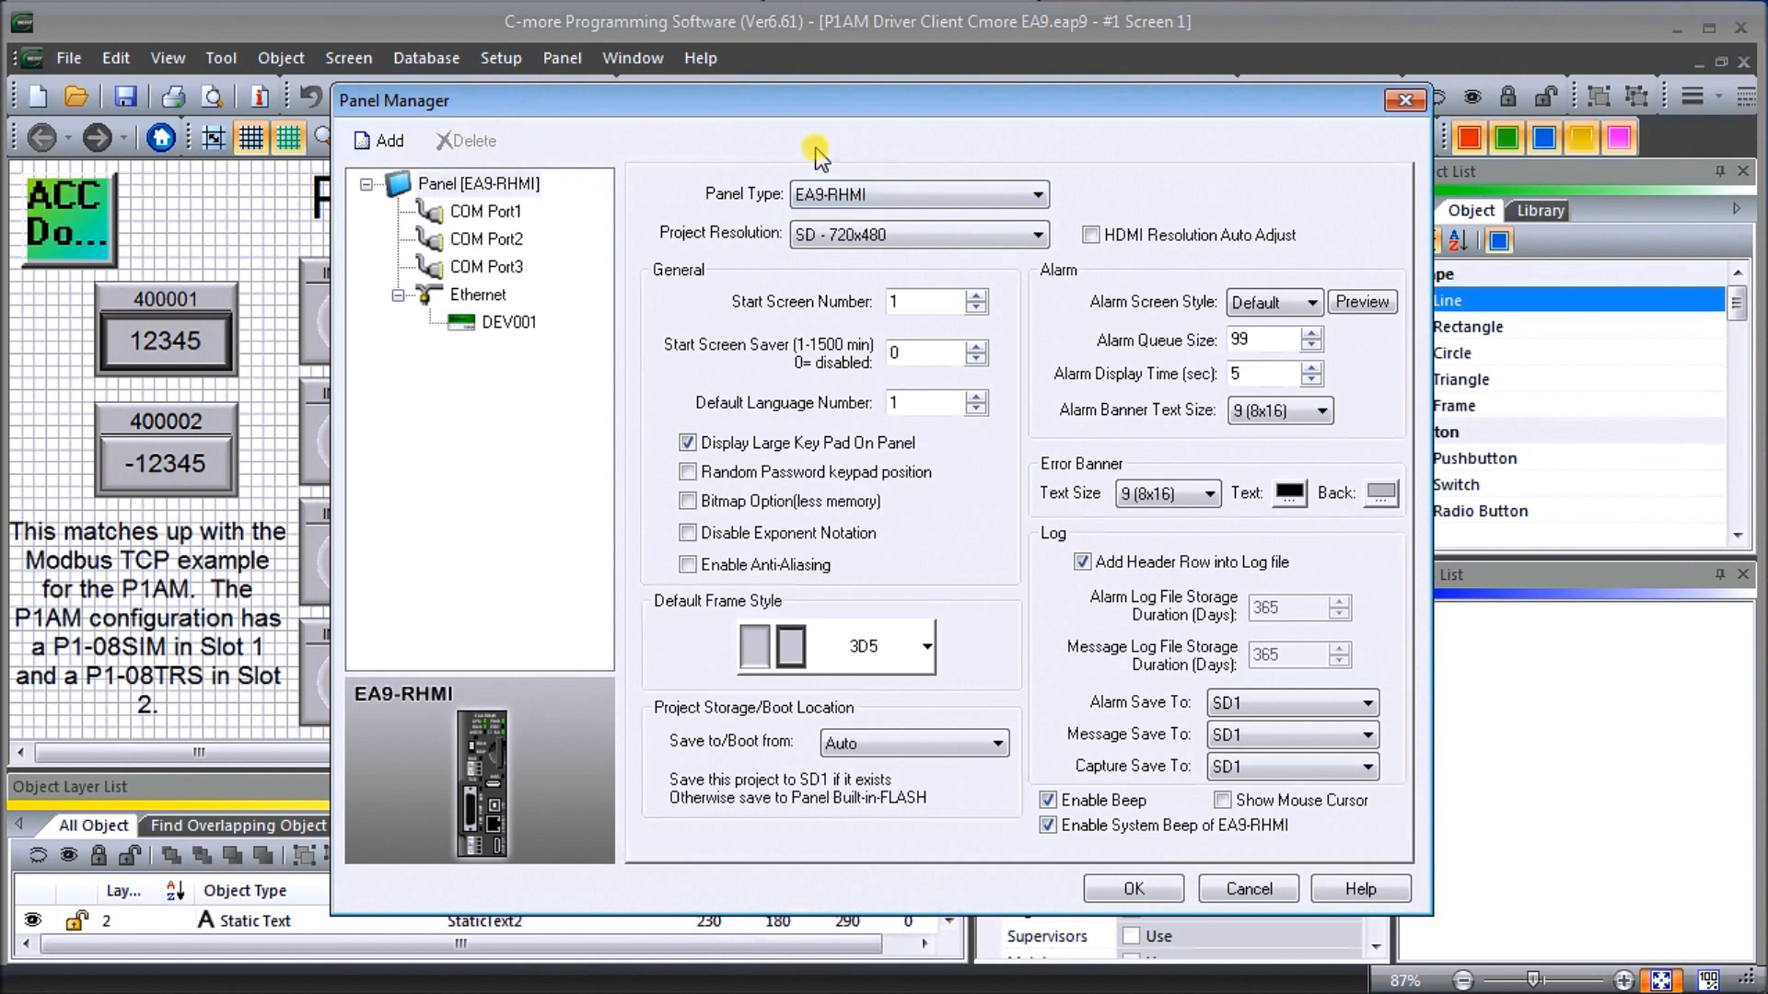
mouse_move(777, 330)
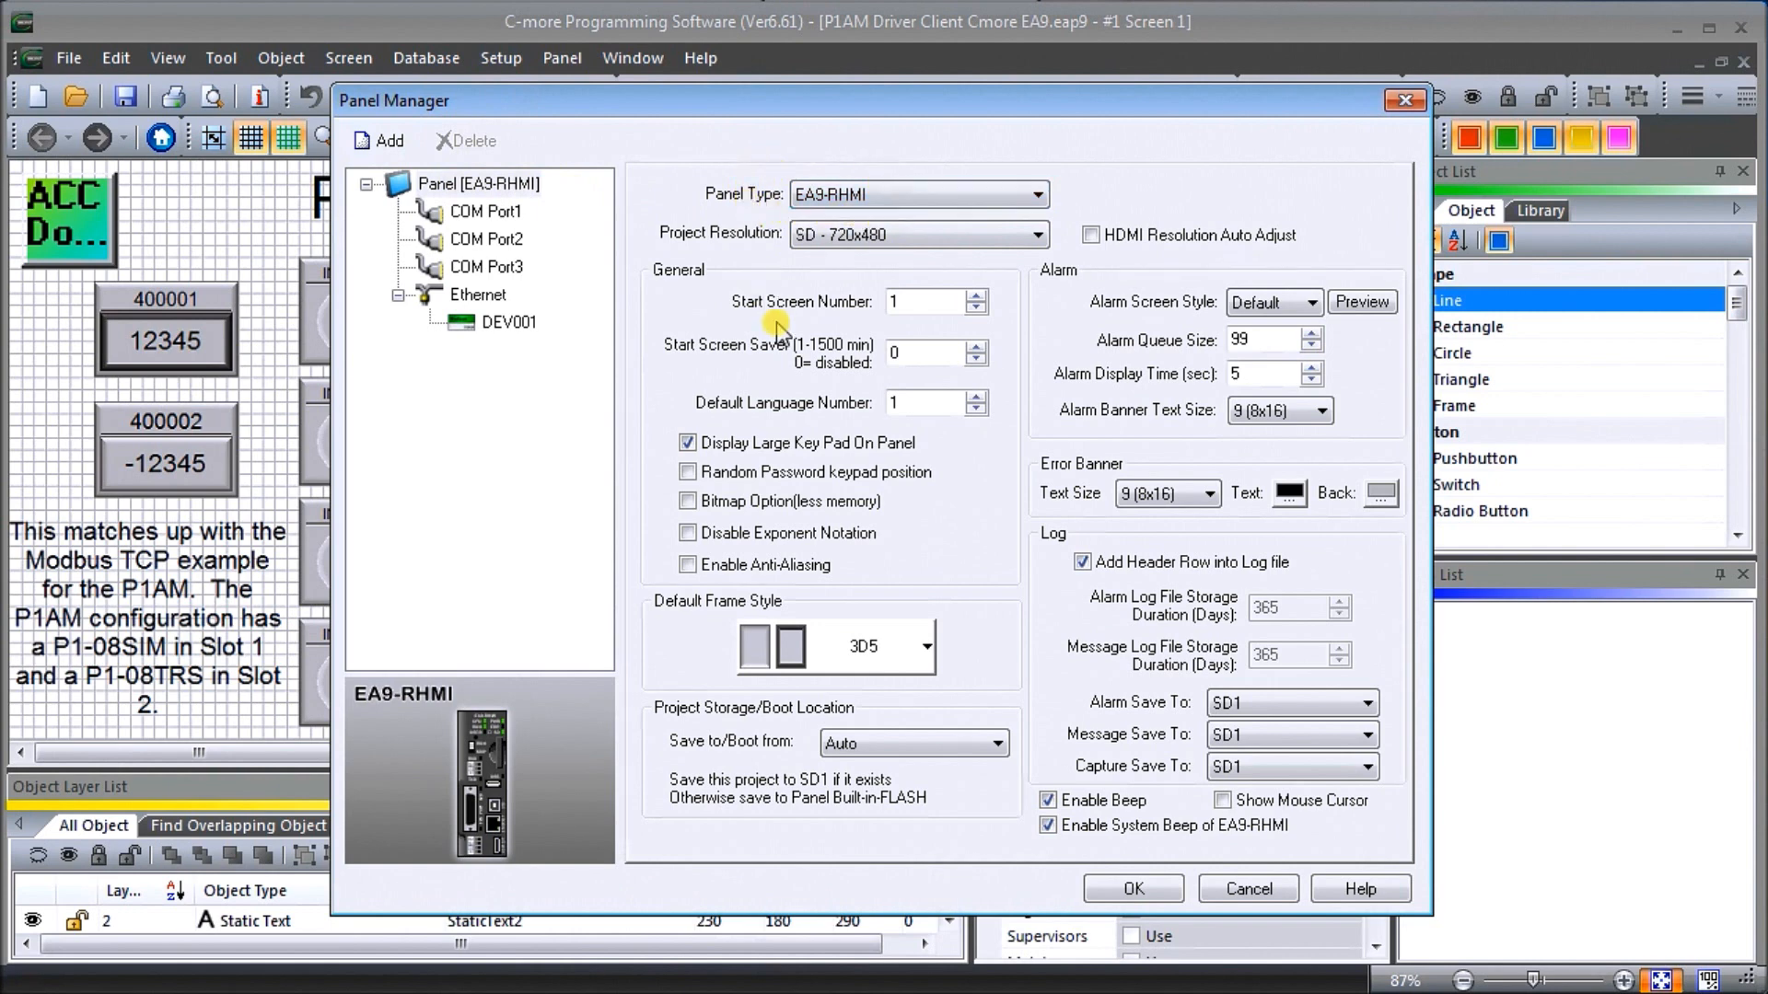
mouse_move(871, 282)
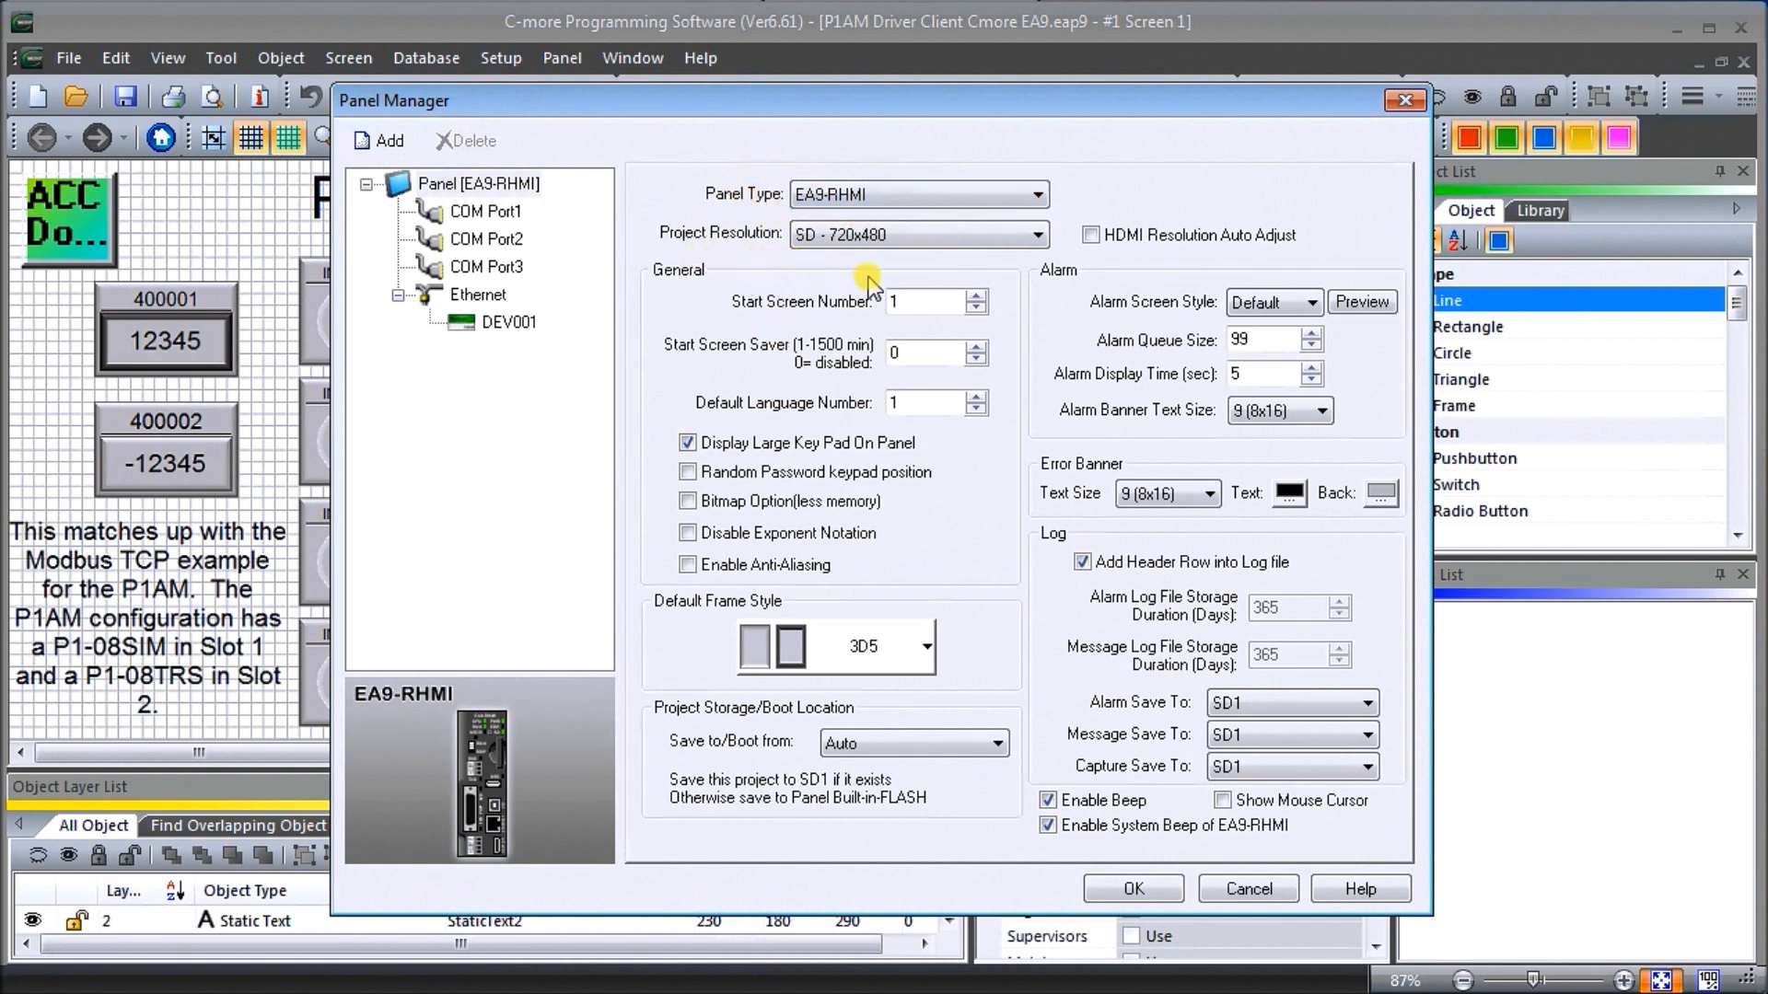
mouse_move(857, 284)
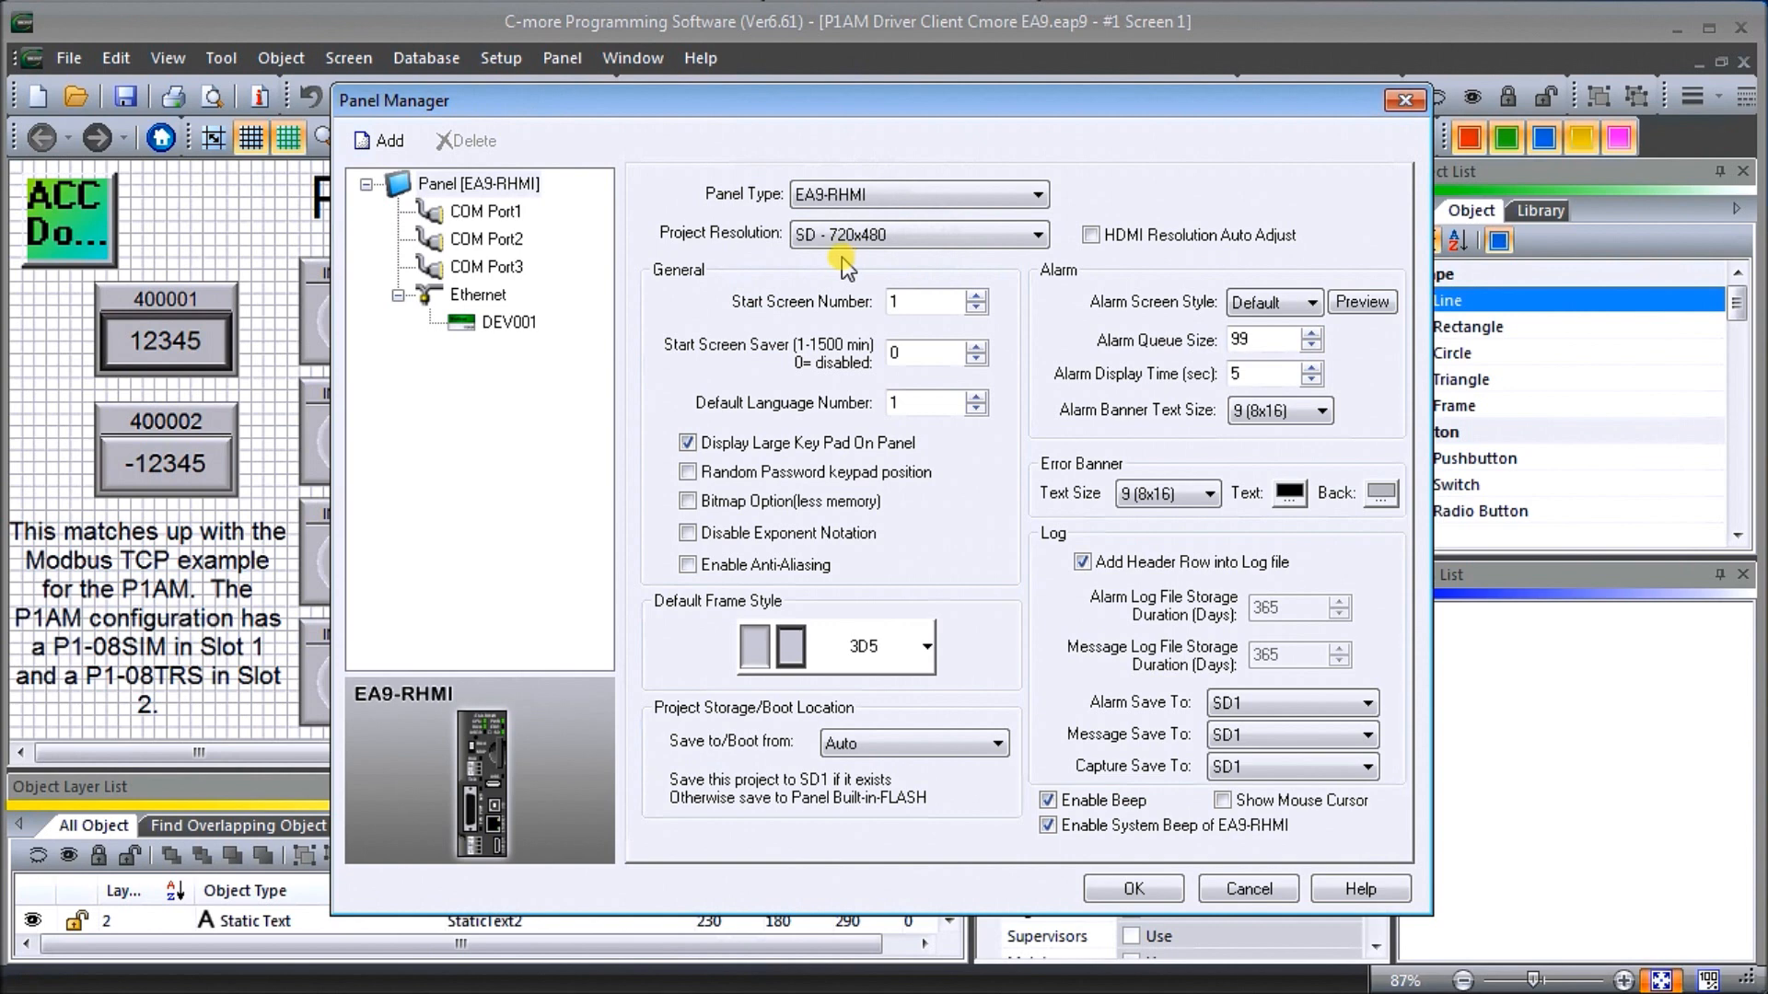
mouse_move(674, 461)
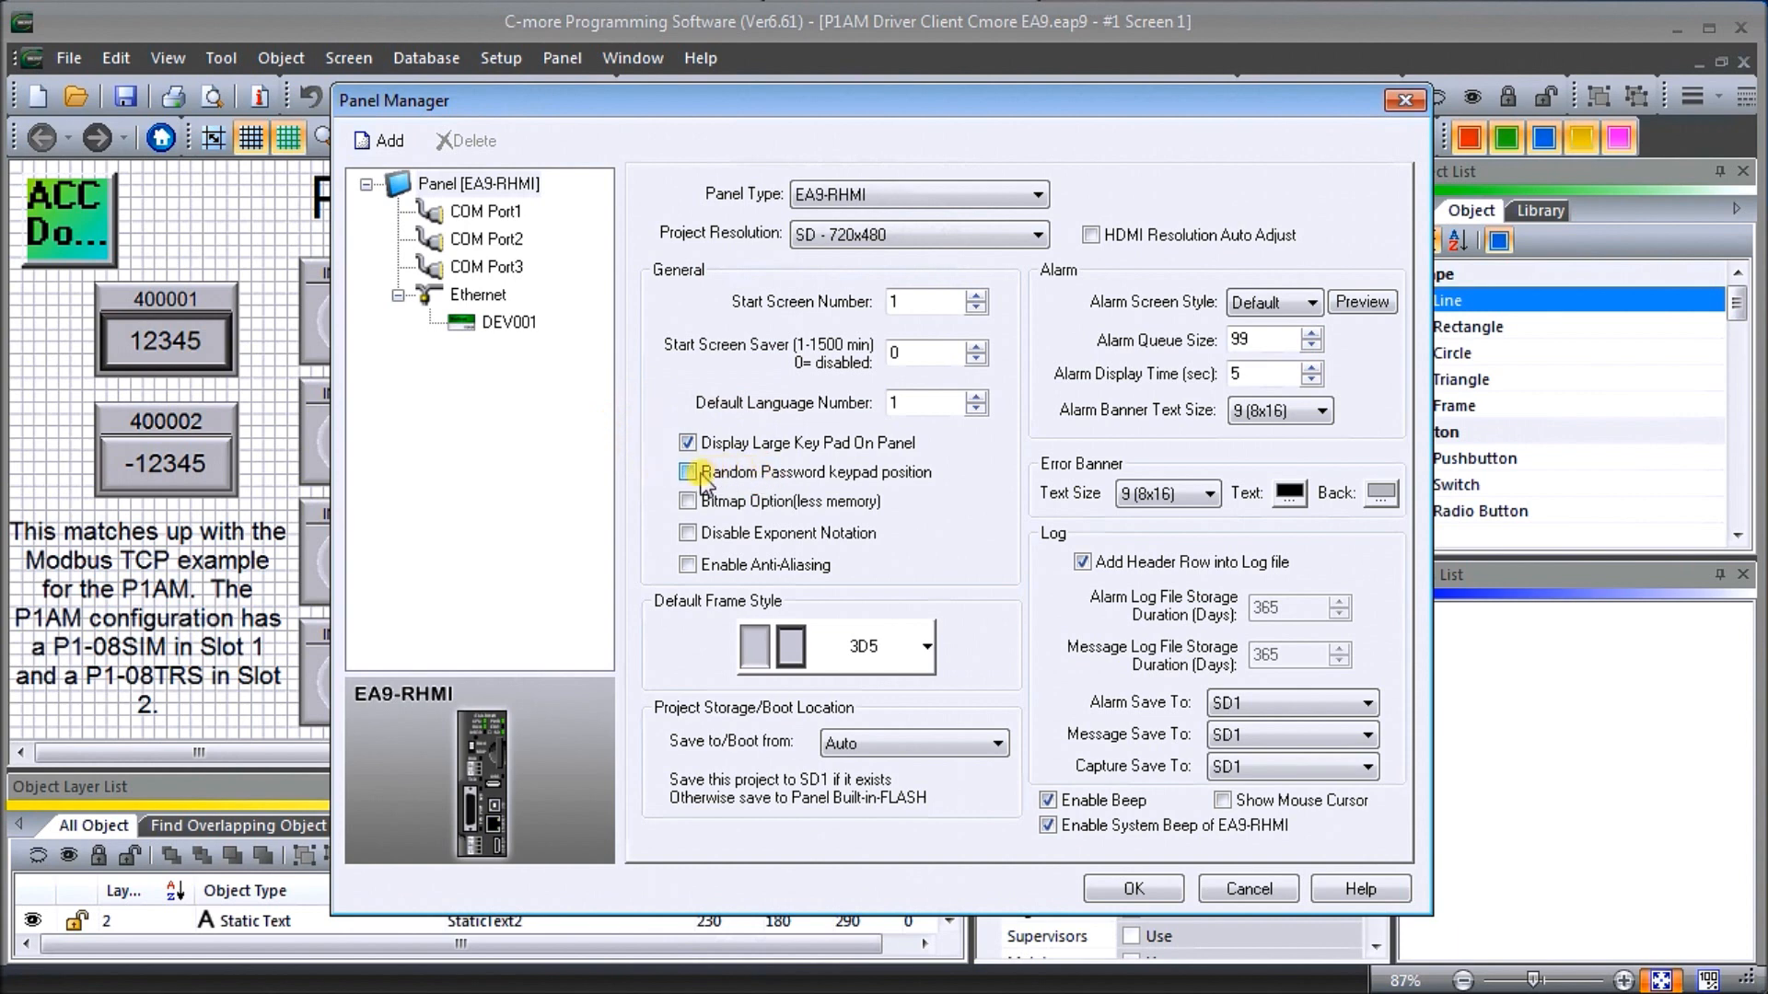
left_click(689, 444)
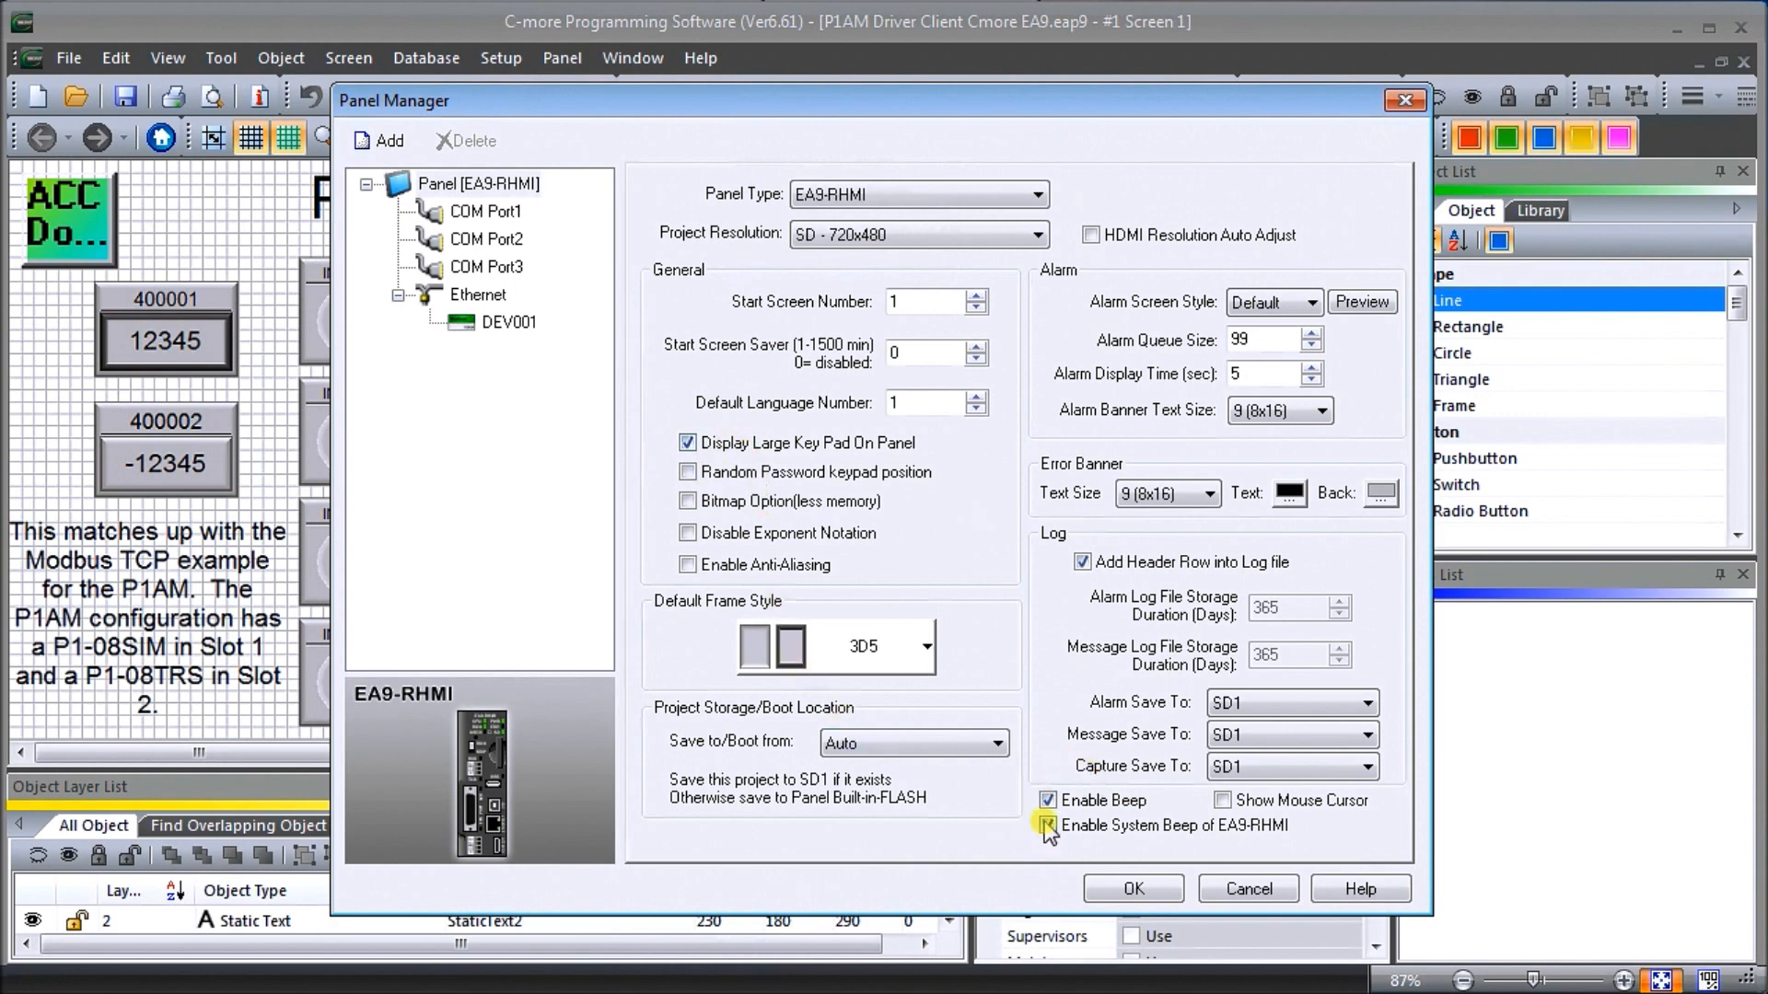
left_click(1048, 825)
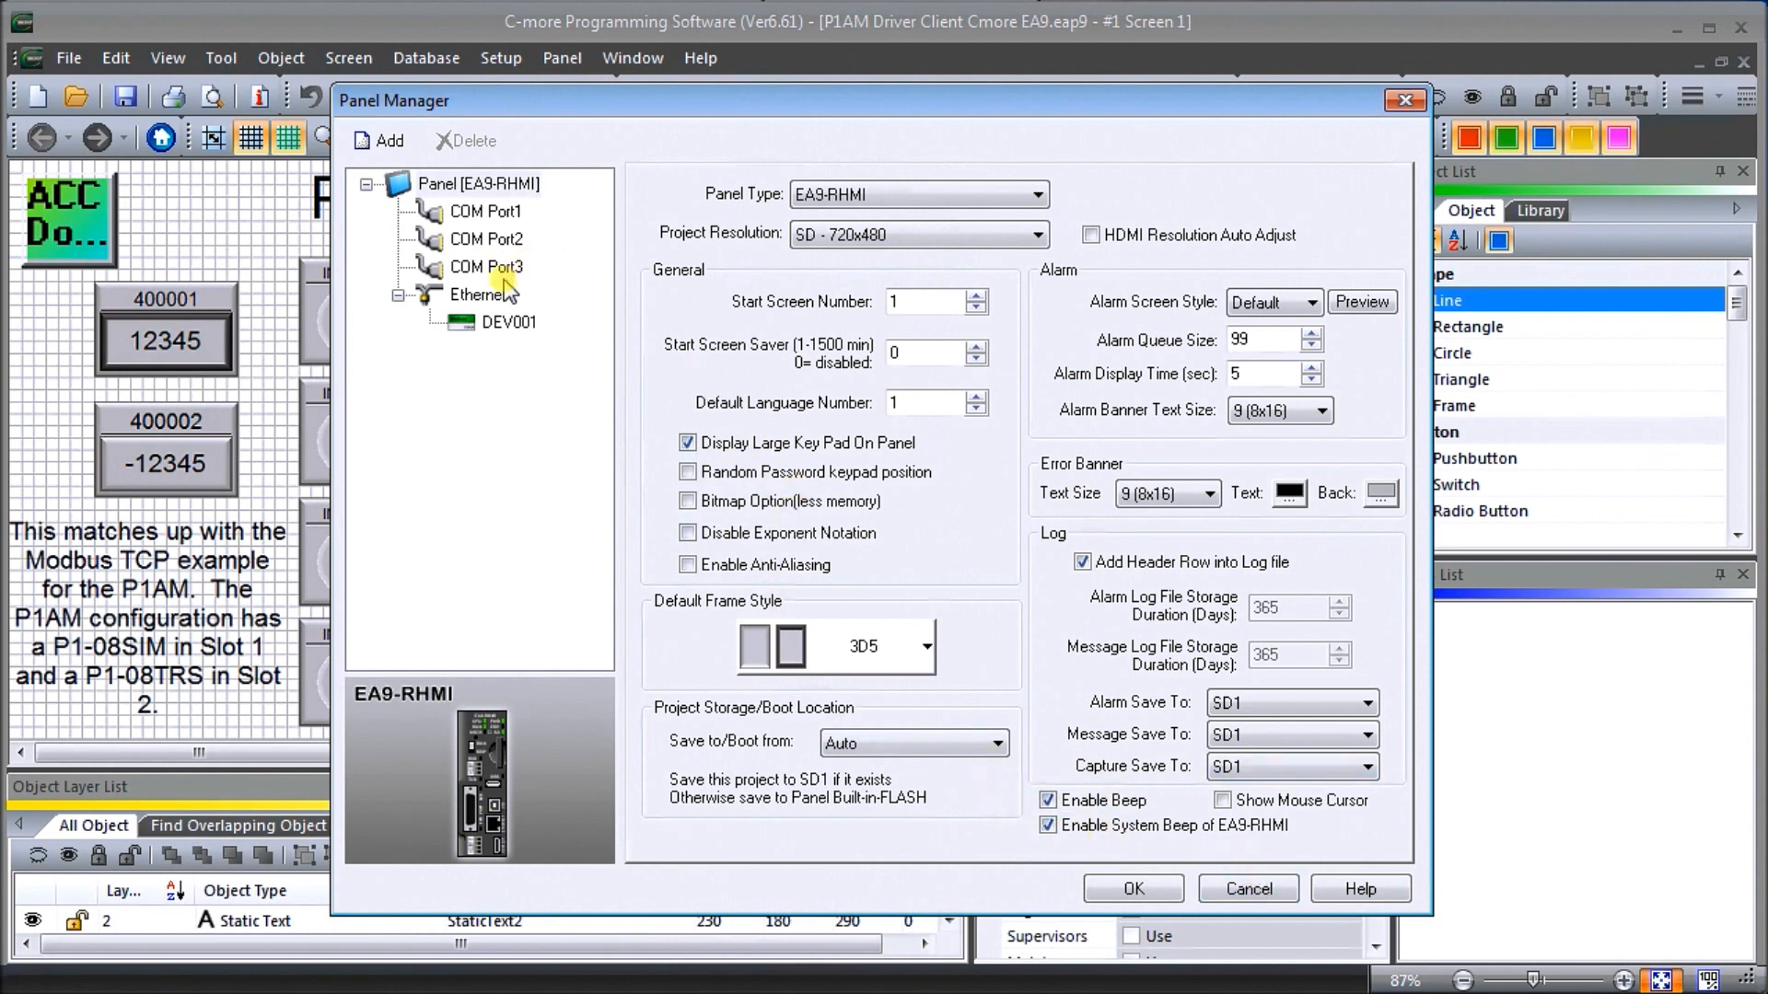
- Review DEV001's Modbus TCP/IP address 192.168.1.177 port 502, then close Panel Manager via the save prompt
left_click(508, 323)
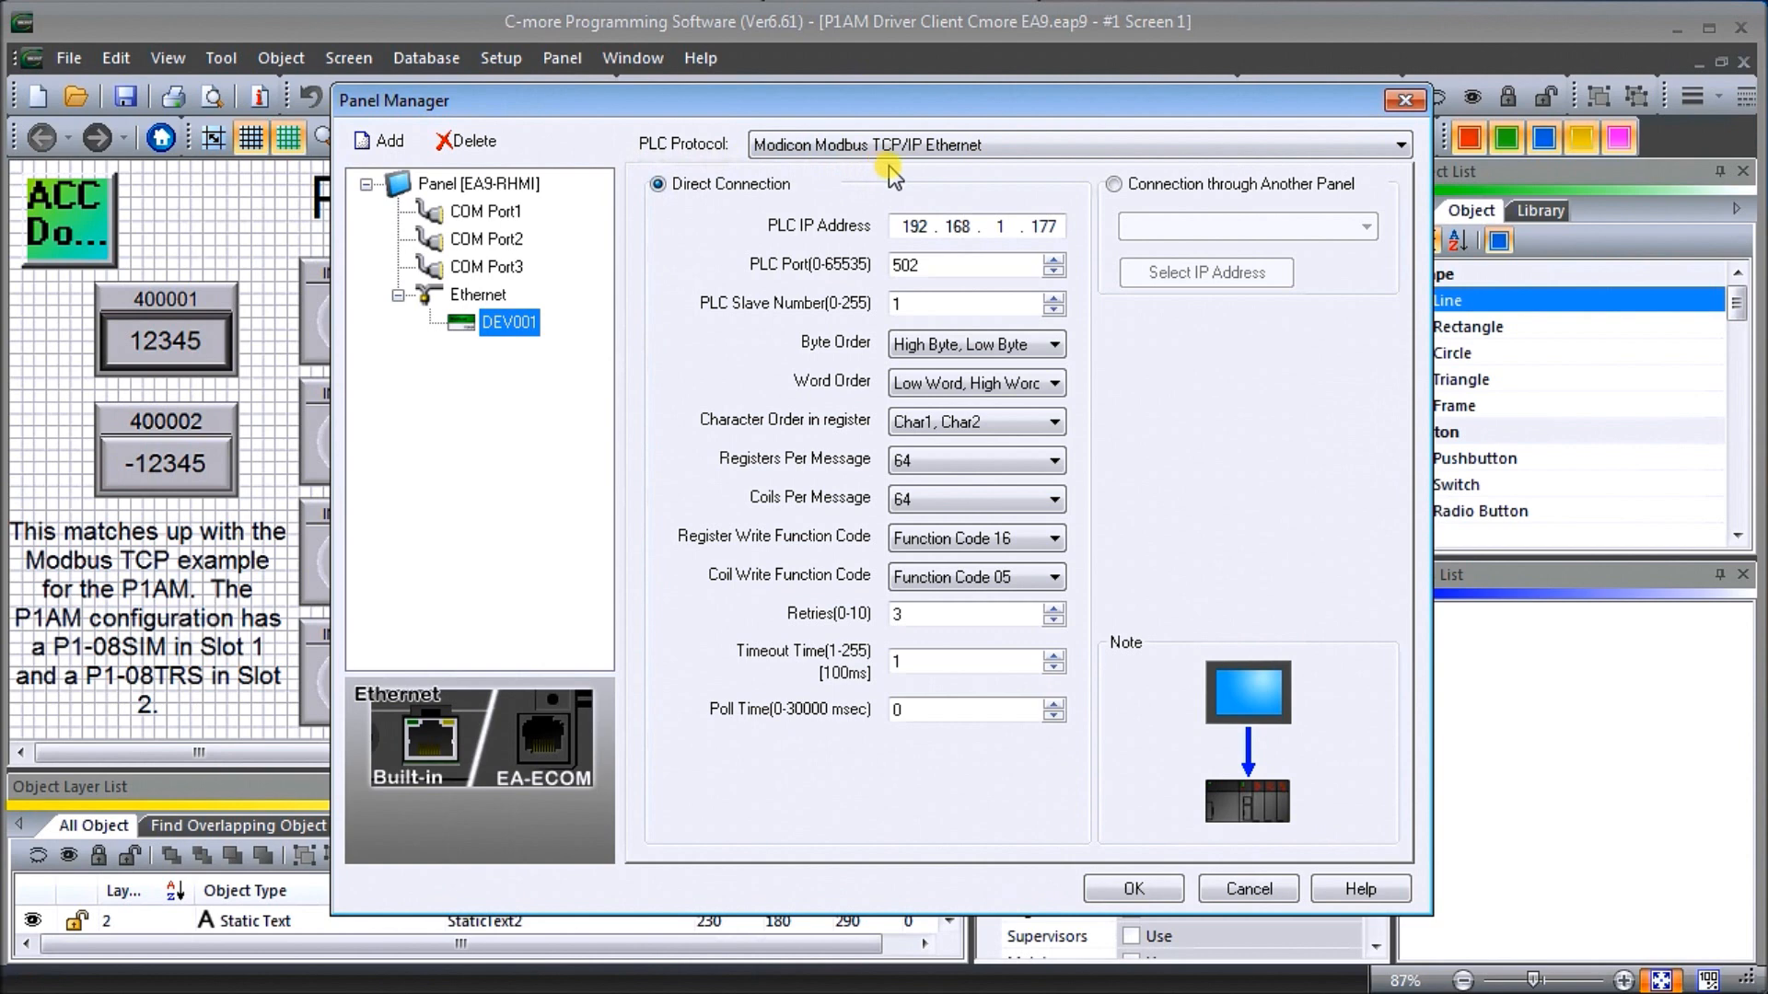
mouse_move(805, 256)
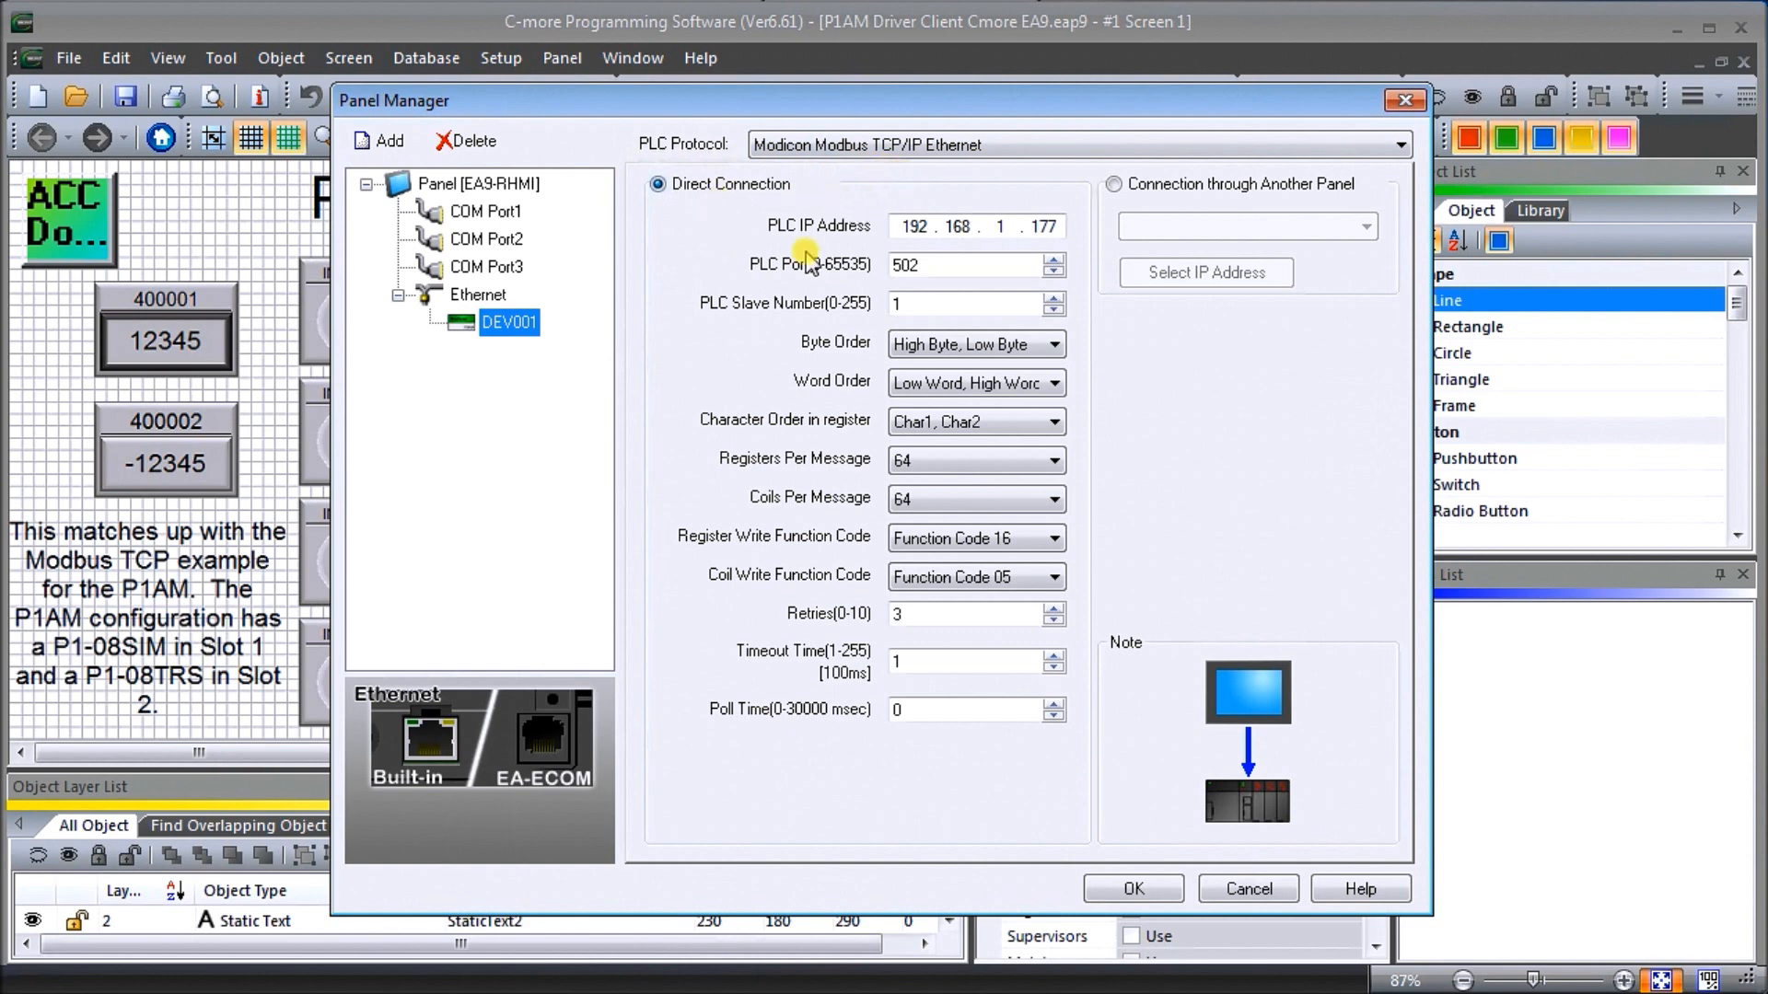
mouse_move(996, 250)
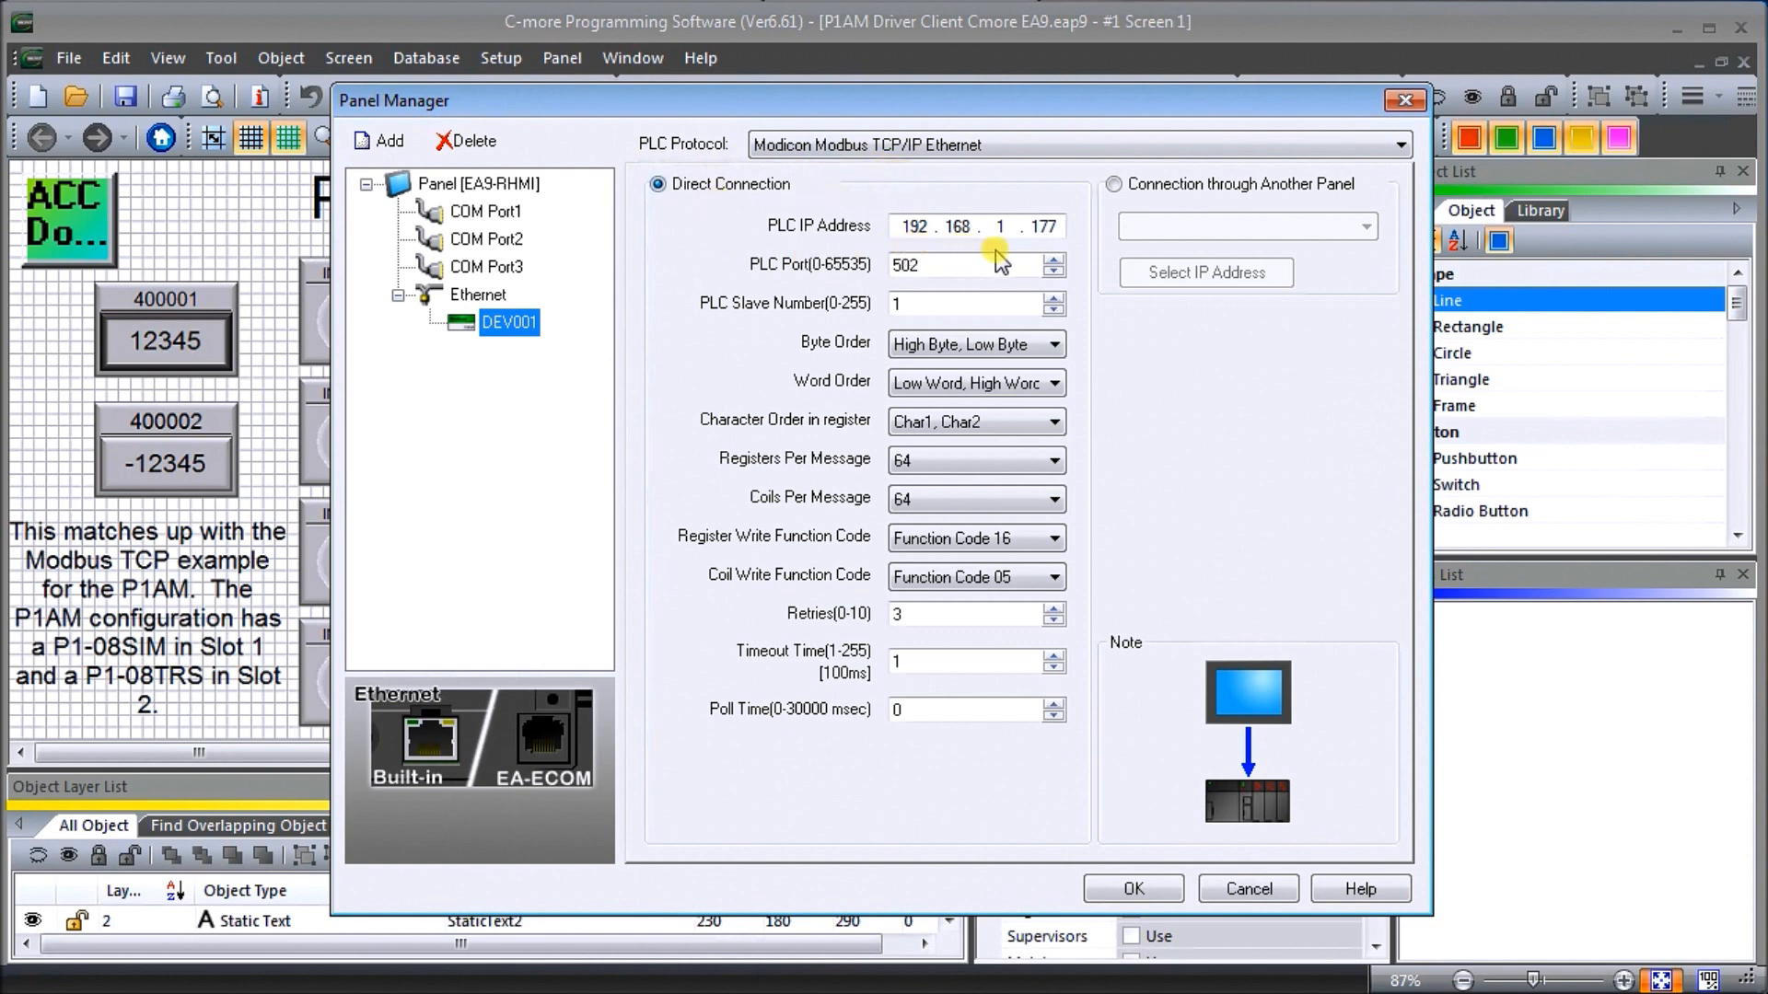
mouse_move(1009, 232)
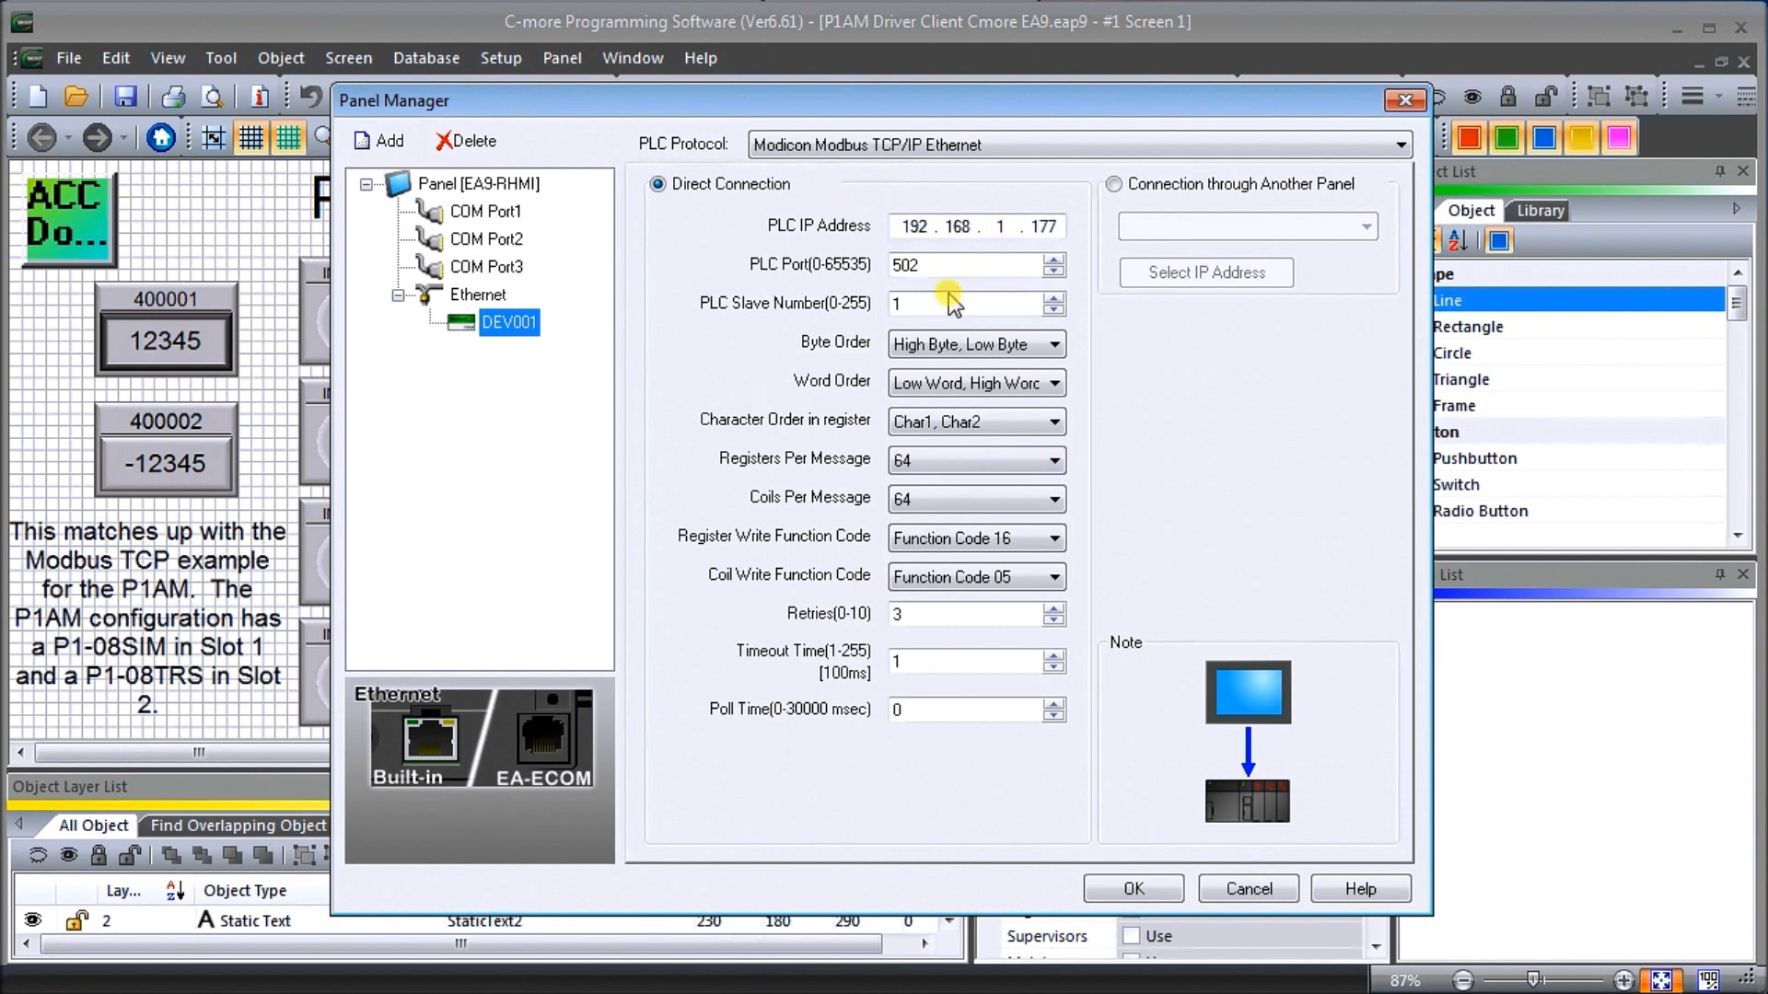
mouse_move(1133, 820)
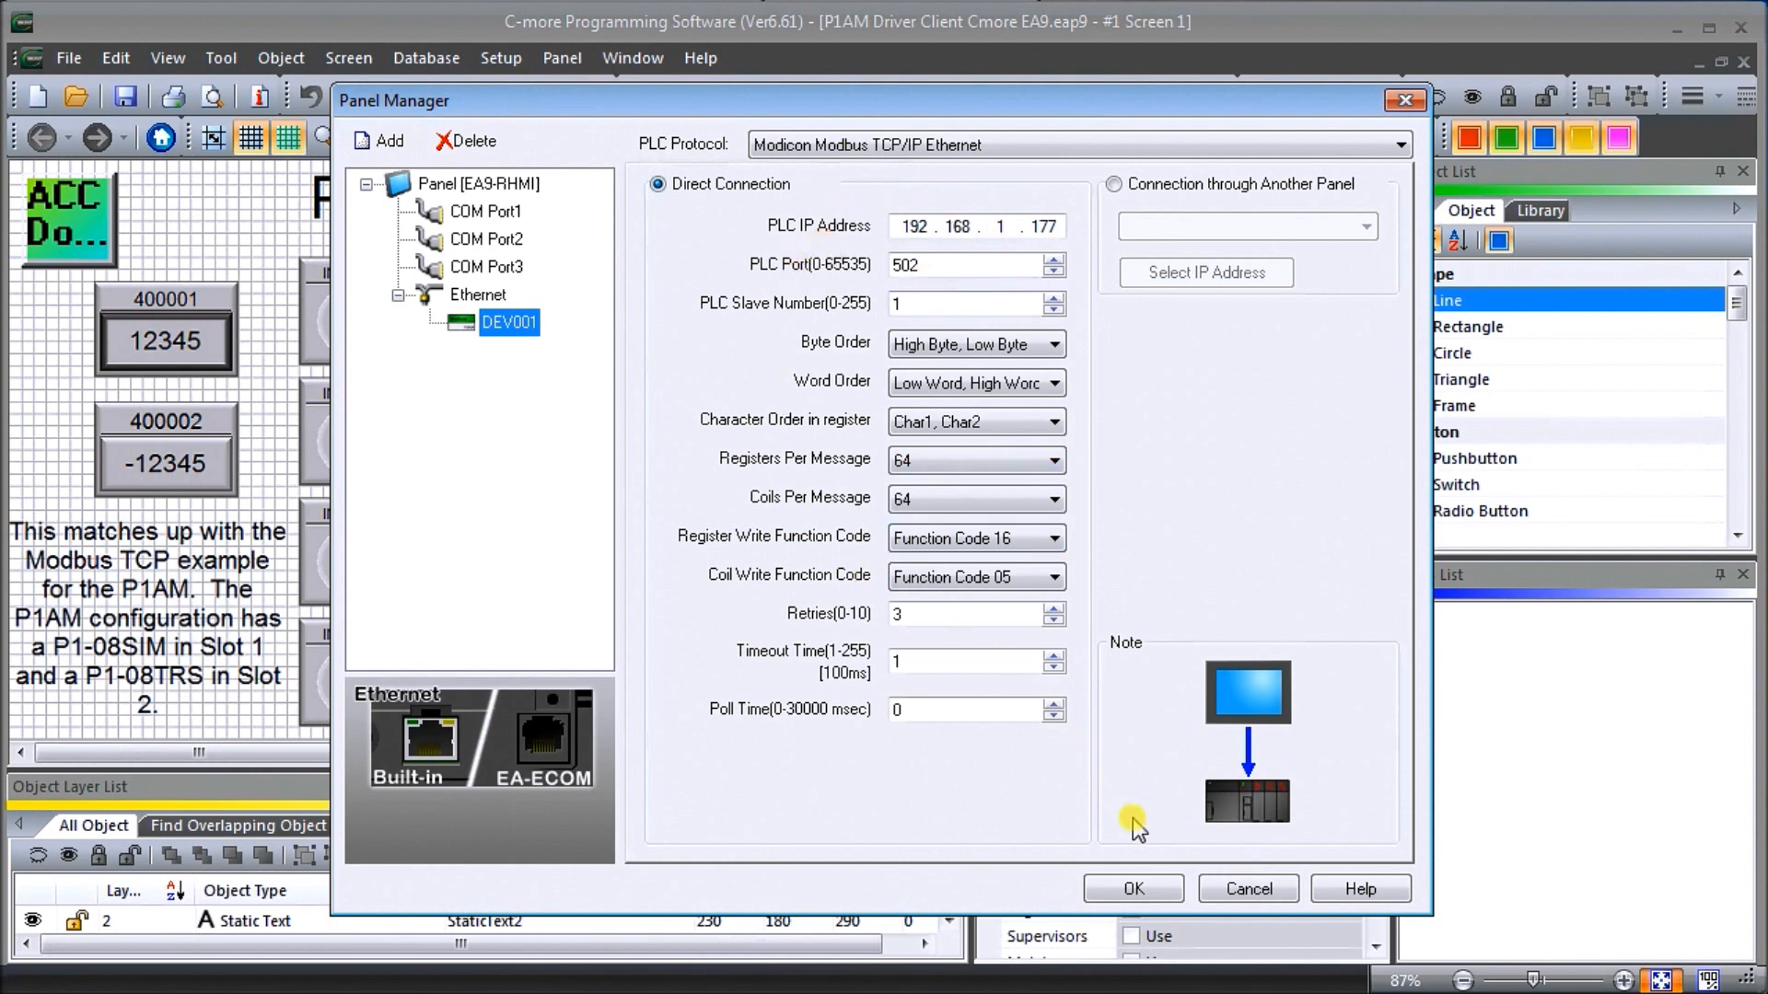
left_click(1131, 888)
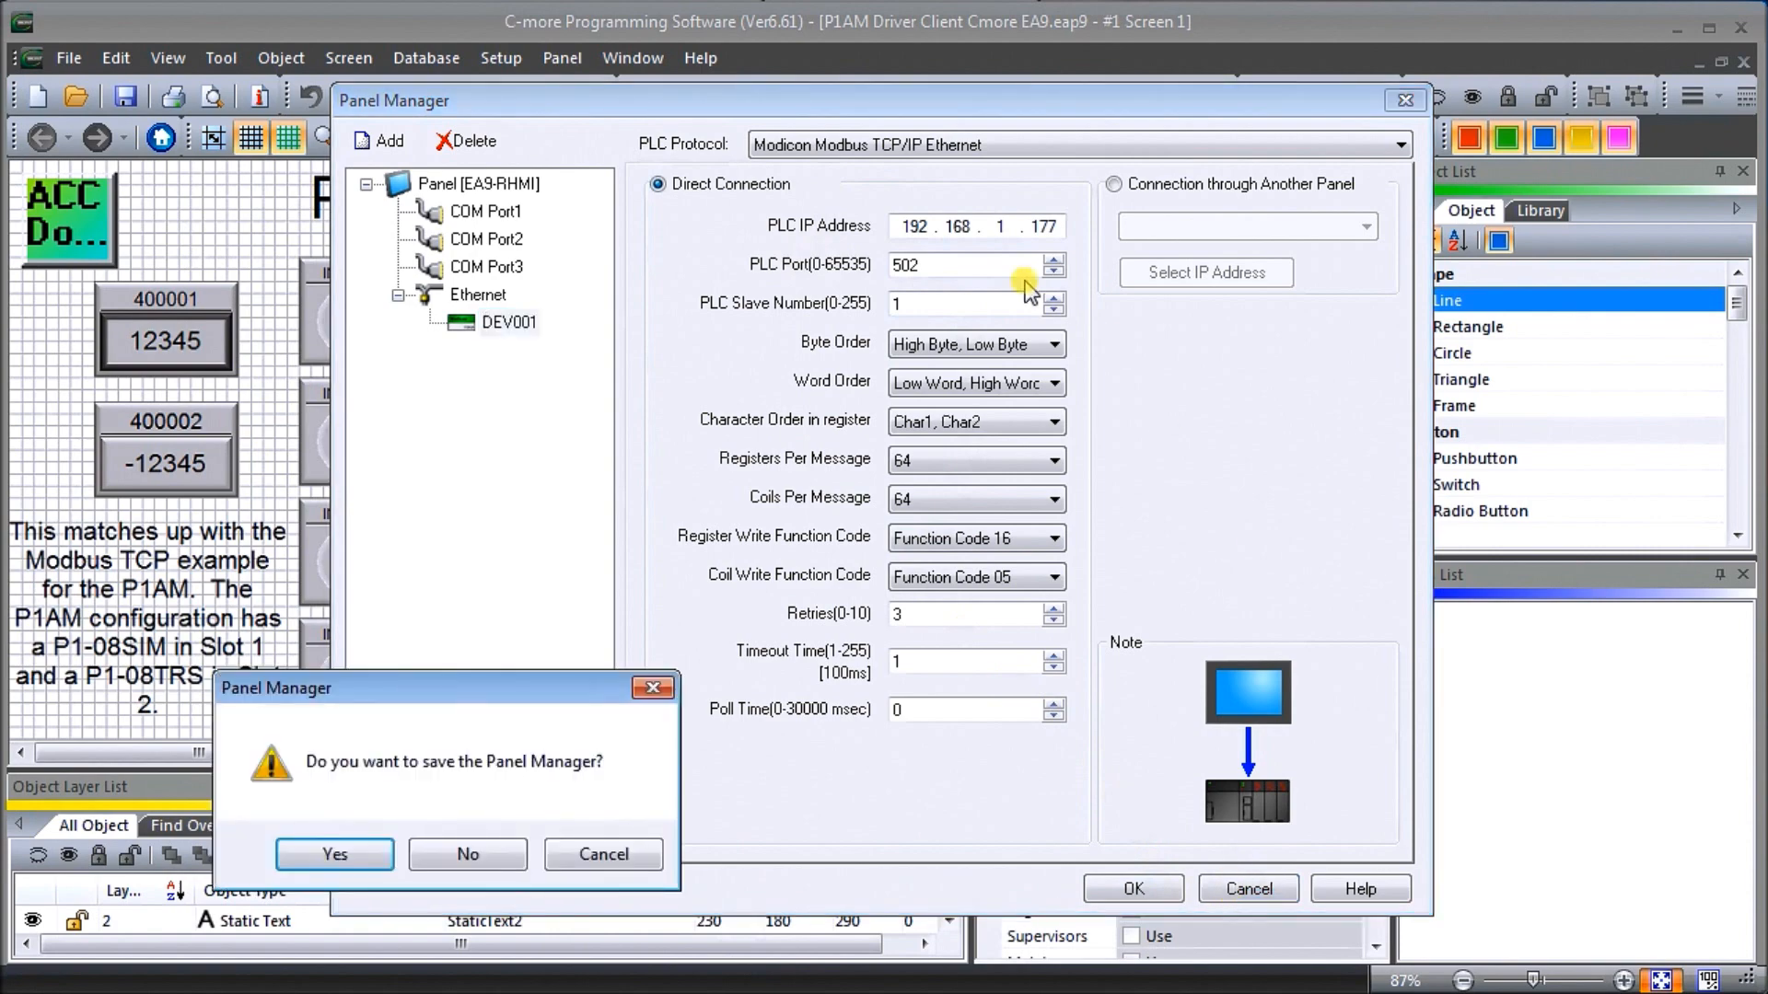
left_click(334, 852)
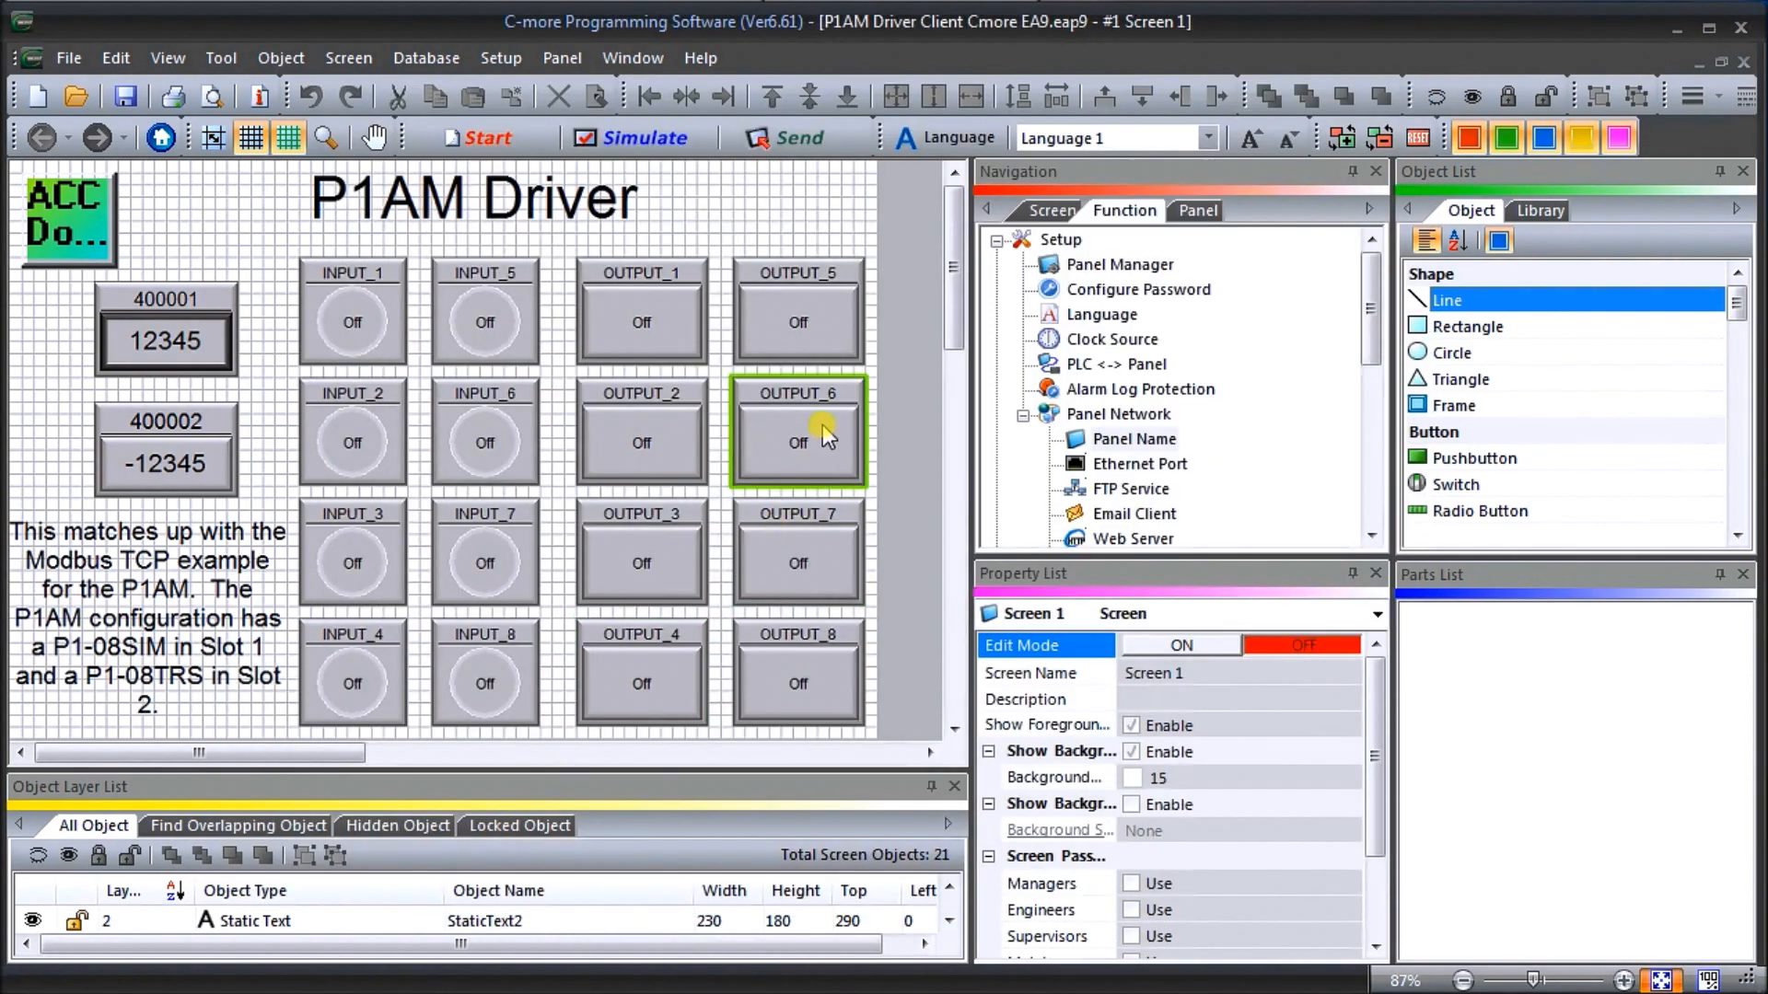
- In Panel Network, review the Ethernet Port settings, then show Web Server on port 80 with password
left_click(562, 58)
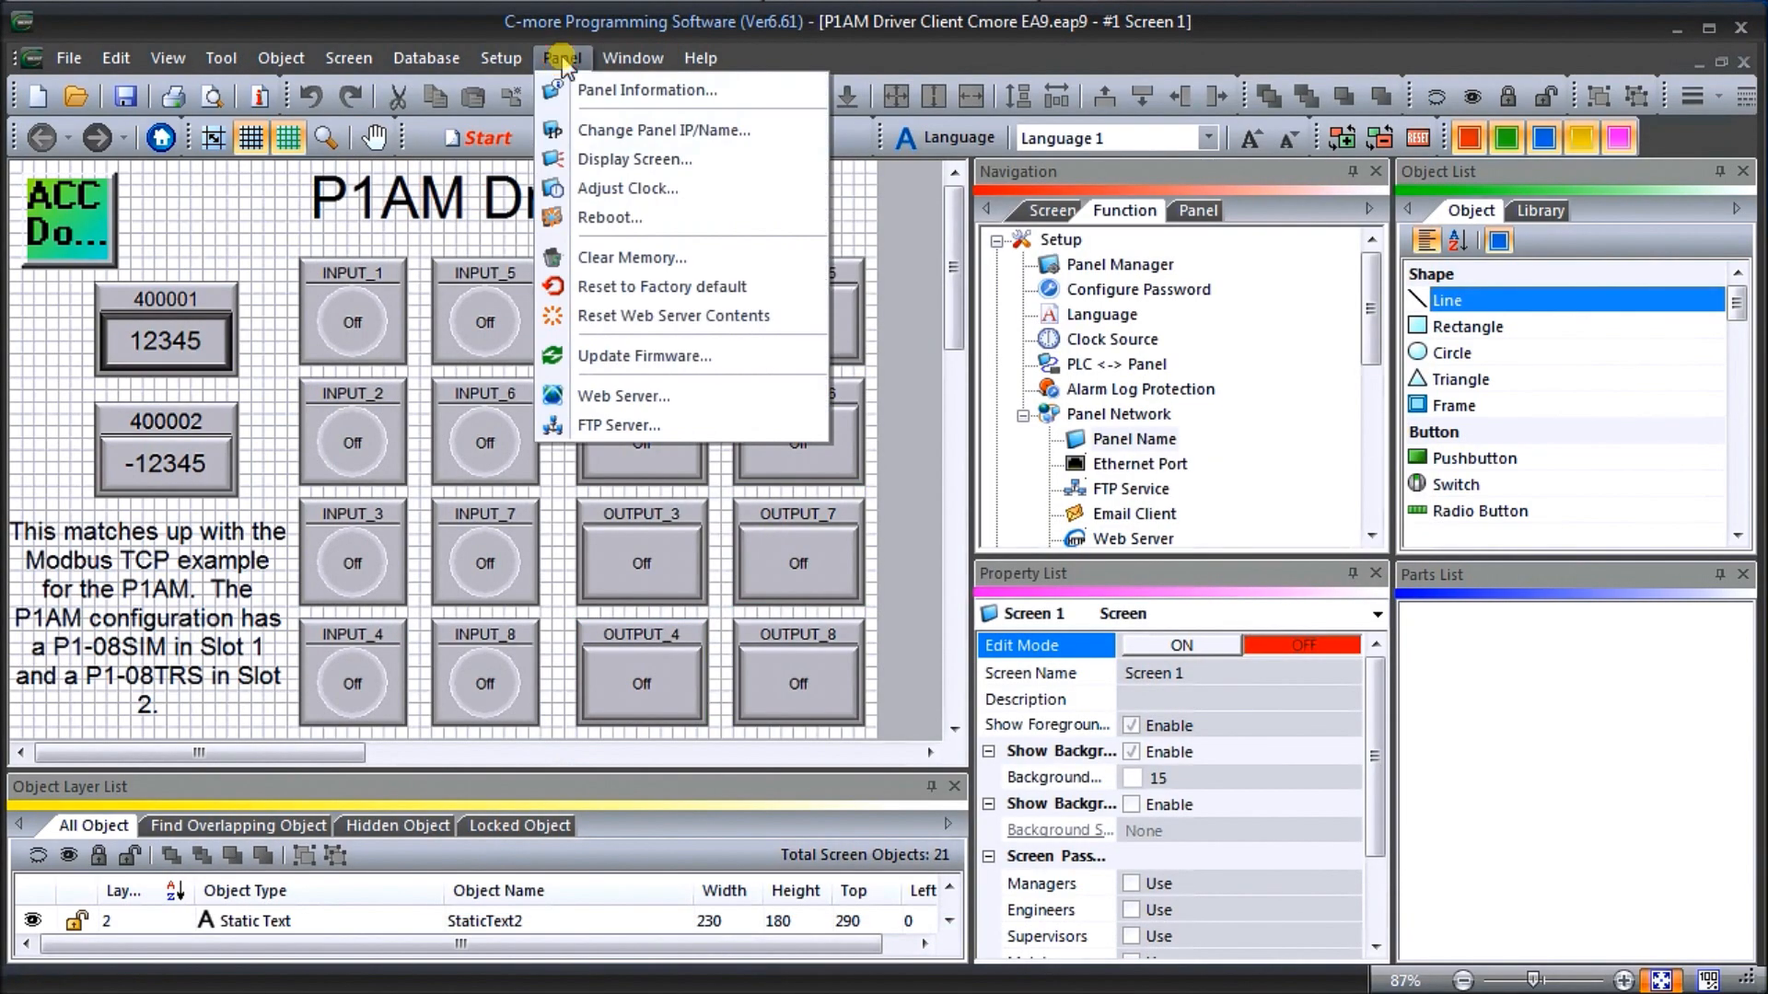
left_click(501, 57)
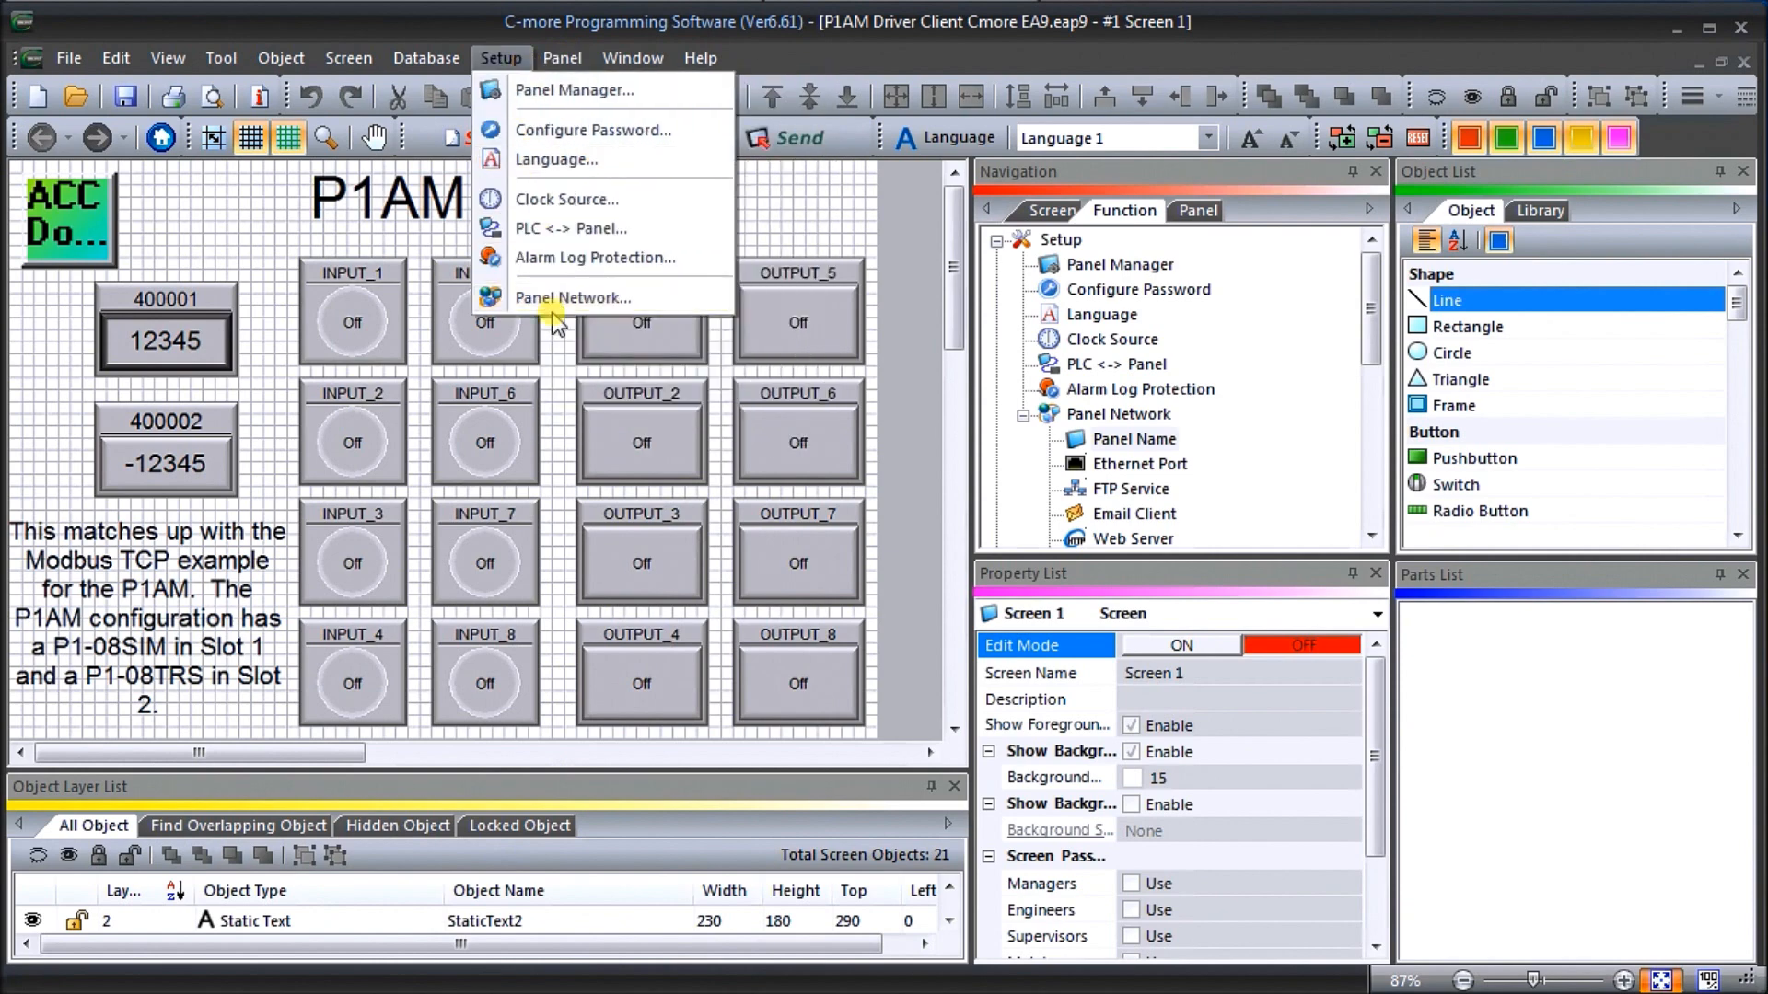
left_click(572, 296)
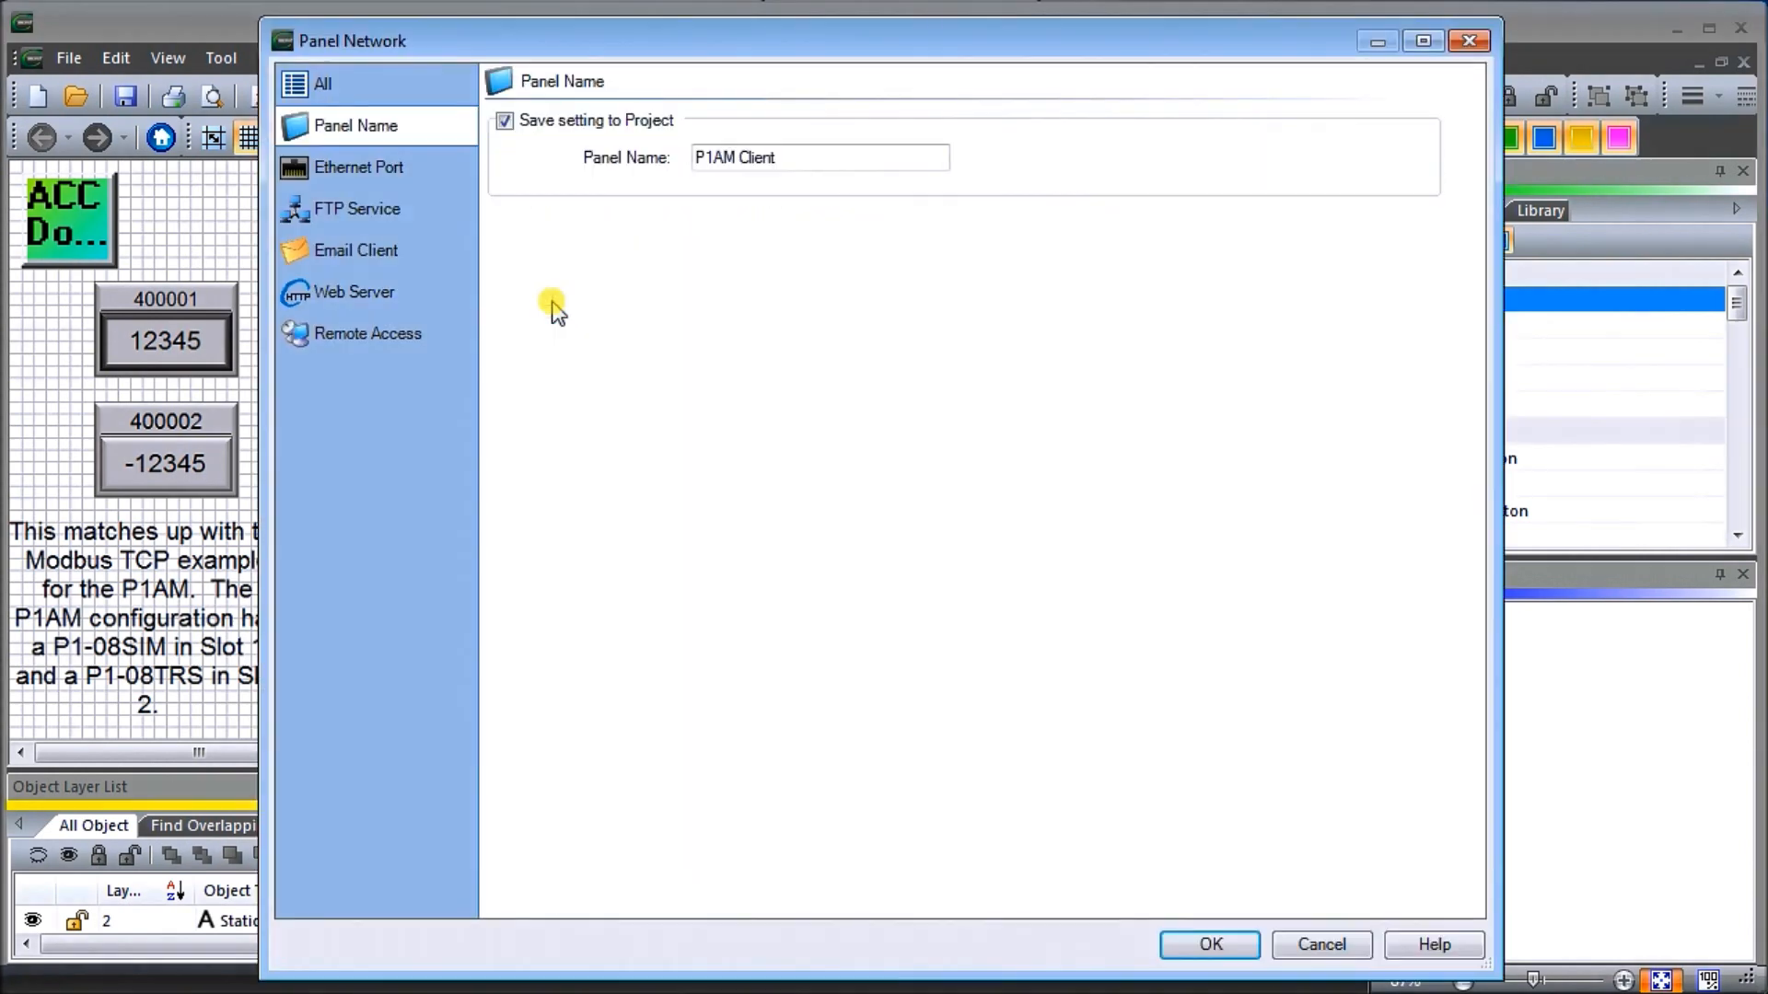
mouse_move(362, 135)
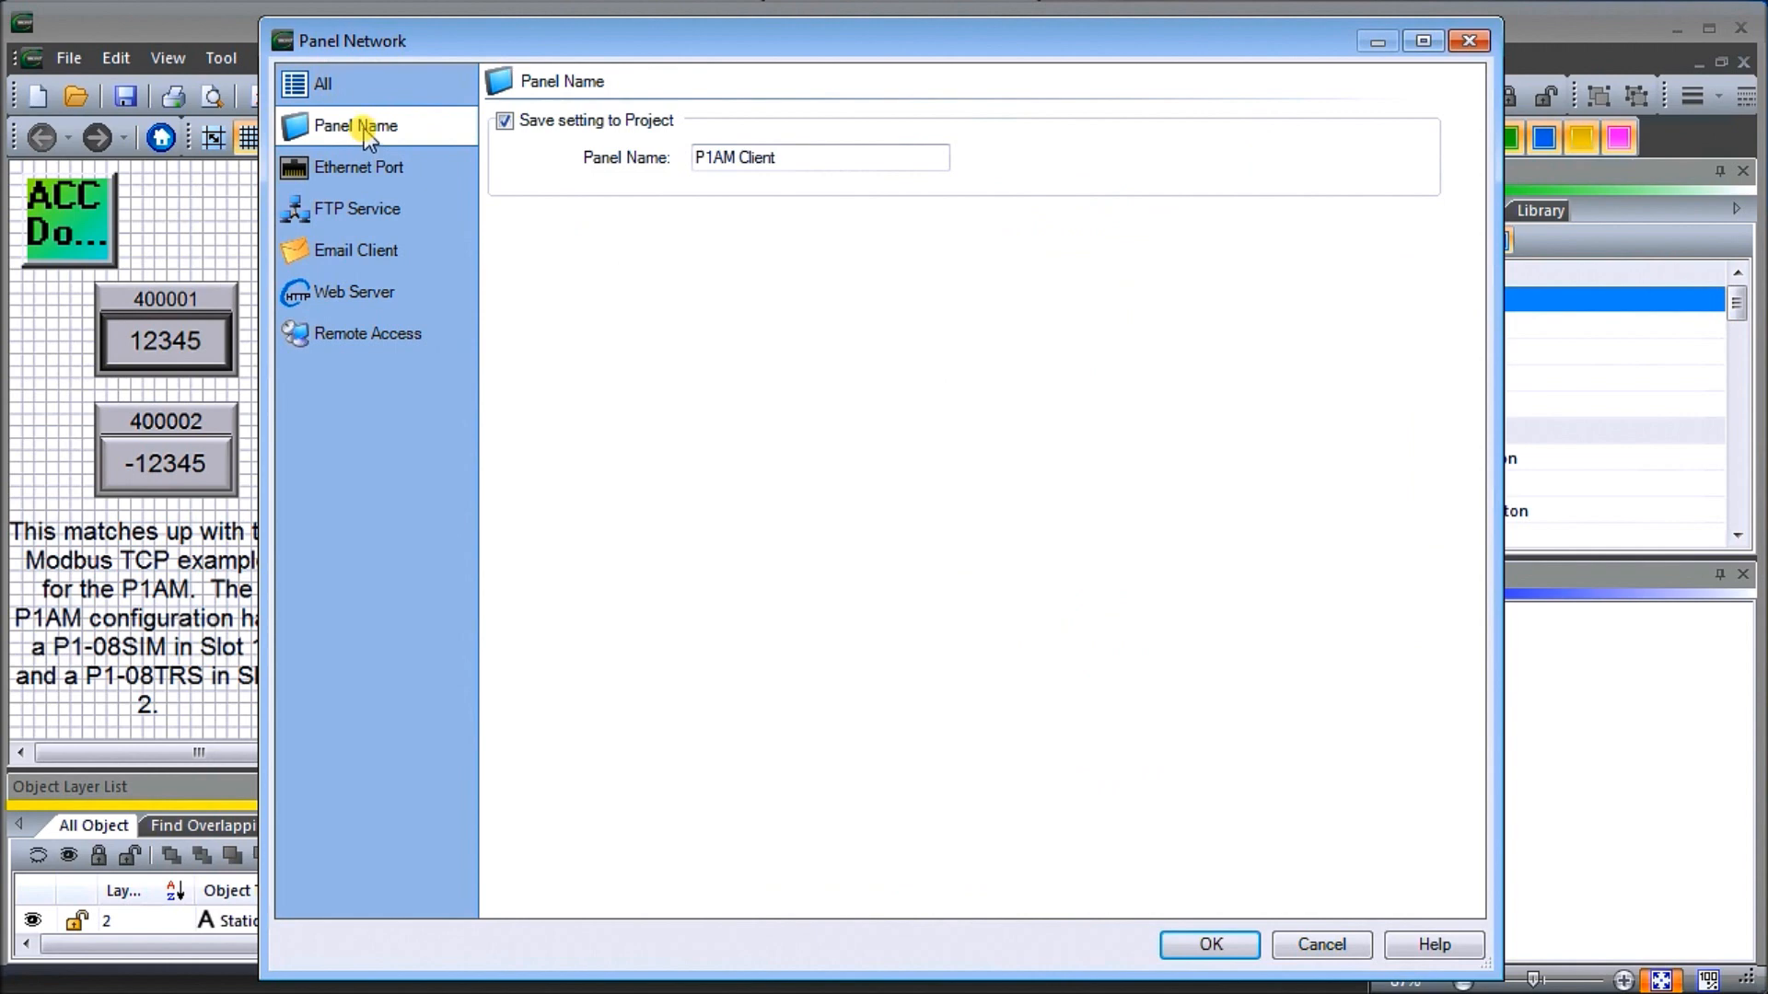
mouse_move(596, 217)
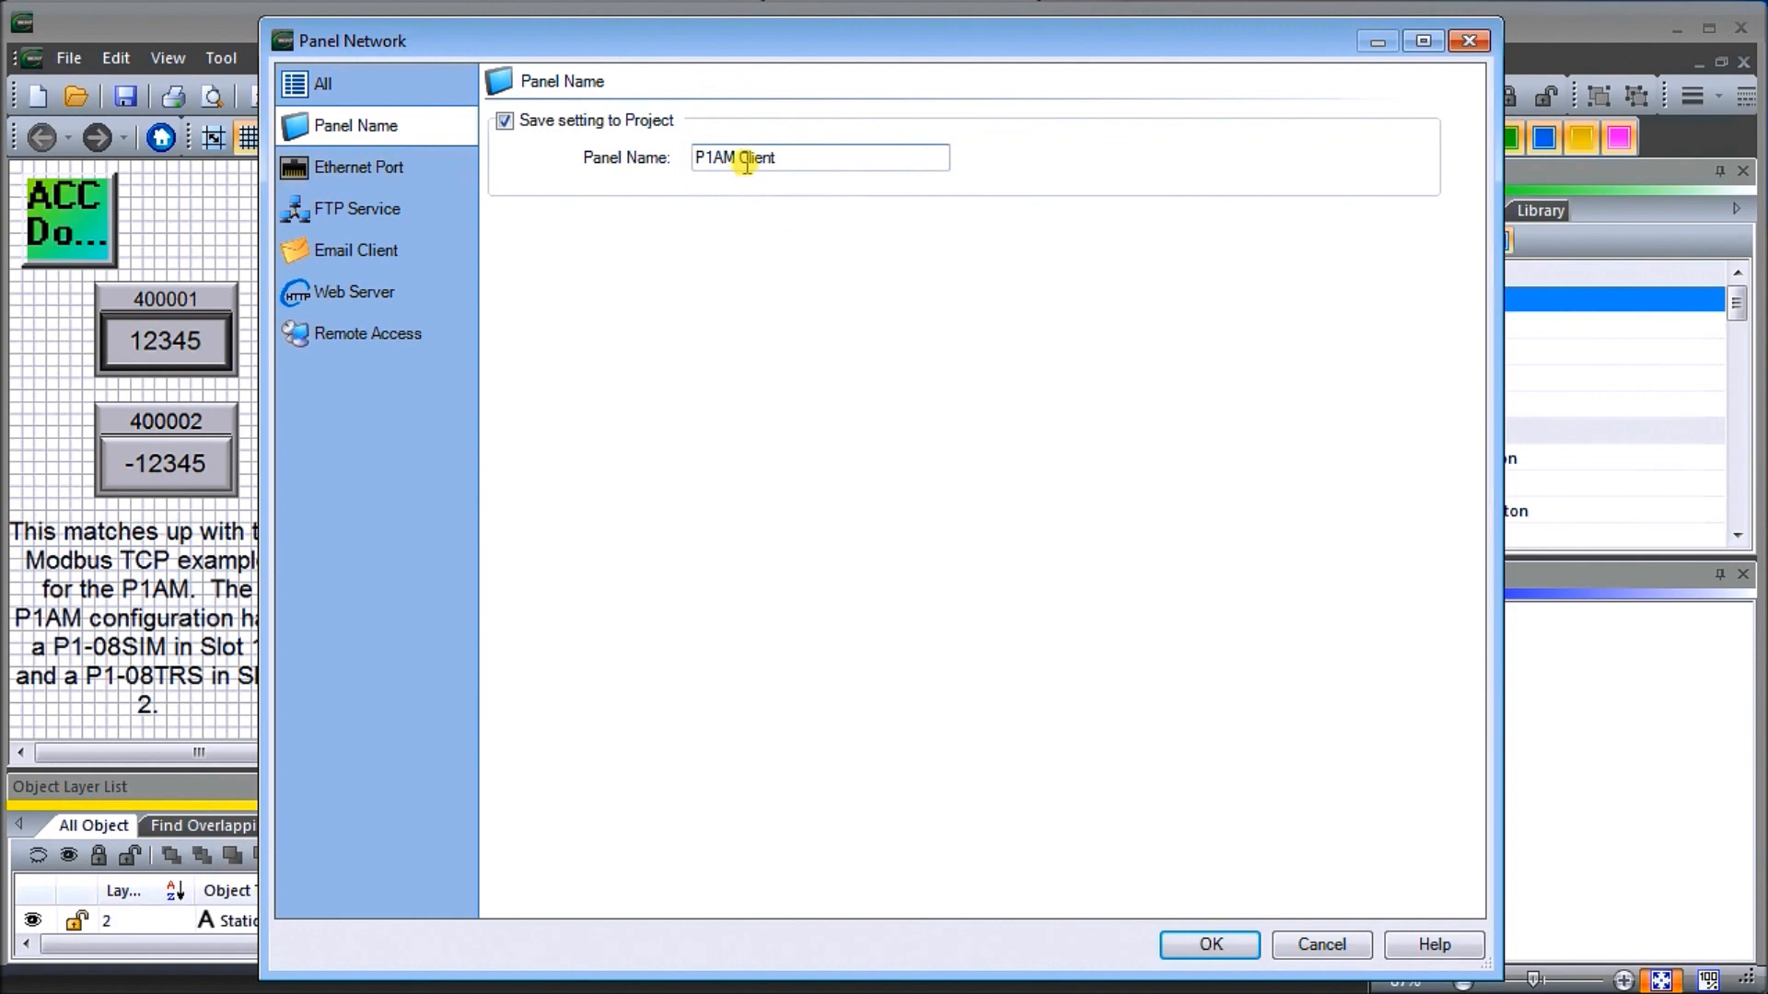
left_click(361, 168)
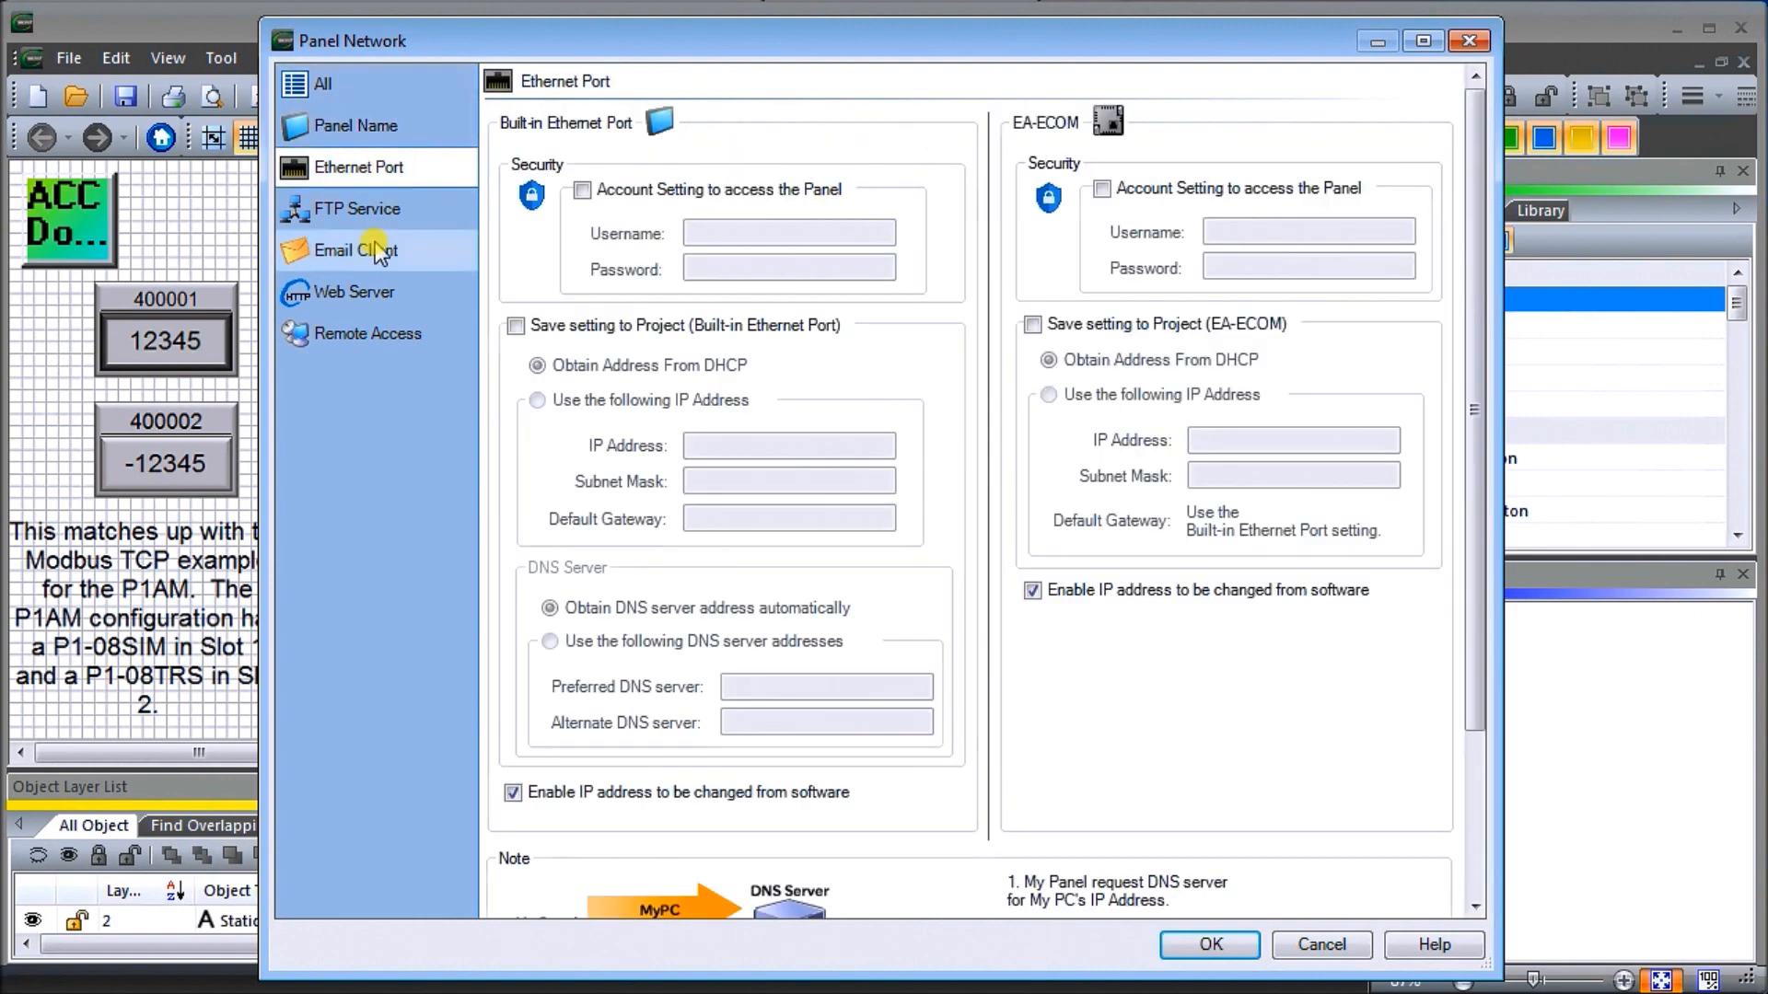
scroll("down", 3)
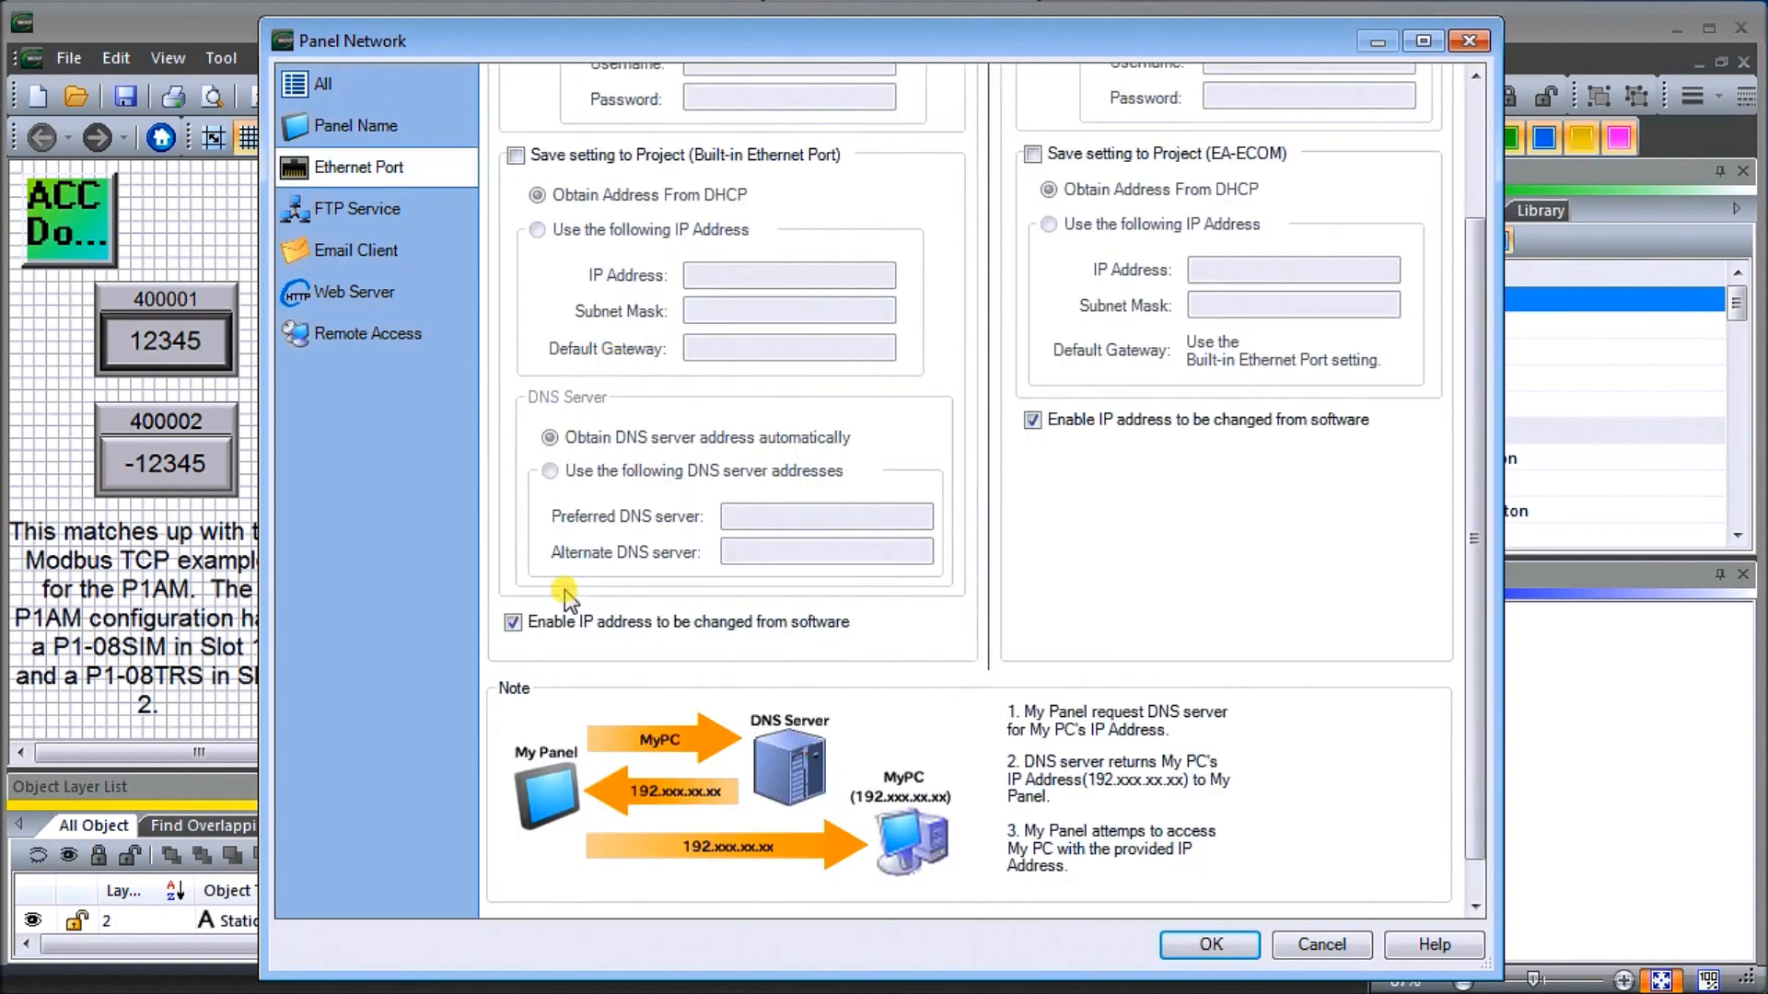
mouse_move(616, 521)
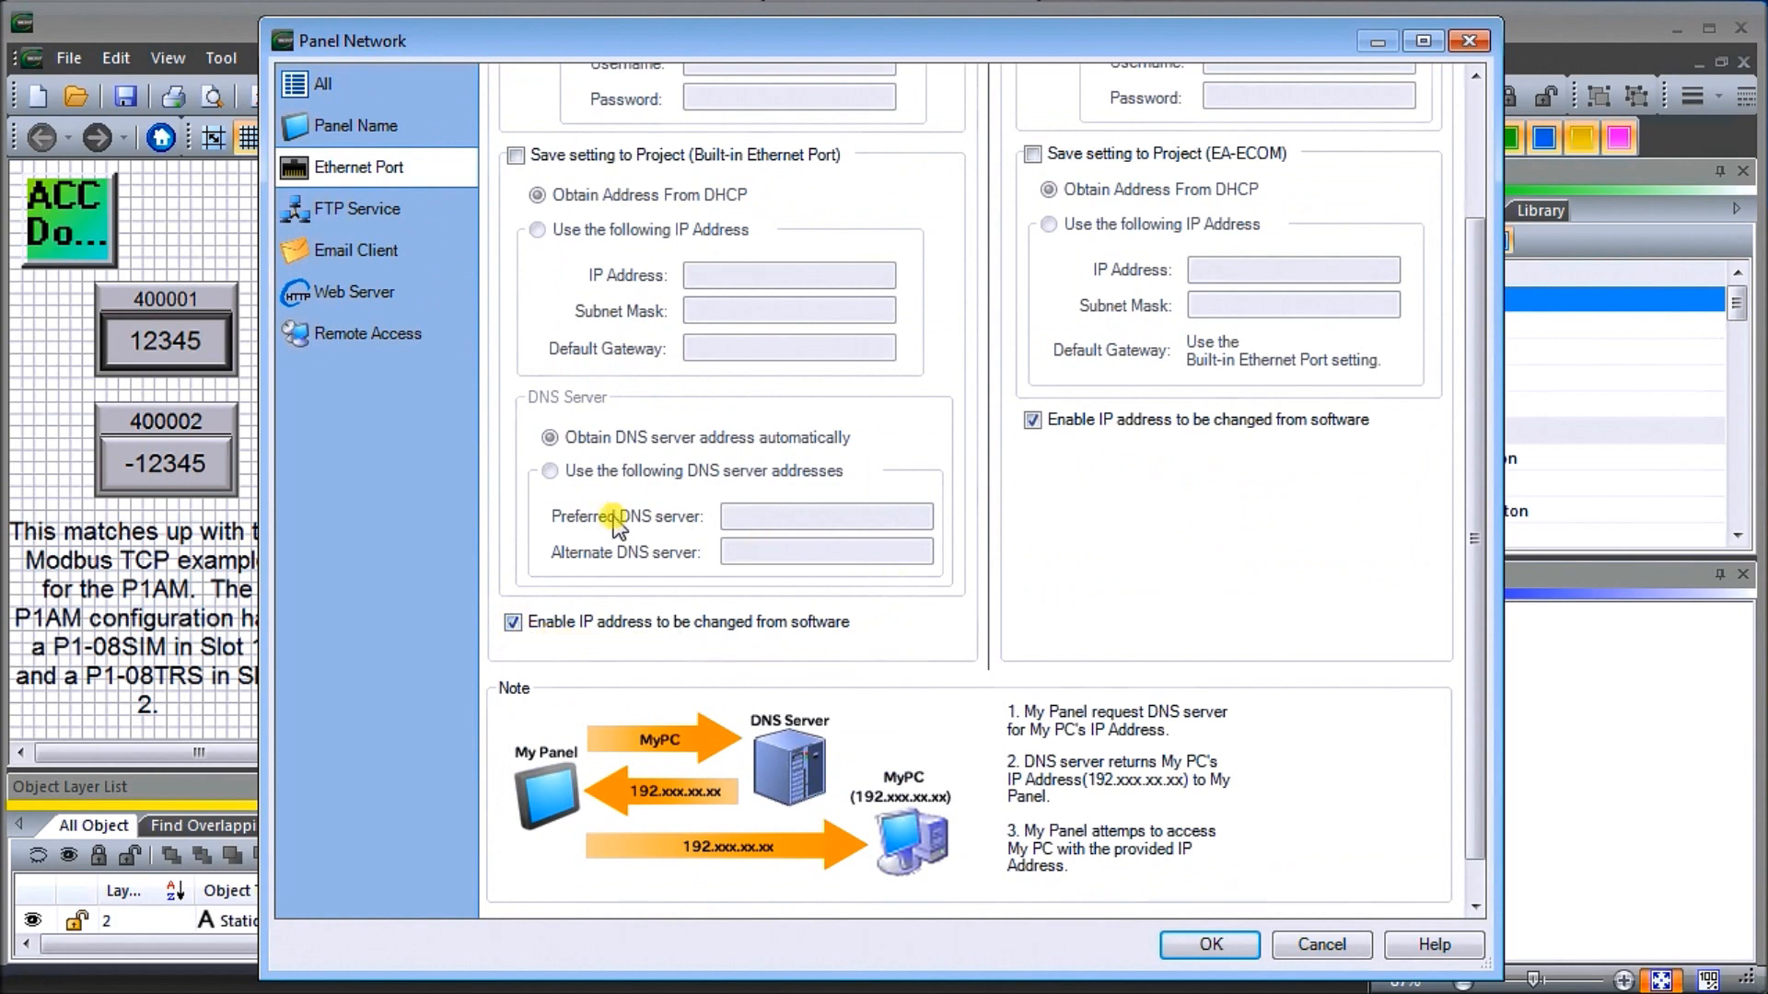
mouse_move(542, 665)
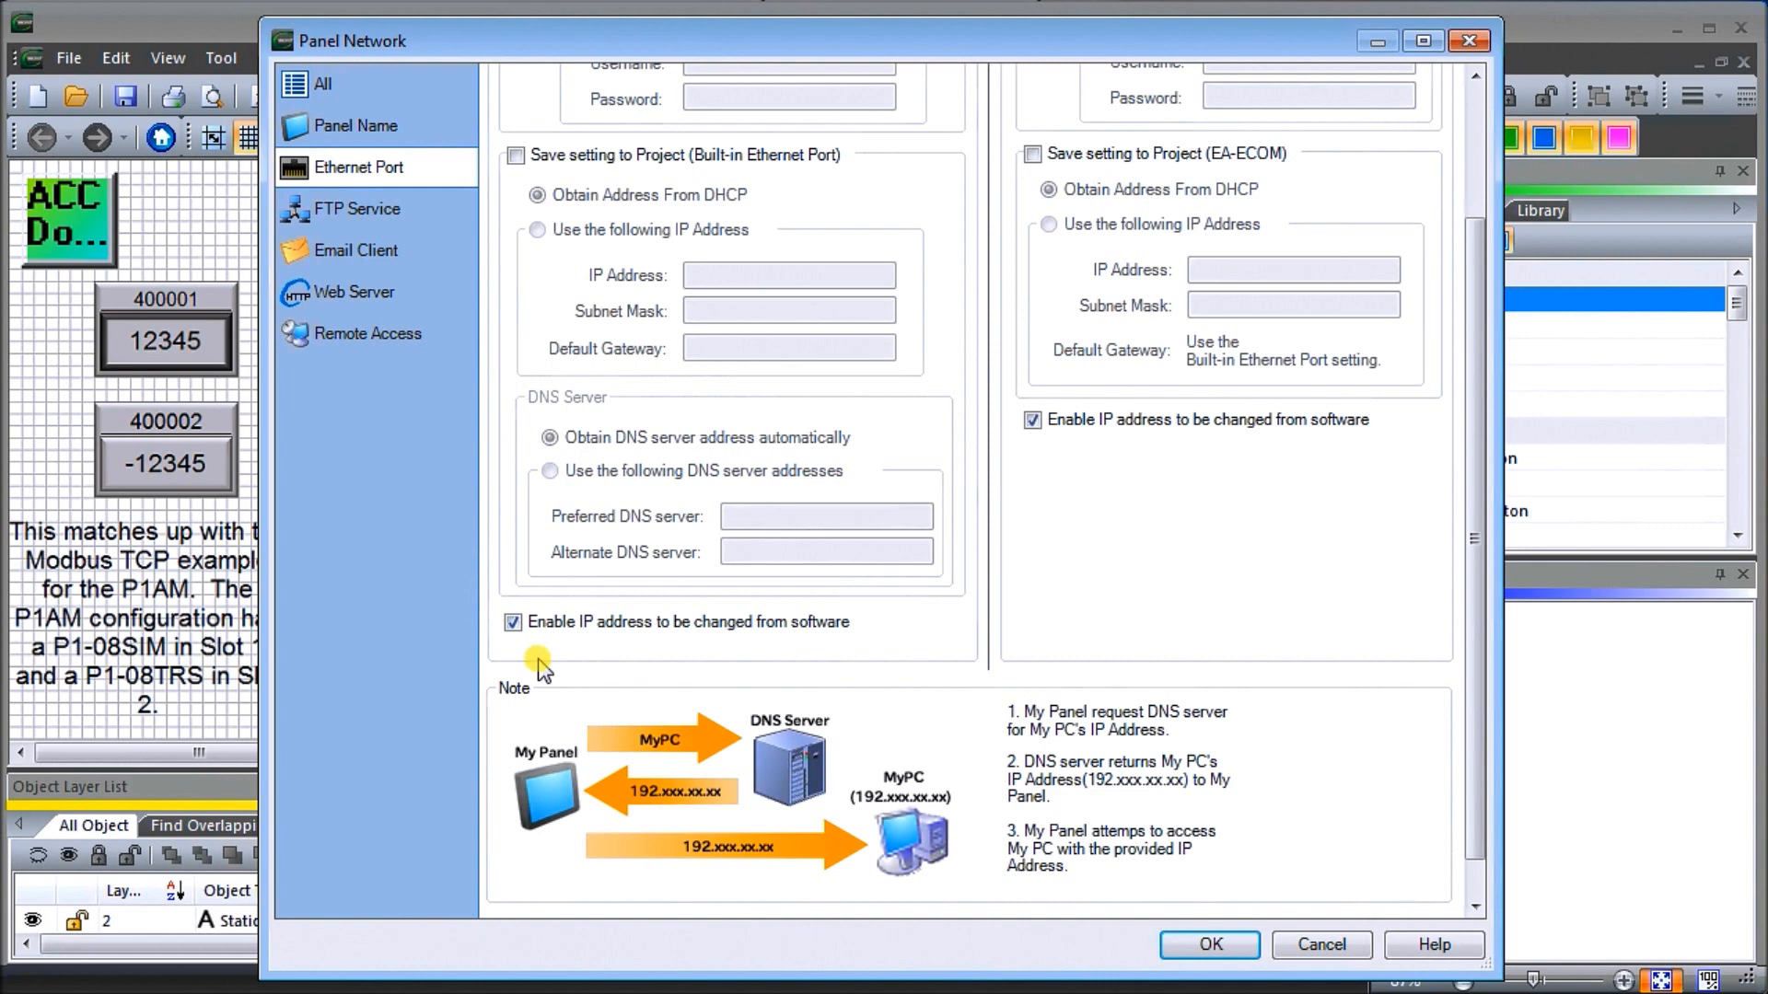
mouse_move(490, 214)
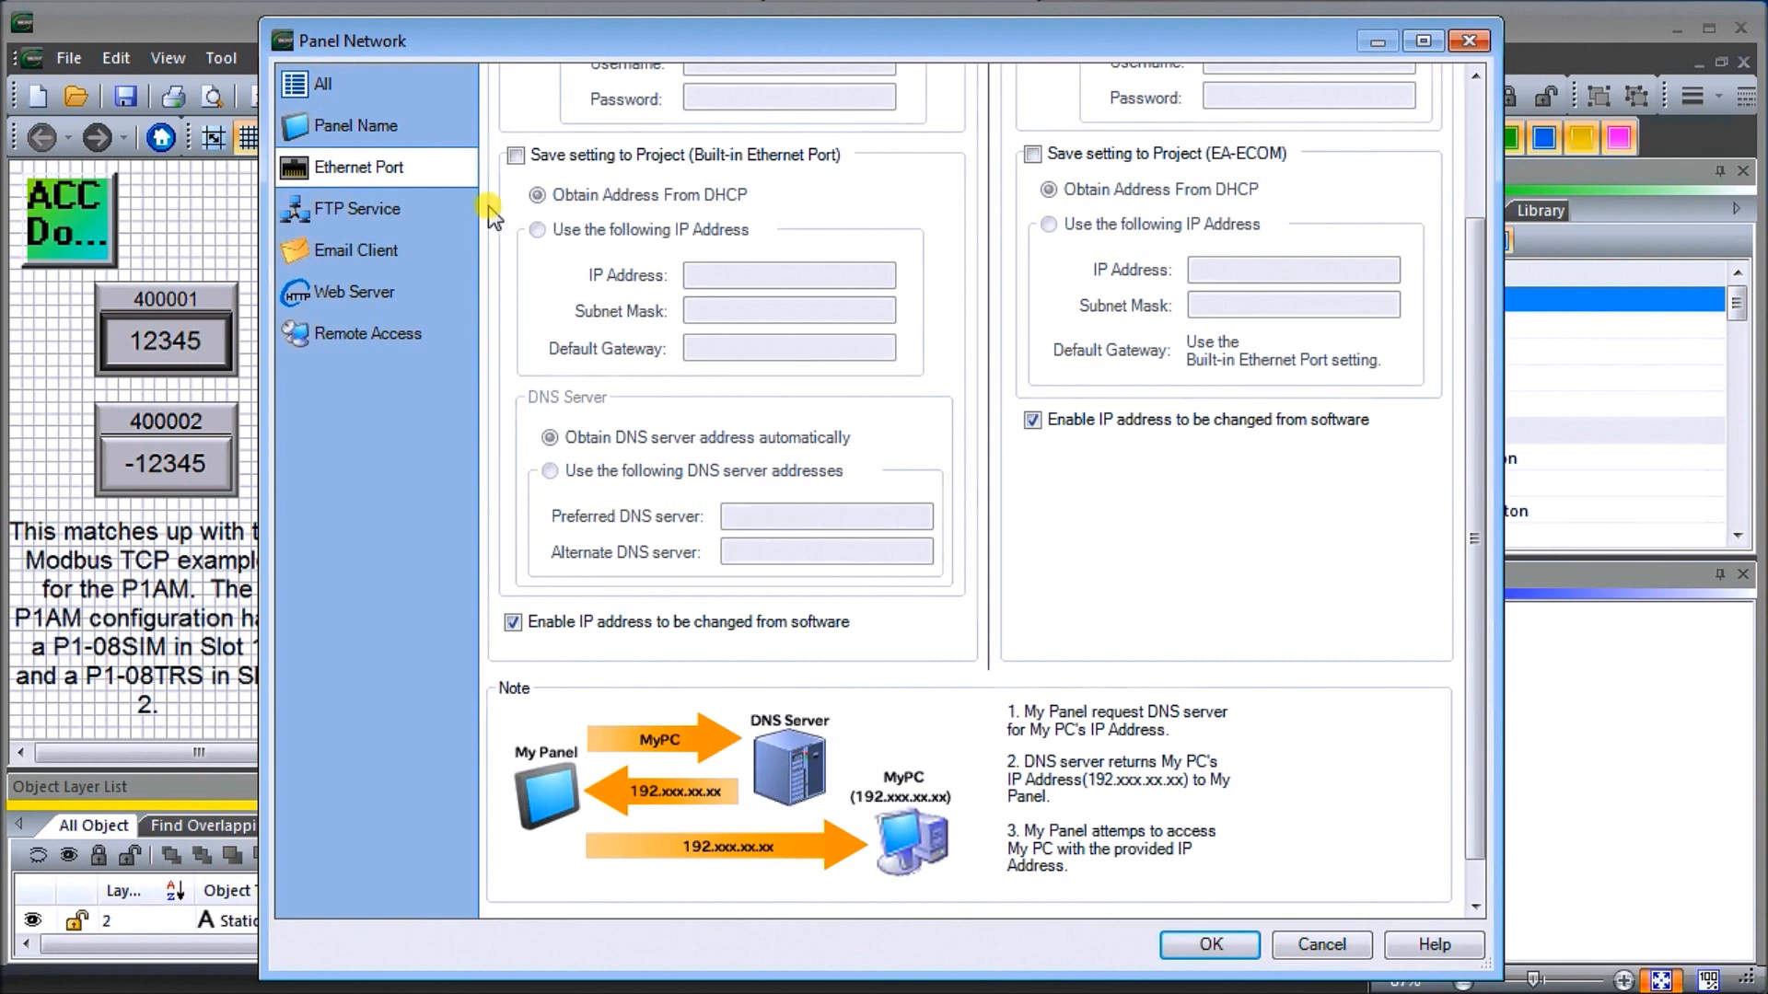
mouse_move(214, 22)
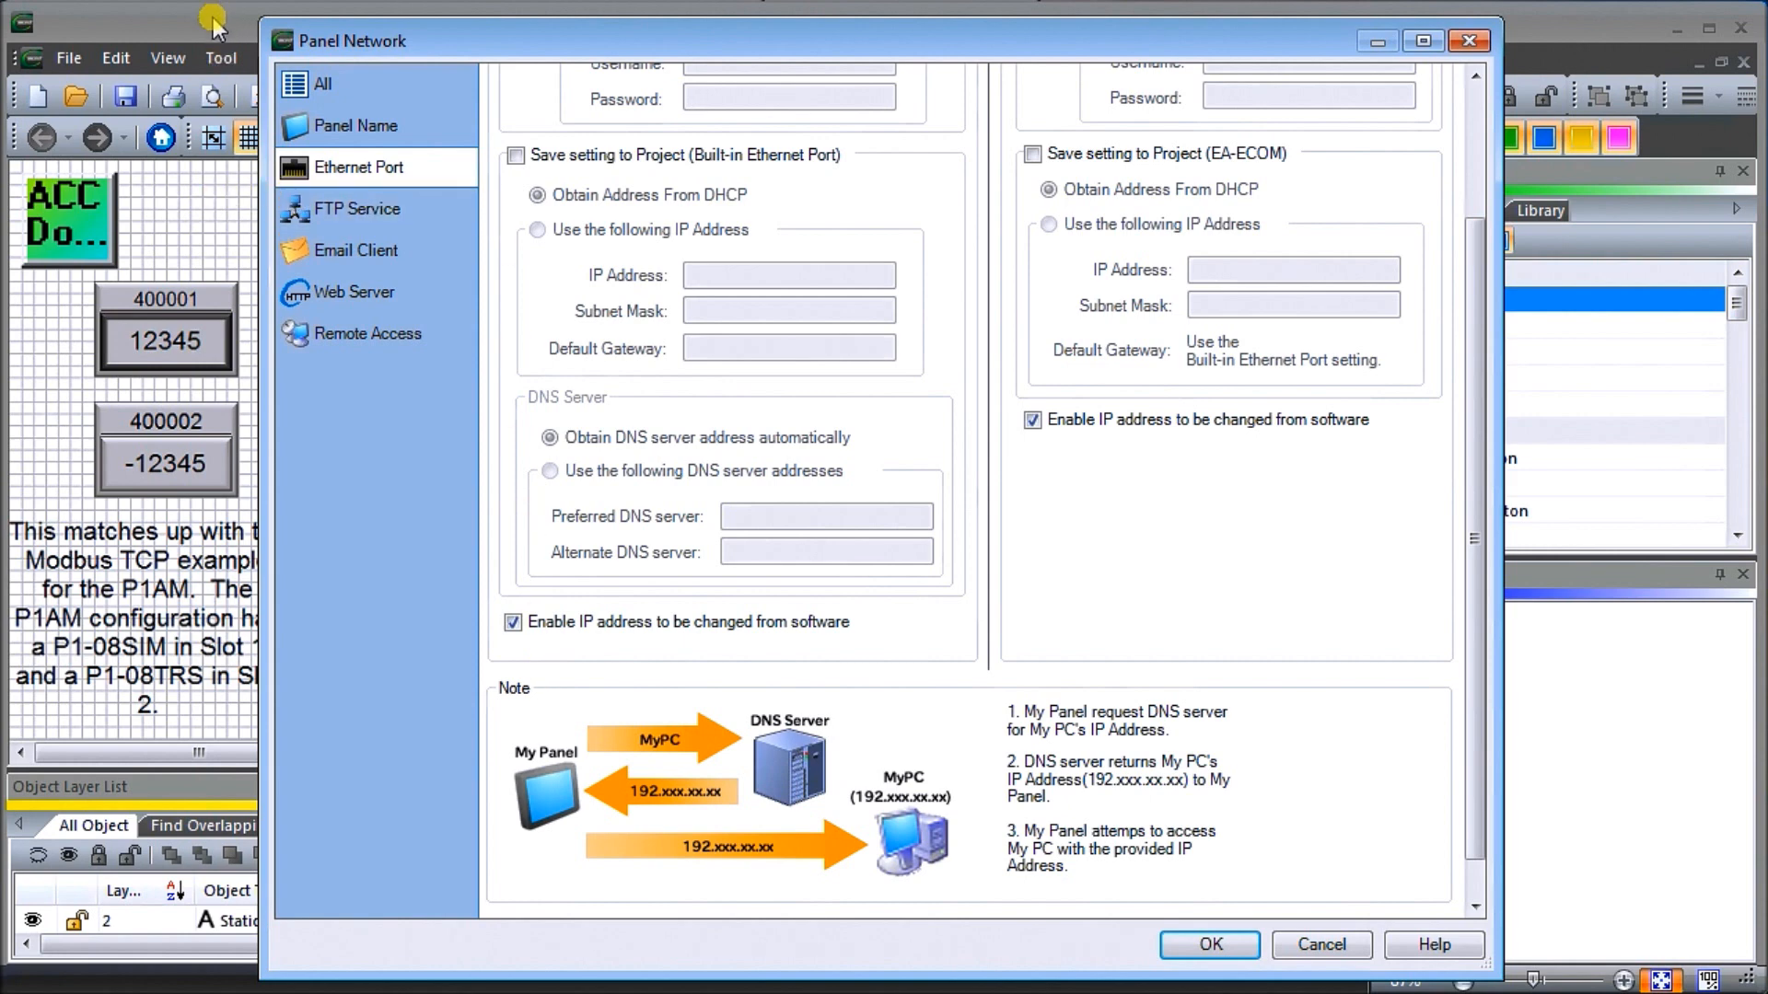
mouse_move(536, 324)
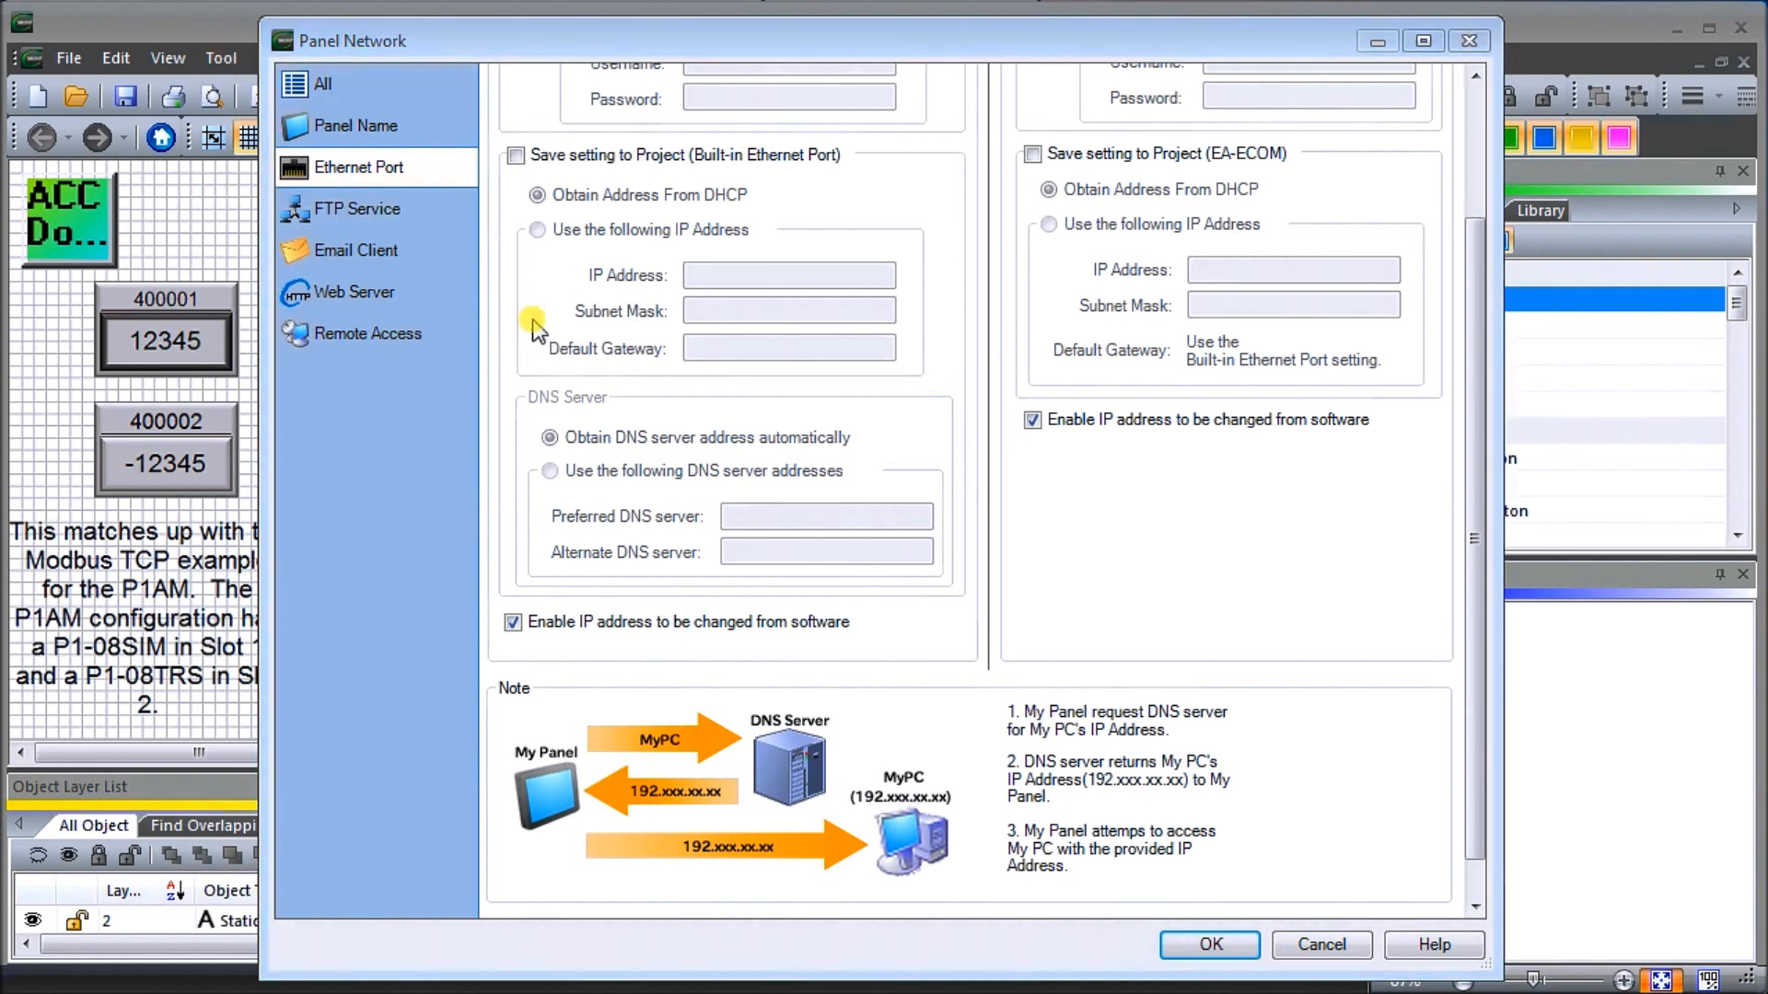
left_click(353, 293)
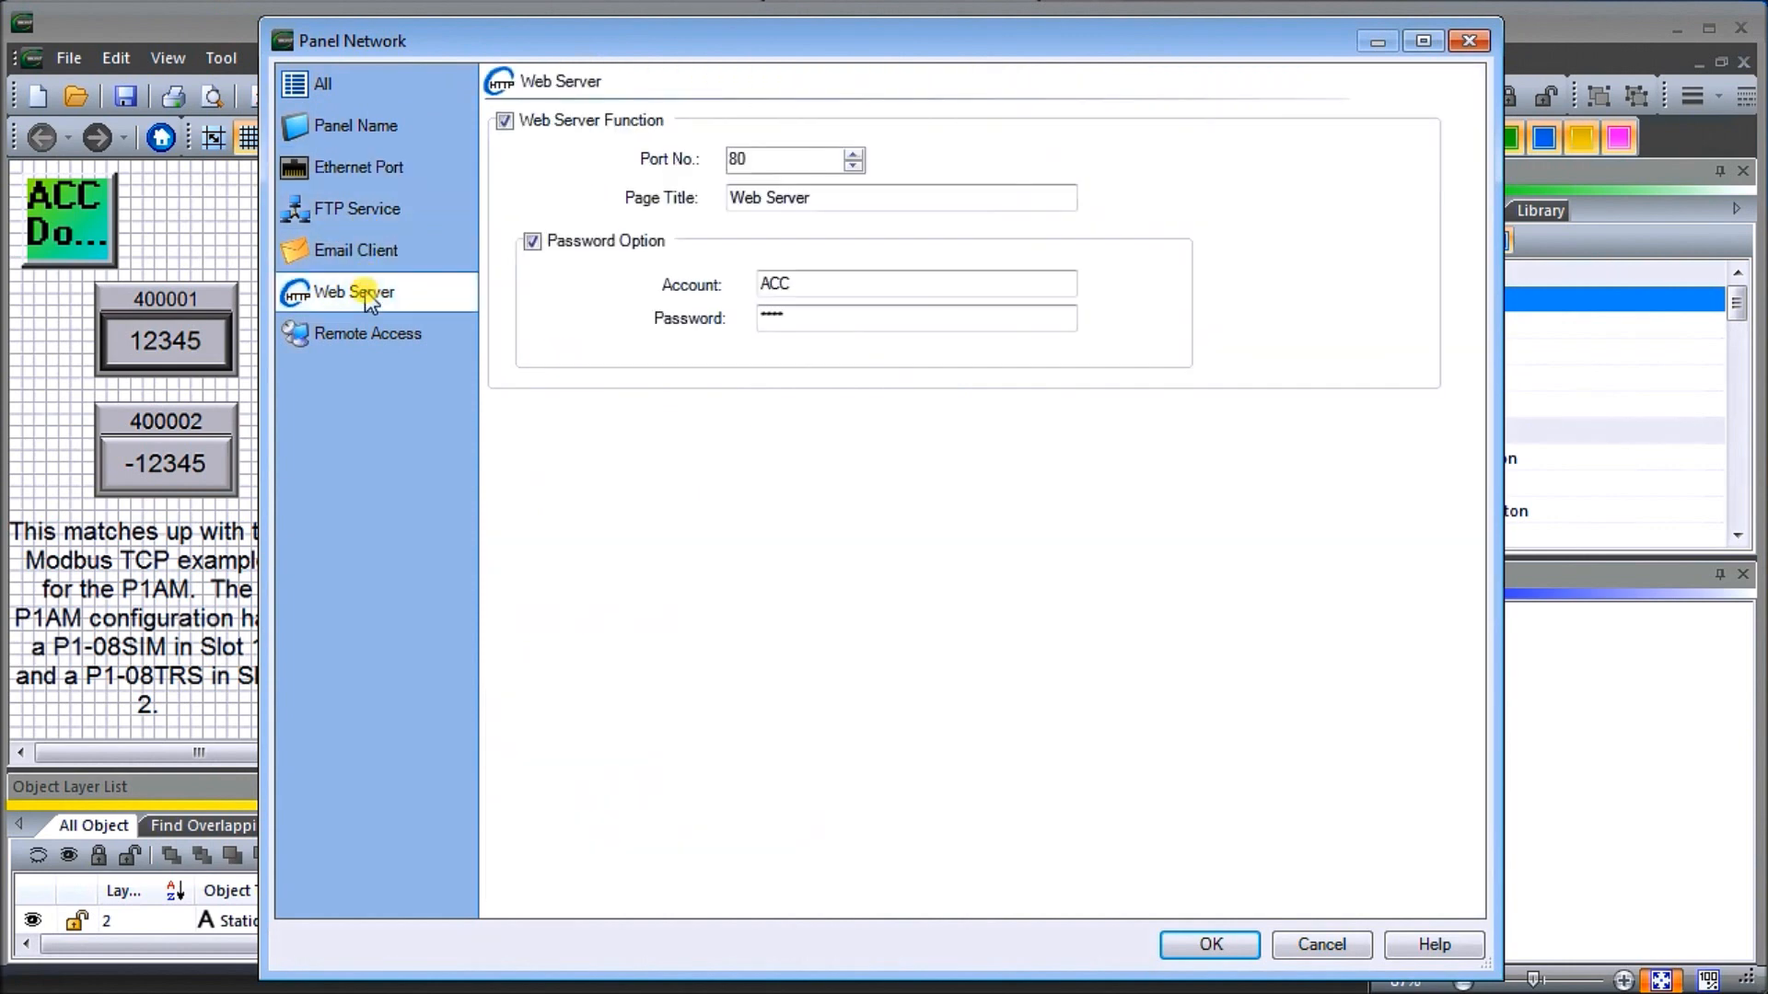
mouse_move(530, 153)
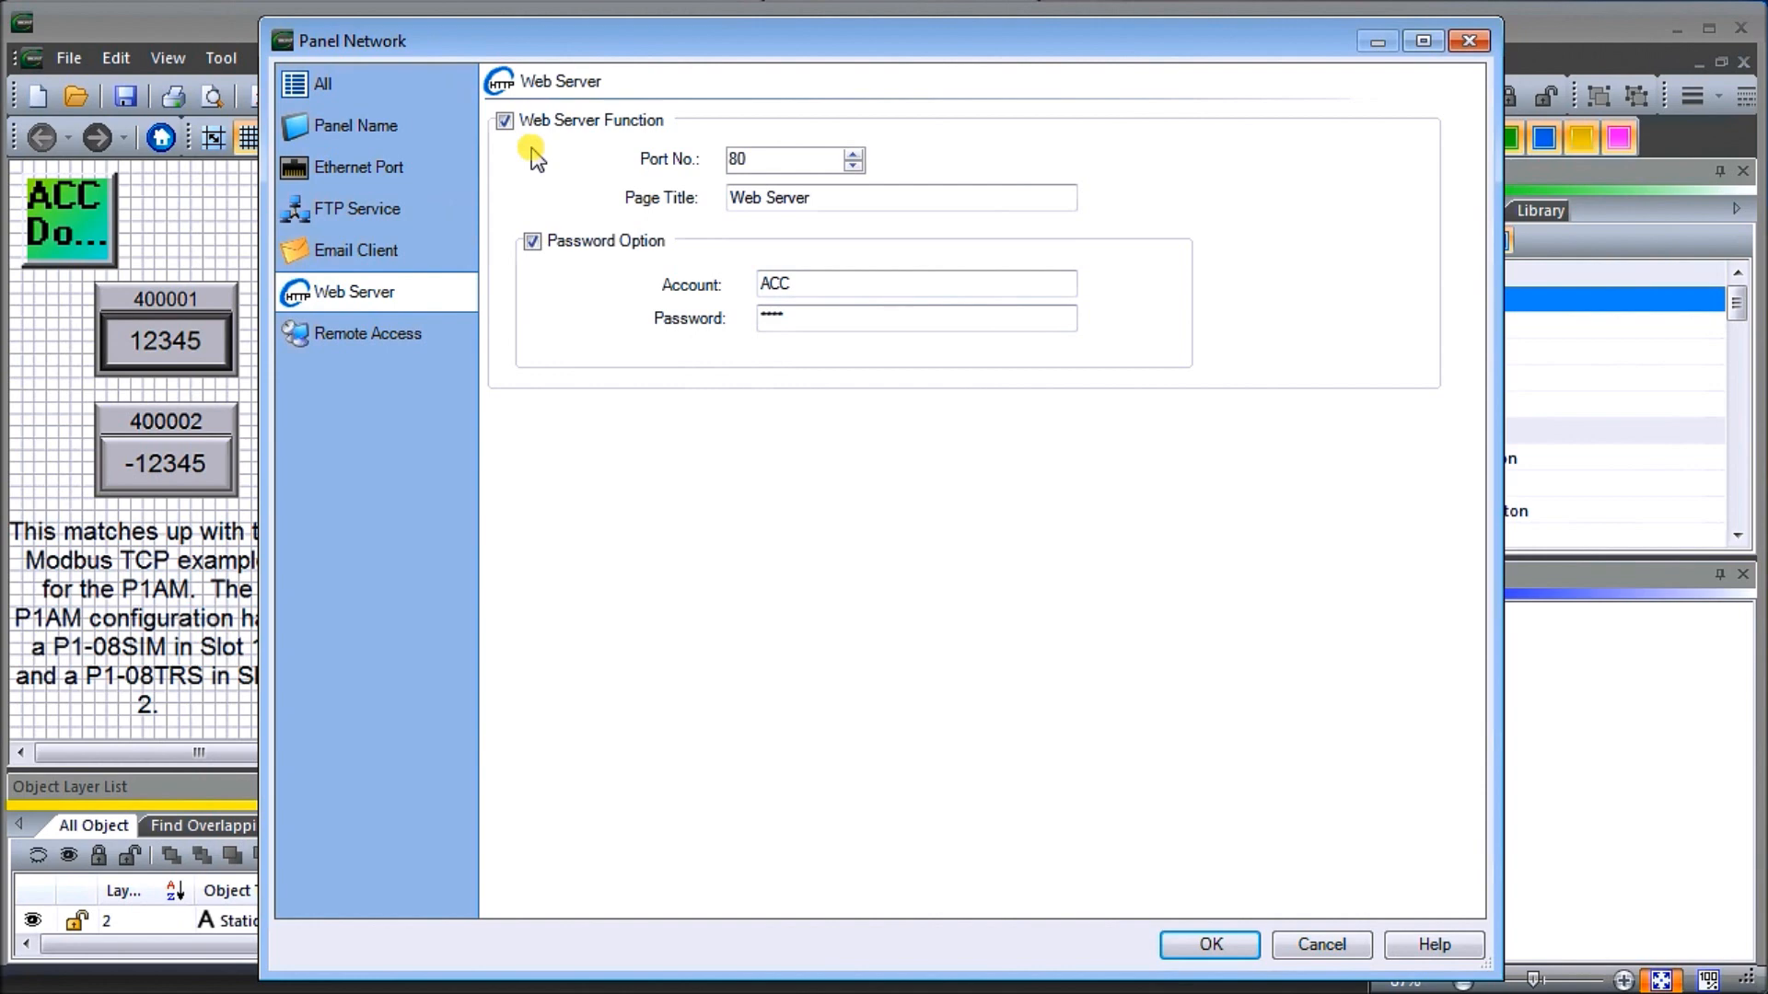
mouse_move(557, 284)
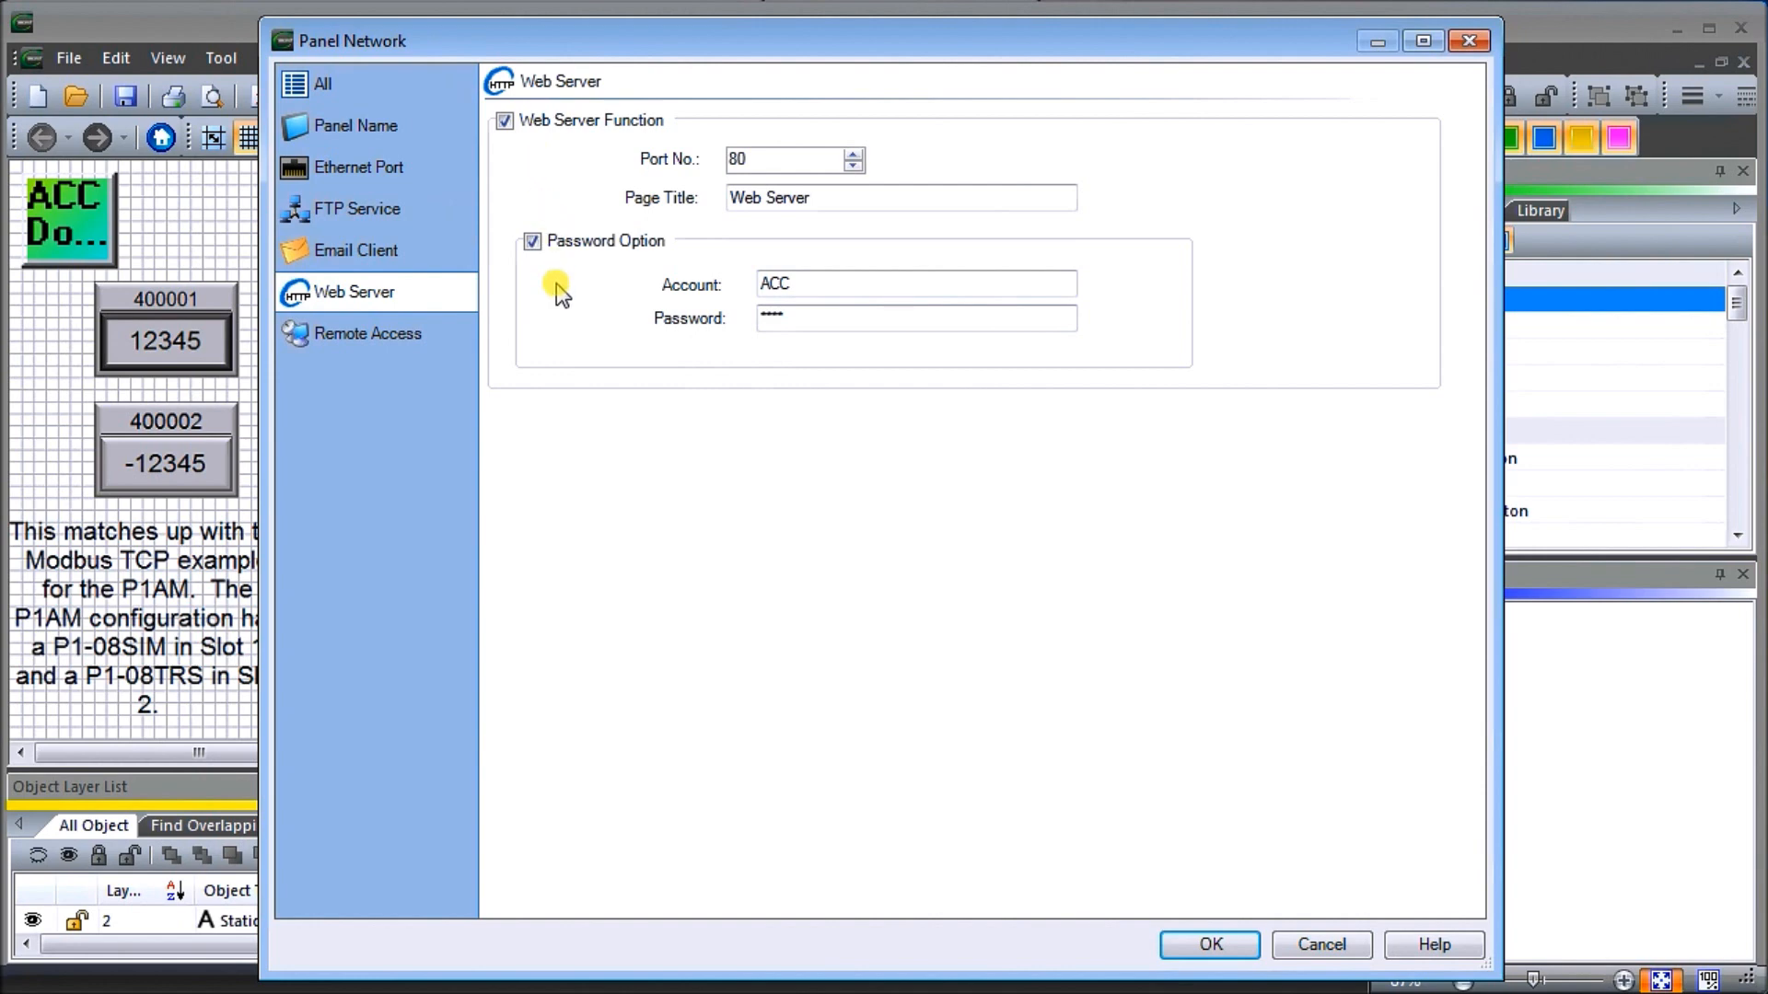
- Show the Remote Access settings with port 11102 and account ACC at full control
left_click(913, 283)
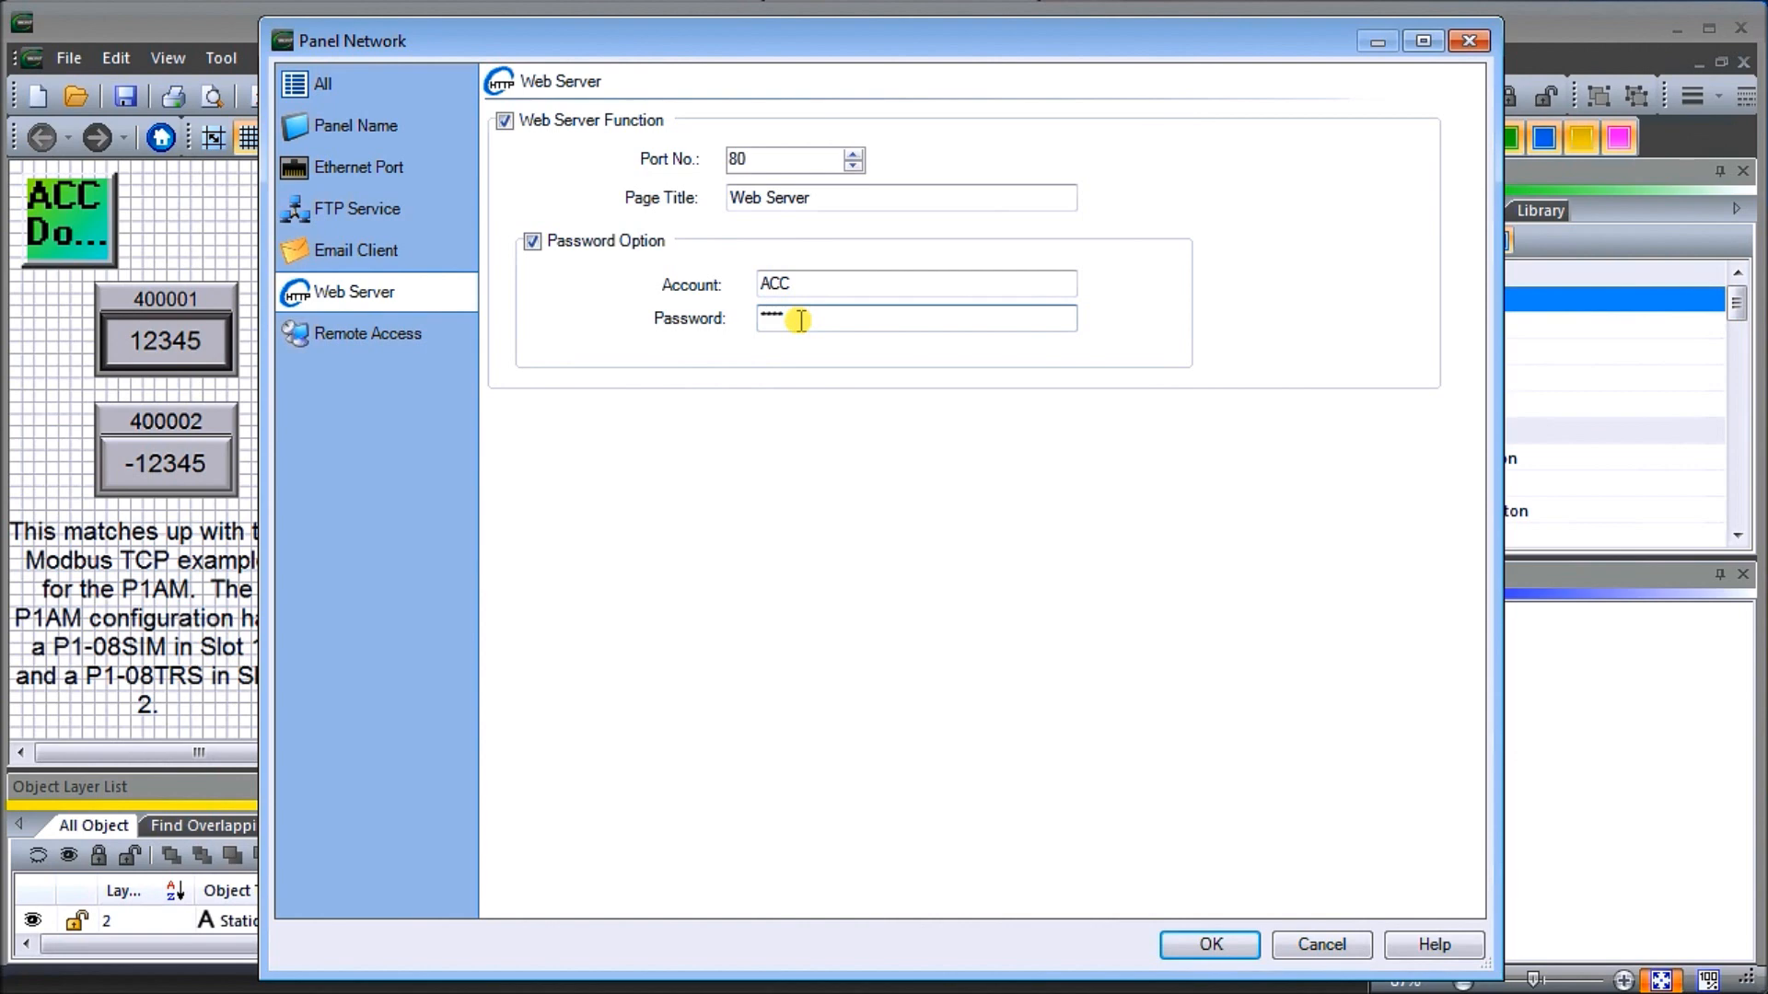
left_click(367, 333)
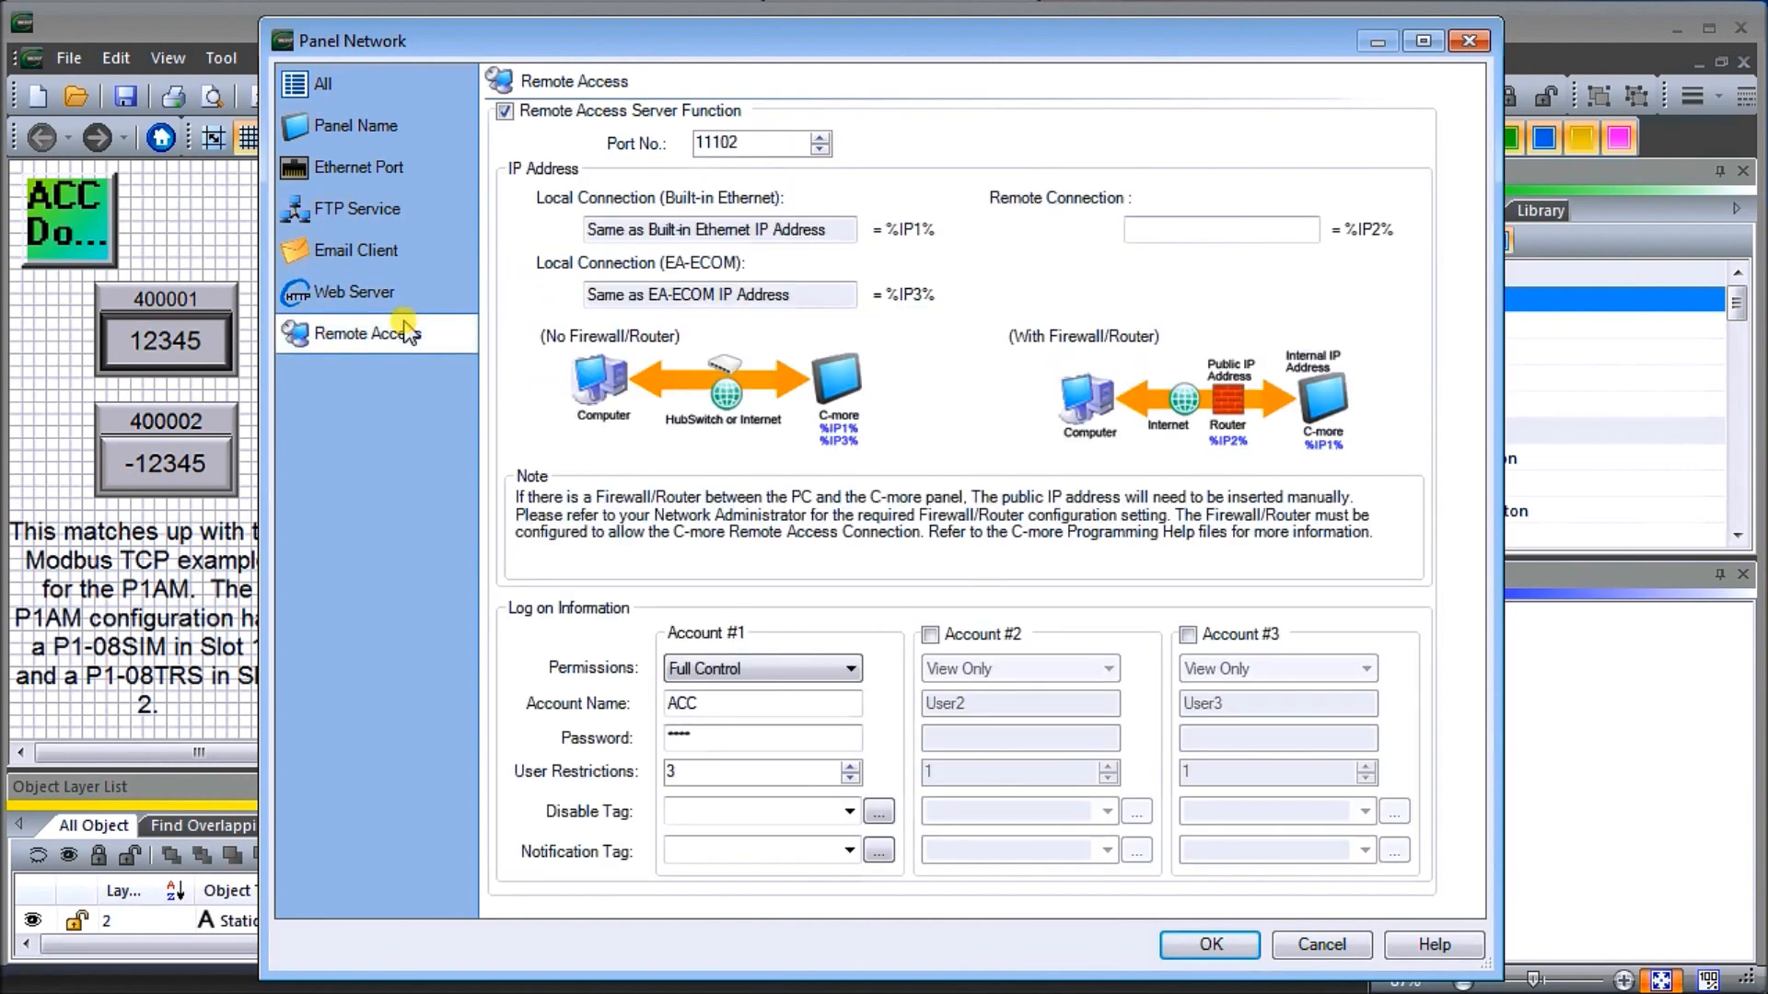
mouse_move(483, 135)
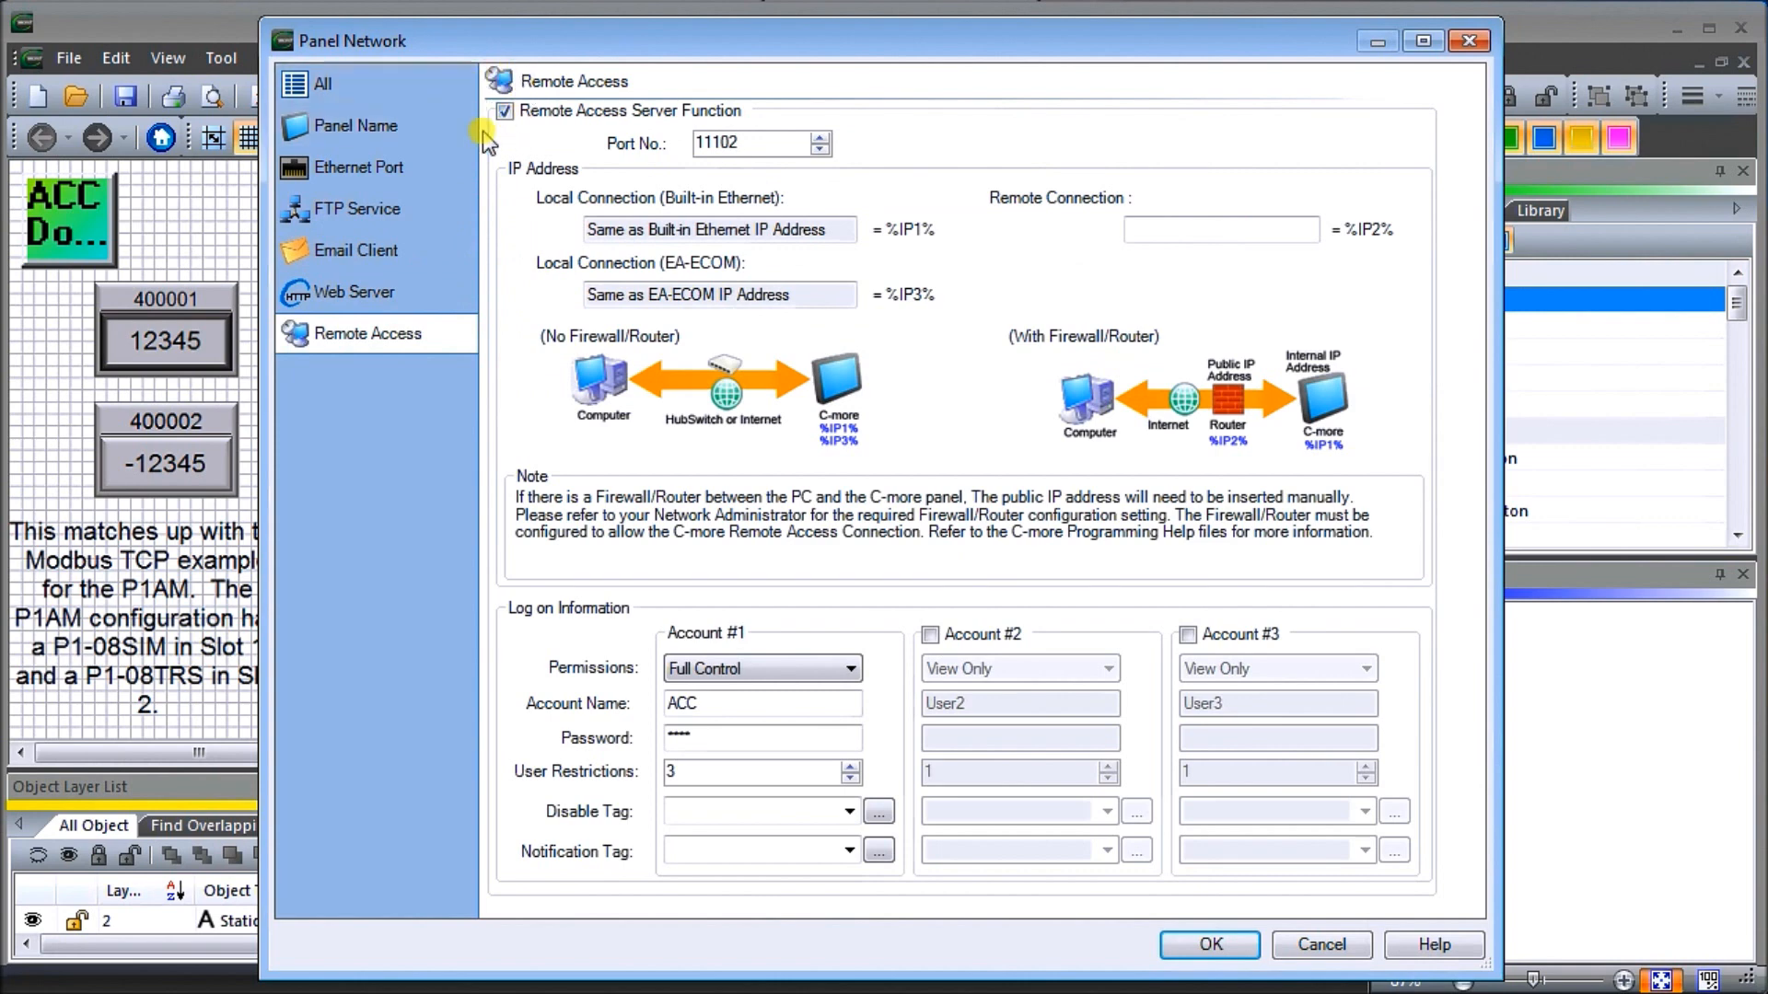
mouse_move(605, 172)
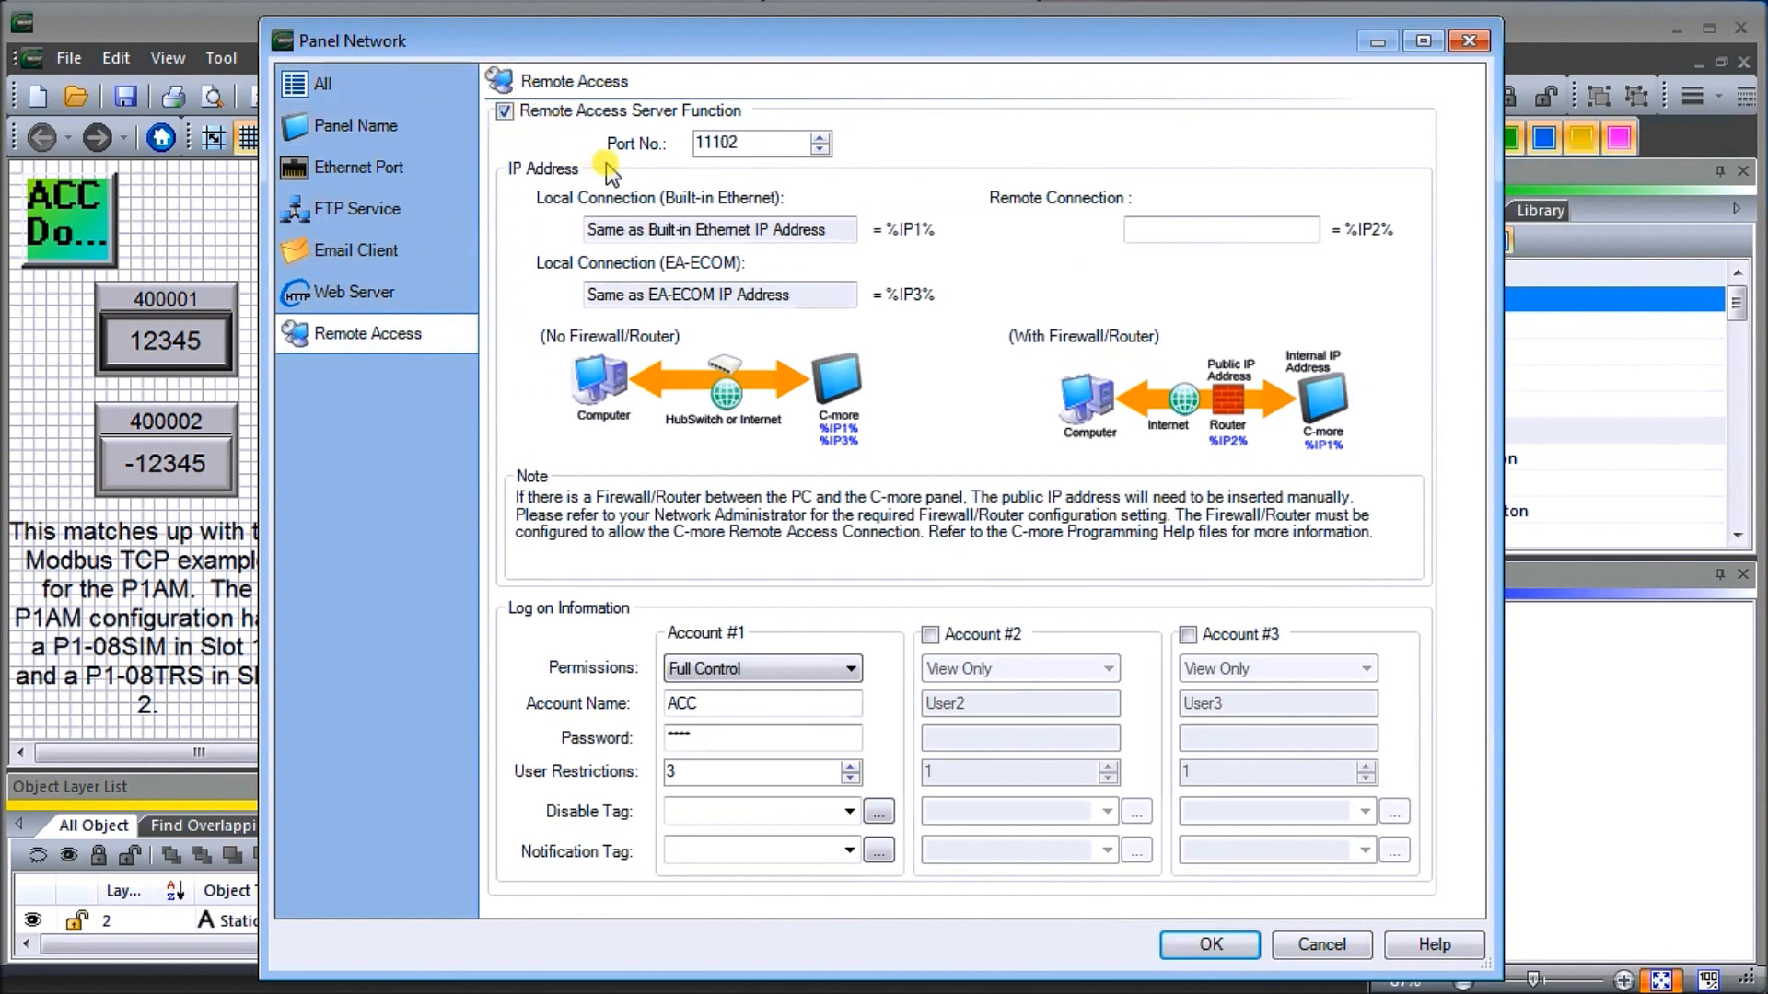
mouse_move(558, 675)
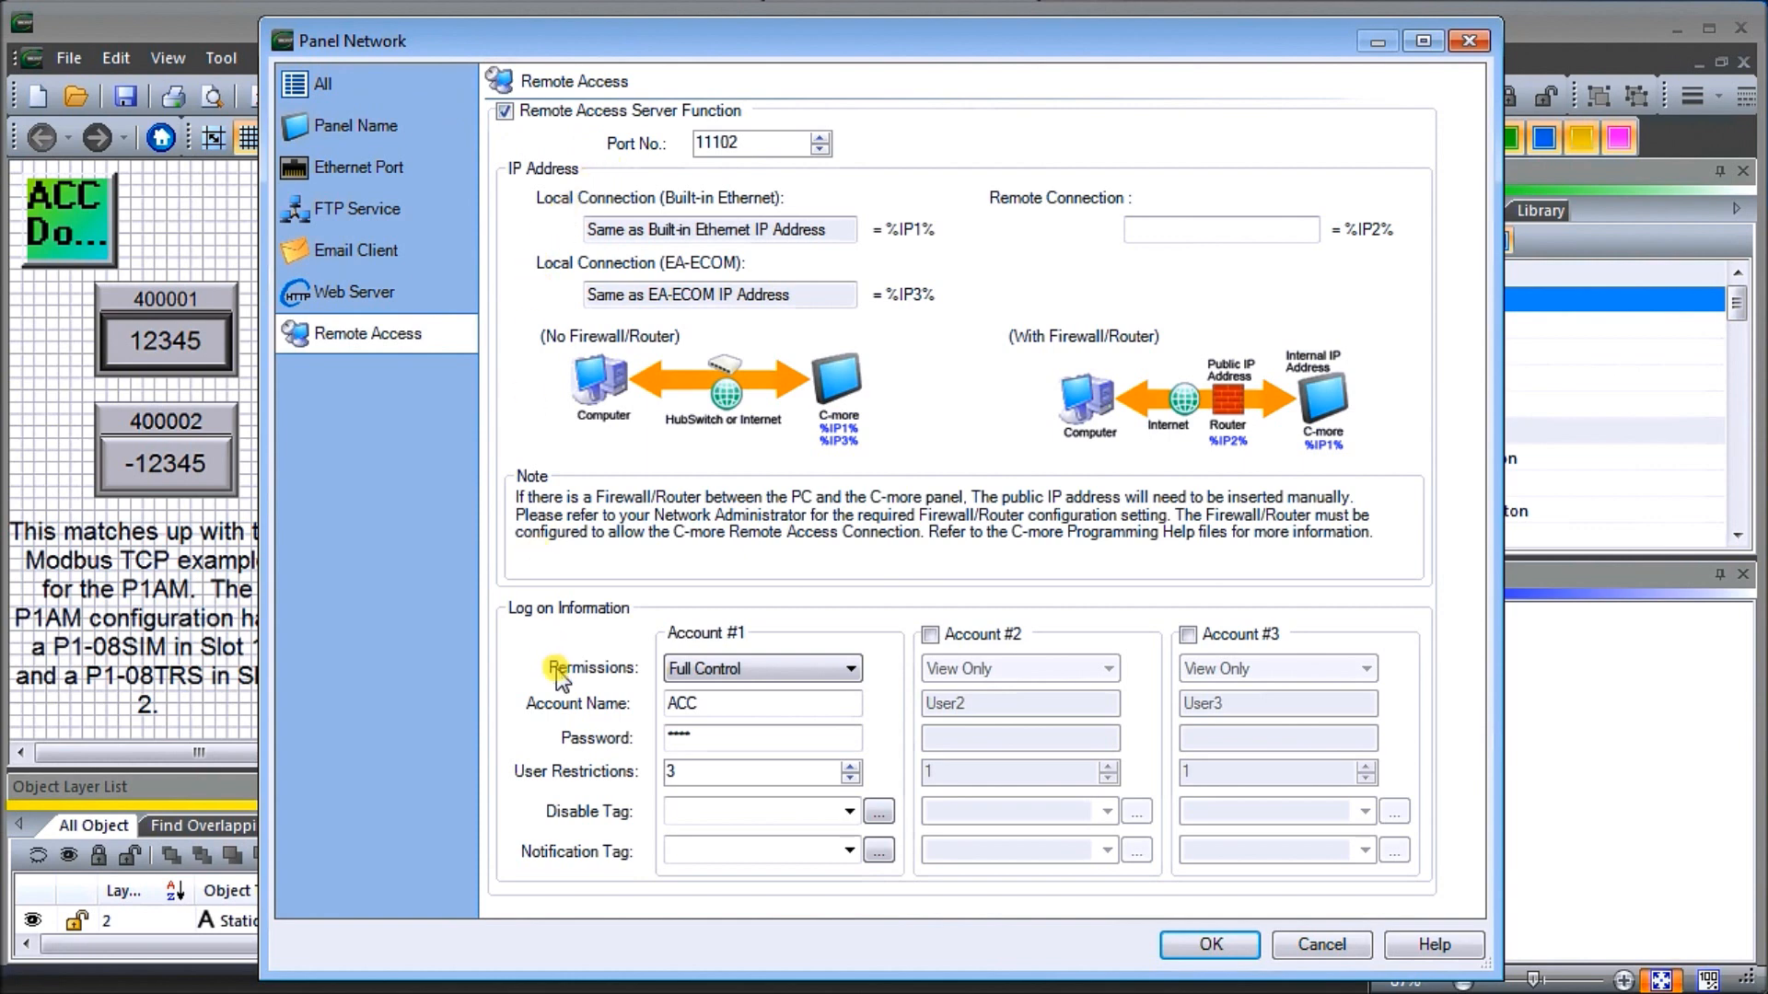
mouse_move(728, 649)
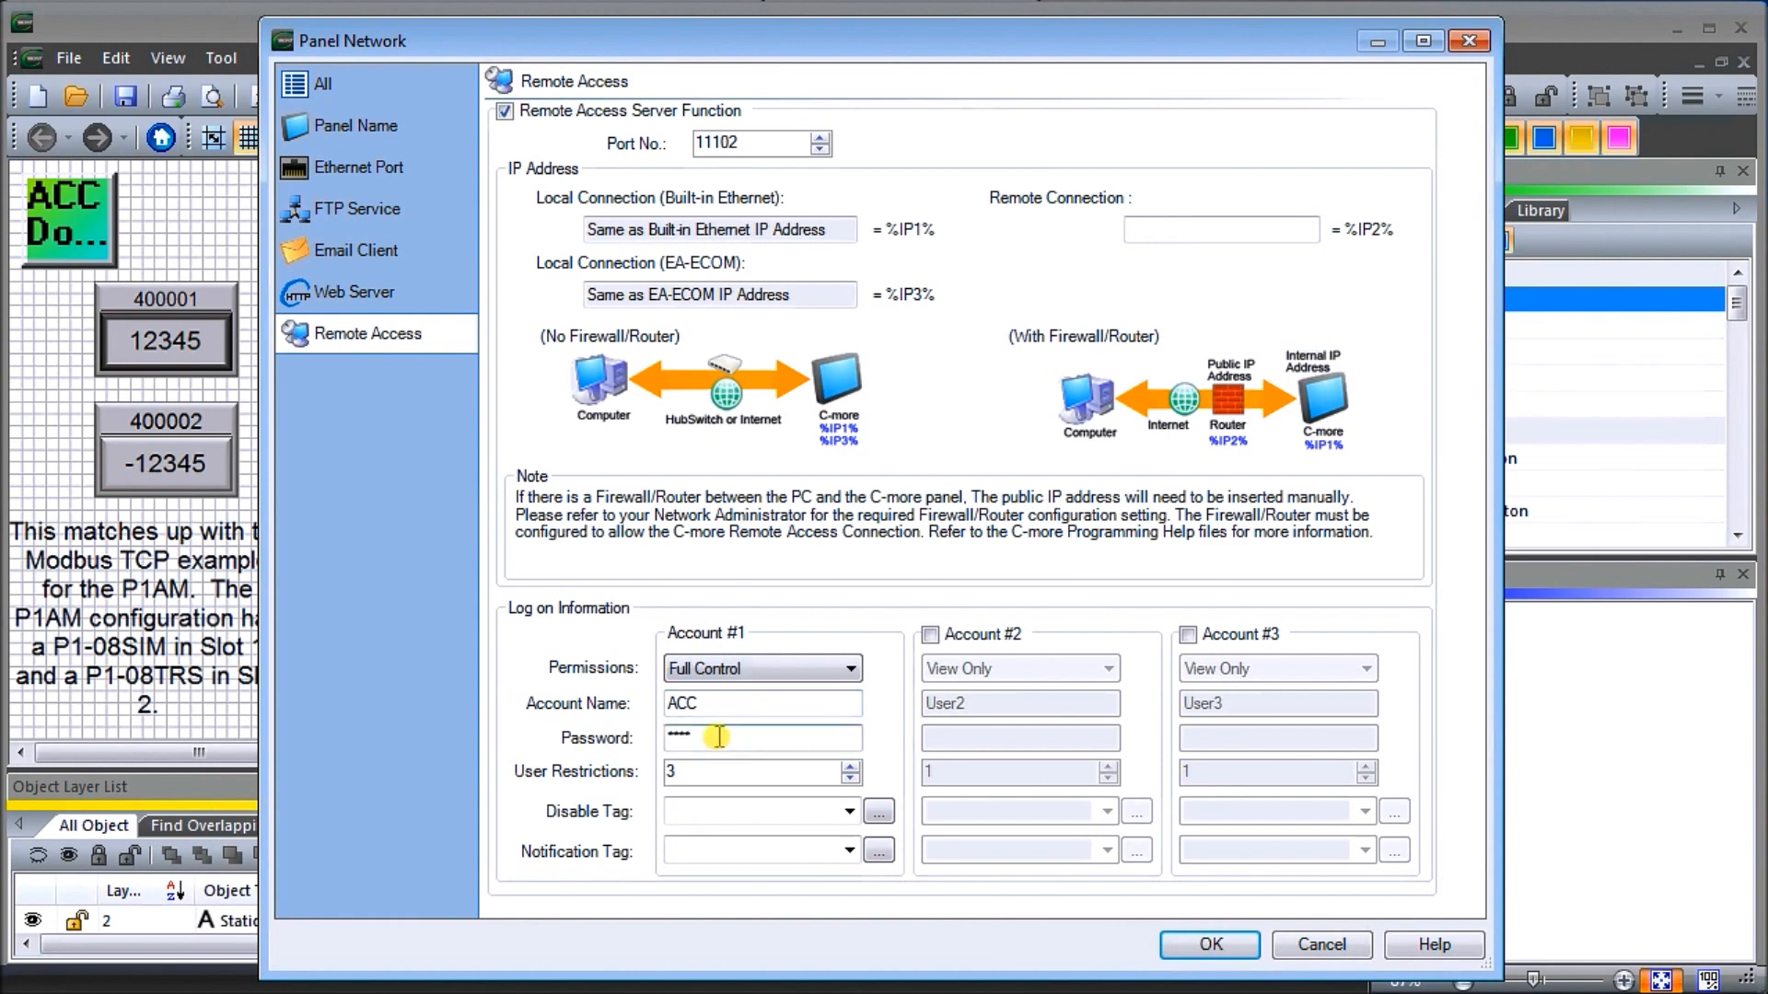
mouse_move(790, 713)
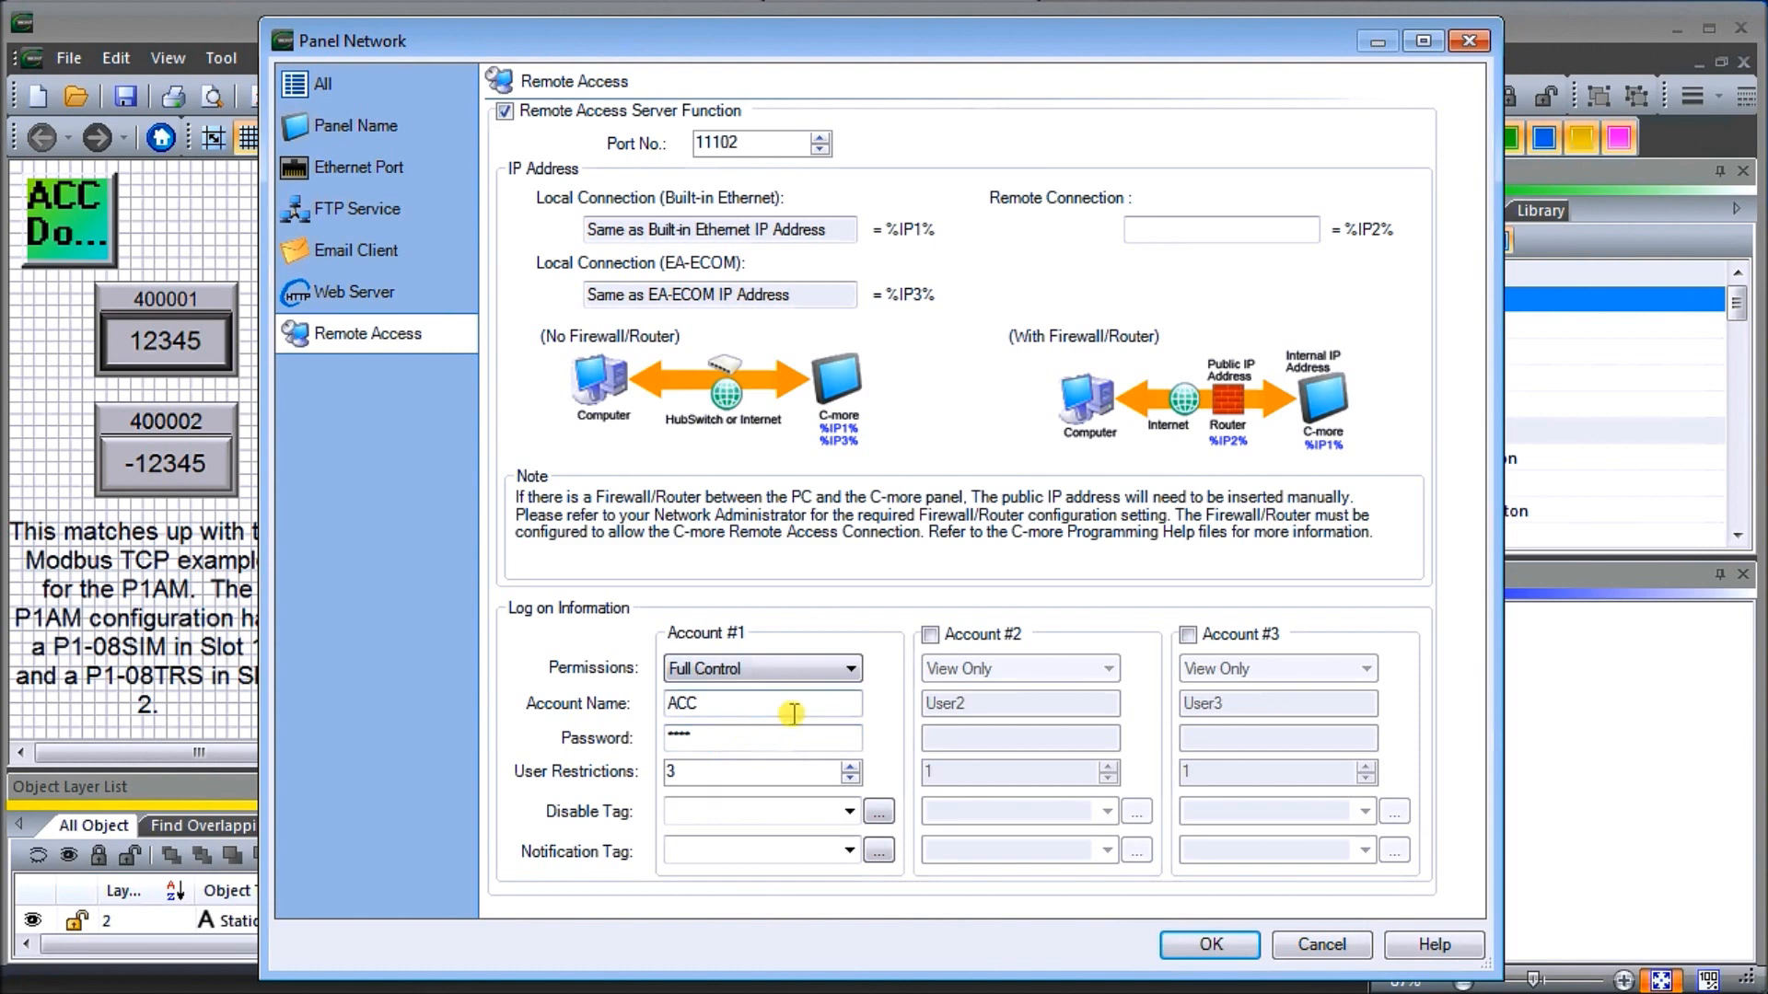
mouse_move(1319, 753)
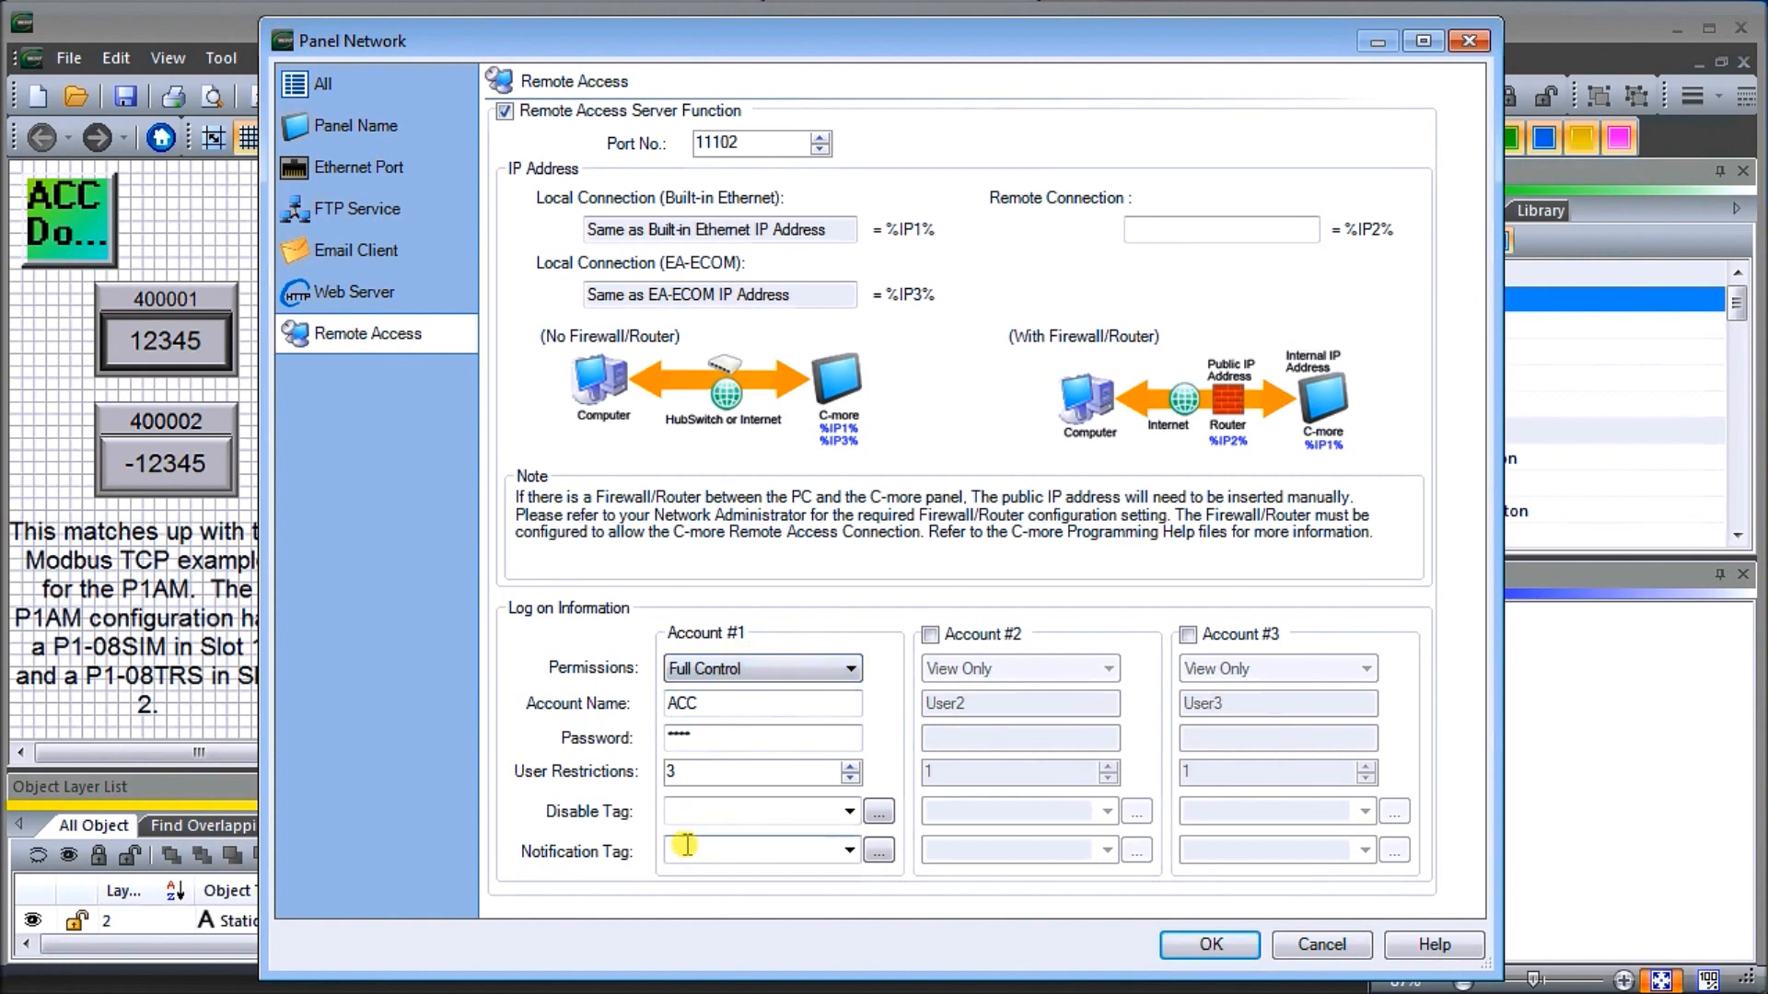
mouse_move(721, 762)
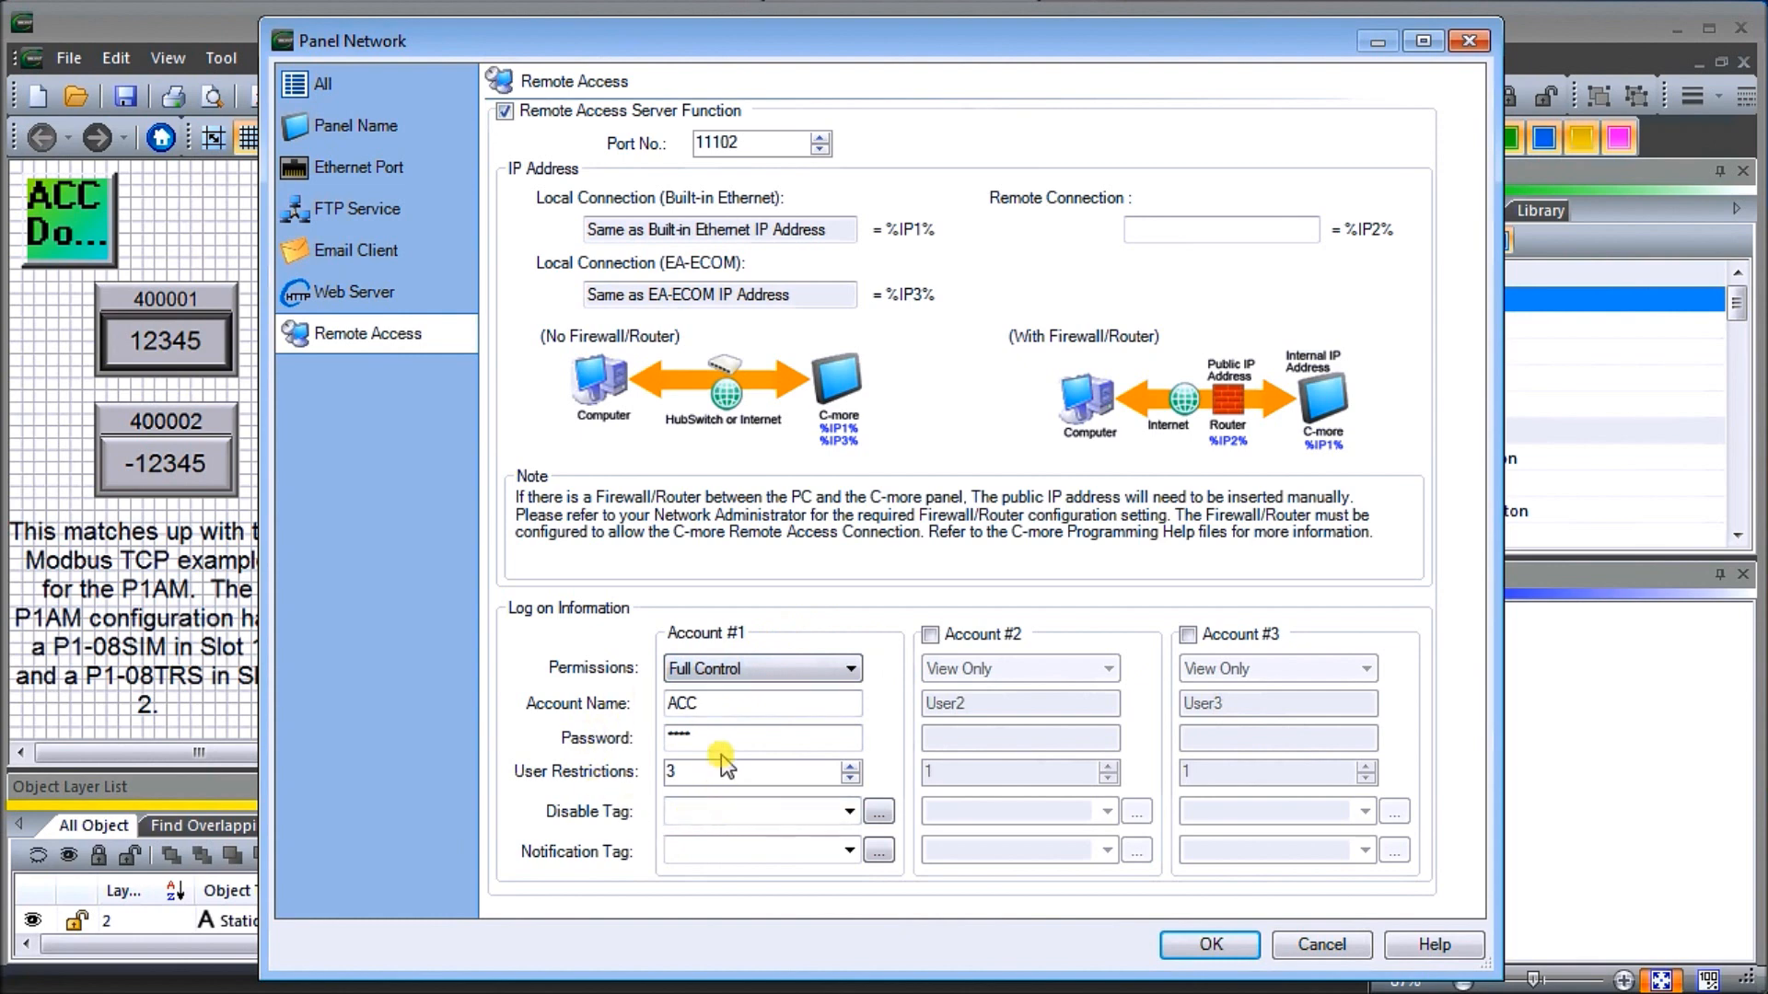
mouse_move(766, 648)
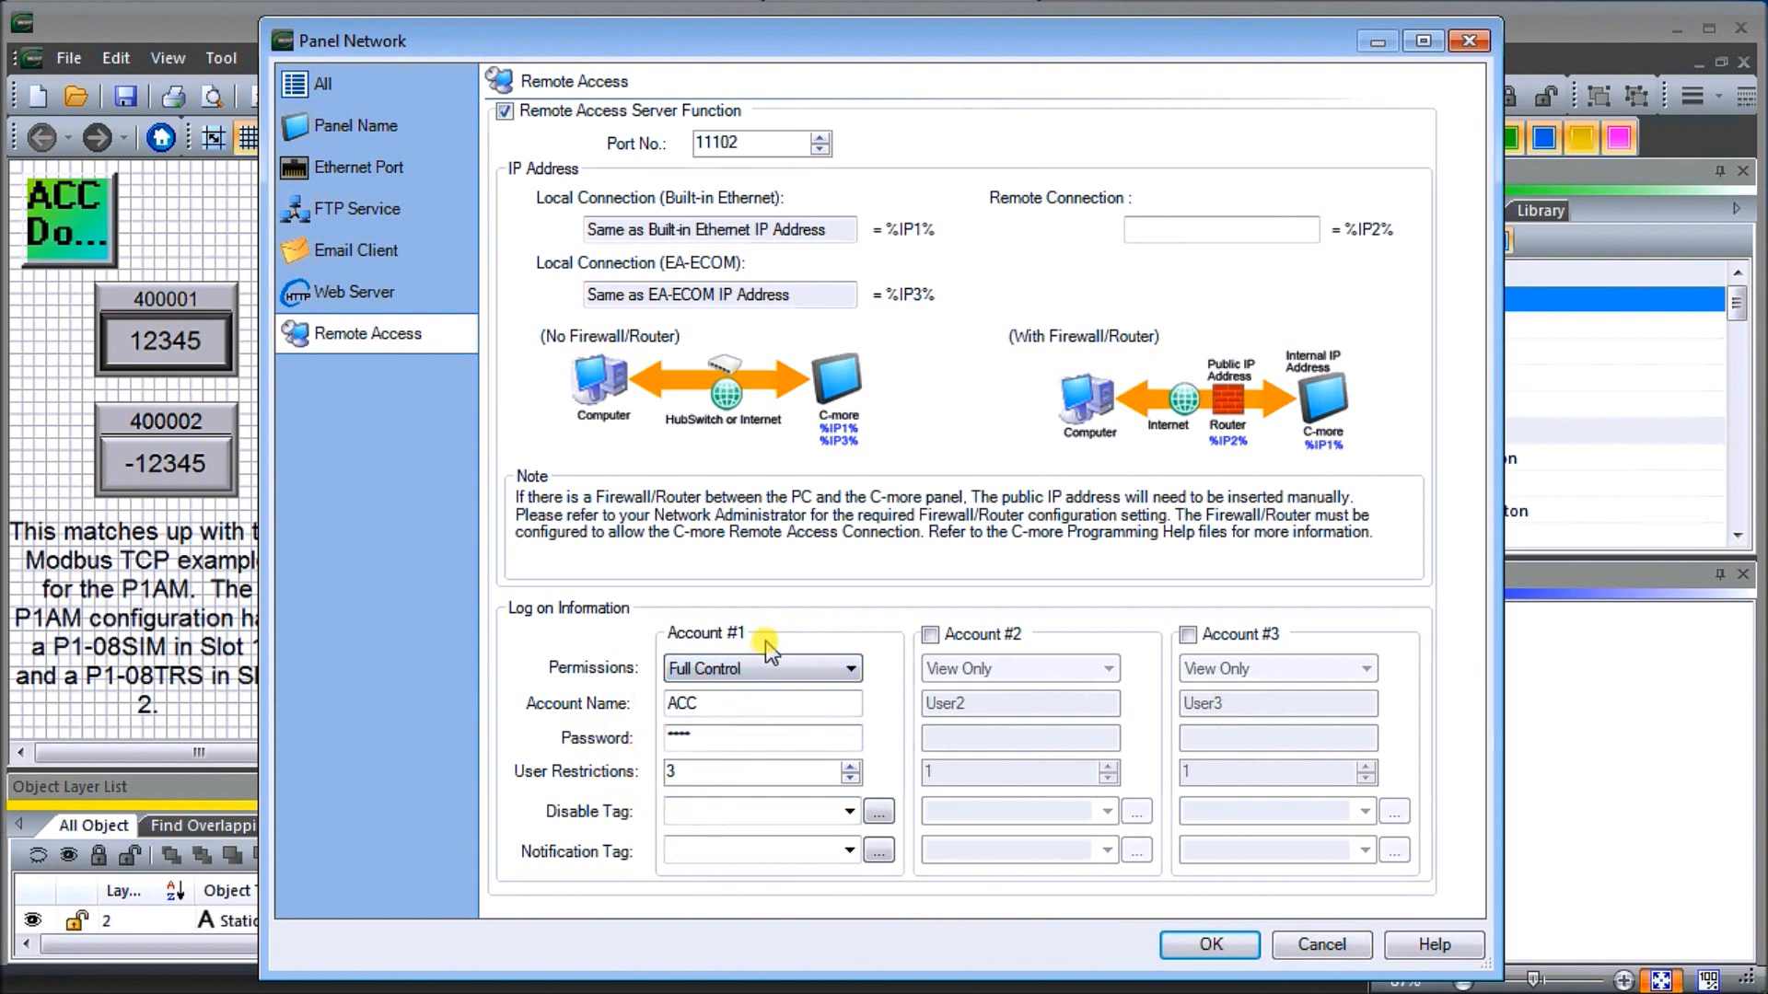
mouse_move(1320, 945)
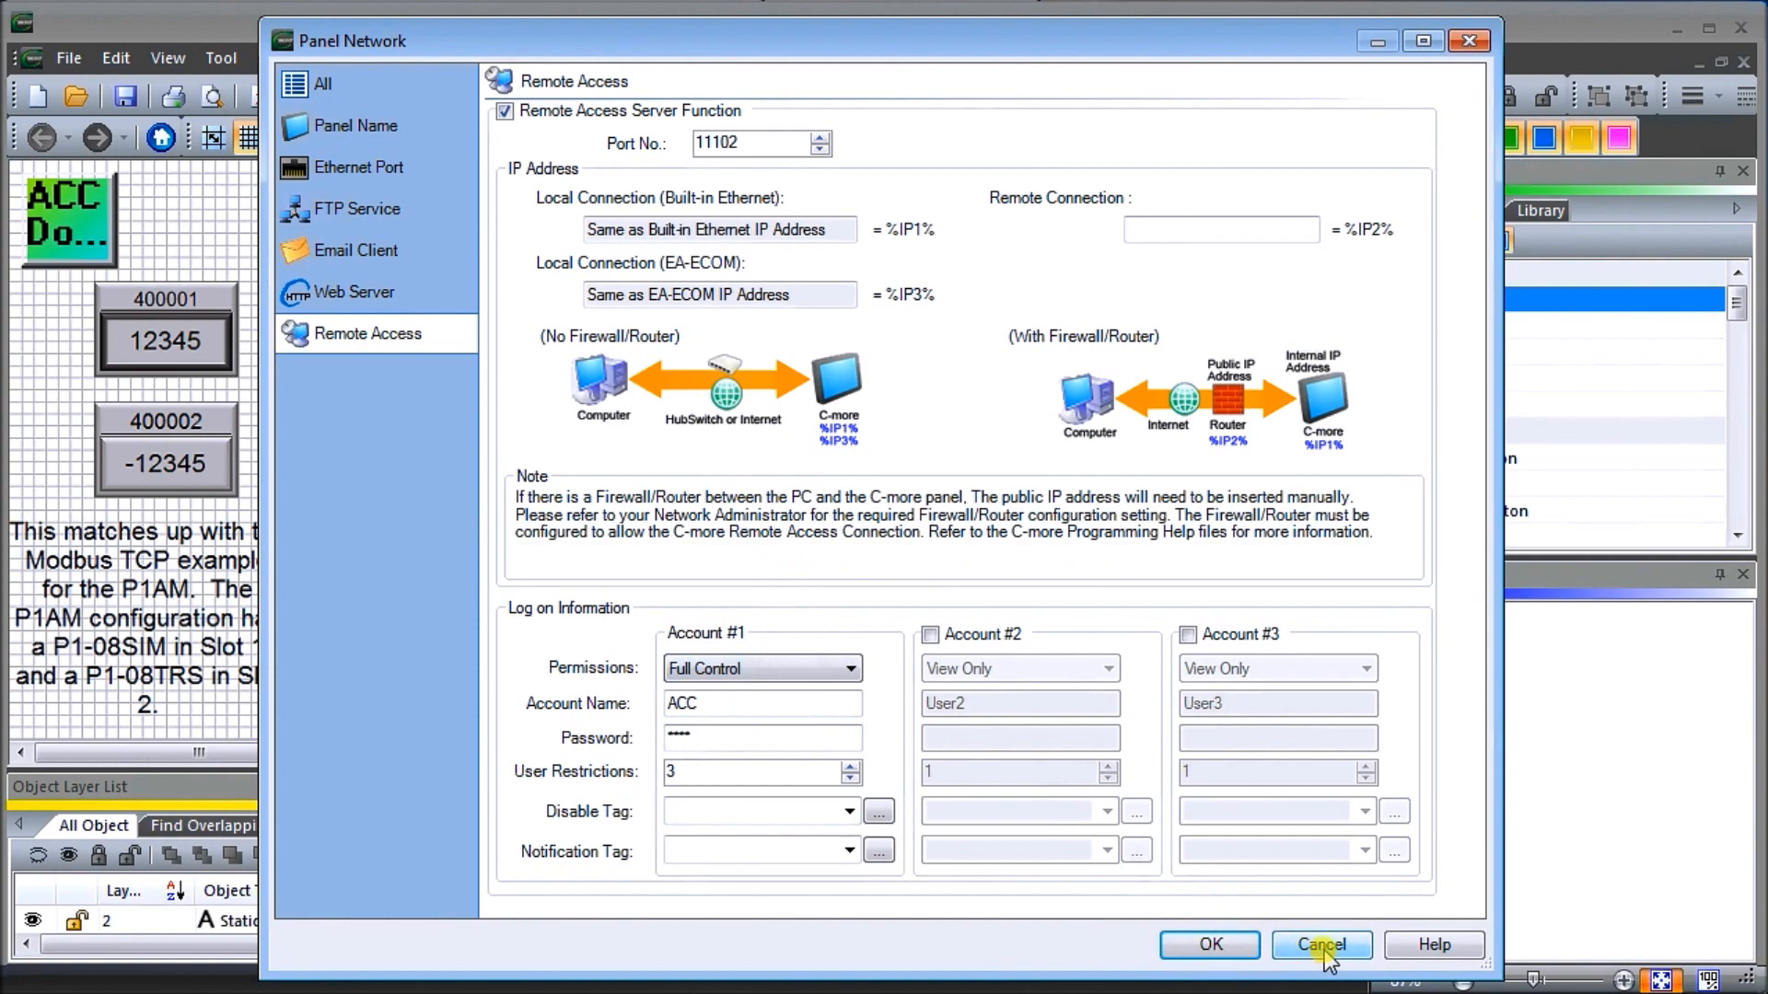
- Cancel the Panel Network dialog, returning to the P1AM Driver screen design
left_click(1319, 944)
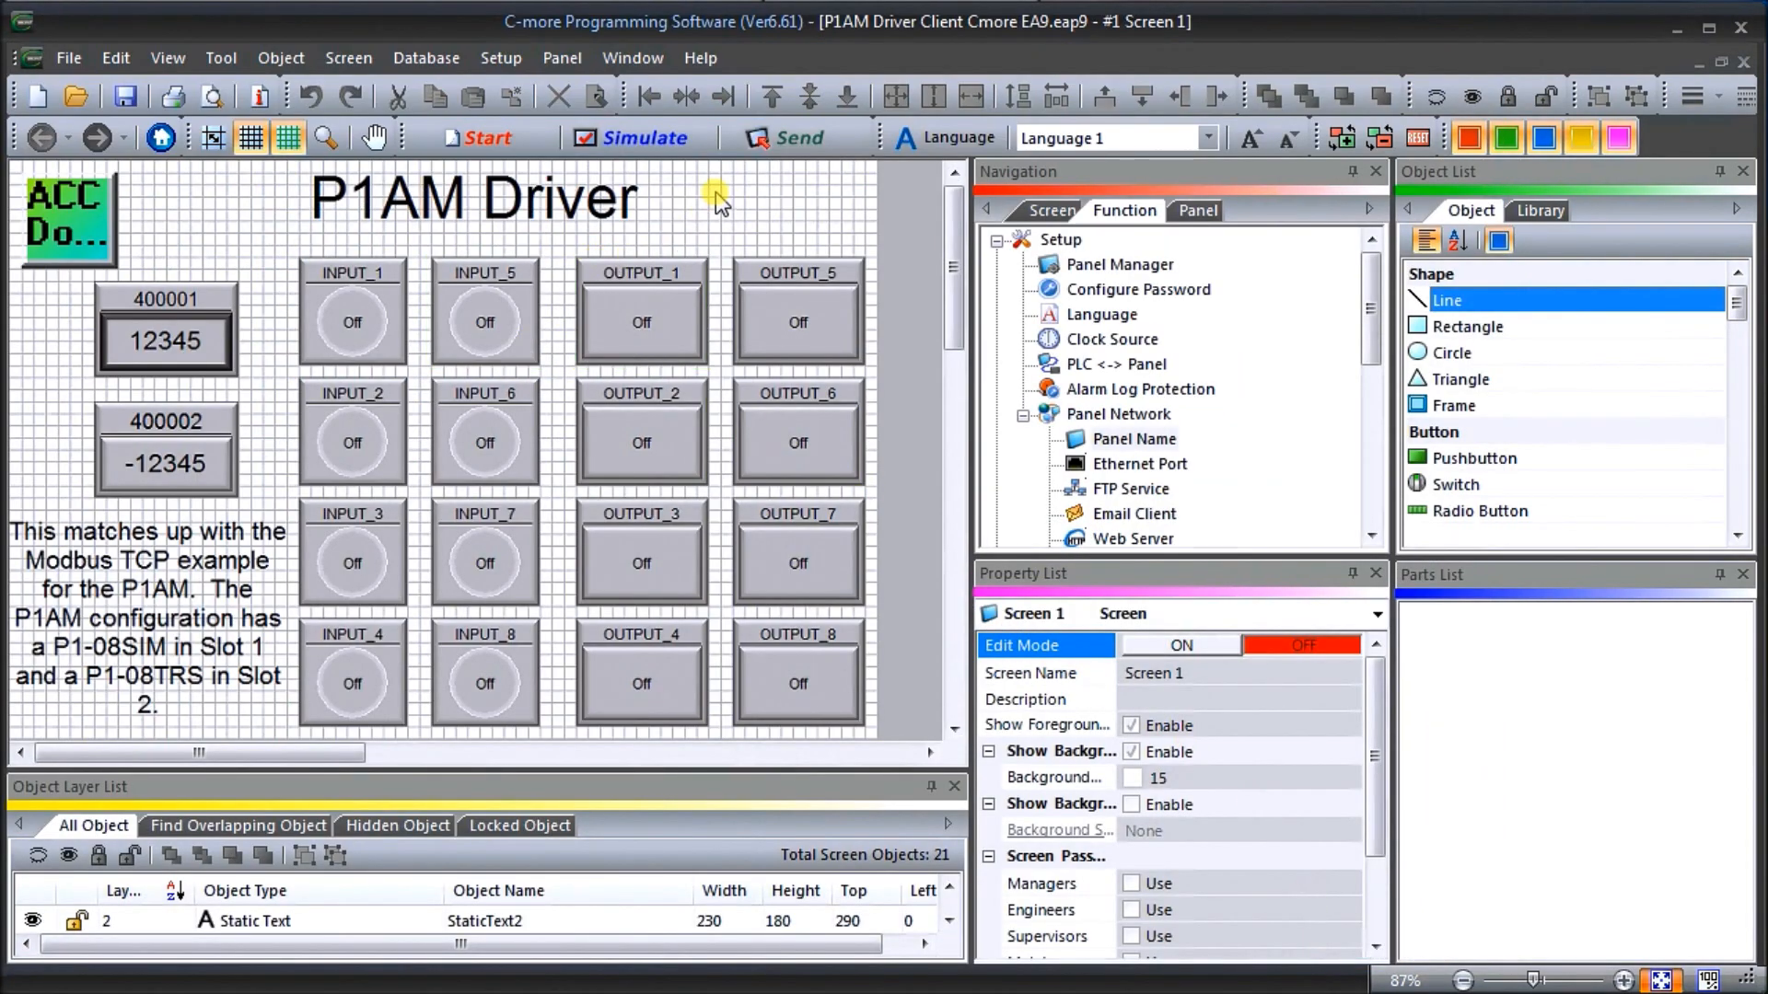
mouse_move(784, 138)
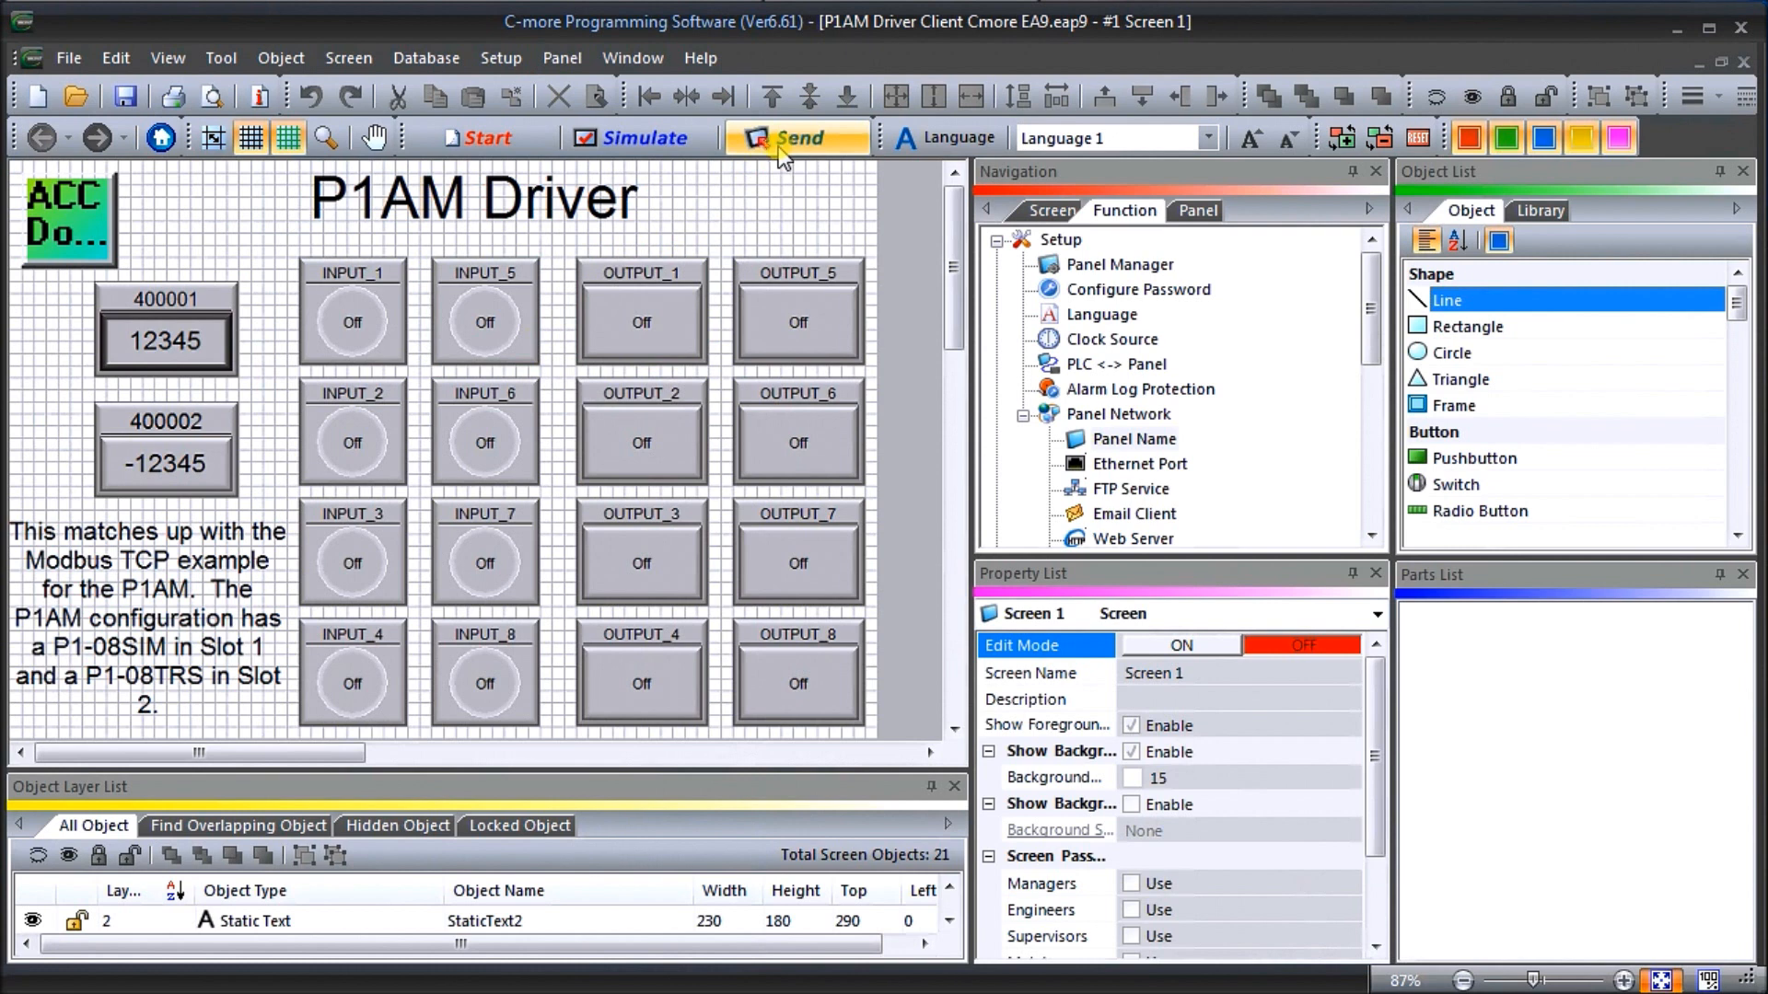
mouse_move(685, 210)
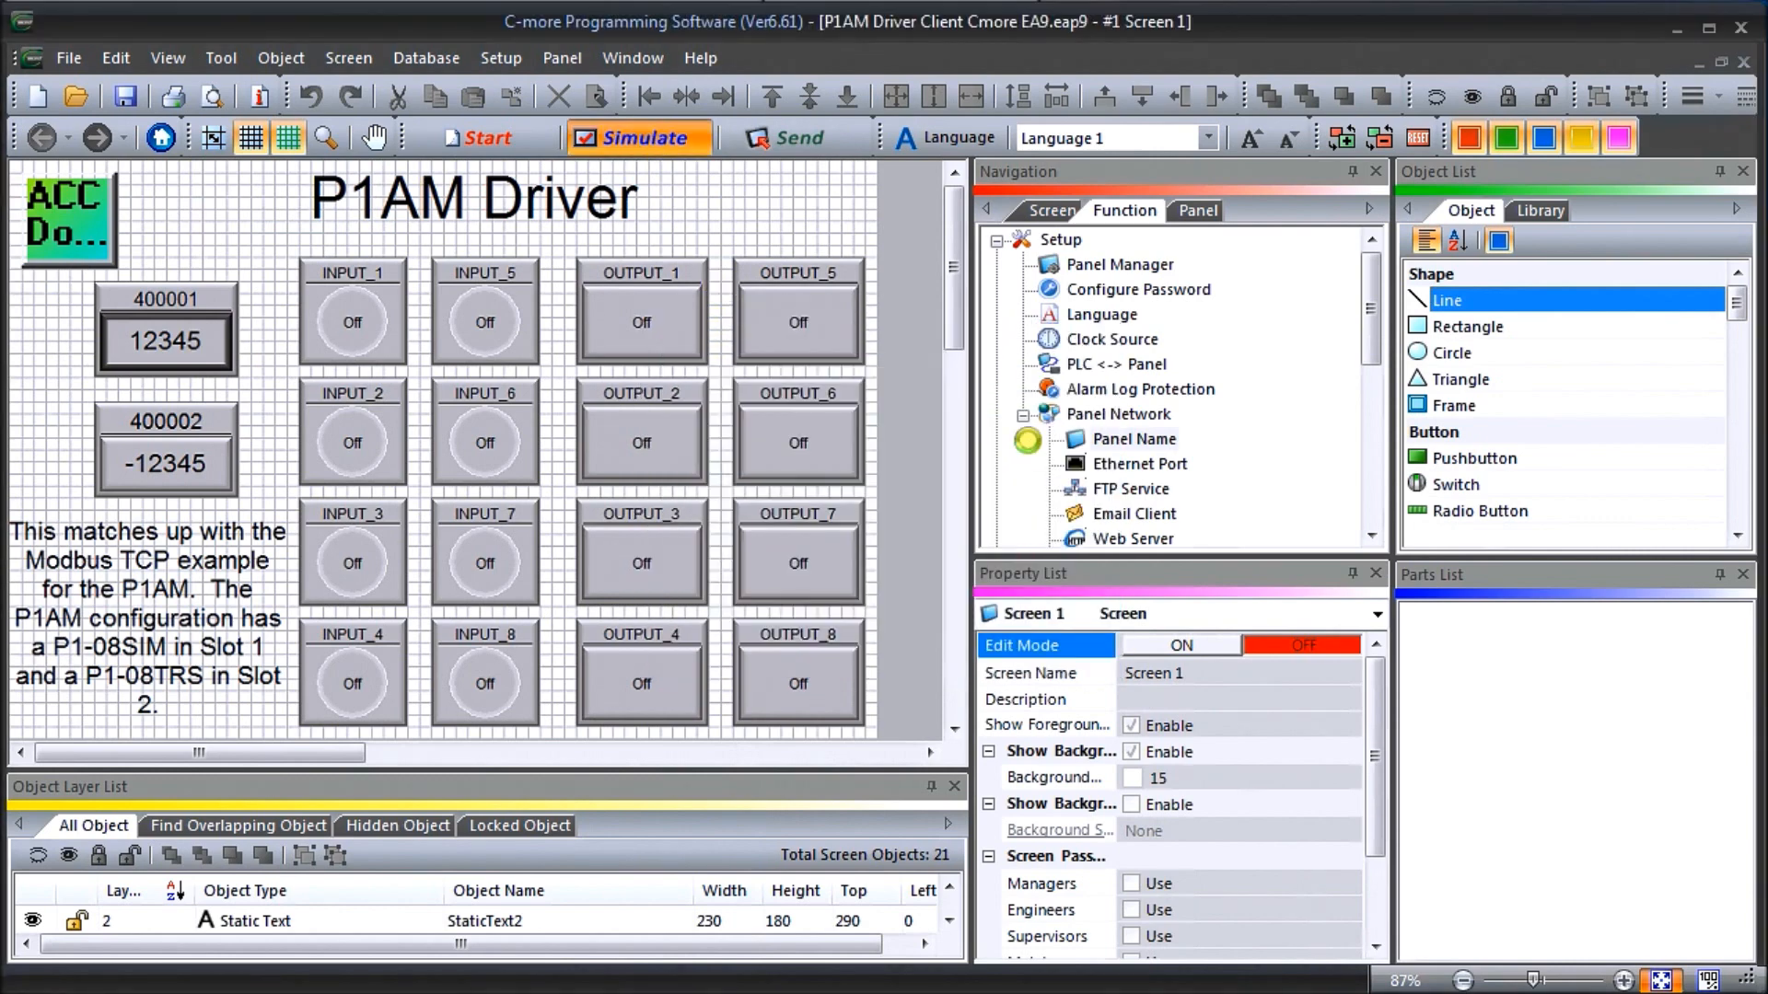
- Start simulating the P1AM Driver screen, all tags at 0 and OFF
left_click(635, 136)
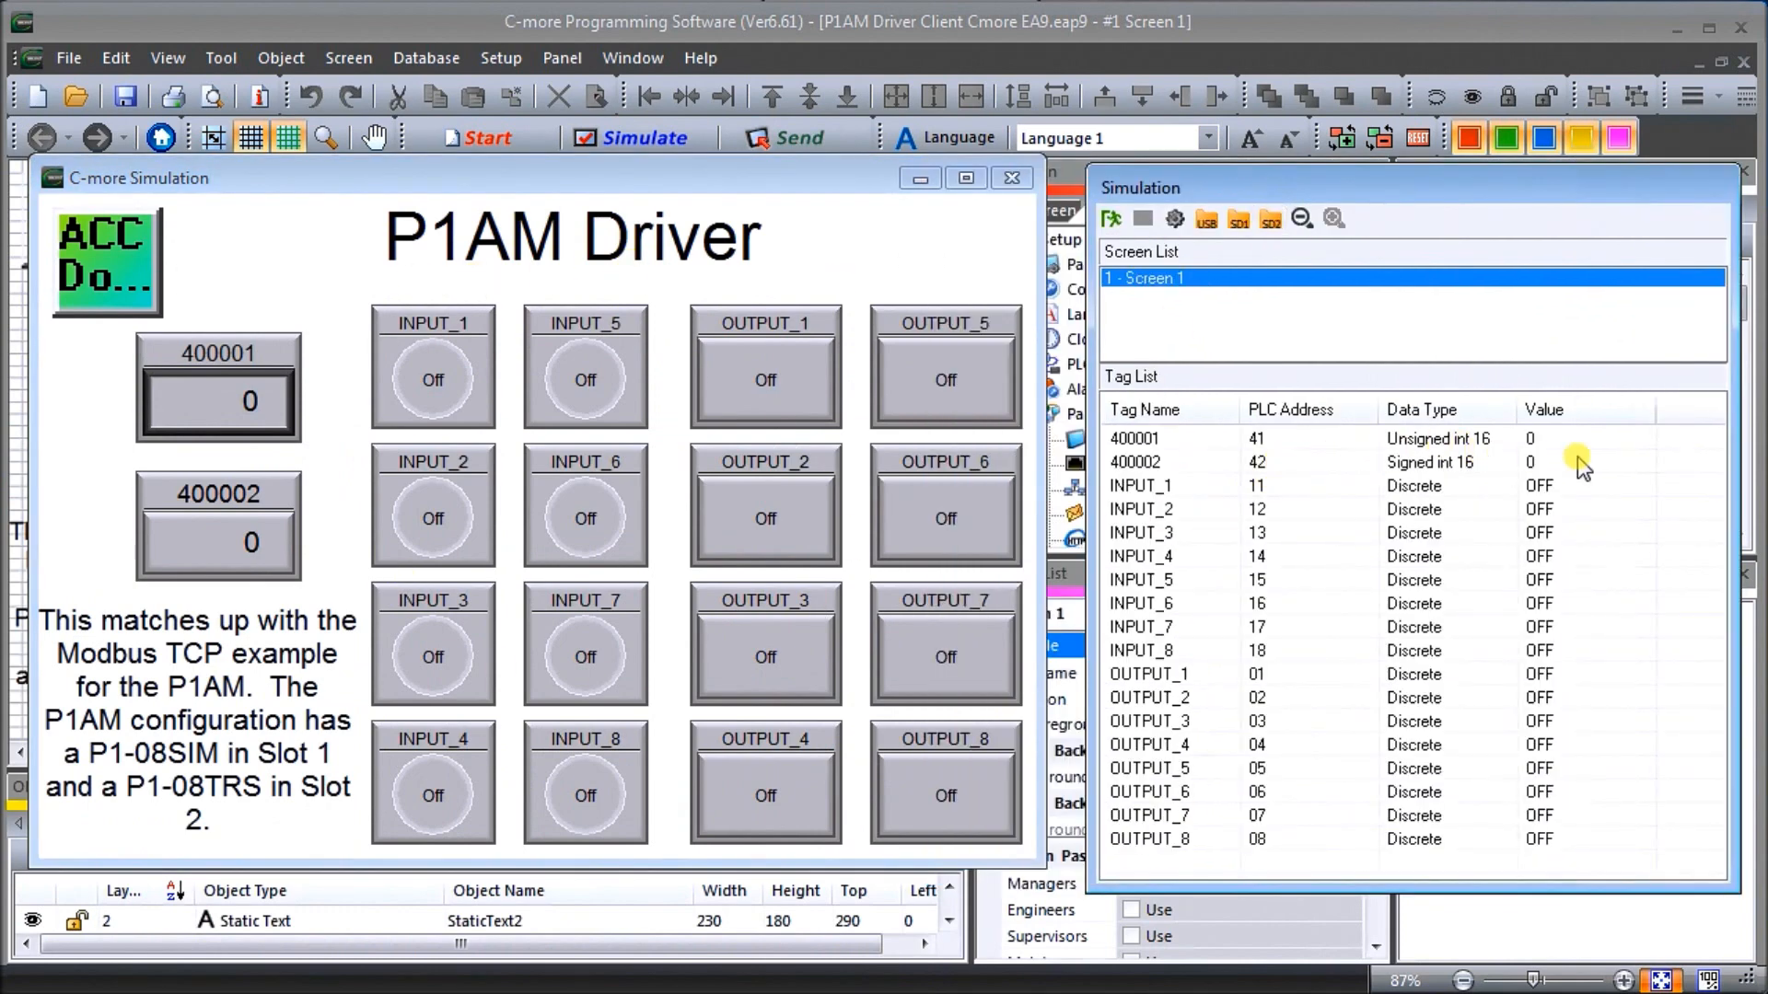
mouse_move(752, 405)
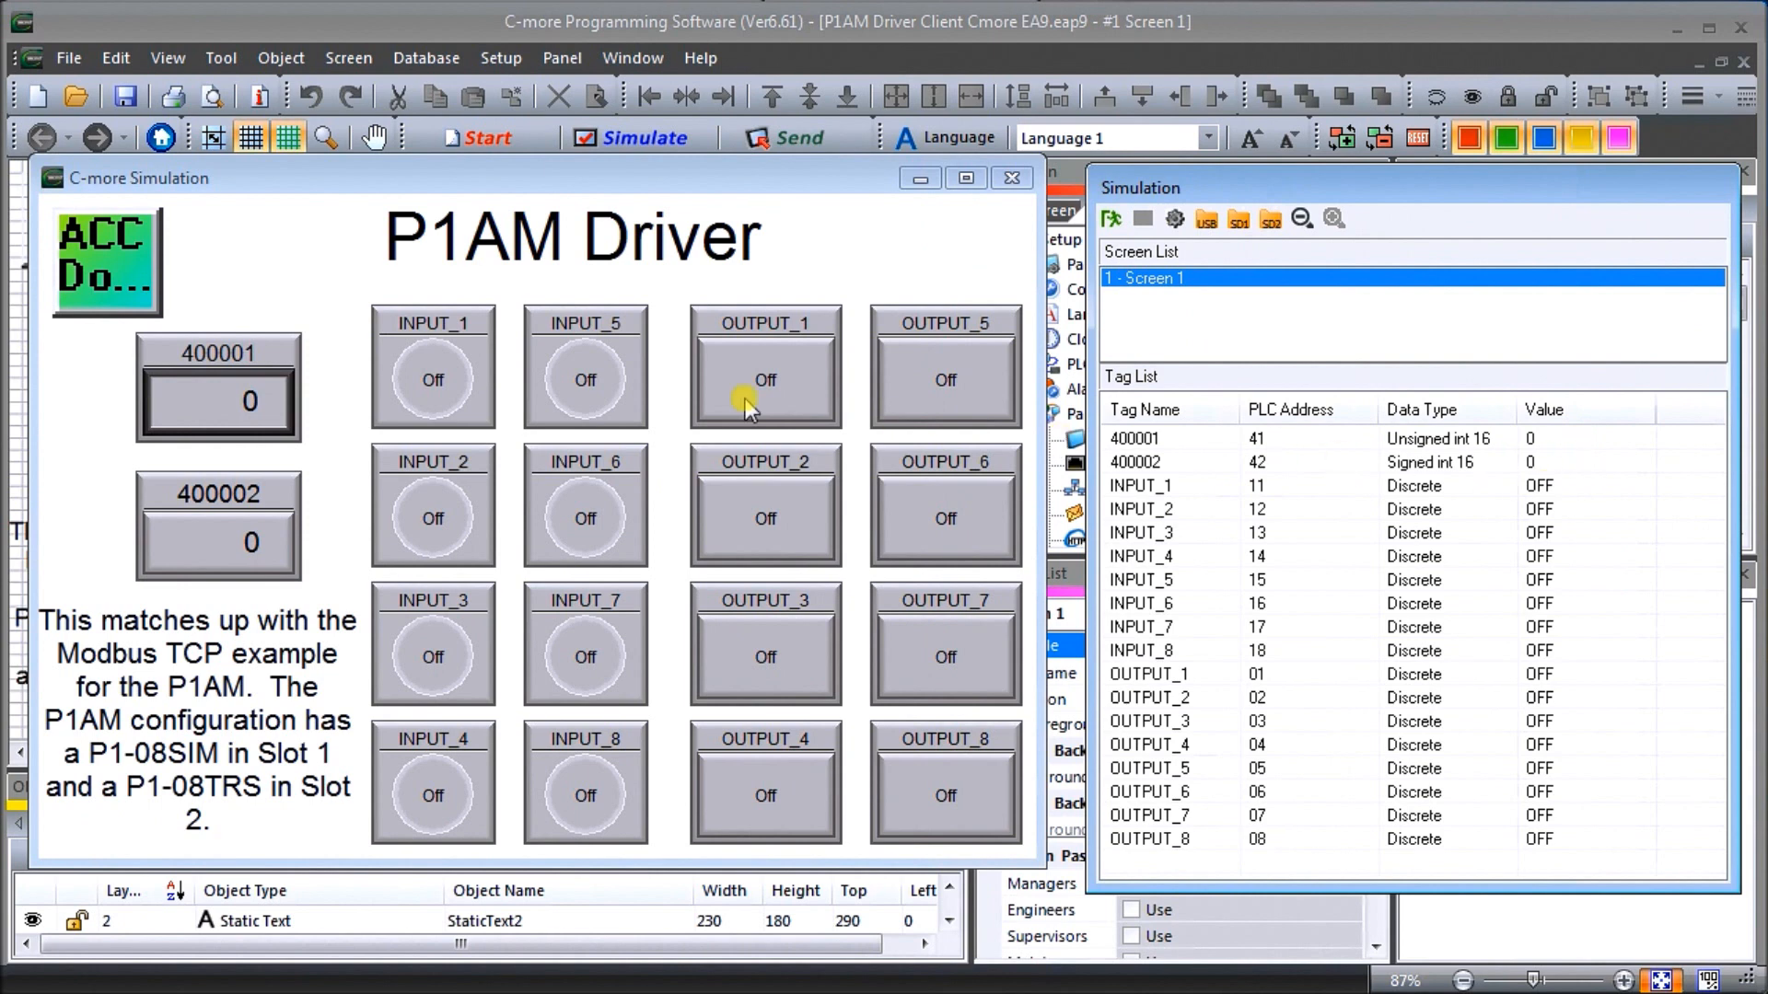
- Set register 400002 to 1234 through its numeric entry pad in the simulation
left_click(217, 542)
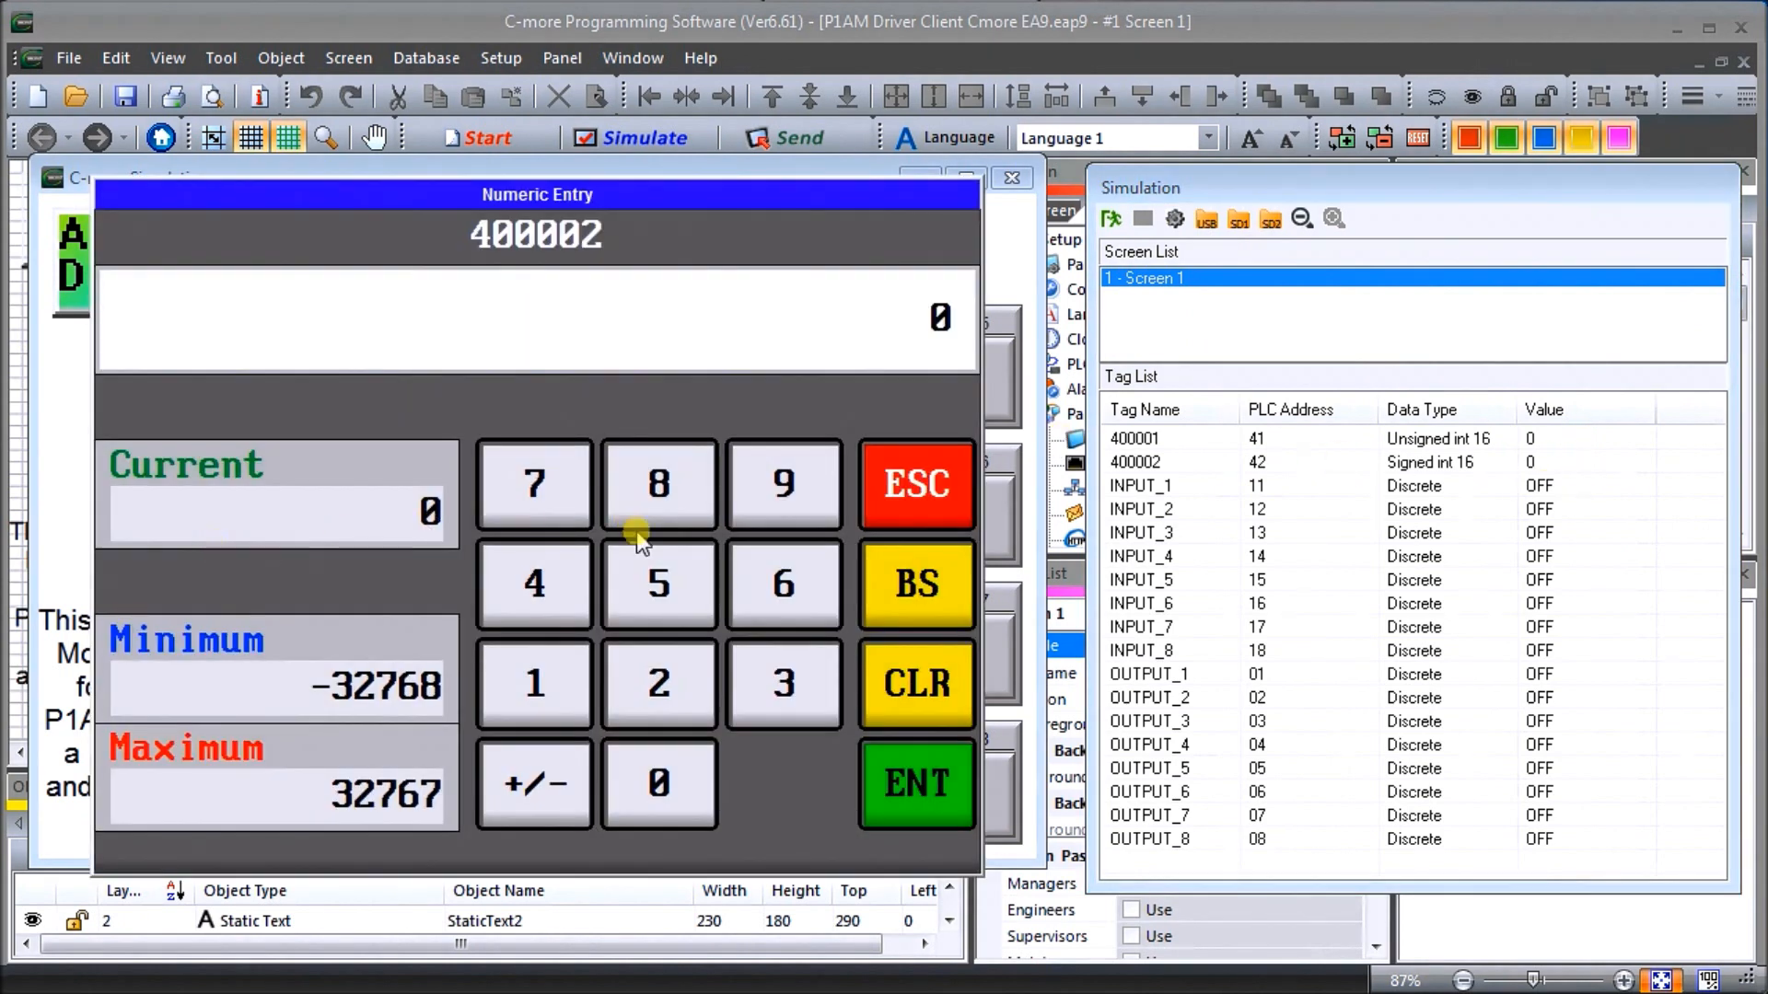
left_click(534, 583)
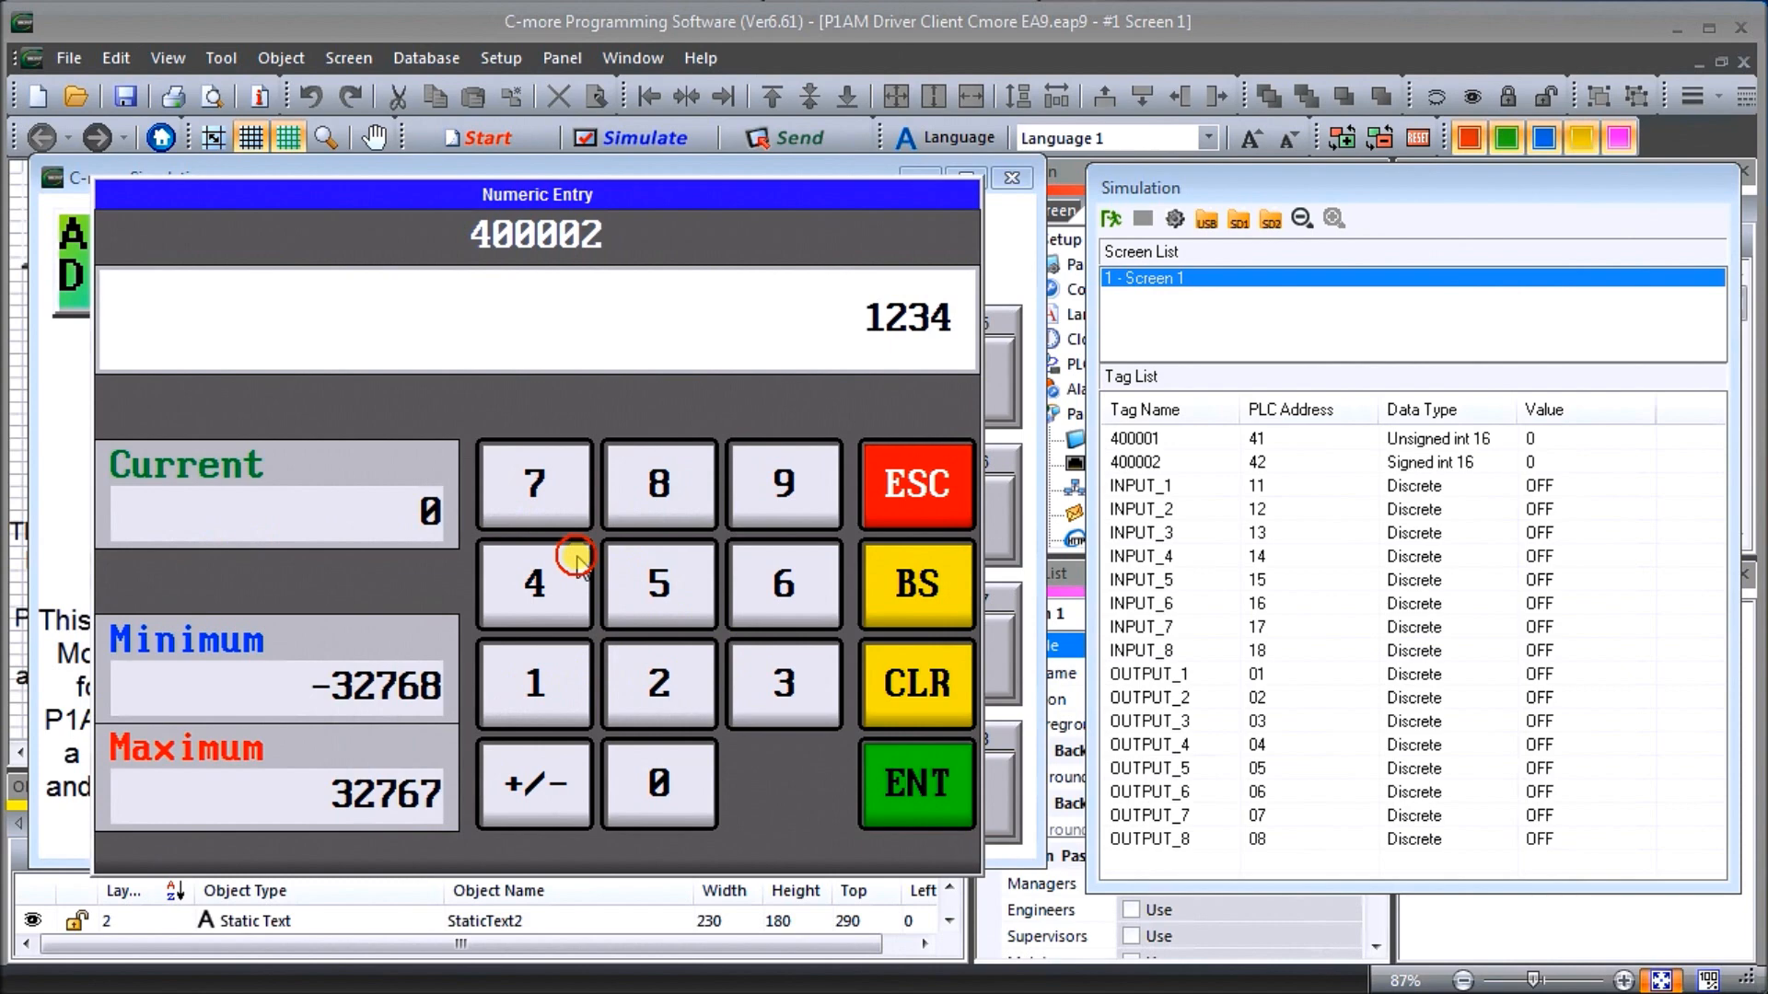
left_click(915, 784)
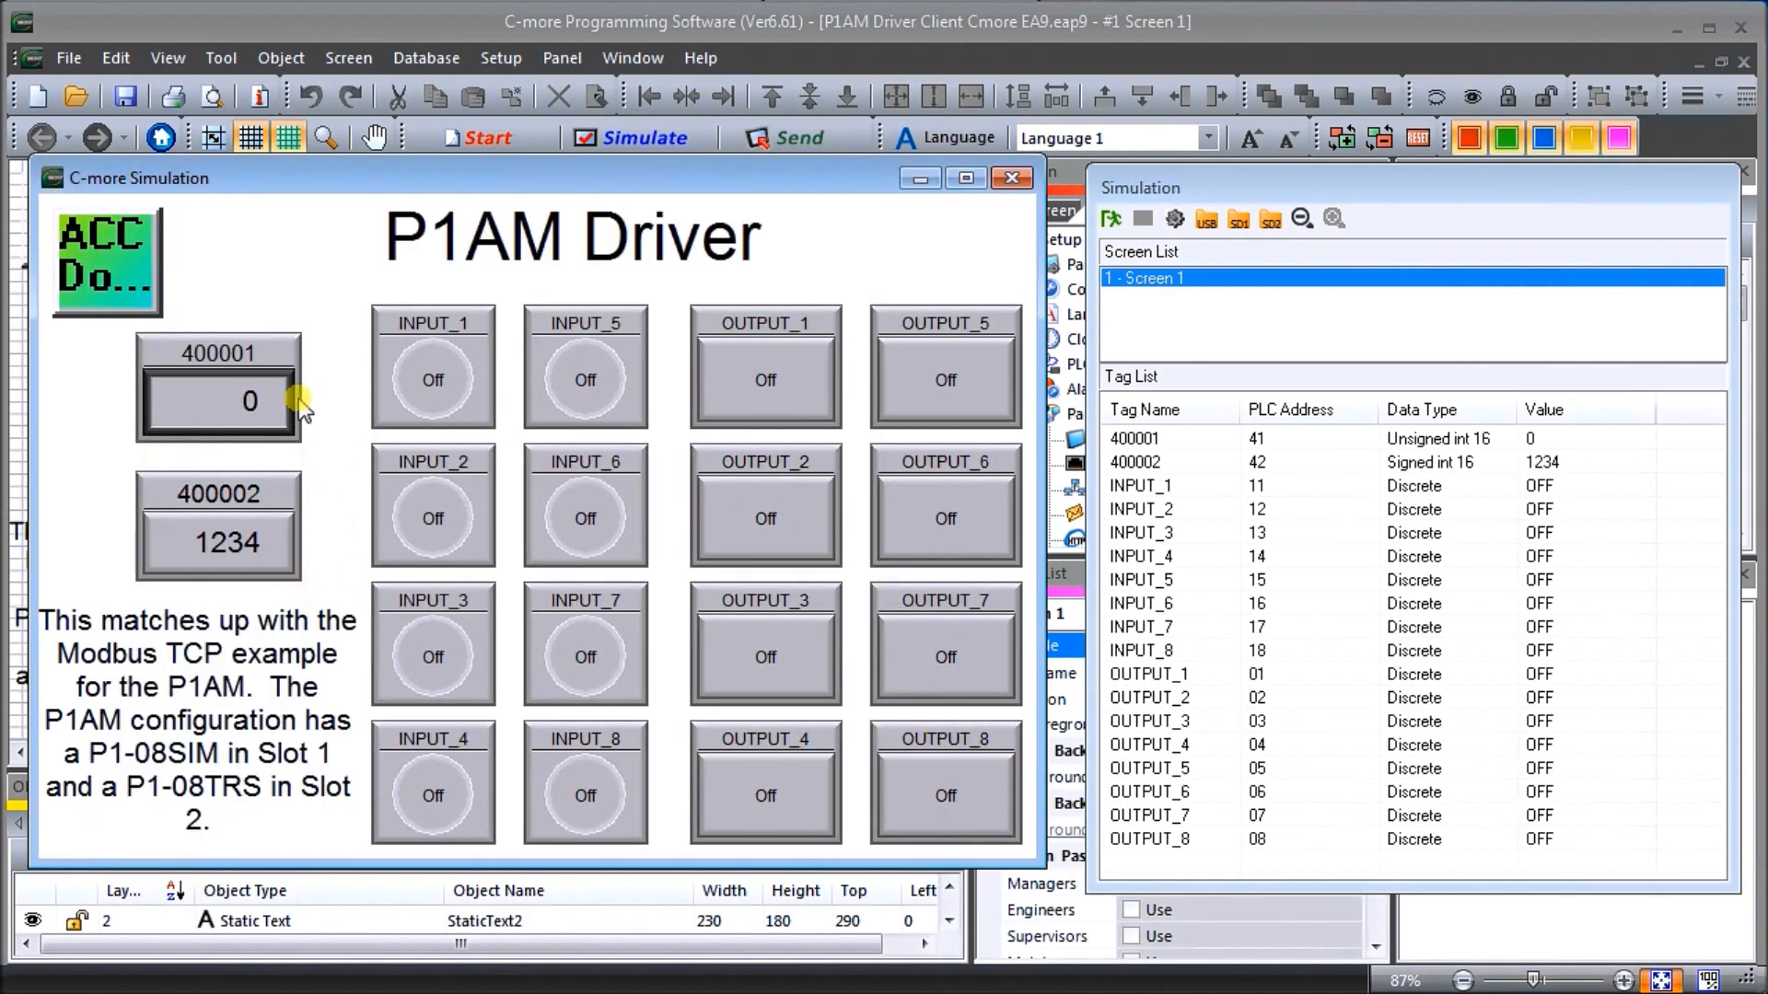
mouse_move(1519, 499)
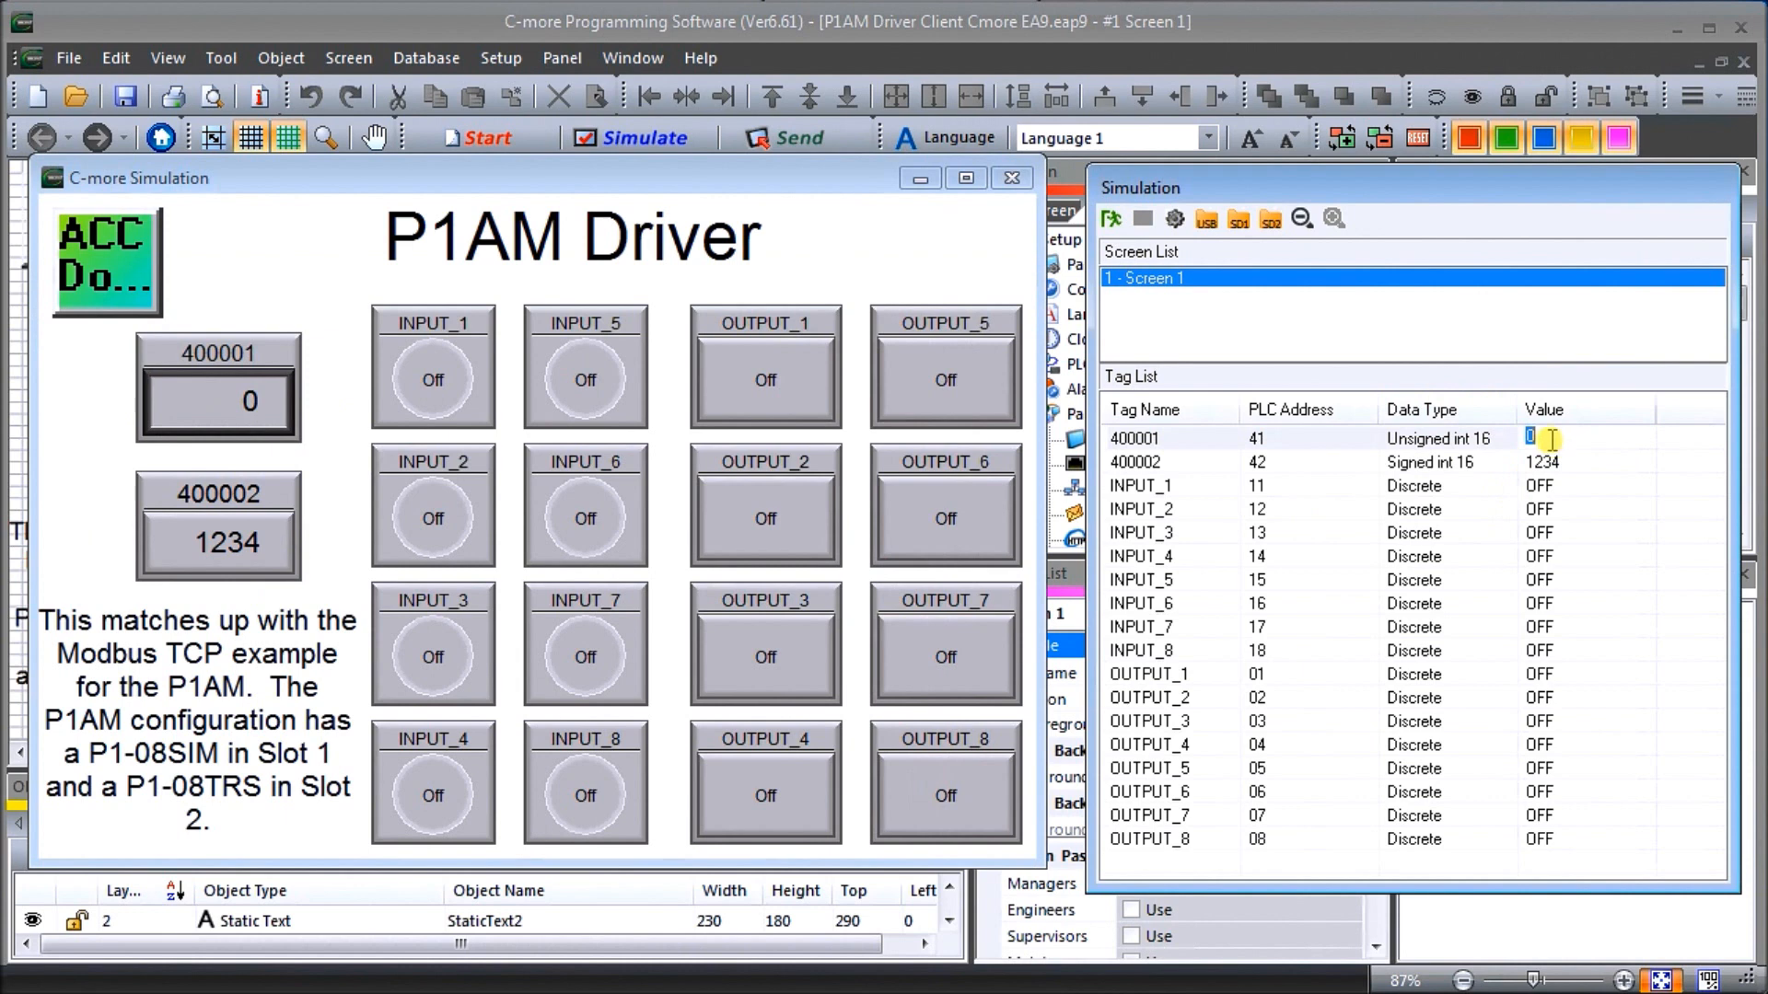
- Set the 400001 tag value to 5678 in the simulation tag list
type("5678")
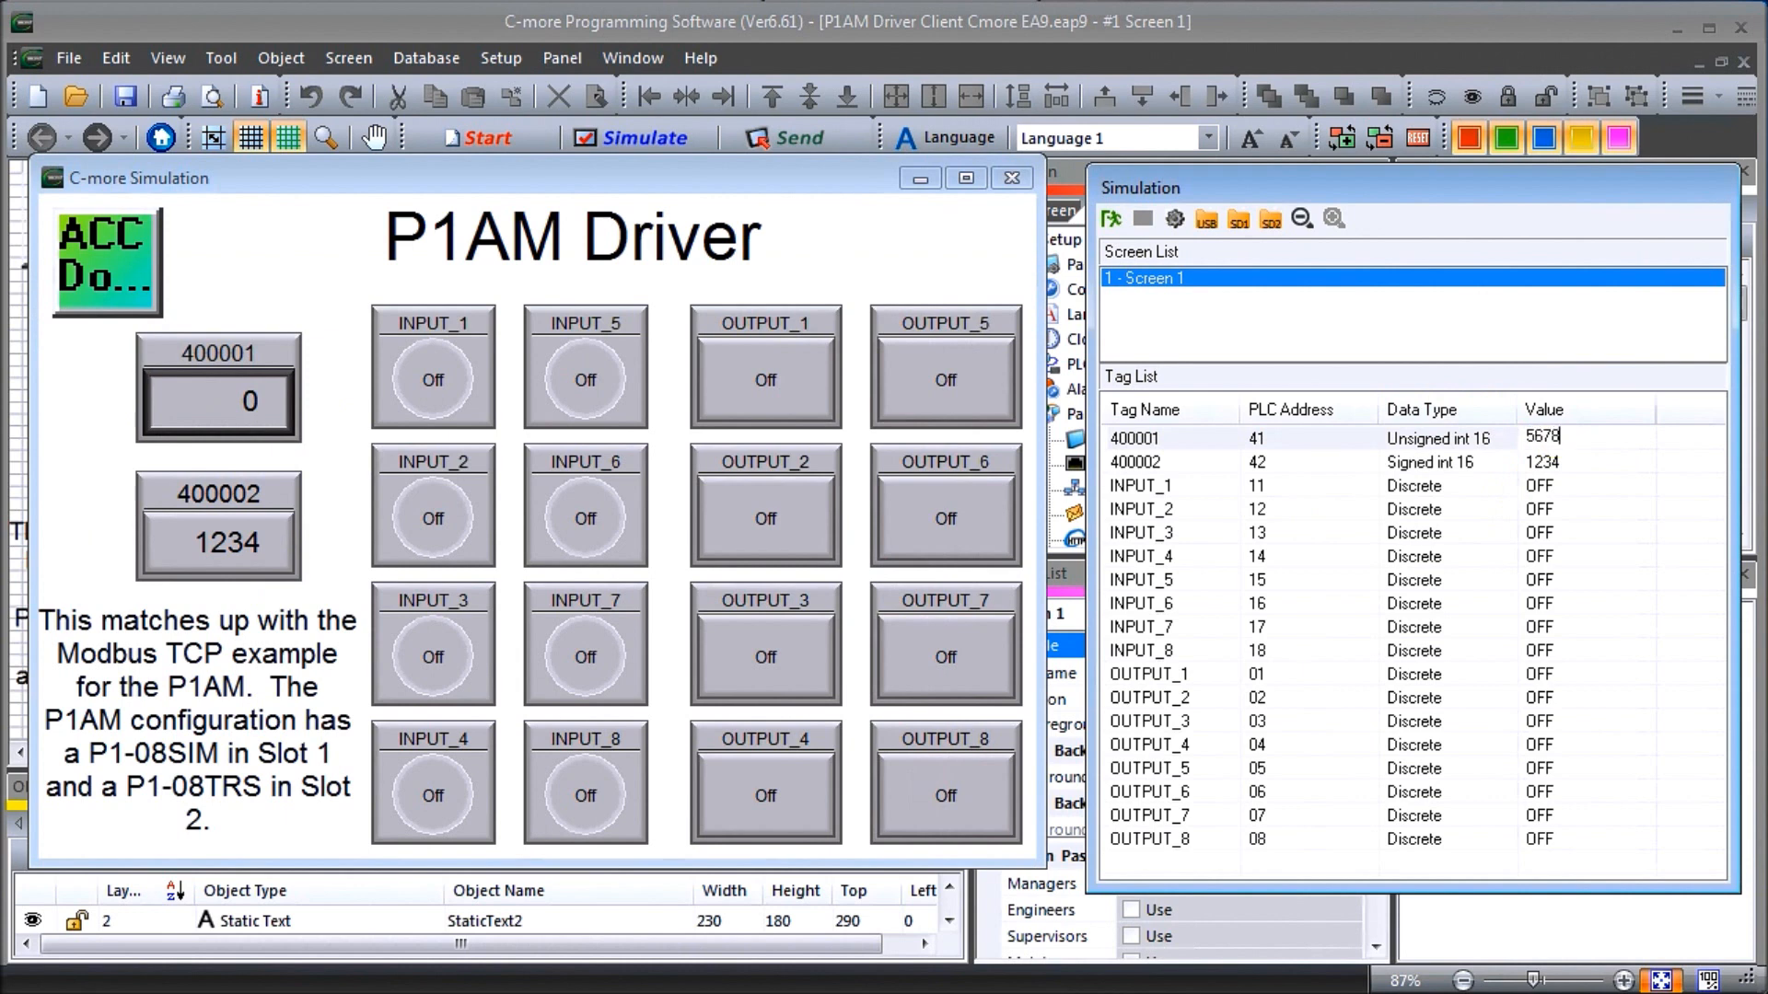
key("Return")
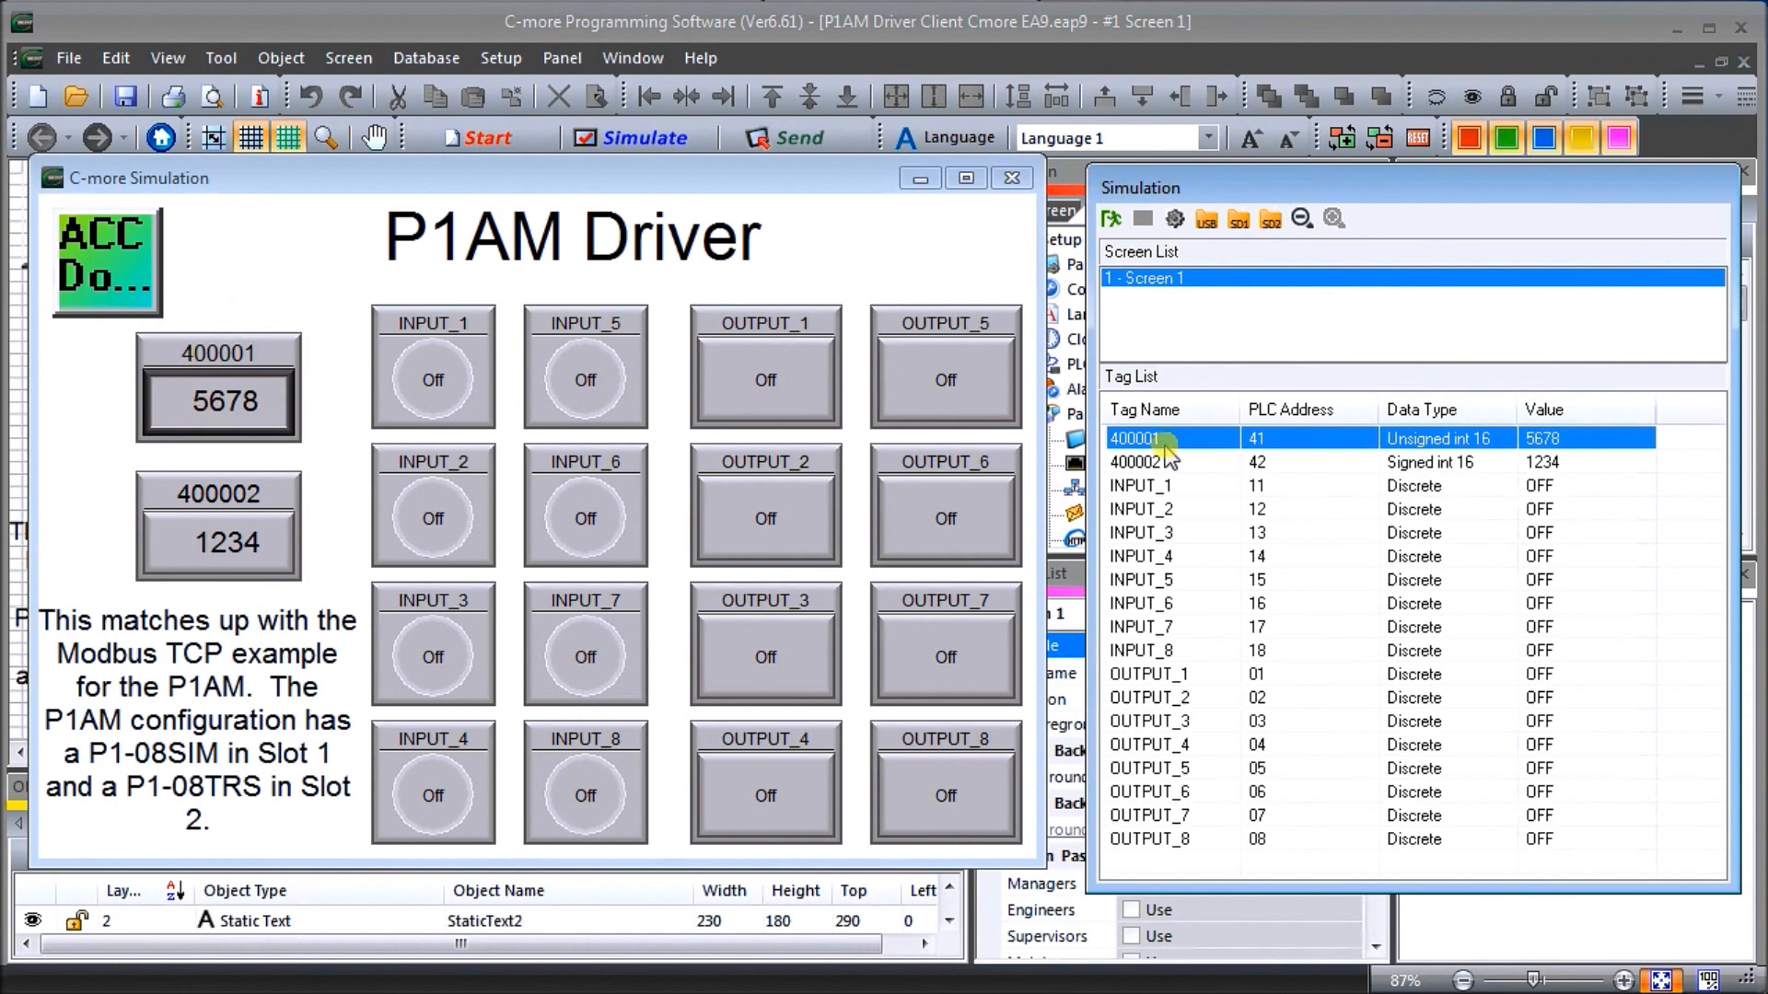
left_click(431, 380)
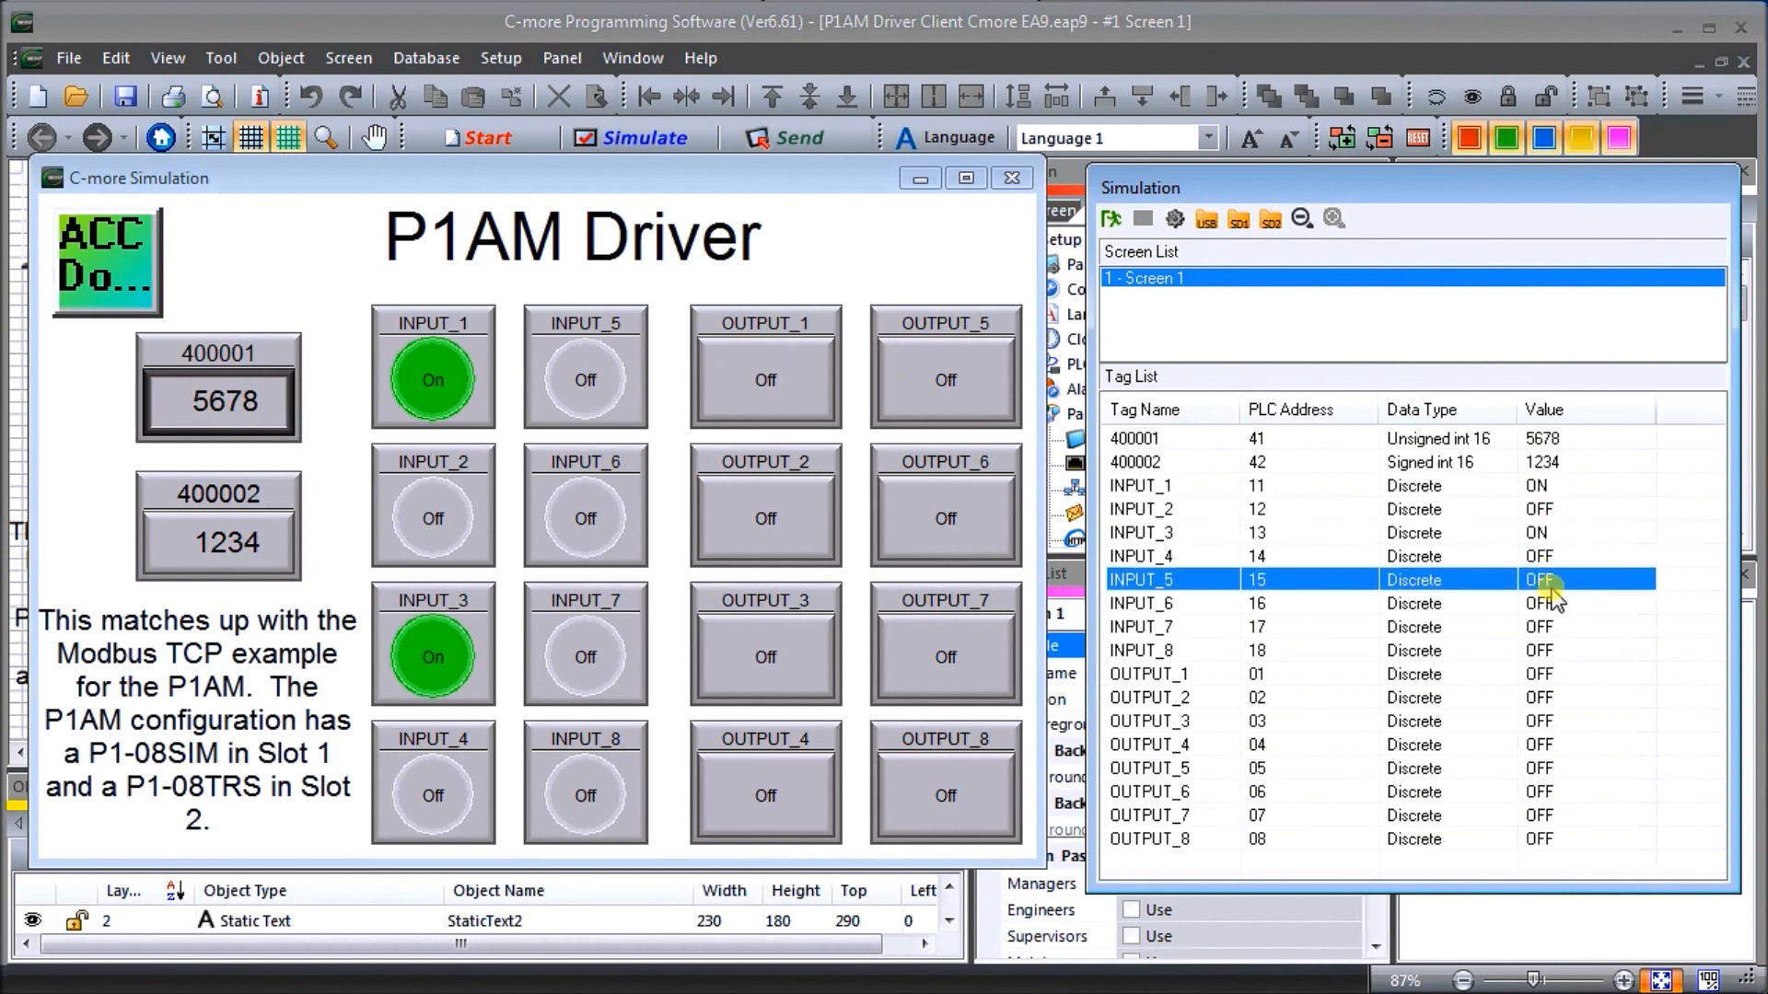
- Switch INPUT_5 on, operate the OUTPUT_1 and OUTPUT_6 pushbuttons, then stop the simulation
left_click(583, 379)
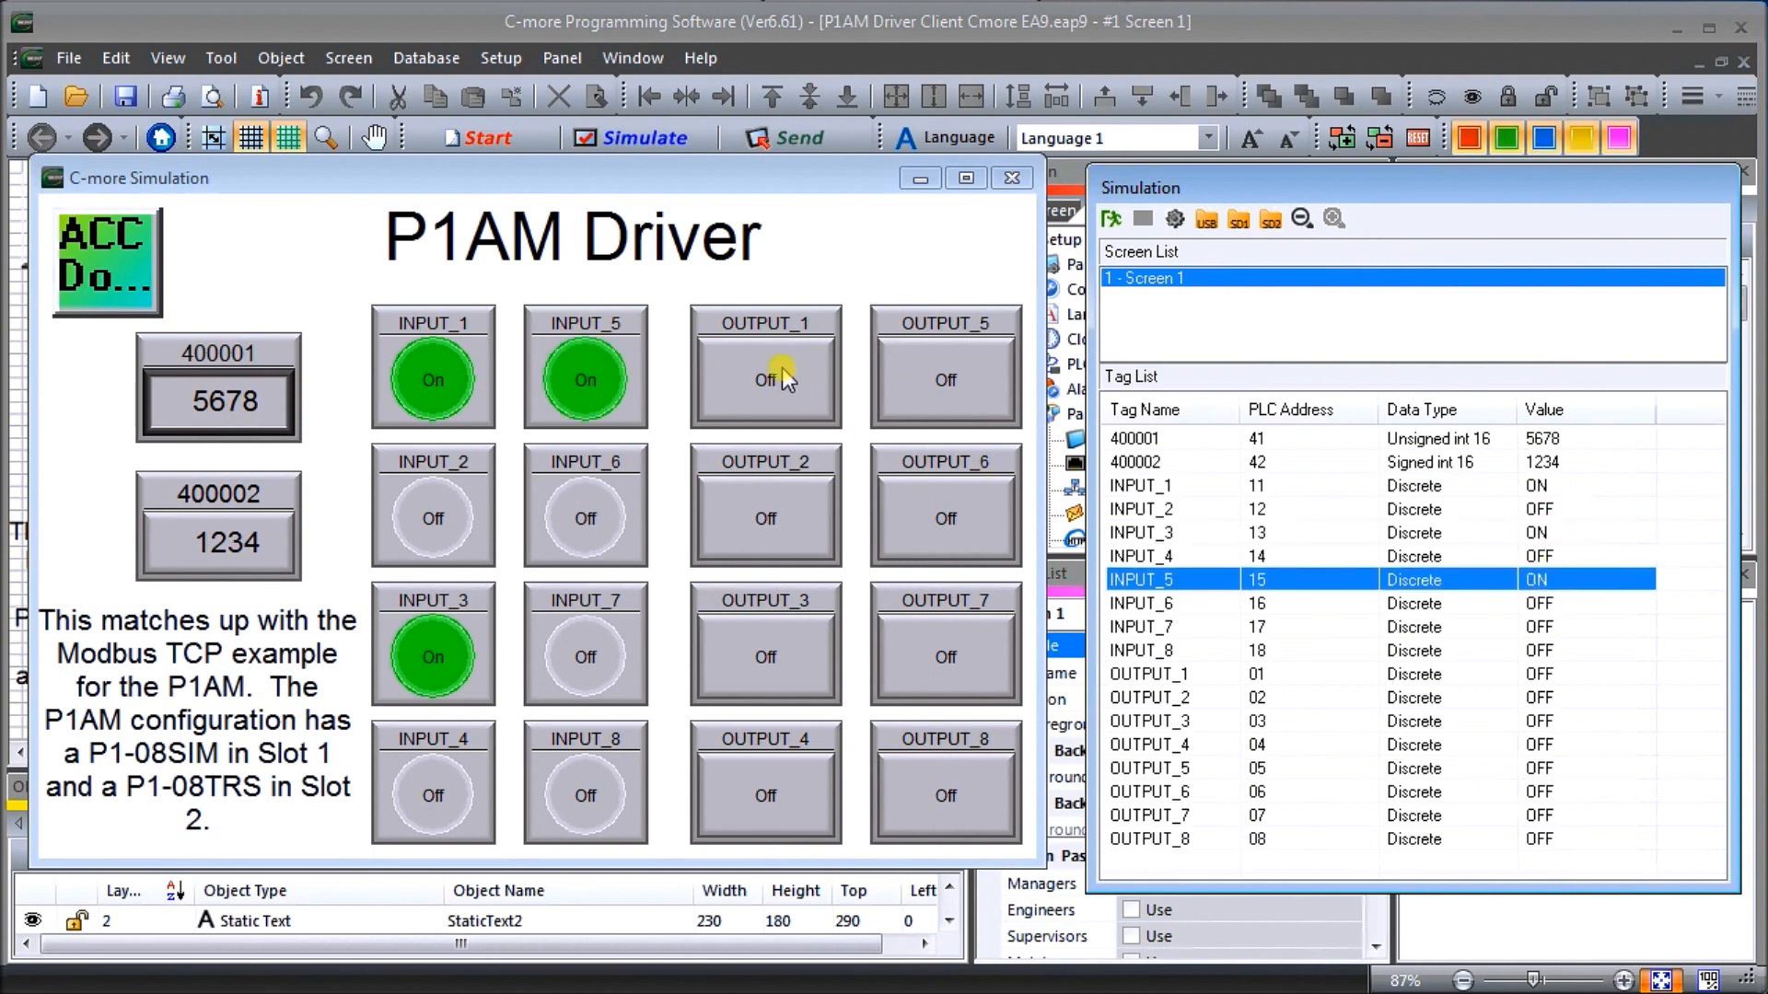
left_click(764, 519)
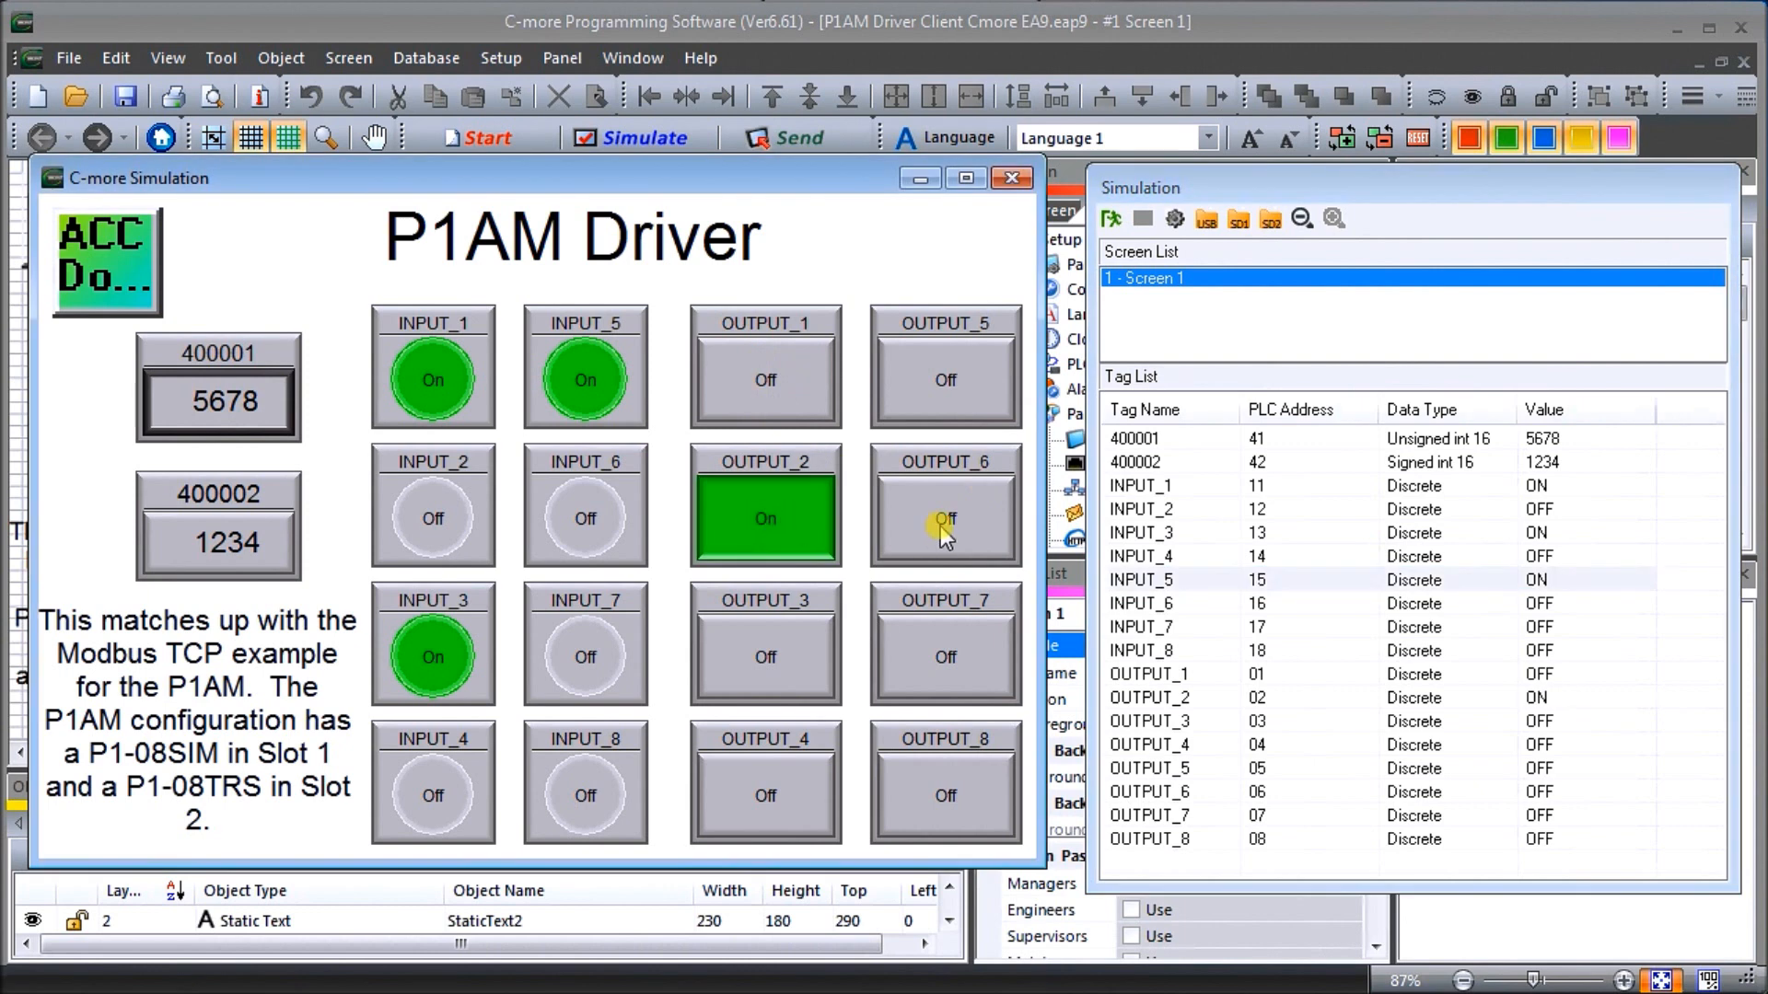
left_click(945, 519)
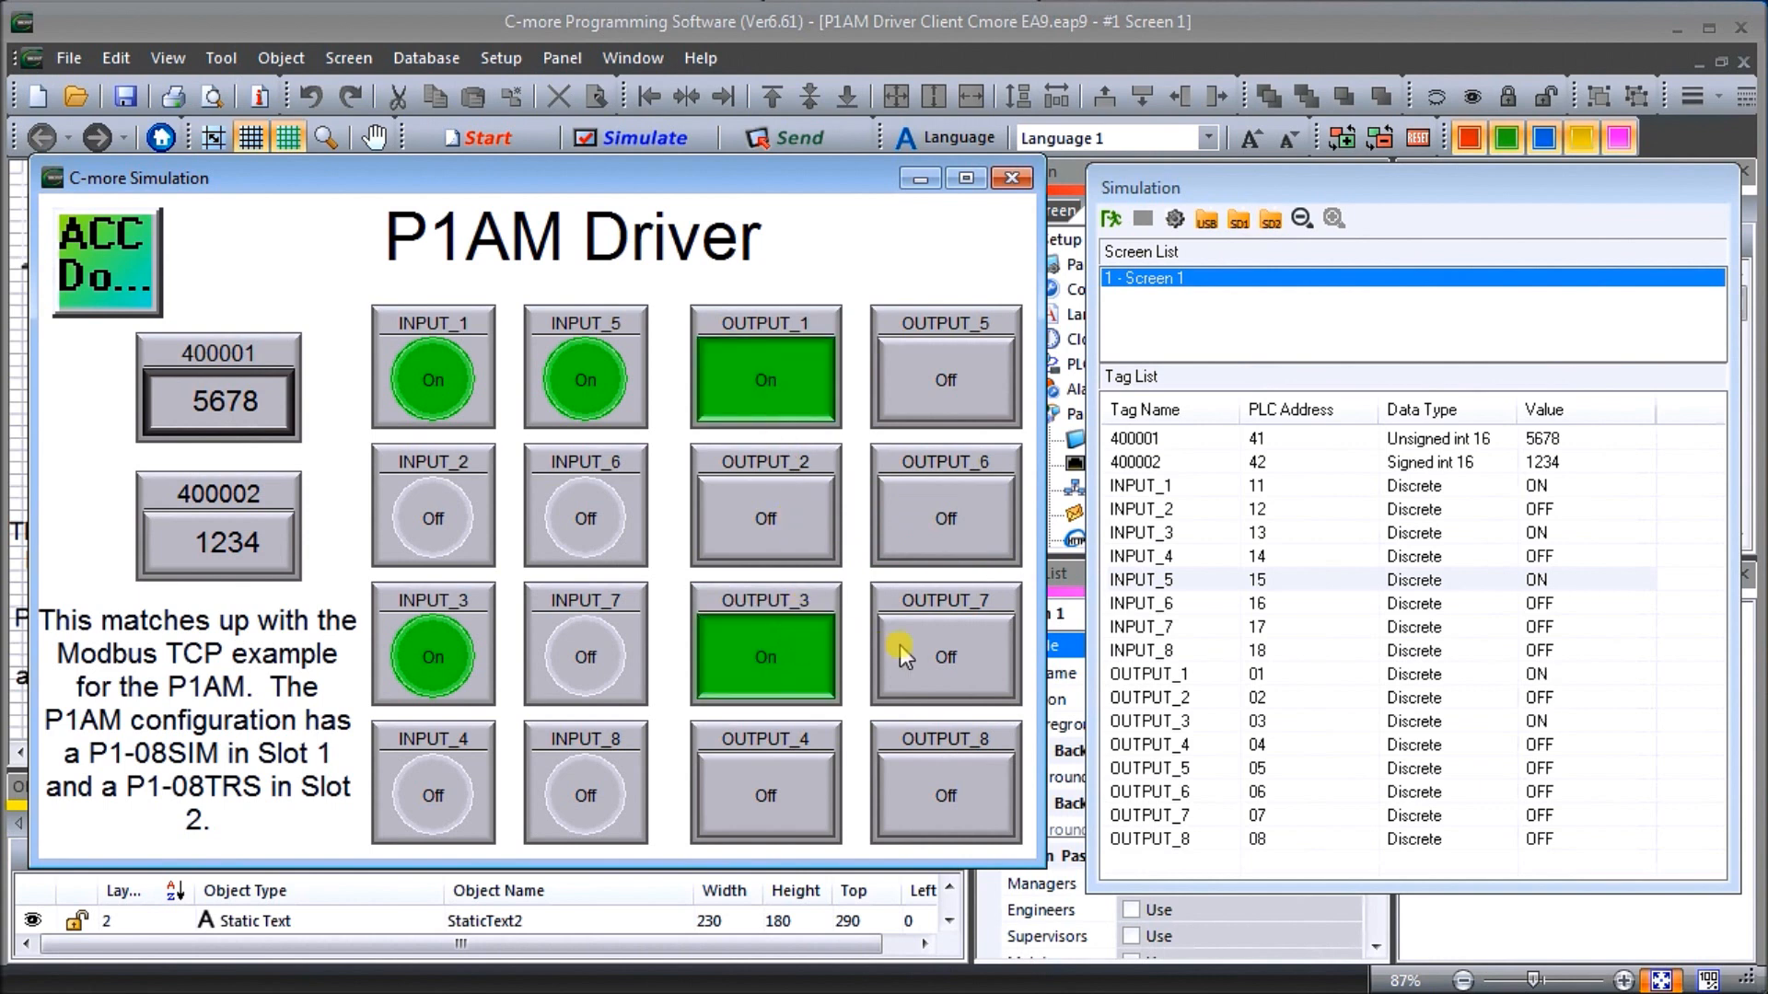
mouse_move(906, 652)
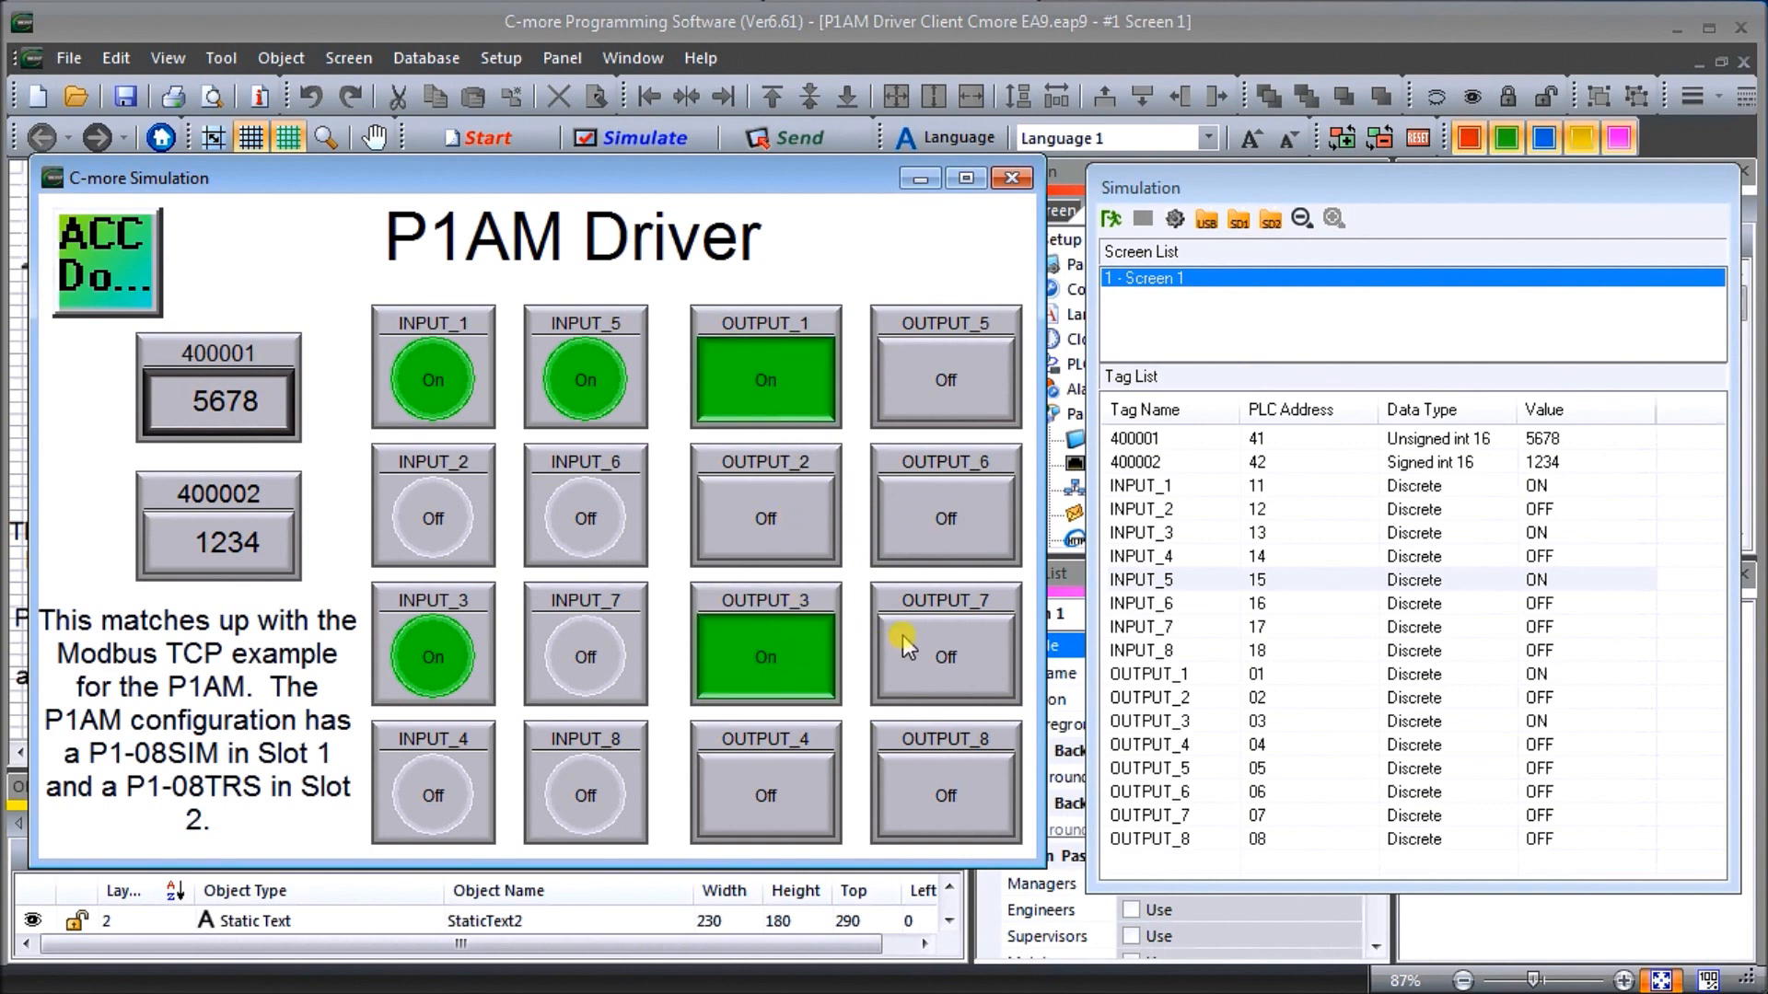
mouse_move(1162, 197)
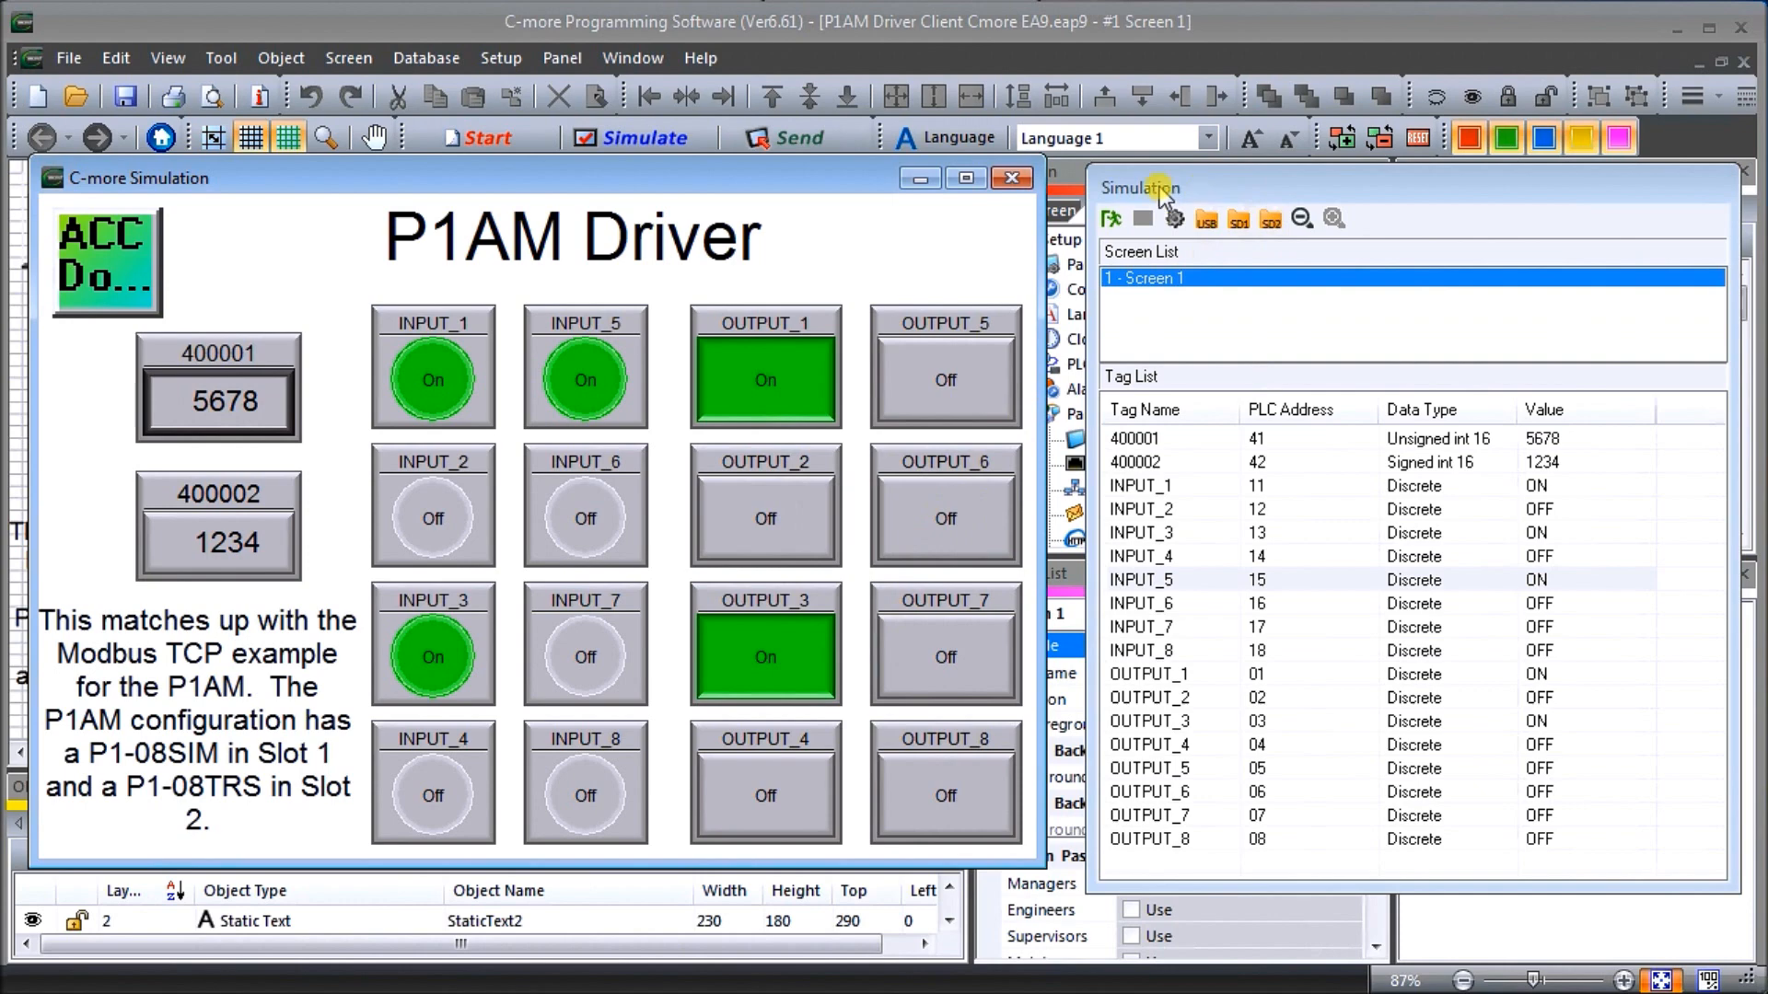
left_click(1147, 579)
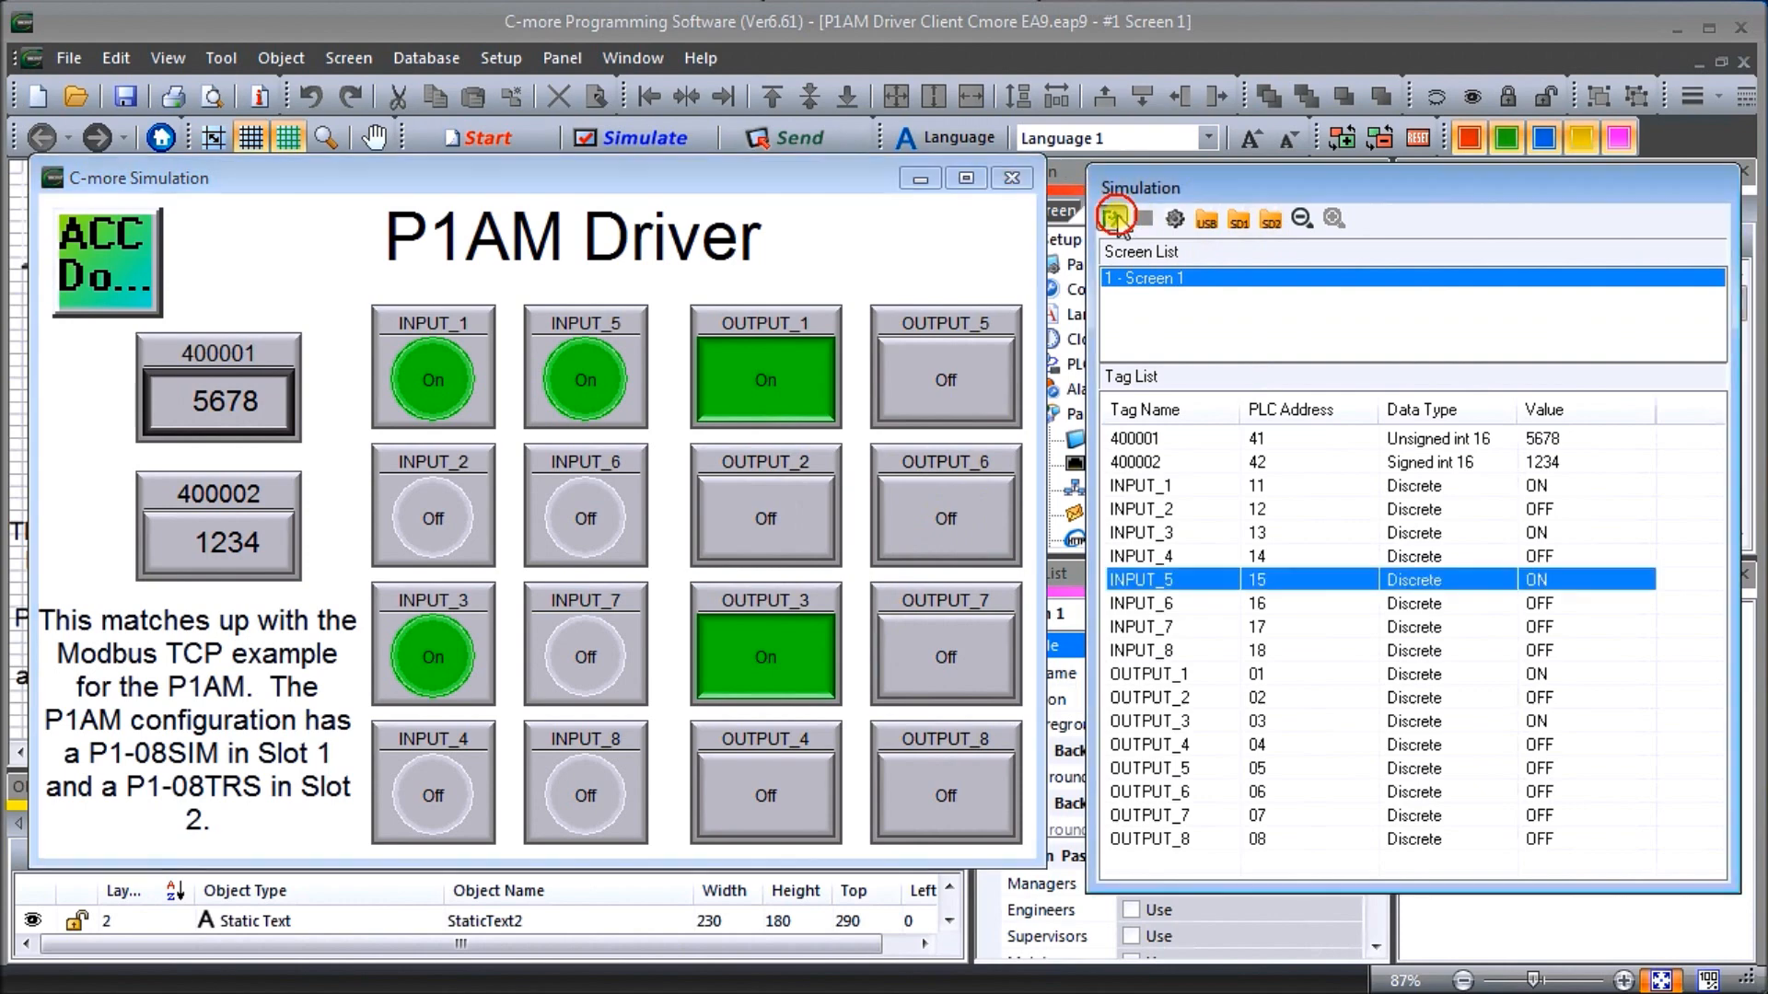
left_click(1116, 217)
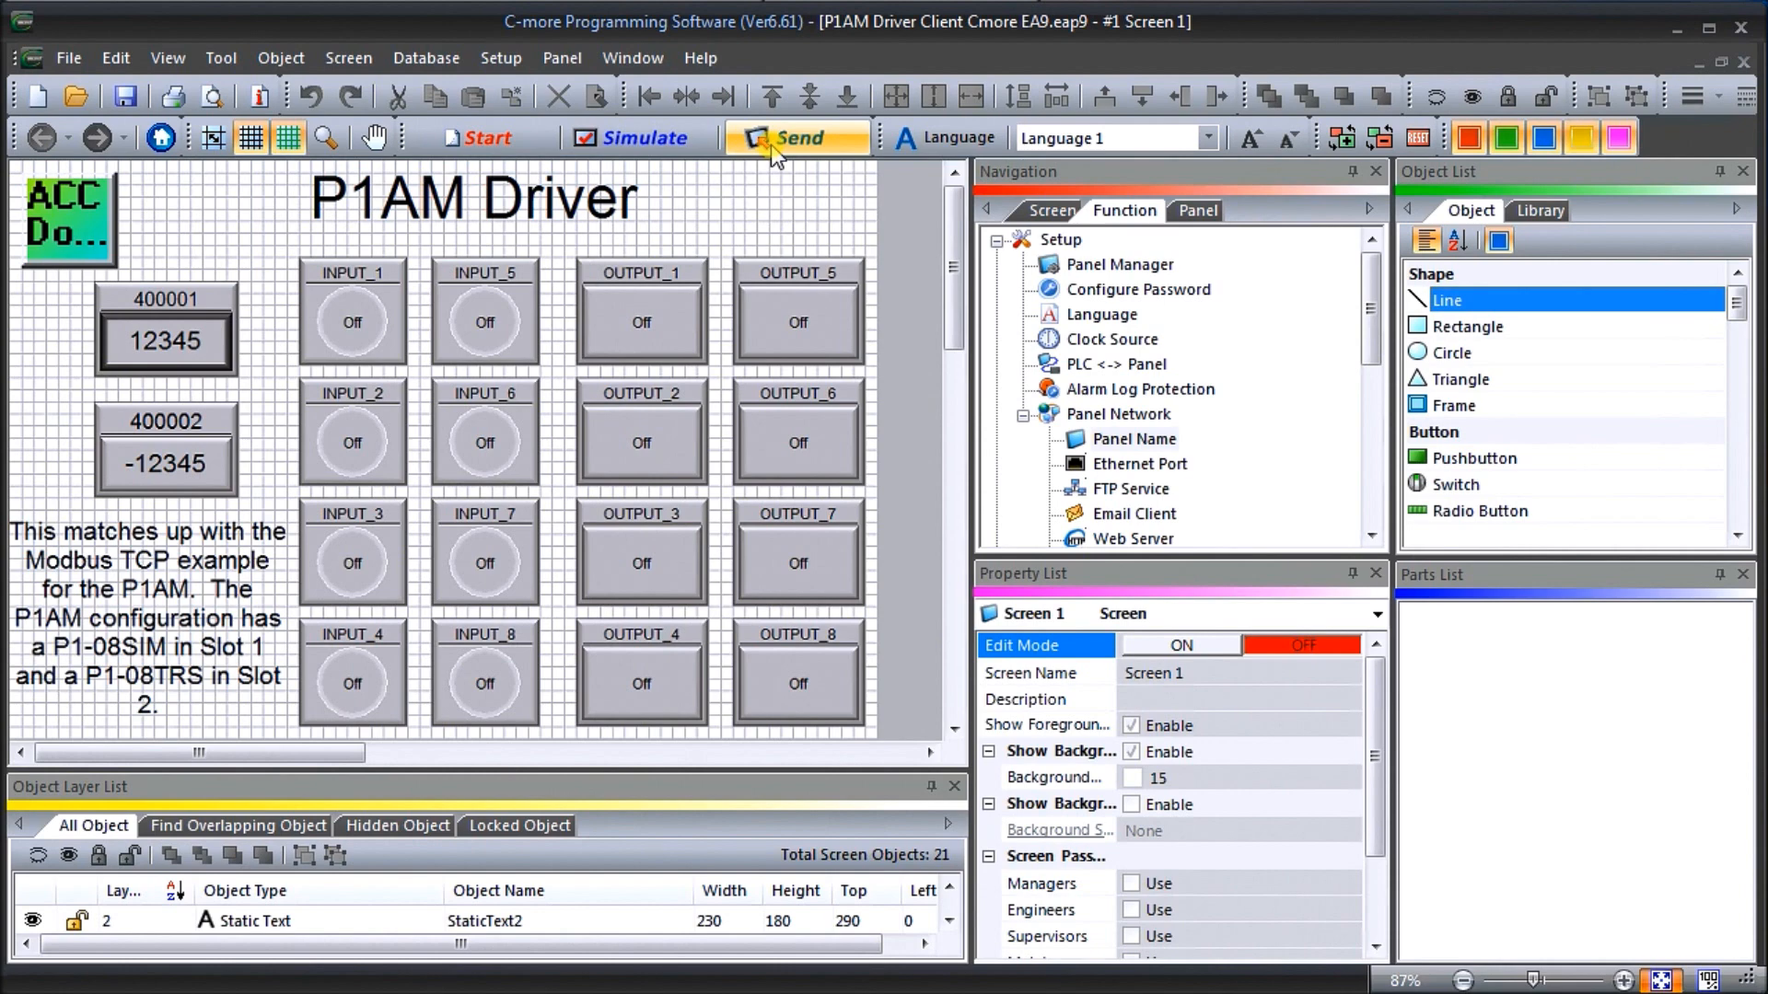
- Bring up the Database menu listing the project databases
left_click(426, 57)
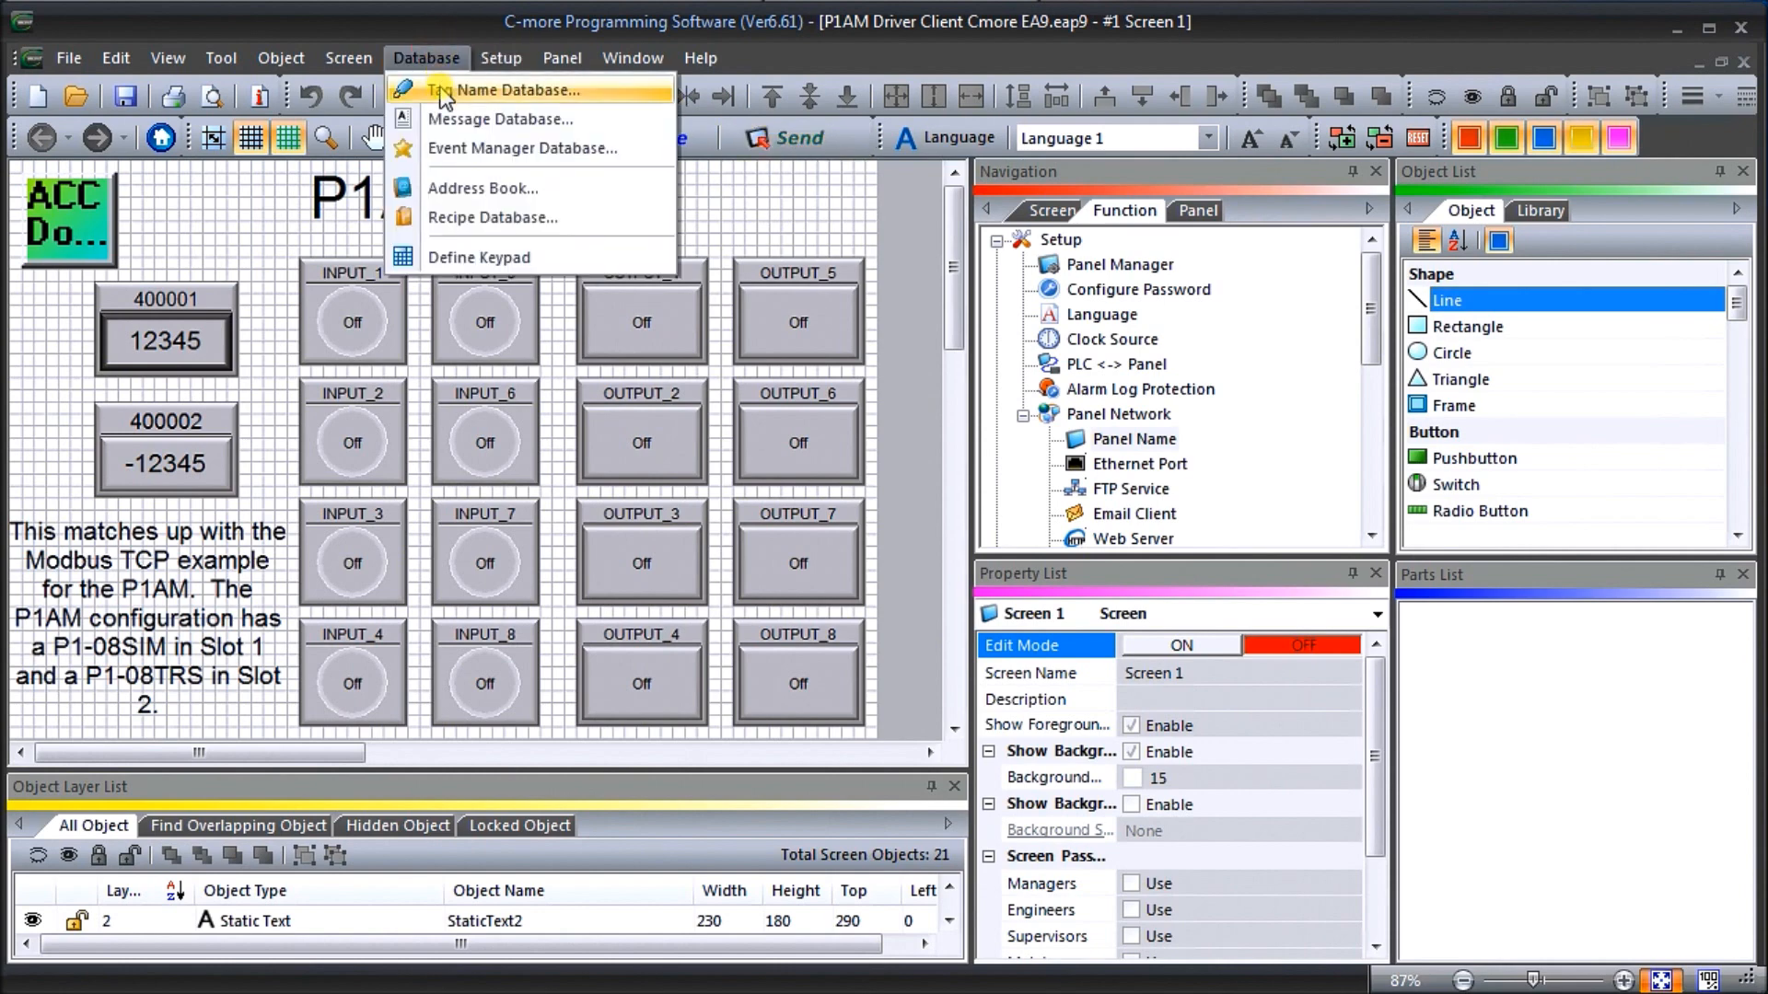
left_click(505, 89)
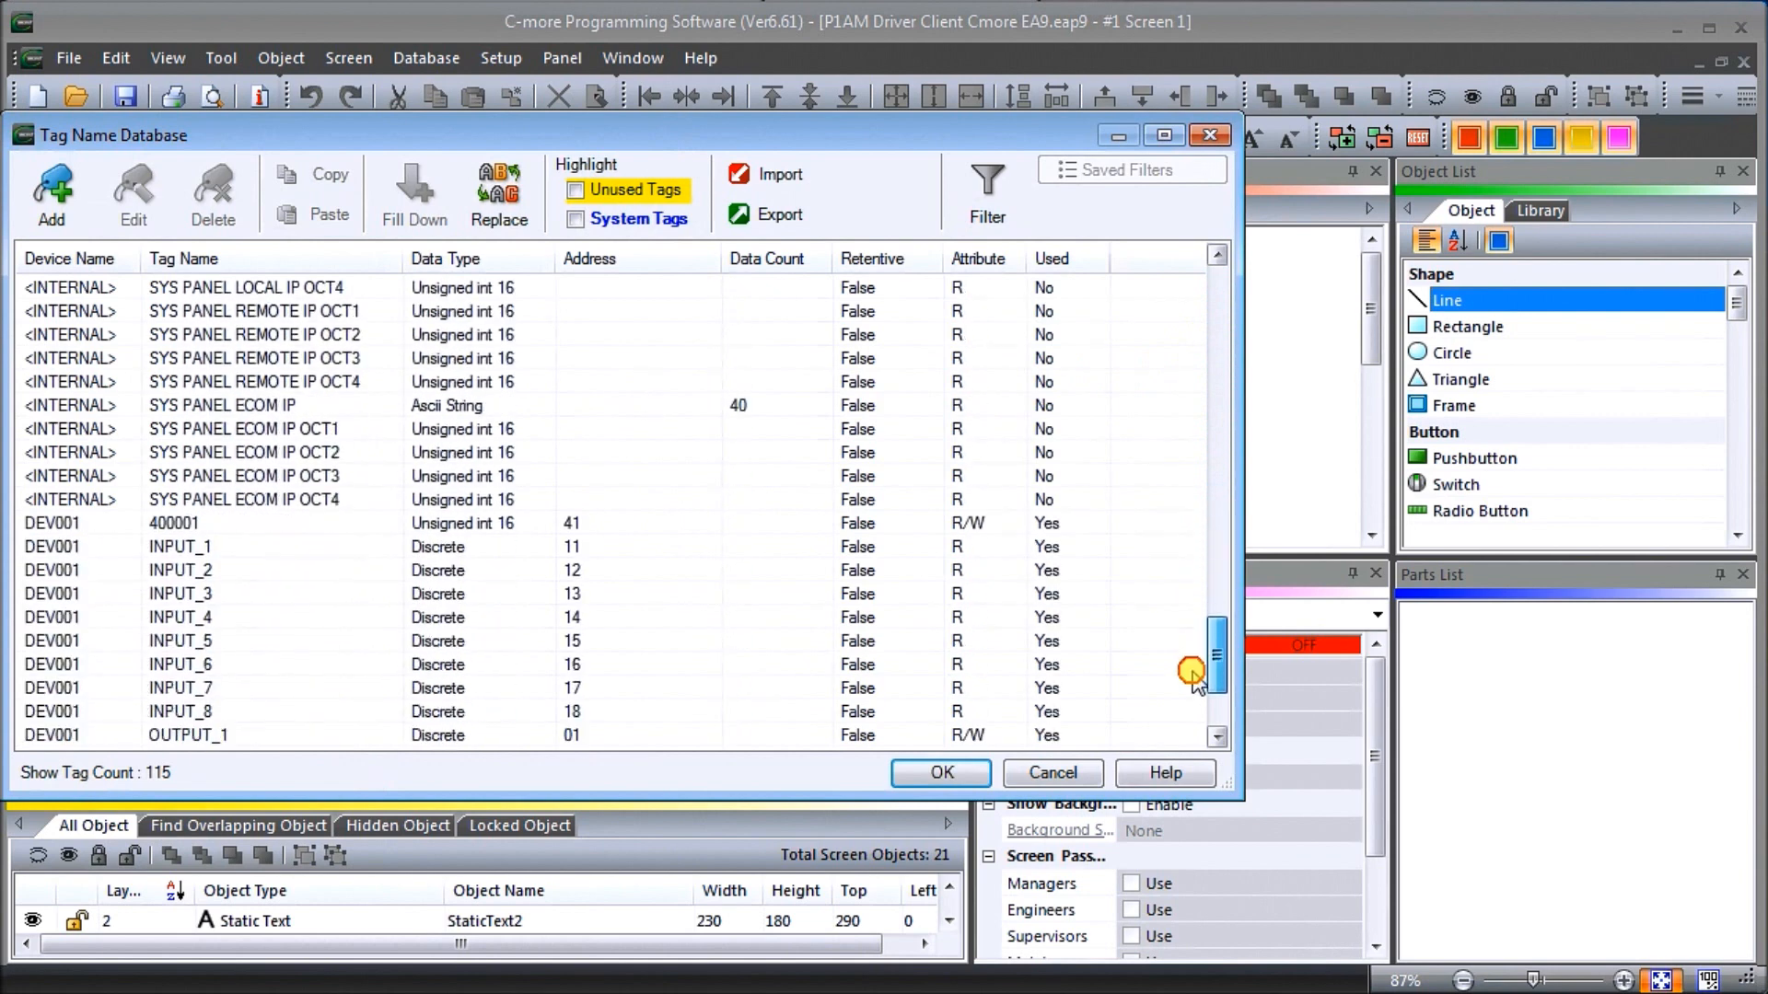
scroll("down", 3)
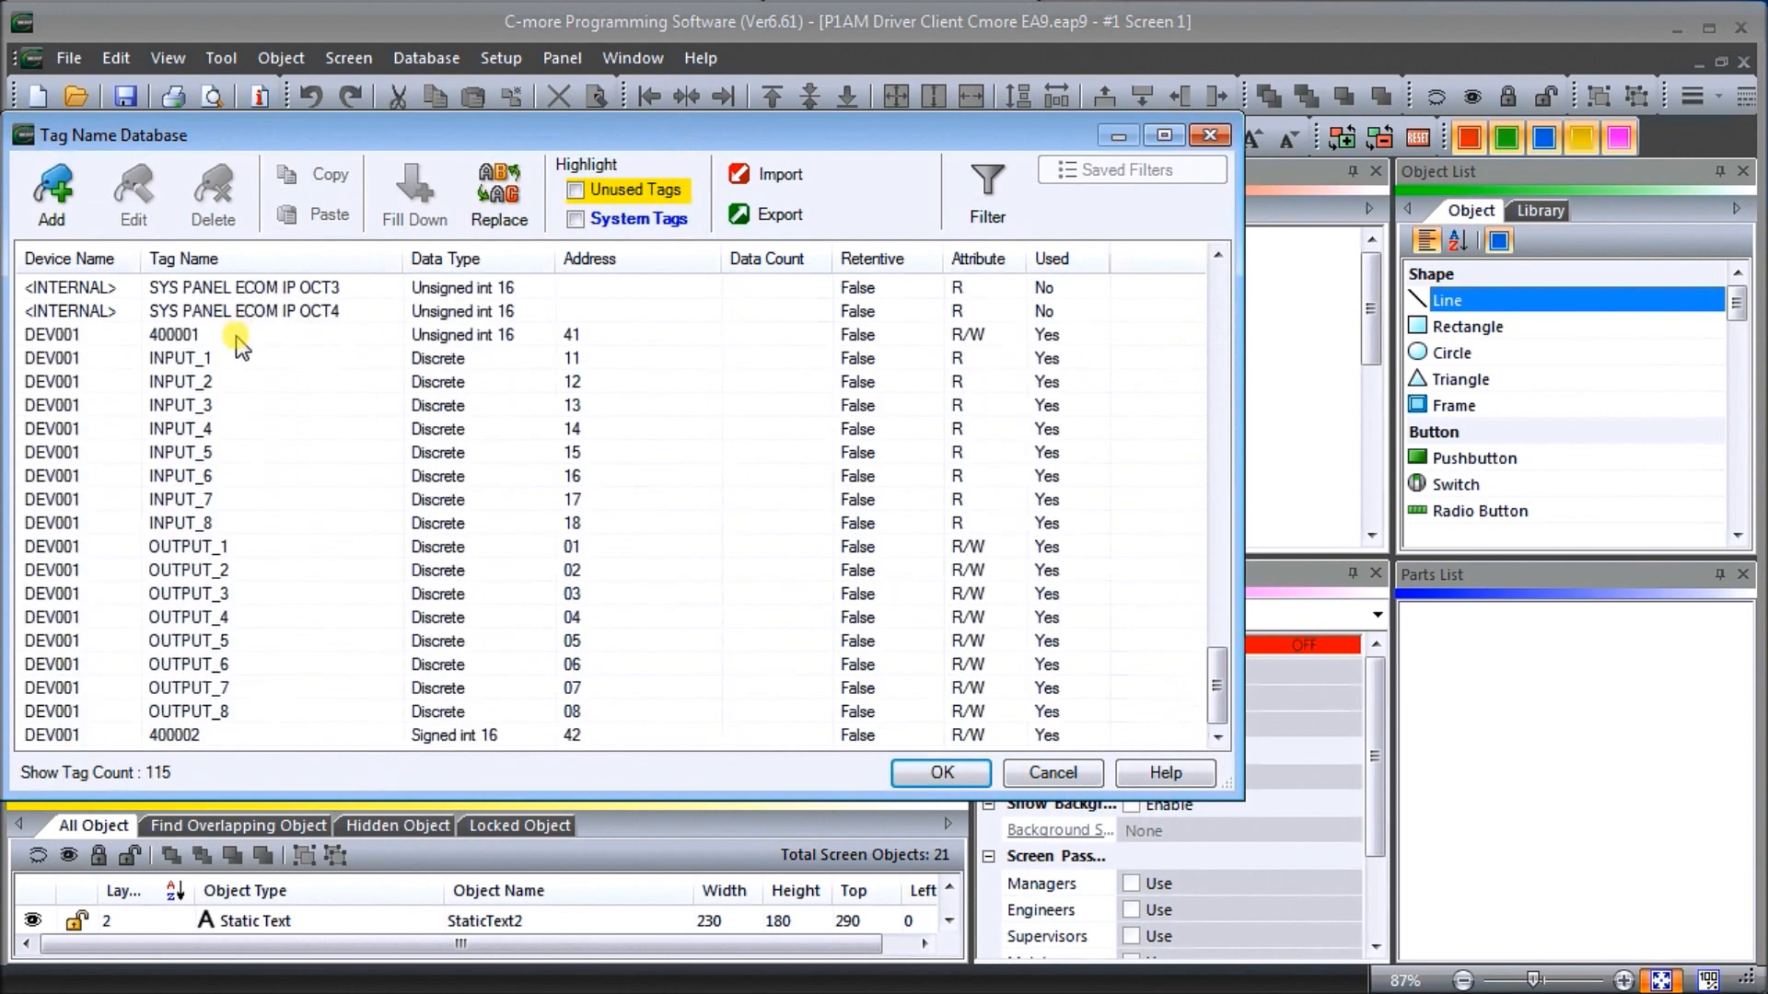
left_click(238, 335)
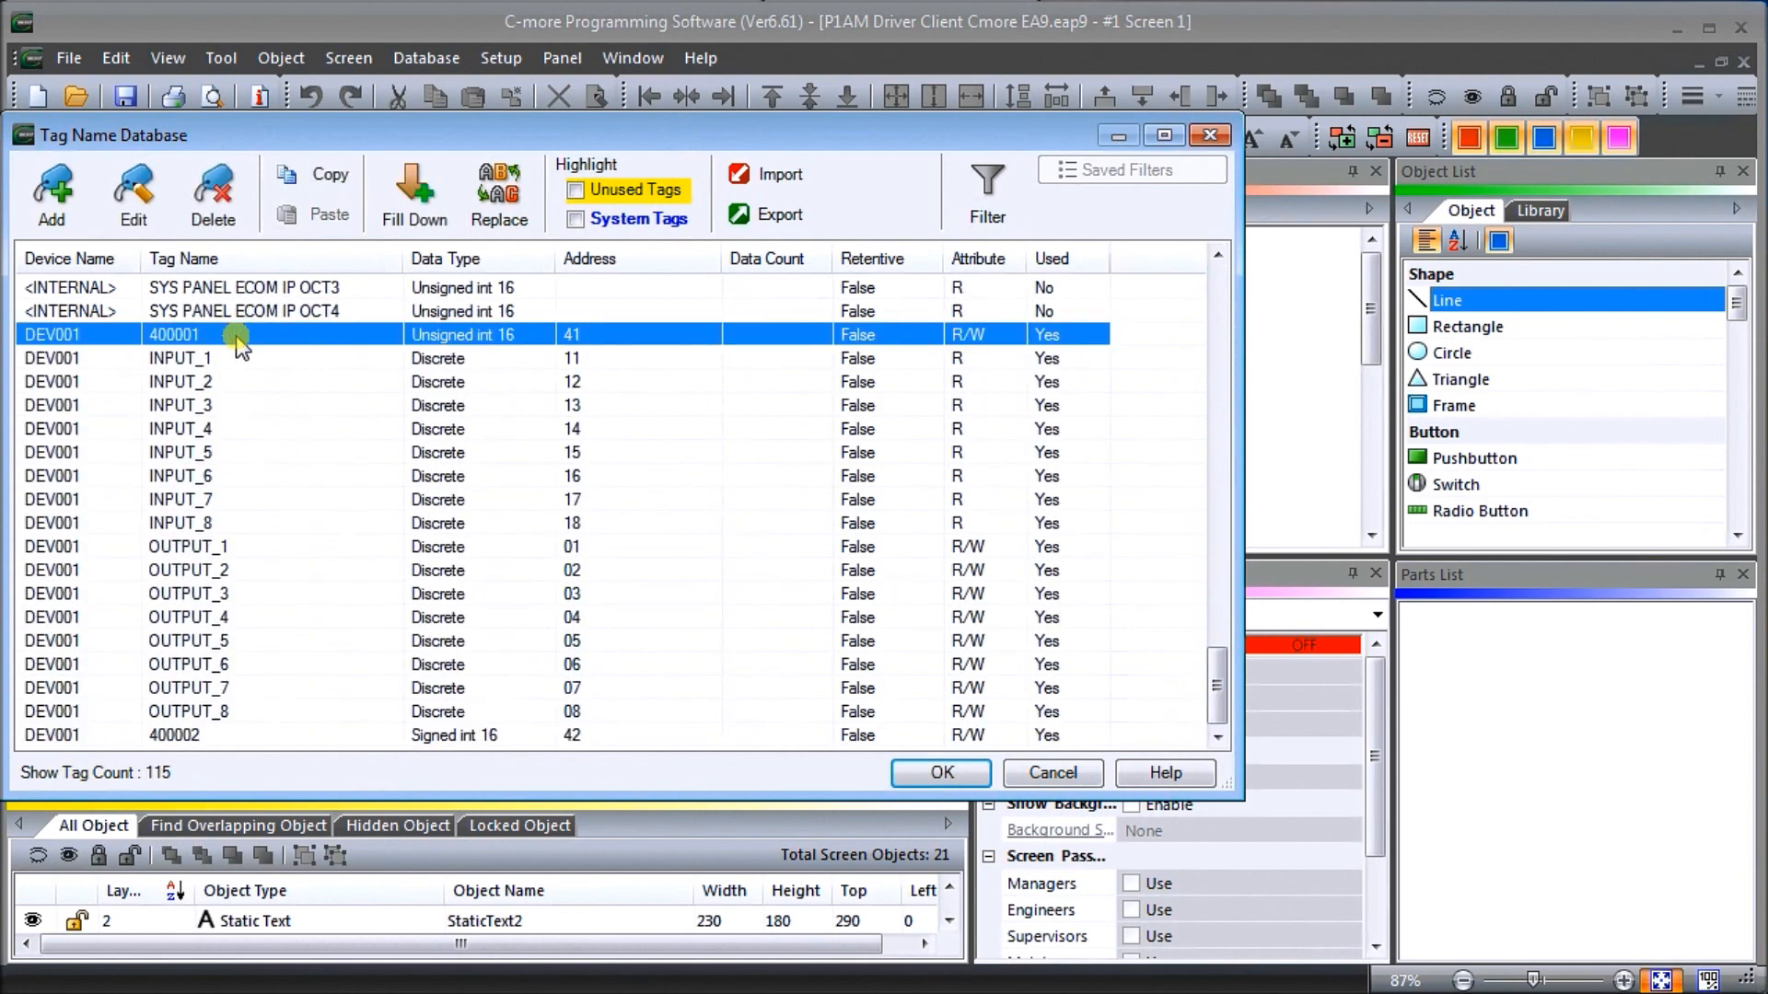
mouse_move(273, 499)
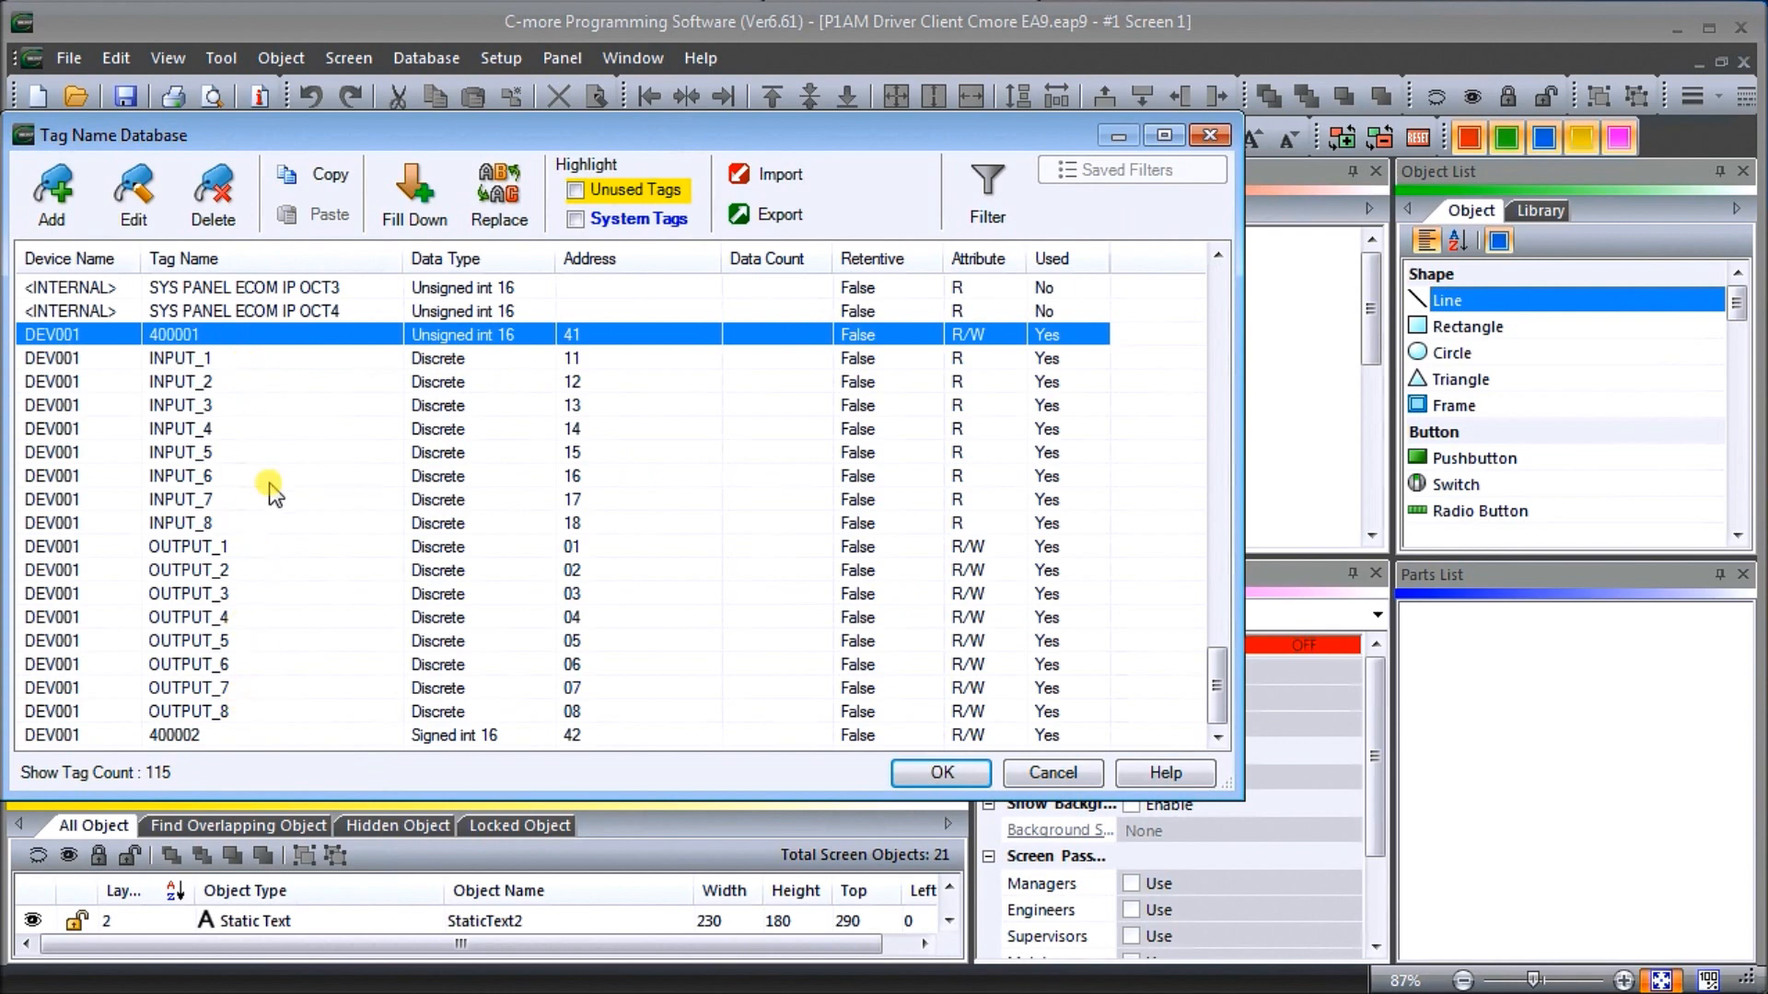
mouse_move(254, 366)
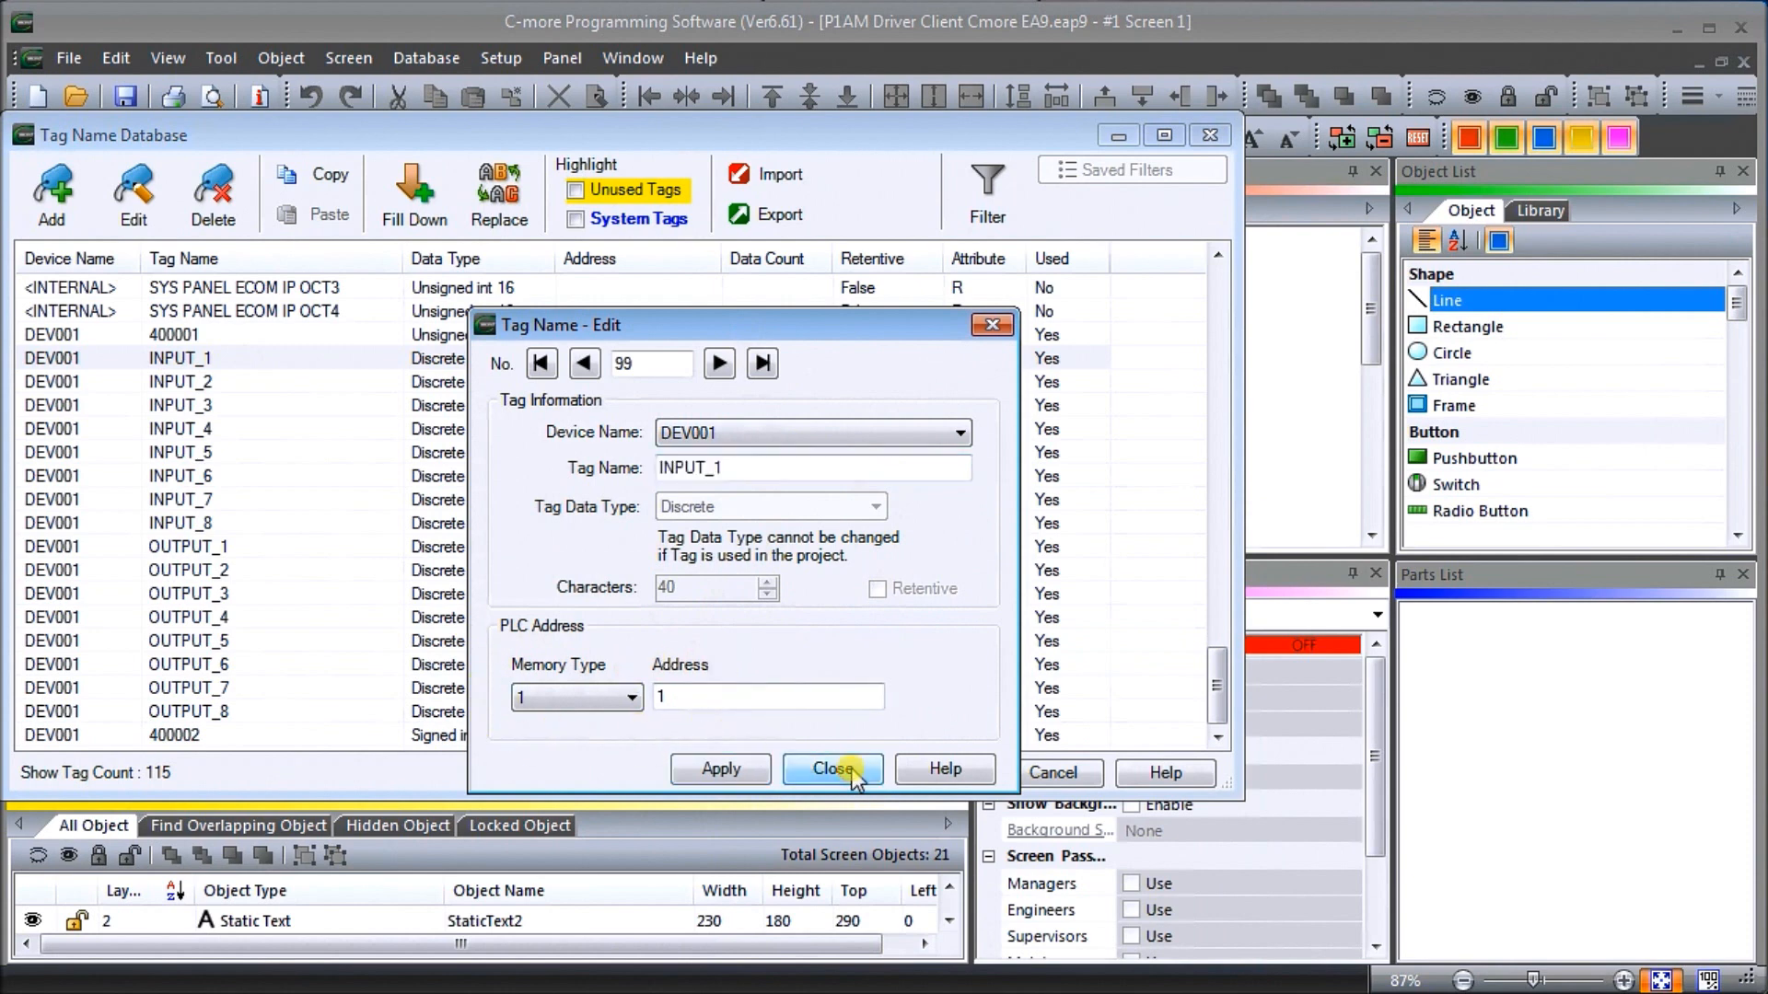
left_click(833, 770)
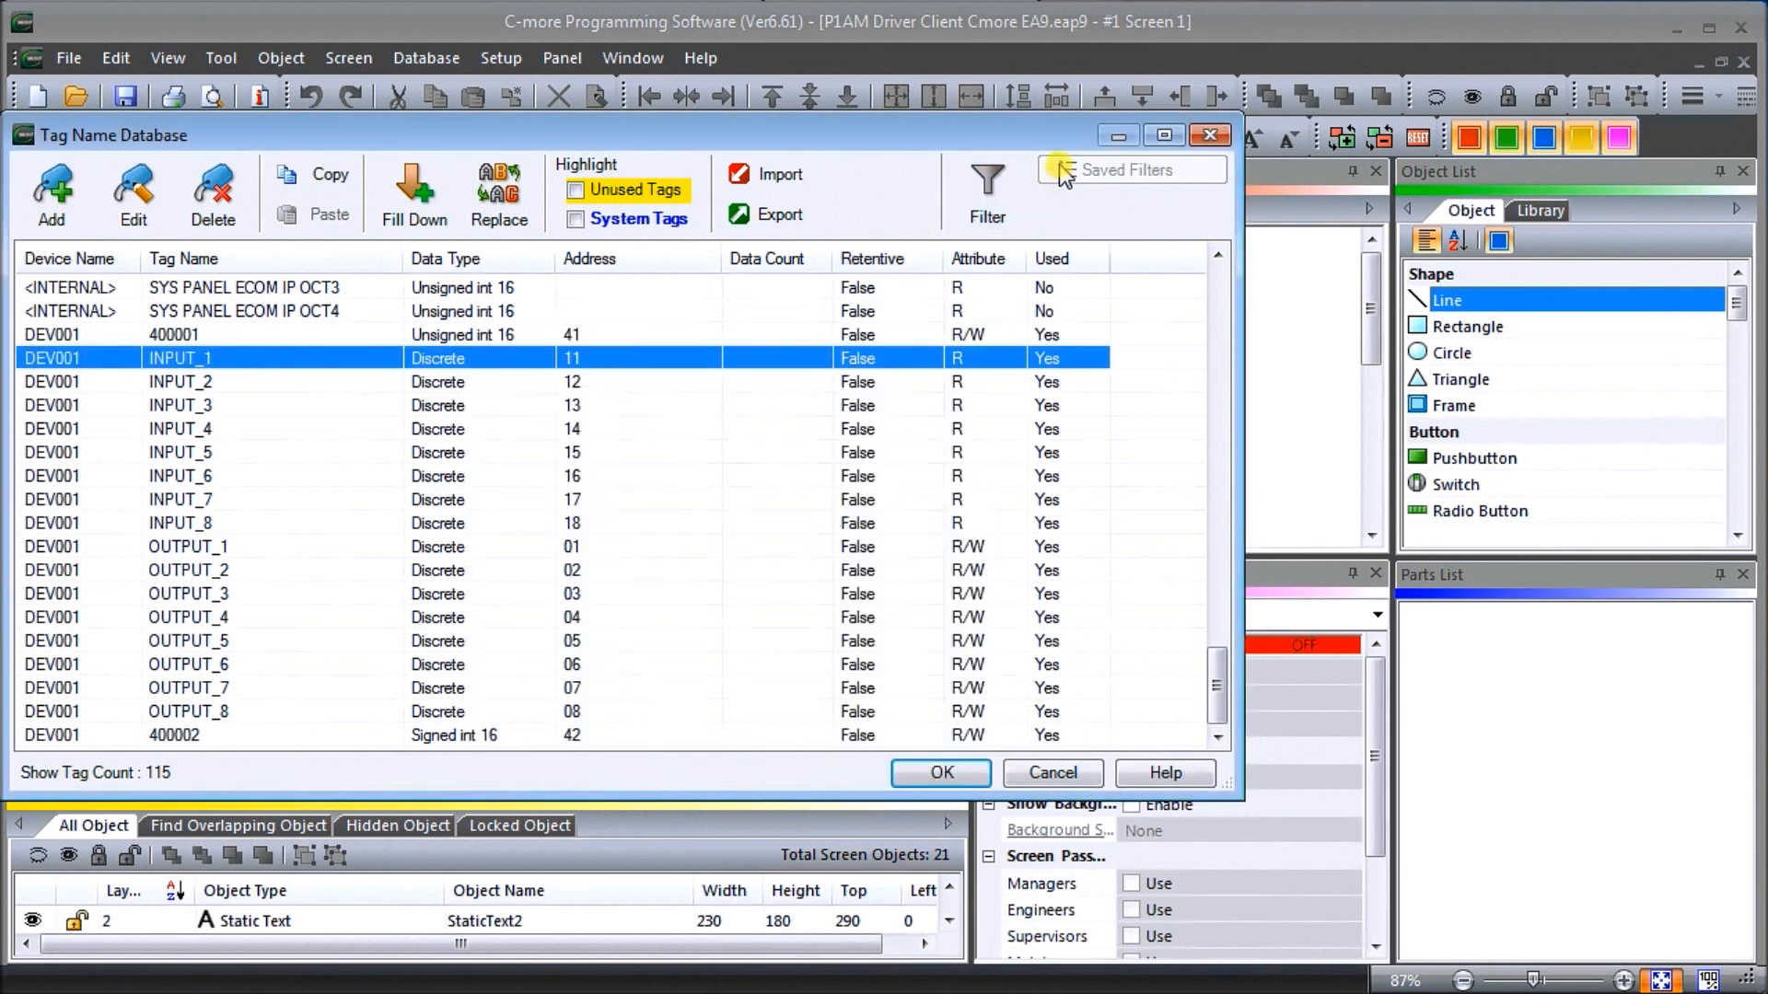
mouse_move(1142, 211)
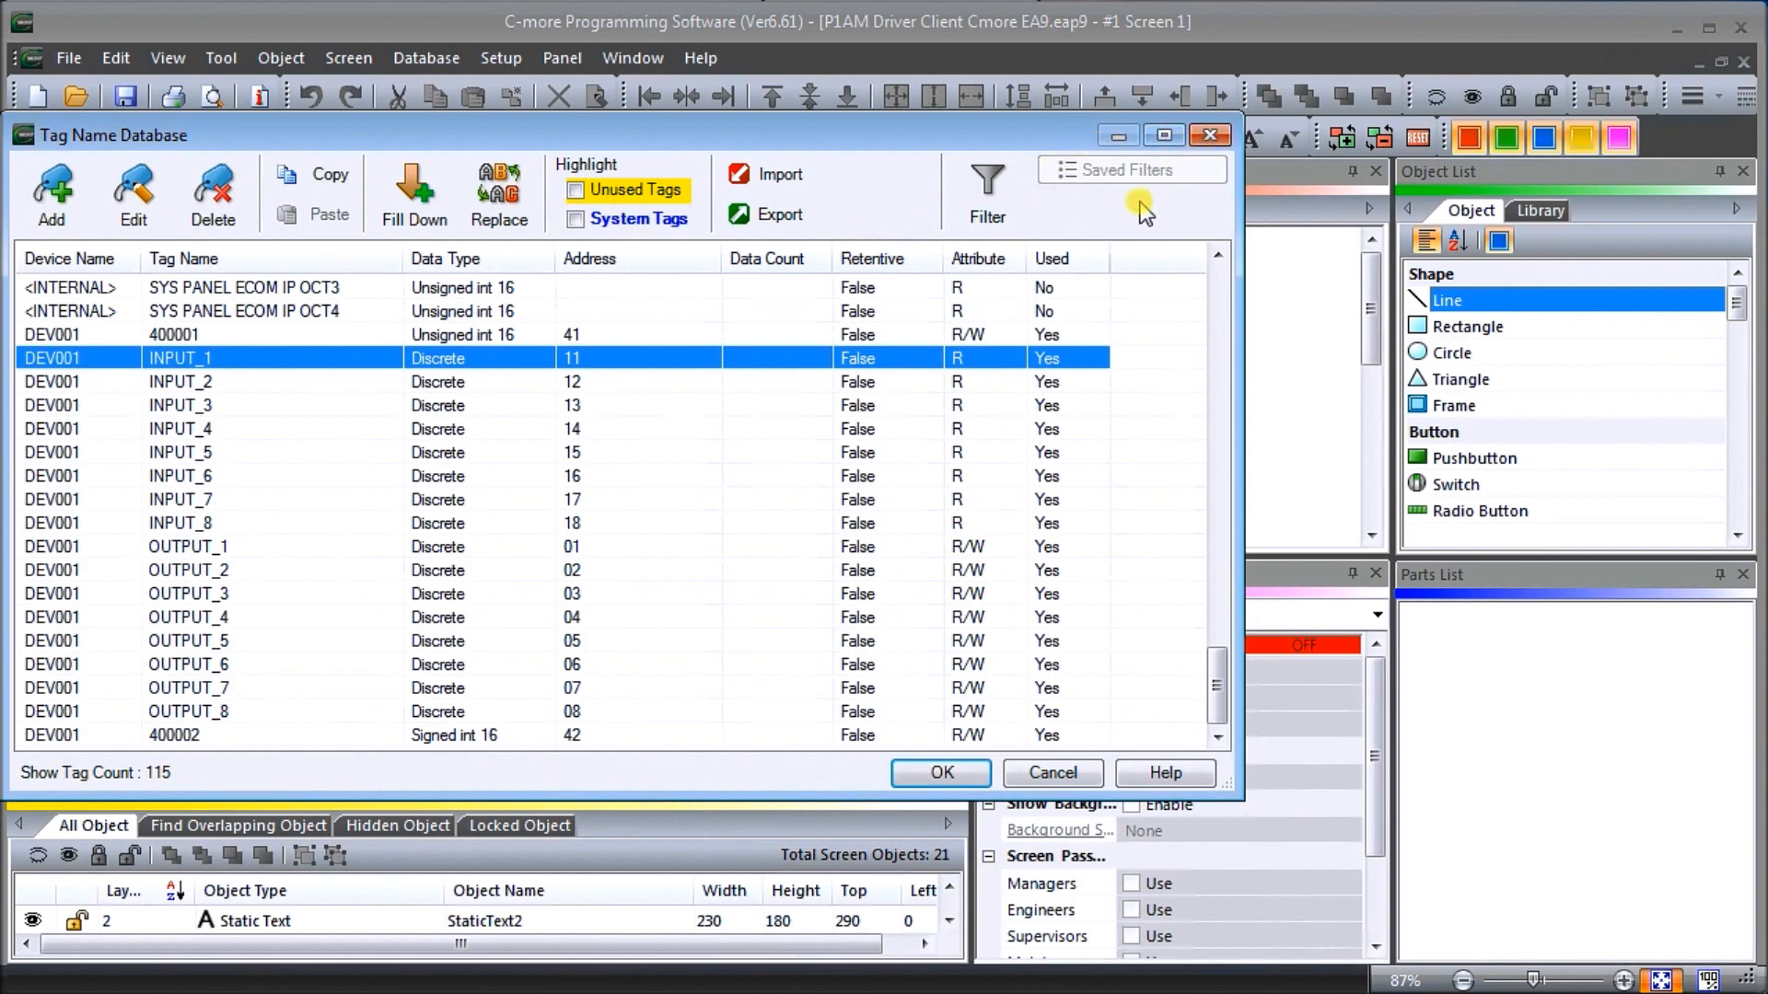
left_click(941, 774)
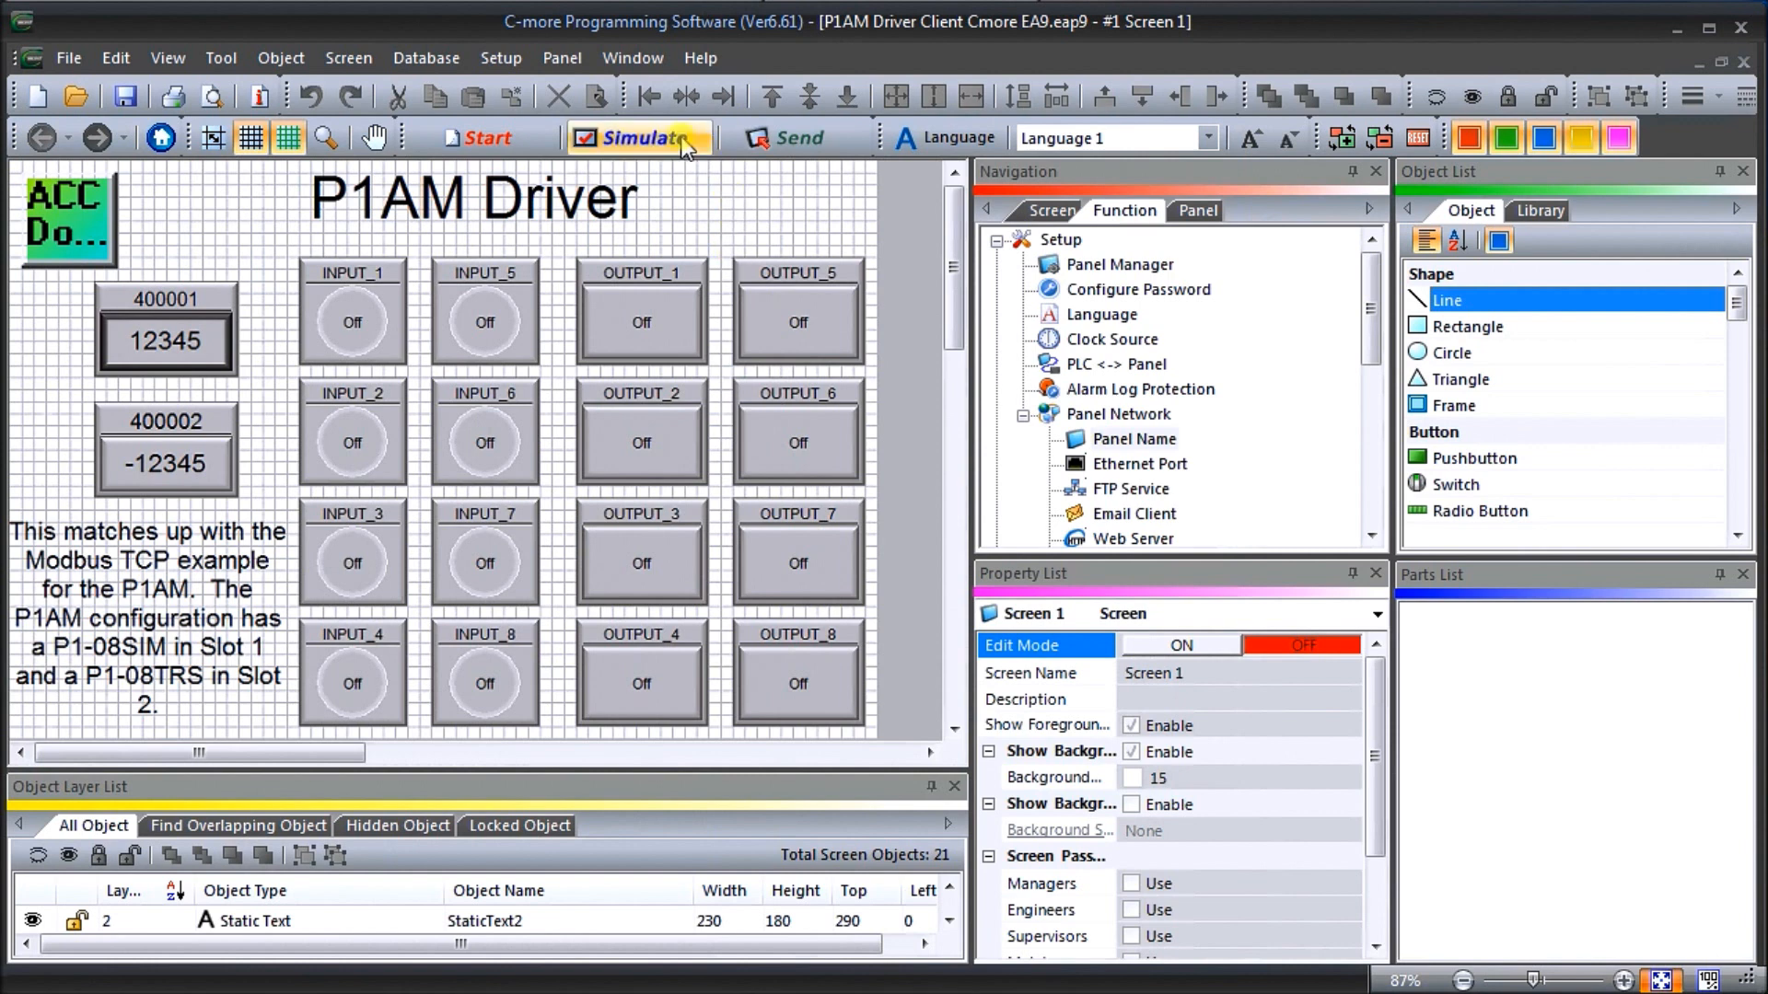
left_click(484, 321)
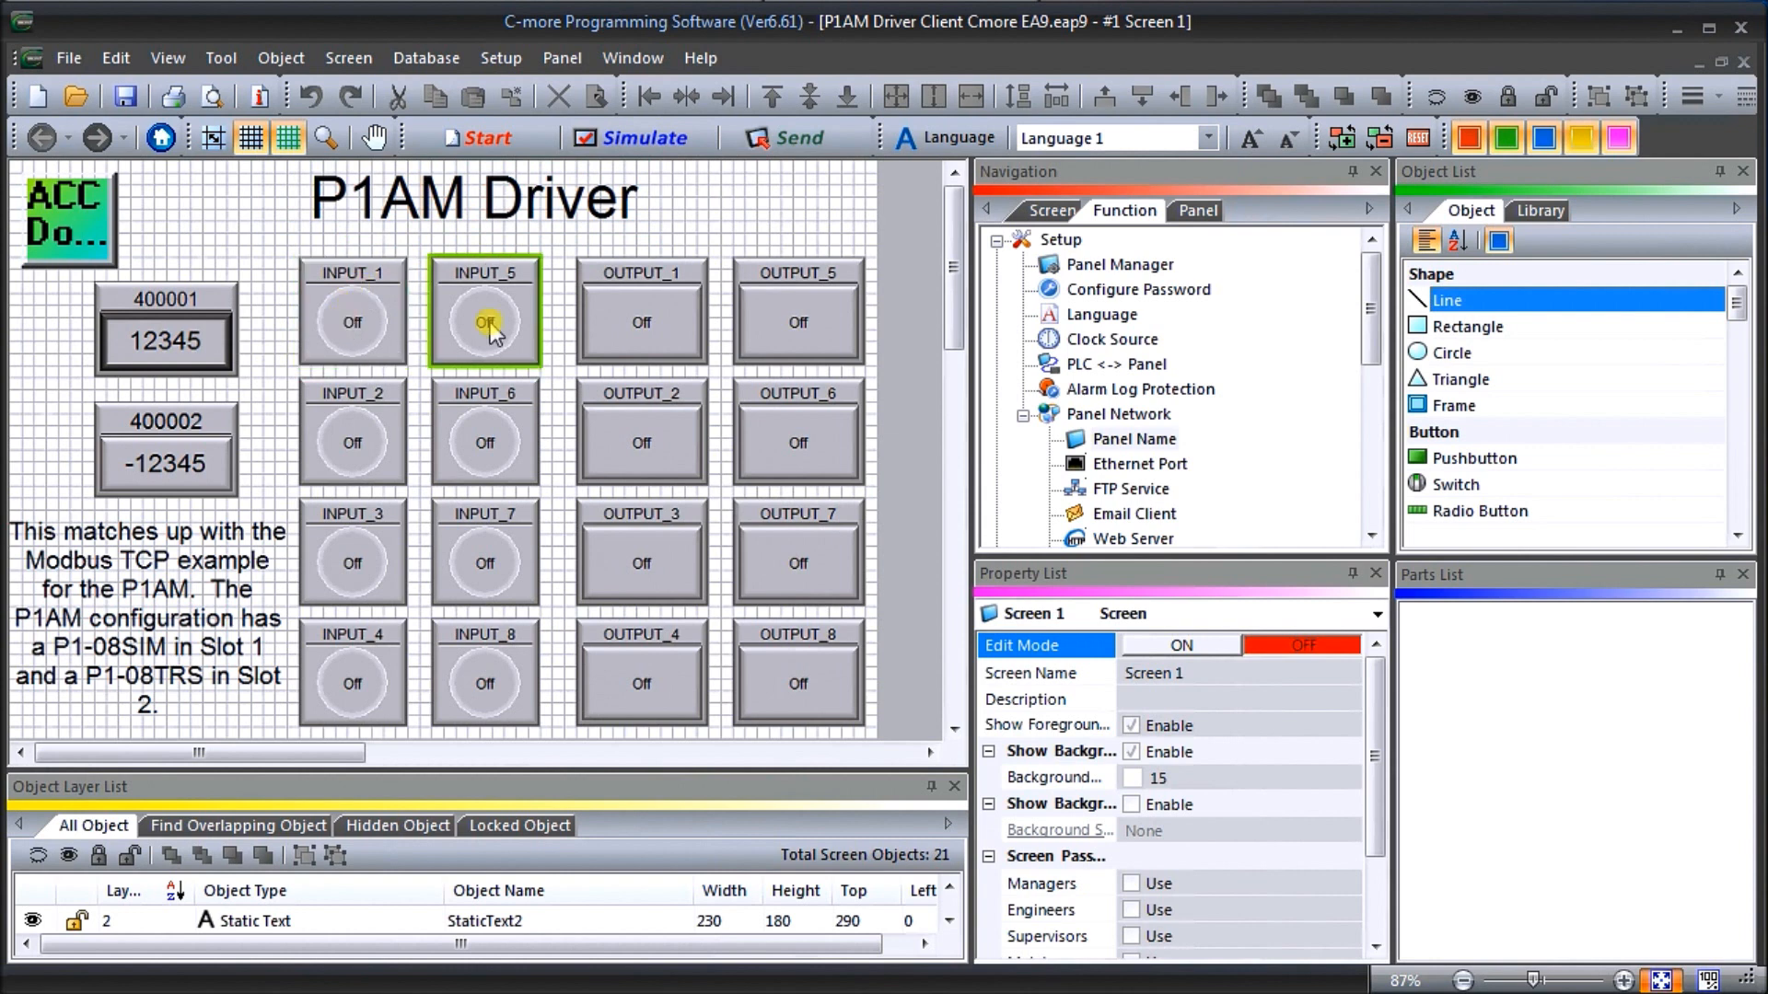
left_click(234, 249)
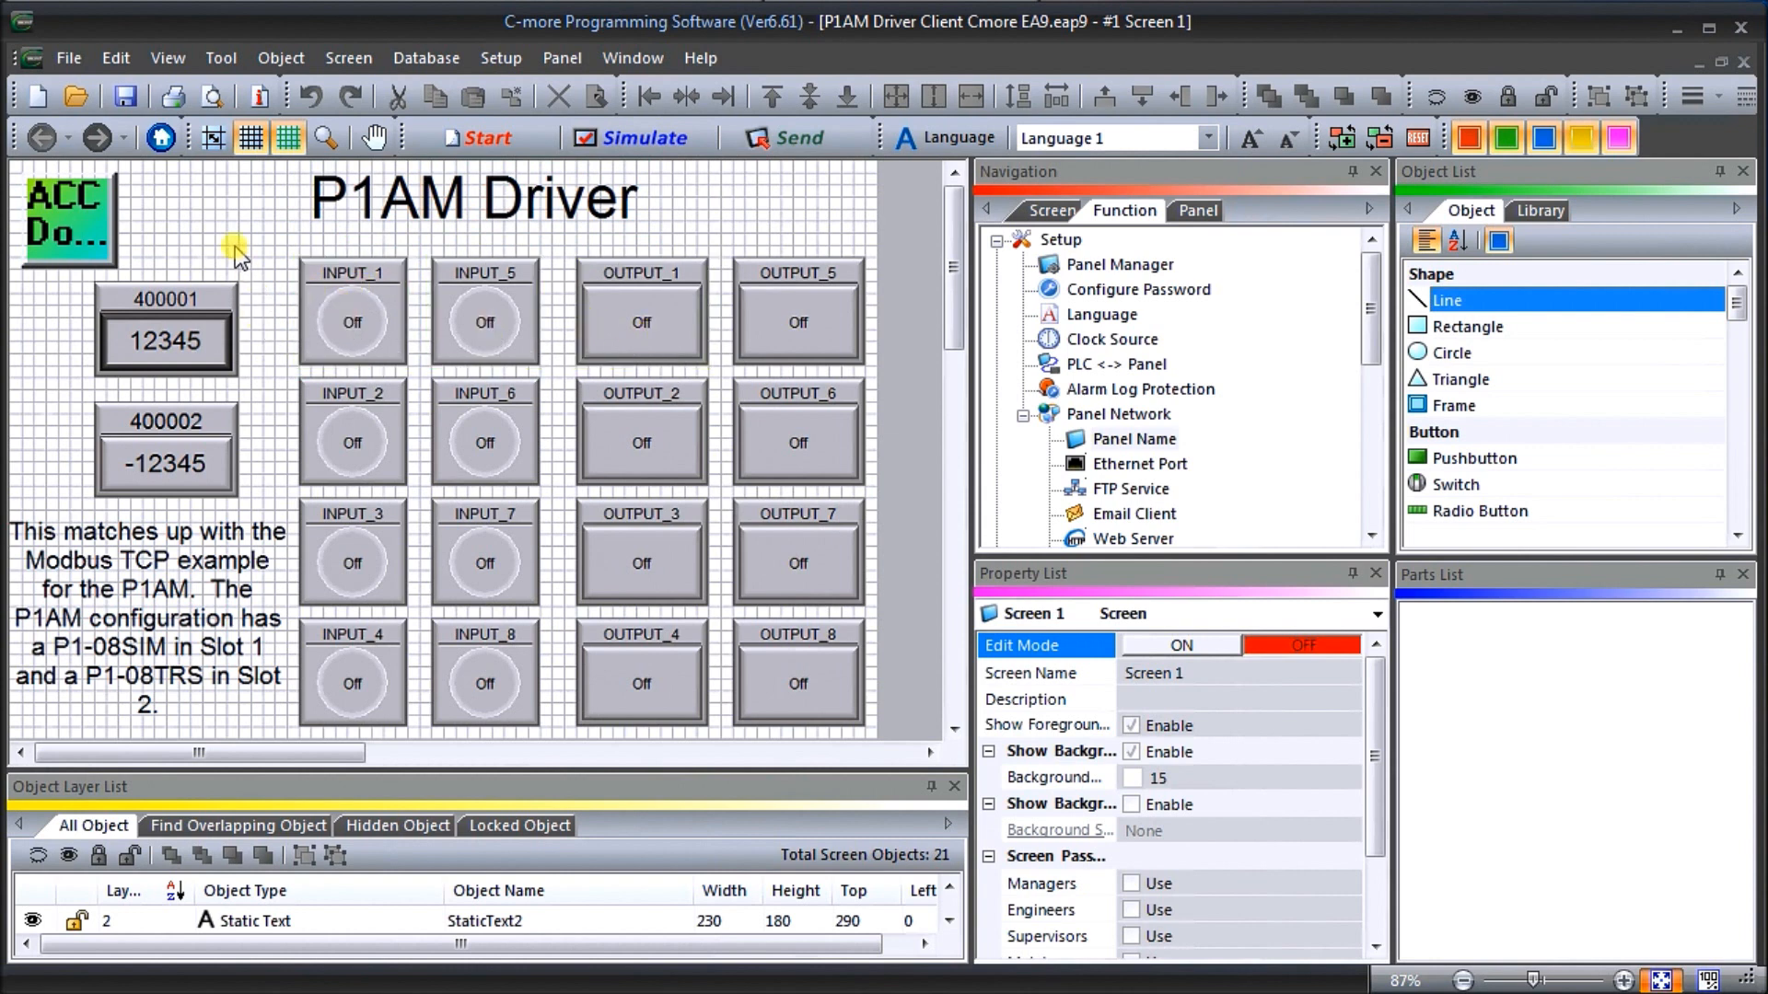
left_click(164, 340)
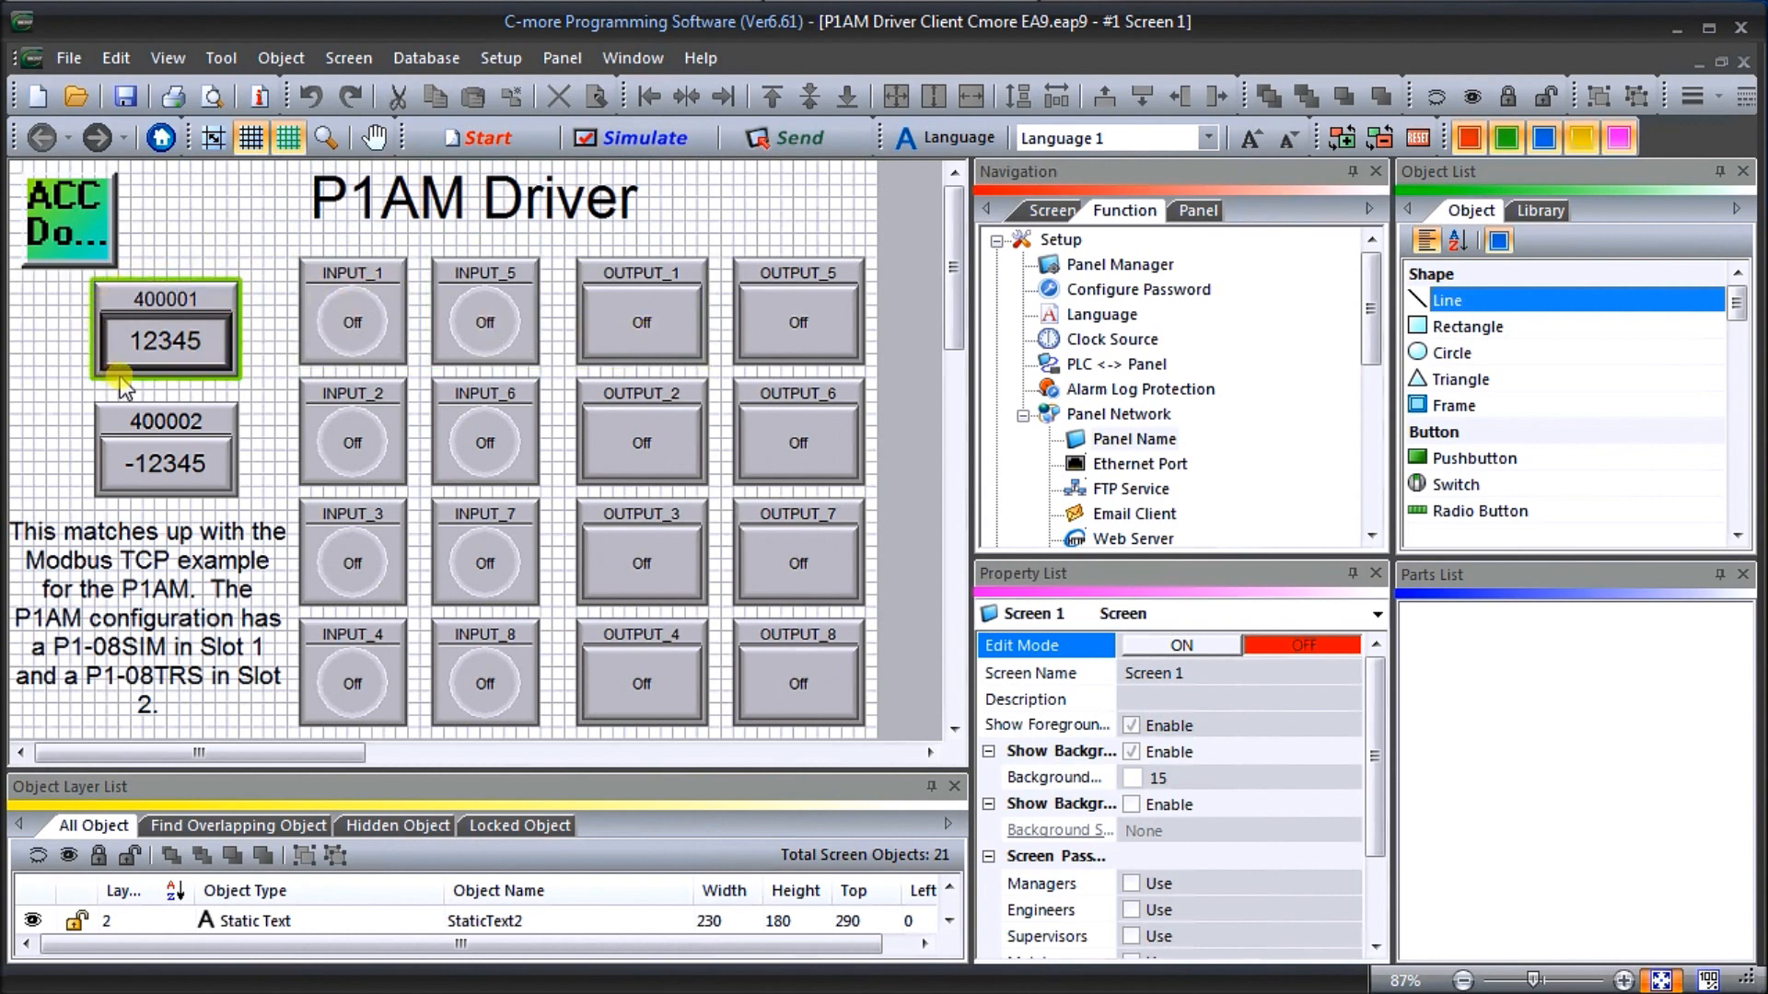
left_click(210, 446)
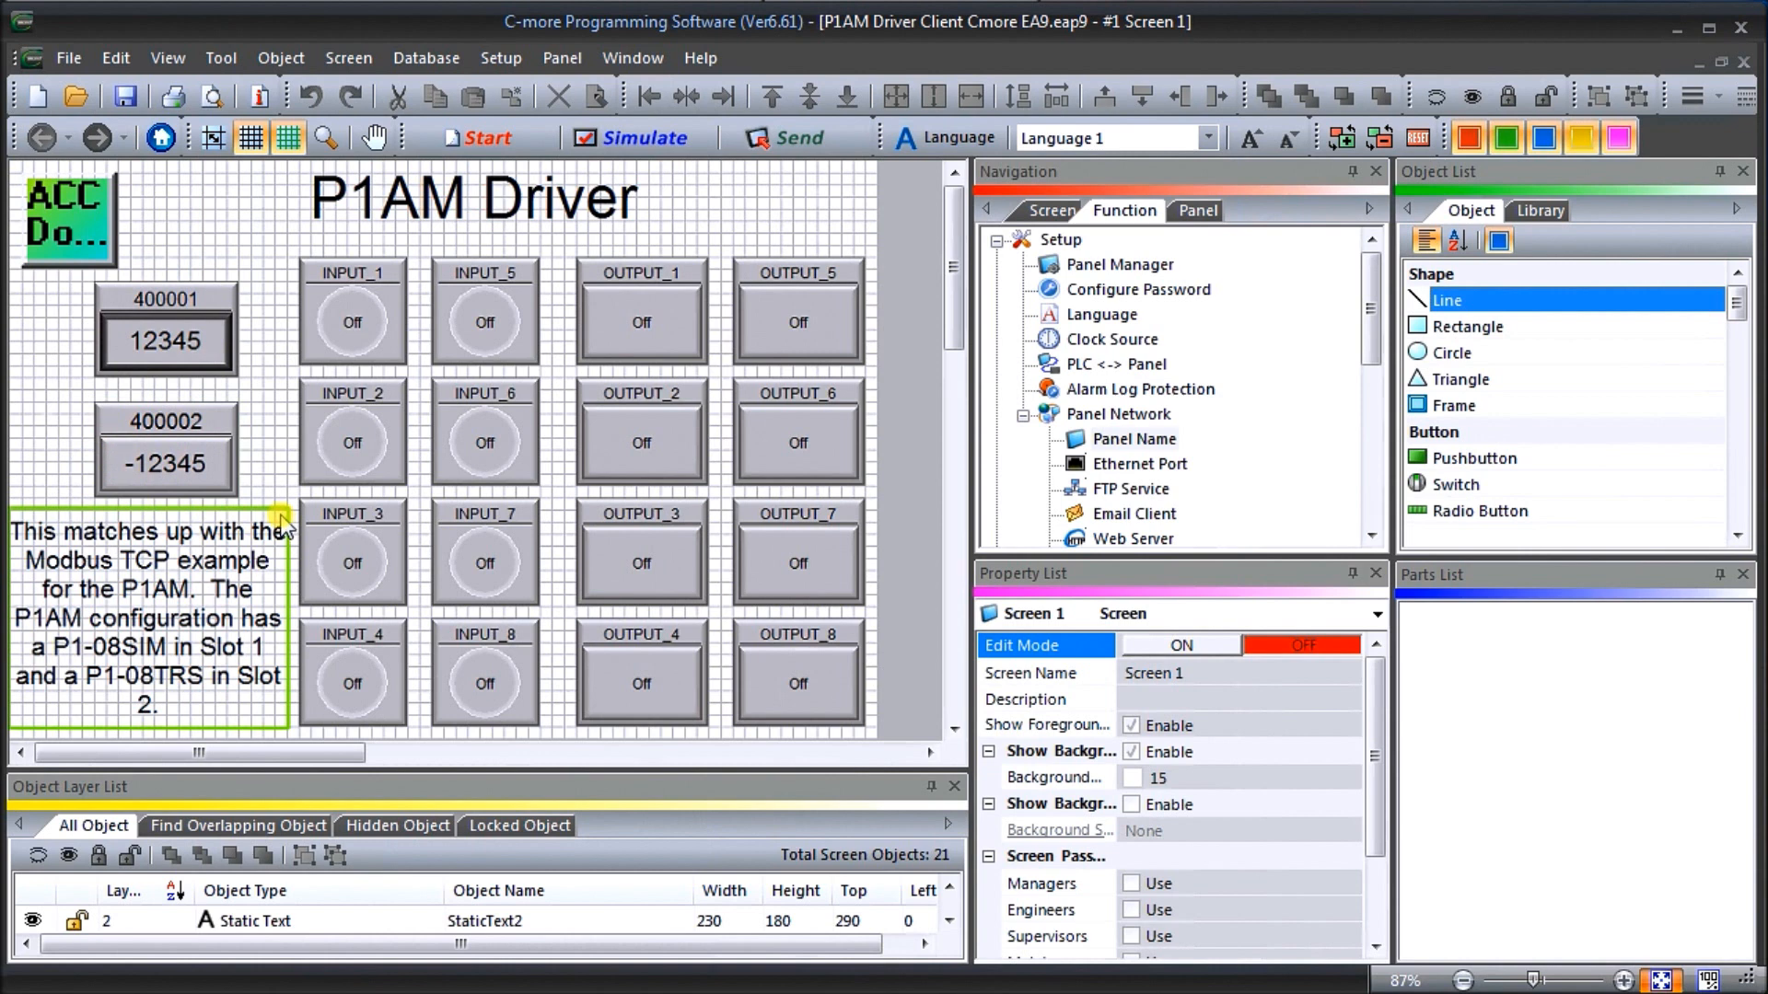
left_click(270, 514)
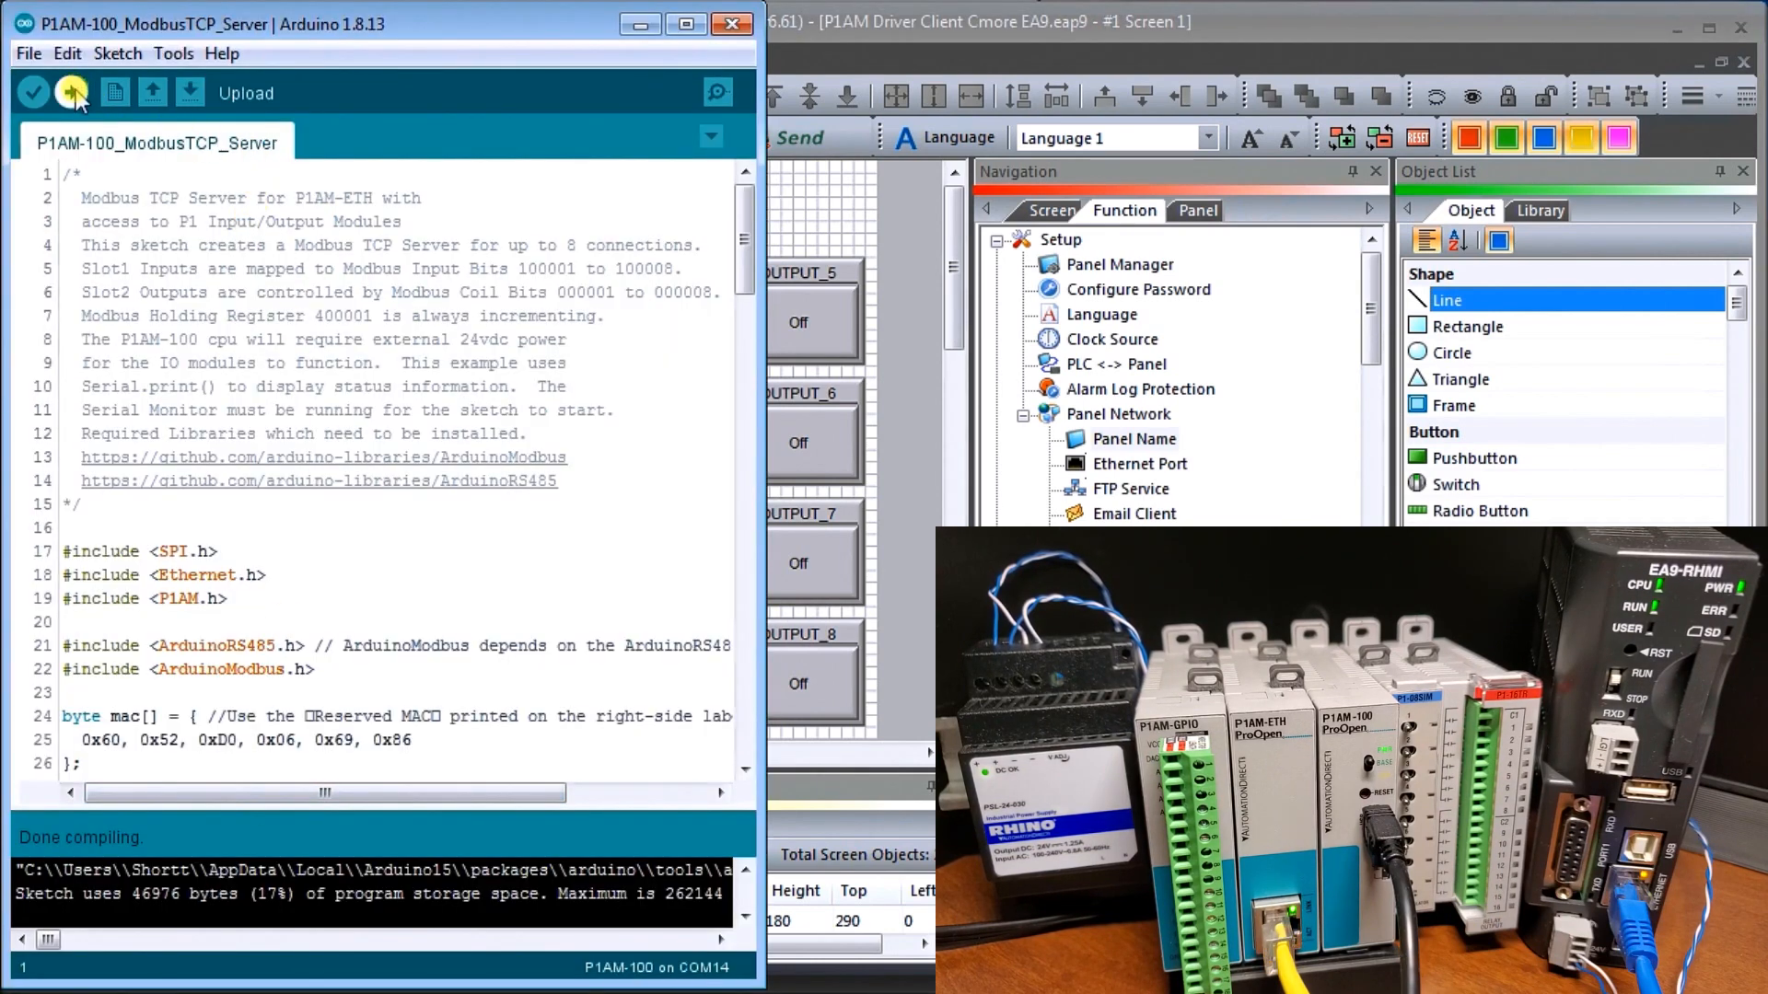
- Upload the P1AM-100_ModbusTCP_Server sketch to the board on COM14
left_click(73, 92)
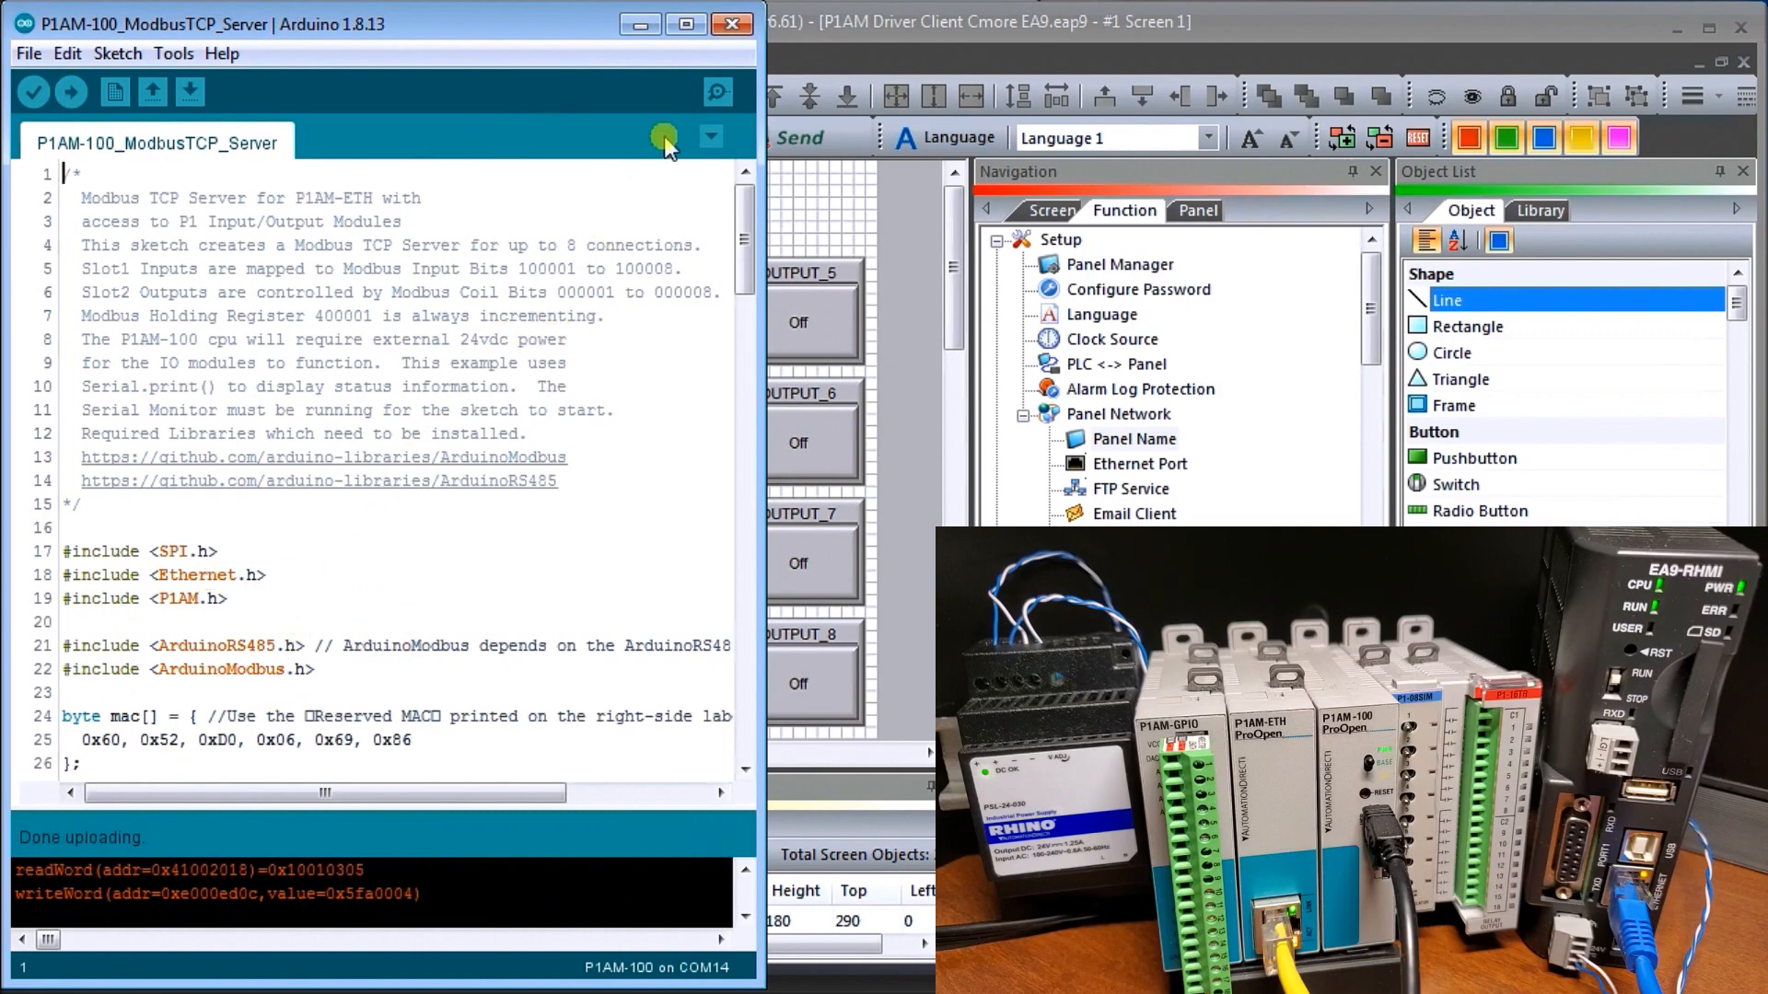
mouse_move(618, 132)
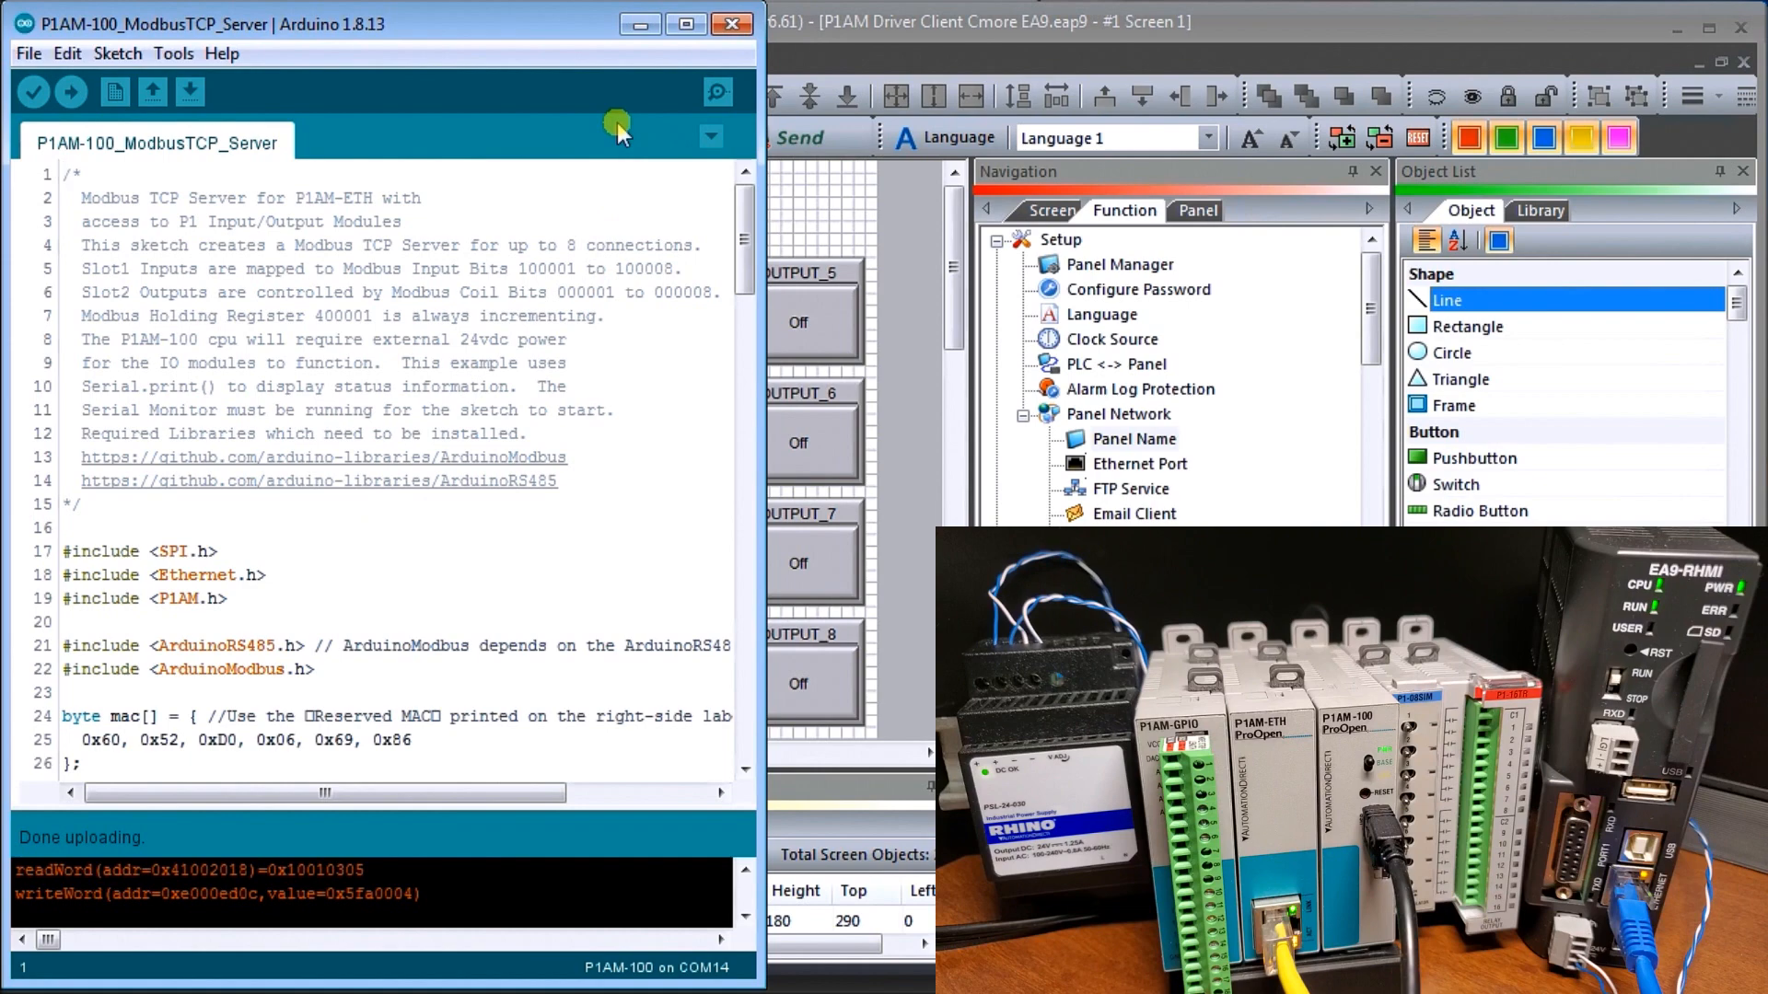
mouse_move(652, 123)
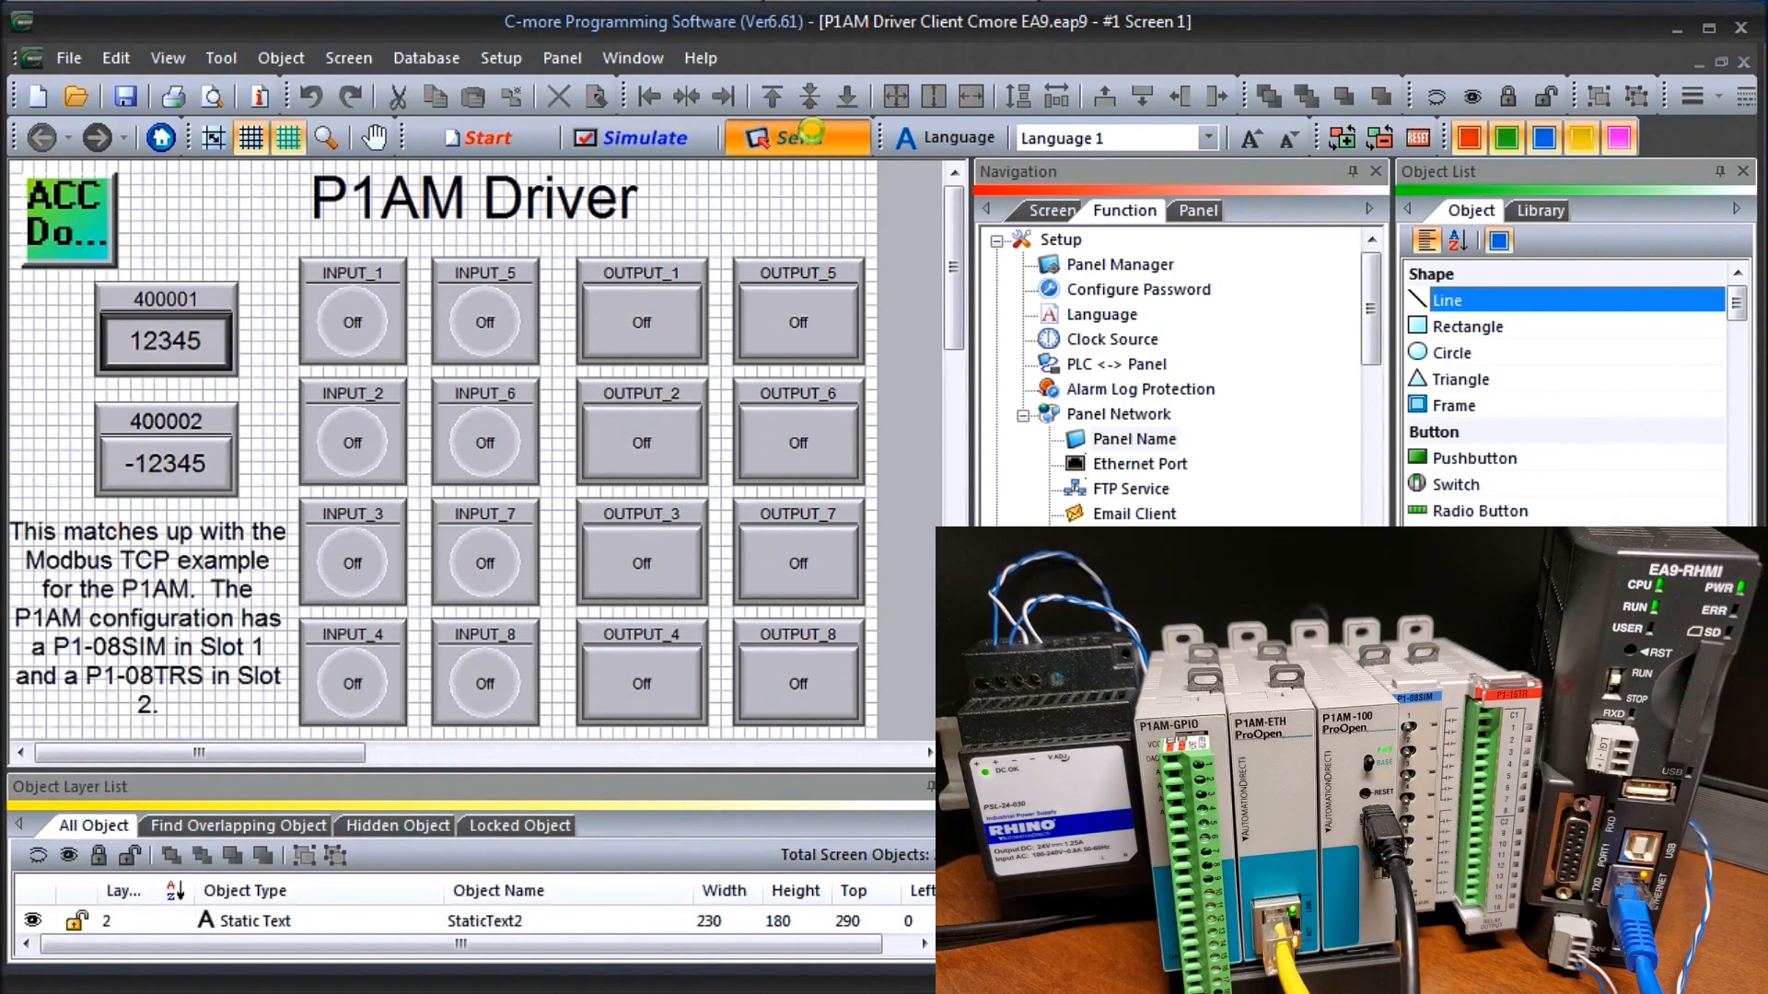
left_click(795, 136)
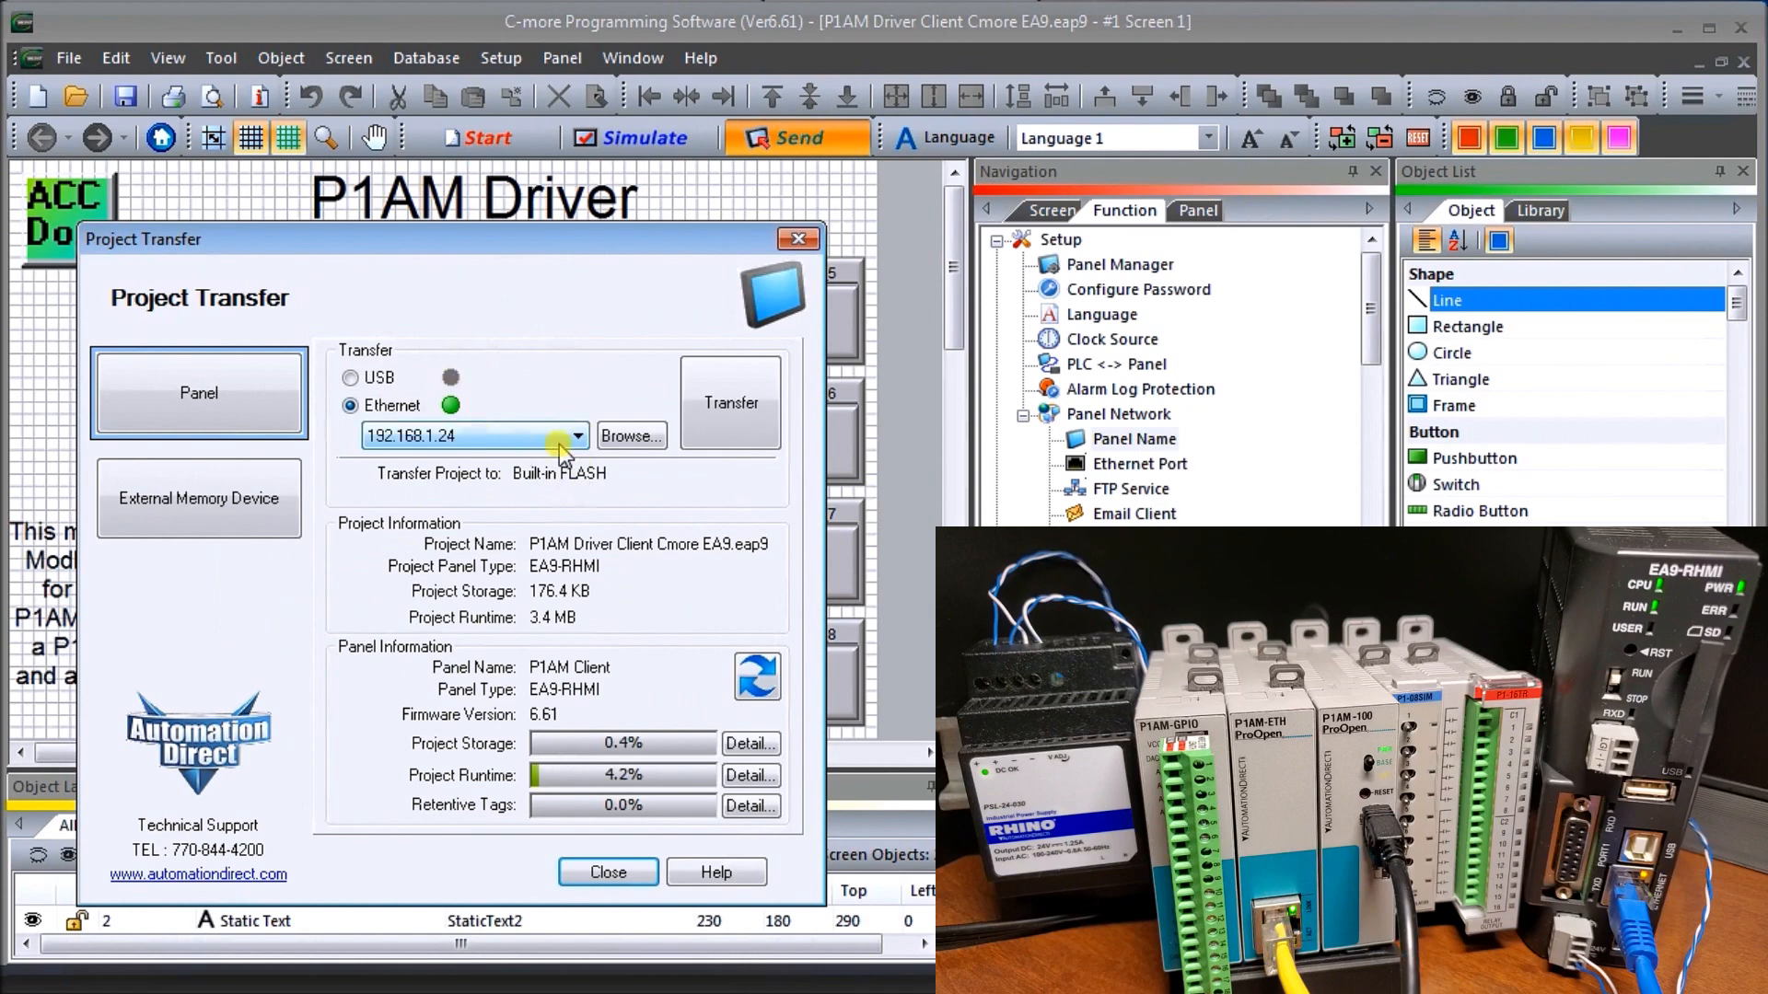
mouse_move(644, 547)
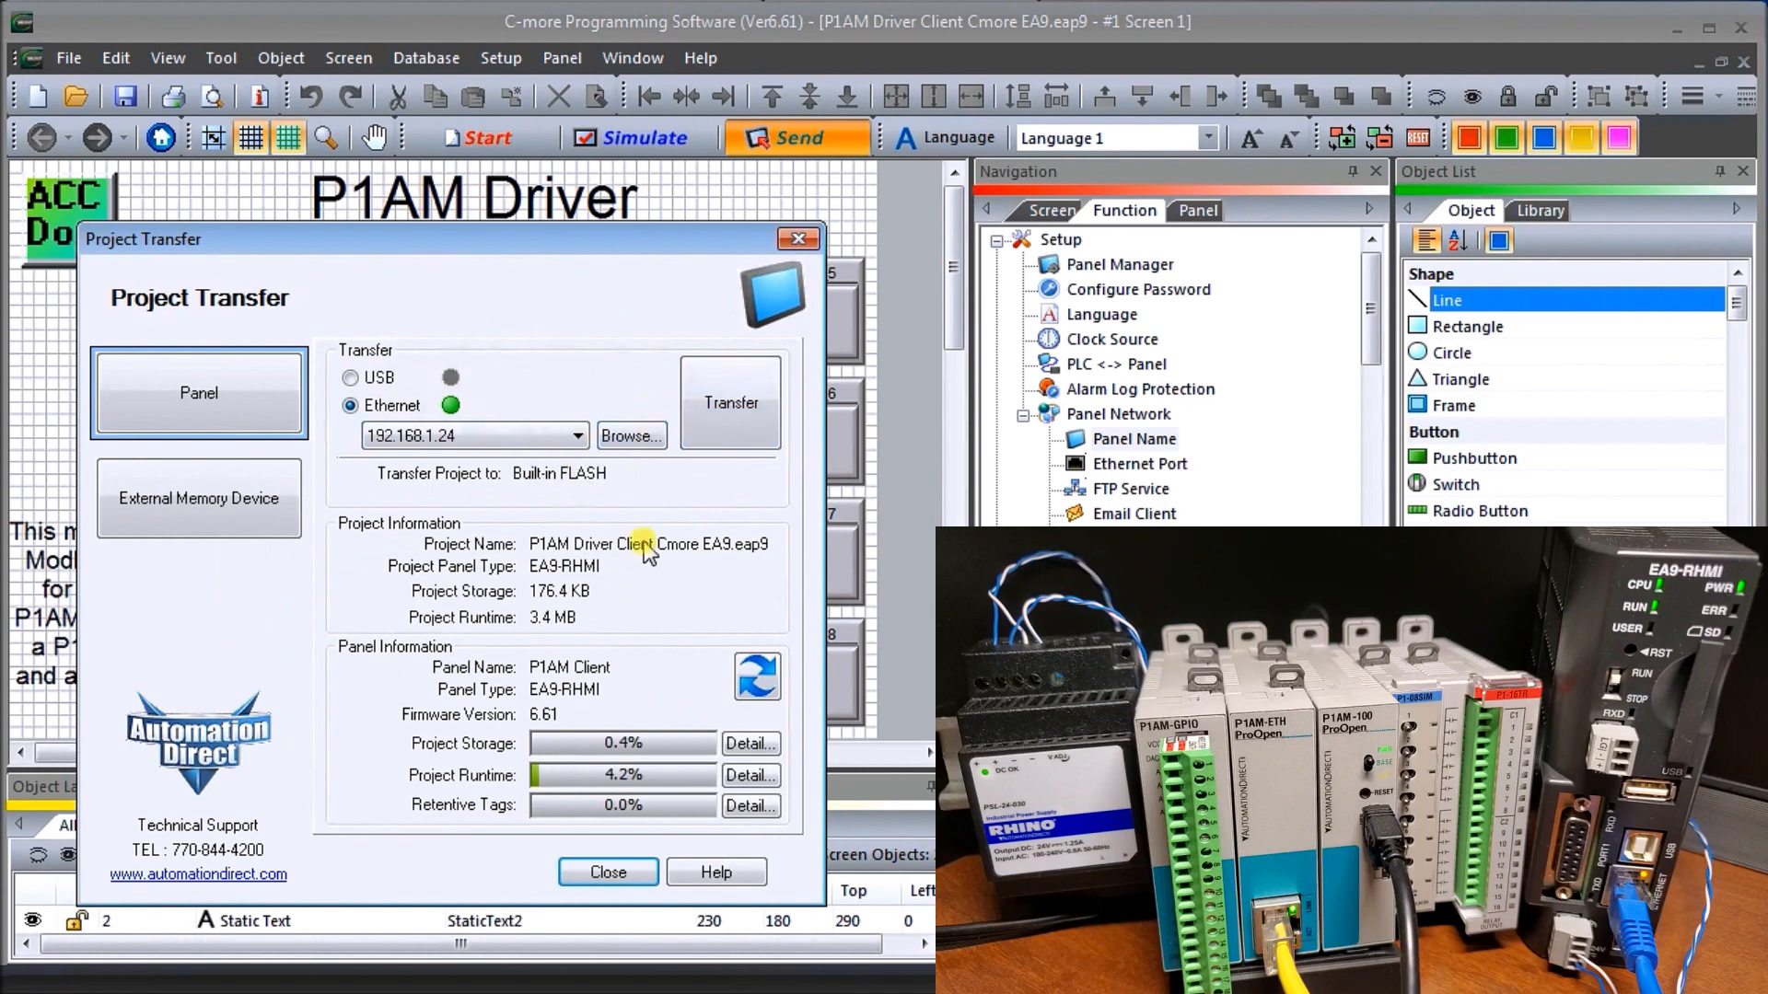
left_click(607, 871)
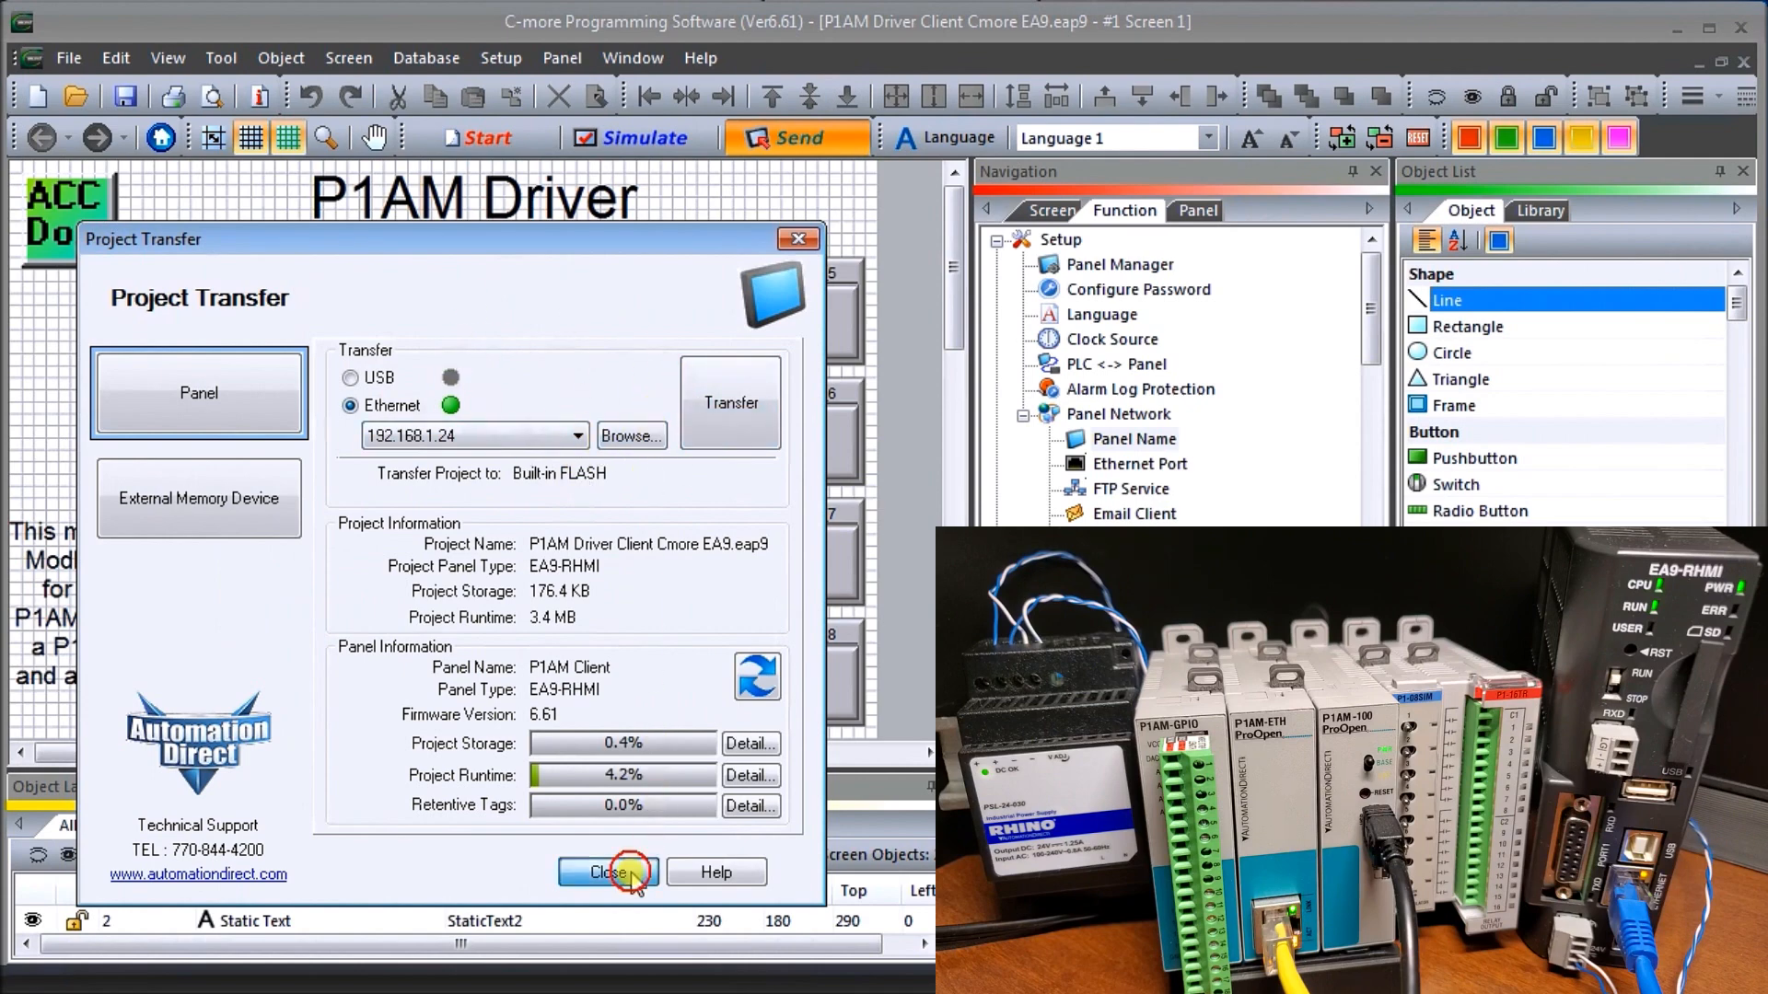
left_click(606, 871)
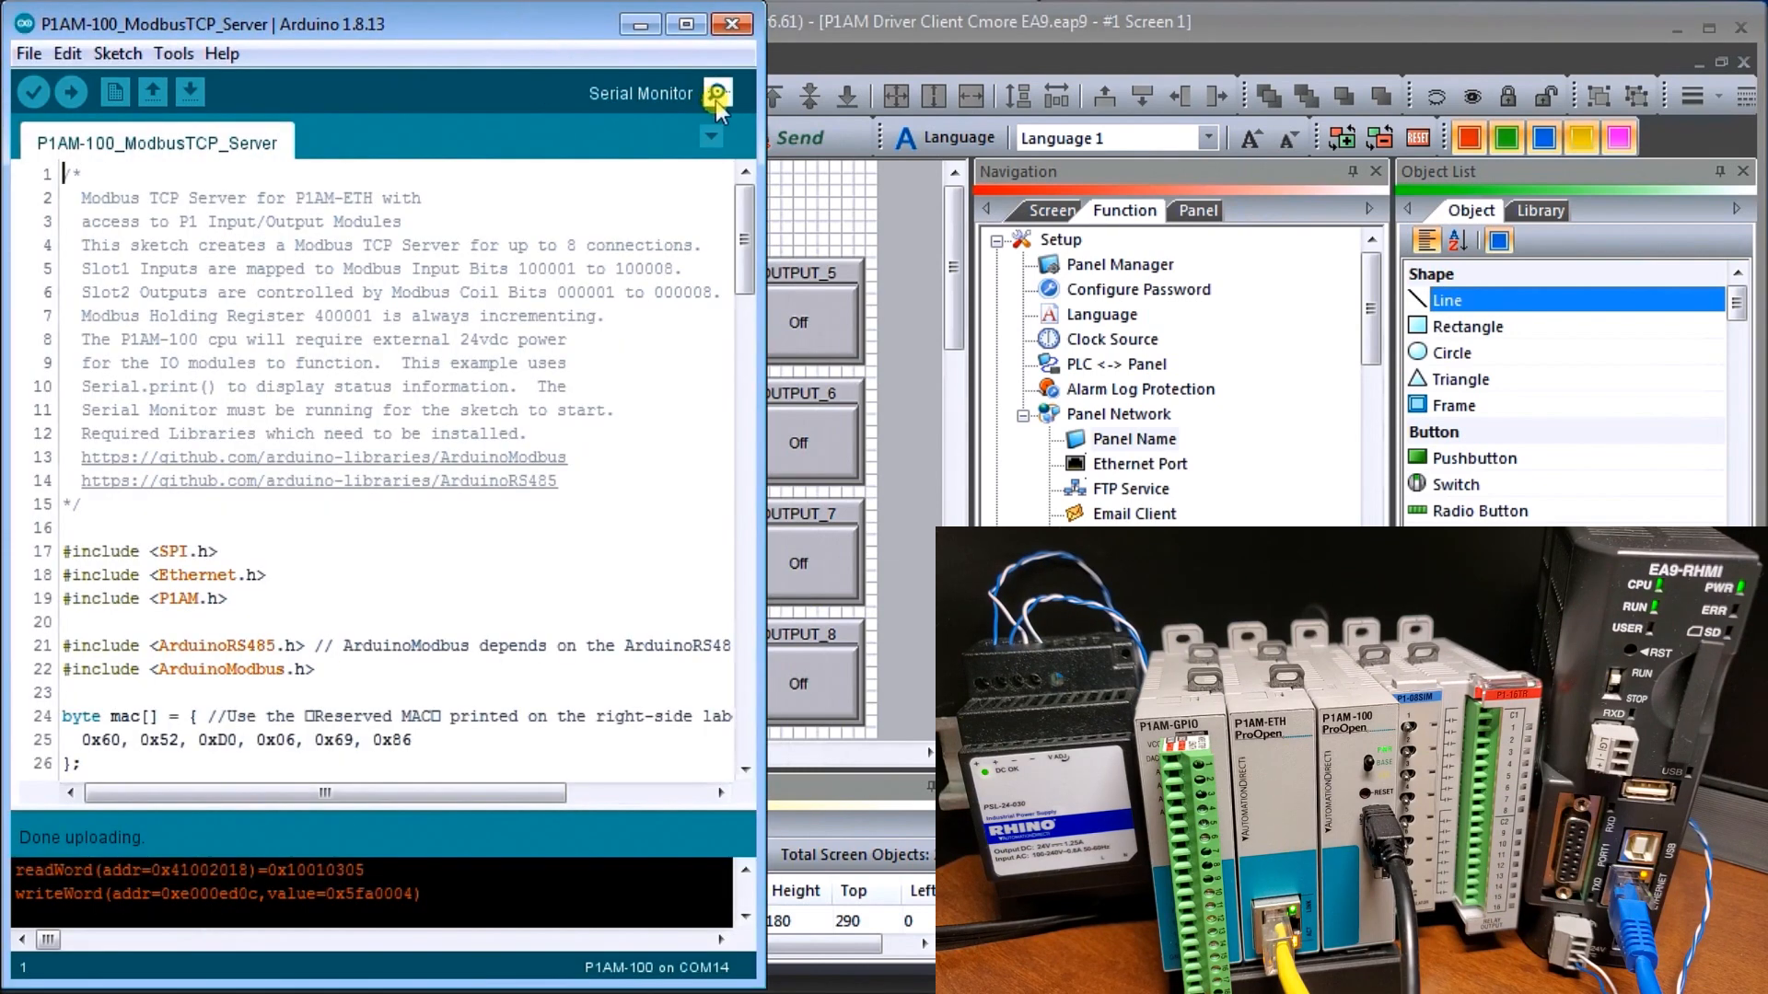
- Show the Serial Monitor with the setup and Client Accept 192.168.1.24 lines
left_click(717, 94)
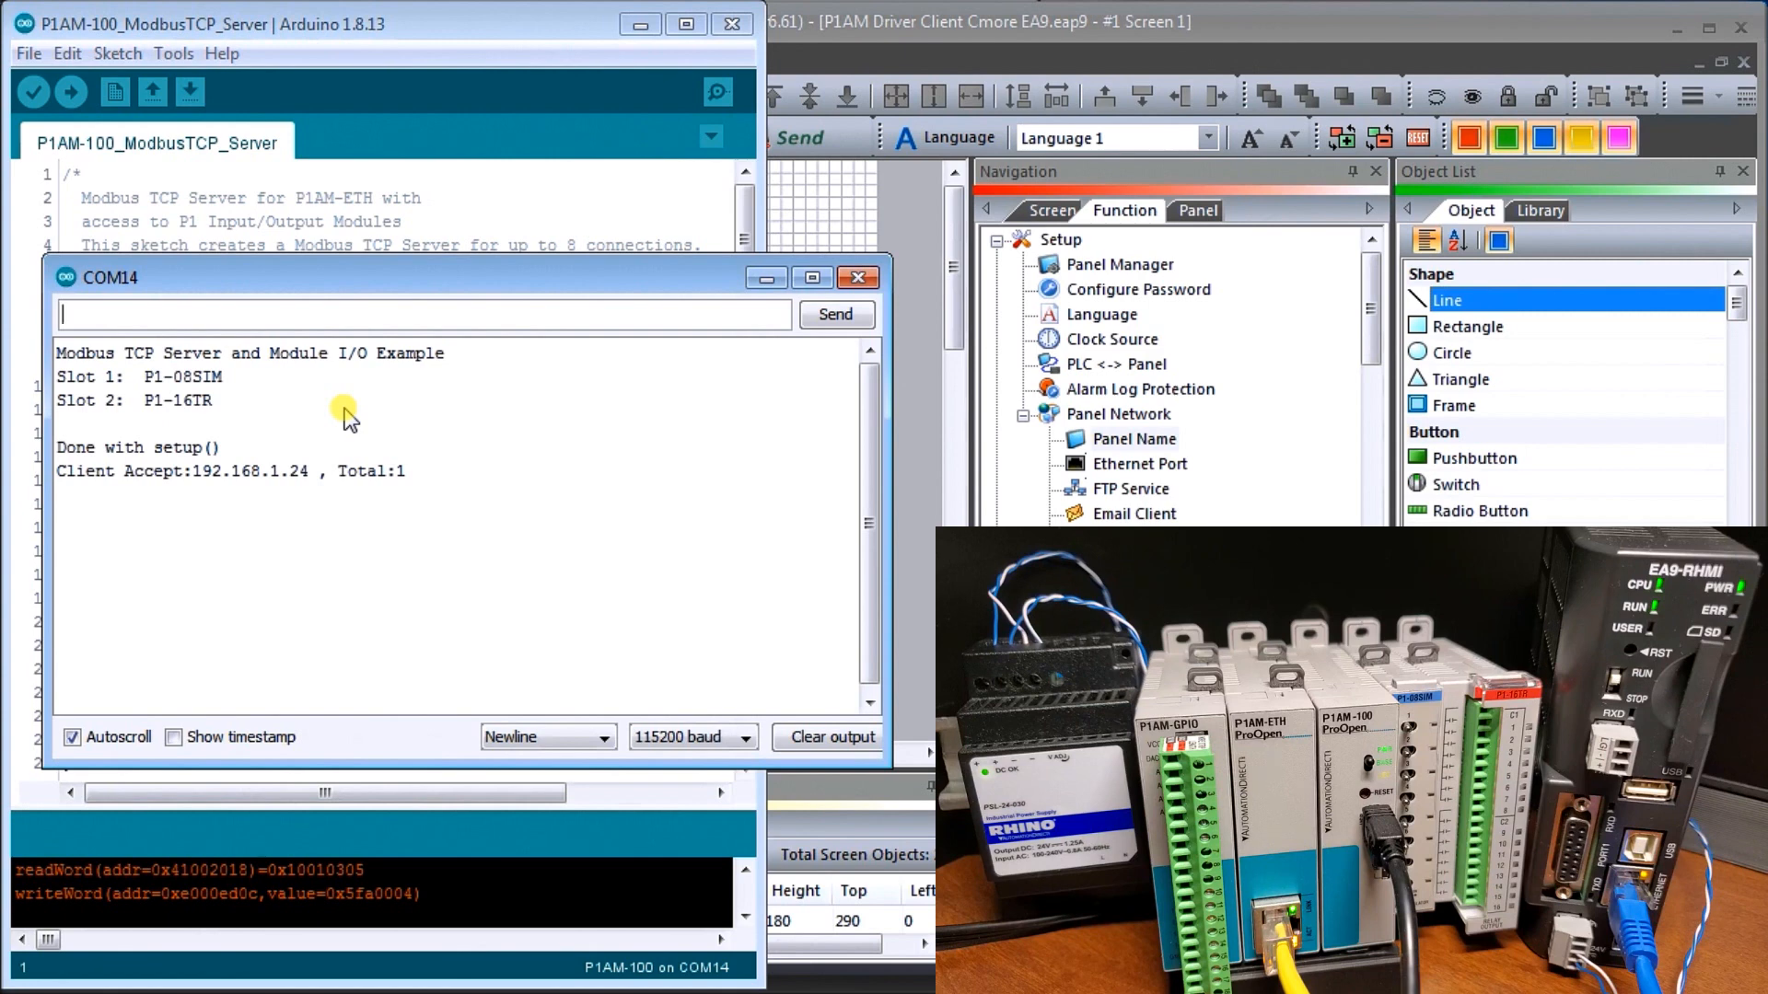
mouse_move(251, 434)
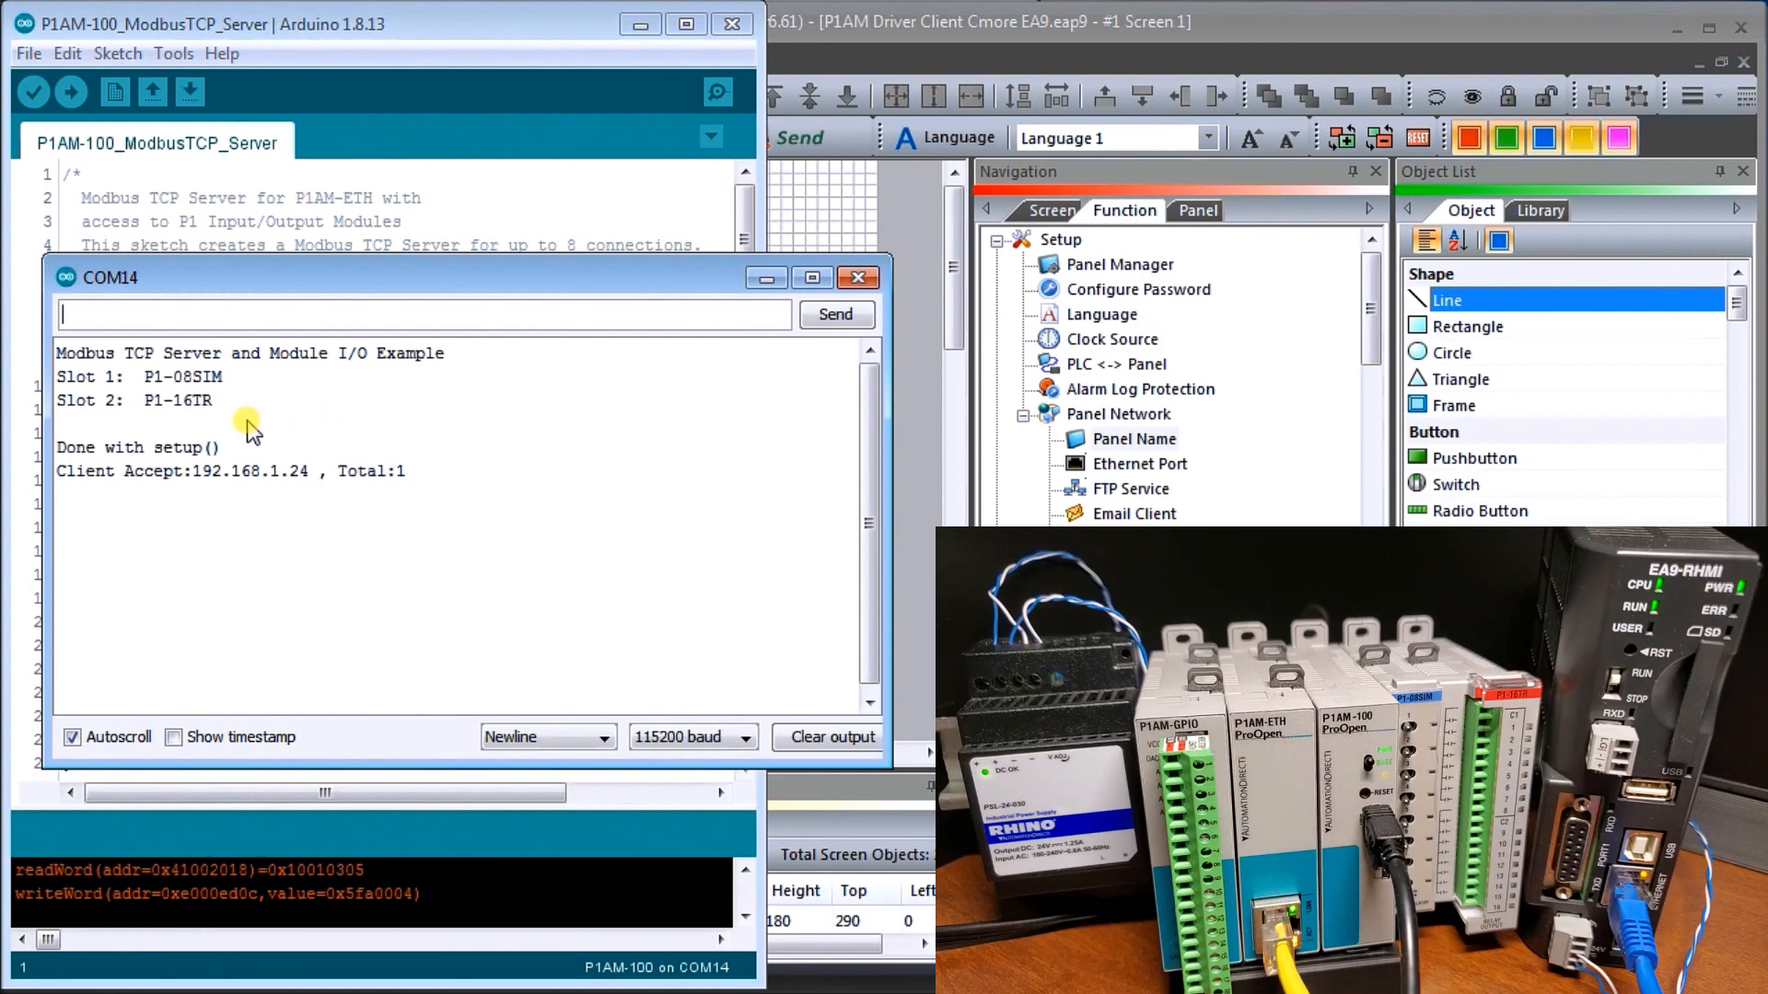
mouse_move(264, 499)
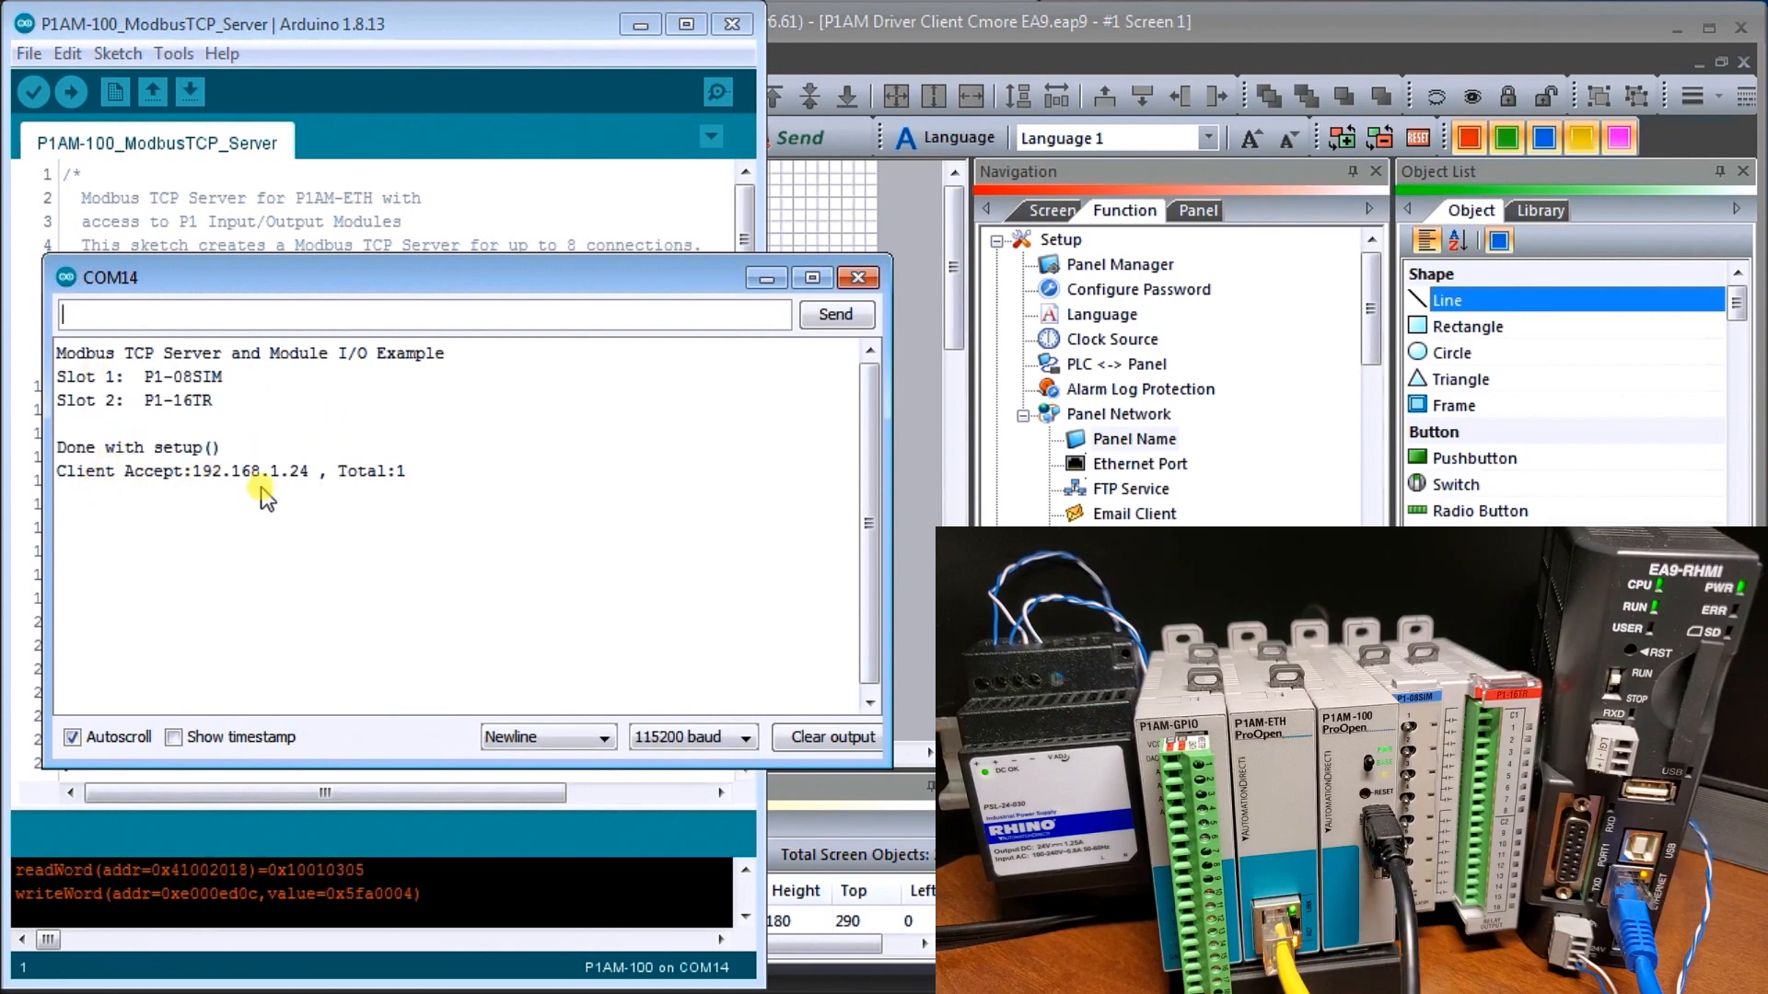
mouse_move(330, 516)
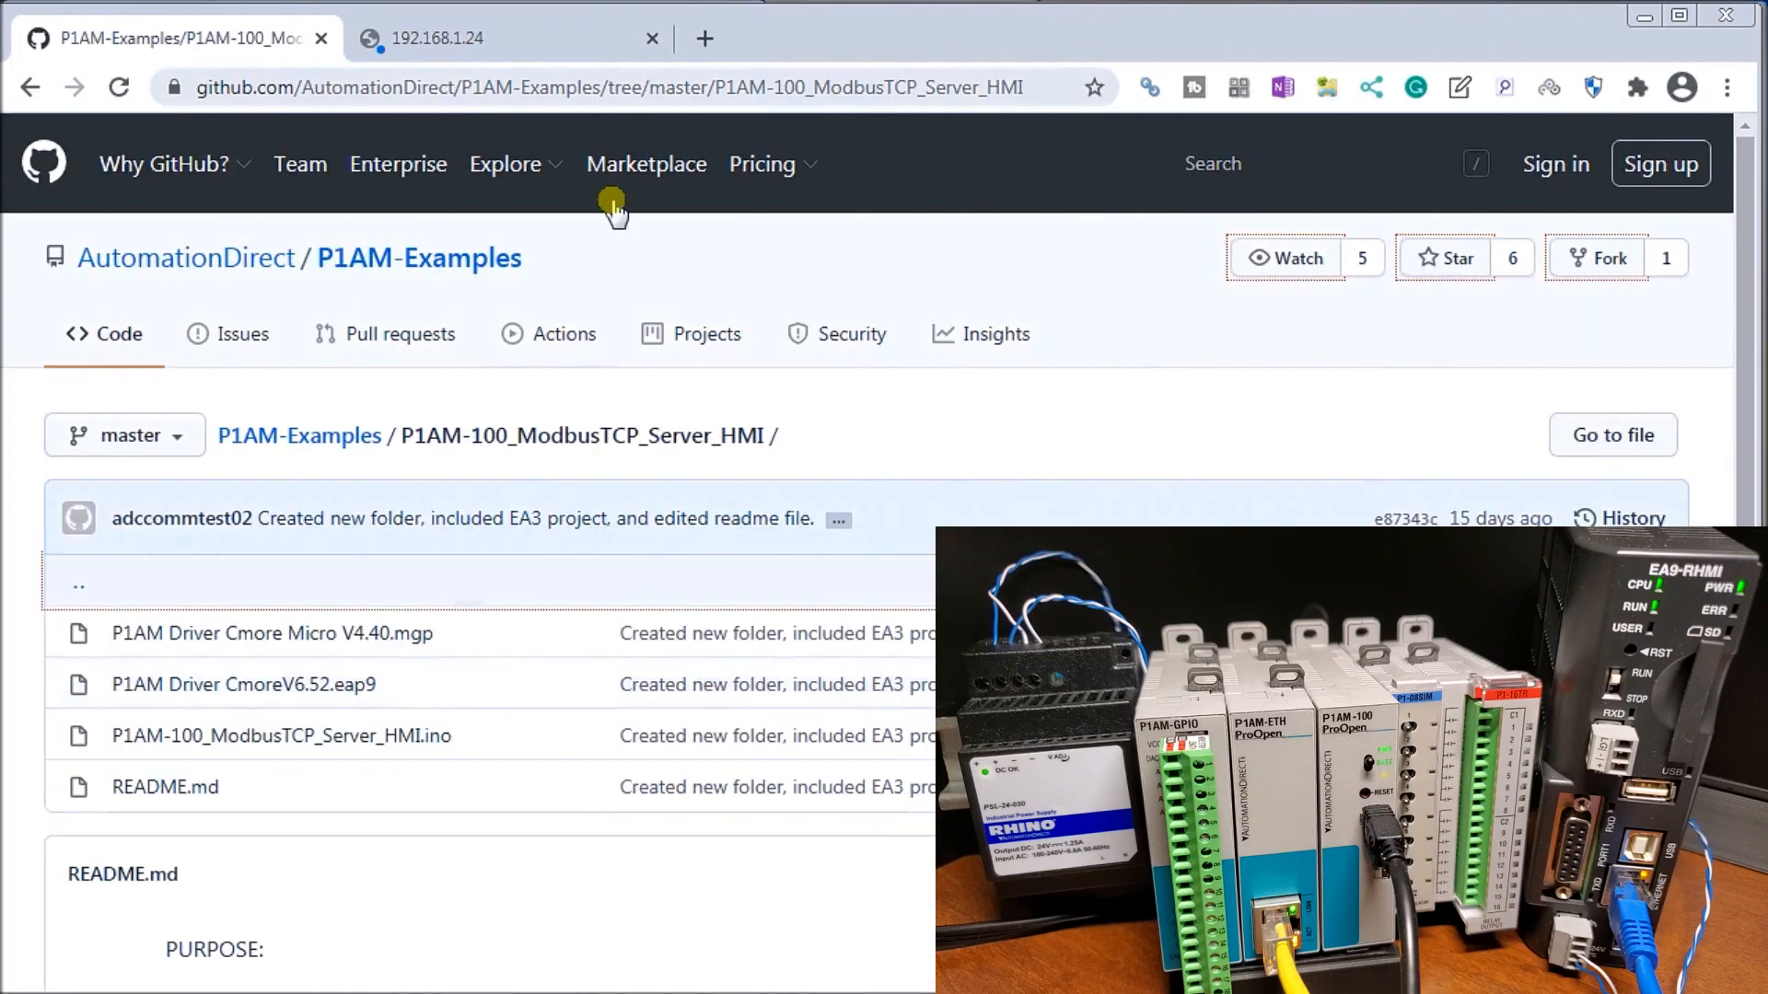
mouse_move(541, 38)
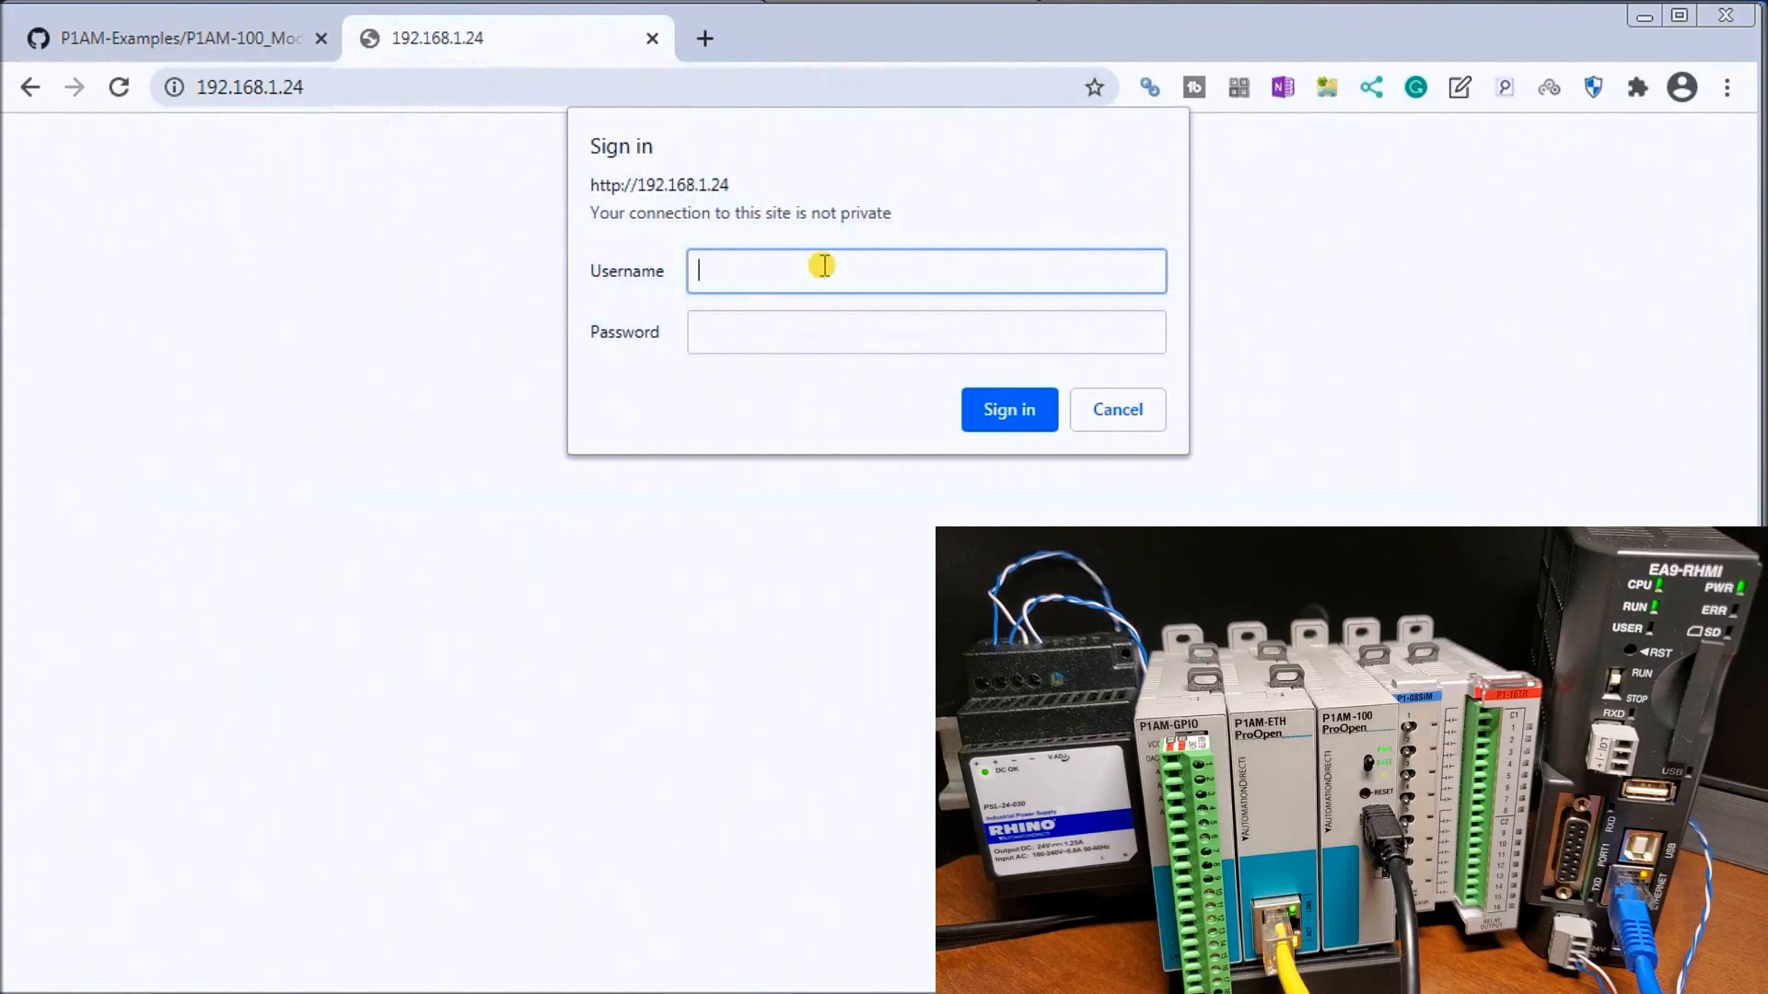
- Sign in as ACC at 192.168.1.24 and download the Remote HMI client for Built-in Ethernet
type("ACC")
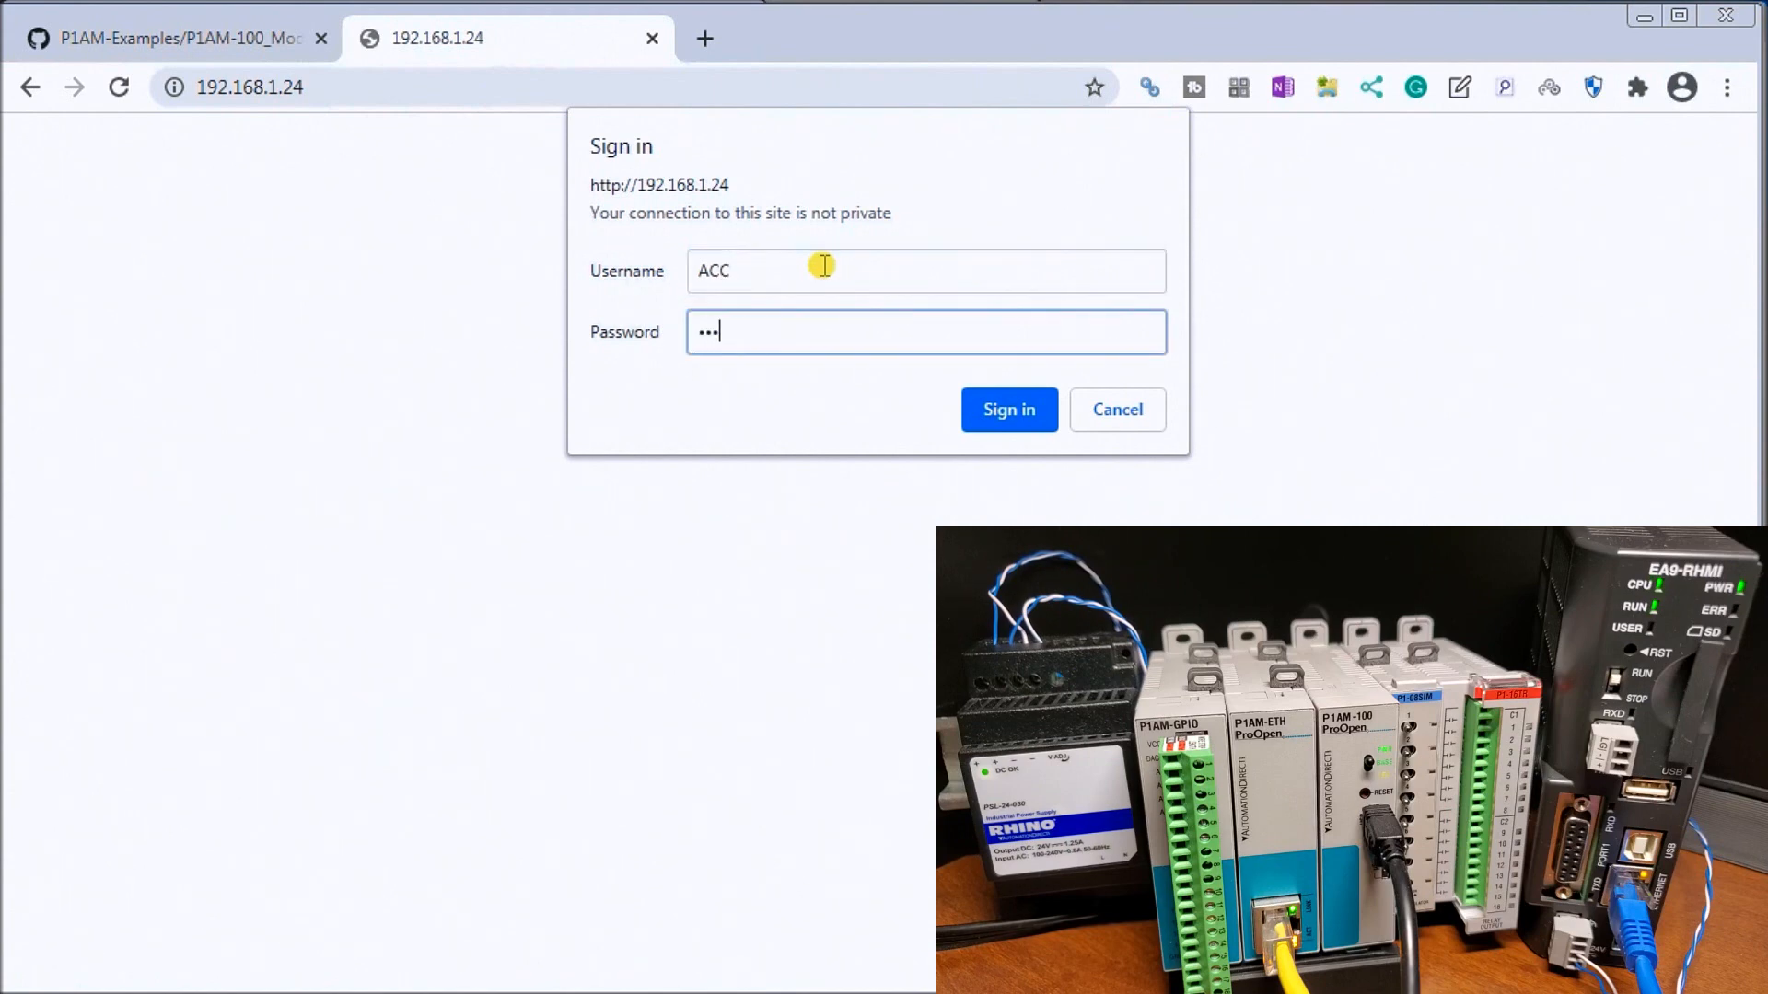
left_click(1008, 408)
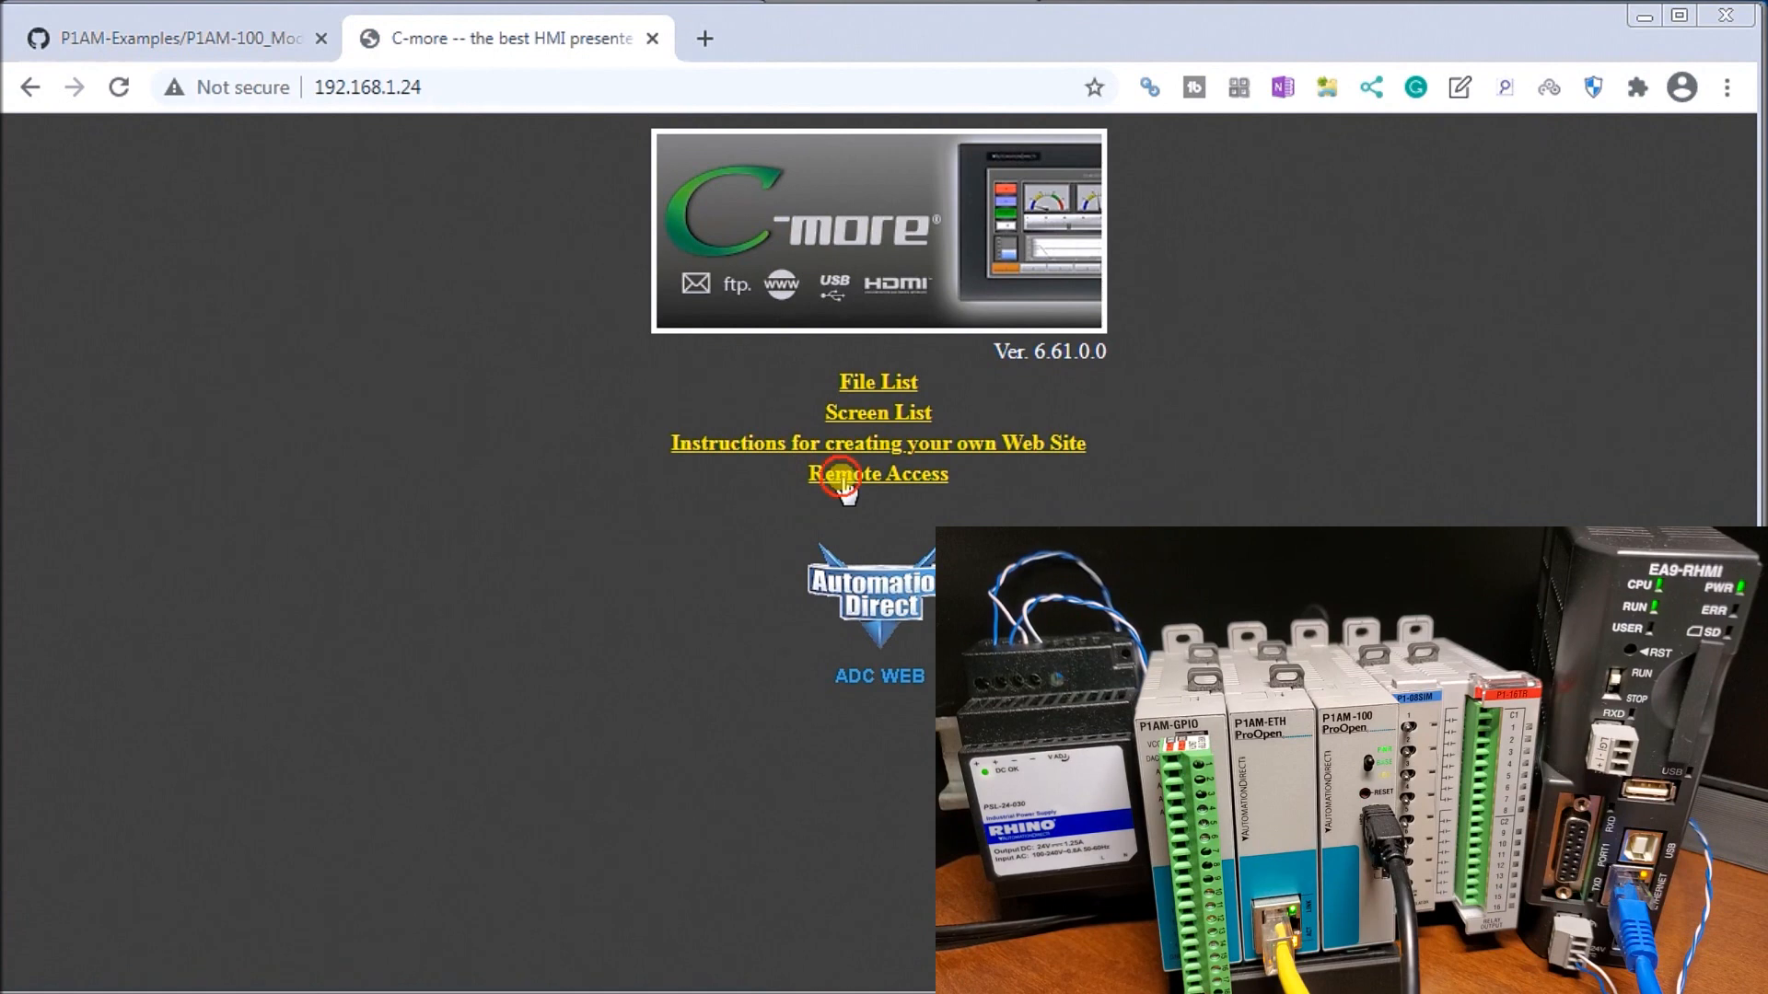
left_click(876, 473)
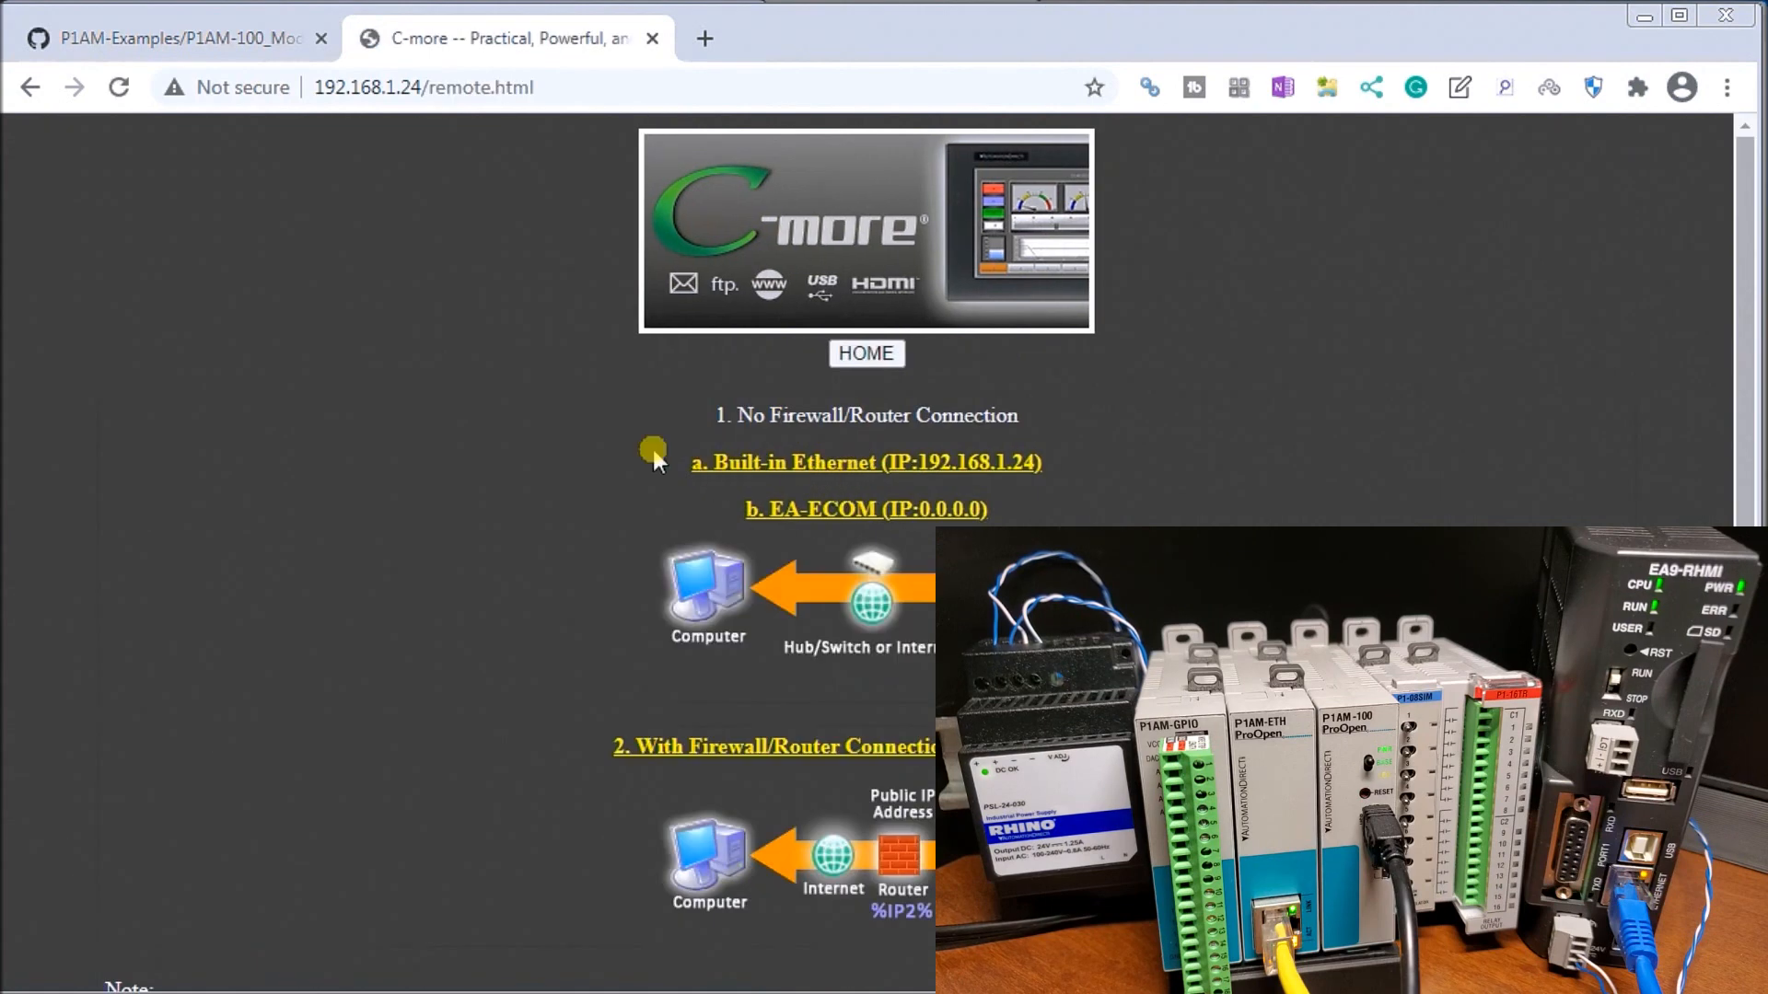
mouse_move(834, 468)
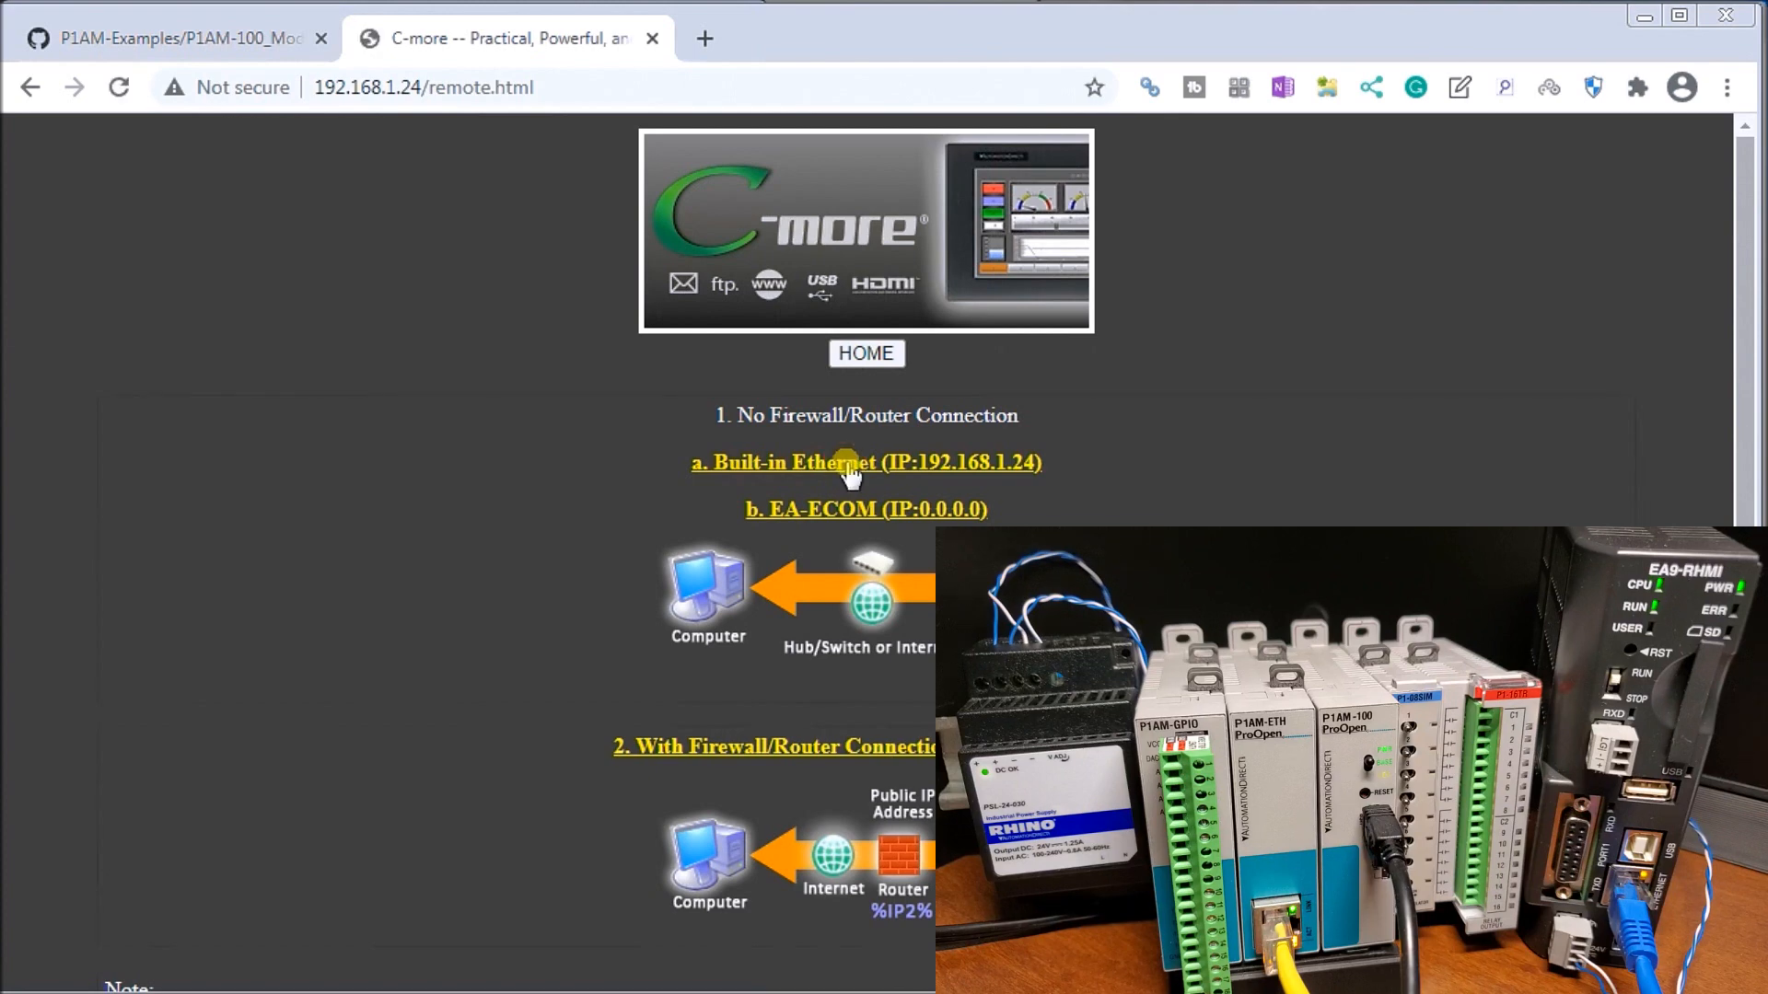
left_click(866, 463)
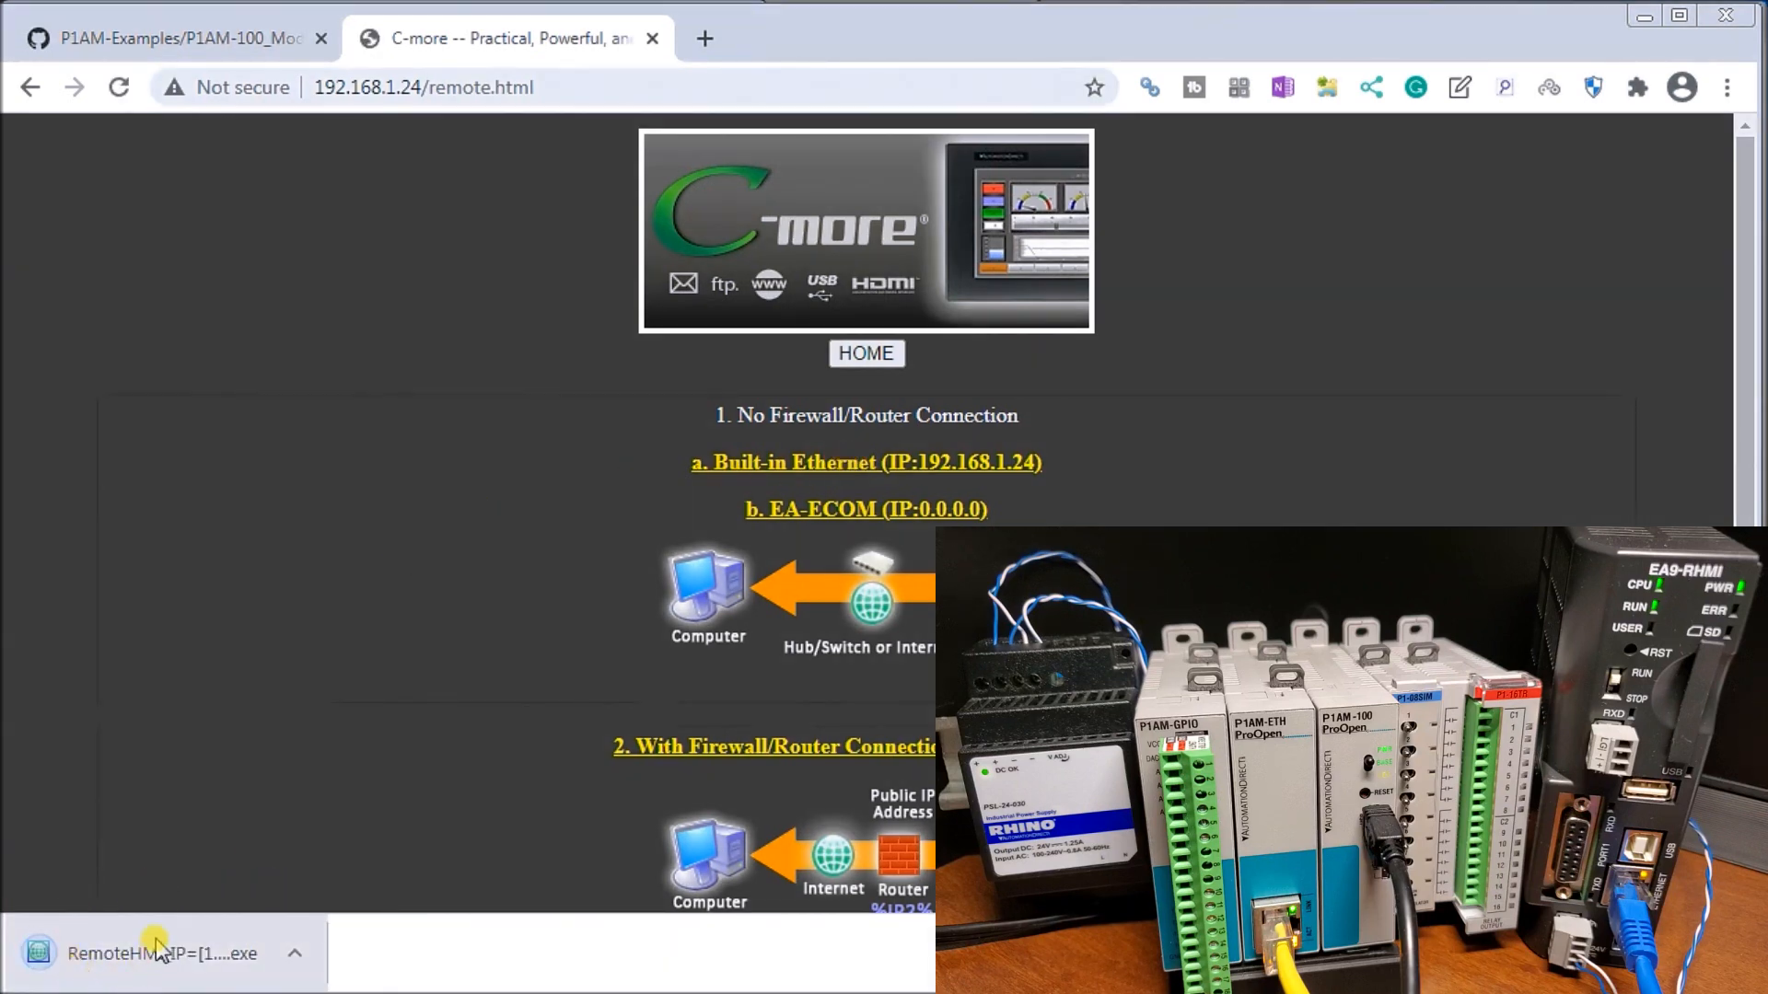
mouse_move(330, 721)
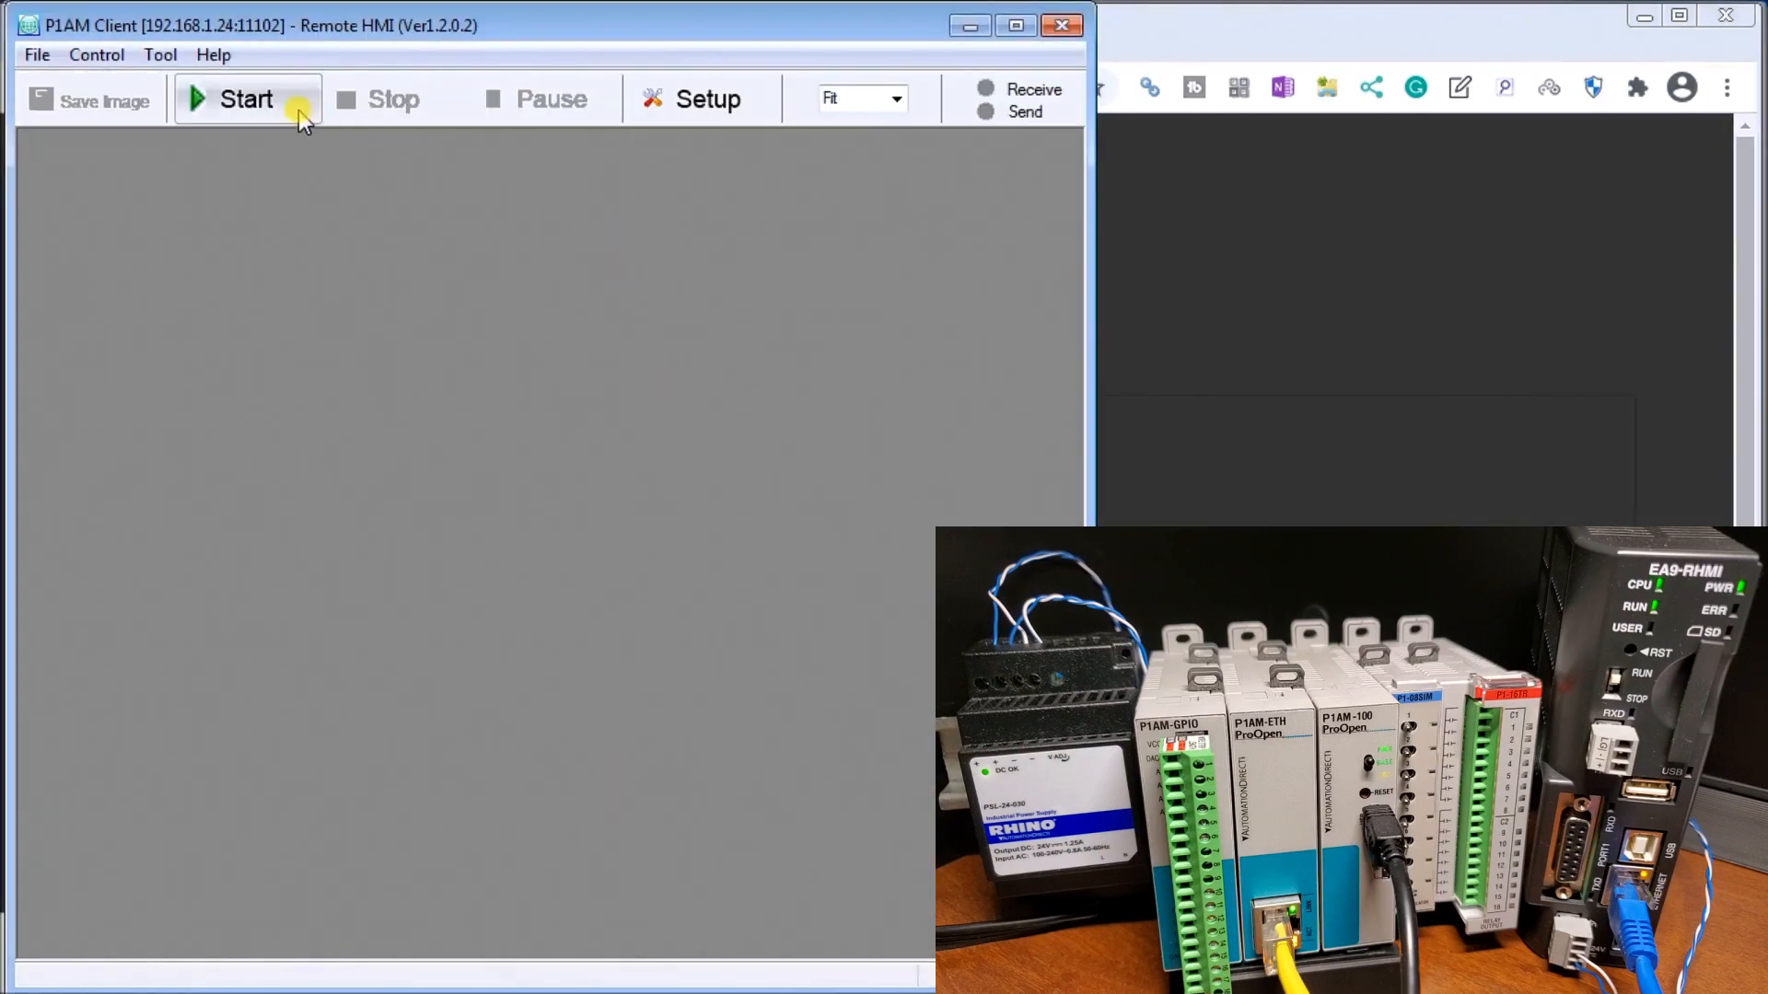
- Start the remote connection and log in with the ACC account credentials
left_click(245, 99)
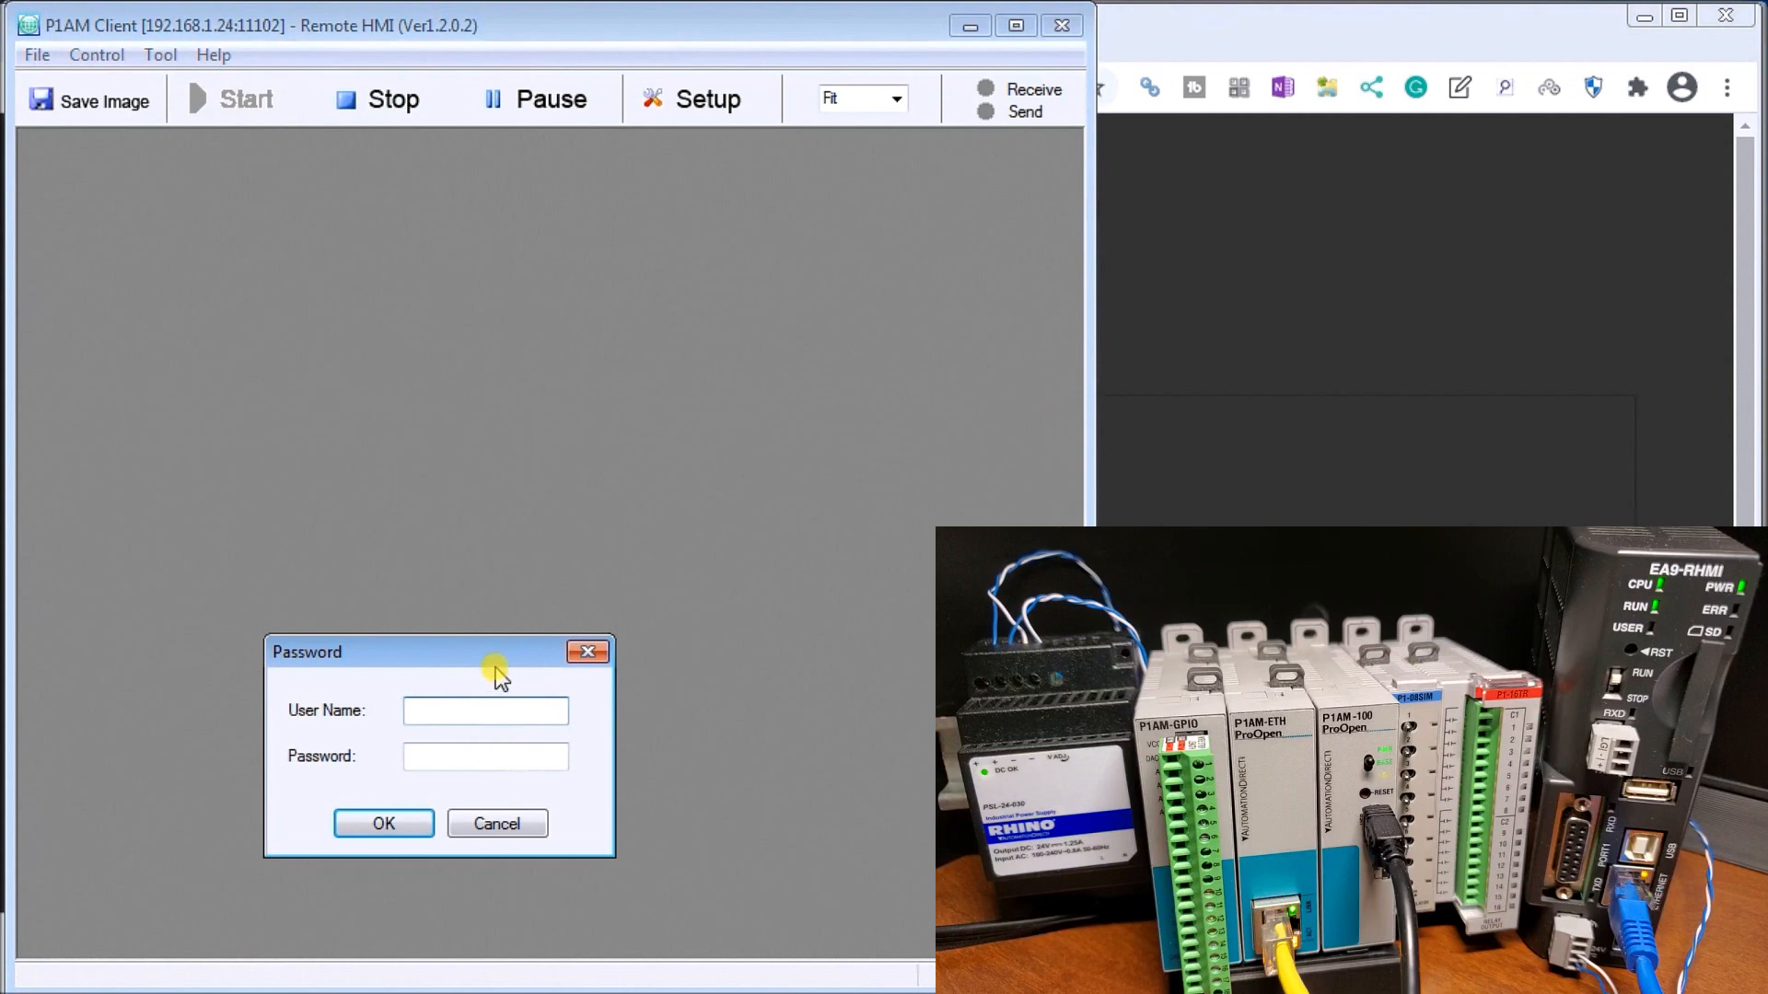
mouse_move(475, 663)
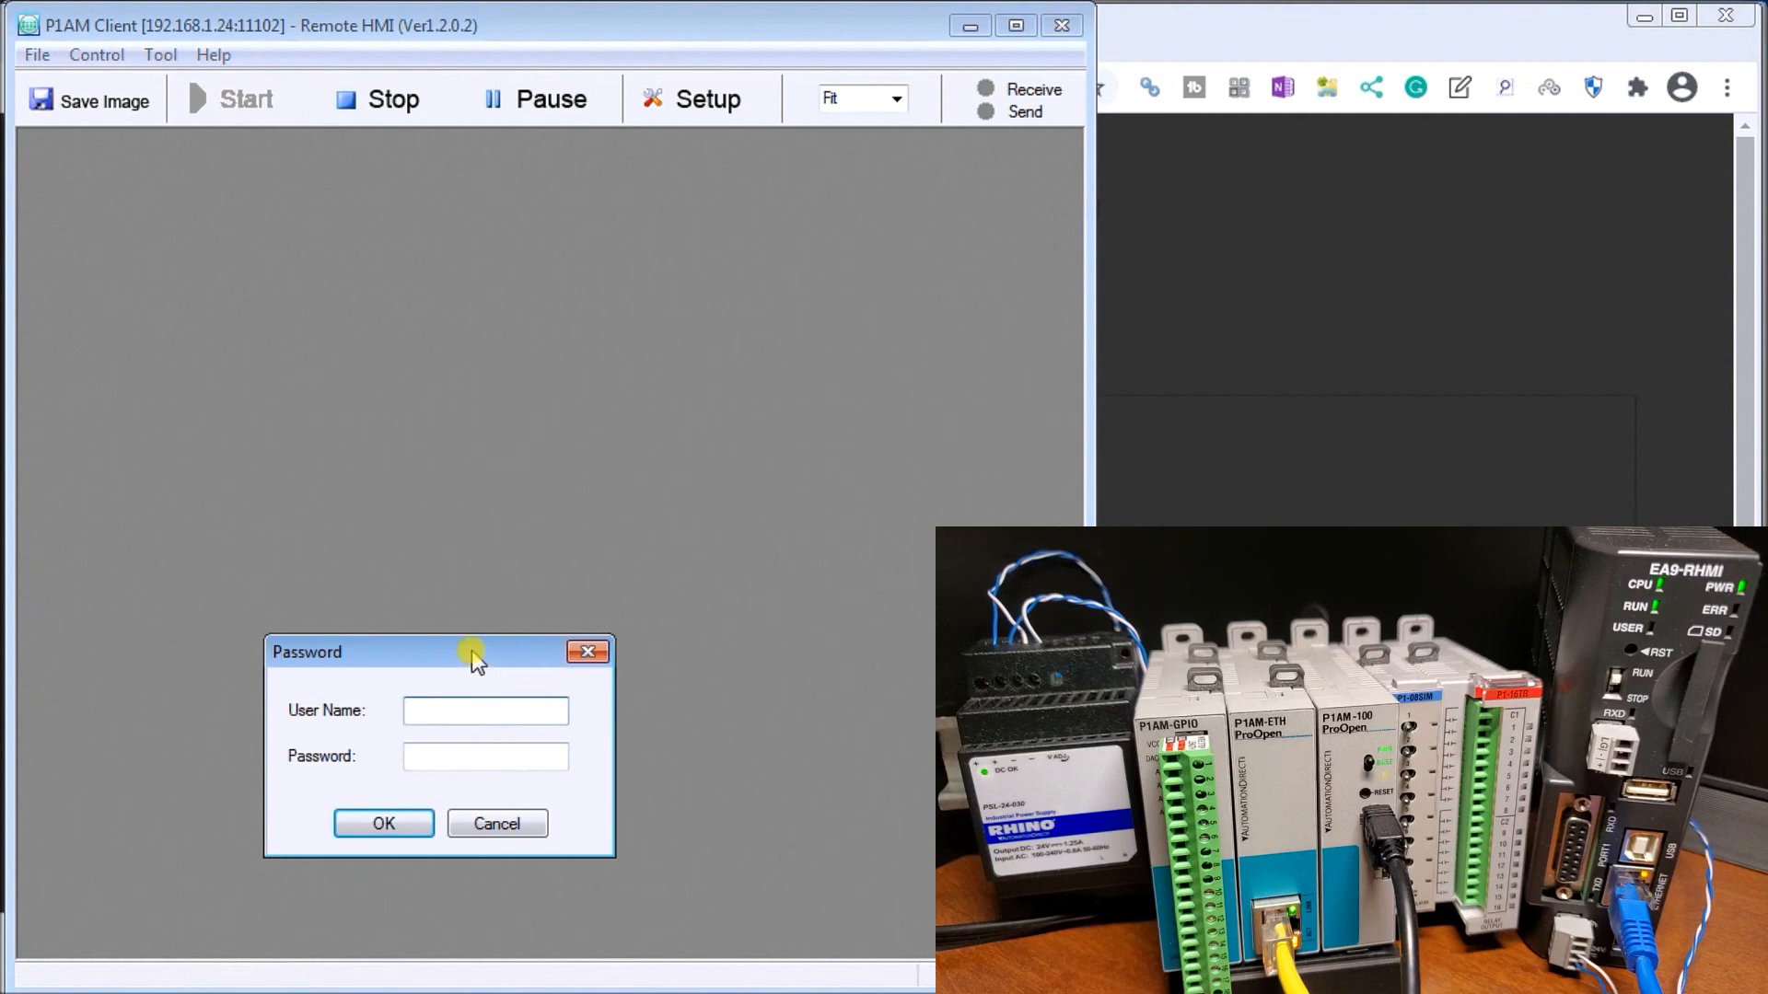
type("ACC")
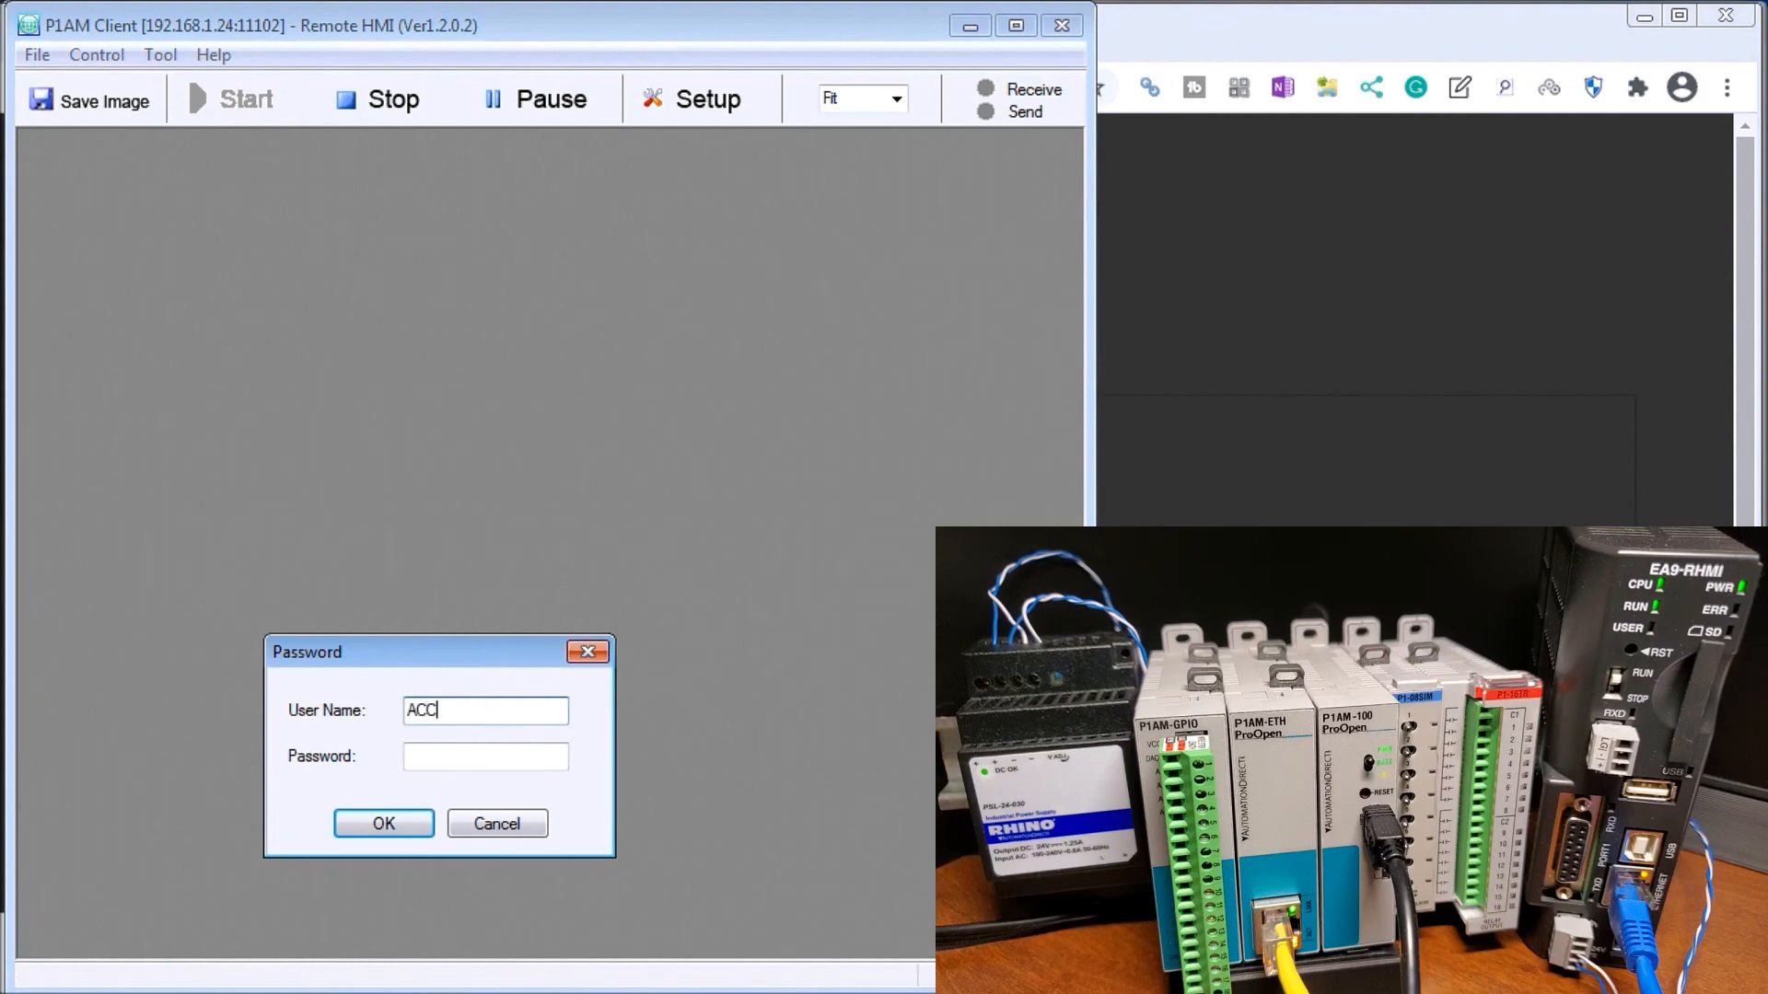
type("•")
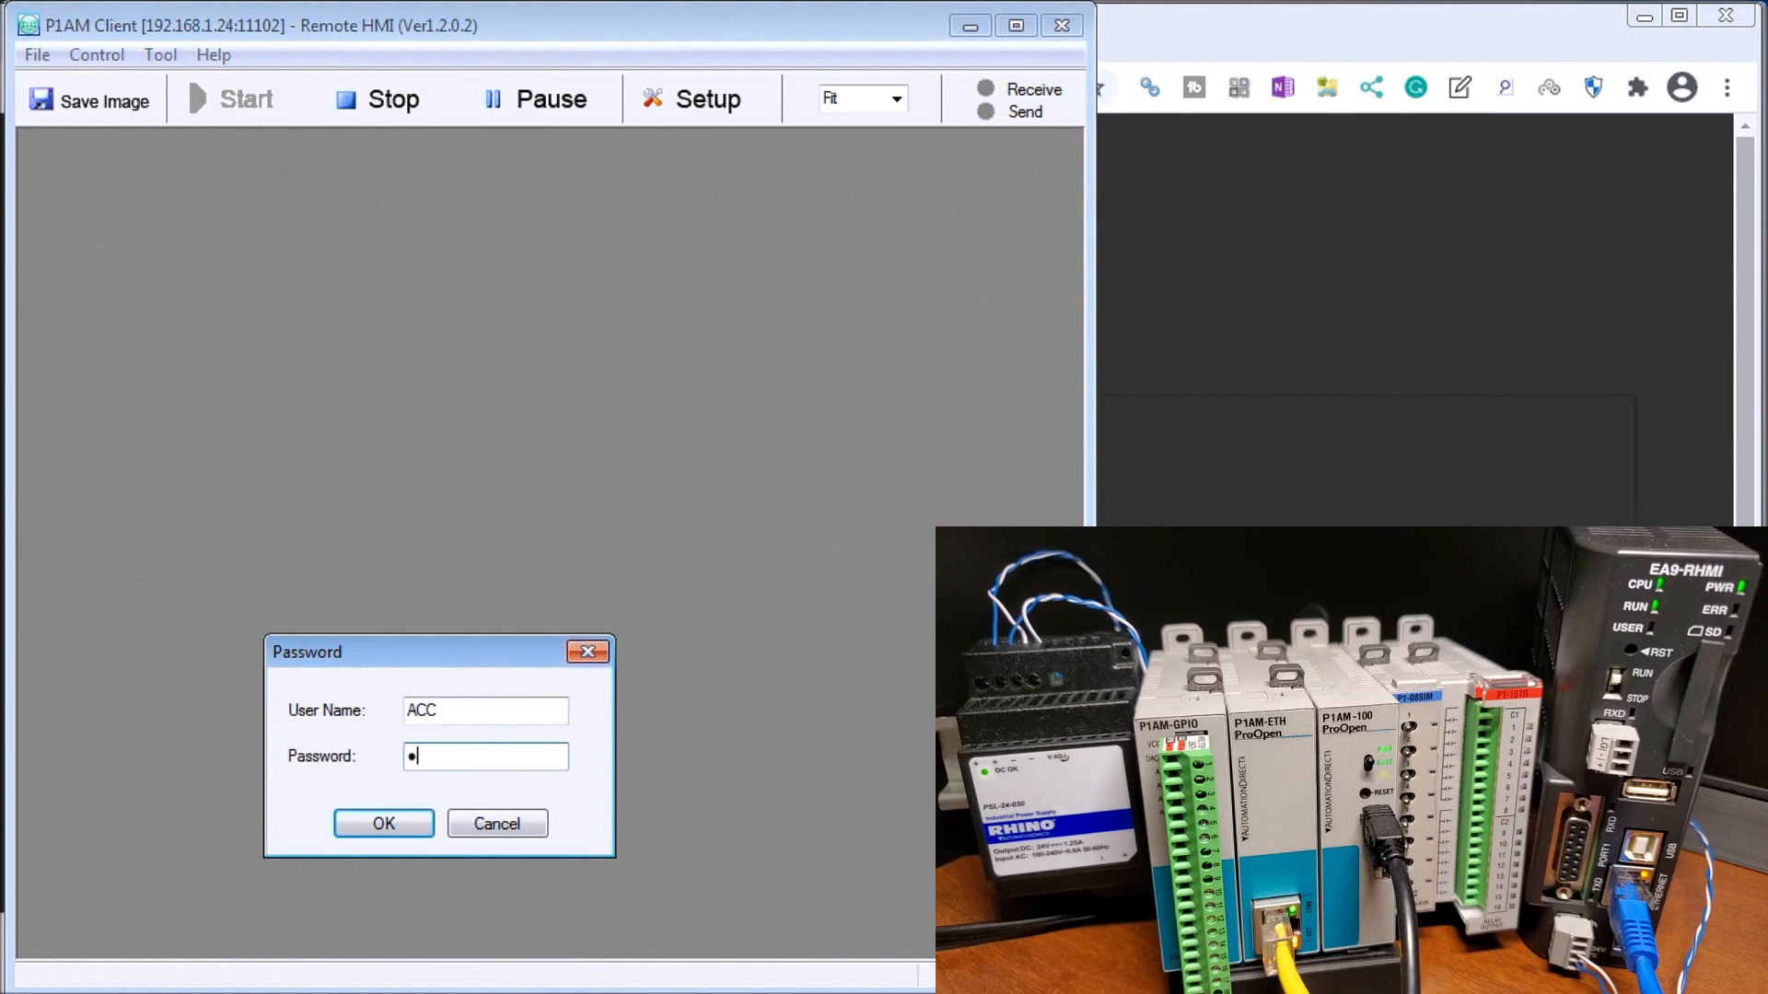
left_click(383, 823)
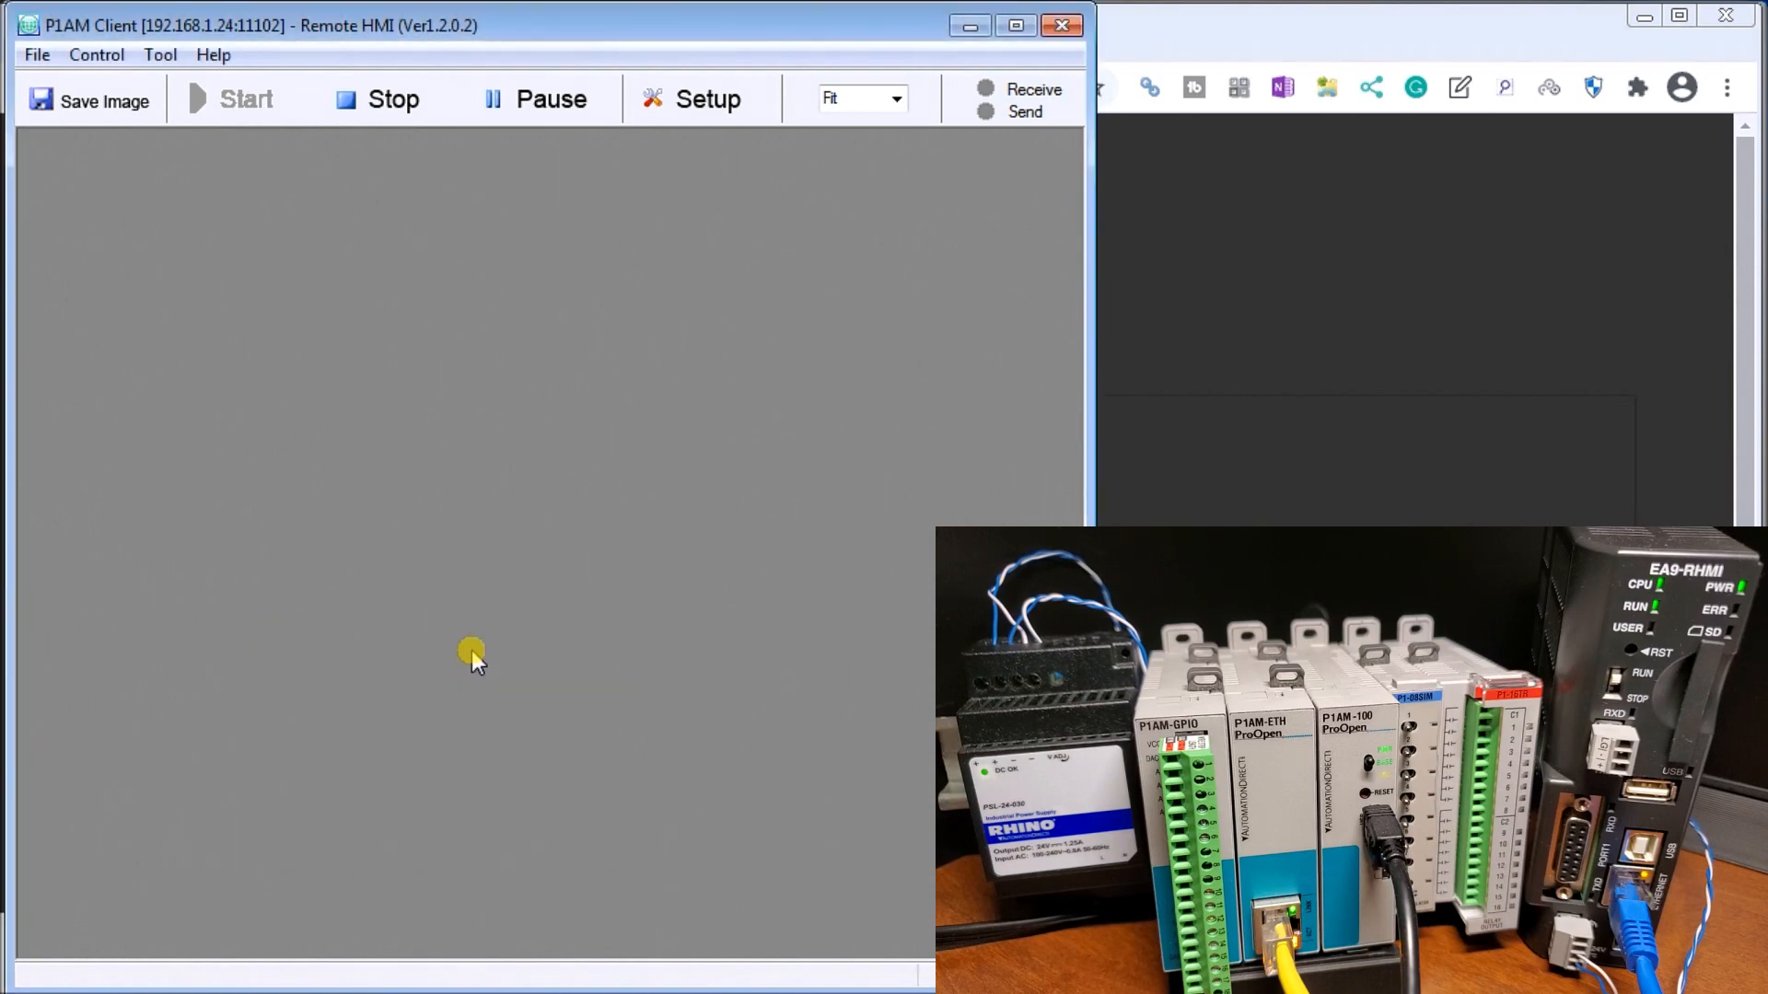
- Toggle OUTPUT_1, OUTPUT_2 and OUTPUT_5 on the live P1AM Driver screen
left_click(228, 98)
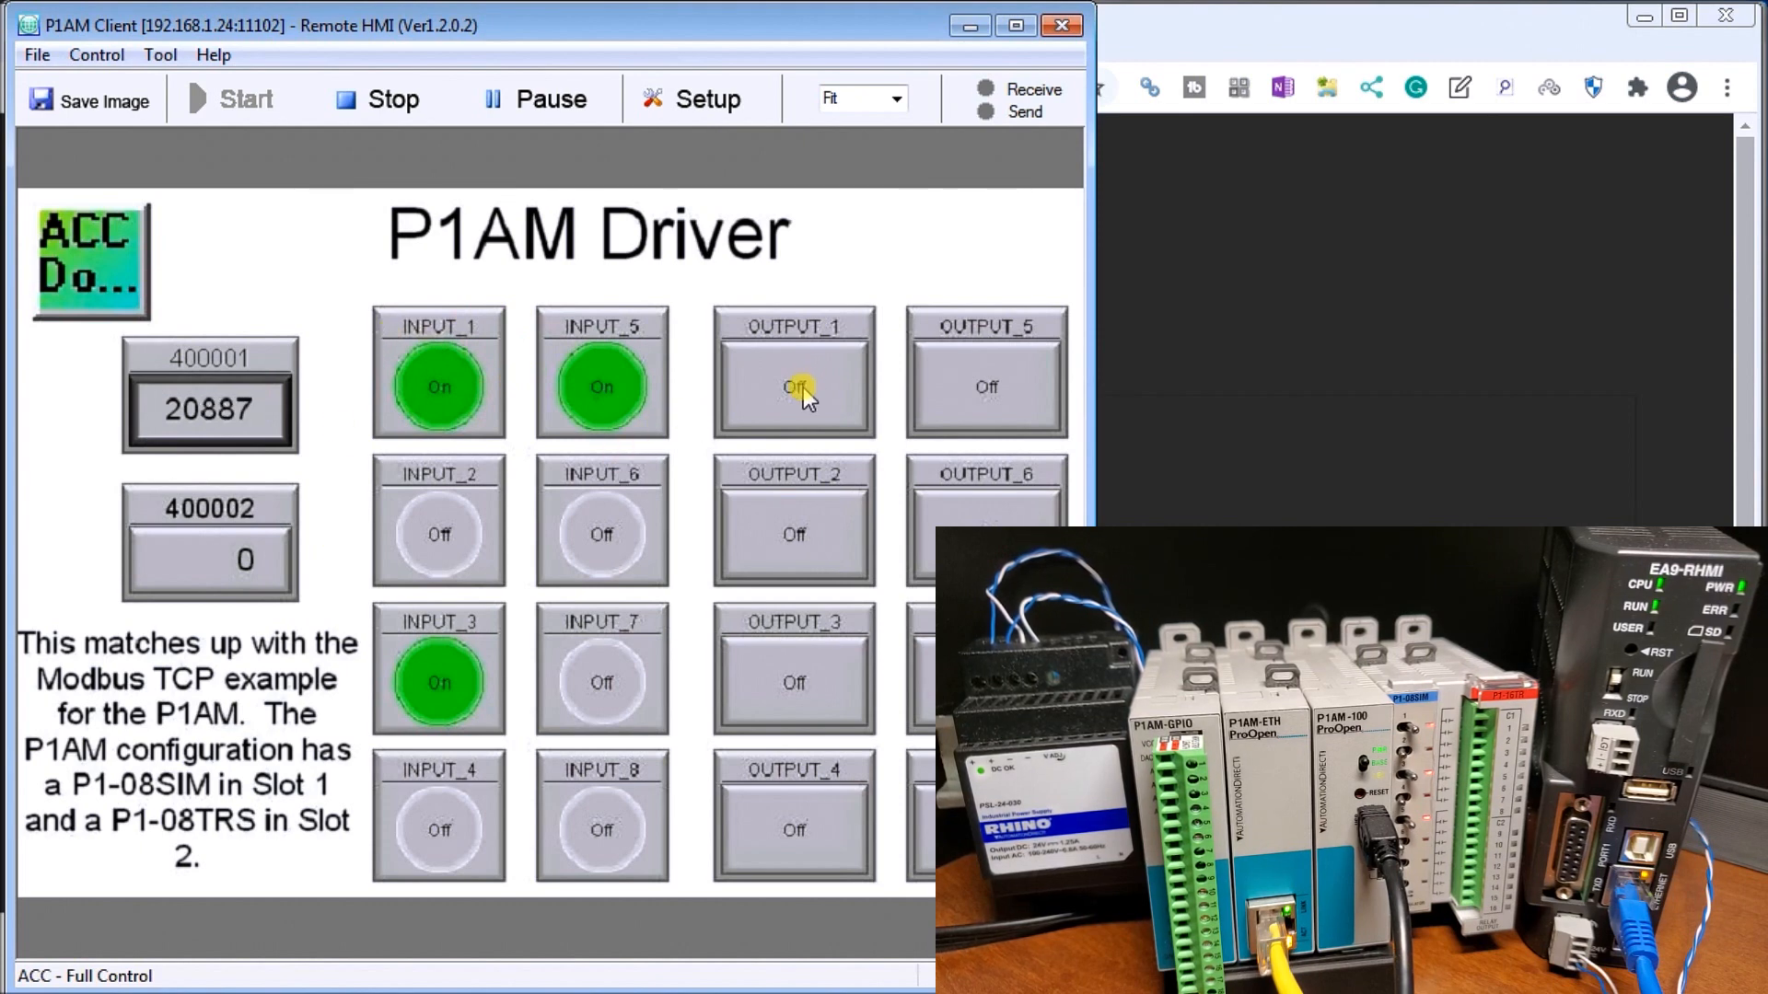
left_click(792, 387)
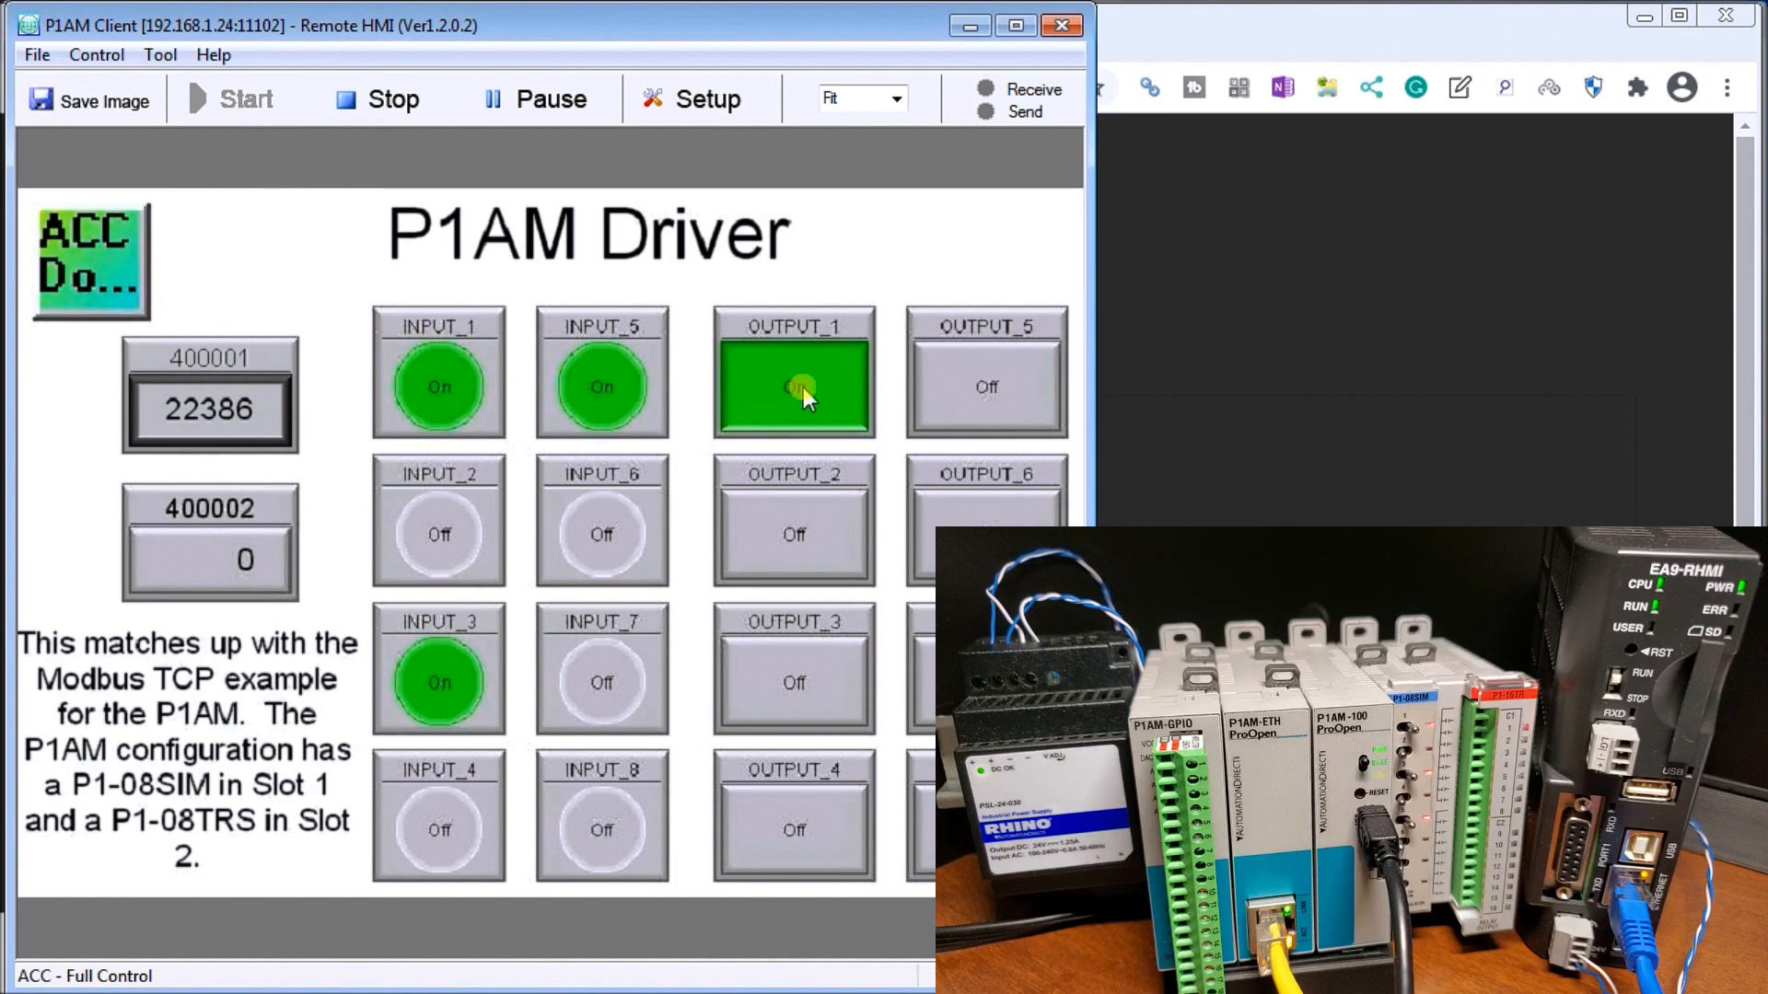
left_click(791, 372)
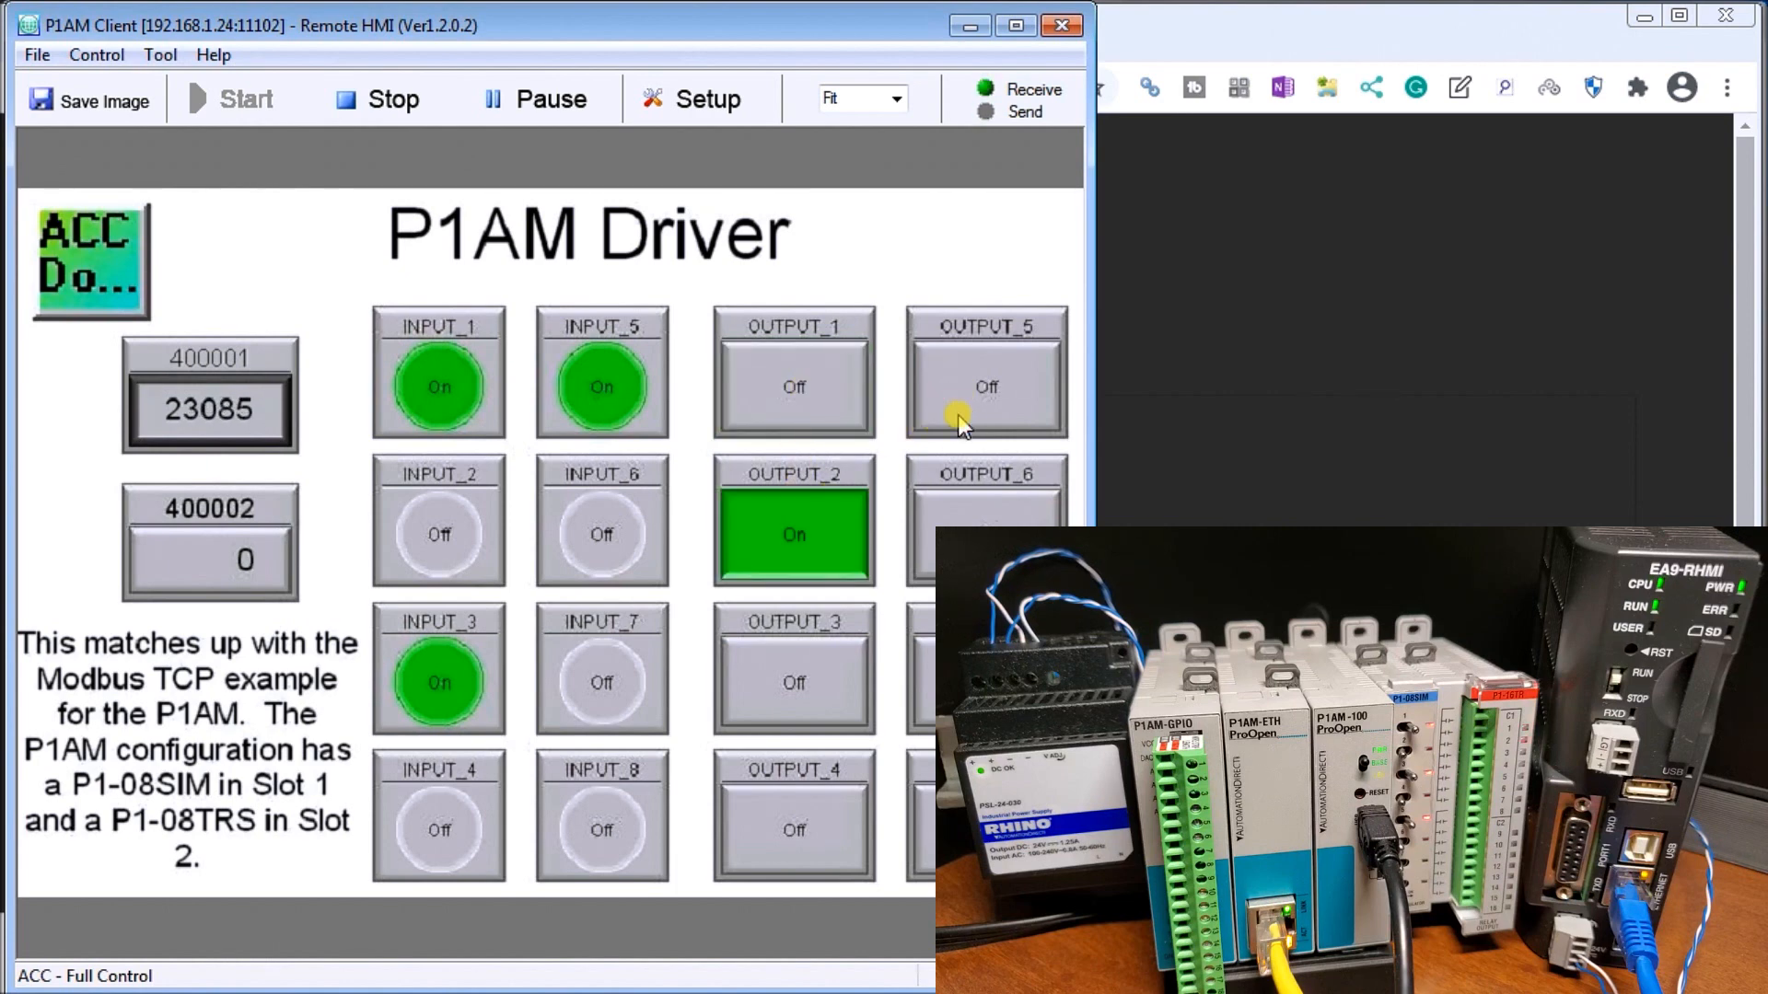
left_click(984, 376)
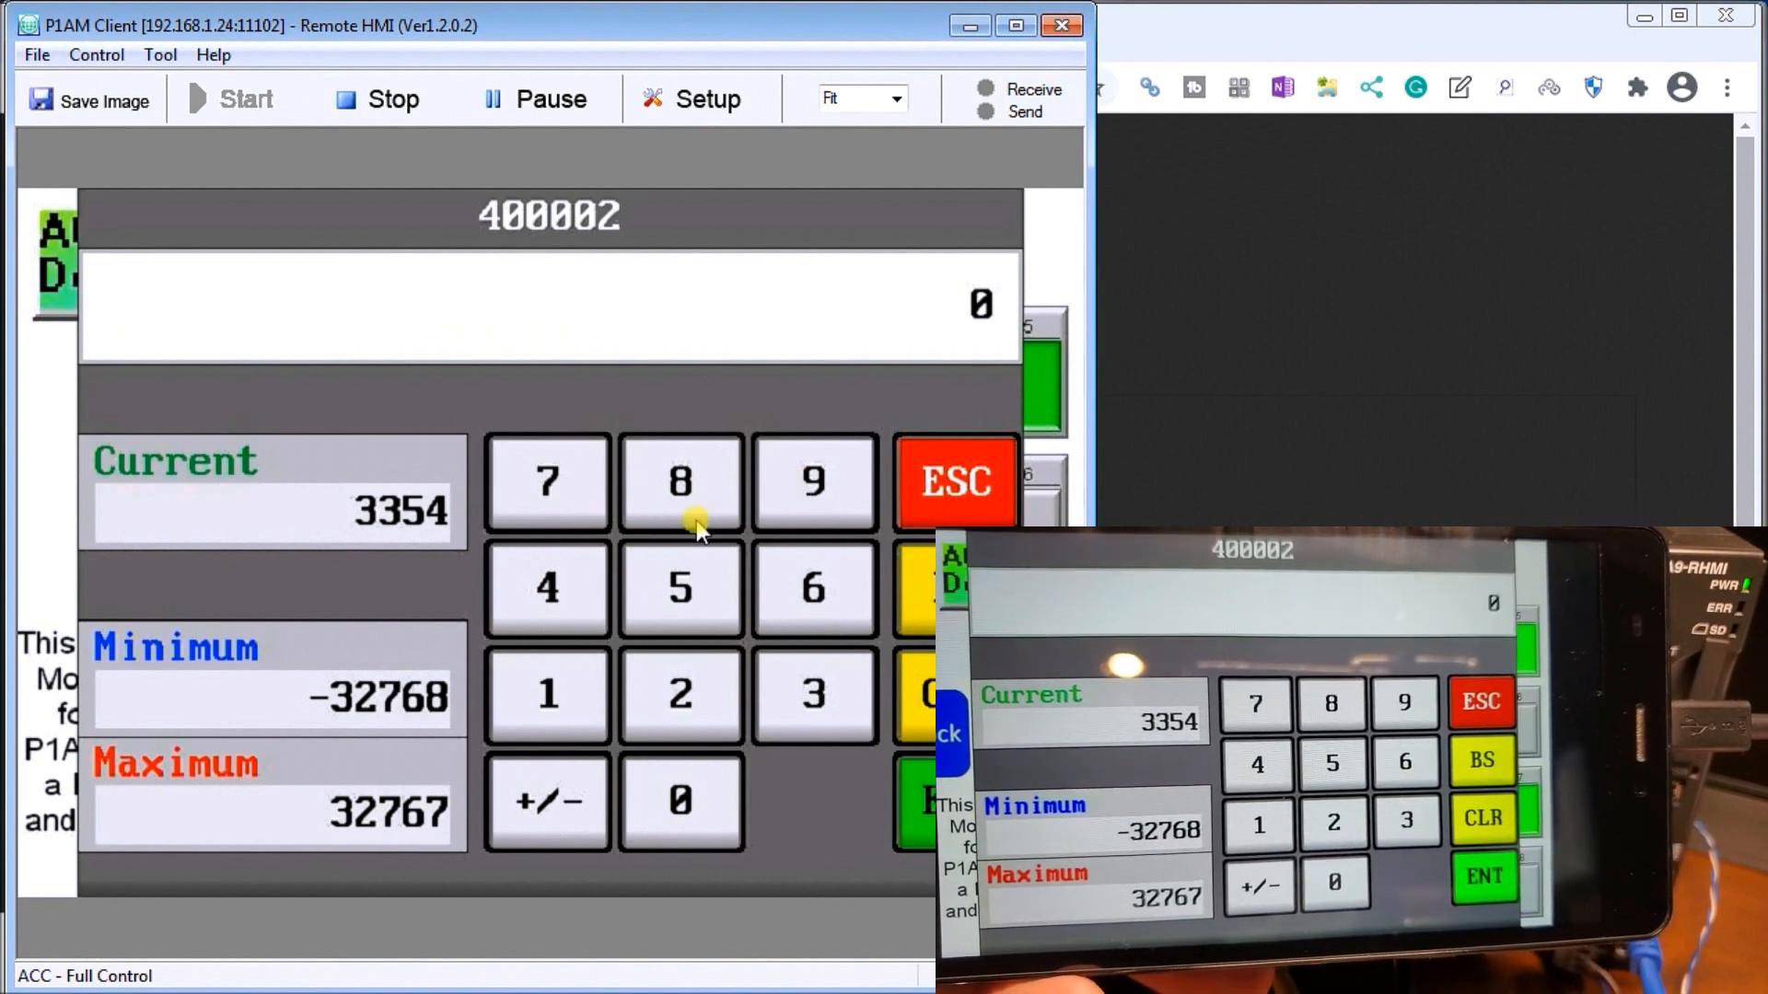
- Key in 4567 on the 400002 numeric pad and confirm it
left_click(546, 587)
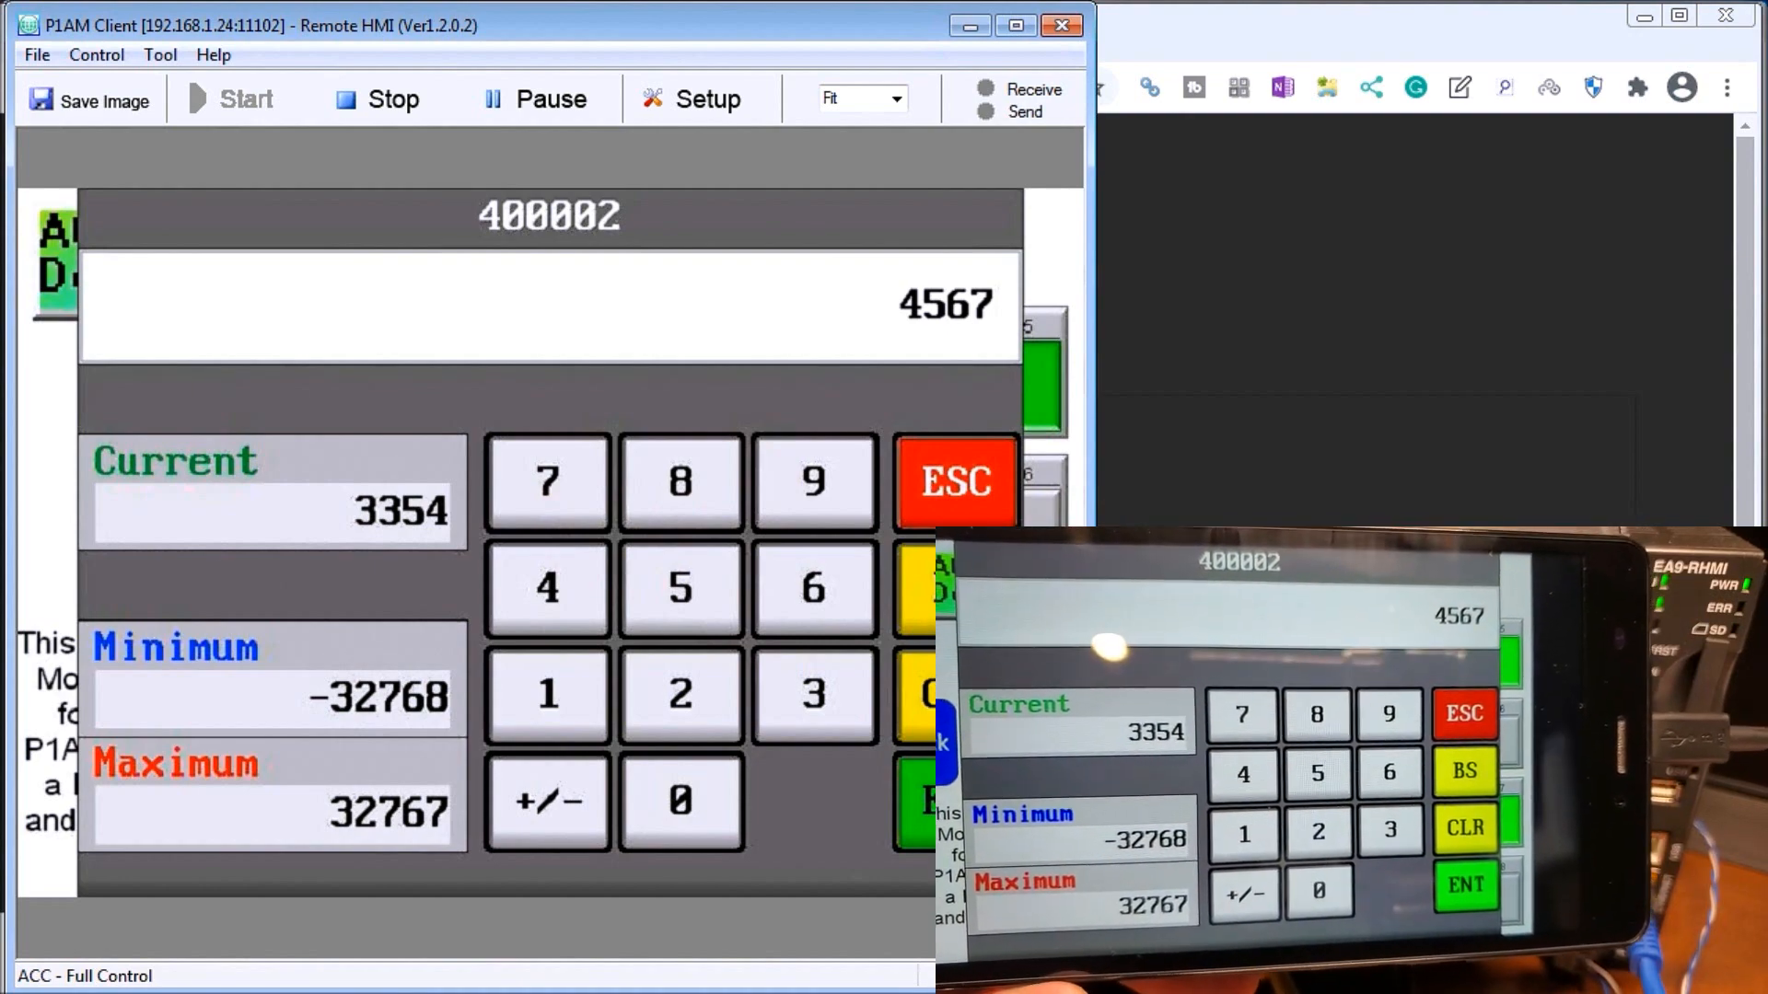
left_click(954, 481)
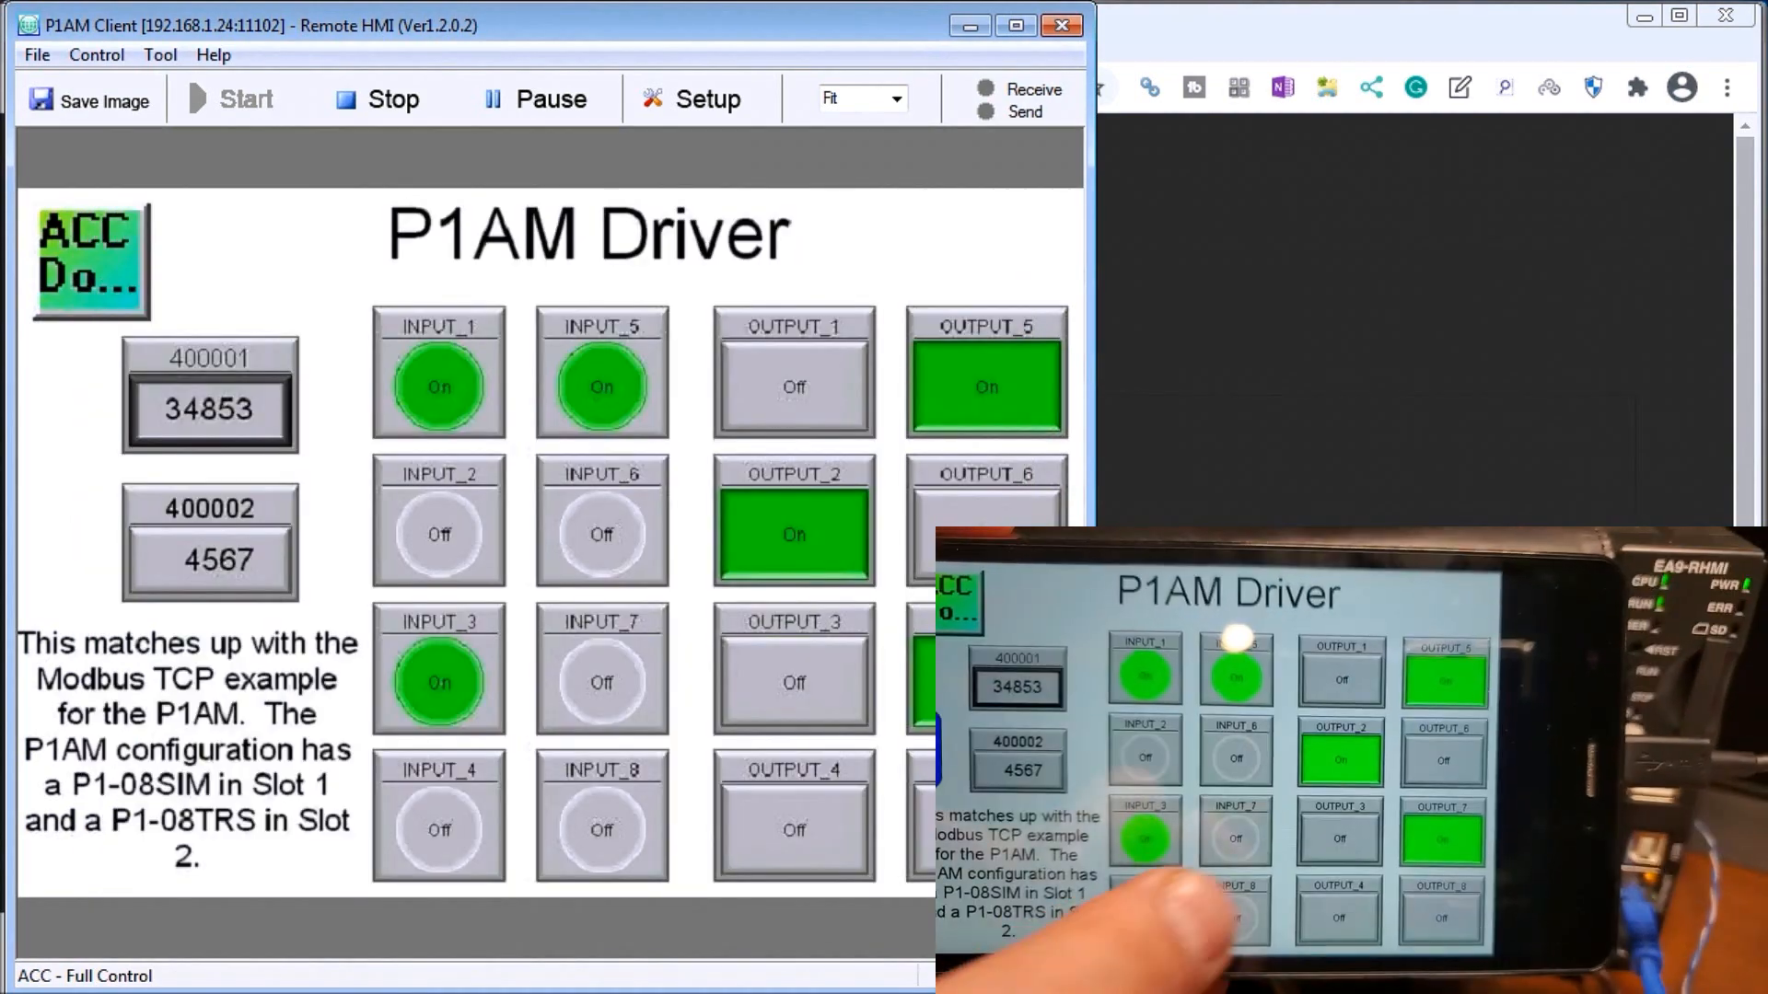